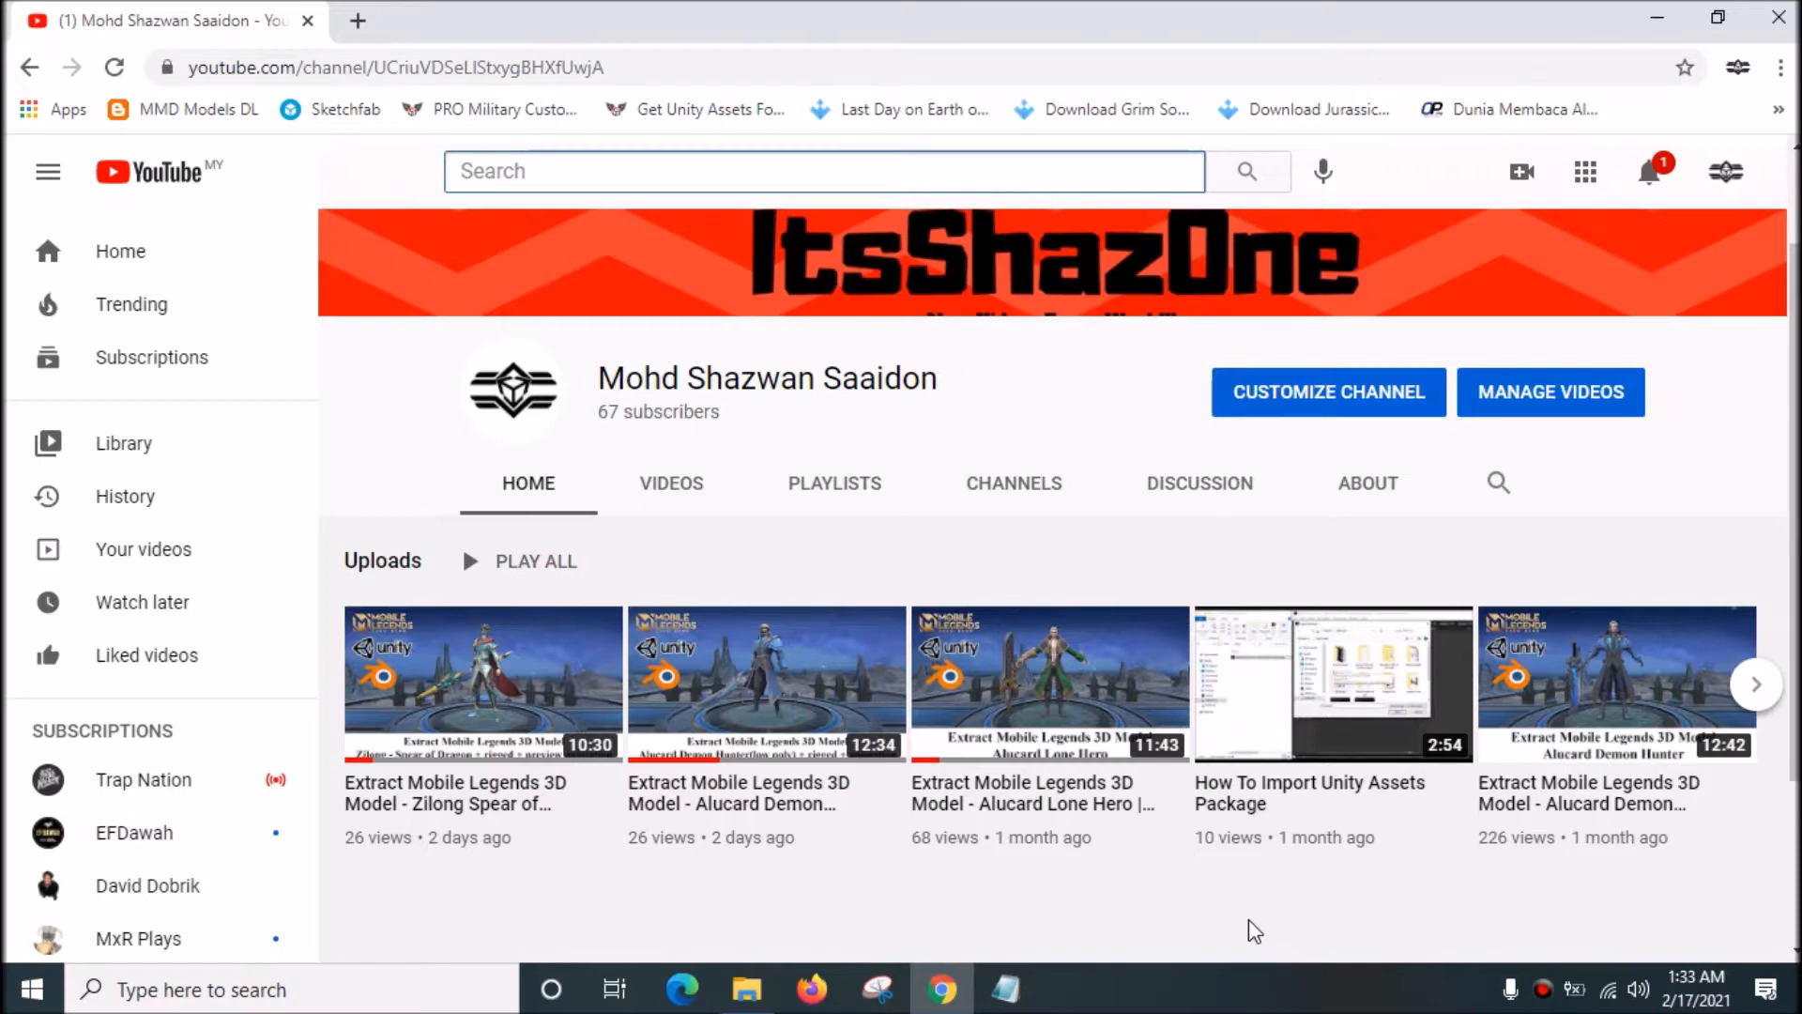
Step: Browse from This PC into the realme 5i phone's Android data folder for com.mobile.legends
{"action": "left_click", "coordinate": [805, 171]}
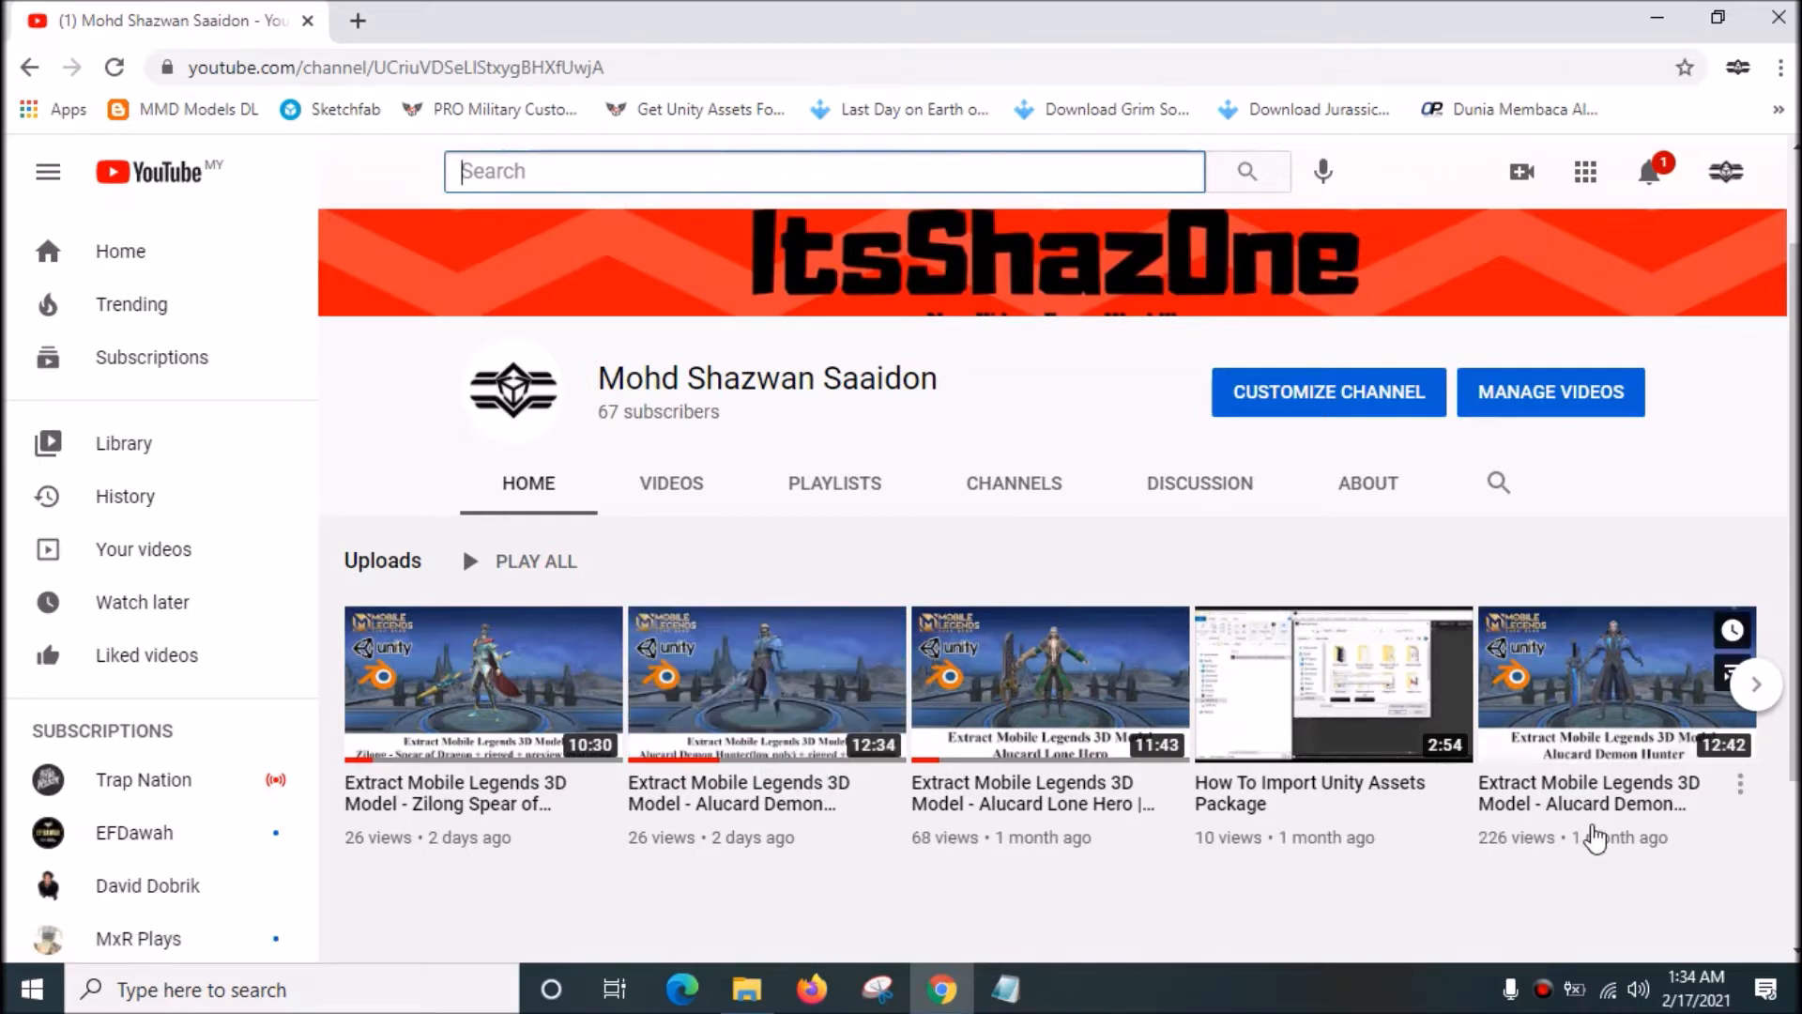
{"action": "mouse_move", "coordinate": [1598, 816]}
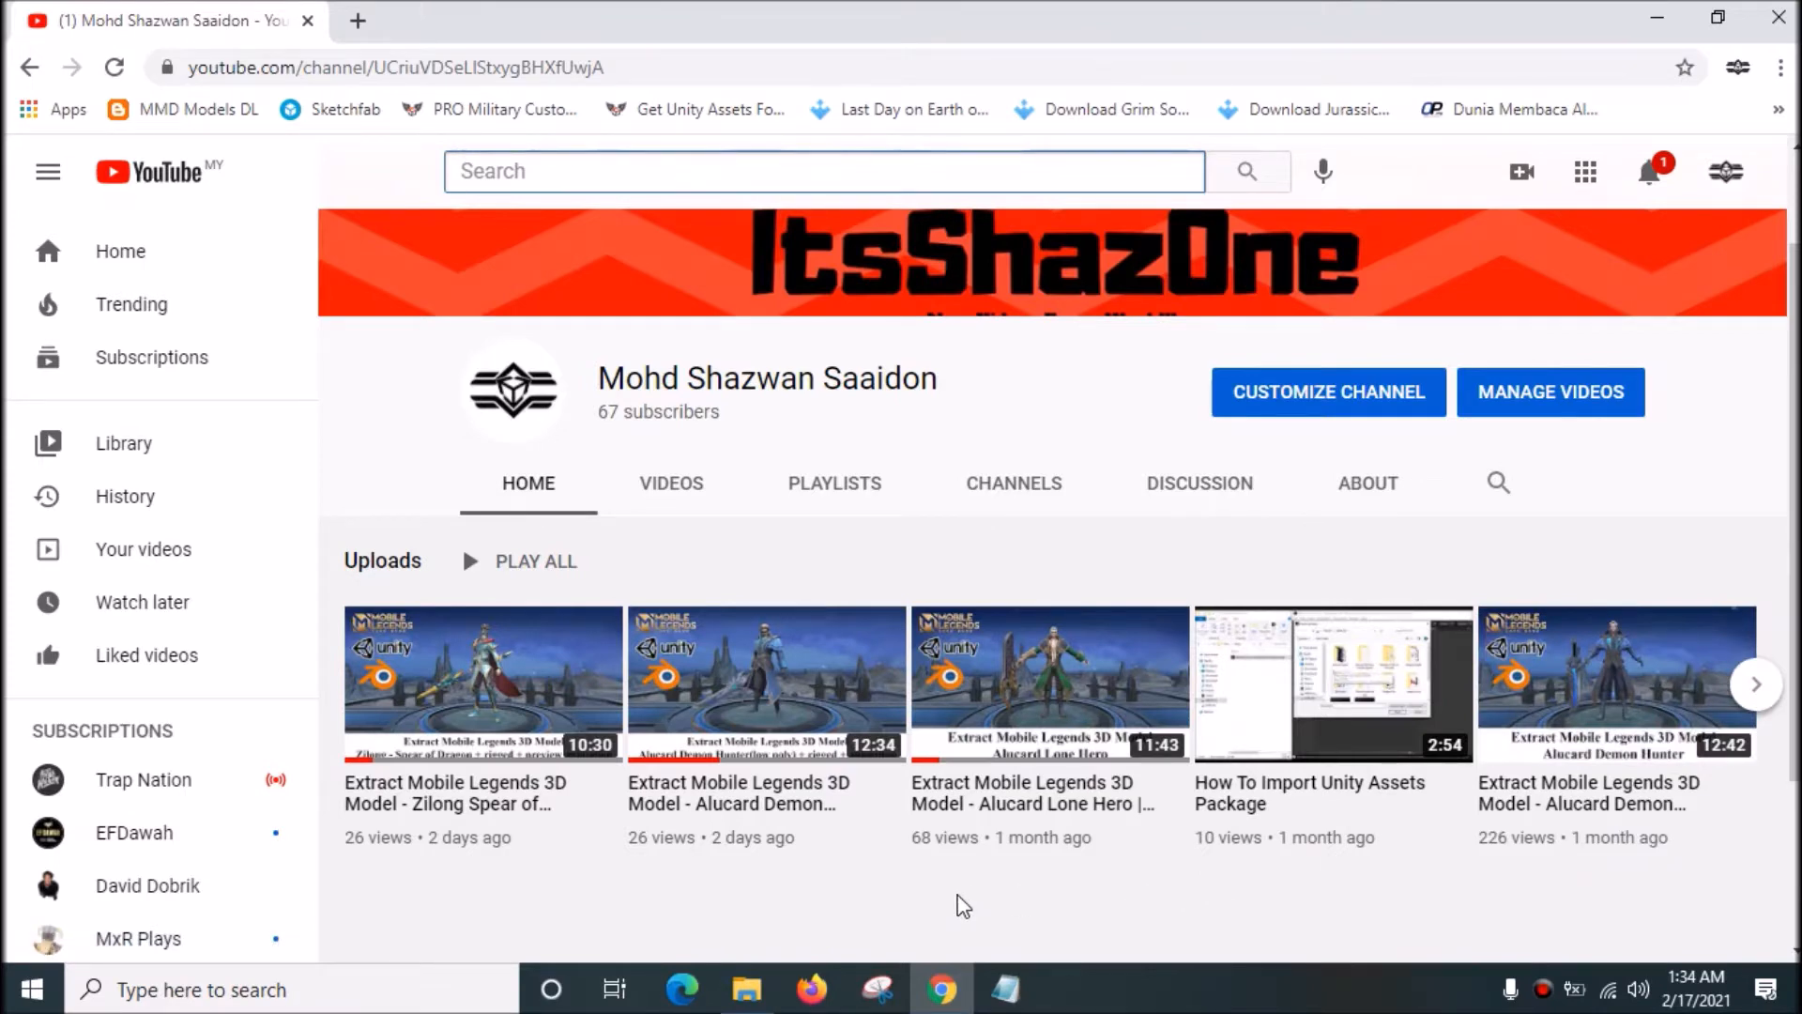
{"action": "left_click", "coordinate": [822, 171]}
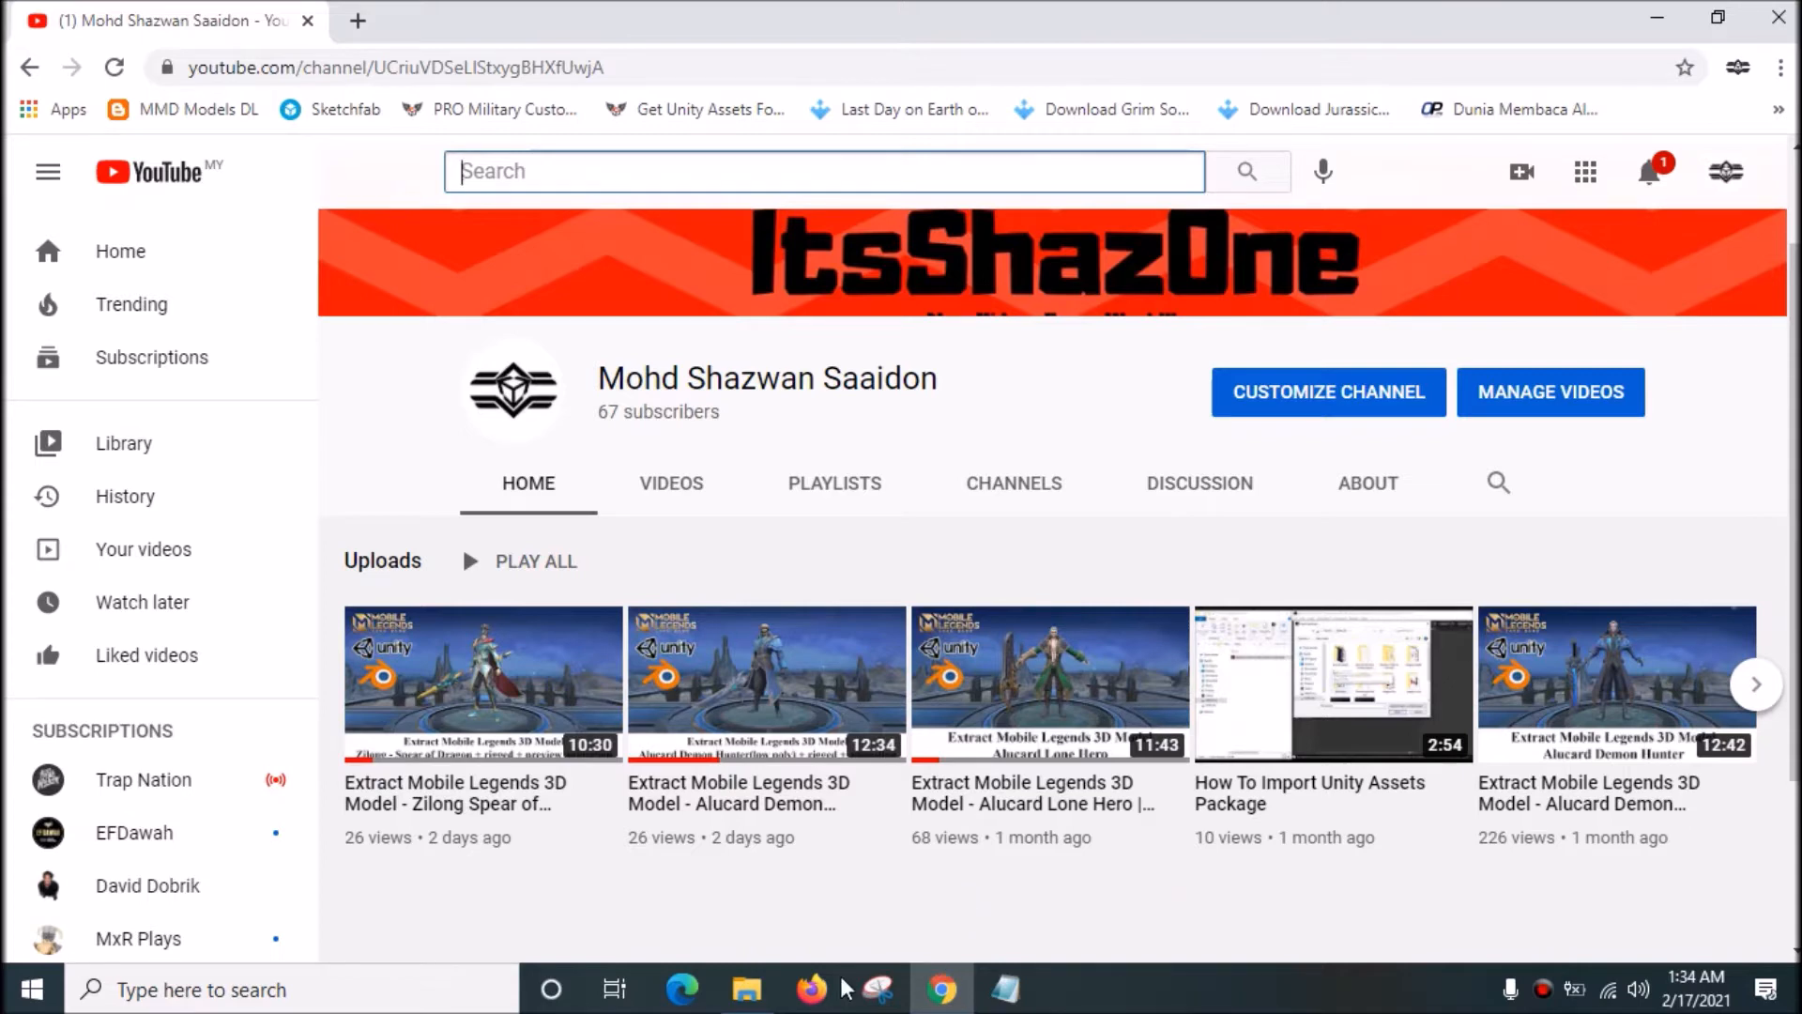
{"action": "left_click", "coordinate": [746, 989]}
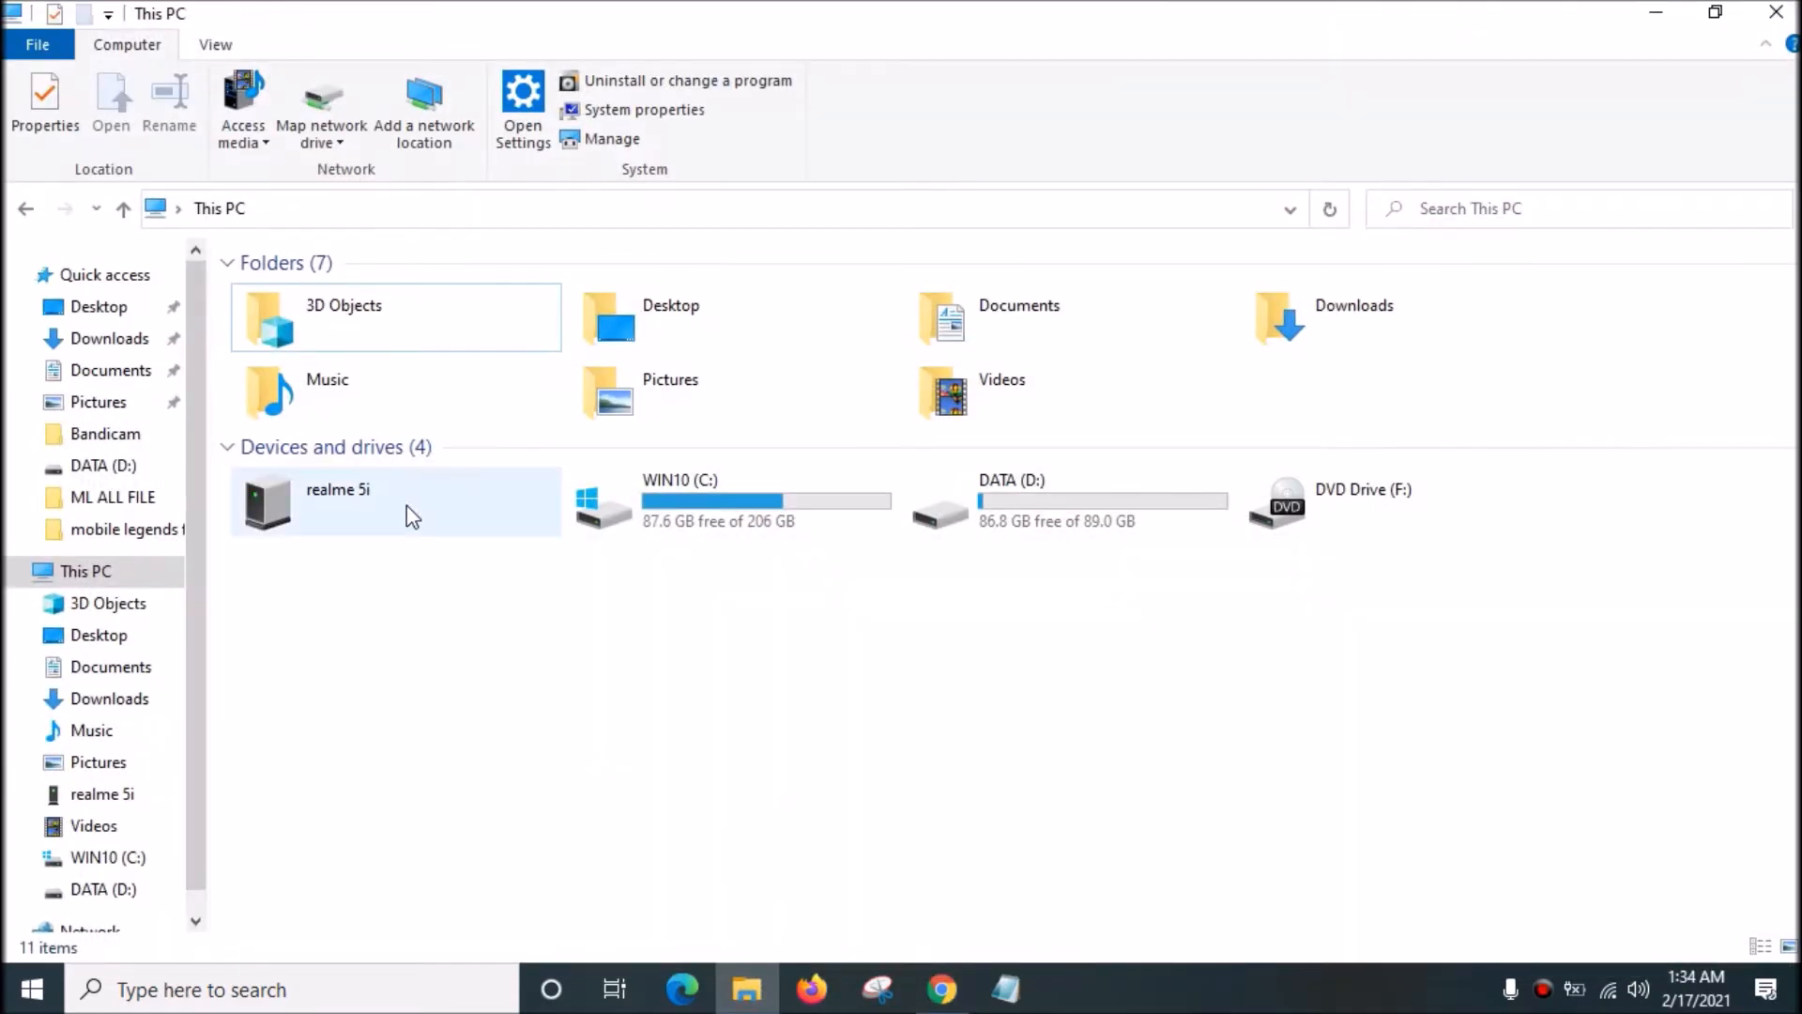
{"action": "double_click", "coordinate": [337, 503]}
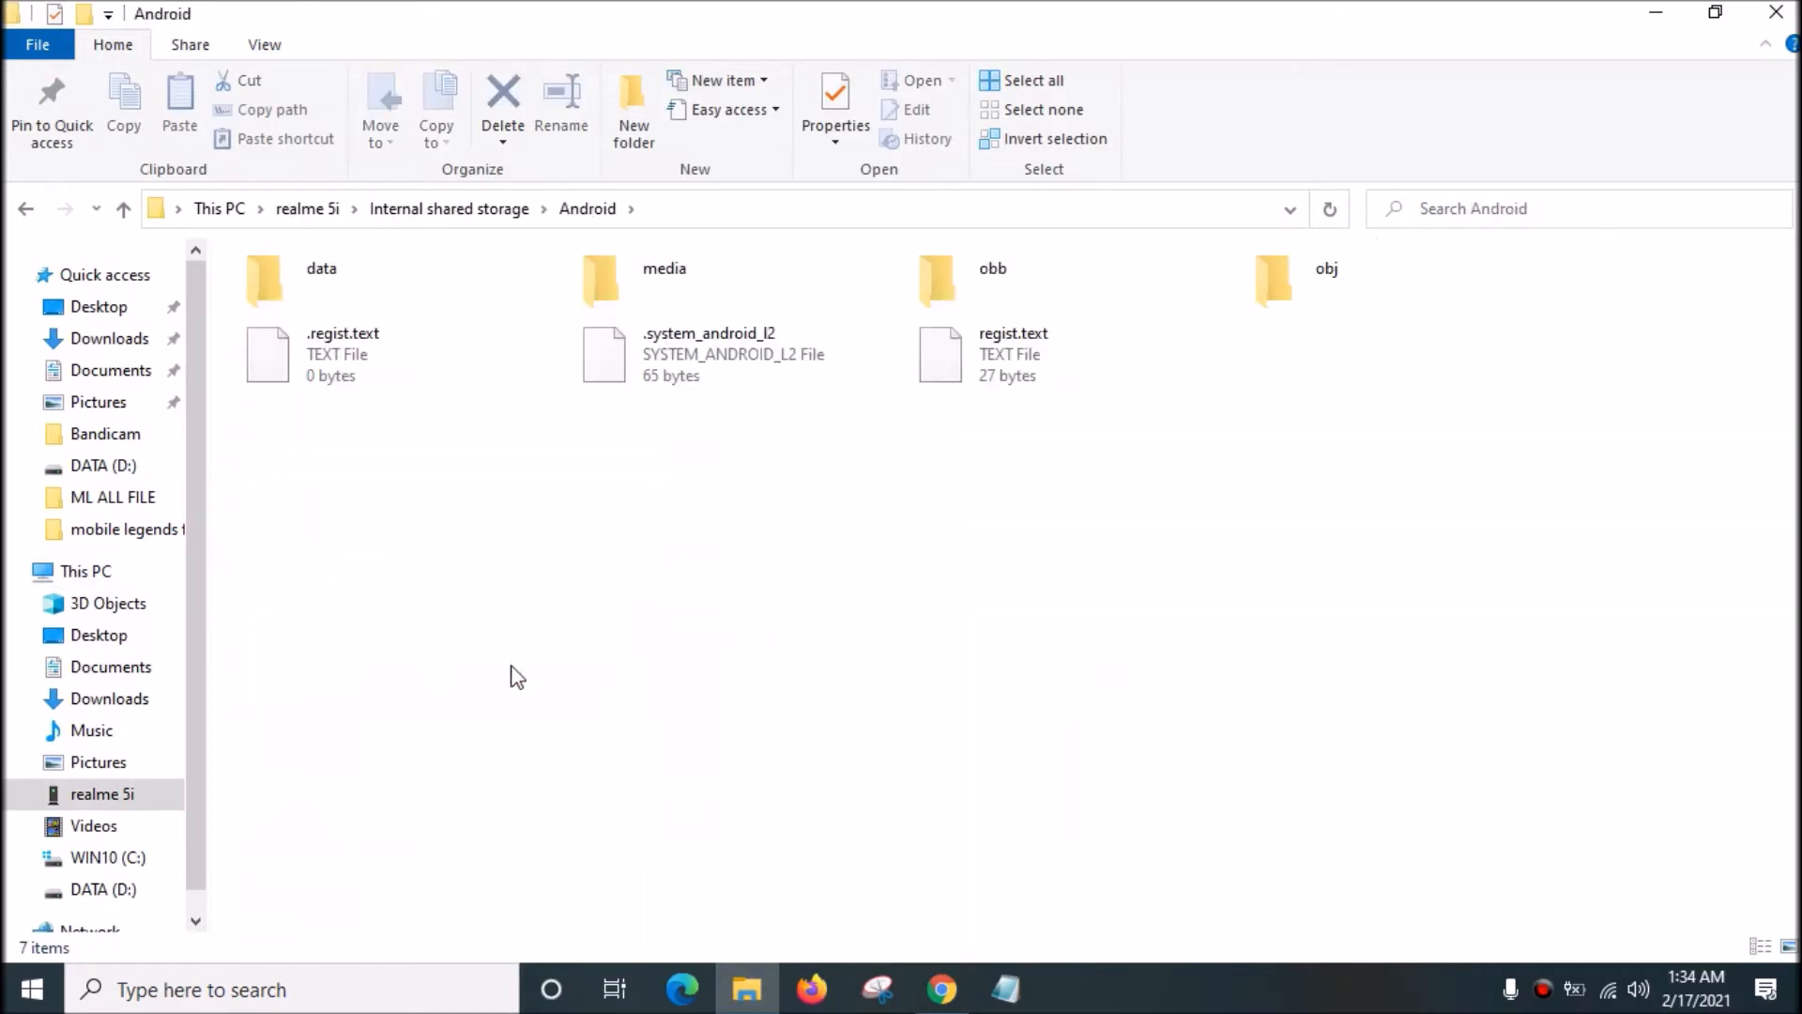
{"action": "double_click", "coordinate": [321, 282]}
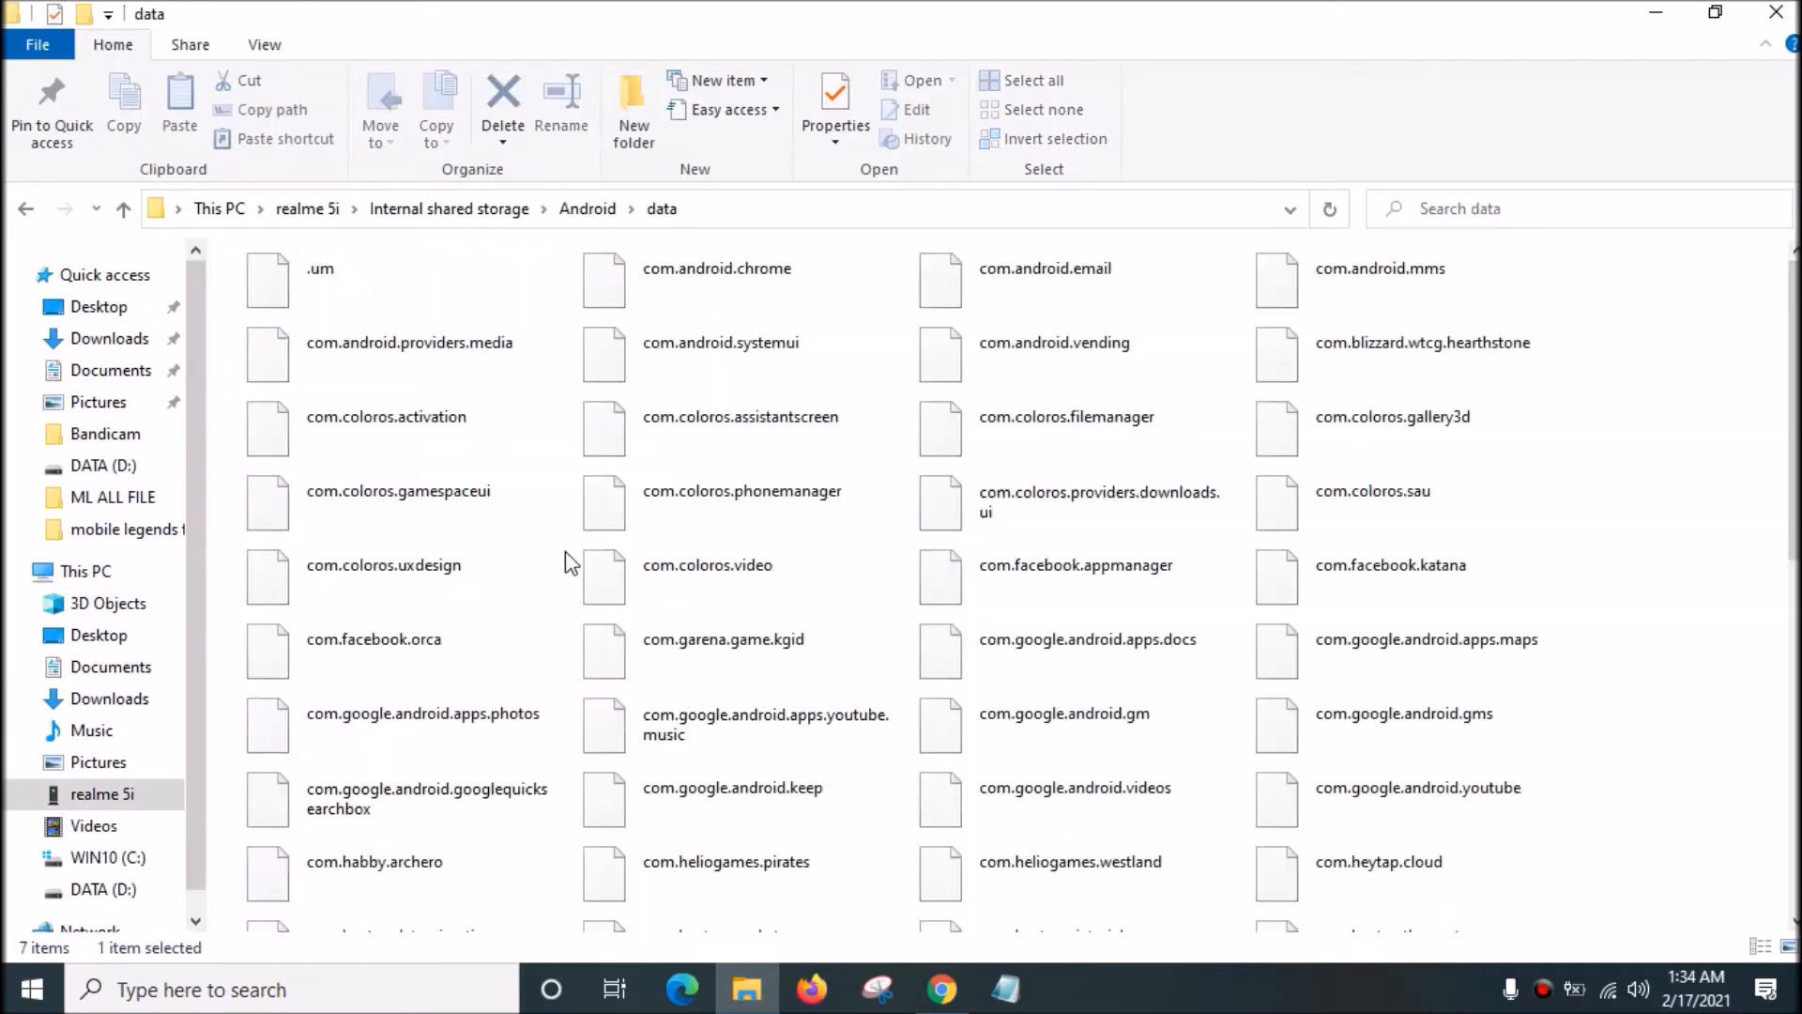
{"action": "scroll", "scroll_direction": "down", "scroll_amount": 3}
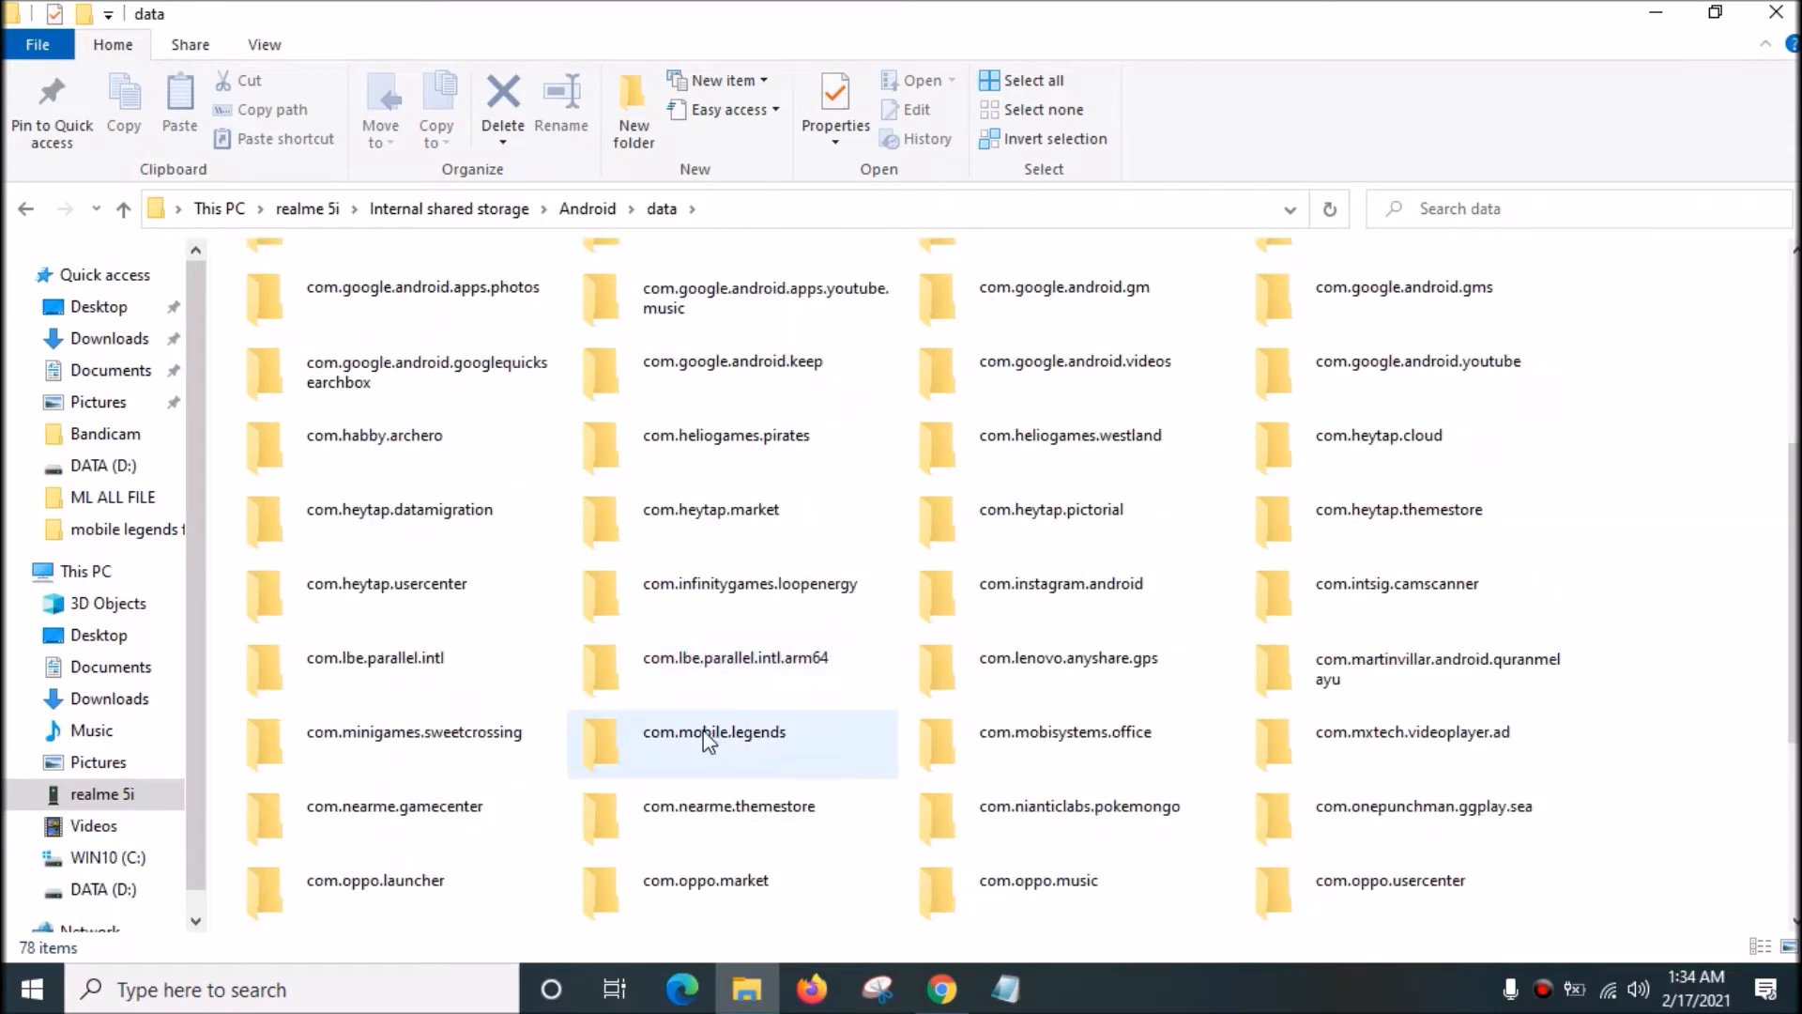
{"action": "left_click", "coordinate": [713, 743]}
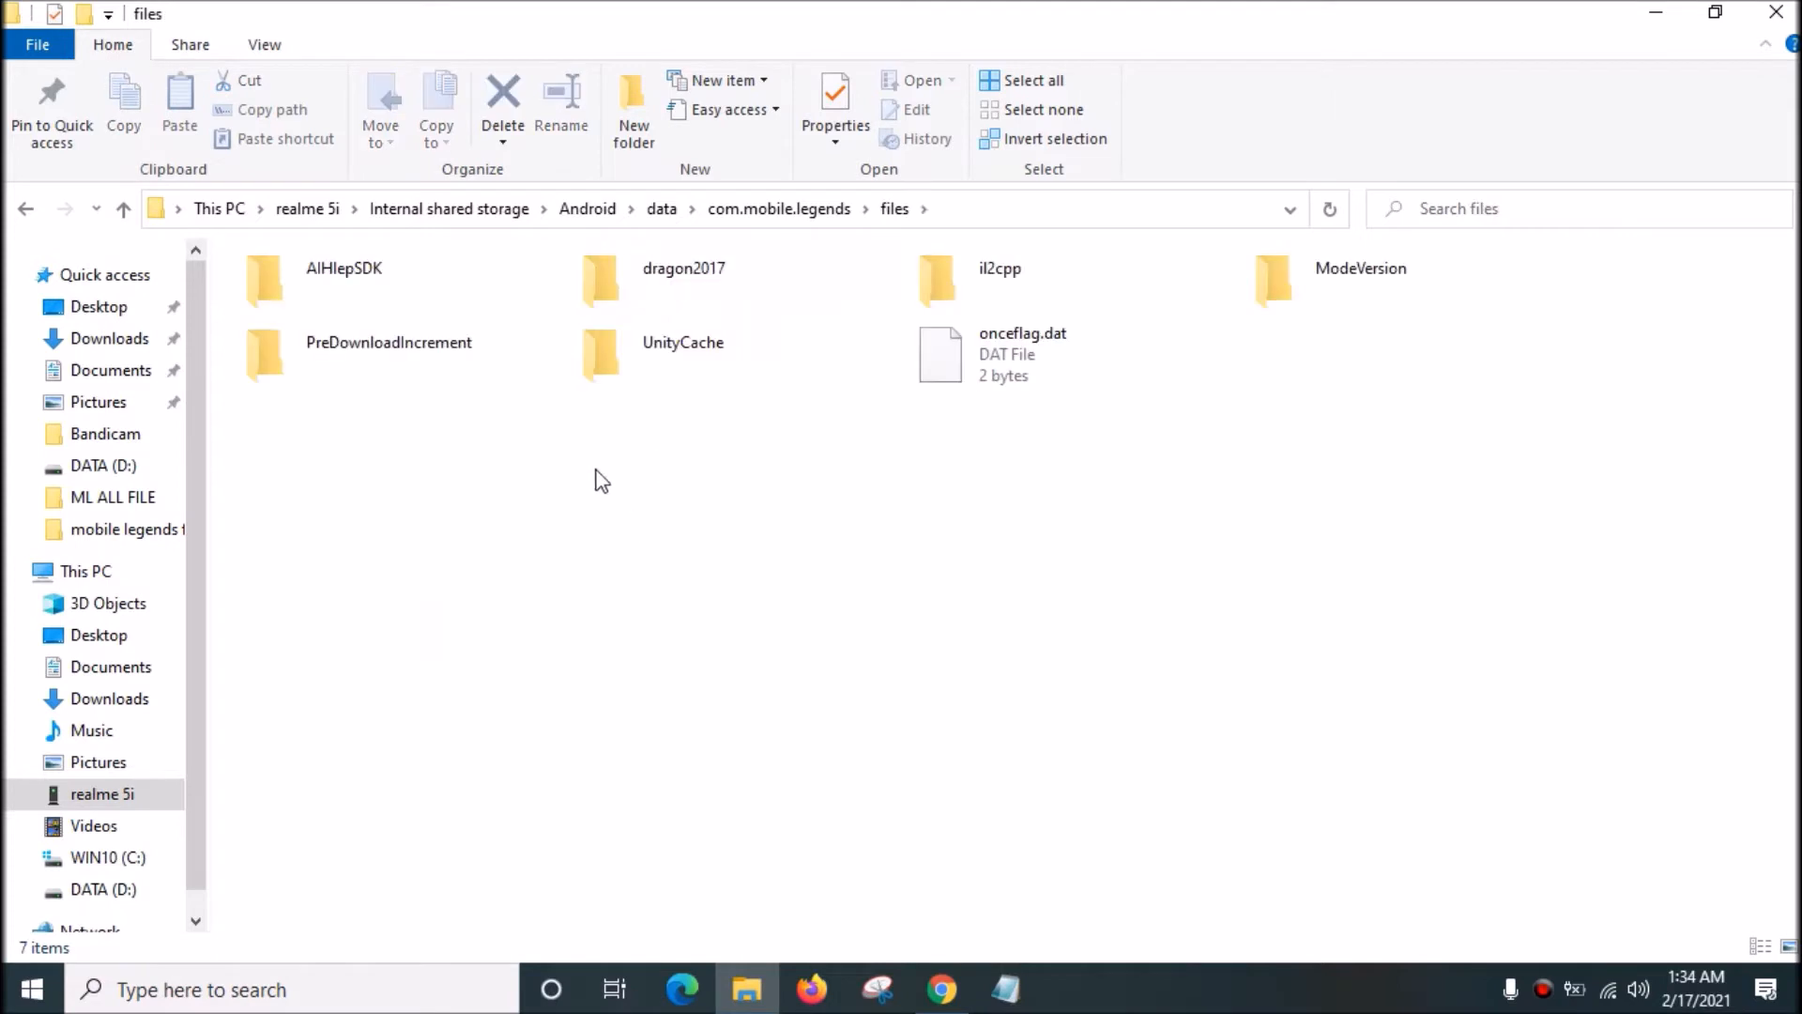
Step: Continue into dragon2017 > assets > Art > android to reach the game's art bundles
{"action": "double_click", "coordinate": [683, 269]}
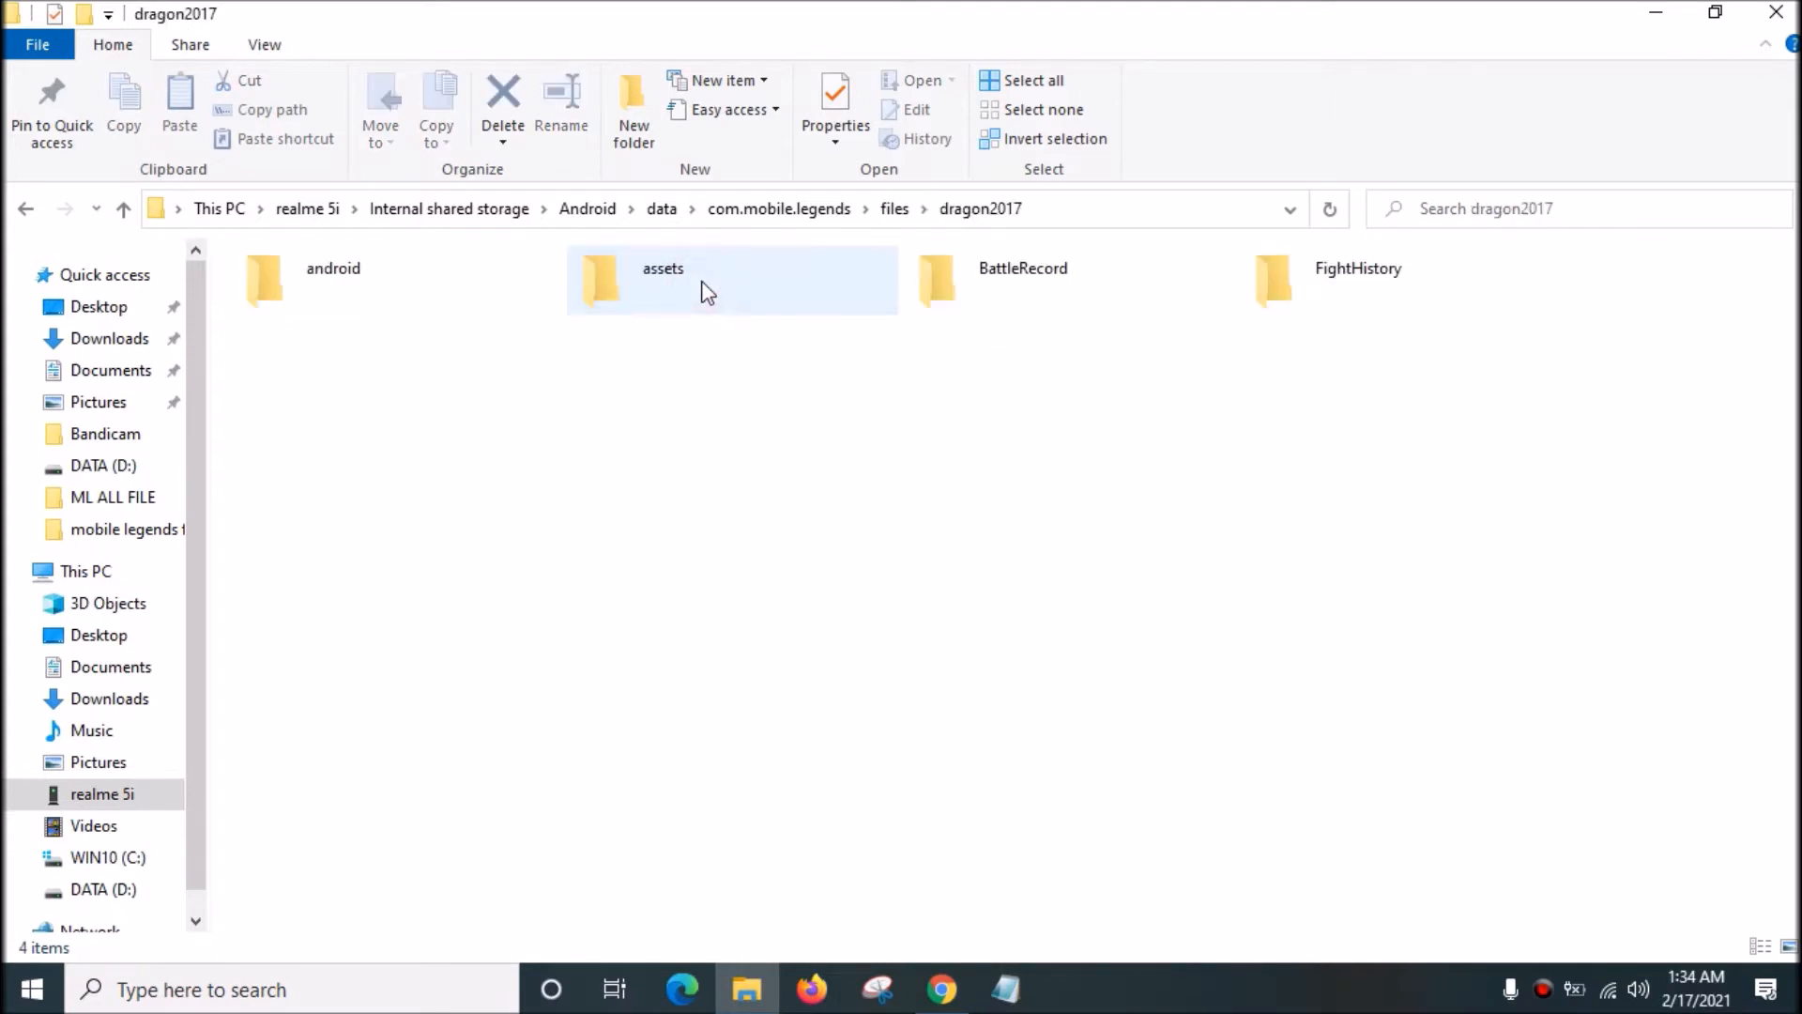
{"action": "double_click", "coordinate": [663, 282]}
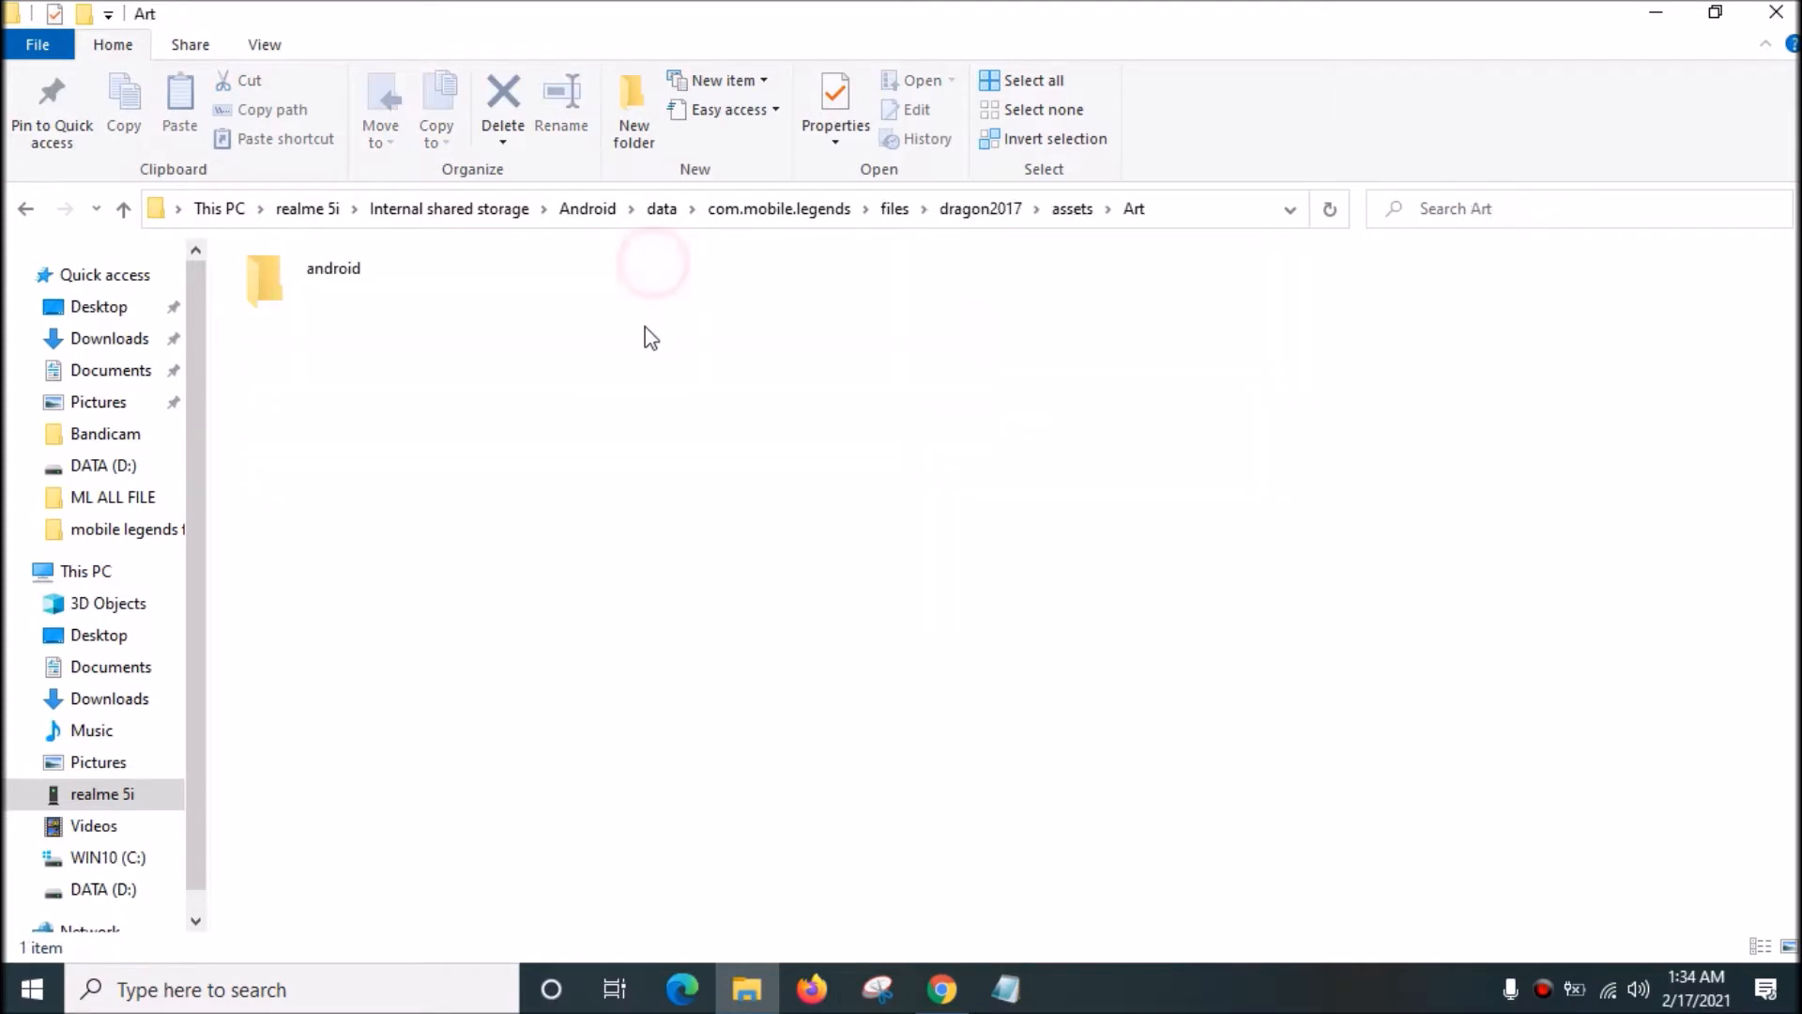
{"action": "double_click", "coordinate": [332, 282]}
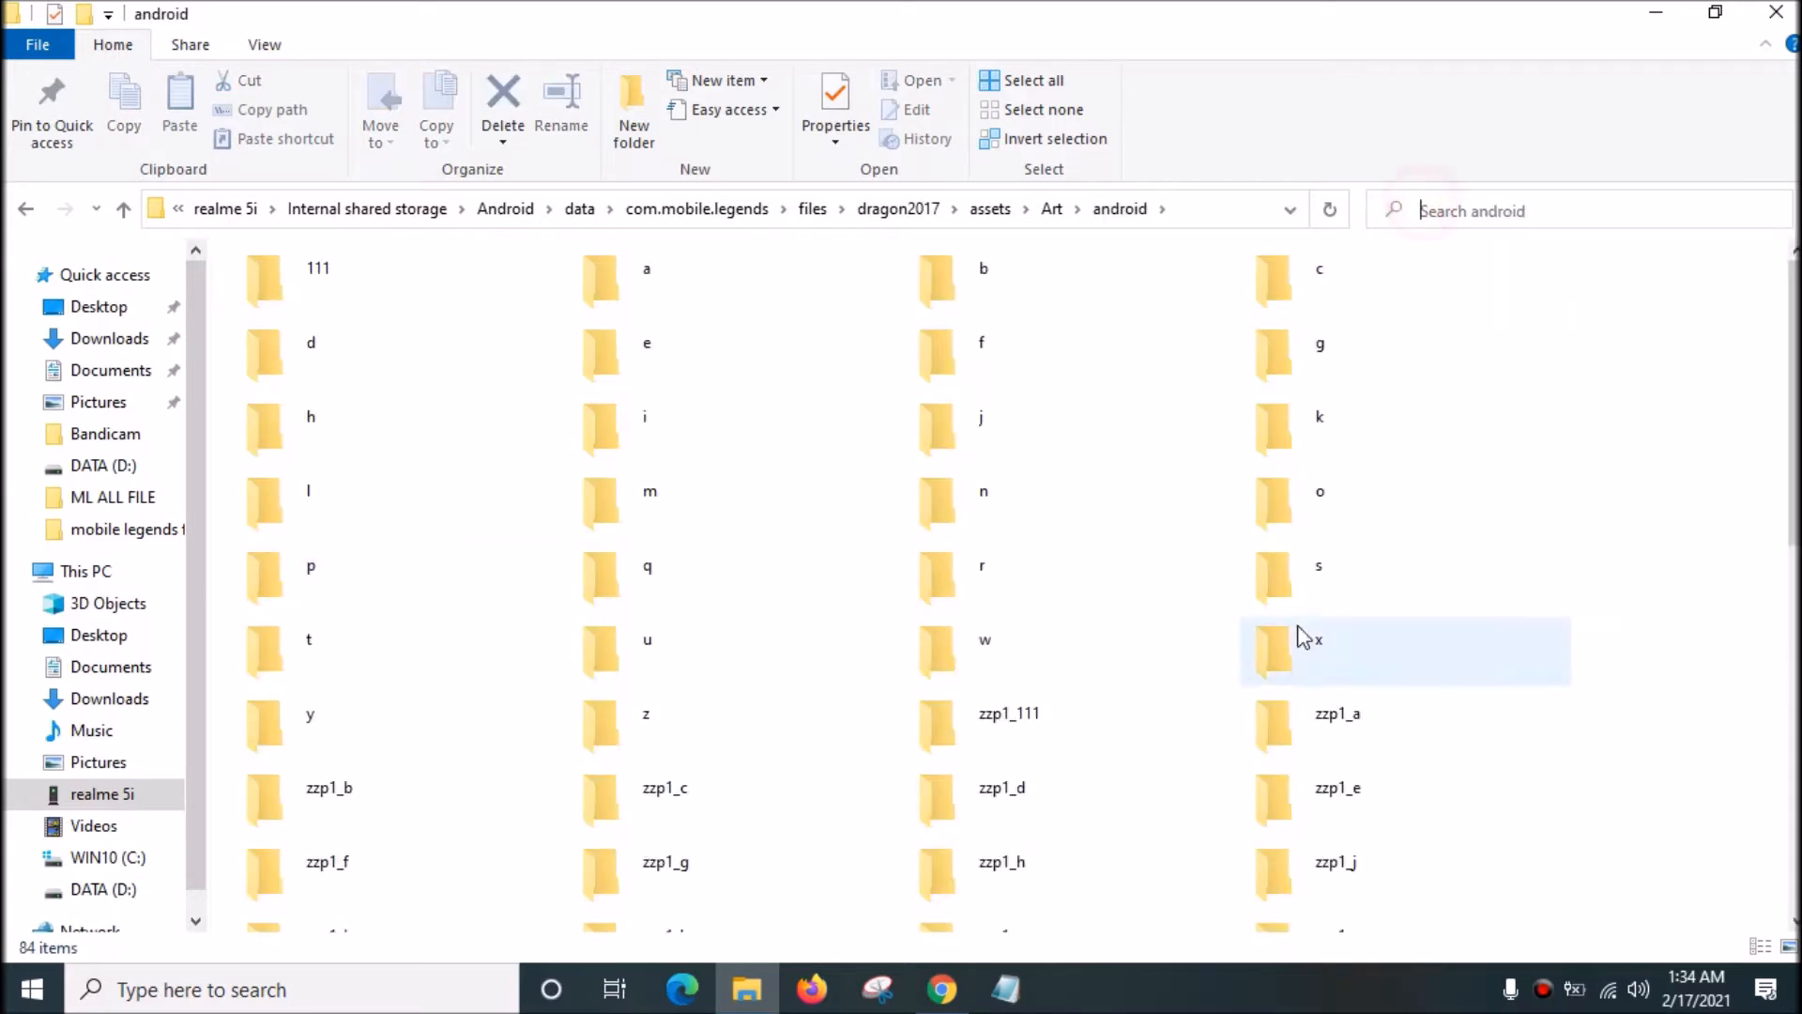
Step: Search the android folder for hero_alucard to list all Alucard skin unity3d files
{"action": "type", "text": "her"}
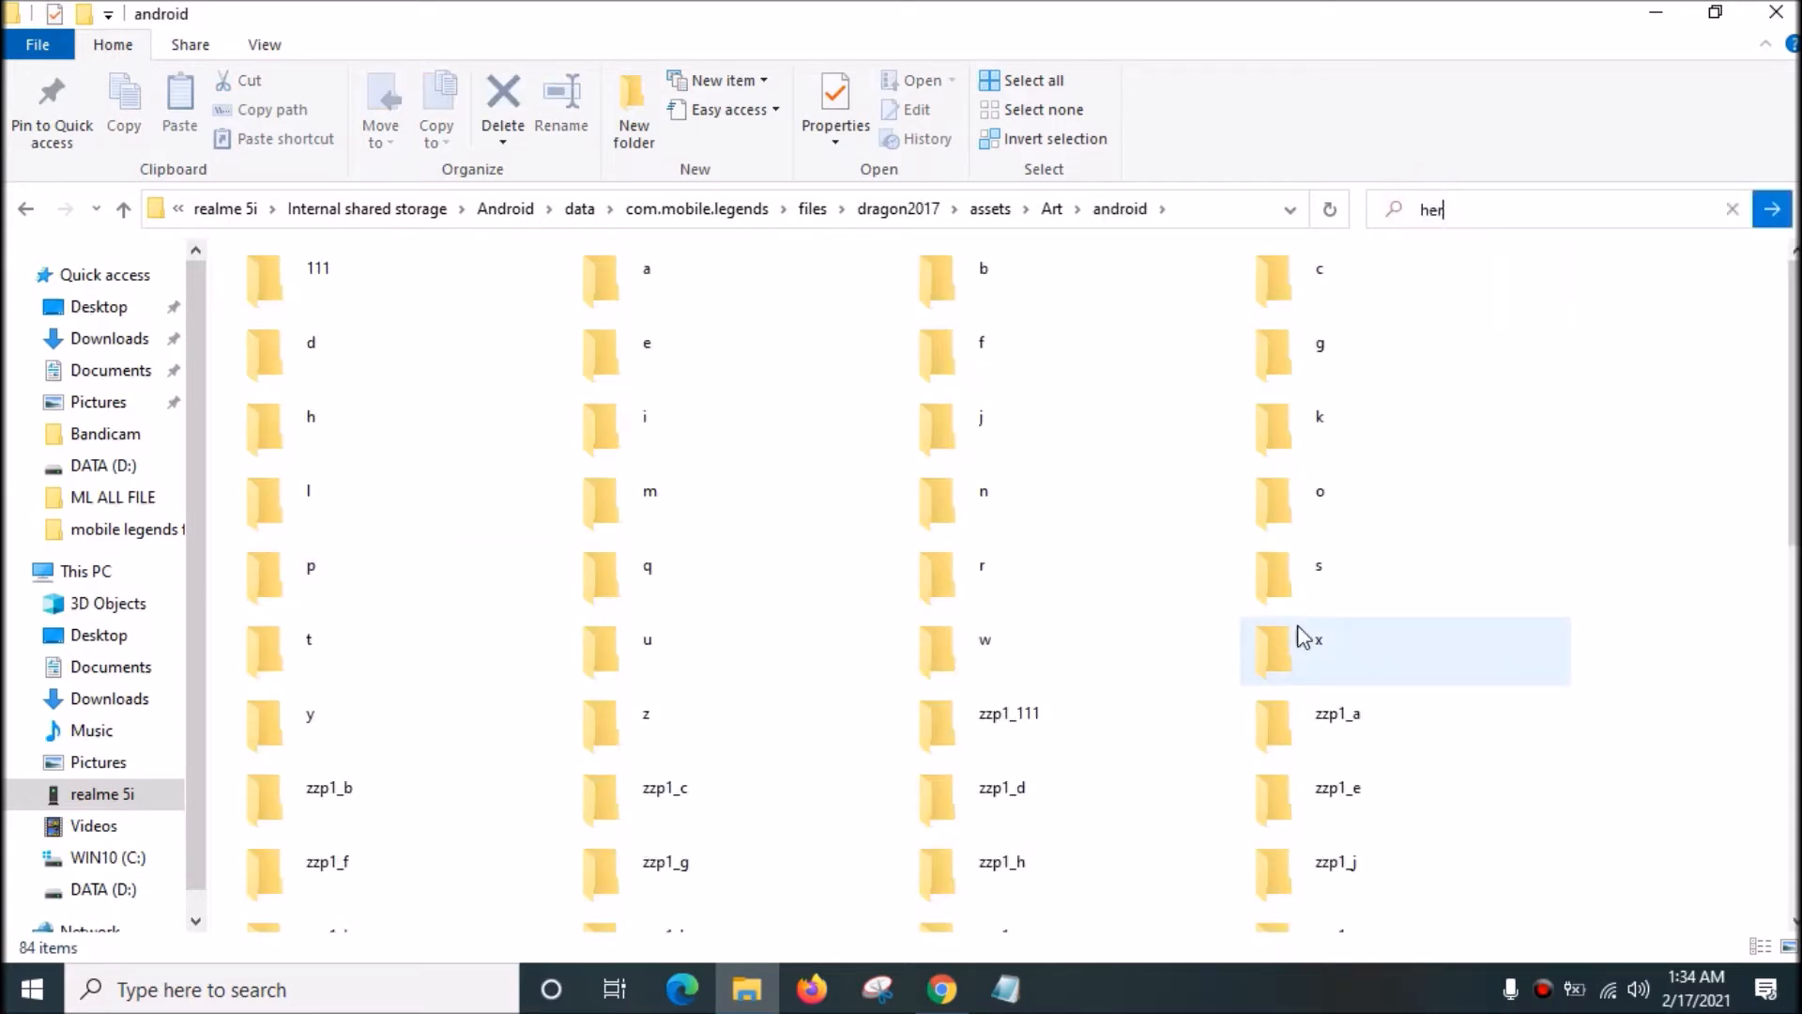
{"action": "type", "text": "o_alucar"}
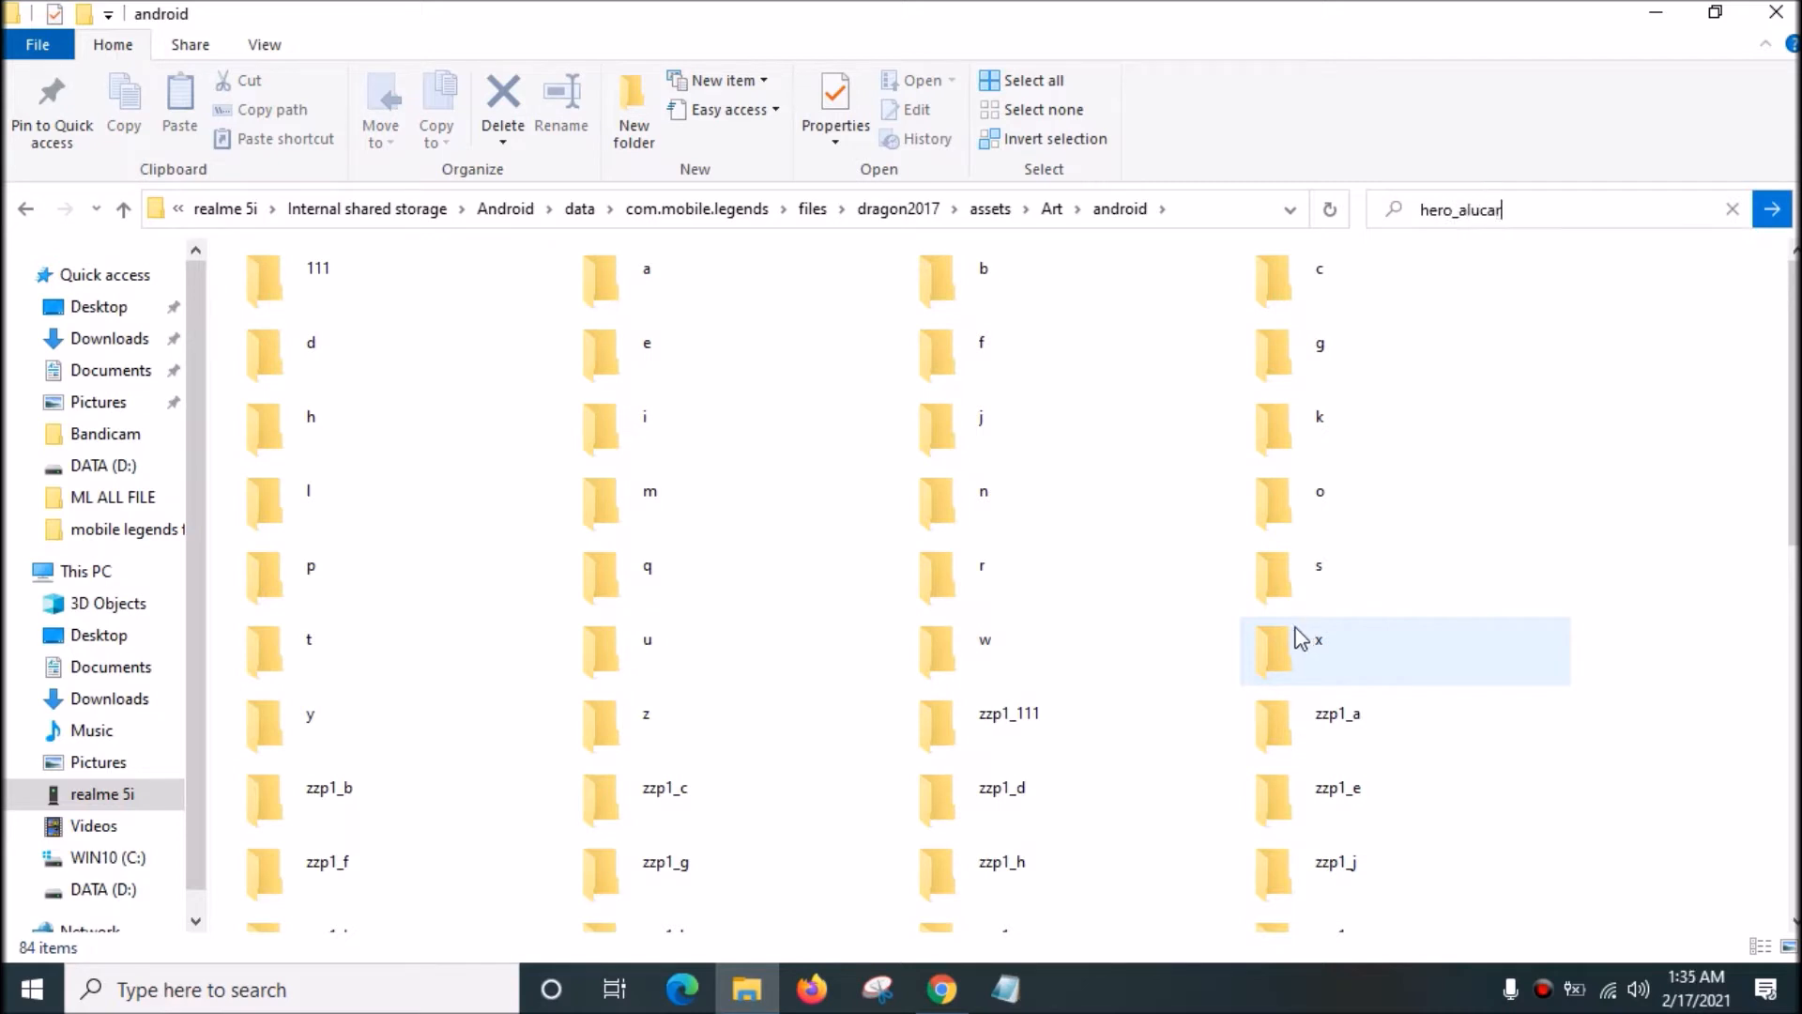
{"action": "key", "text": "enter"}
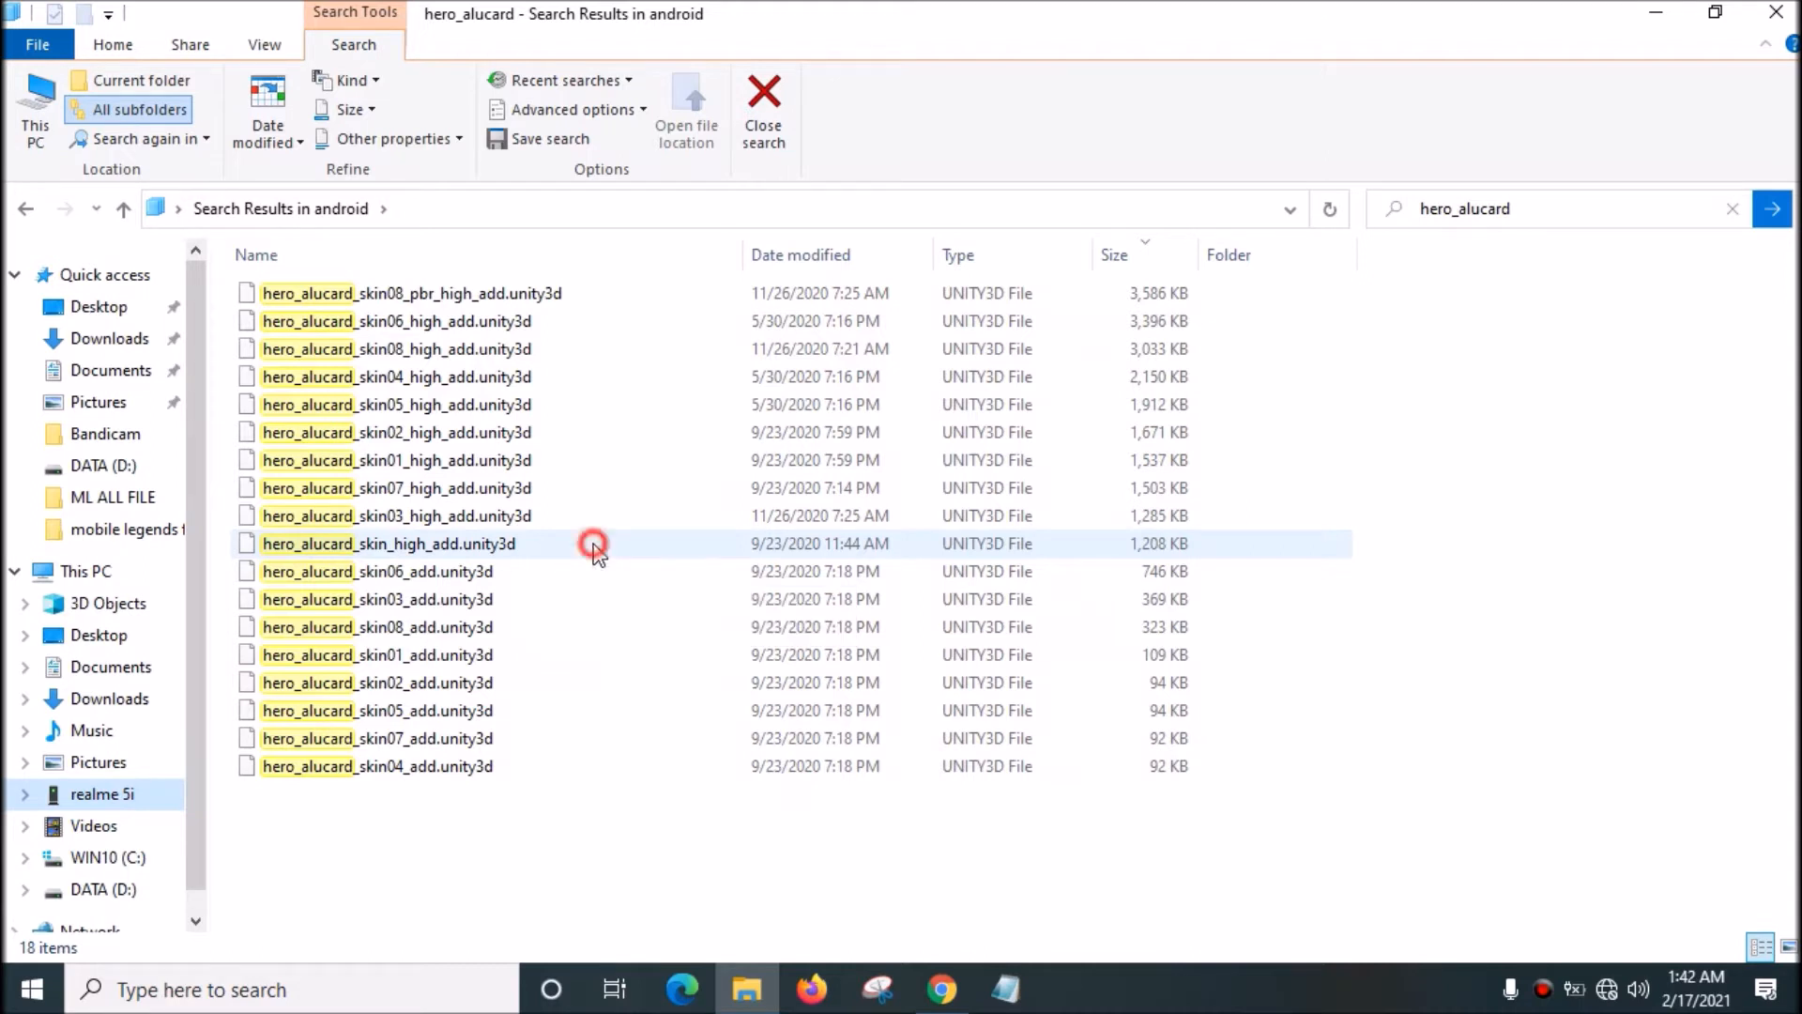
Step: Get hero_alucard_skin_high_add.unity3d onto the Desktop and select the AssetStudioGUI shortcut
{"action": "left_click", "coordinate": [391, 542]}
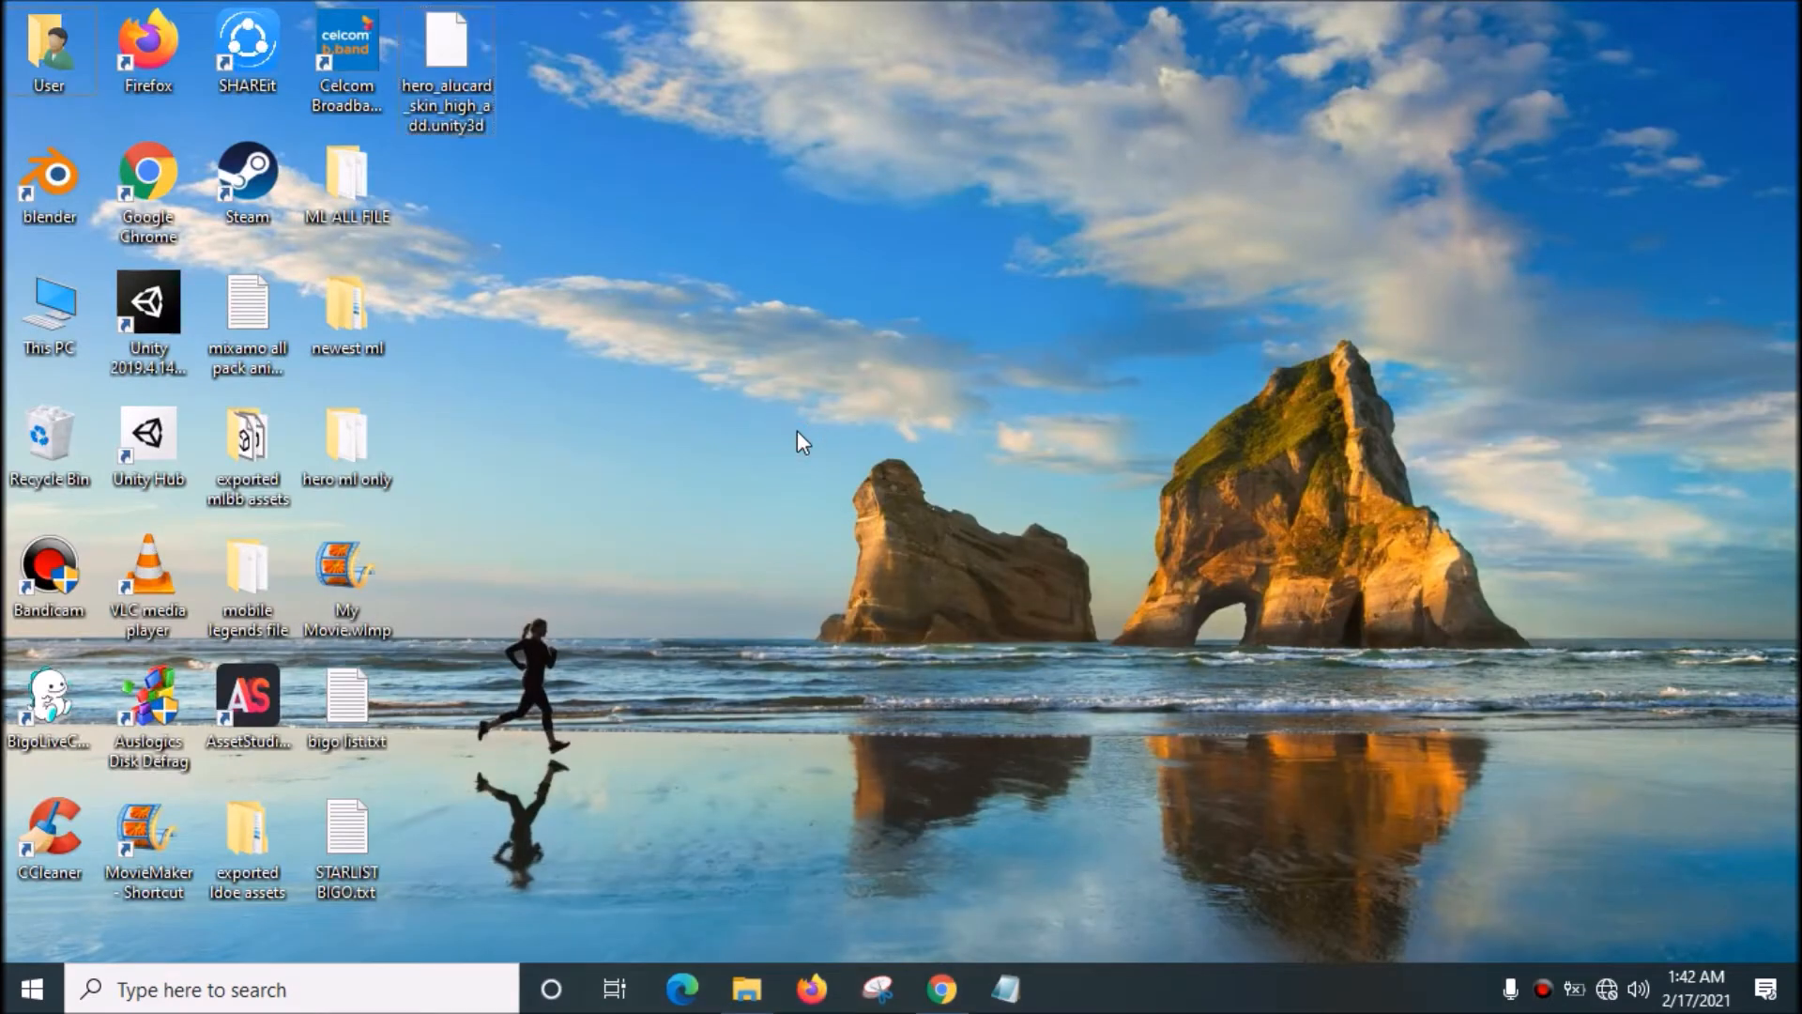
{"action": "mouse_move", "coordinate": [783, 792]}
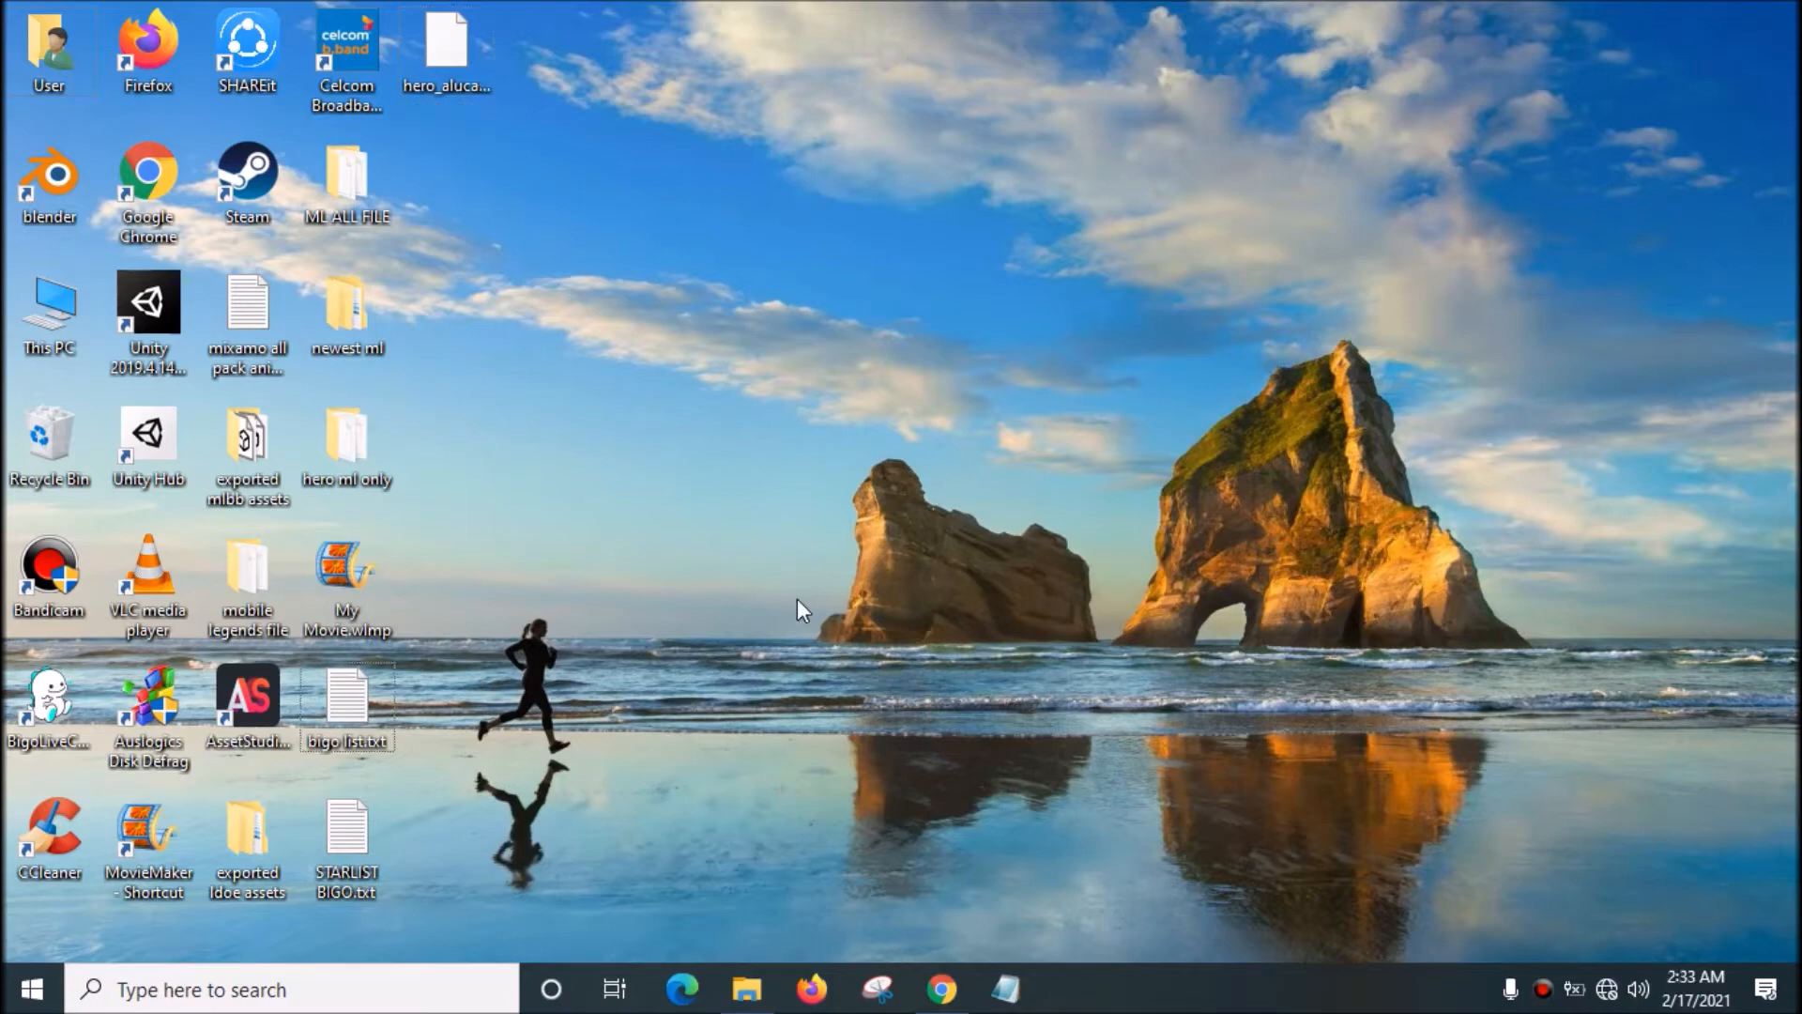
{"action": "left_click", "coordinate": [246, 698]}
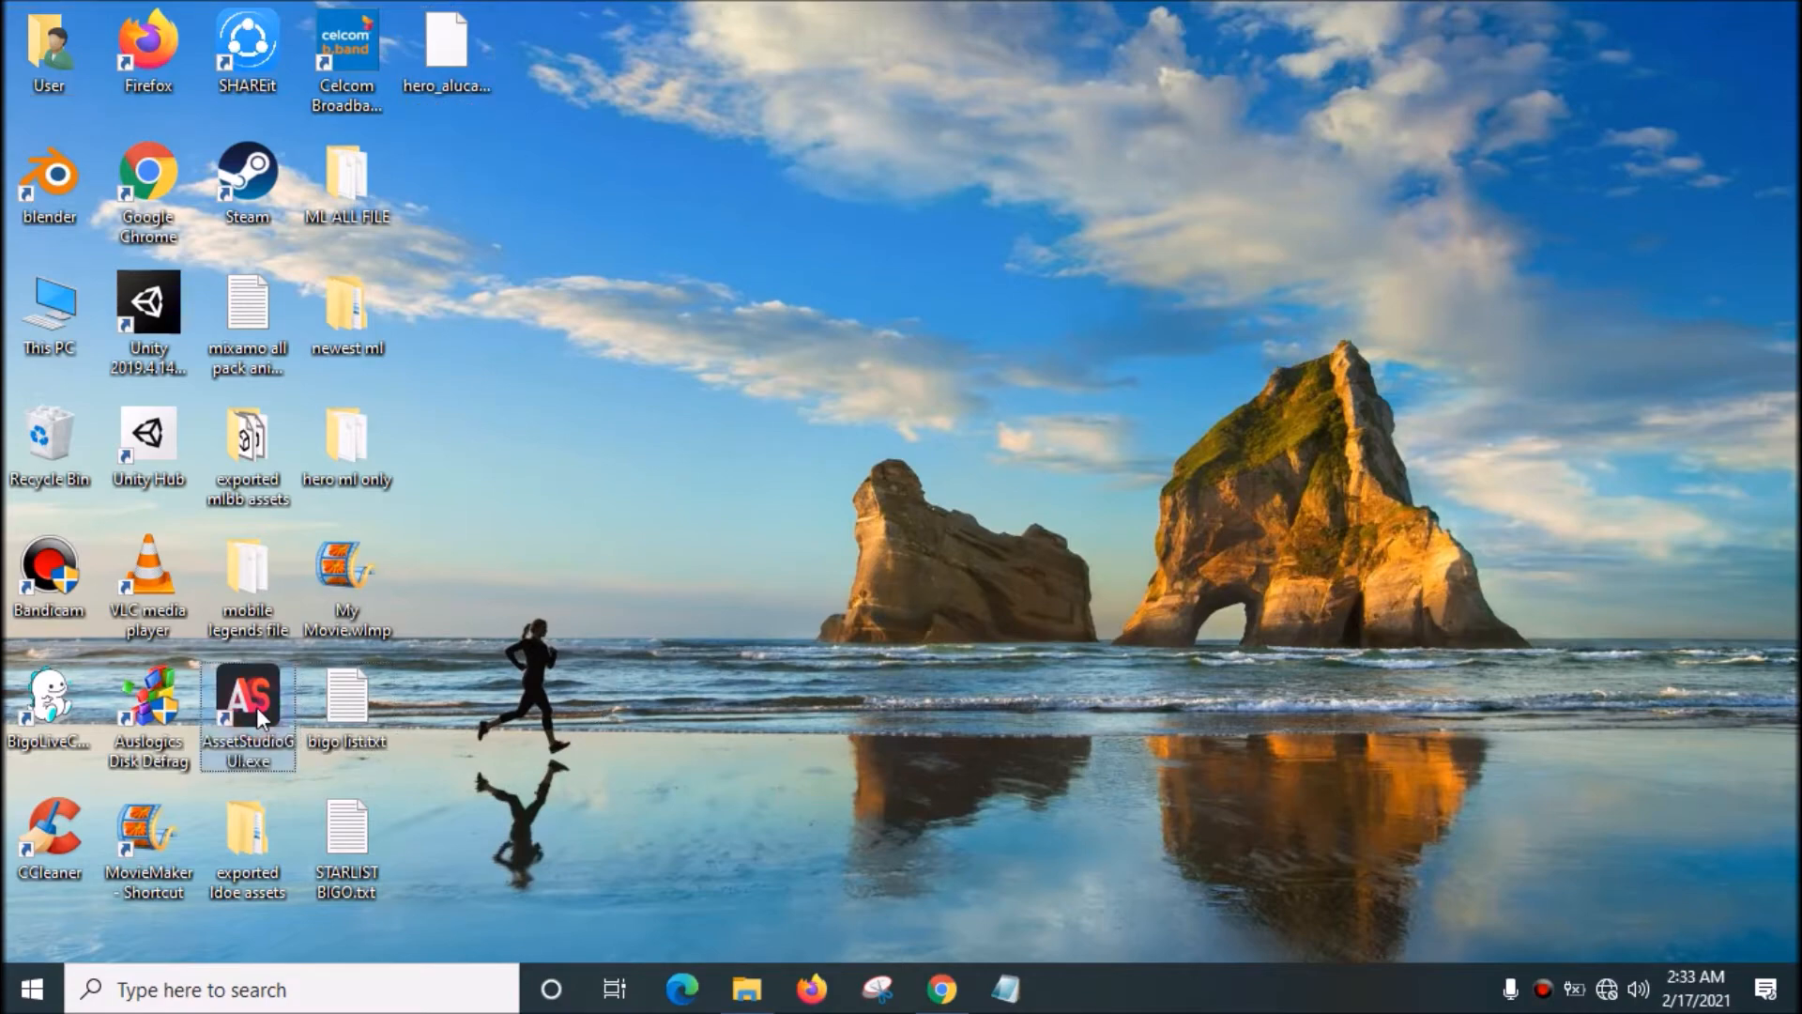
Step: Launch AssetStudioGUI, load hero_alucard_skin_high_add.unity3d from the Desktop and show its Asset List
{"action": "double_click", "coordinate": [248, 698]}
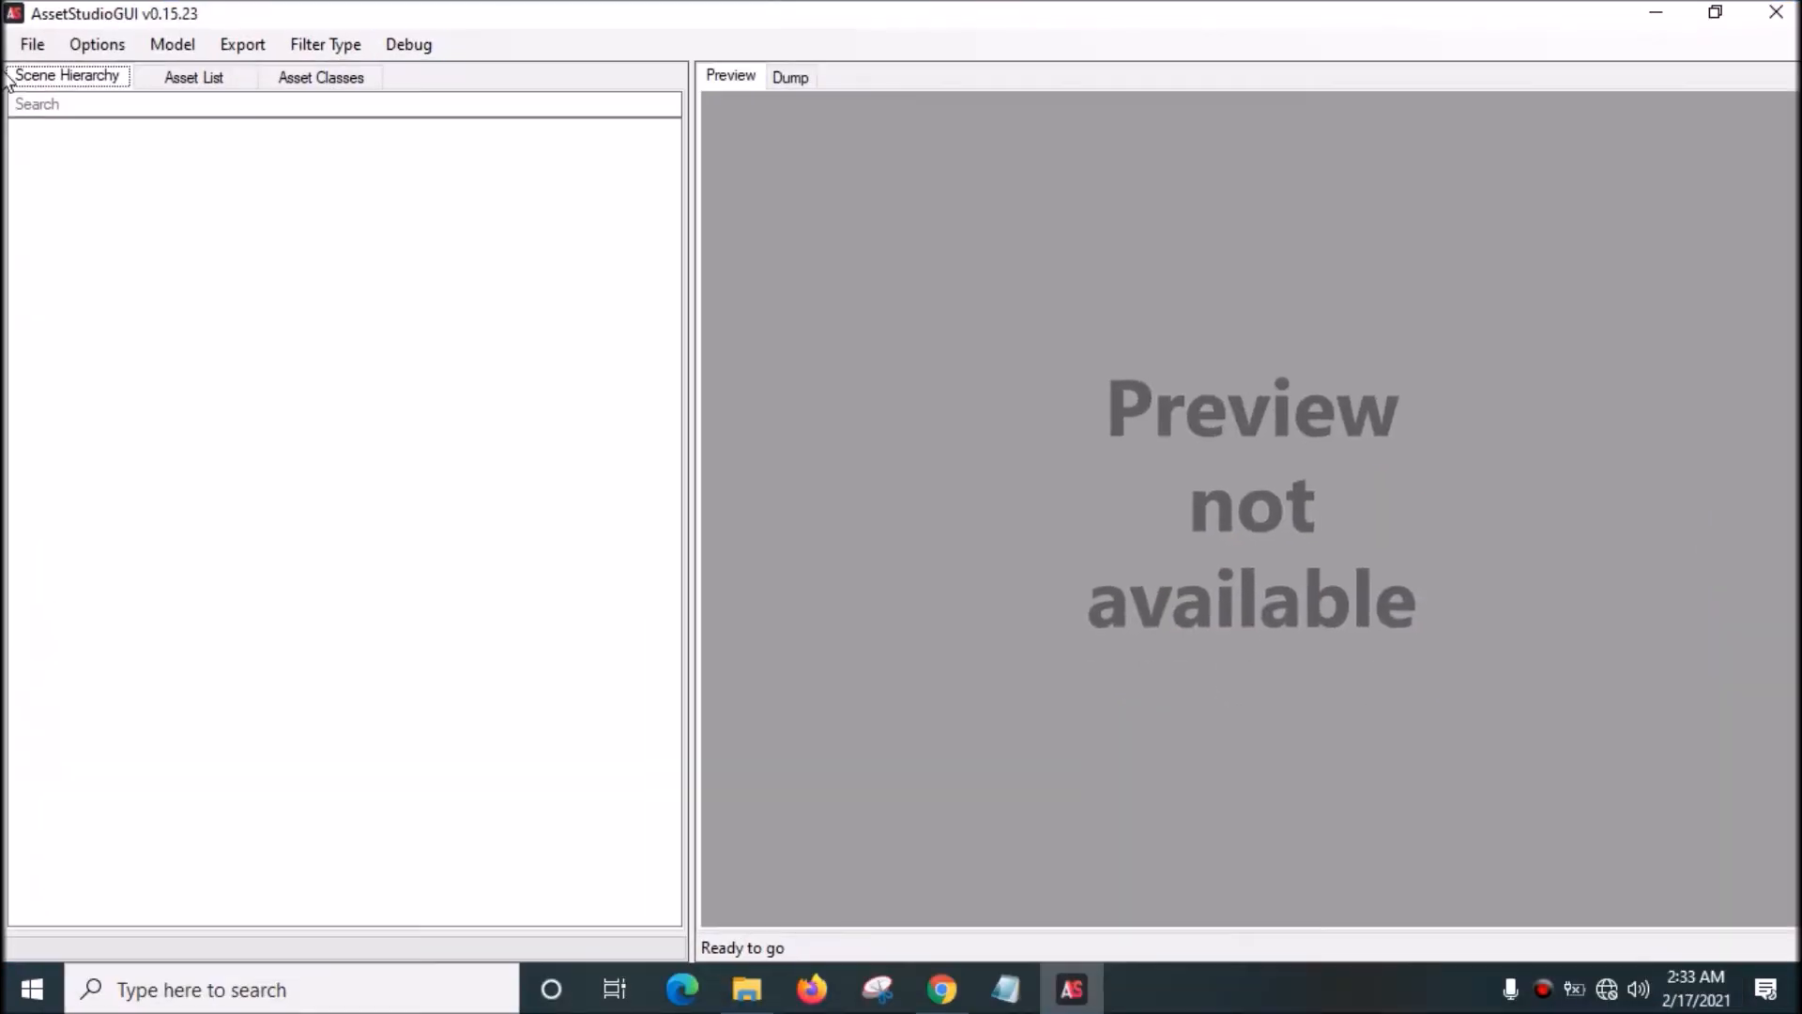
{"action": "left_click", "coordinate": [32, 43]}
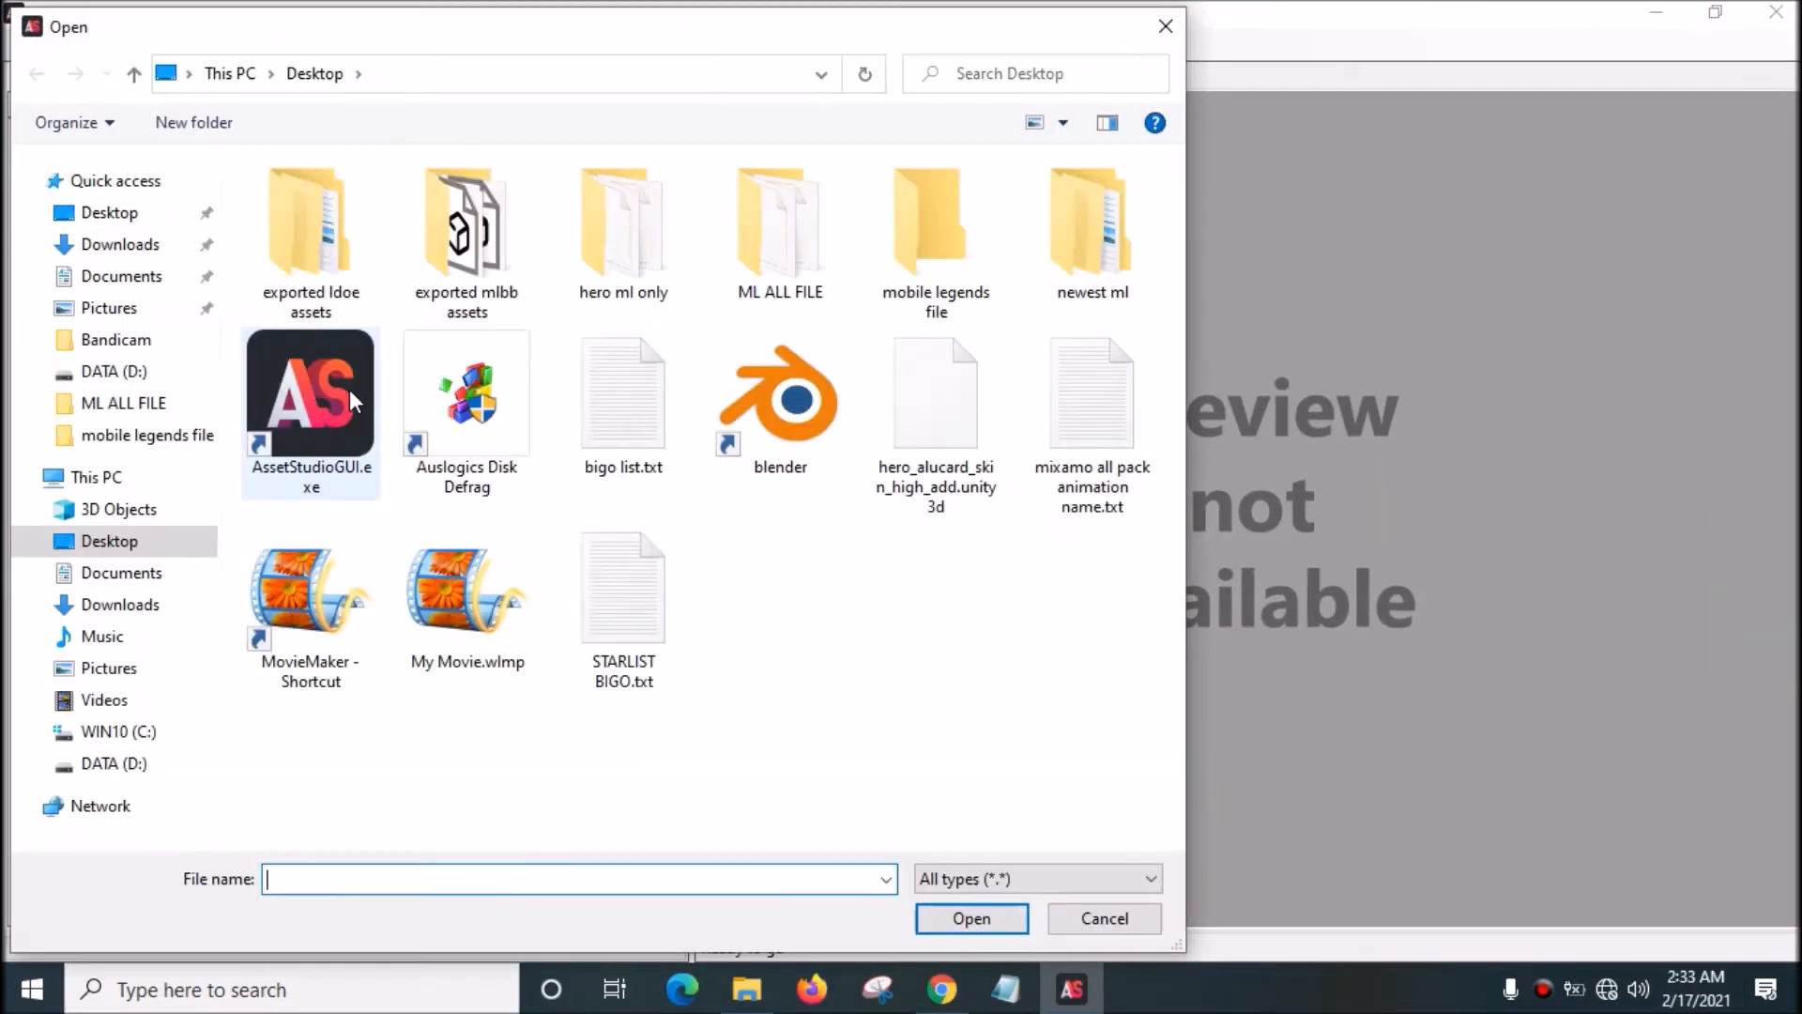
{"action": "left_click", "coordinate": [1089, 394]}
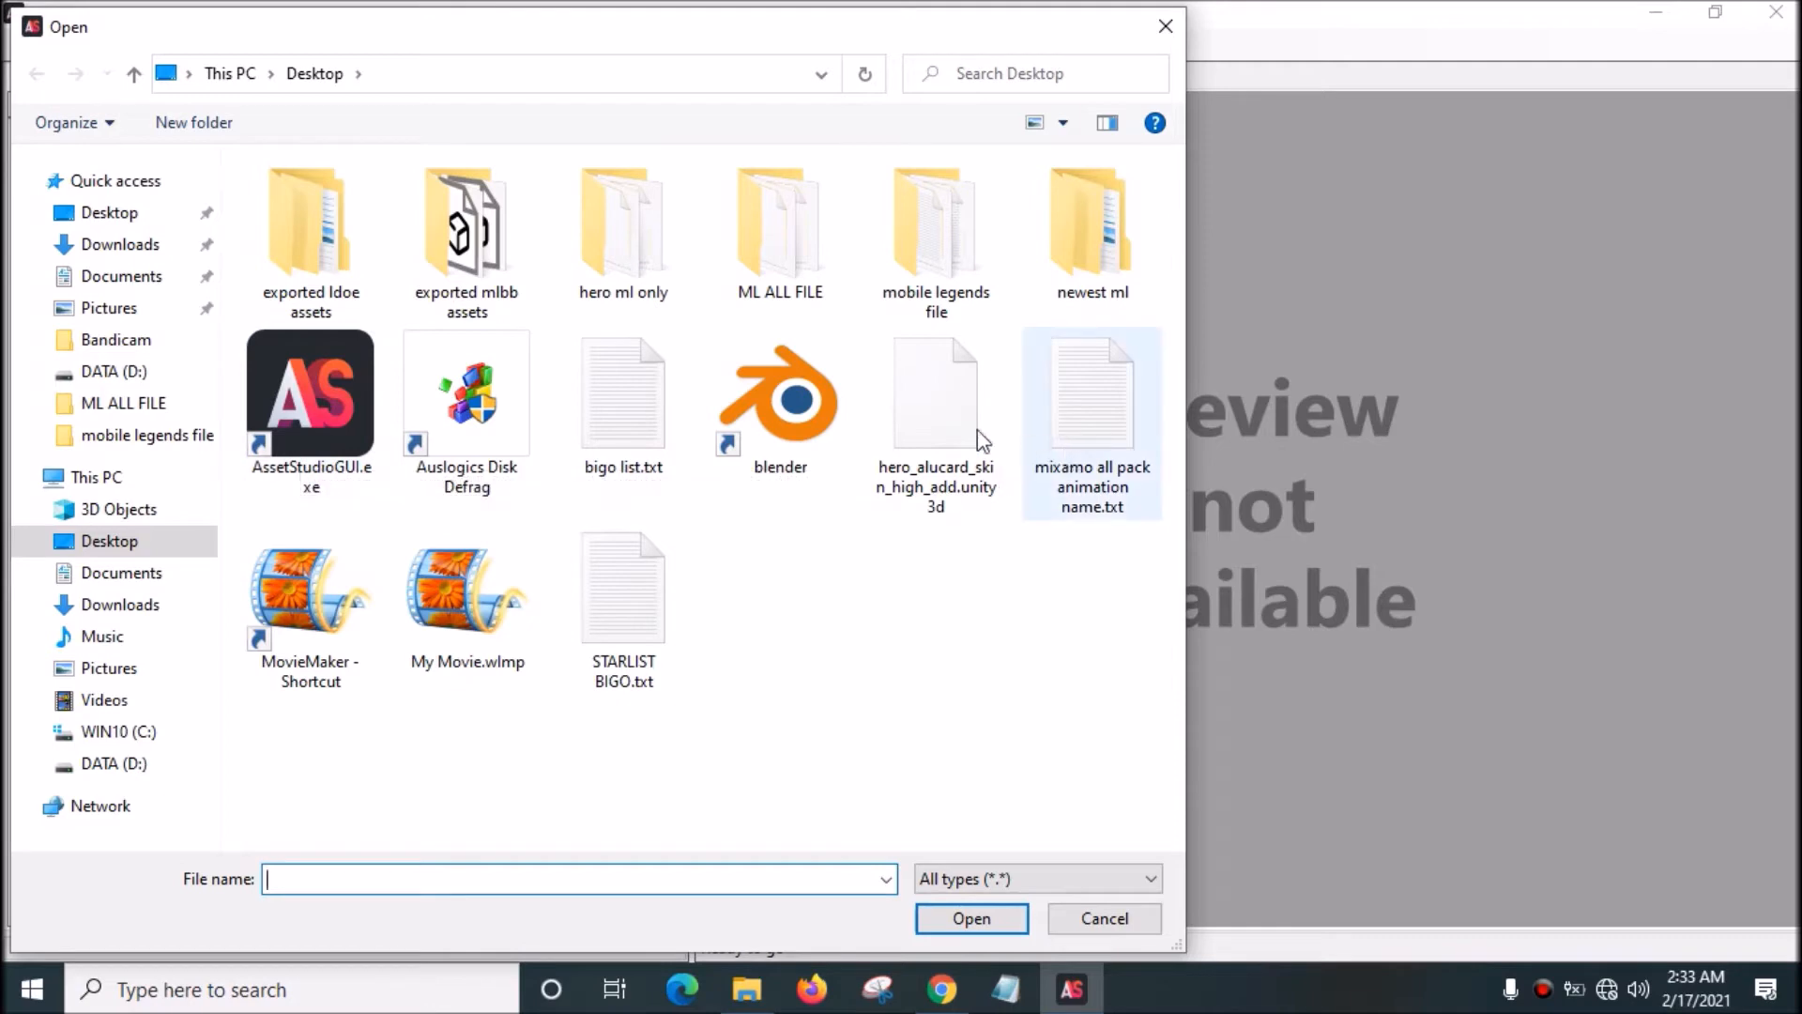
{"action": "left_click", "coordinate": [935, 396]}
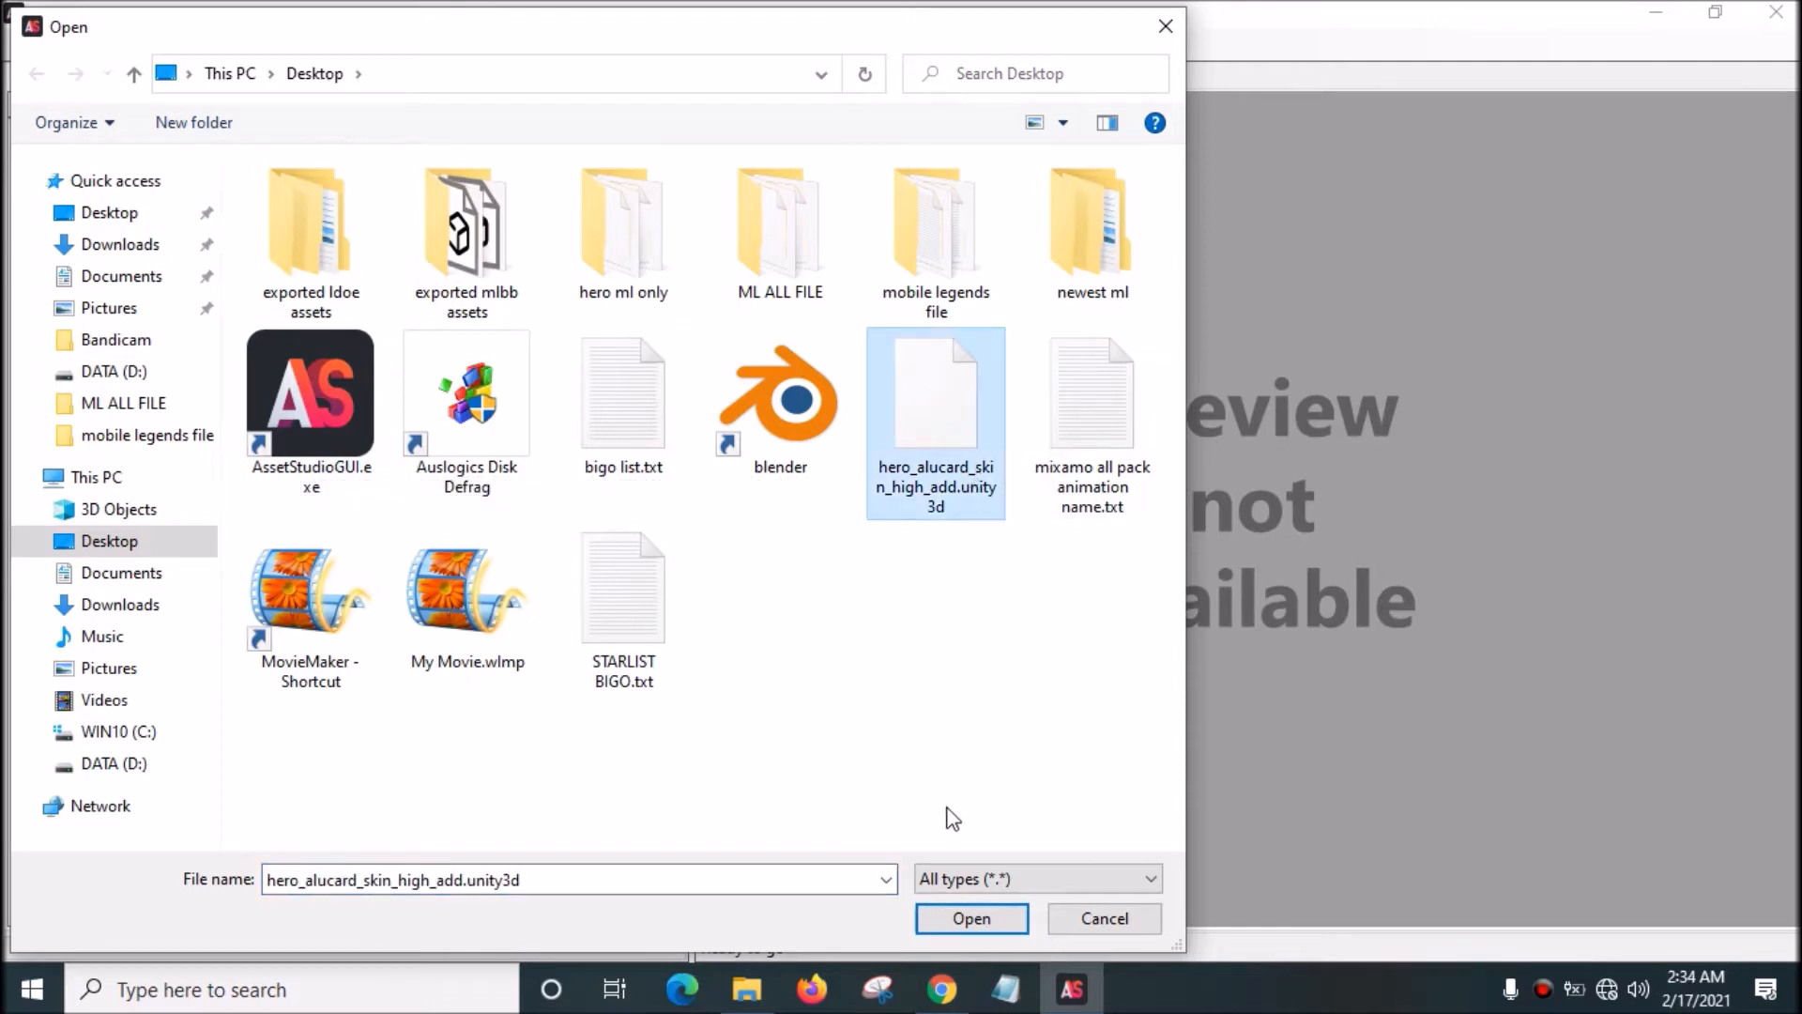
{"action": "left_click", "coordinate": [970, 918]}
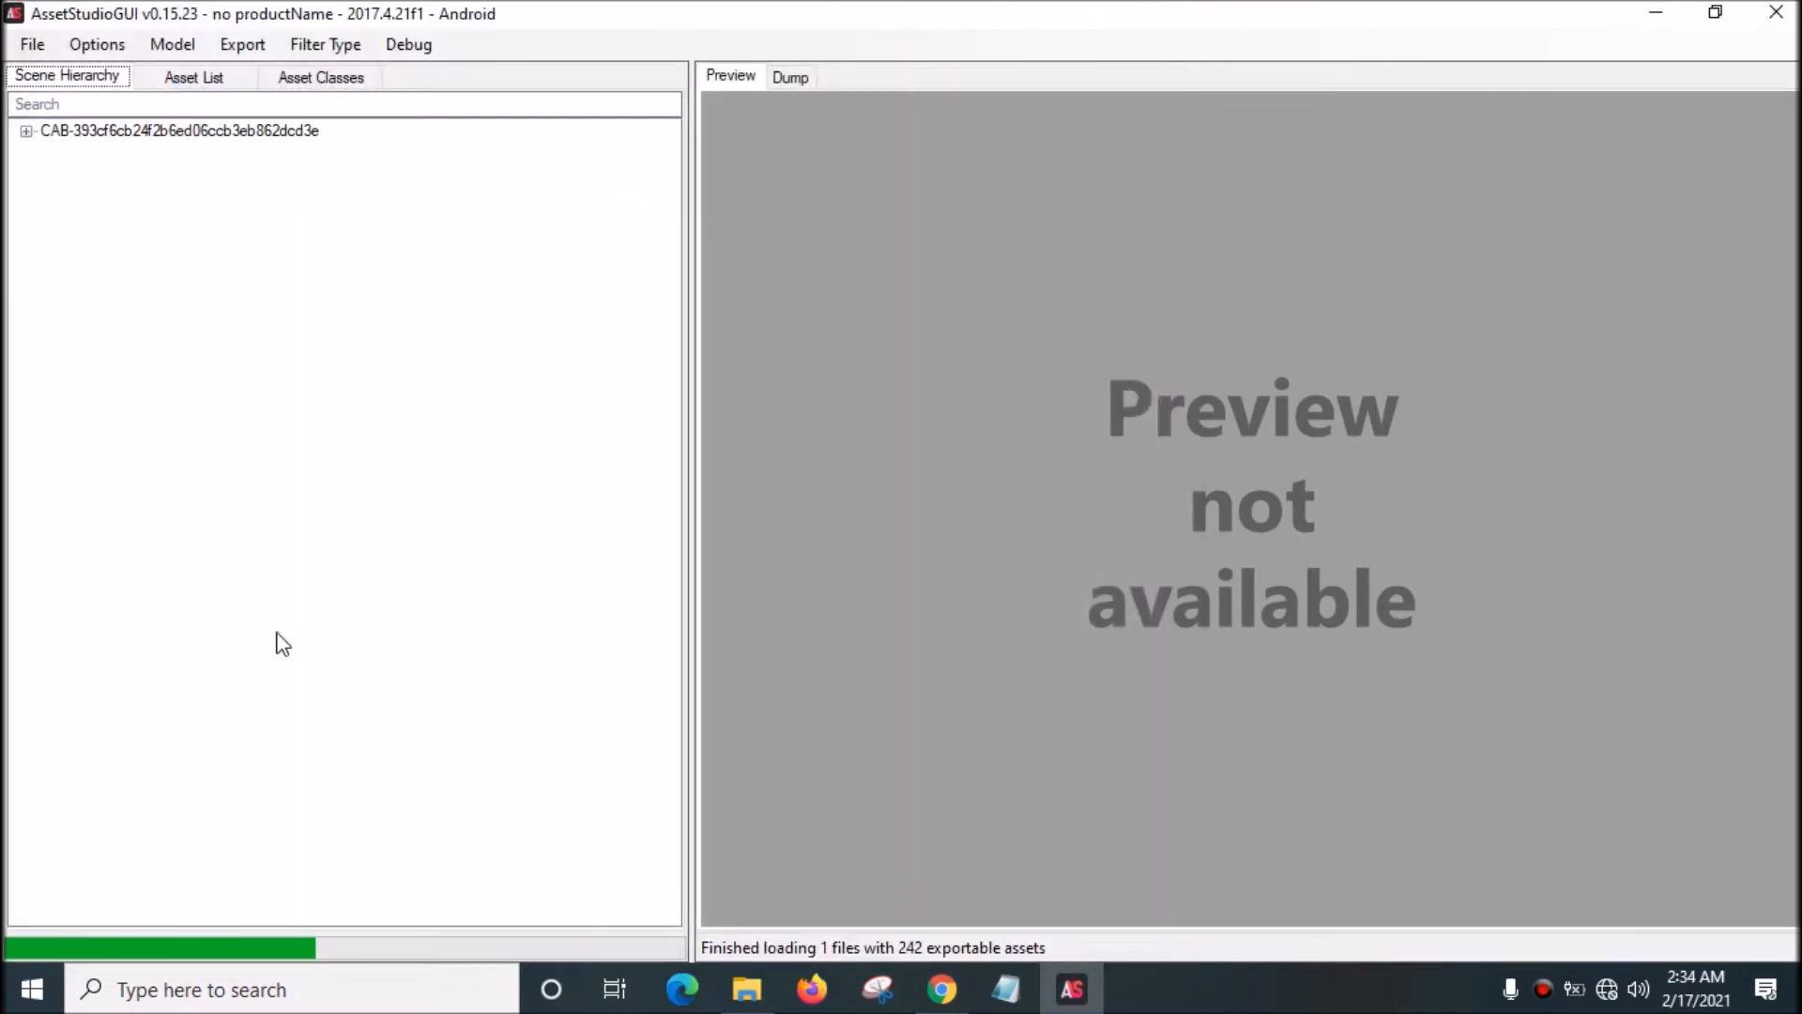
{"action": "left_click", "coordinate": [194, 77]}
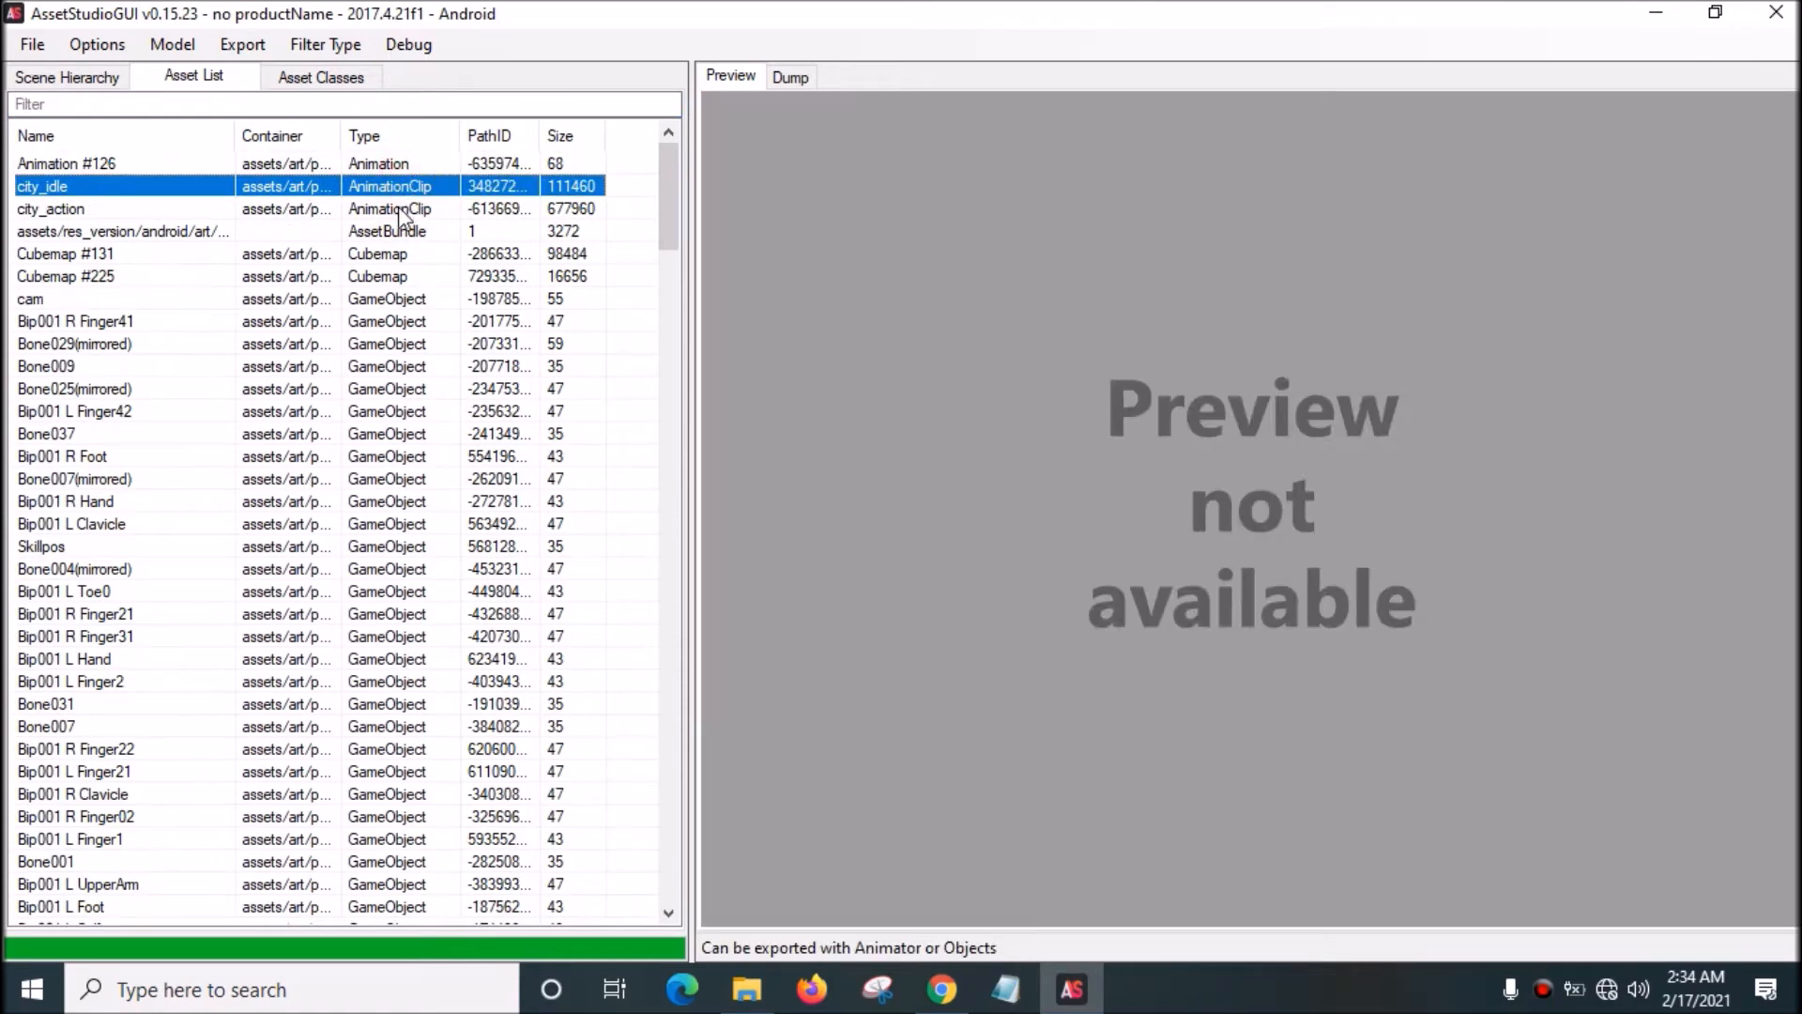
Step: Tick the hero bundle in the hierarchy and select the city_idle and city_action clips for model export
{"action": "left_click", "coordinate": [68, 75]}
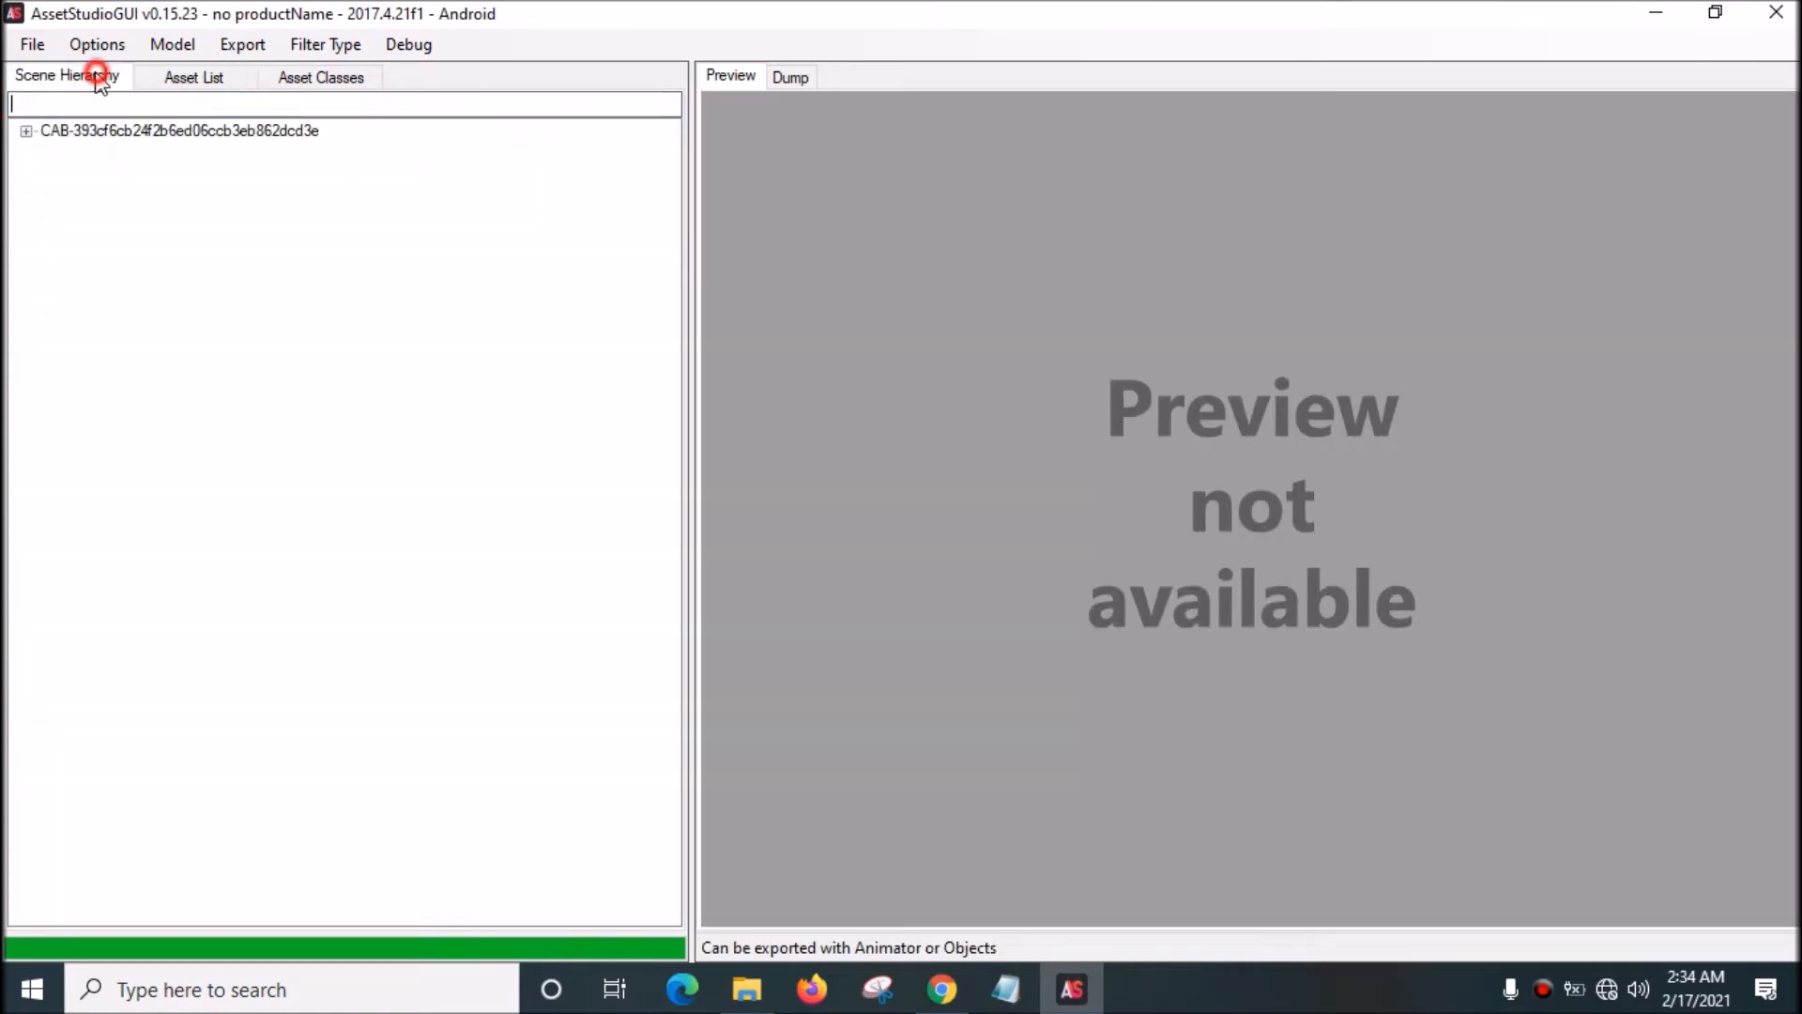
{"action": "left_click", "coordinate": [25, 130]}
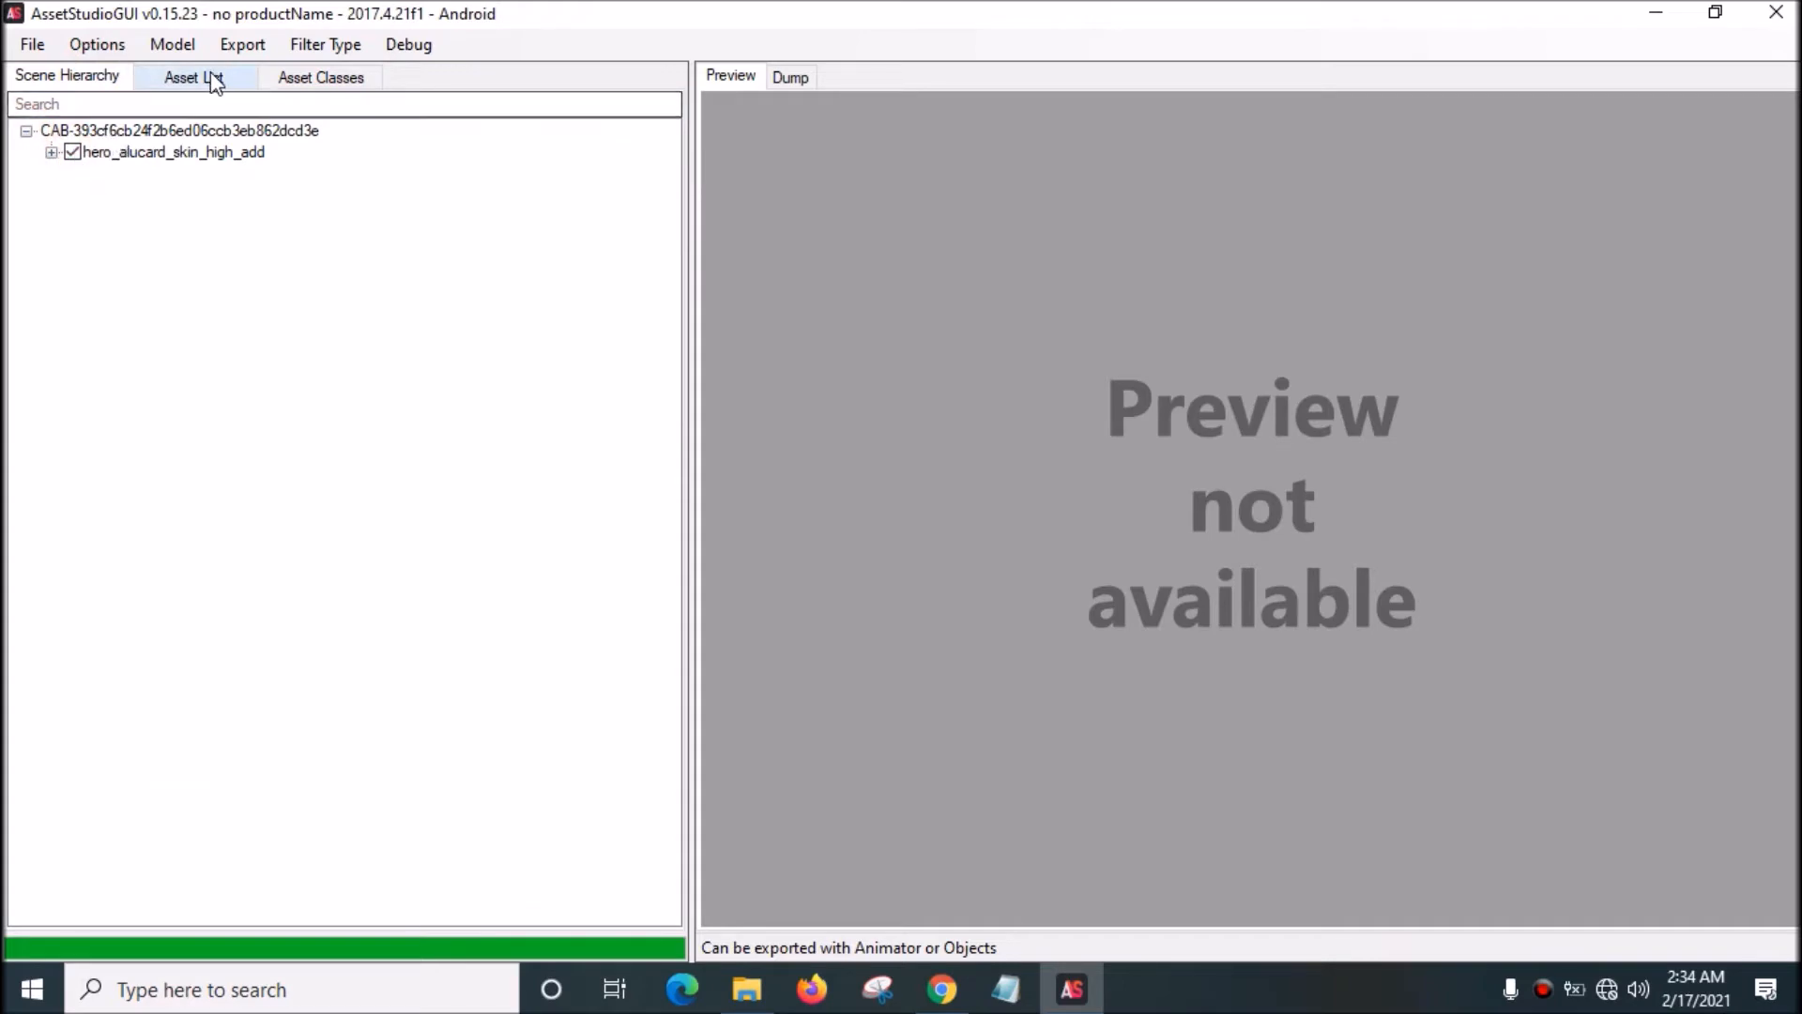
{"action": "left_click", "coordinate": [194, 75]}
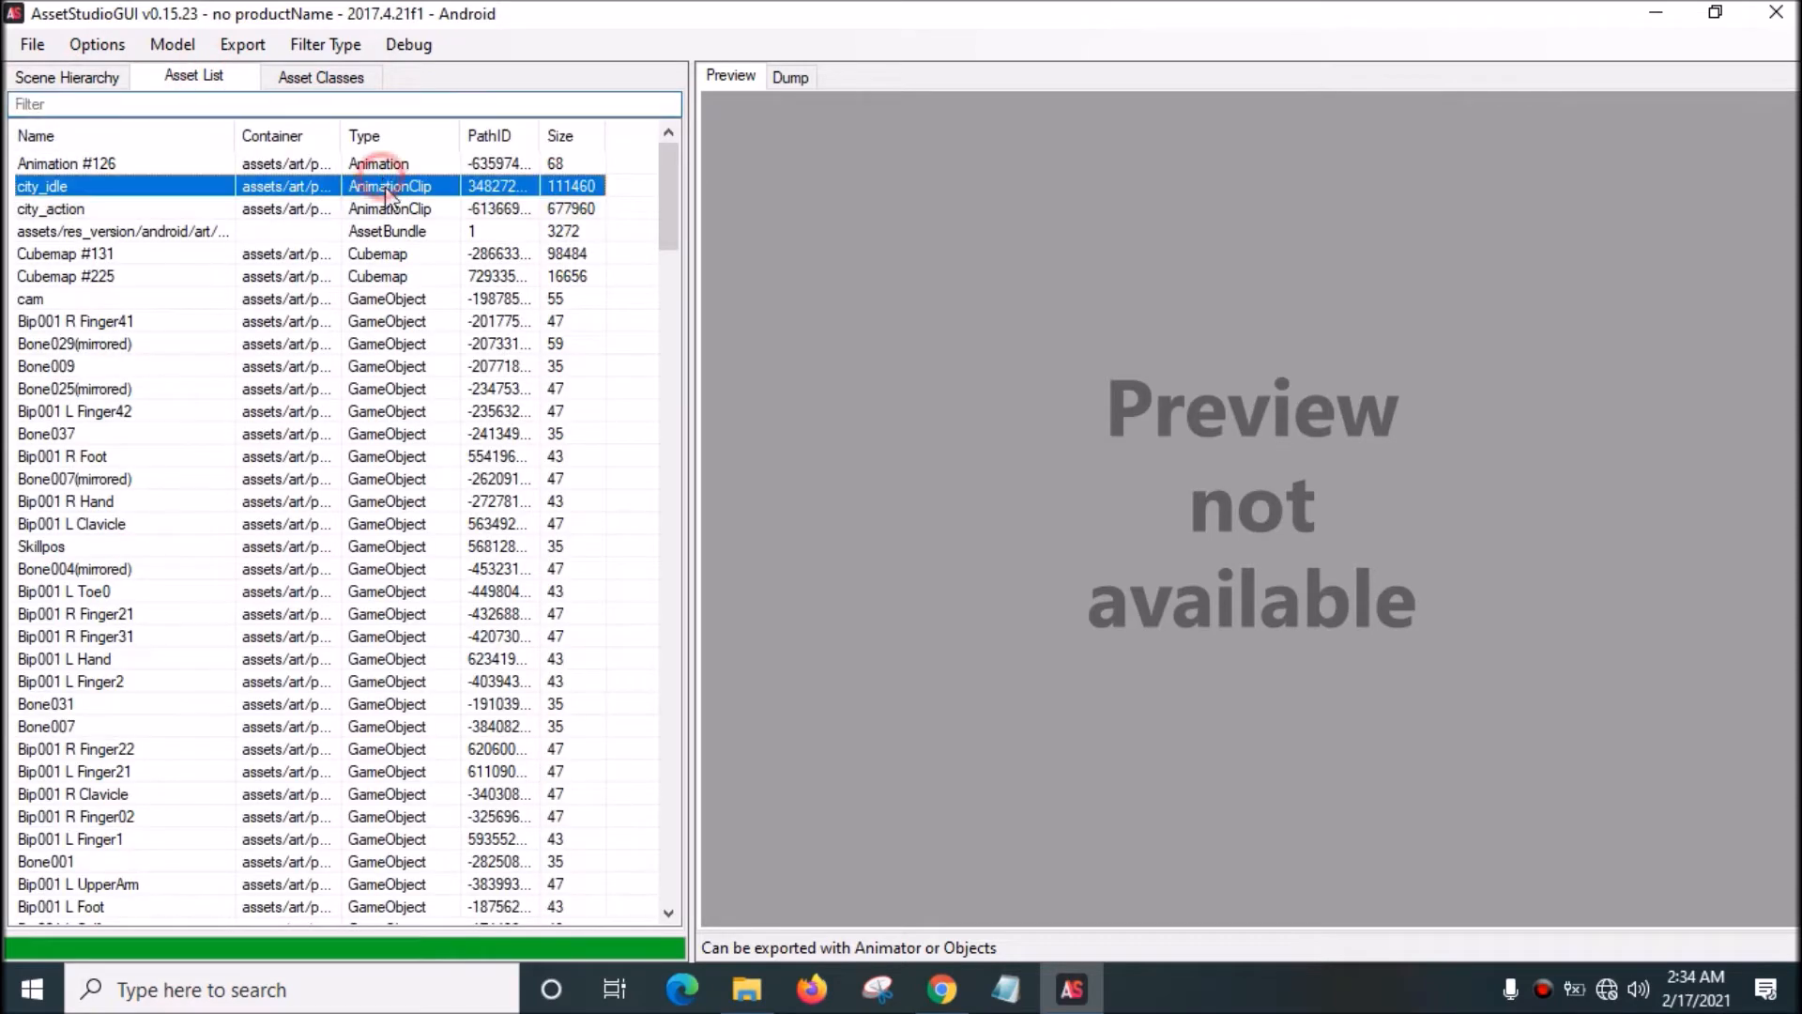
{"action": "left_click", "coordinate": [51, 208]}
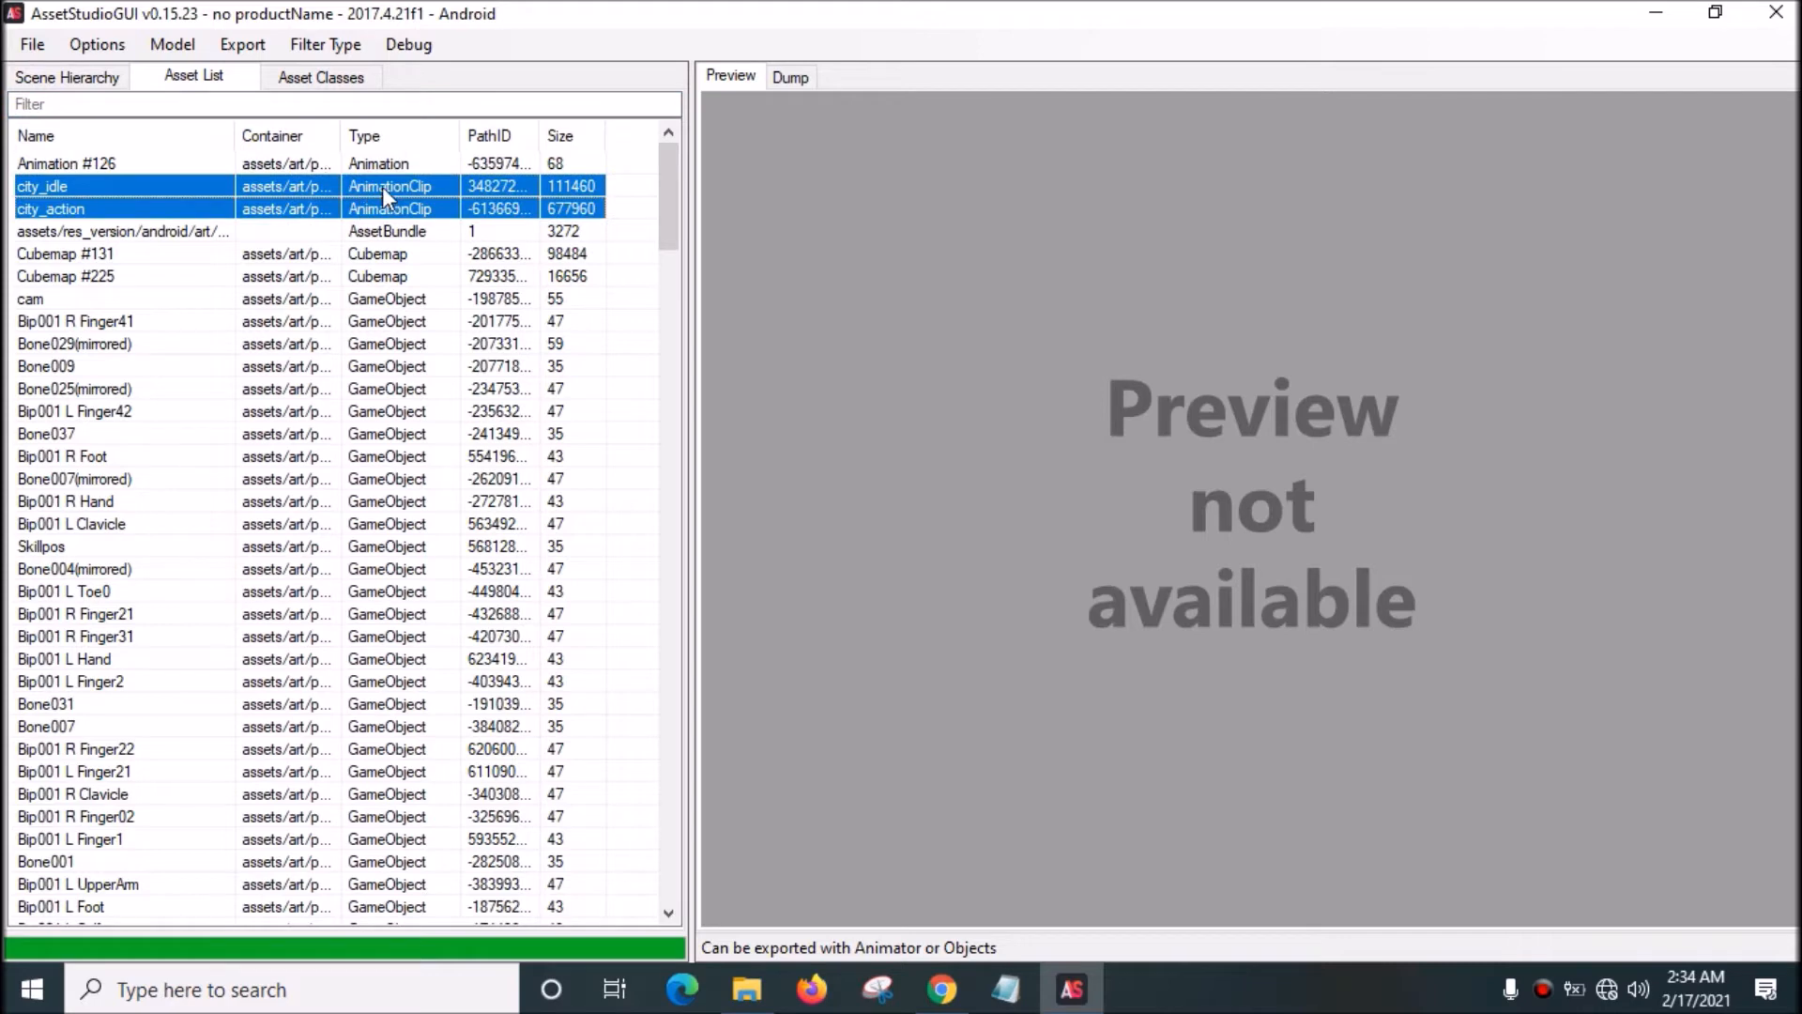
{"action": "left_click", "coordinate": [171, 43]}
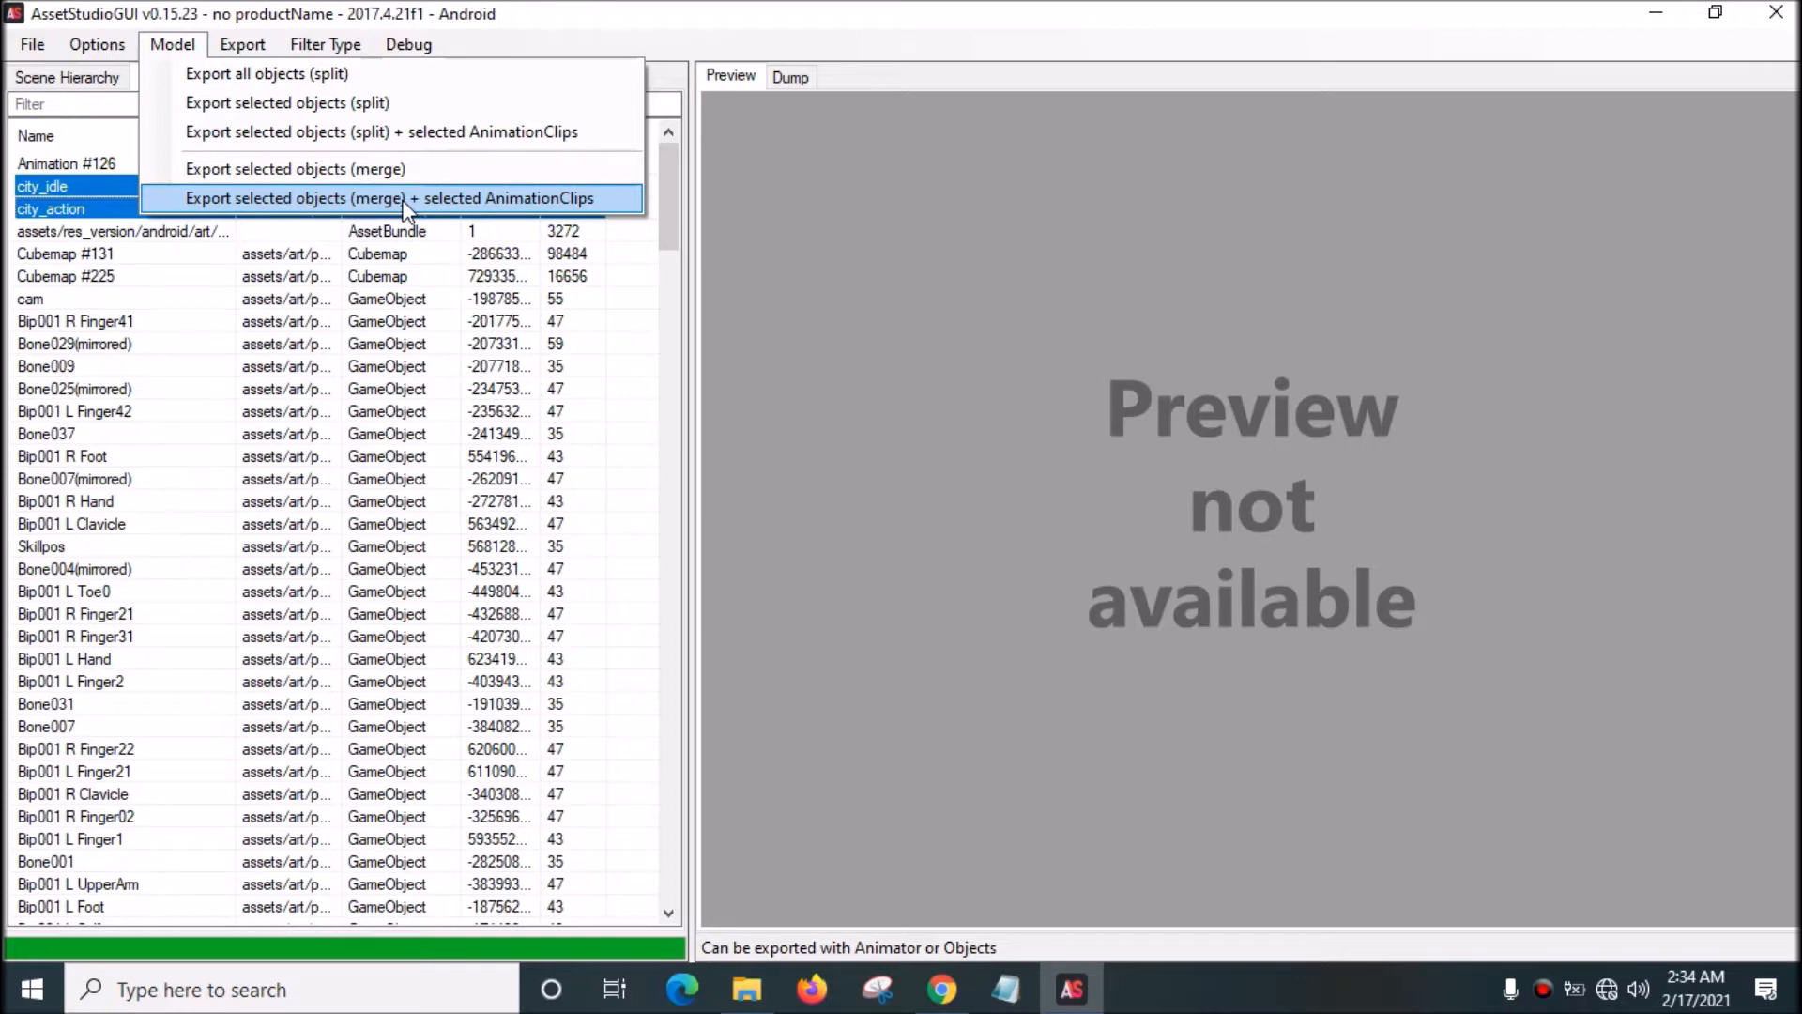
Step: Export the merged model with selected clips into a new Desktop folder 'alucard demon hunter preview animation'
{"action": "left_click", "coordinate": [400, 197]}
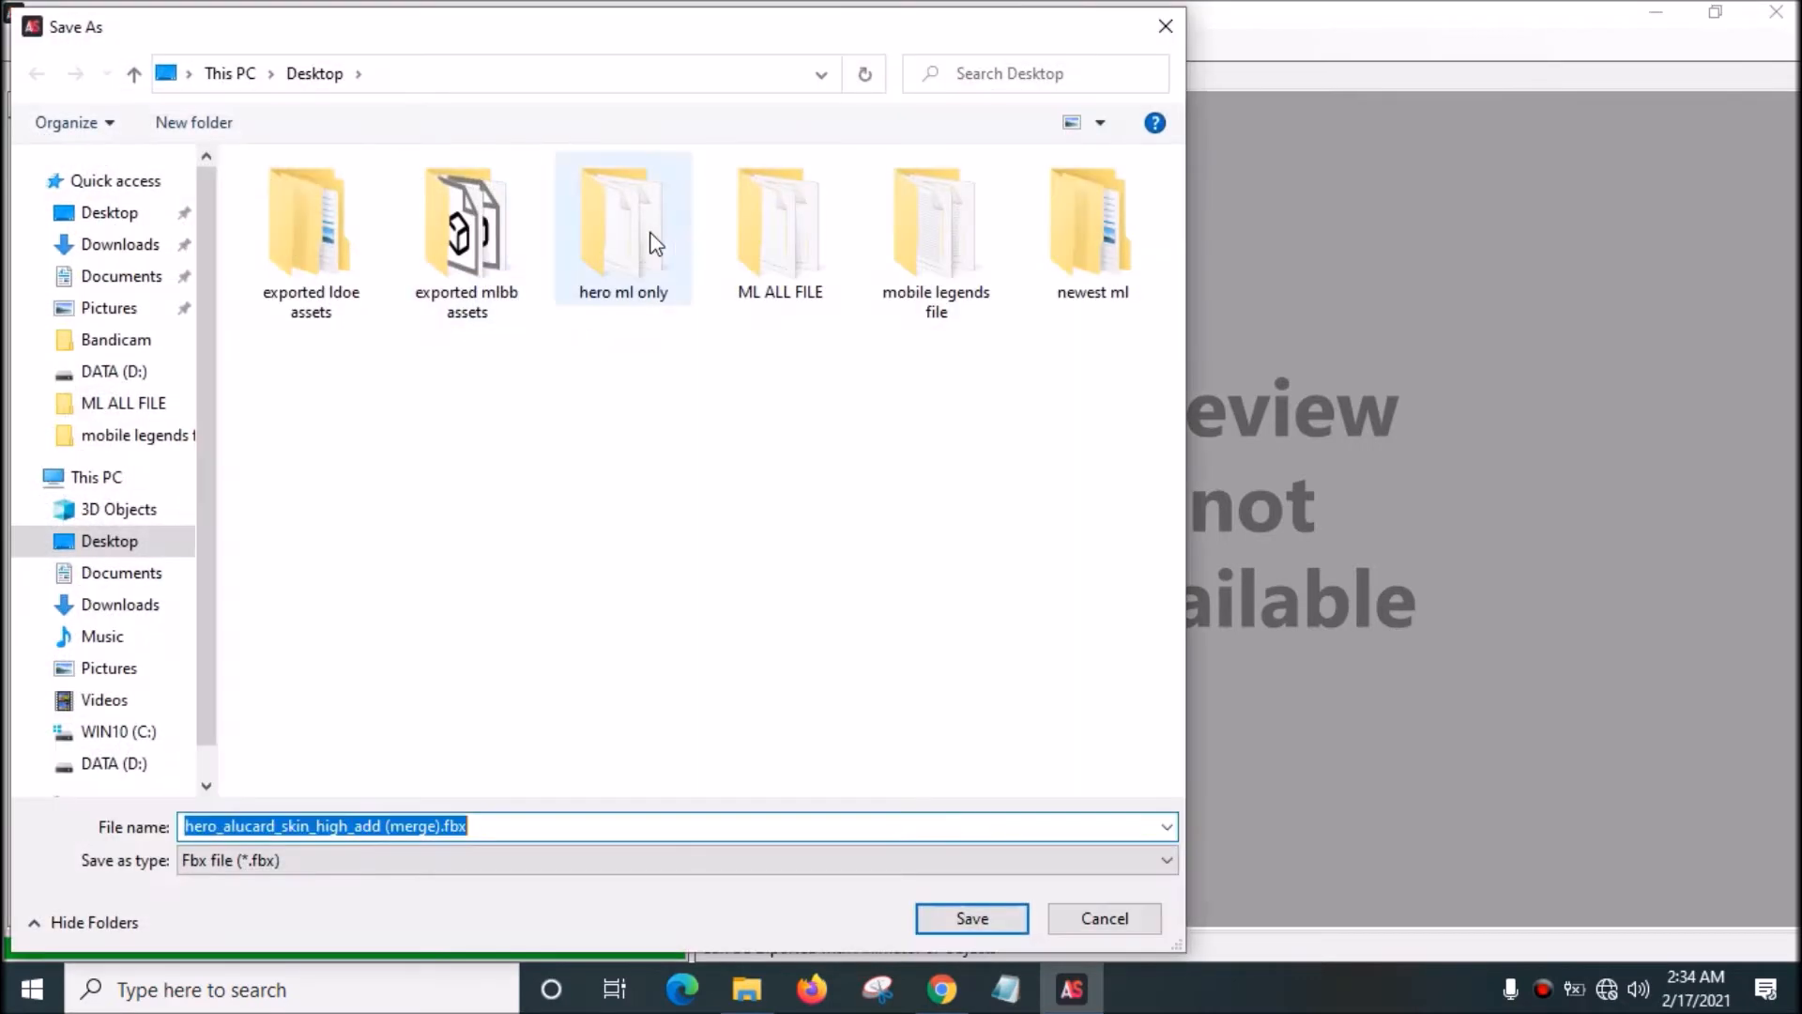
{"action": "right_click", "coordinate": [649, 242]}
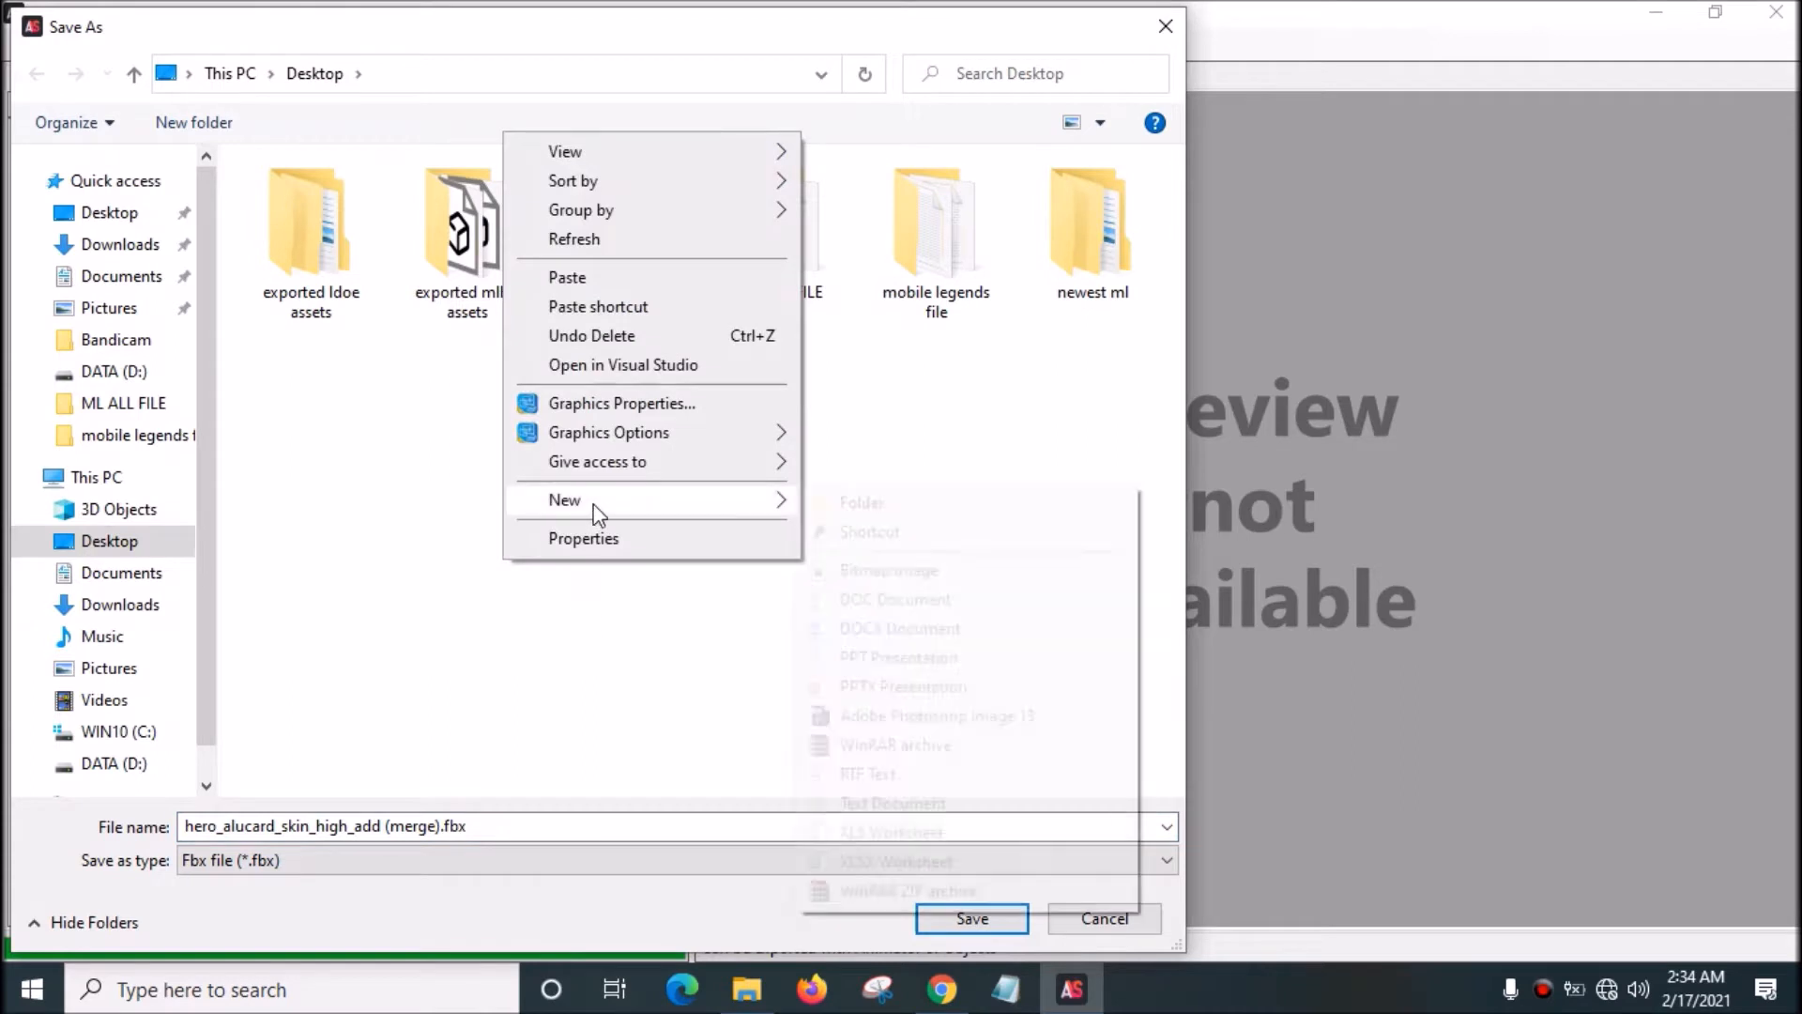
{"action": "left_click", "coordinate": [862, 503]}
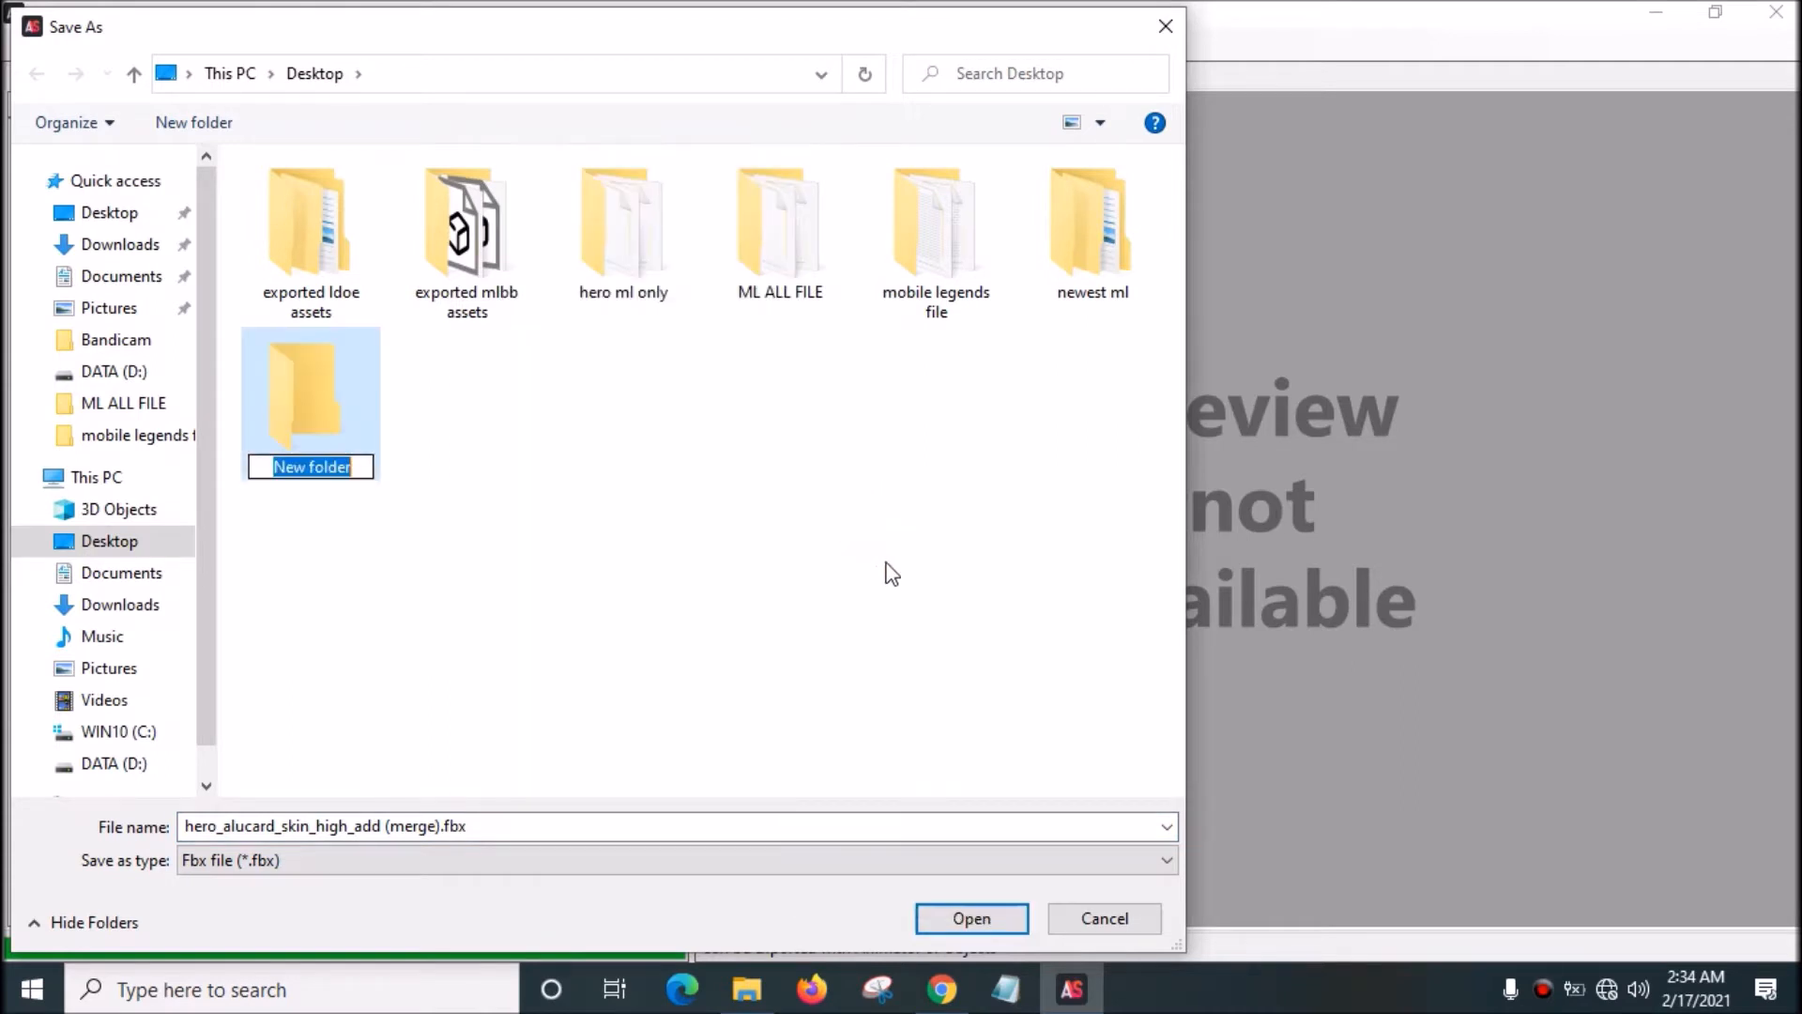
{"action": "type", "text": "alucard demon hunter preview"}
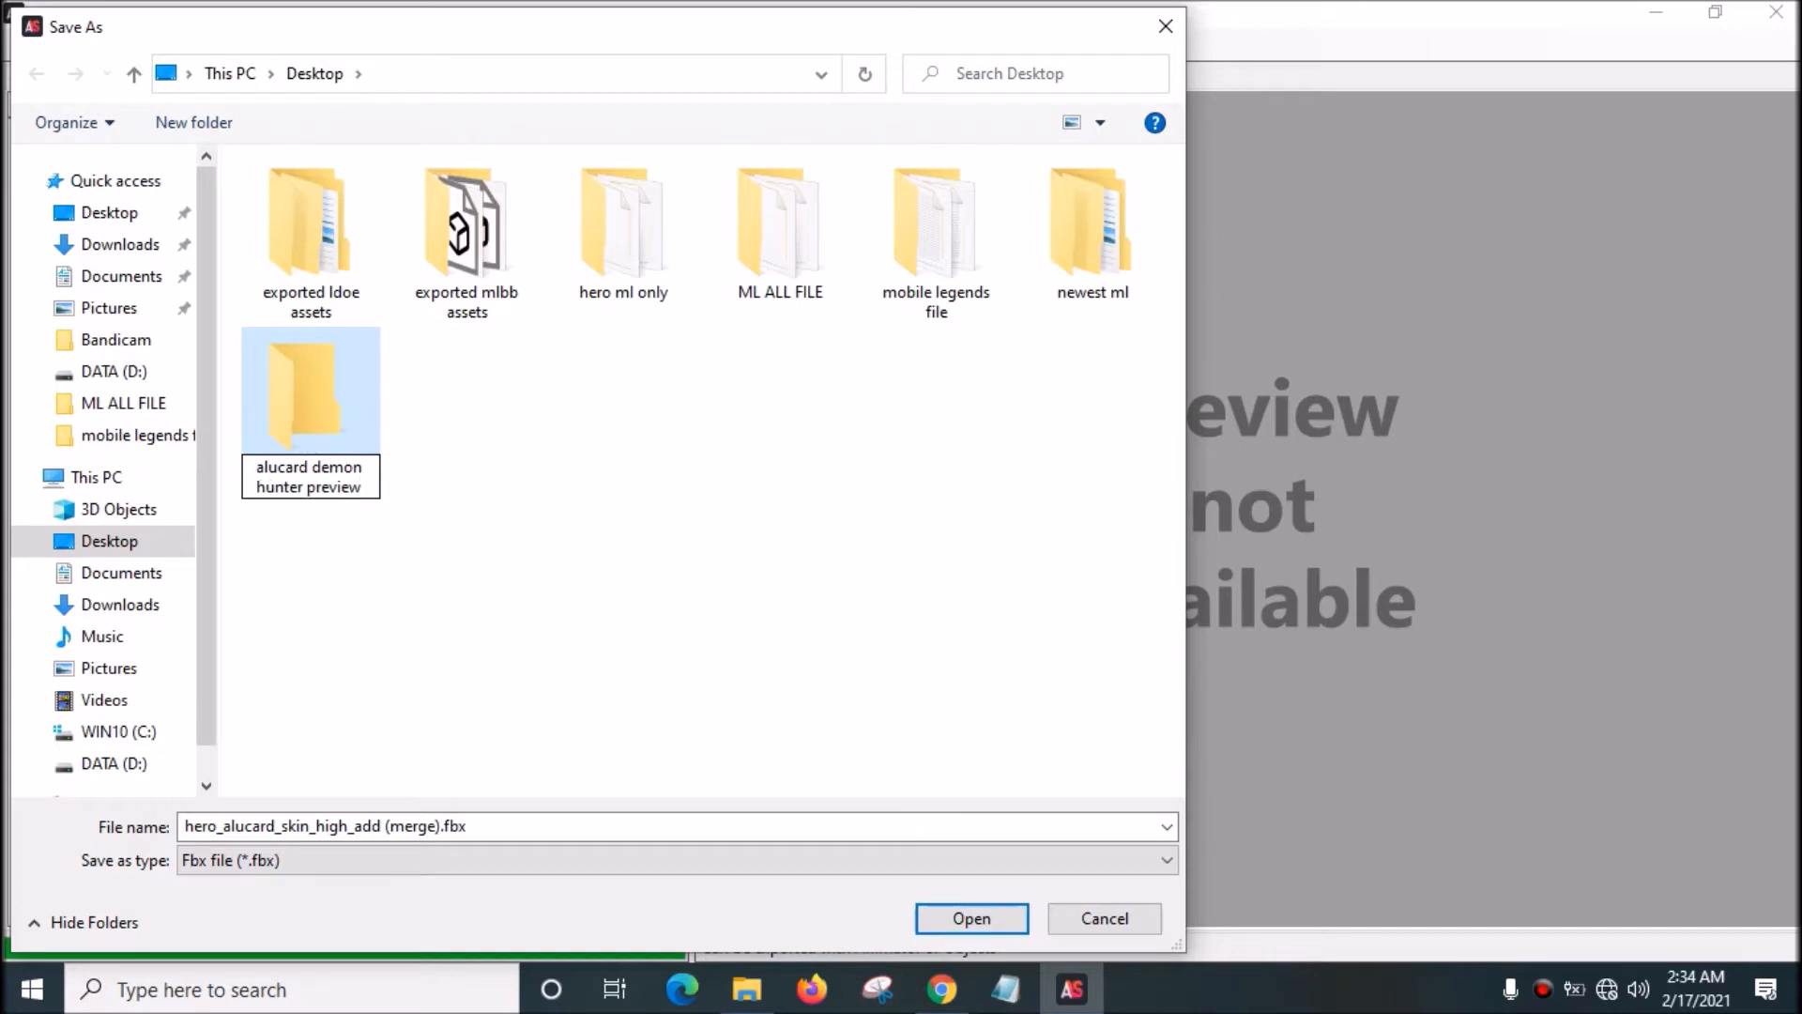
{"action": "type", "text": "animatio"}
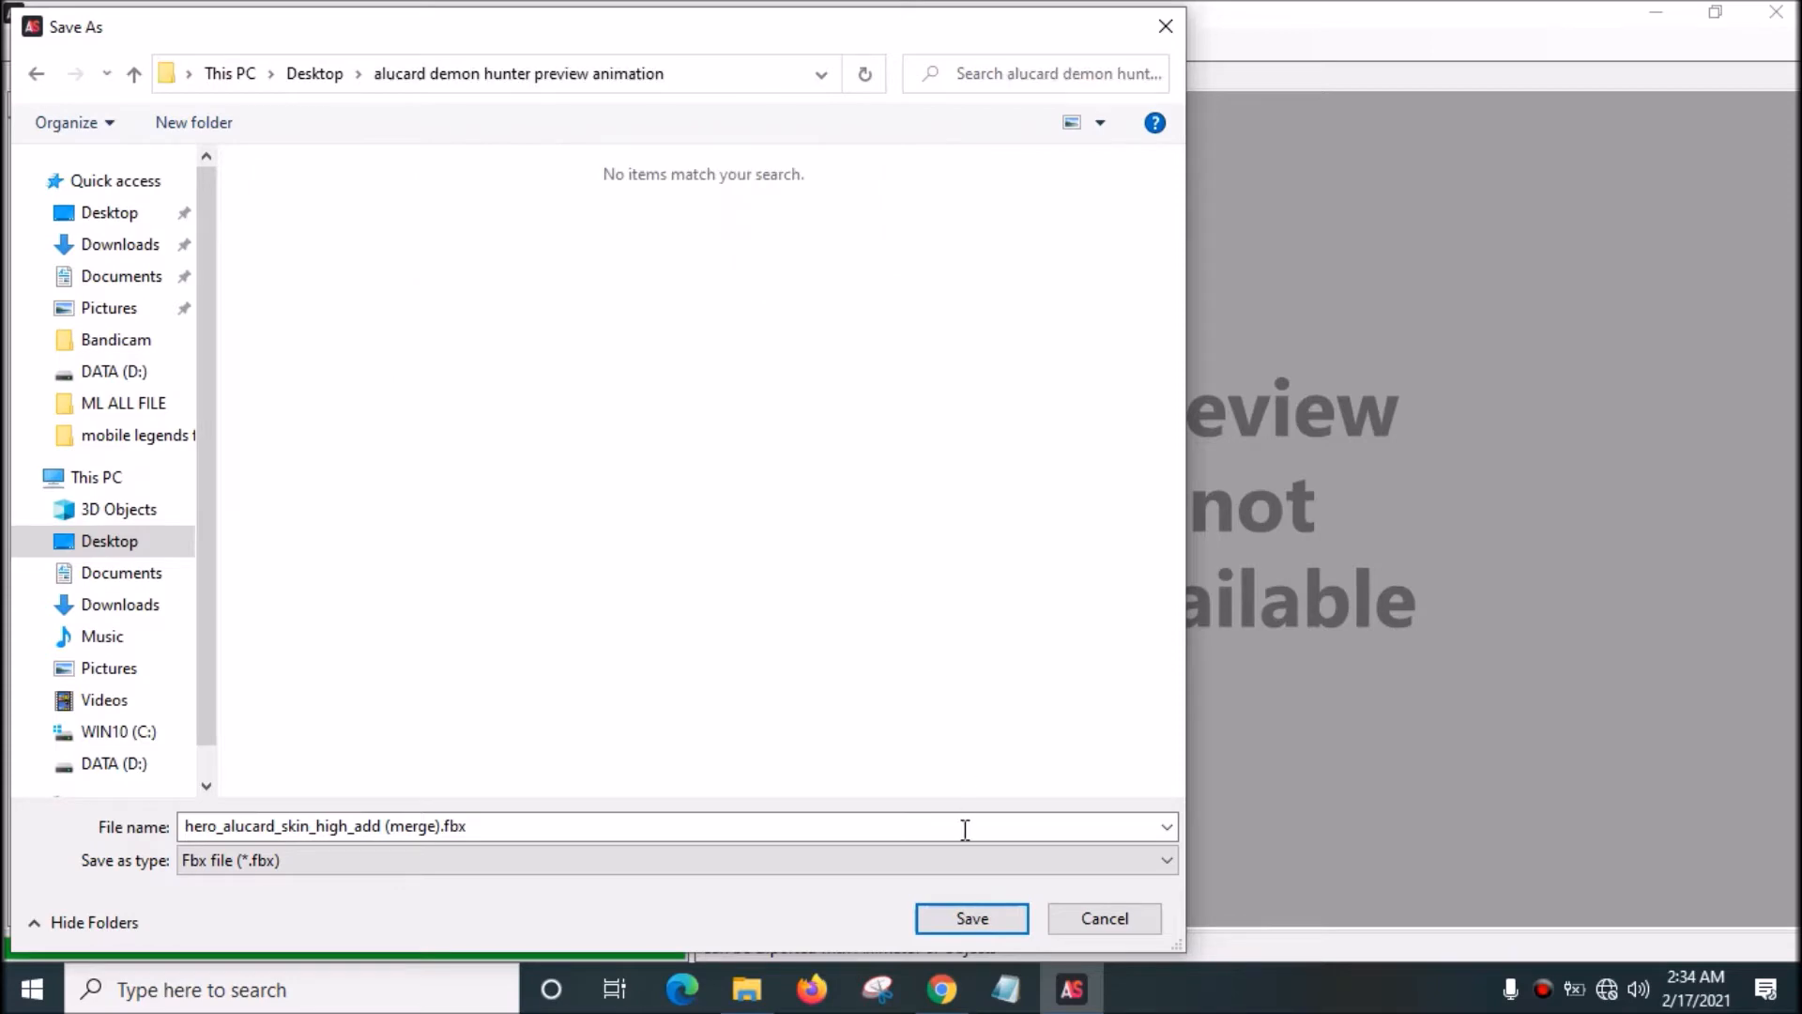
{"action": "left_click", "coordinate": [971, 918]}
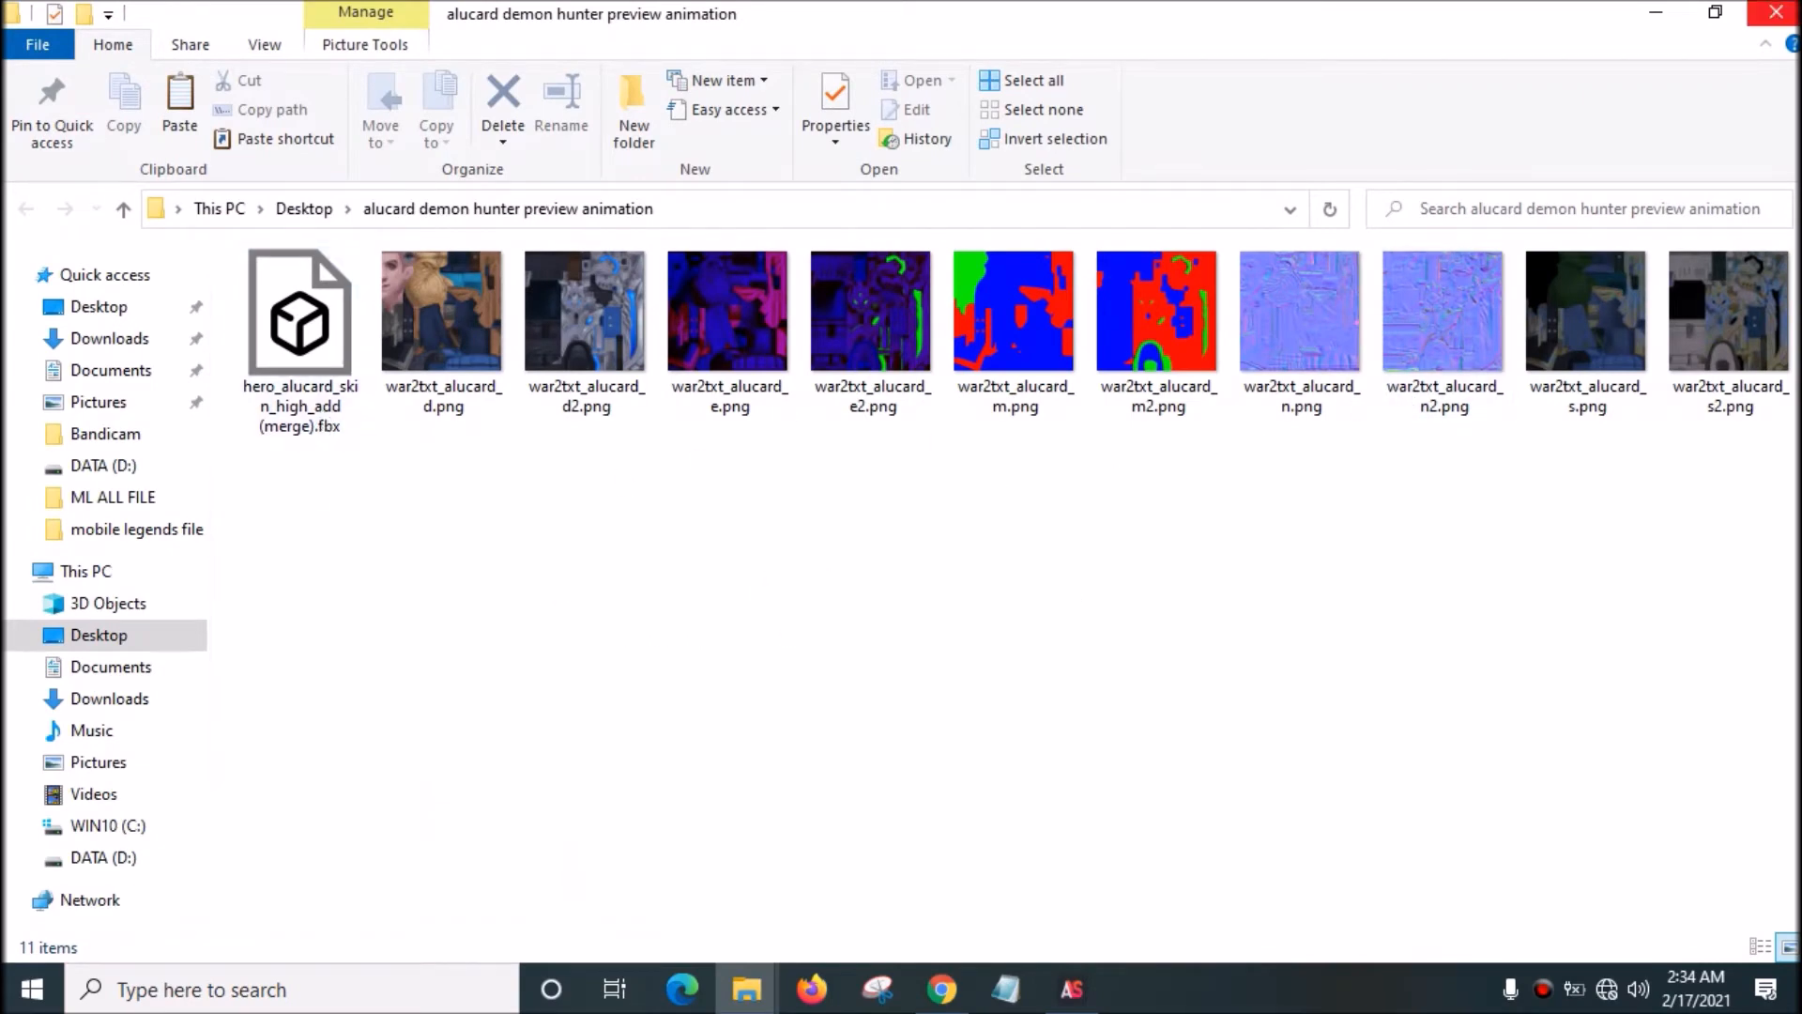
Step: Start blender.exe from the blender-2.78b-windows64 folder on the DATA (D:) drive
{"action": "left_click", "coordinate": [1068, 990]}
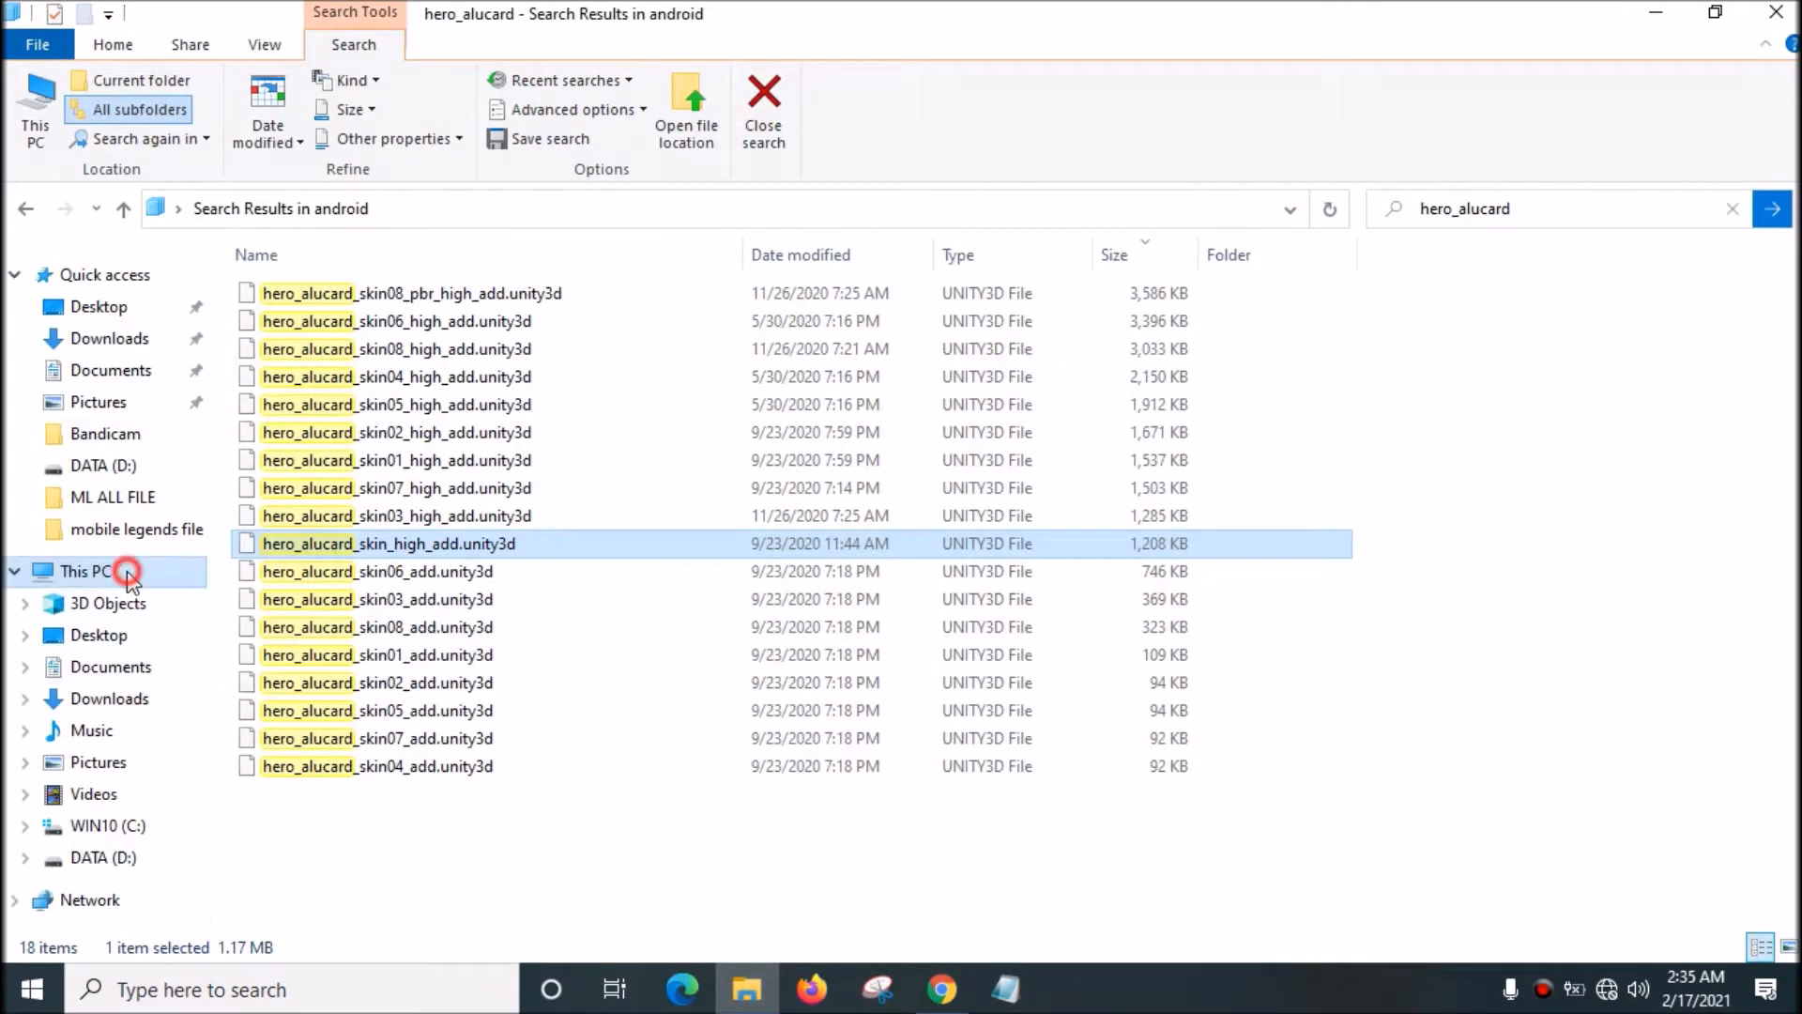
{"action": "left_click", "coordinate": [82, 571]}
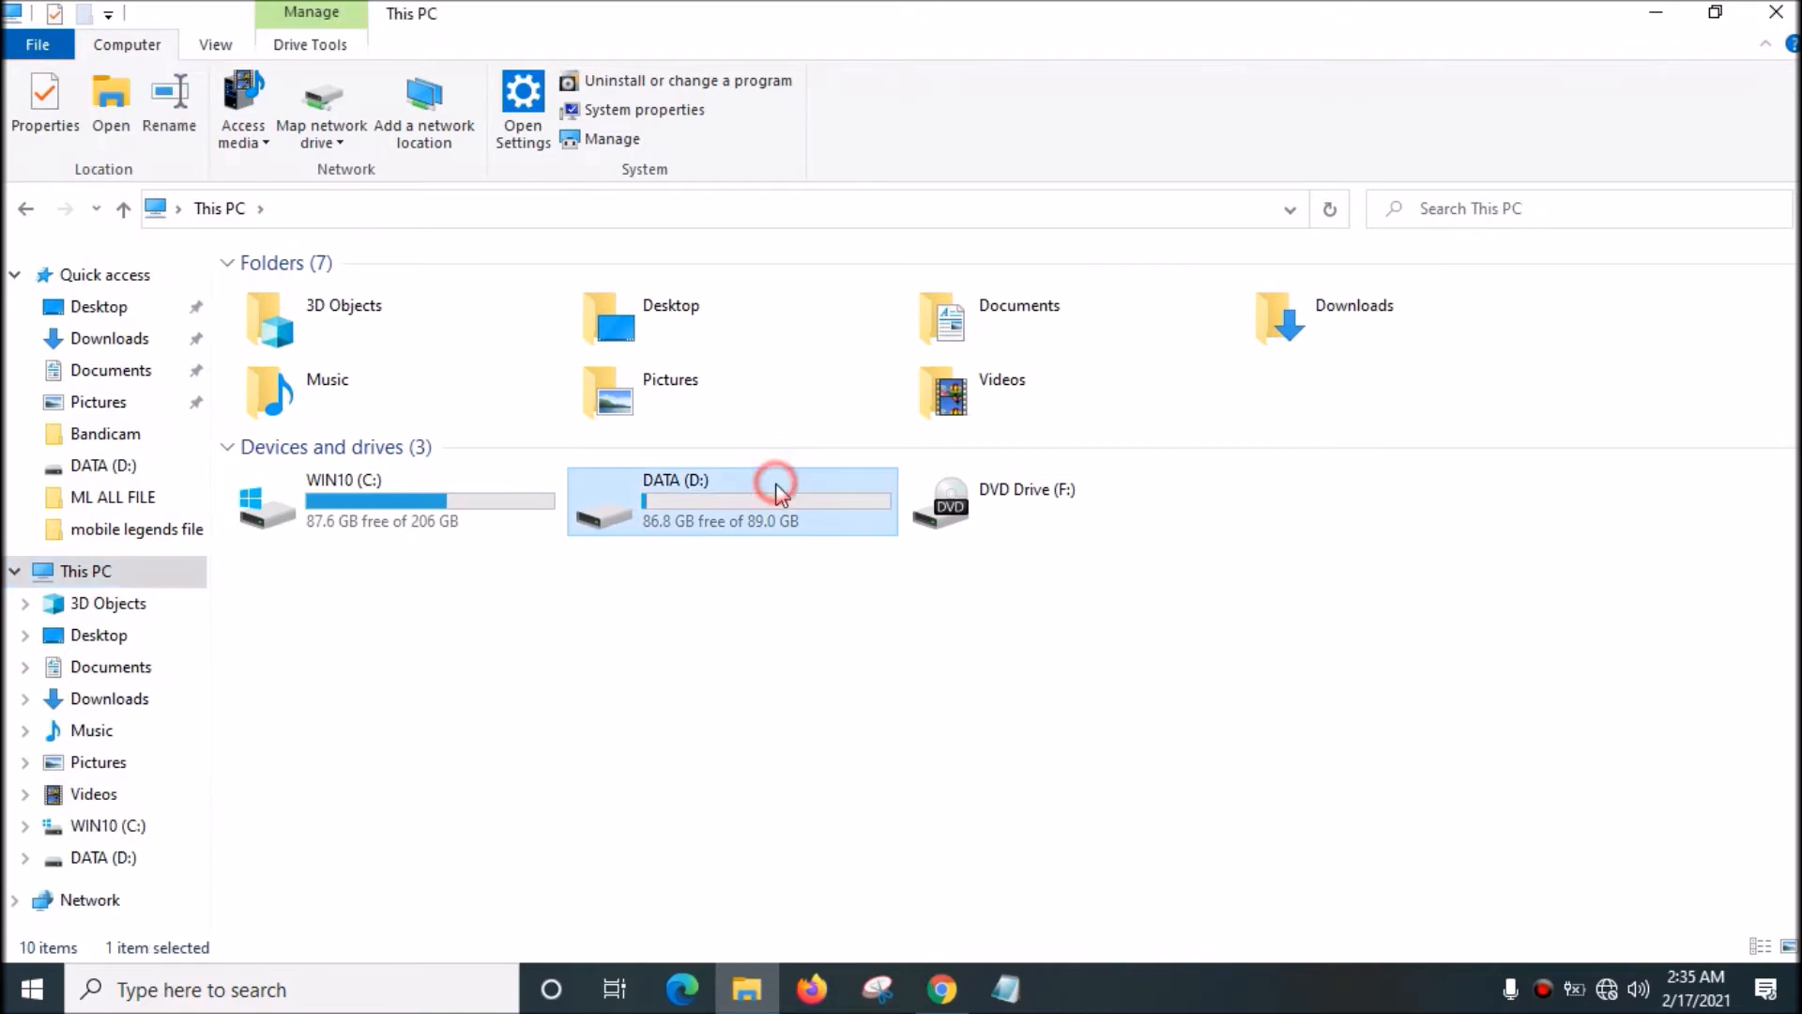
{"action": "double_click", "coordinate": [764, 499]}
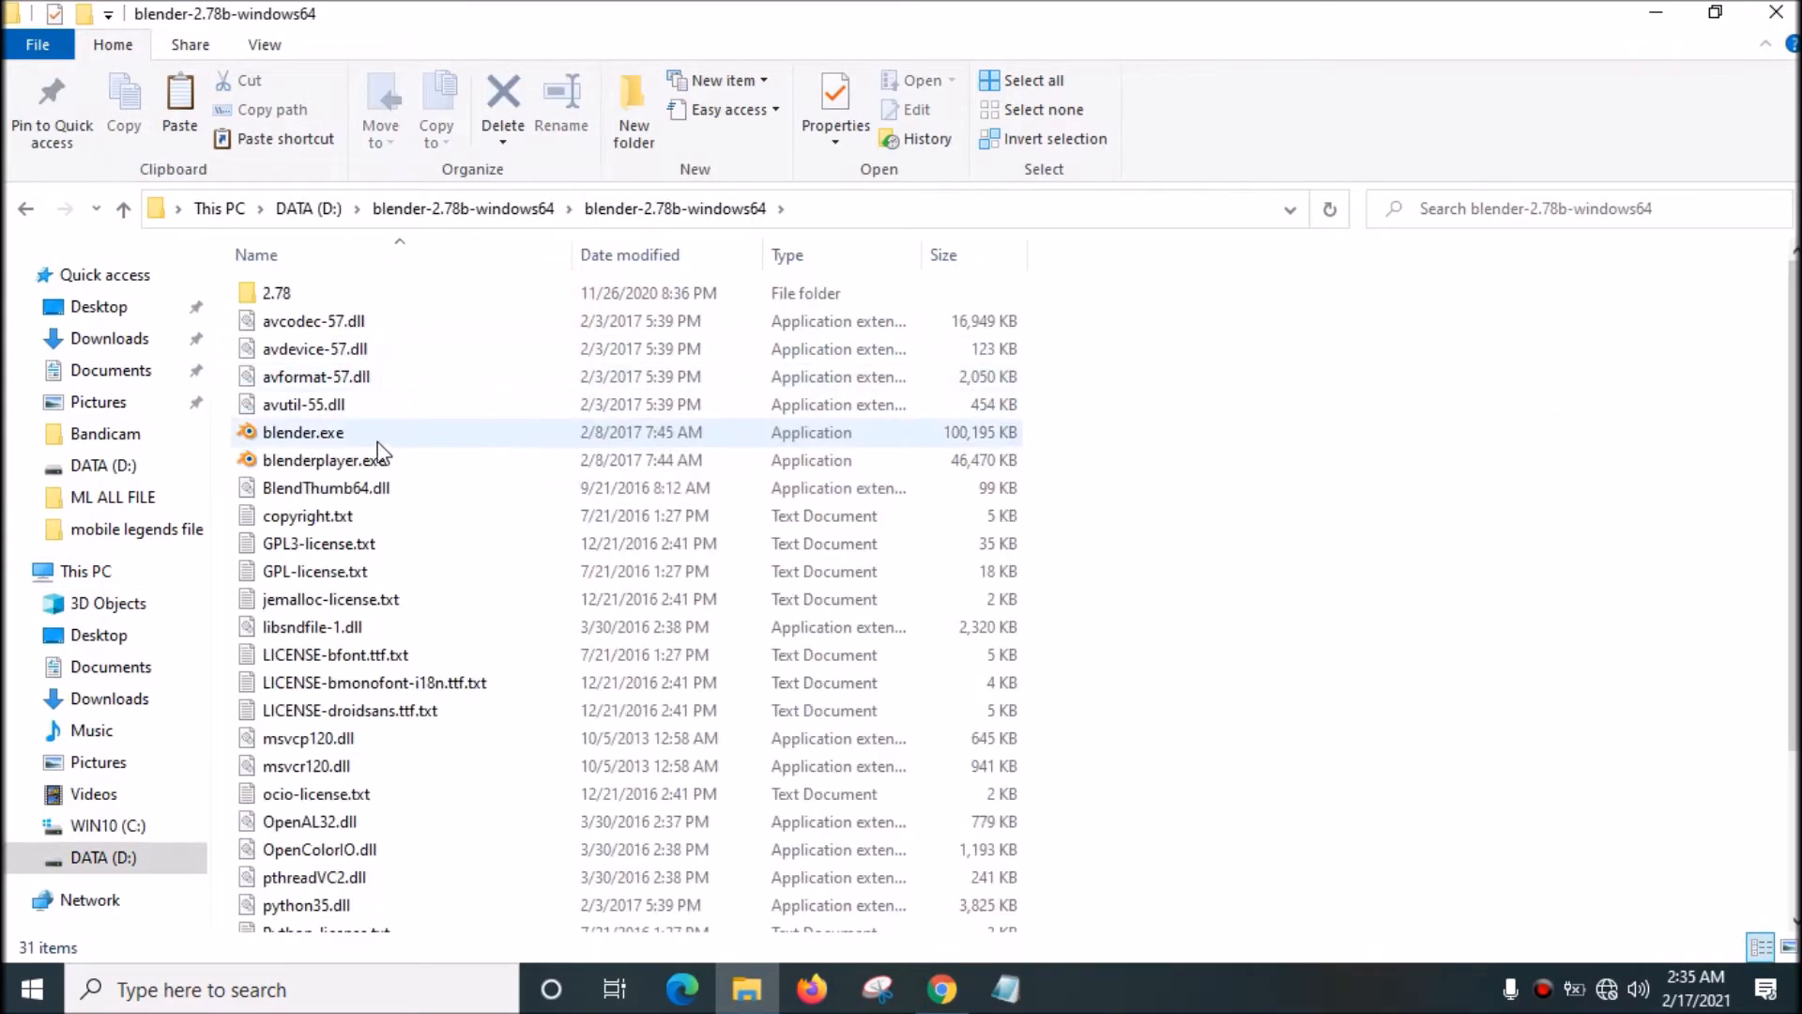
{"action": "double_click", "coordinate": [304, 431]}
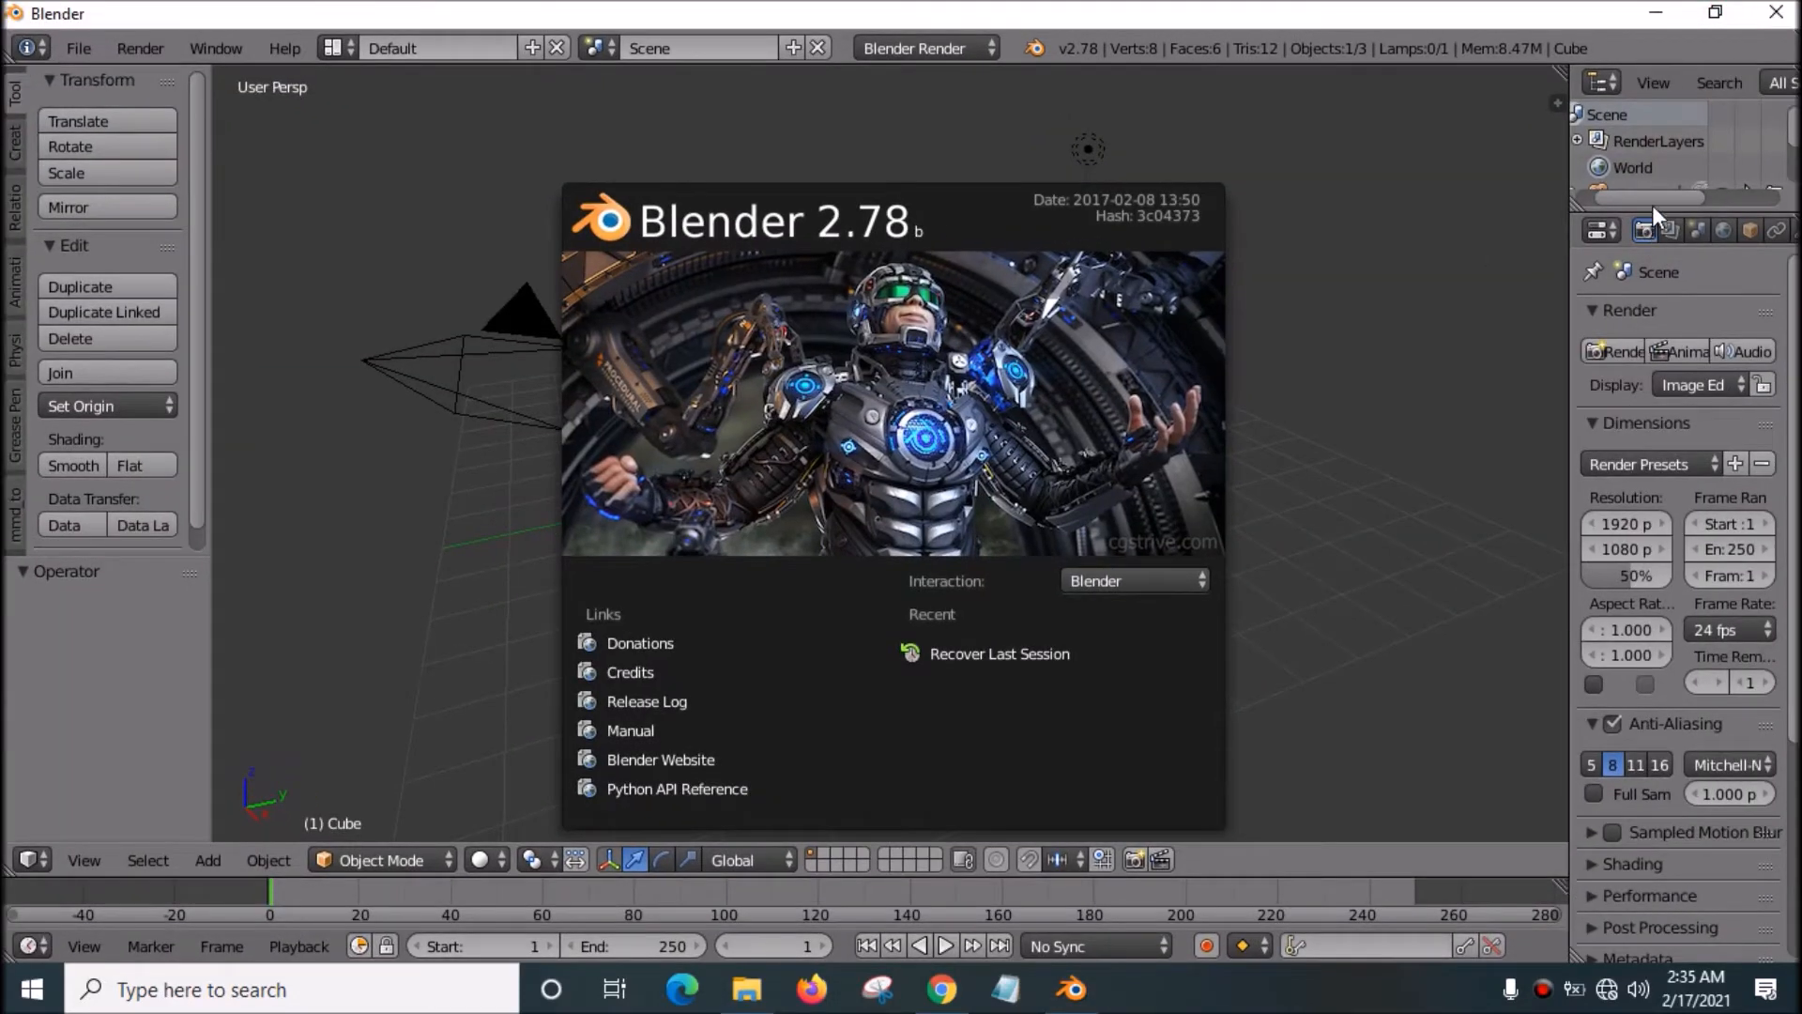
Step: Delete the default scene objects and import the merged hero_alucard FBX from the export folder
{"action": "left_click", "coordinate": [1380, 243]}
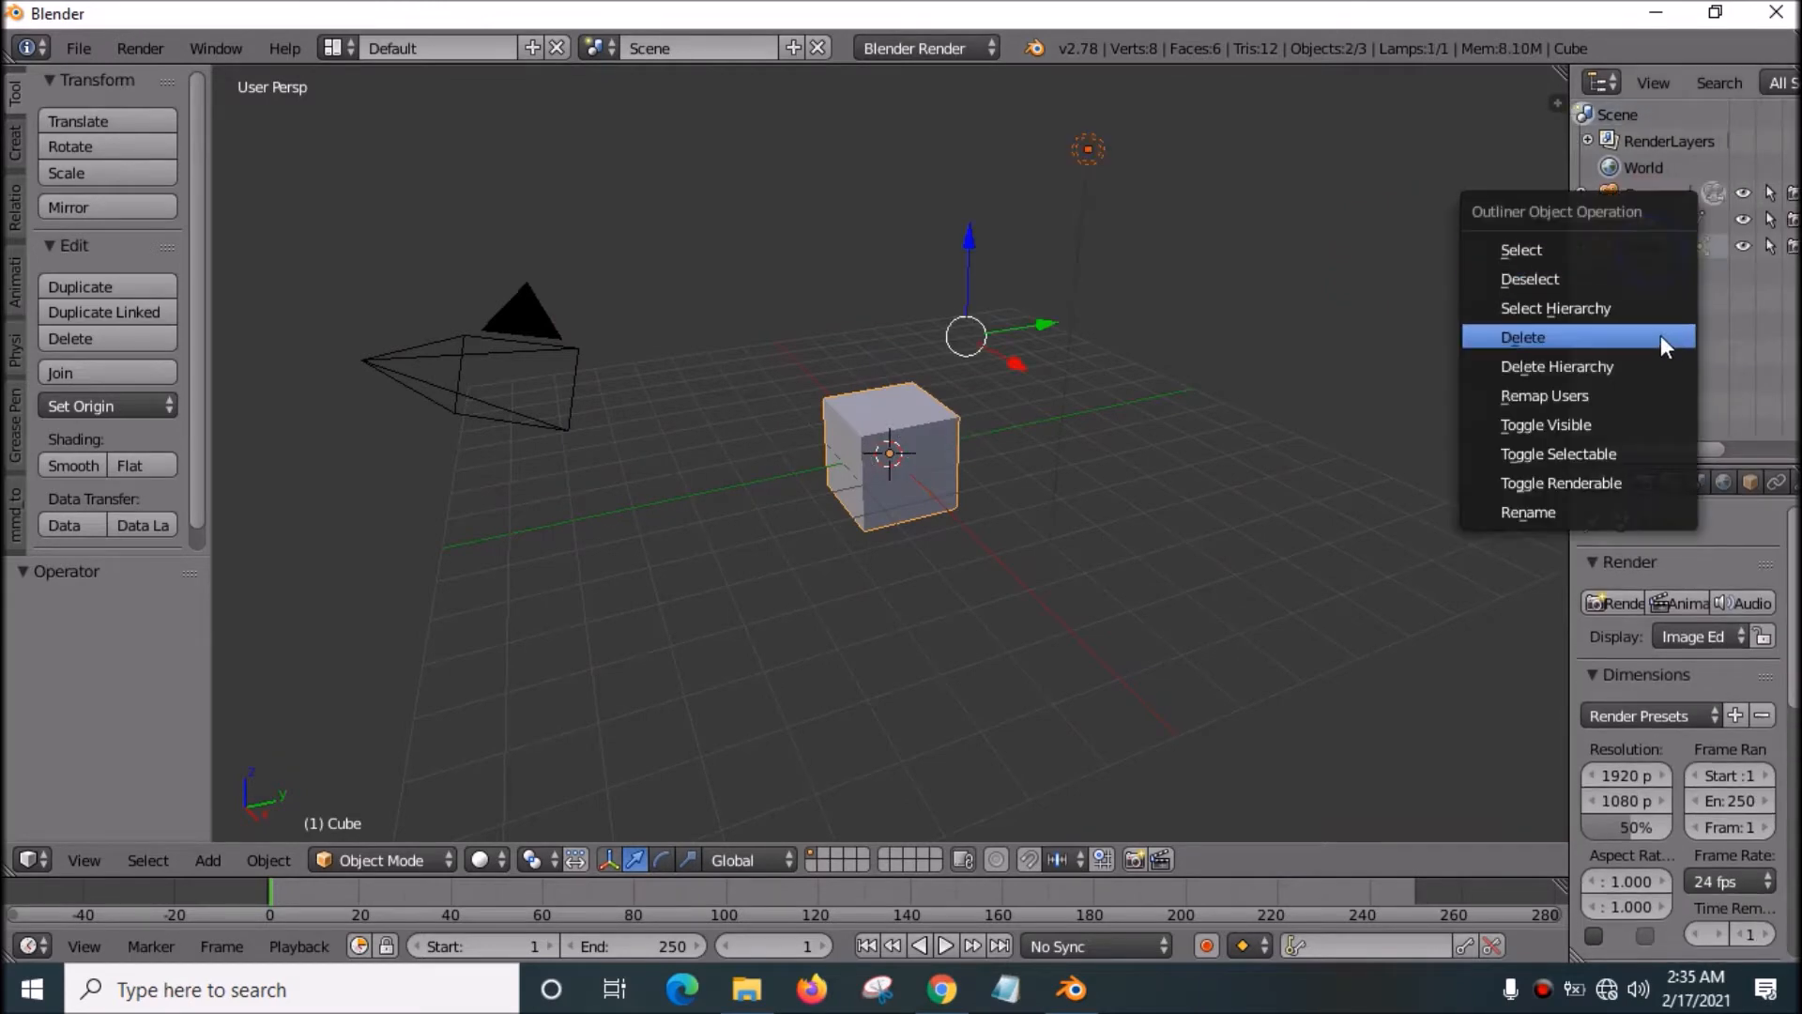
{"action": "left_click", "coordinate": [1522, 336]}
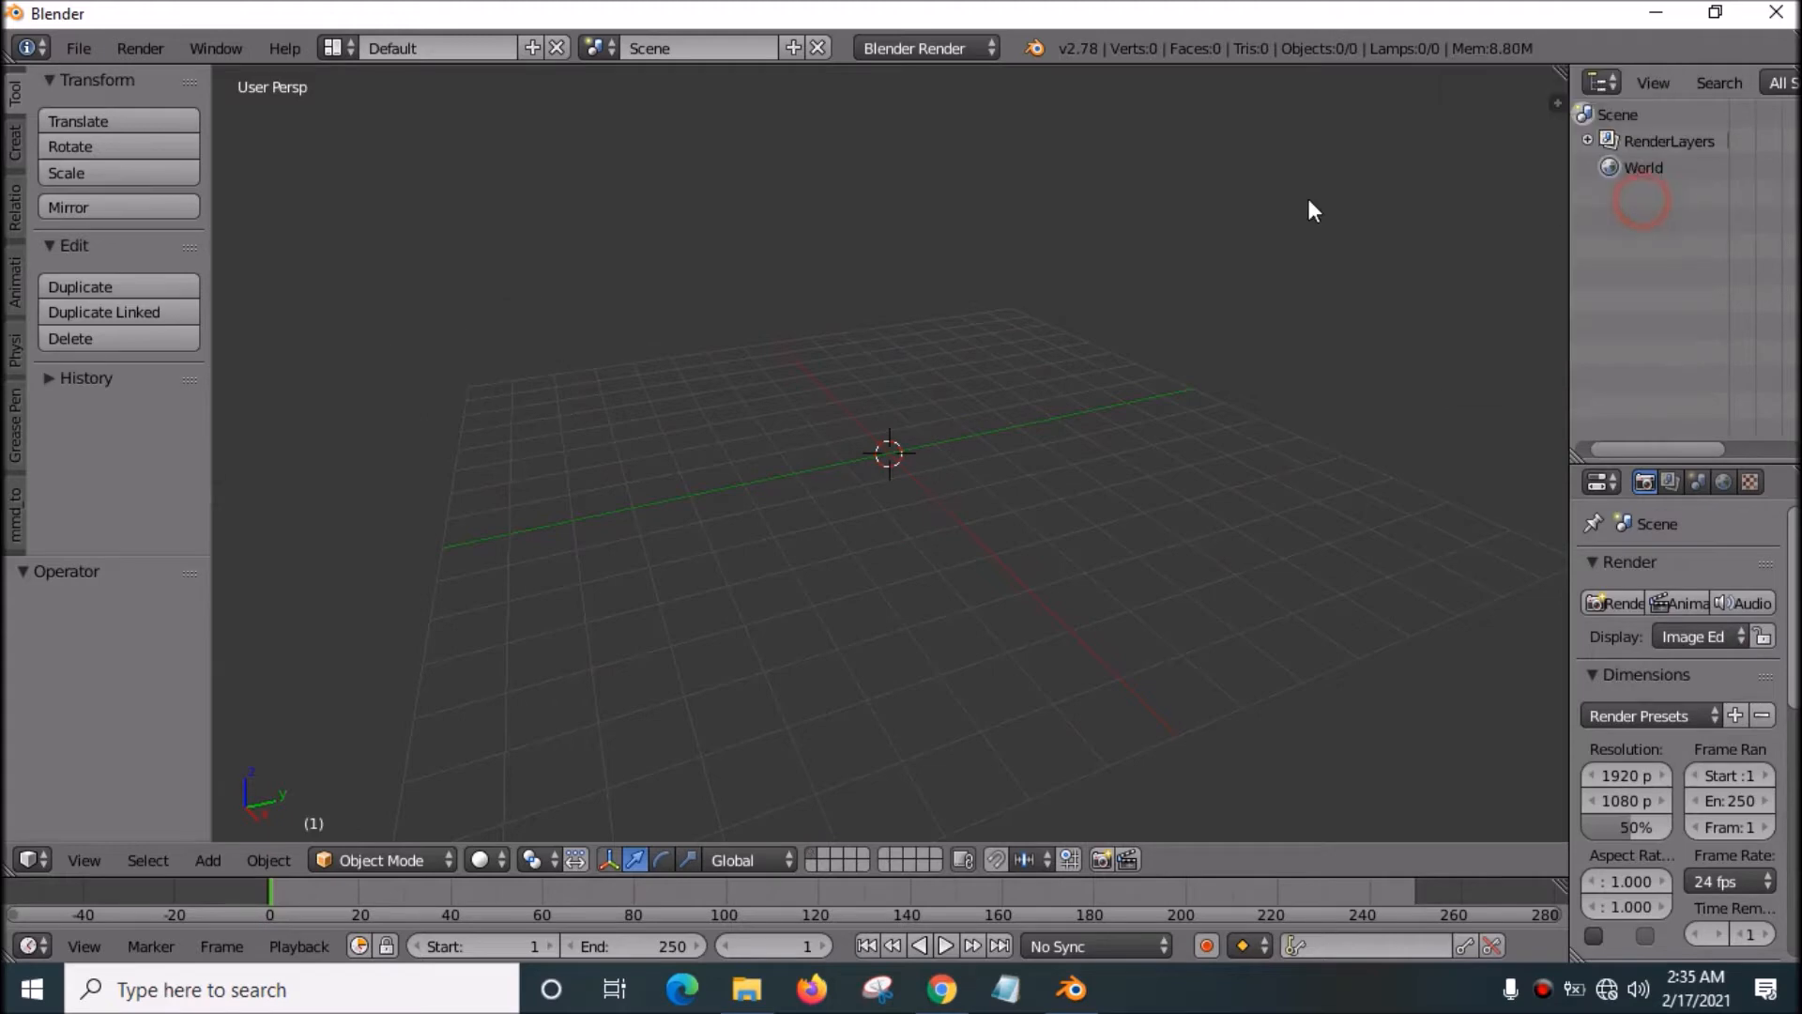
{"action": "left_click", "coordinate": [79, 49]}
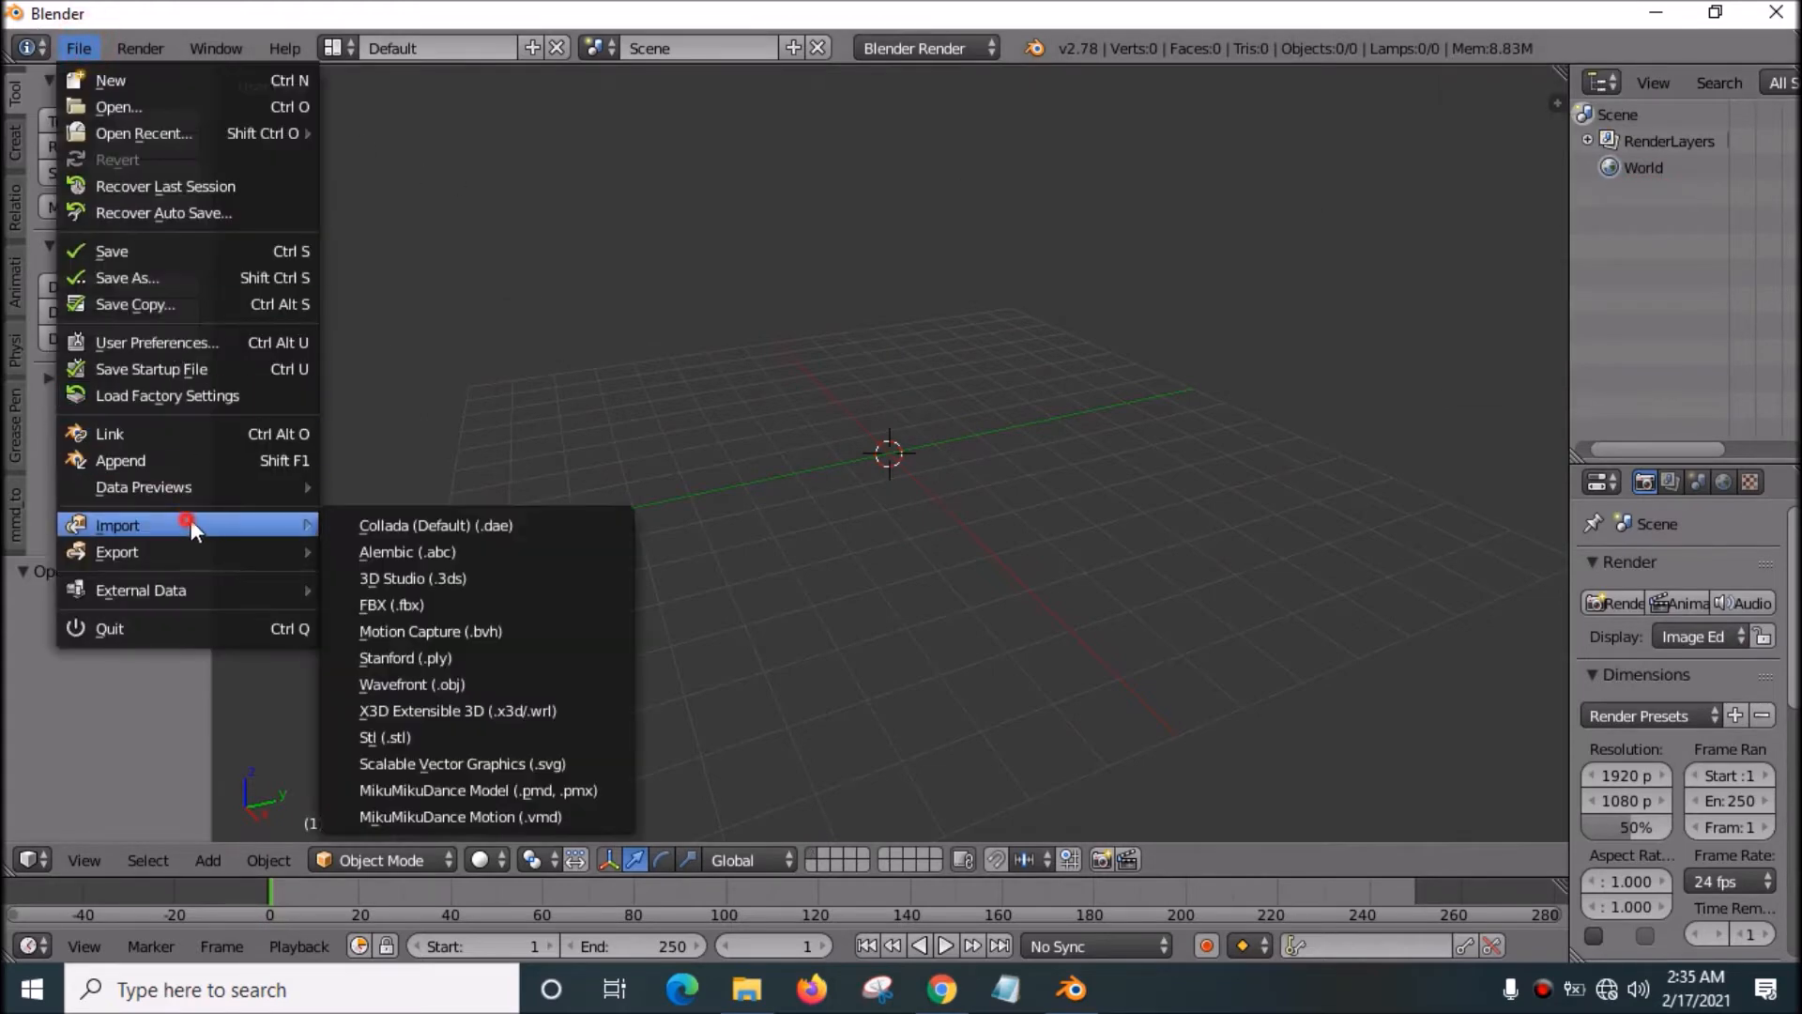
{"action": "left_click", "coordinate": [392, 604]}
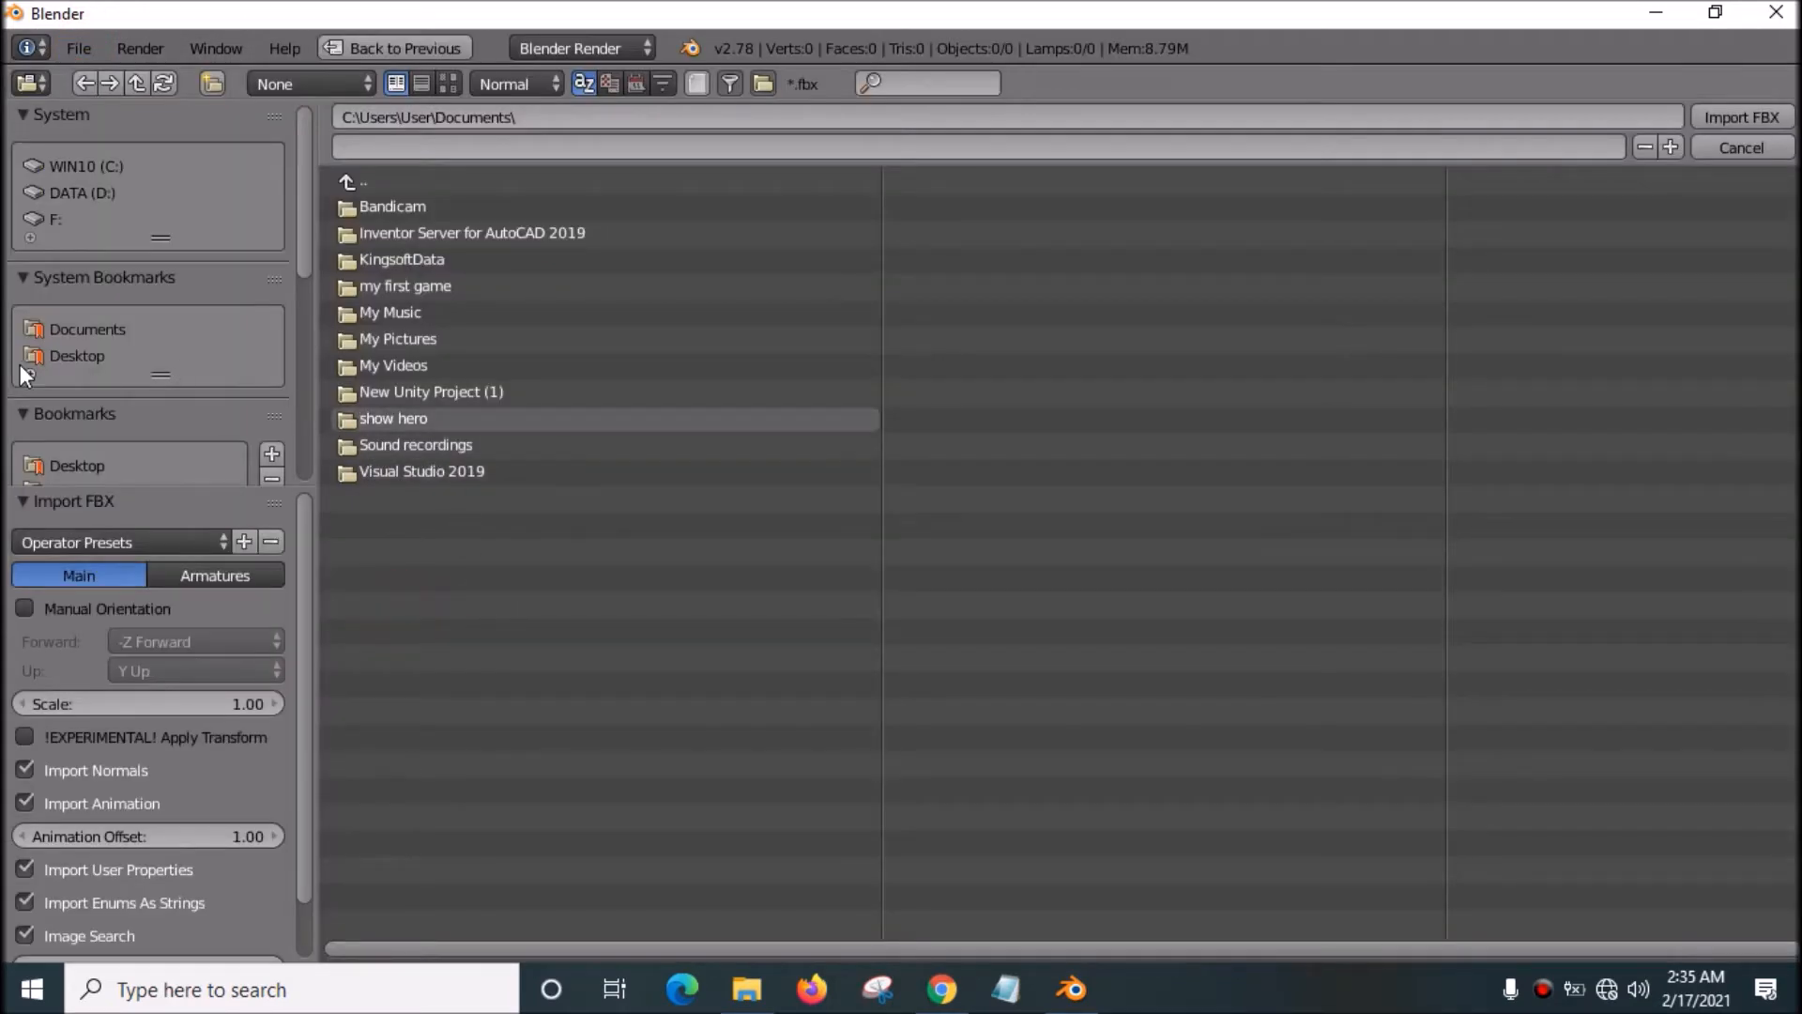
{"action": "double_click", "coordinate": [413, 417]}
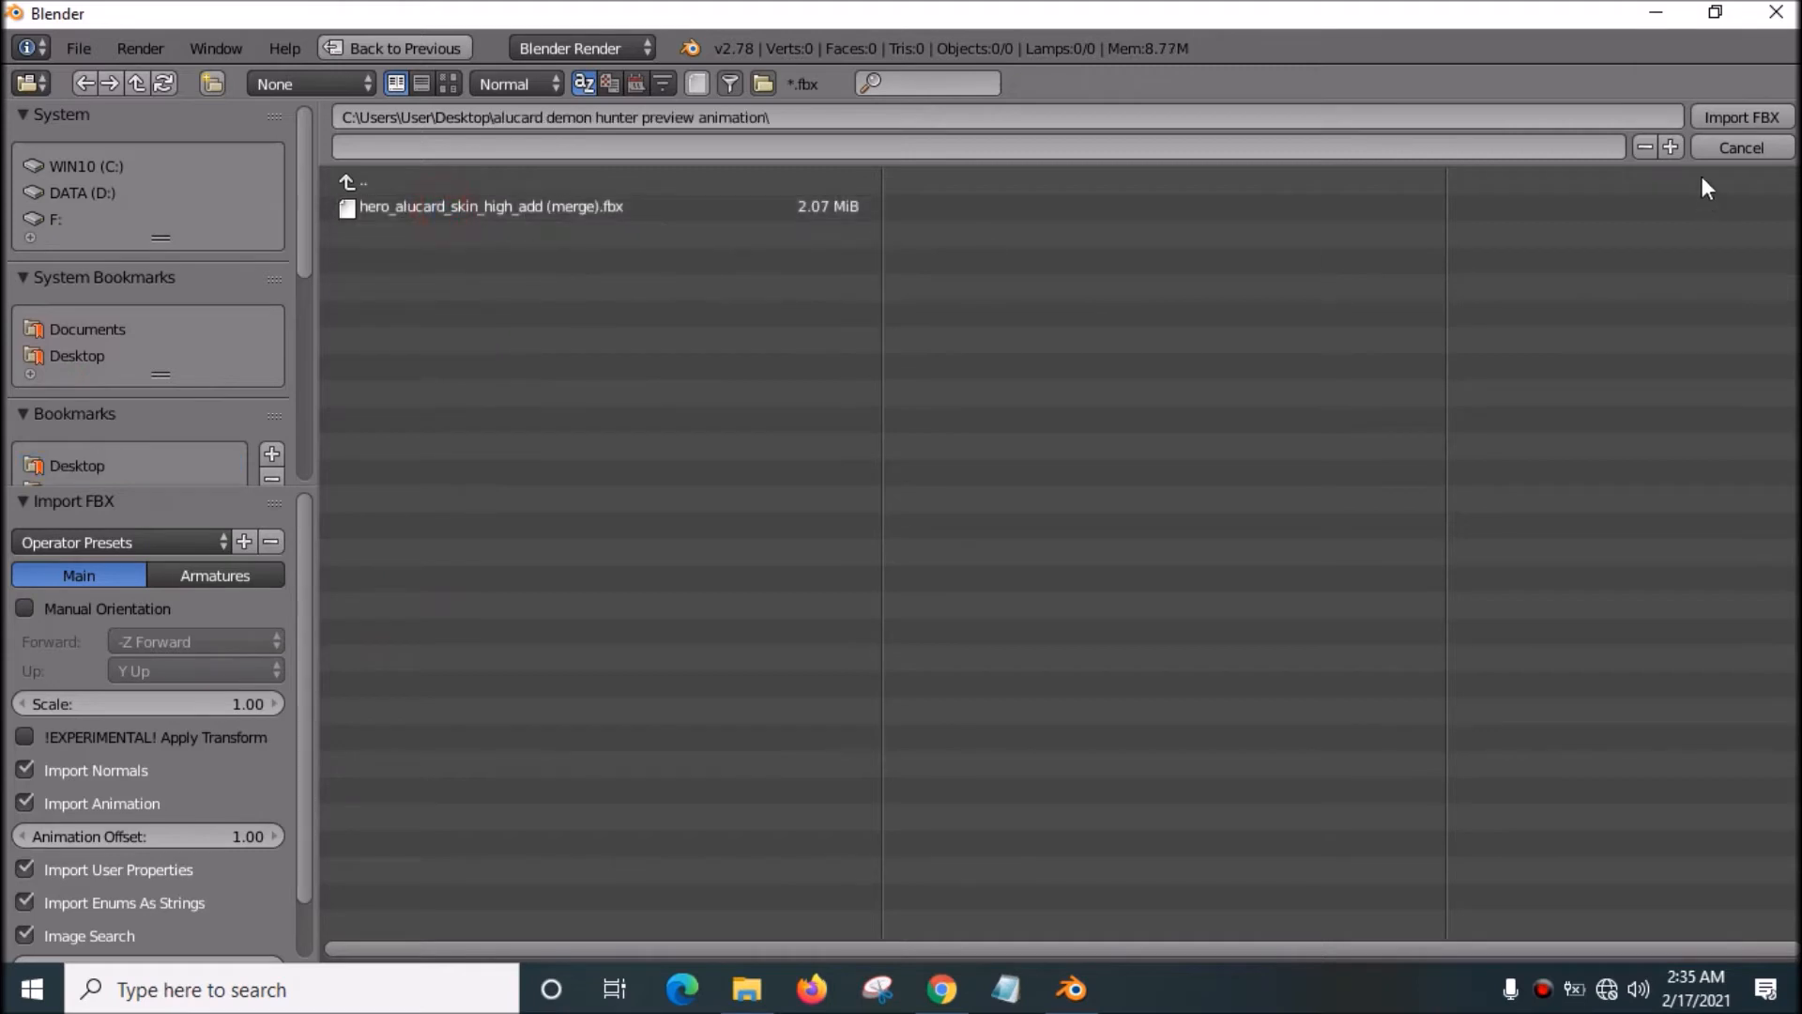
{"action": "left_click", "coordinate": [490, 207]}
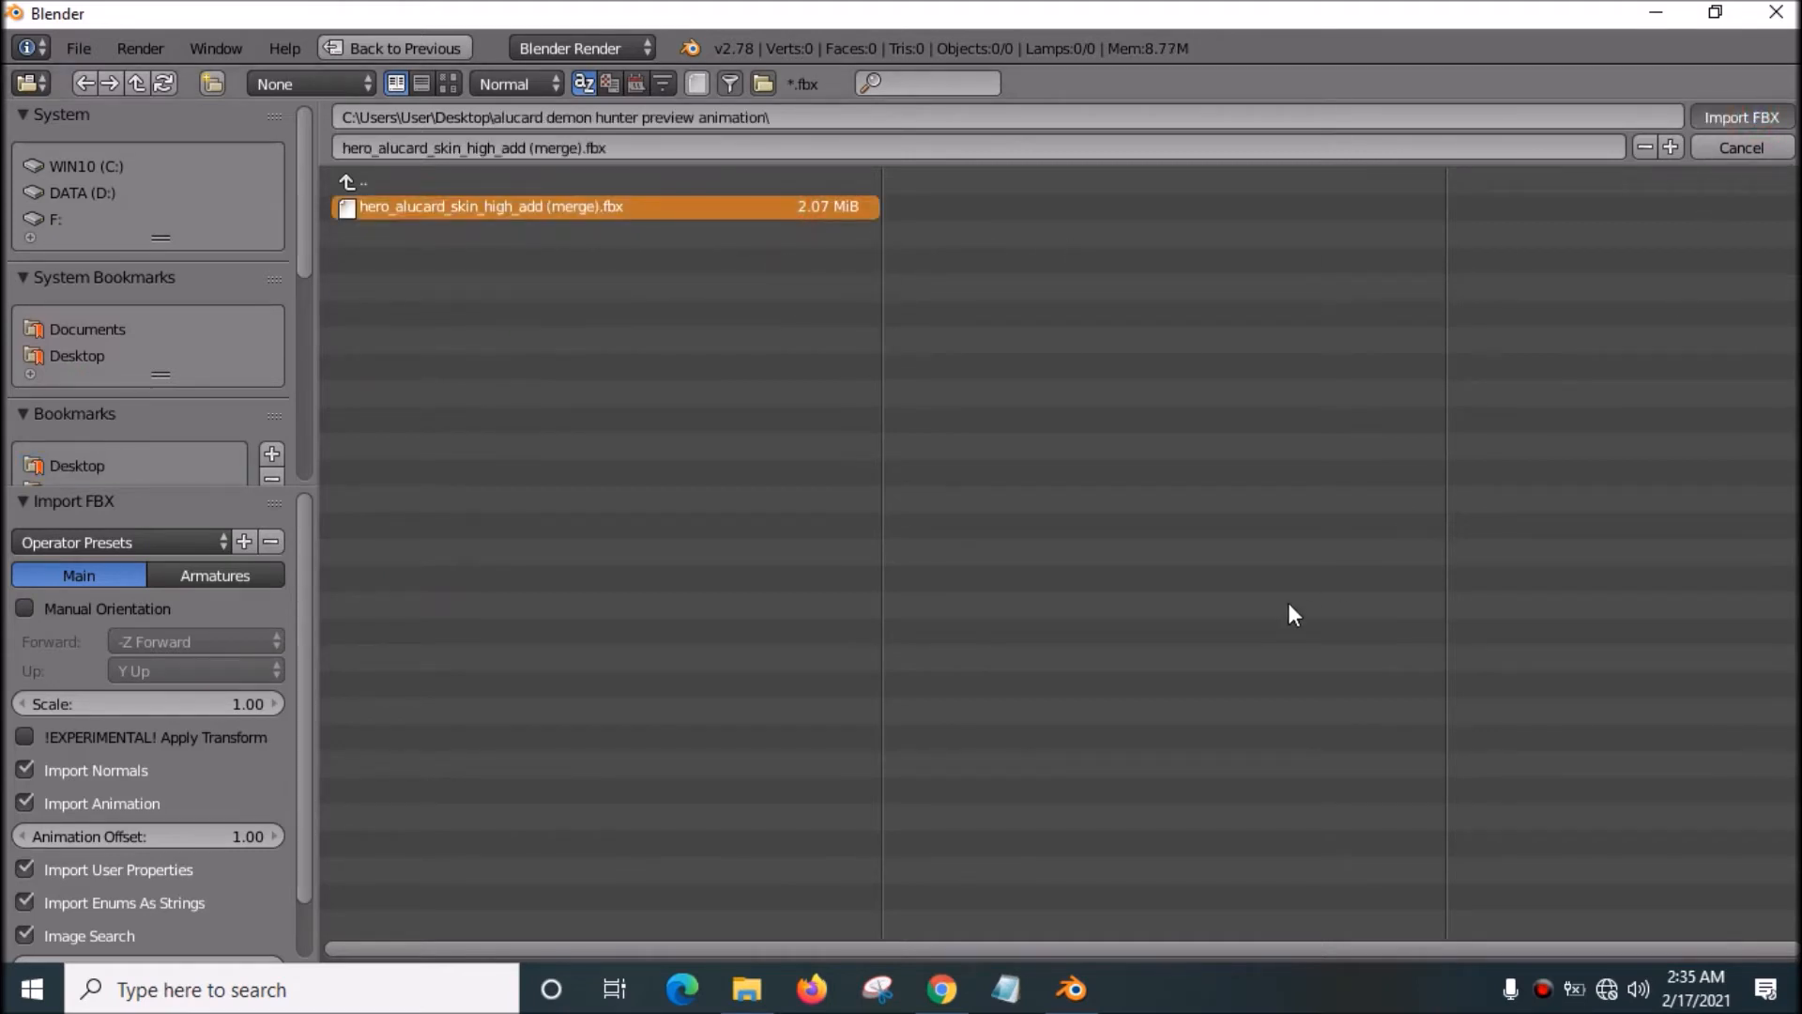
{"action": "left_click", "coordinate": [1740, 116]}
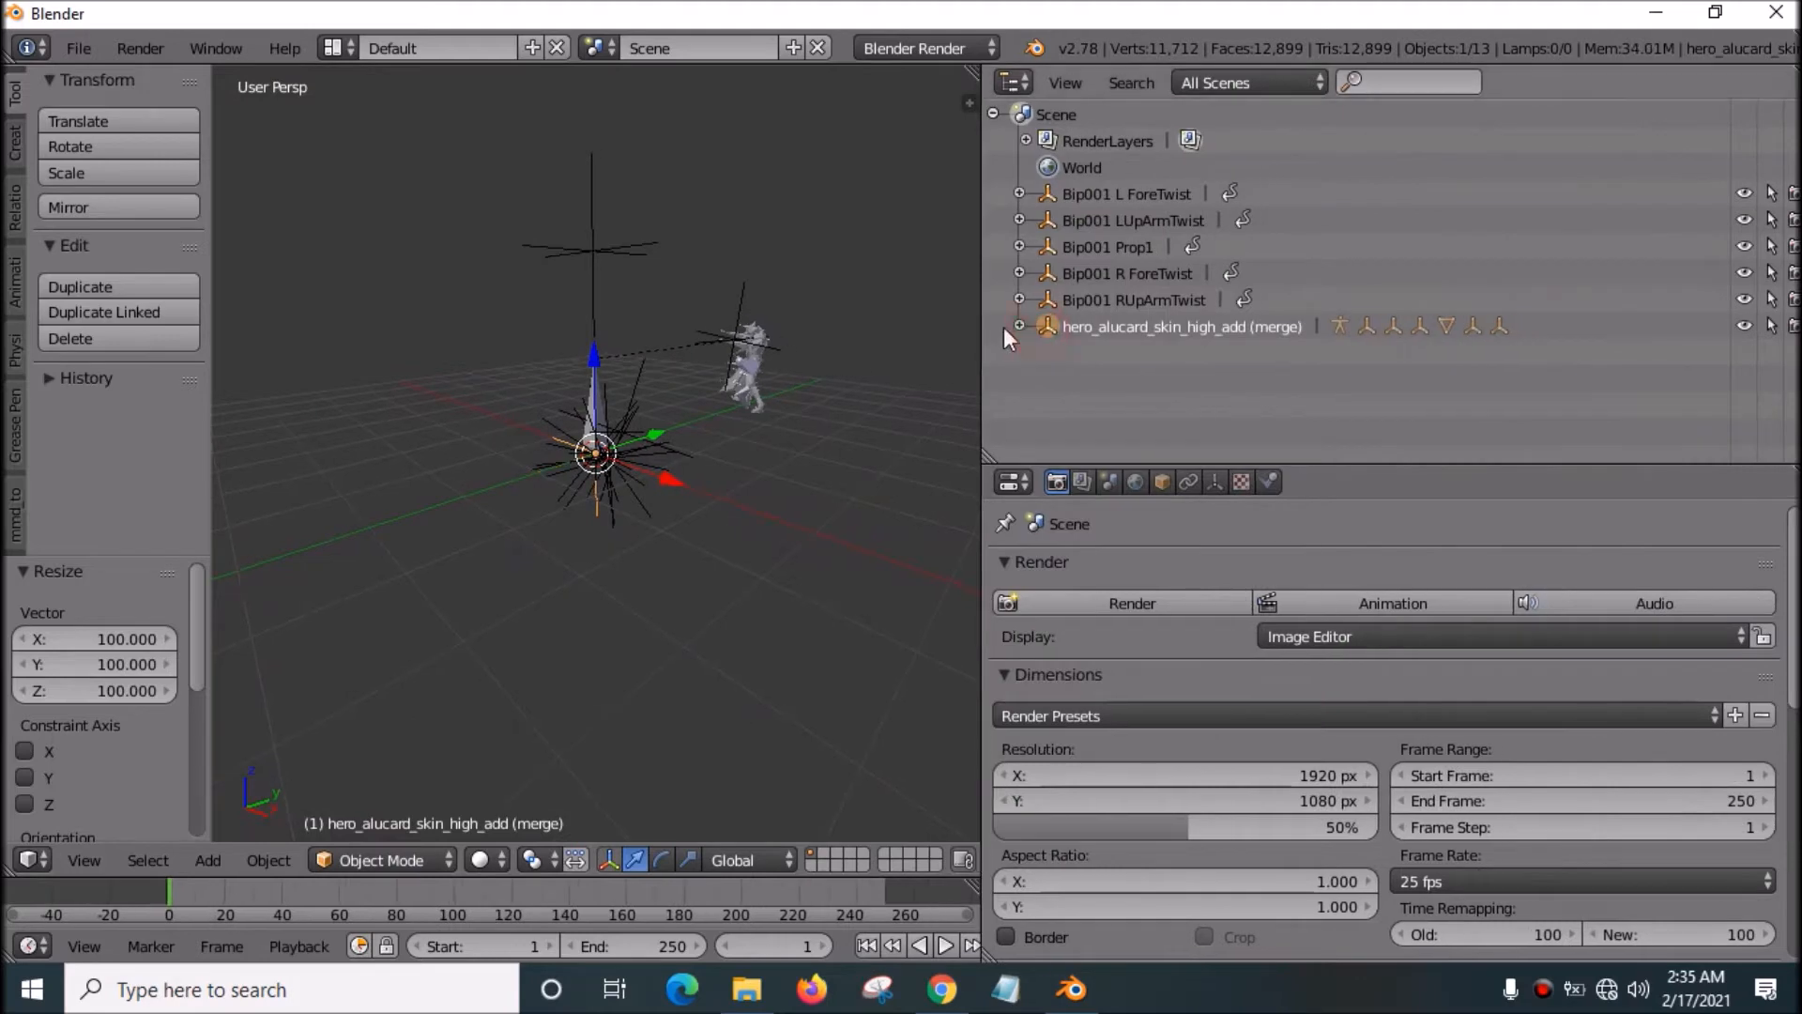
Step: Reveal the imported armature and turn the Properties area into a Dope Sheet in Action Editor mode
{"action": "left_click", "coordinate": [1016, 327]}
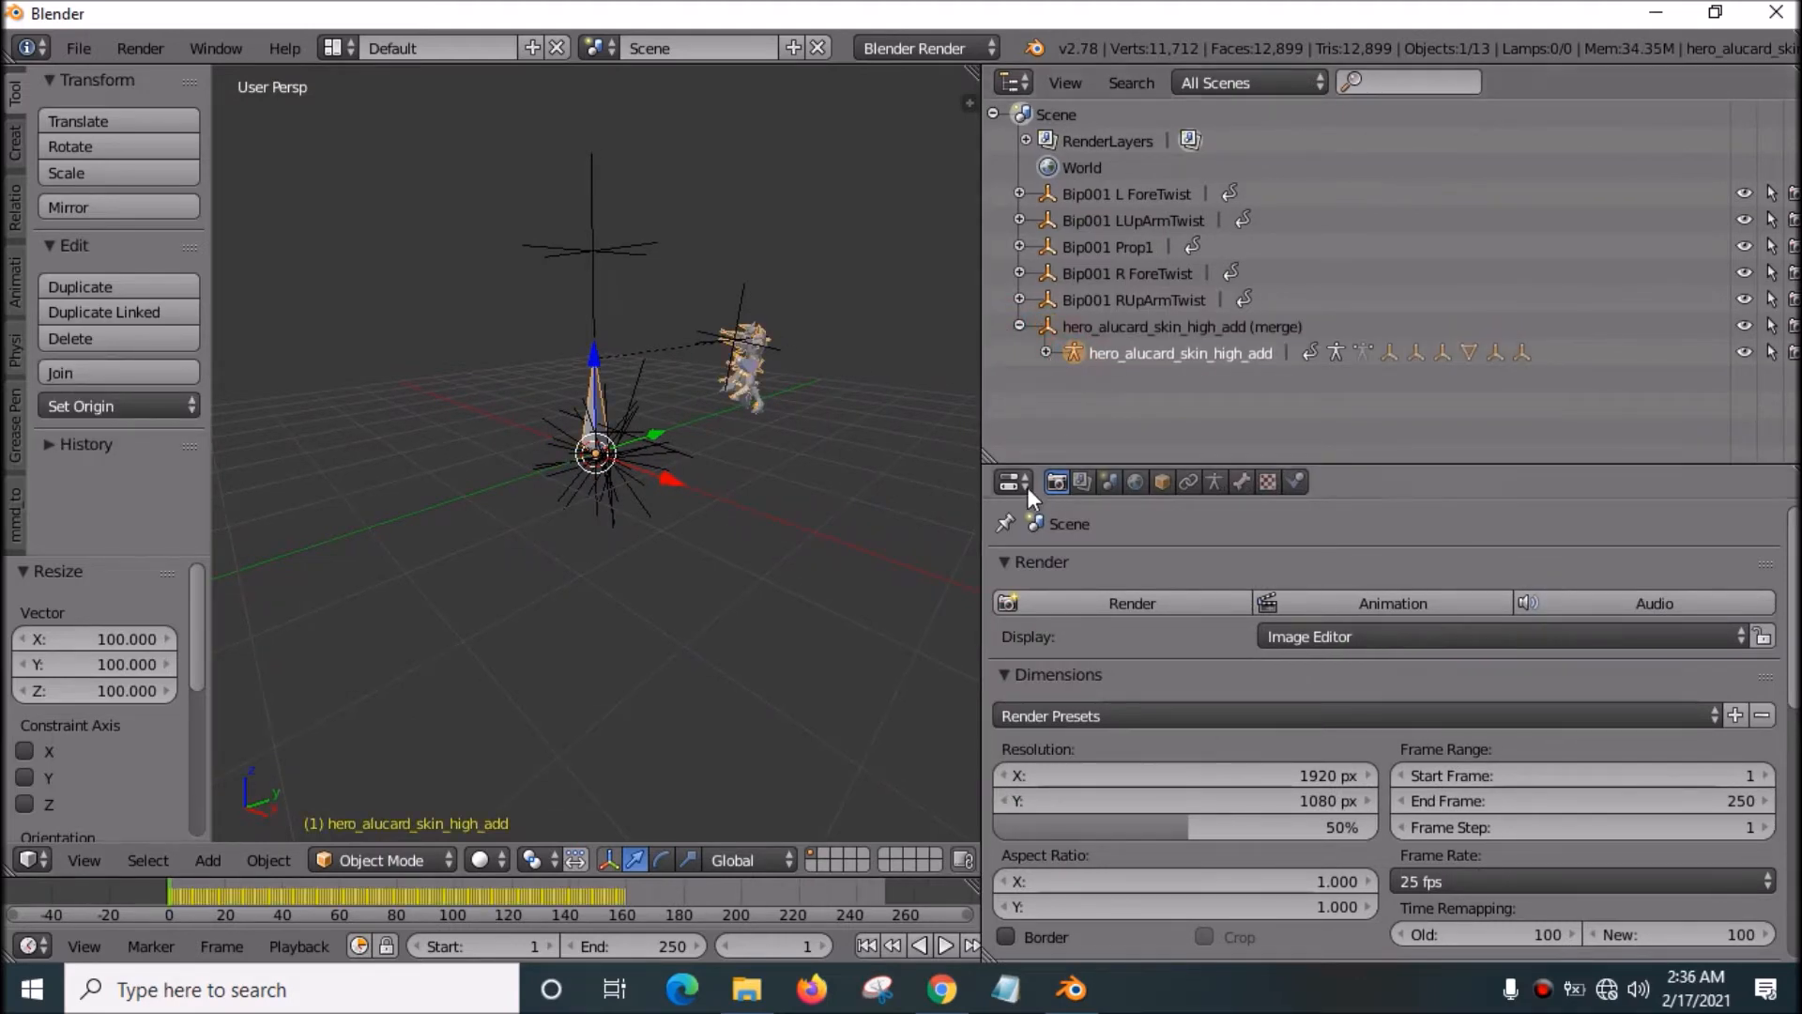
{"action": "left_click", "coordinate": [1012, 483]}
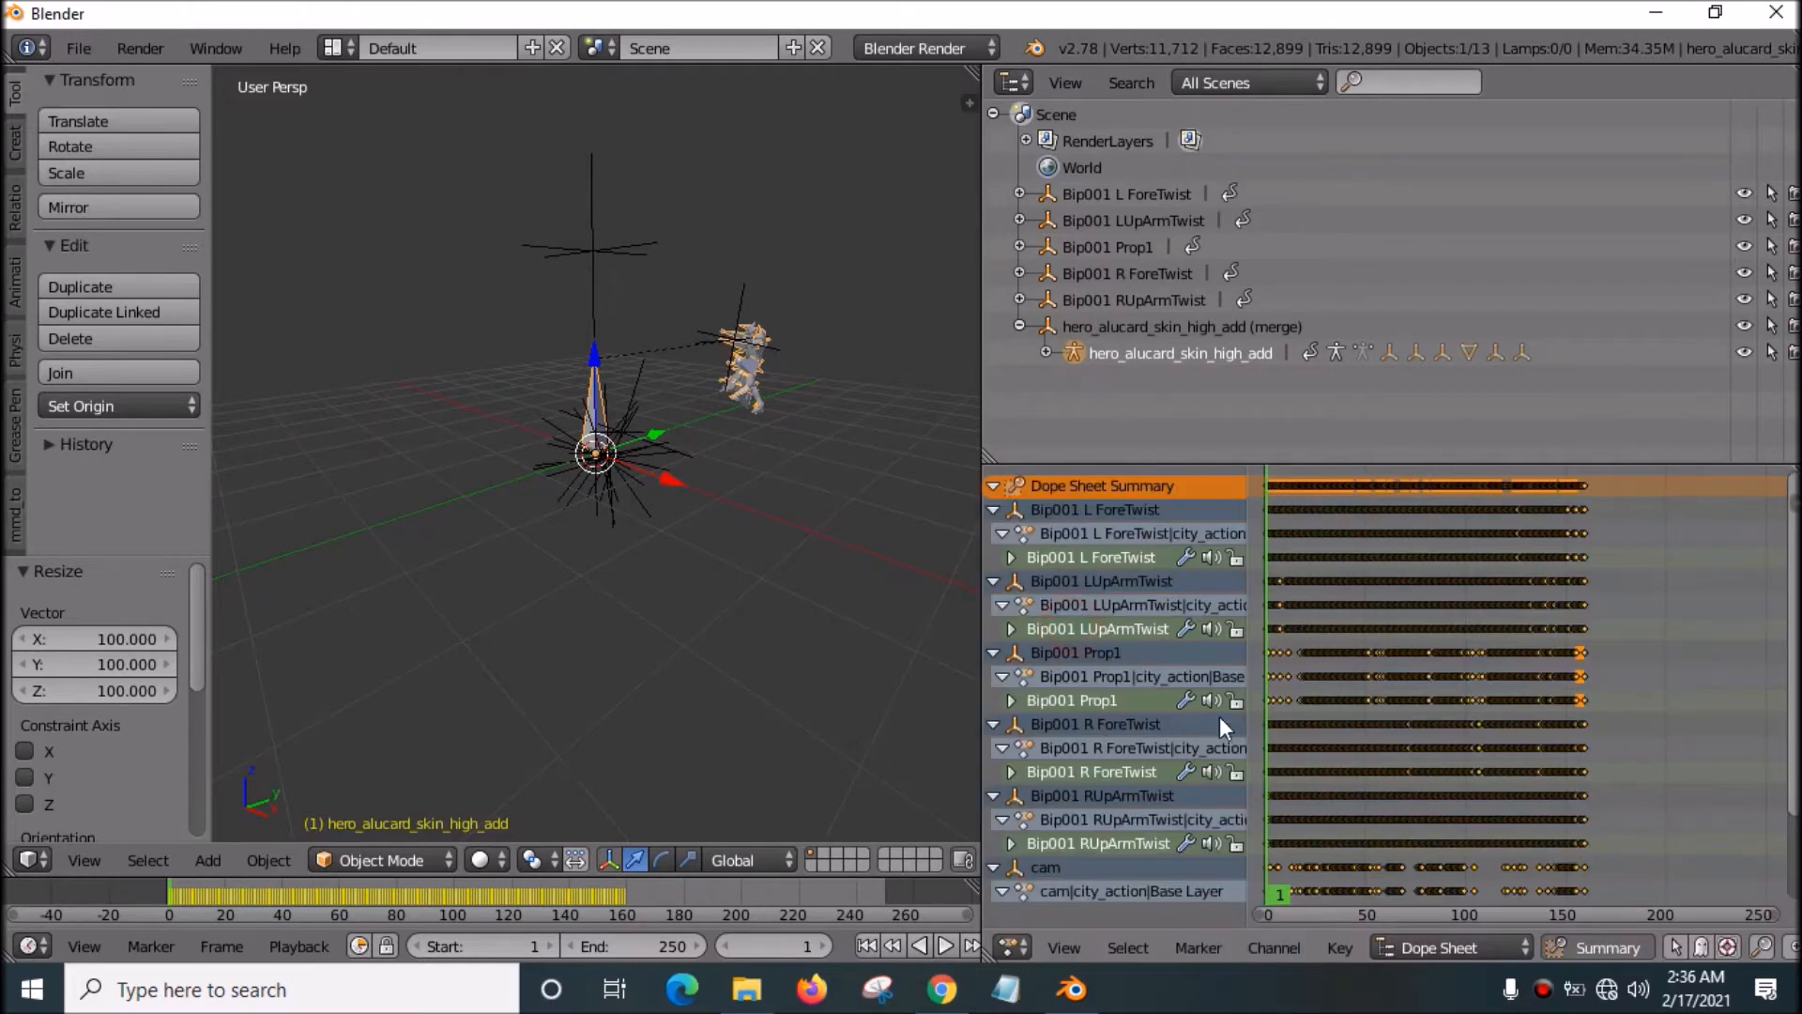
{"action": "left_click", "coordinate": [1451, 946]}
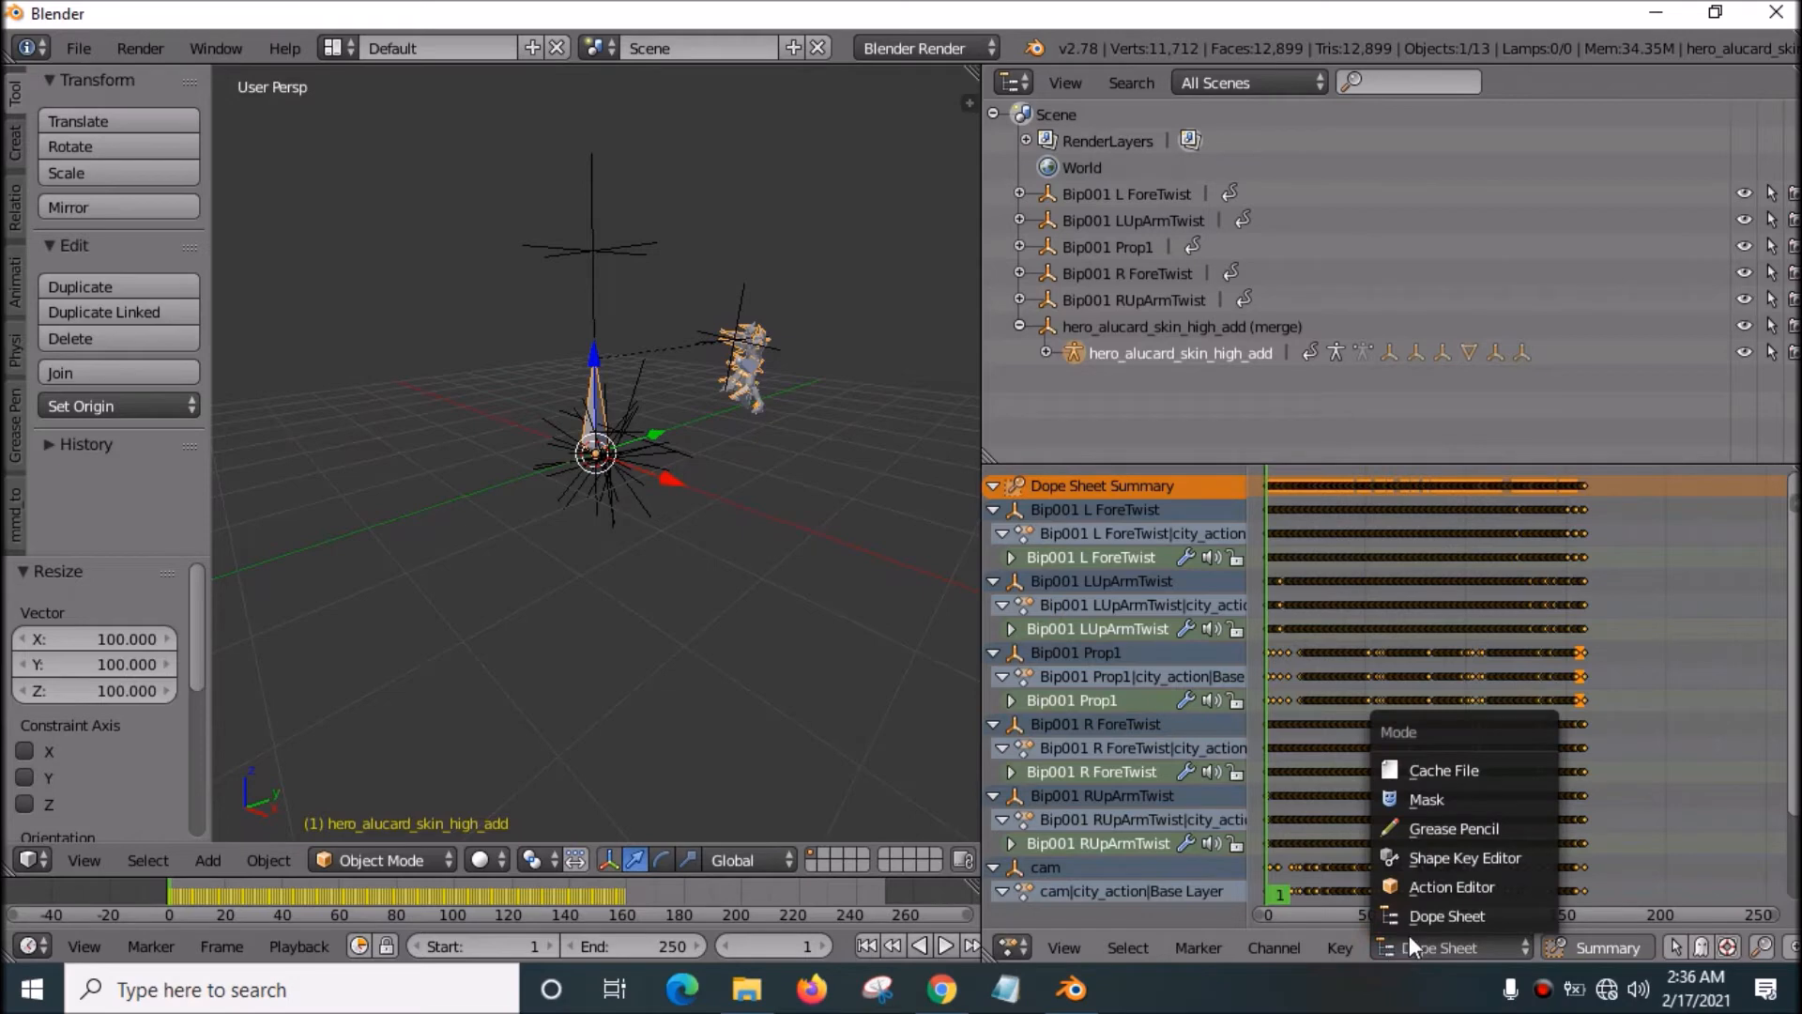
{"action": "left_click", "coordinate": [1451, 886]}
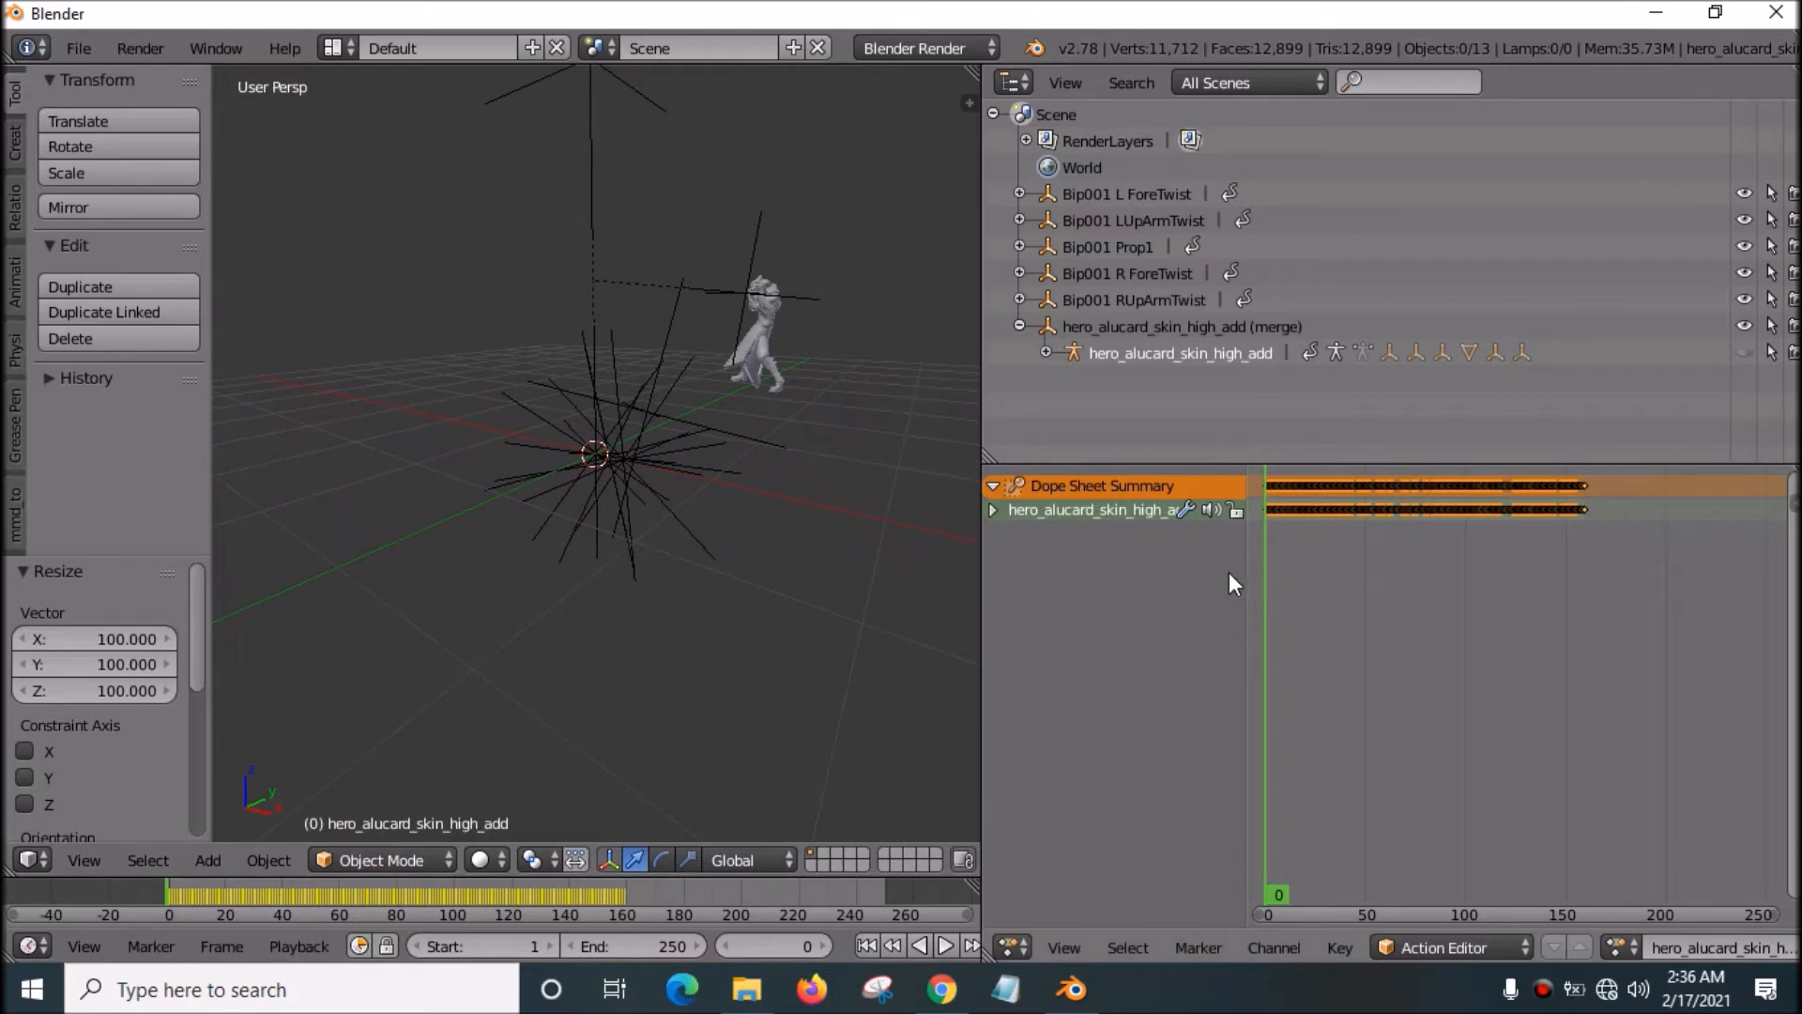
{"action": "mouse_move", "coordinate": [982, 351]}
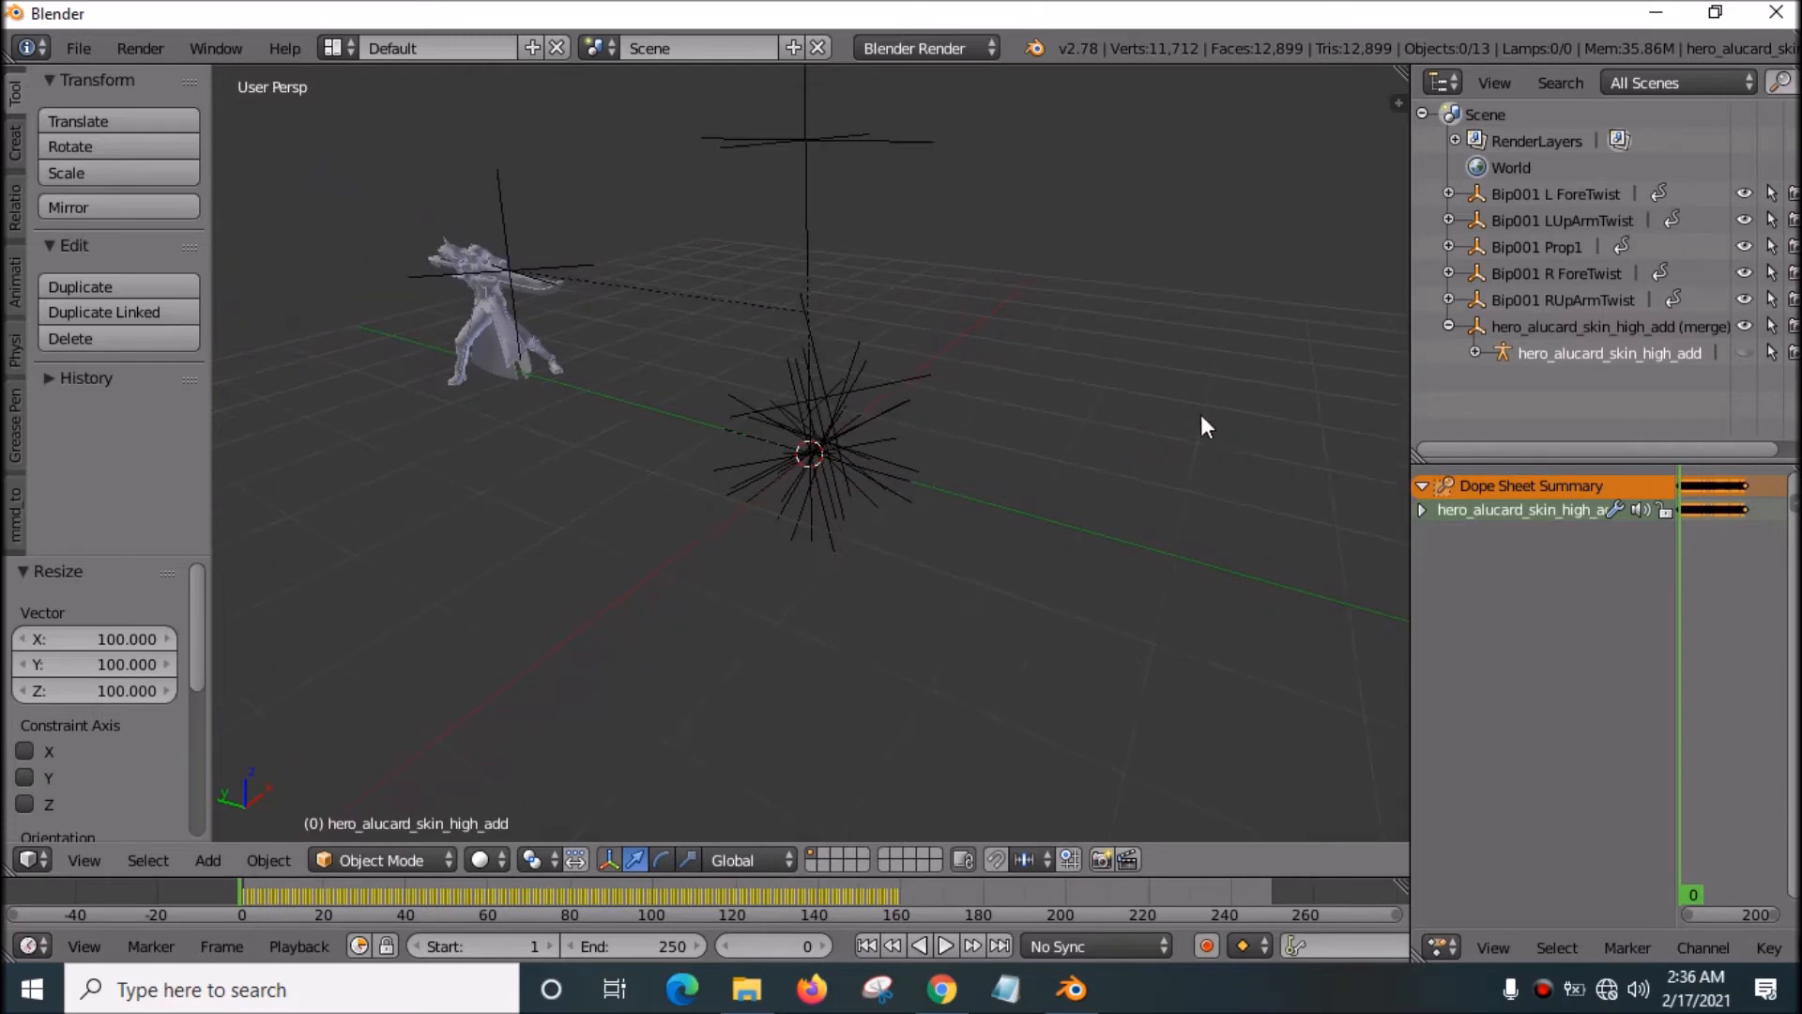
Step: Assign the hero's city_idle action and adjust the view to see the whole hero
{"action": "left_click", "coordinate": [944, 945]}
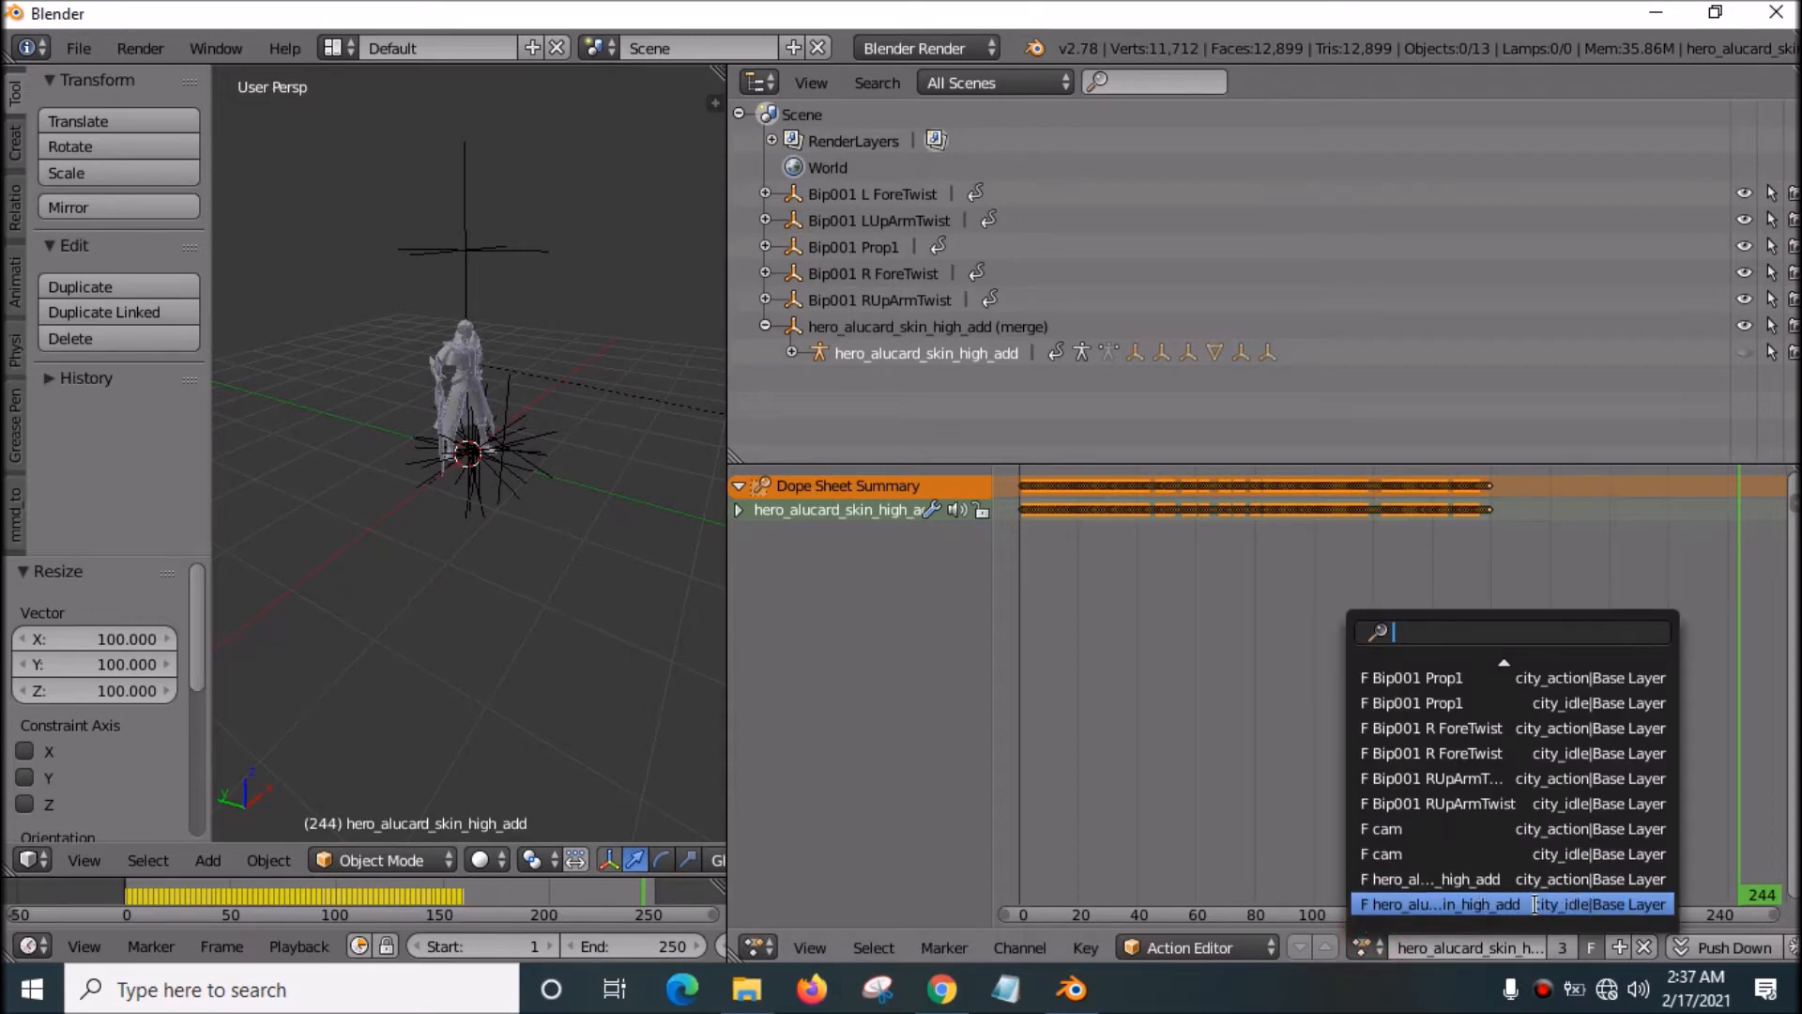
{"action": "left_click", "coordinate": [1436, 905]}
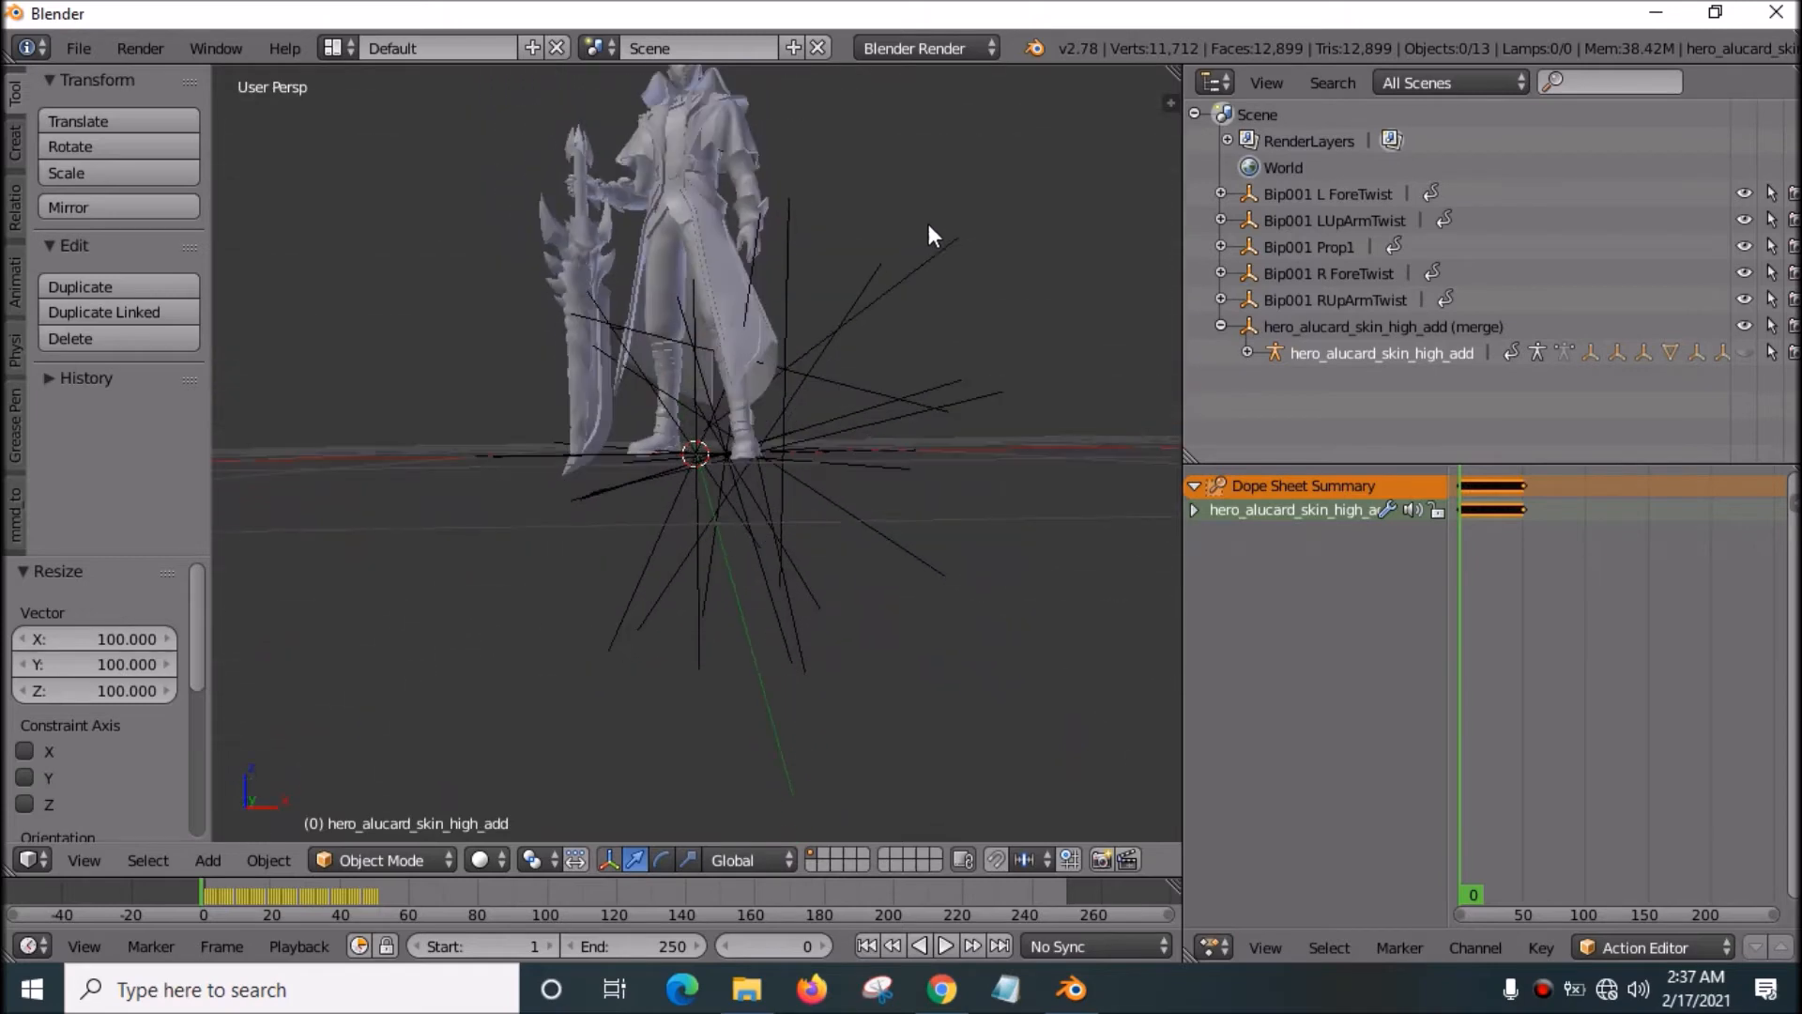
{"action": "left_click_drag", "start_coordinate": [931, 236], "coordinate": [920, 319]}
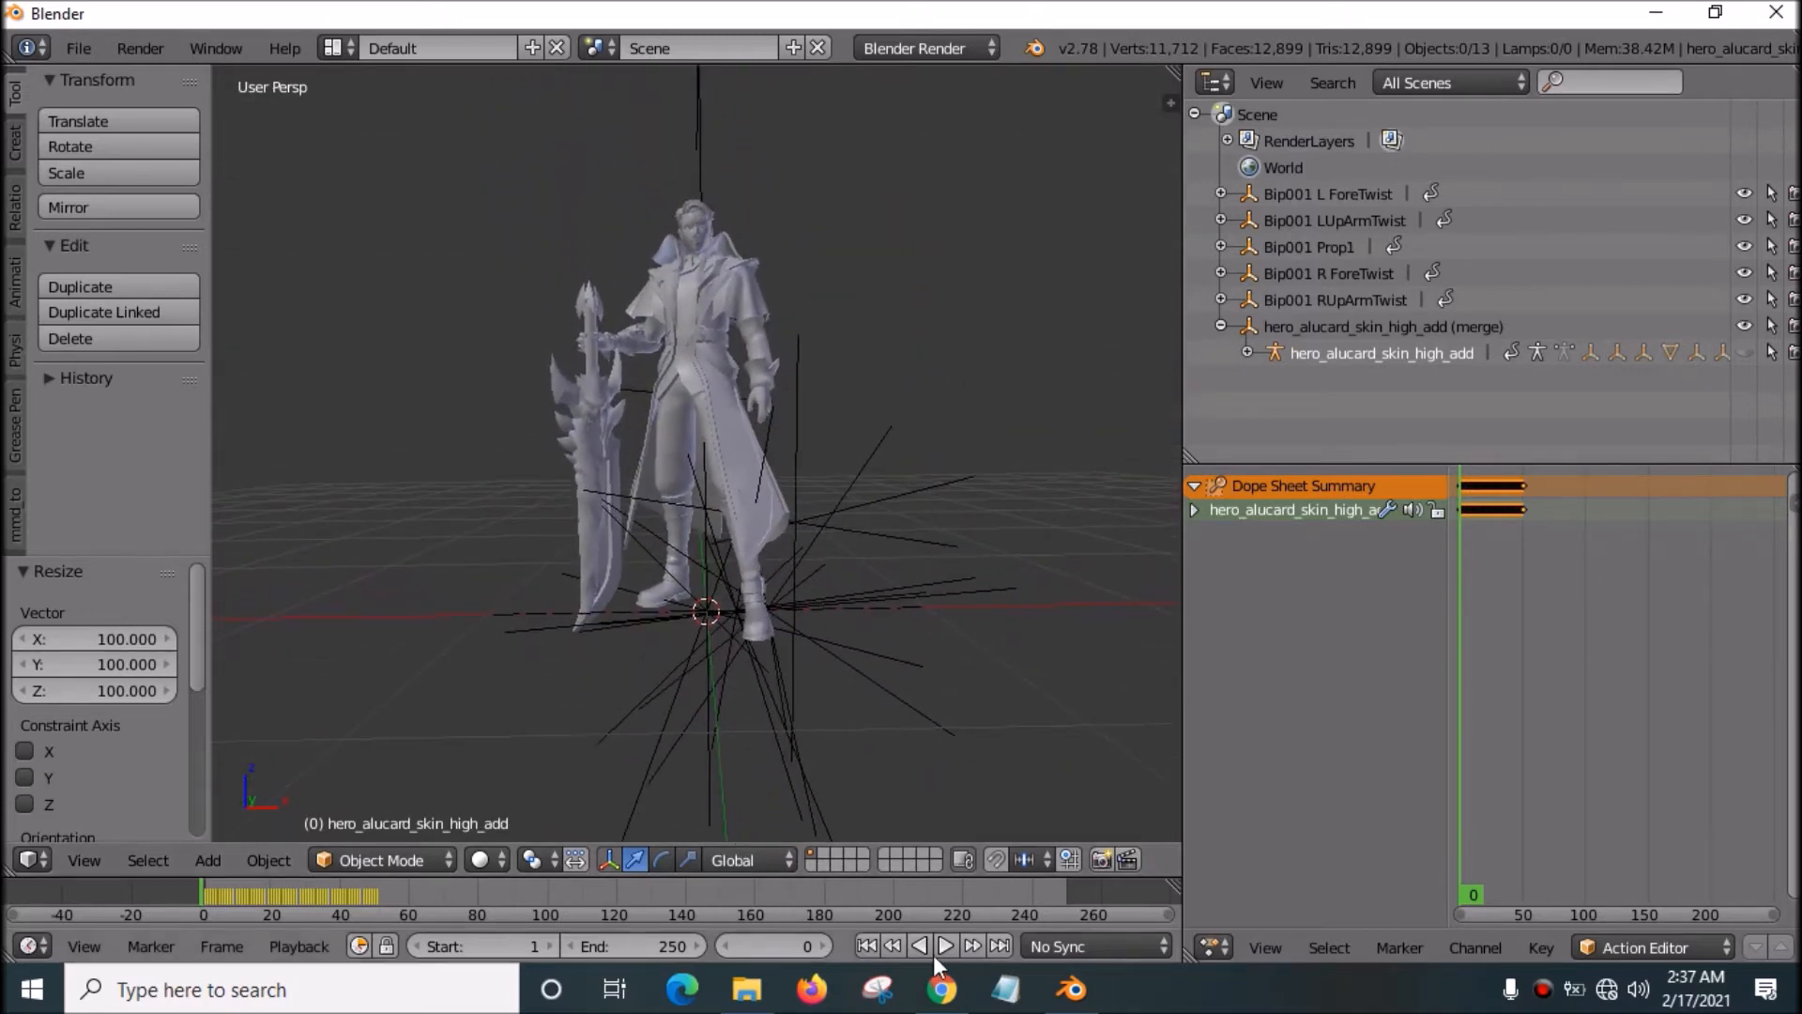
Step: Play the animation to check it, then quit Blender without saving changes
{"action": "left_click", "coordinate": [944, 944]}
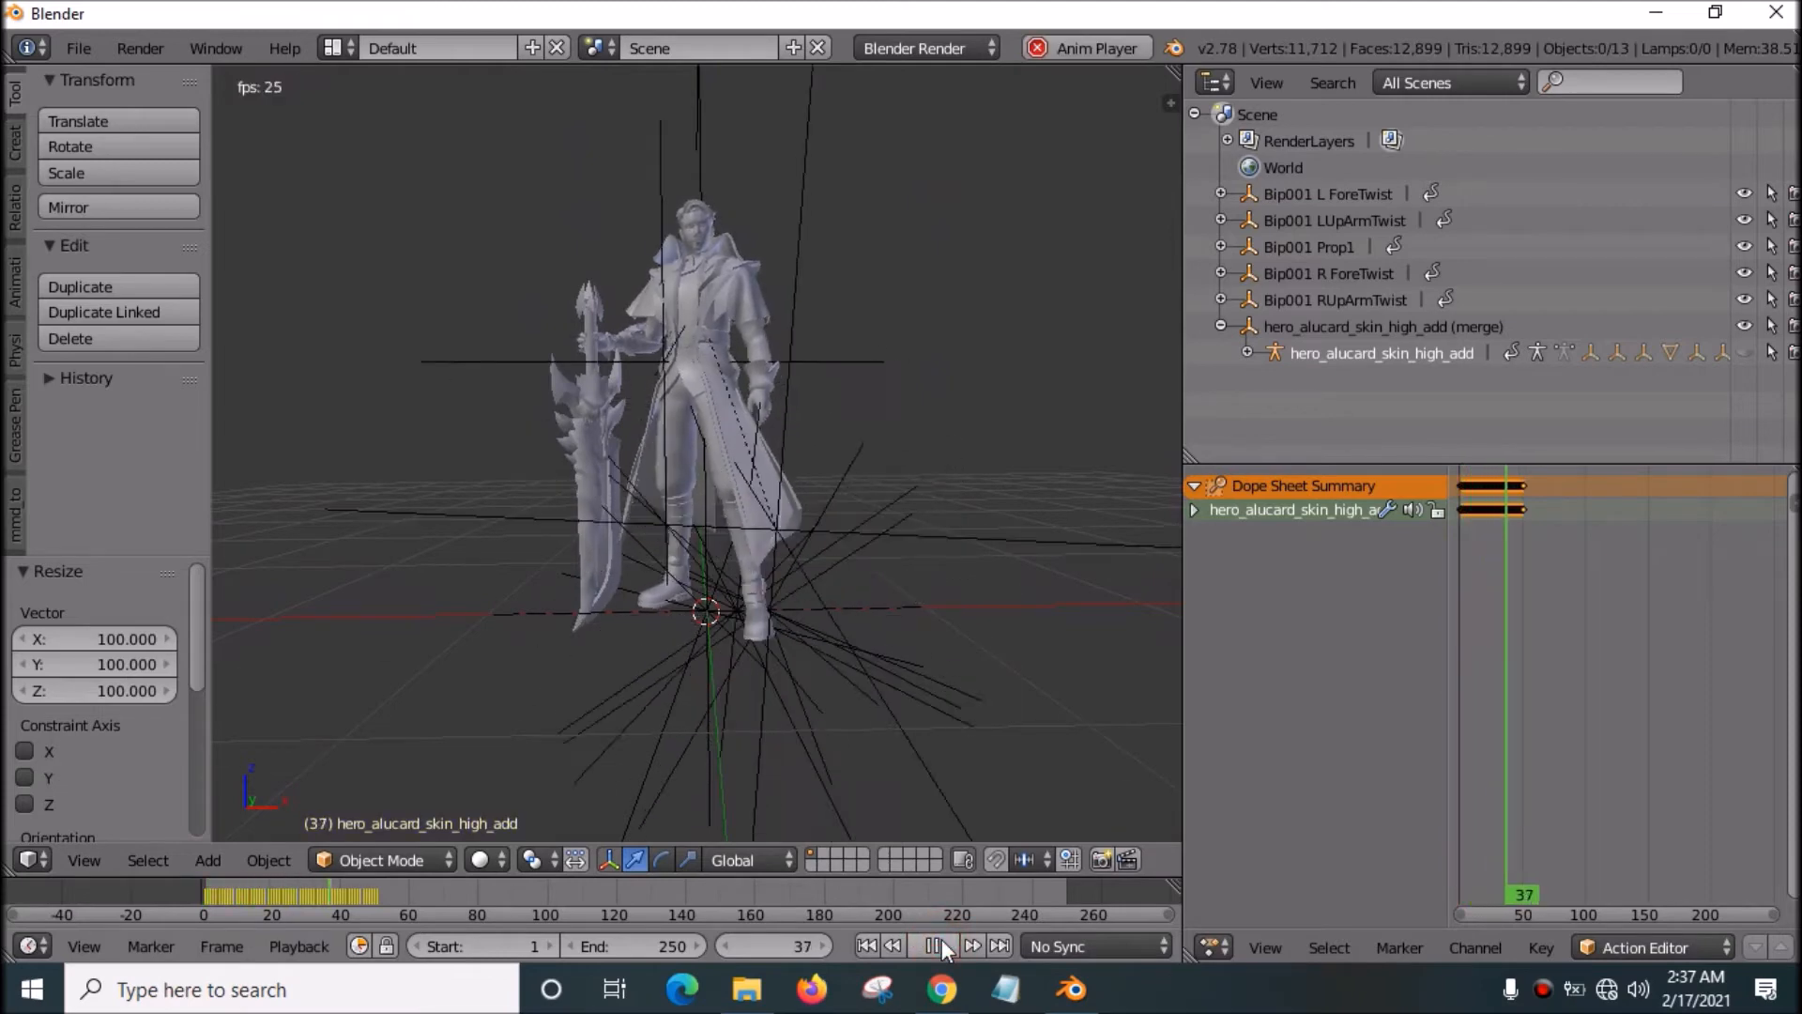
{"action": "left_click", "coordinate": [932, 944]}
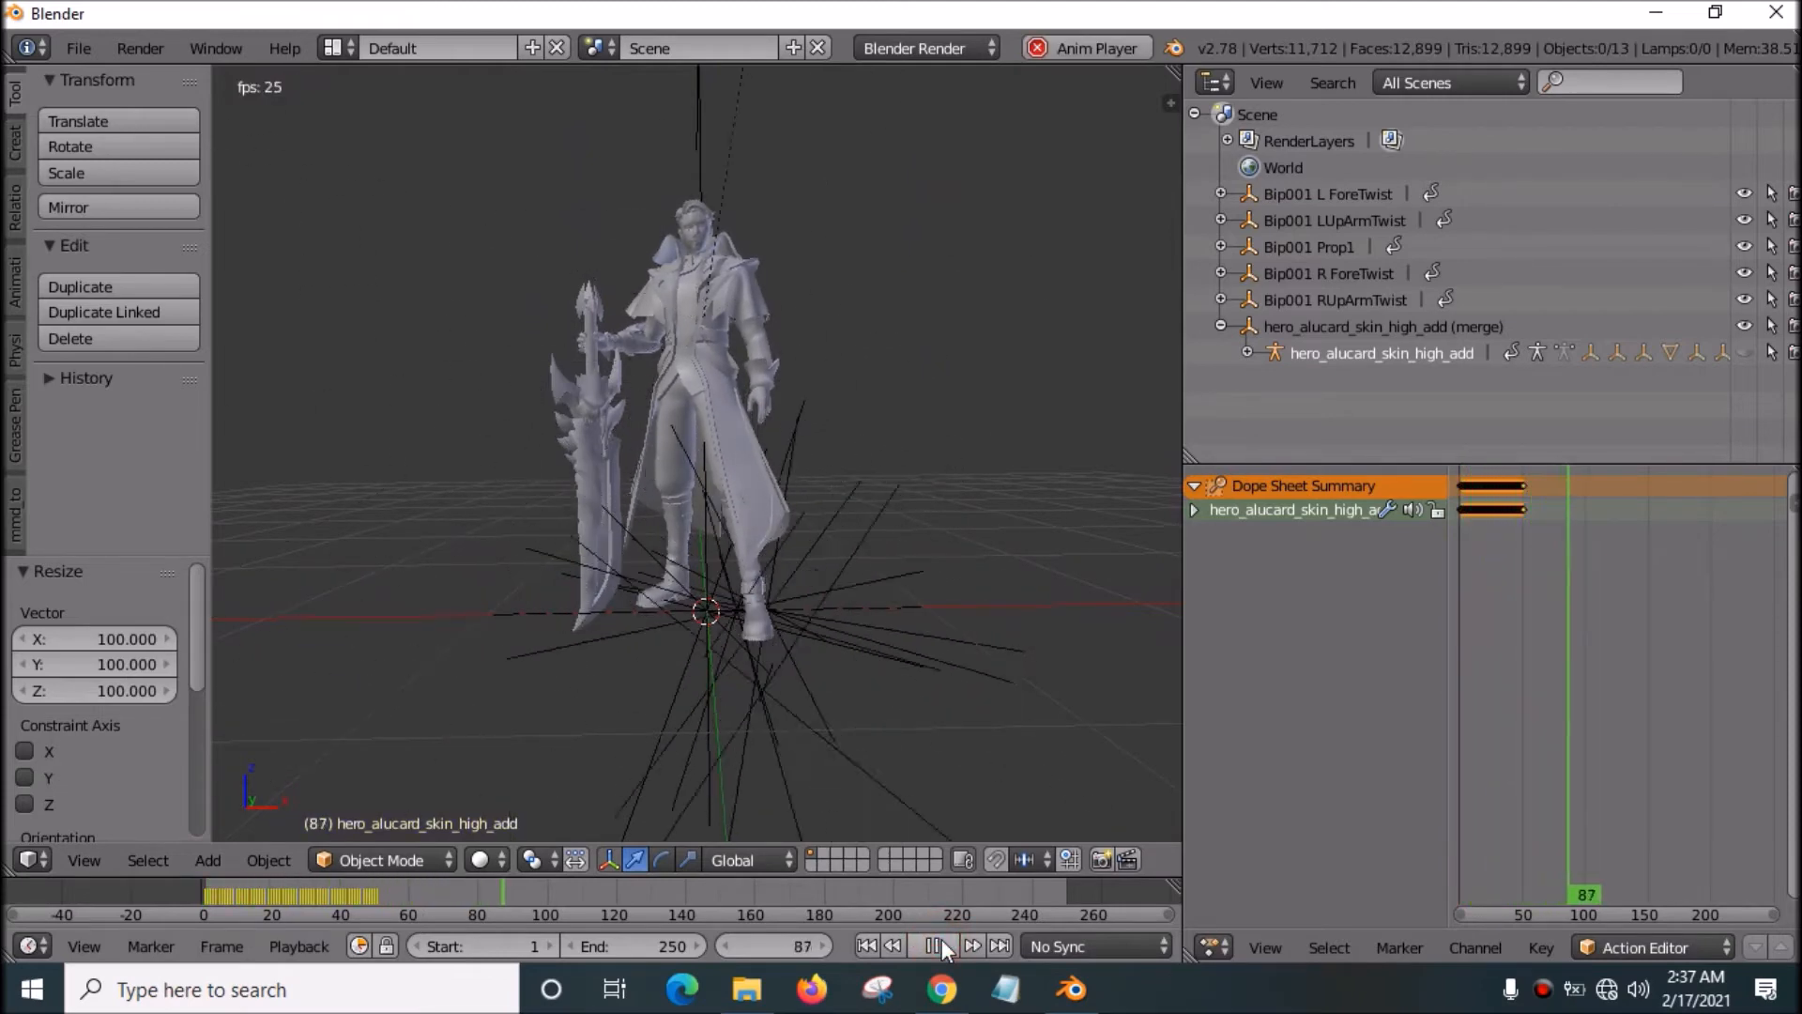
{"action": "left_click", "coordinate": [941, 945]}
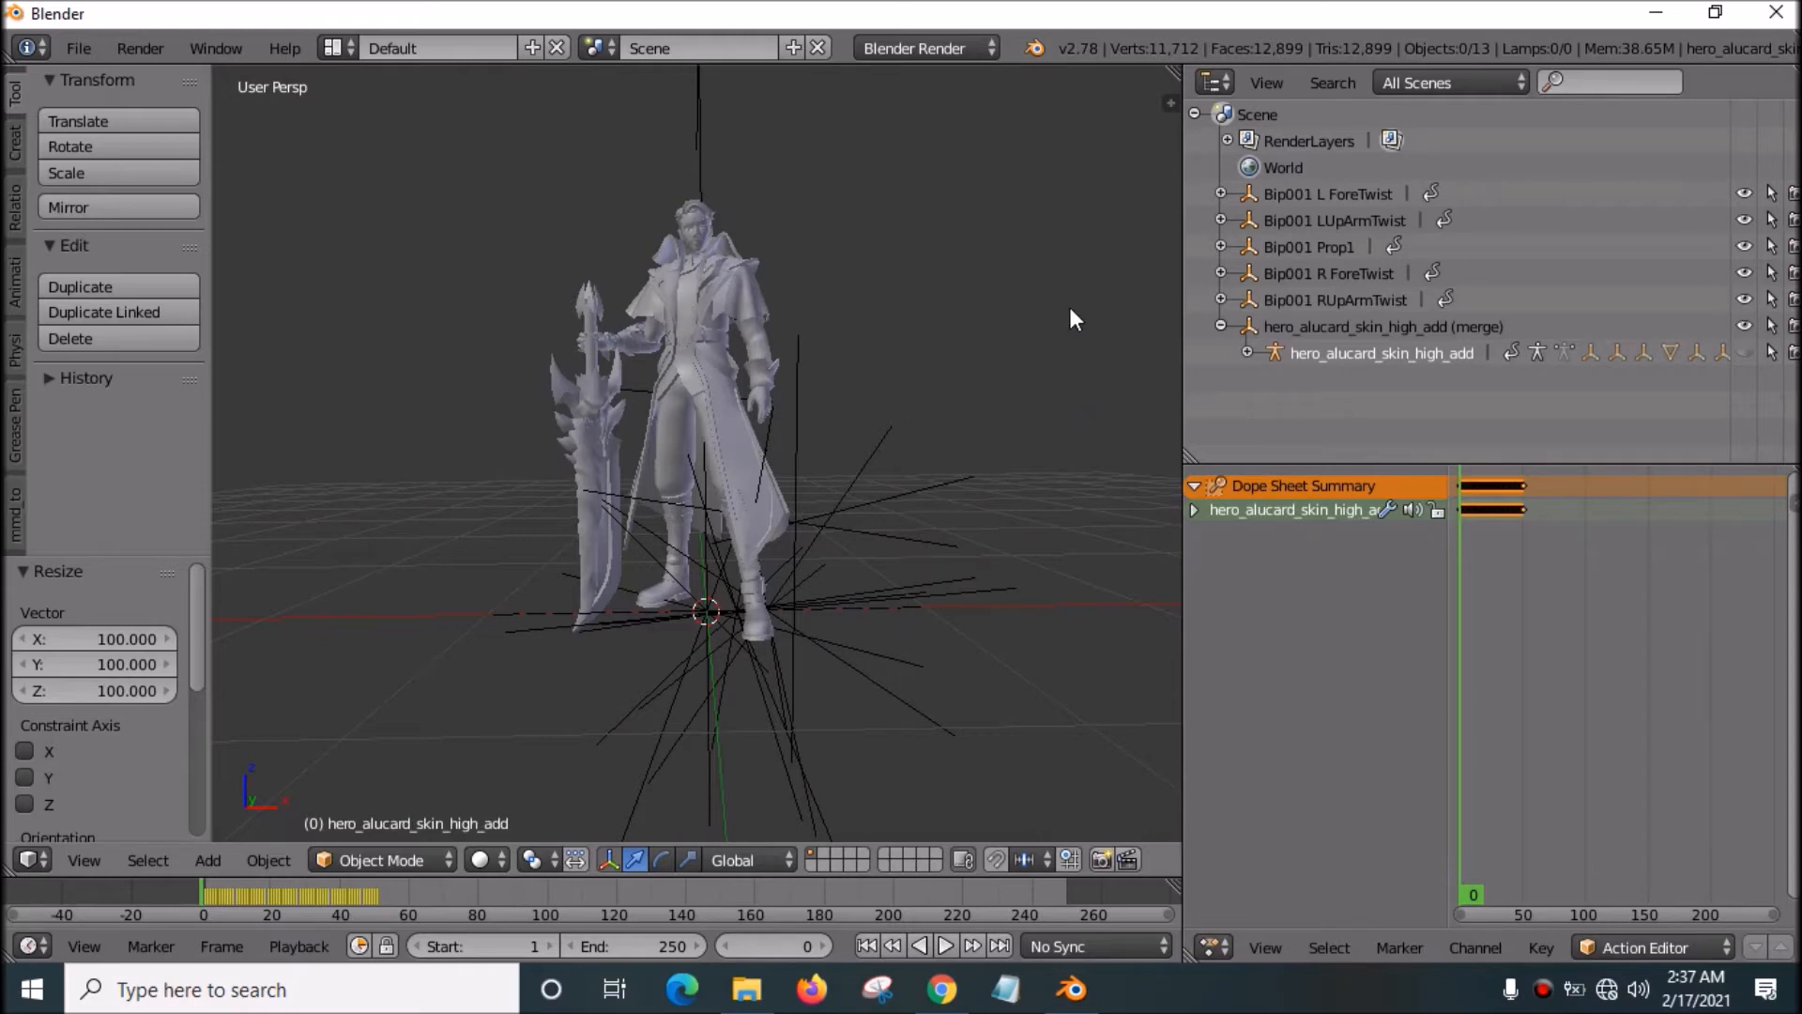
{"action": "left_click", "coordinate": [1776, 13]}
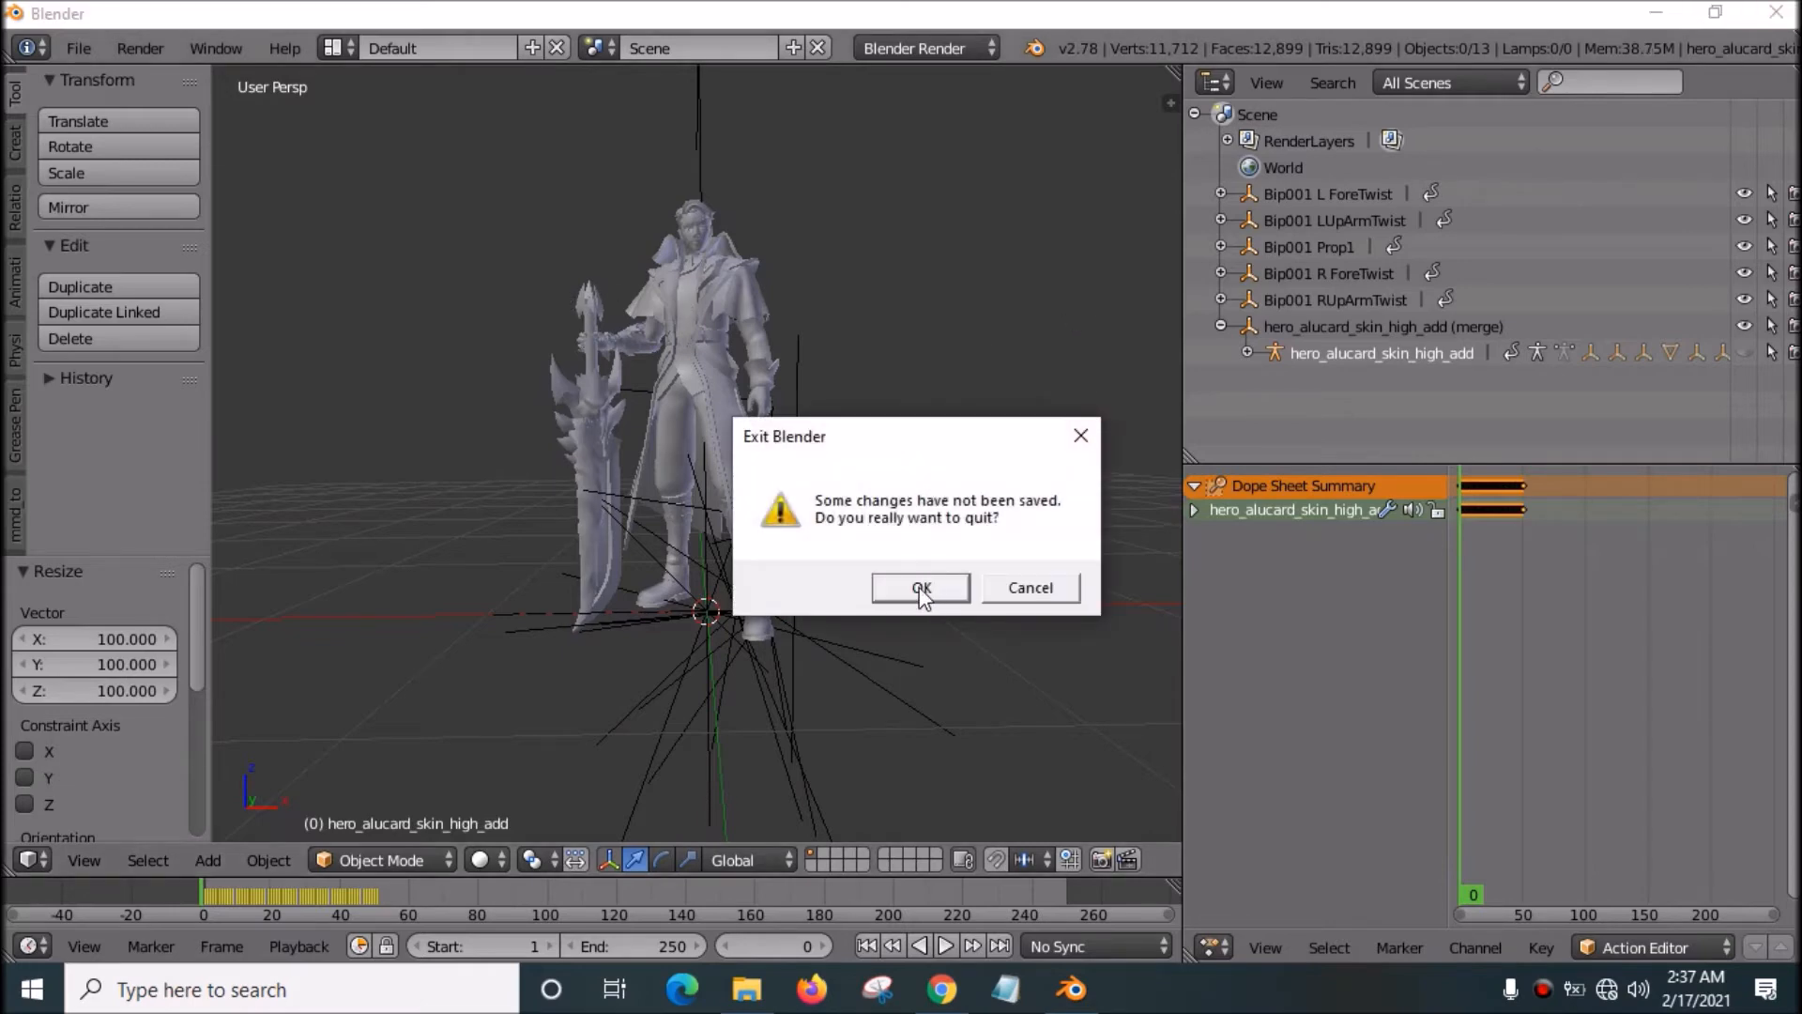
{"action": "left_click", "coordinate": [920, 587]}
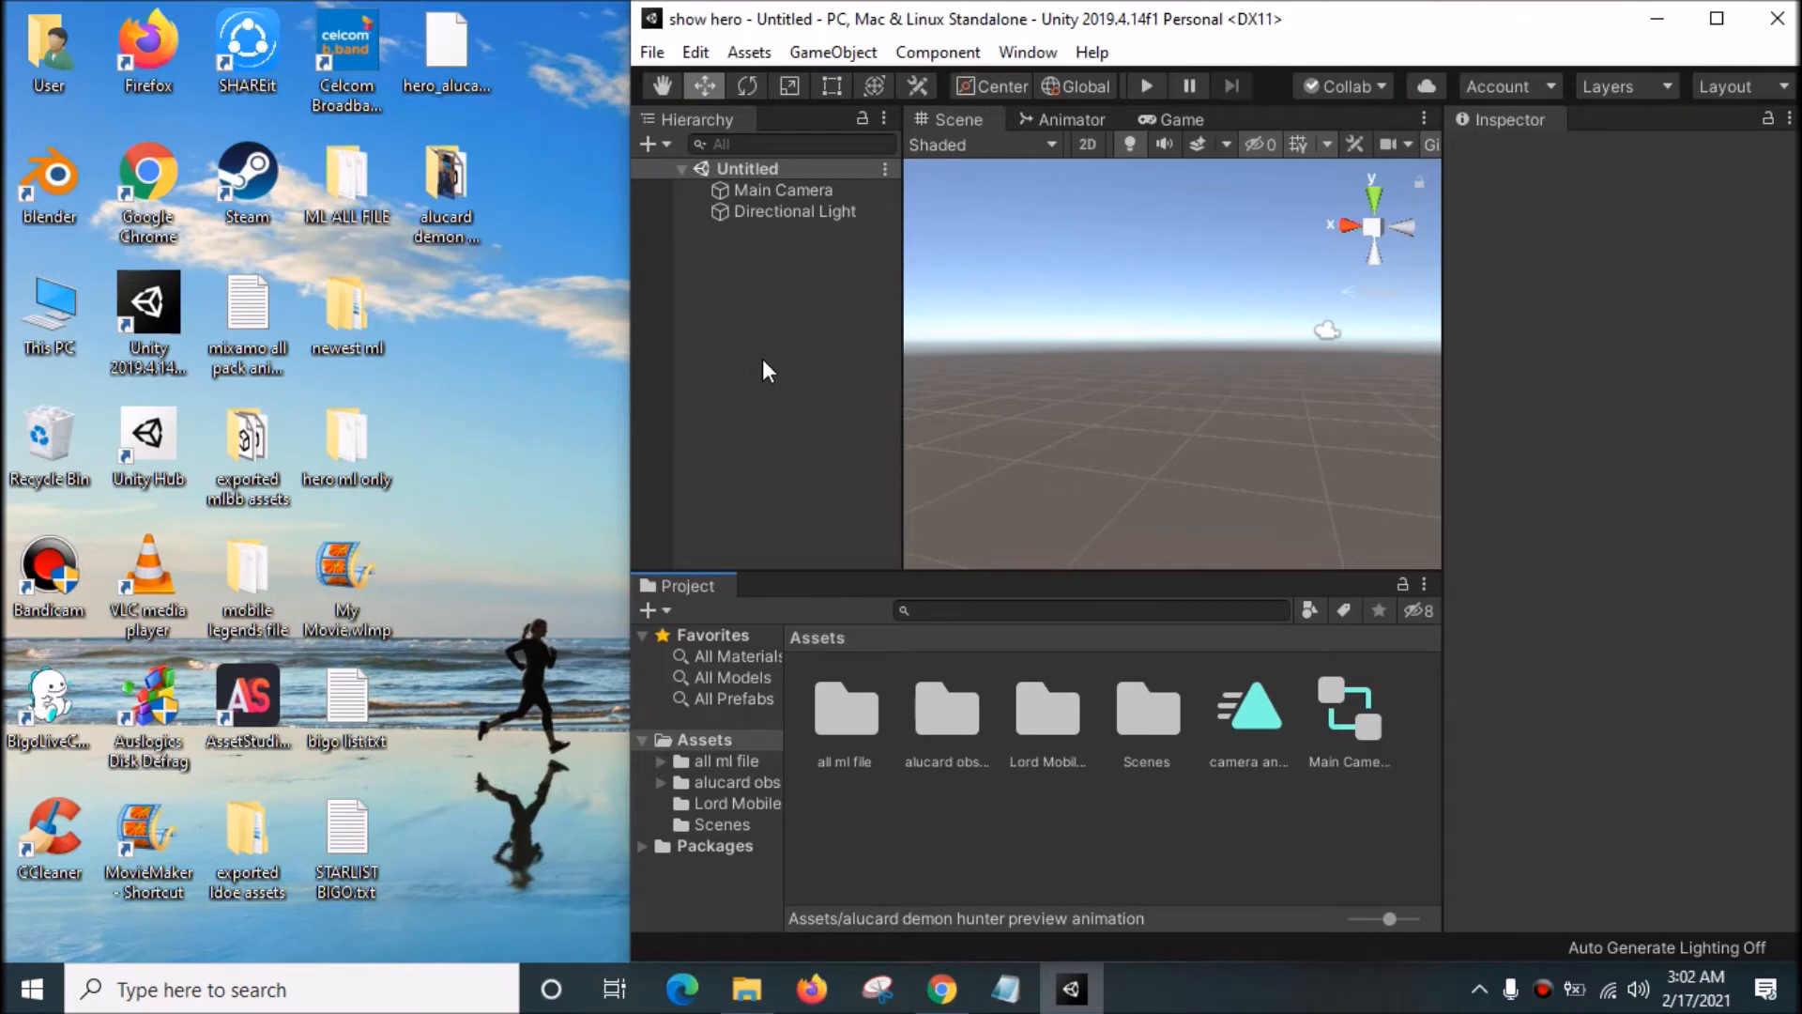
Step: Bring the exported folder into the Project window, ignore the NormalMap warning and maximize Unity
{"action": "left_click", "coordinate": [447, 172]}
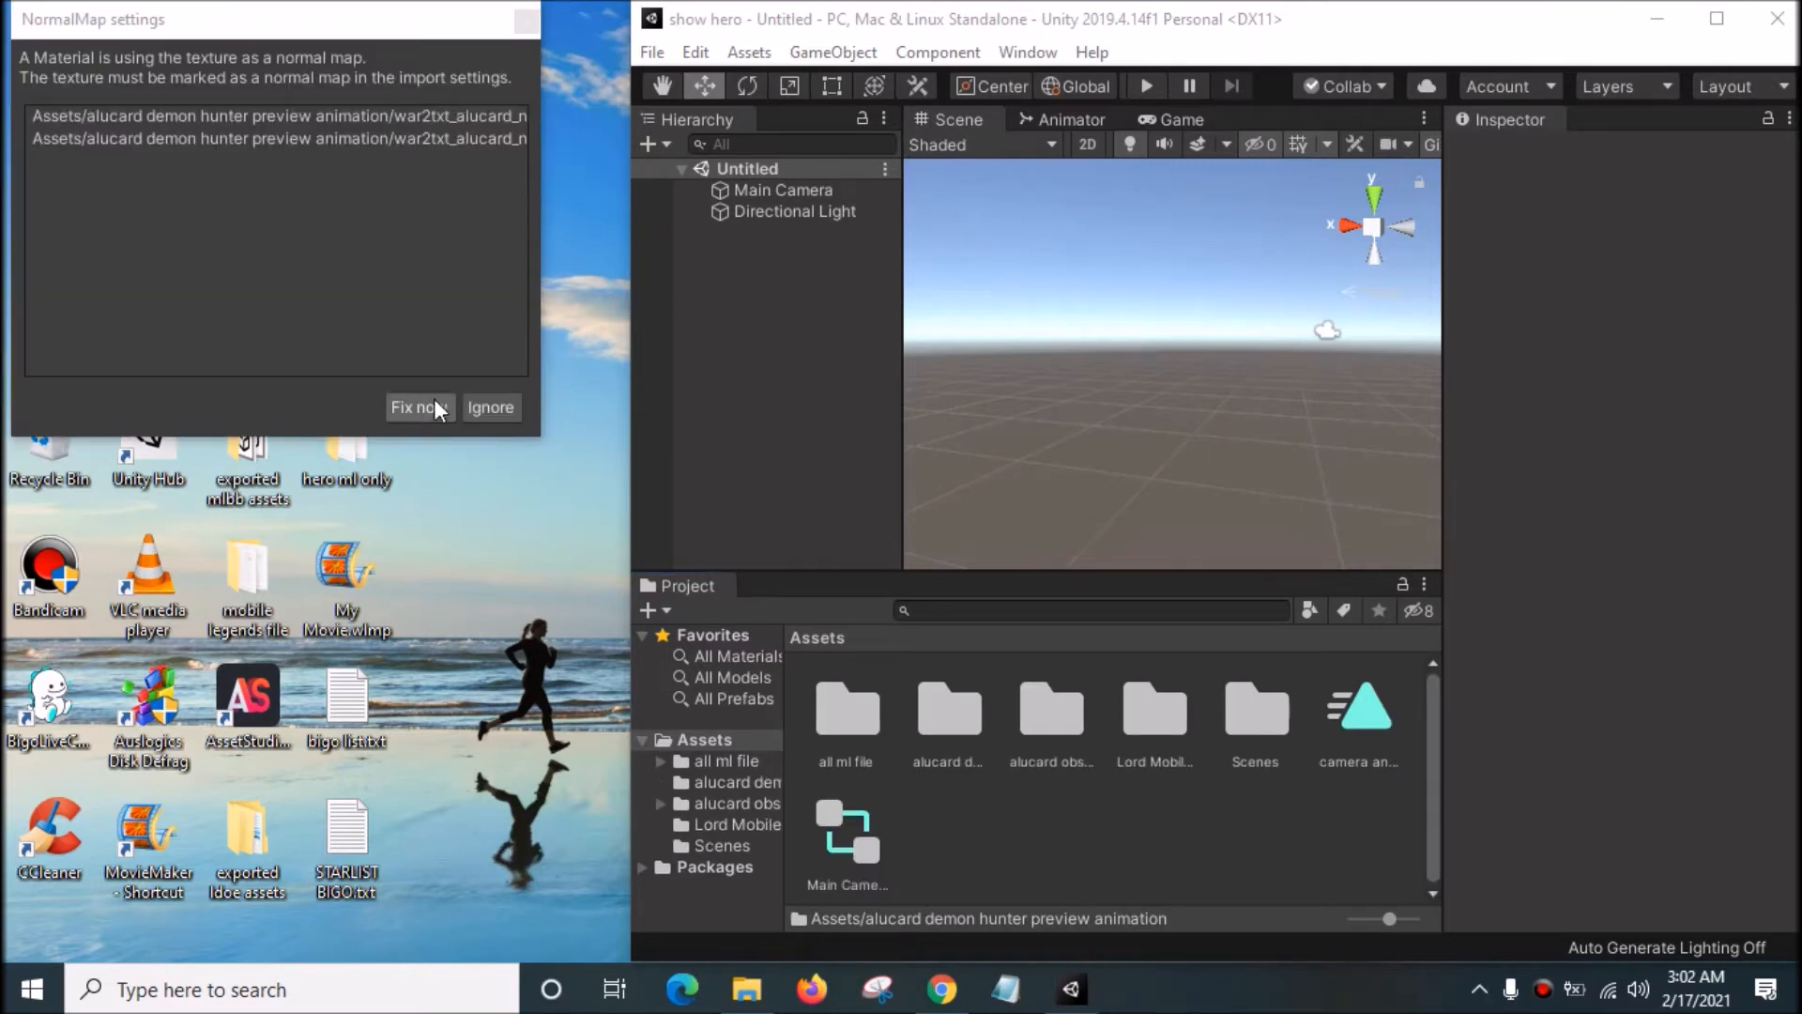
{"action": "left_click", "coordinate": [490, 408]}
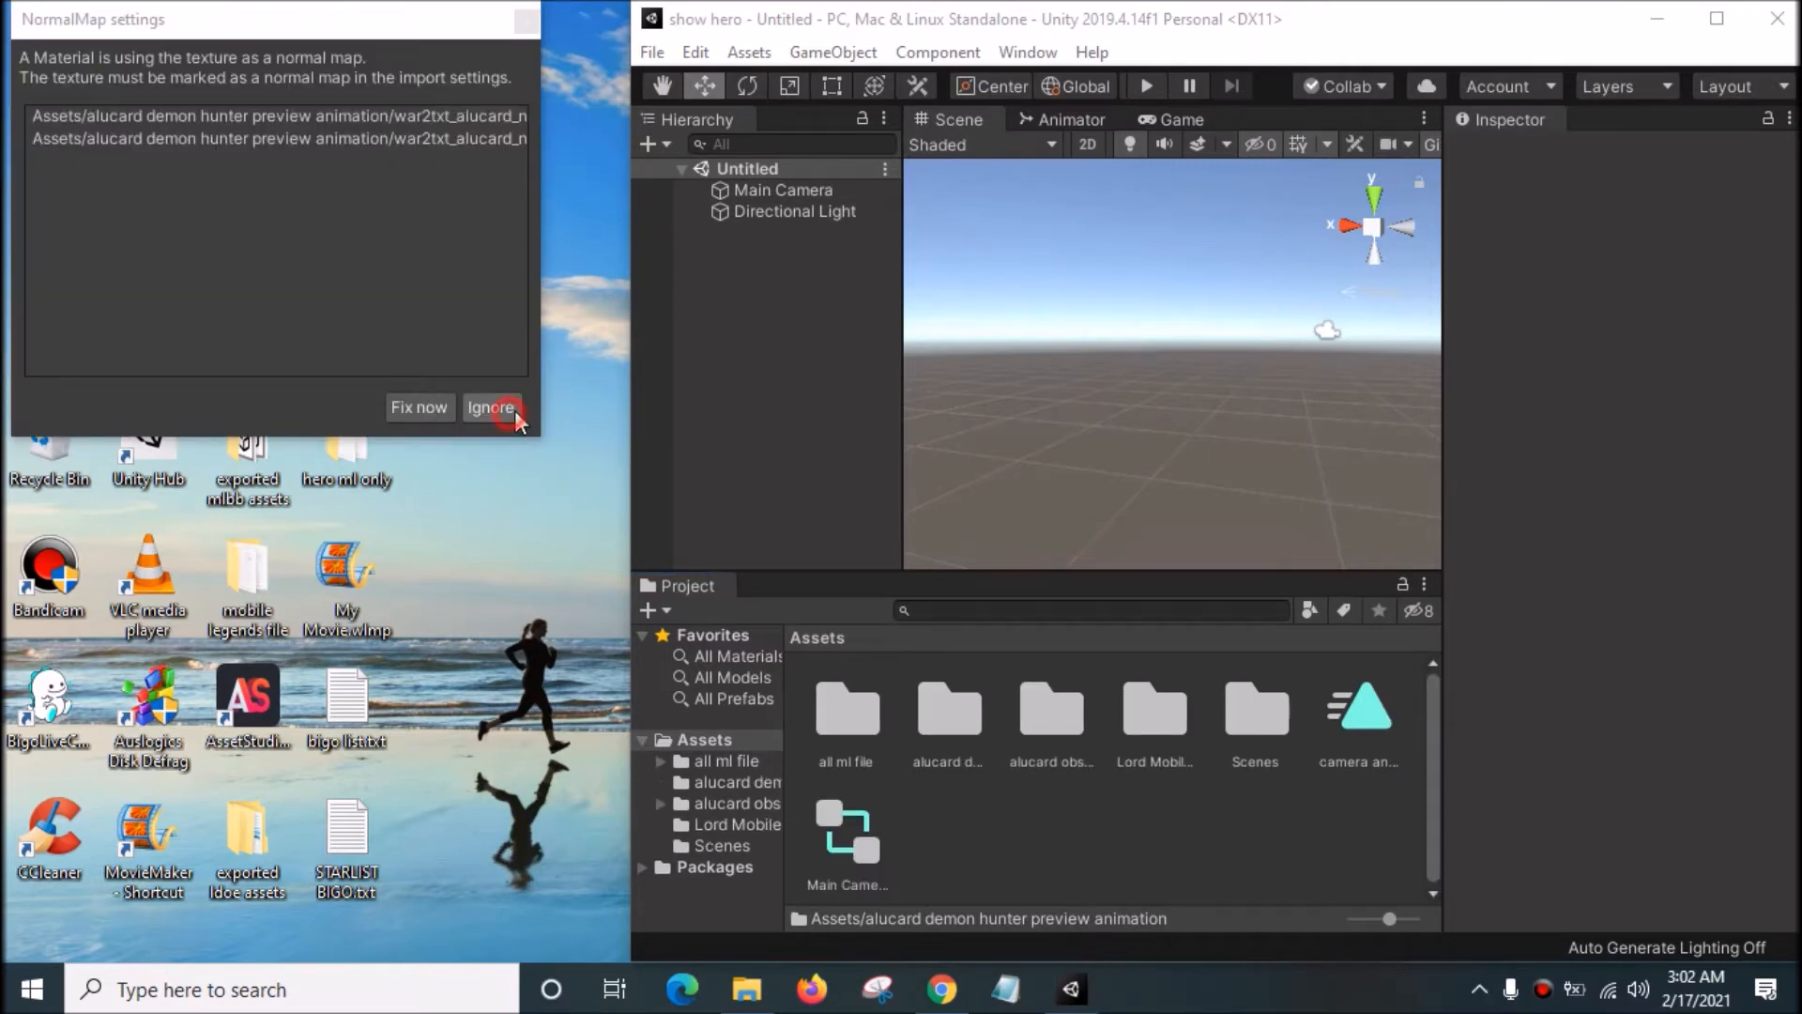
{"action": "left_click", "coordinate": [490, 407]}
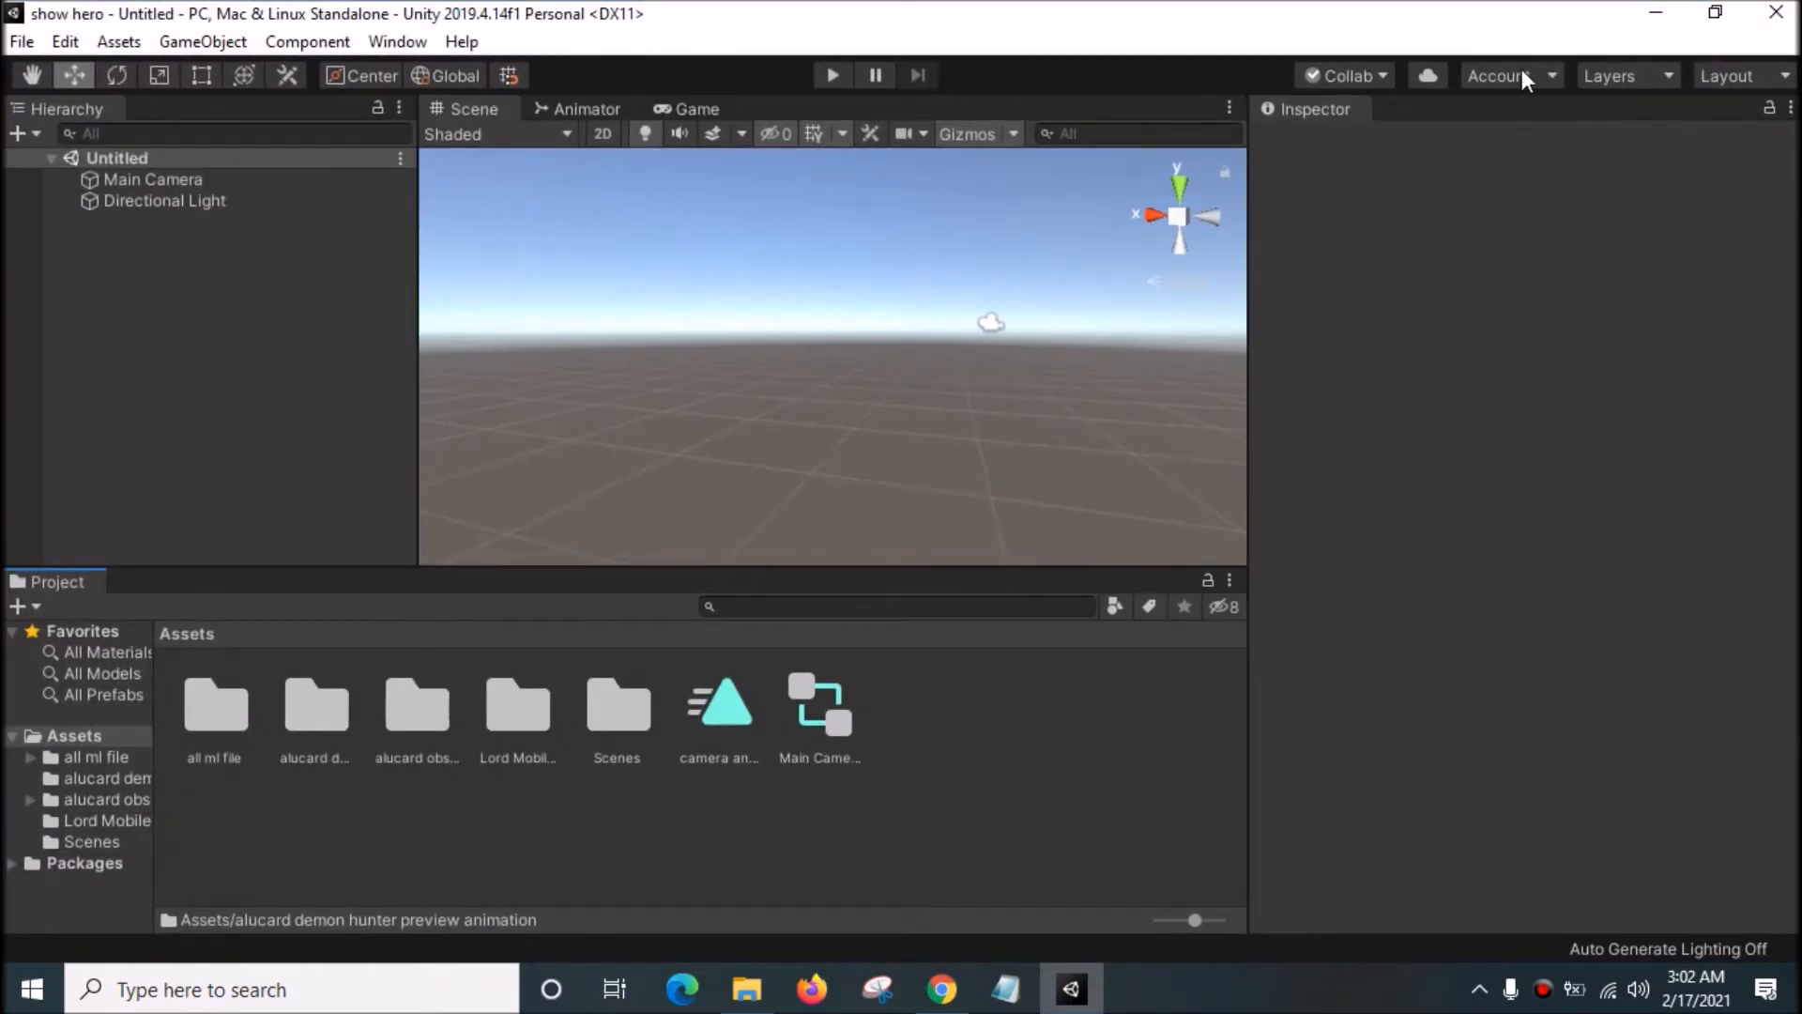
{"action": "mouse_move", "coordinate": [319, 719]}
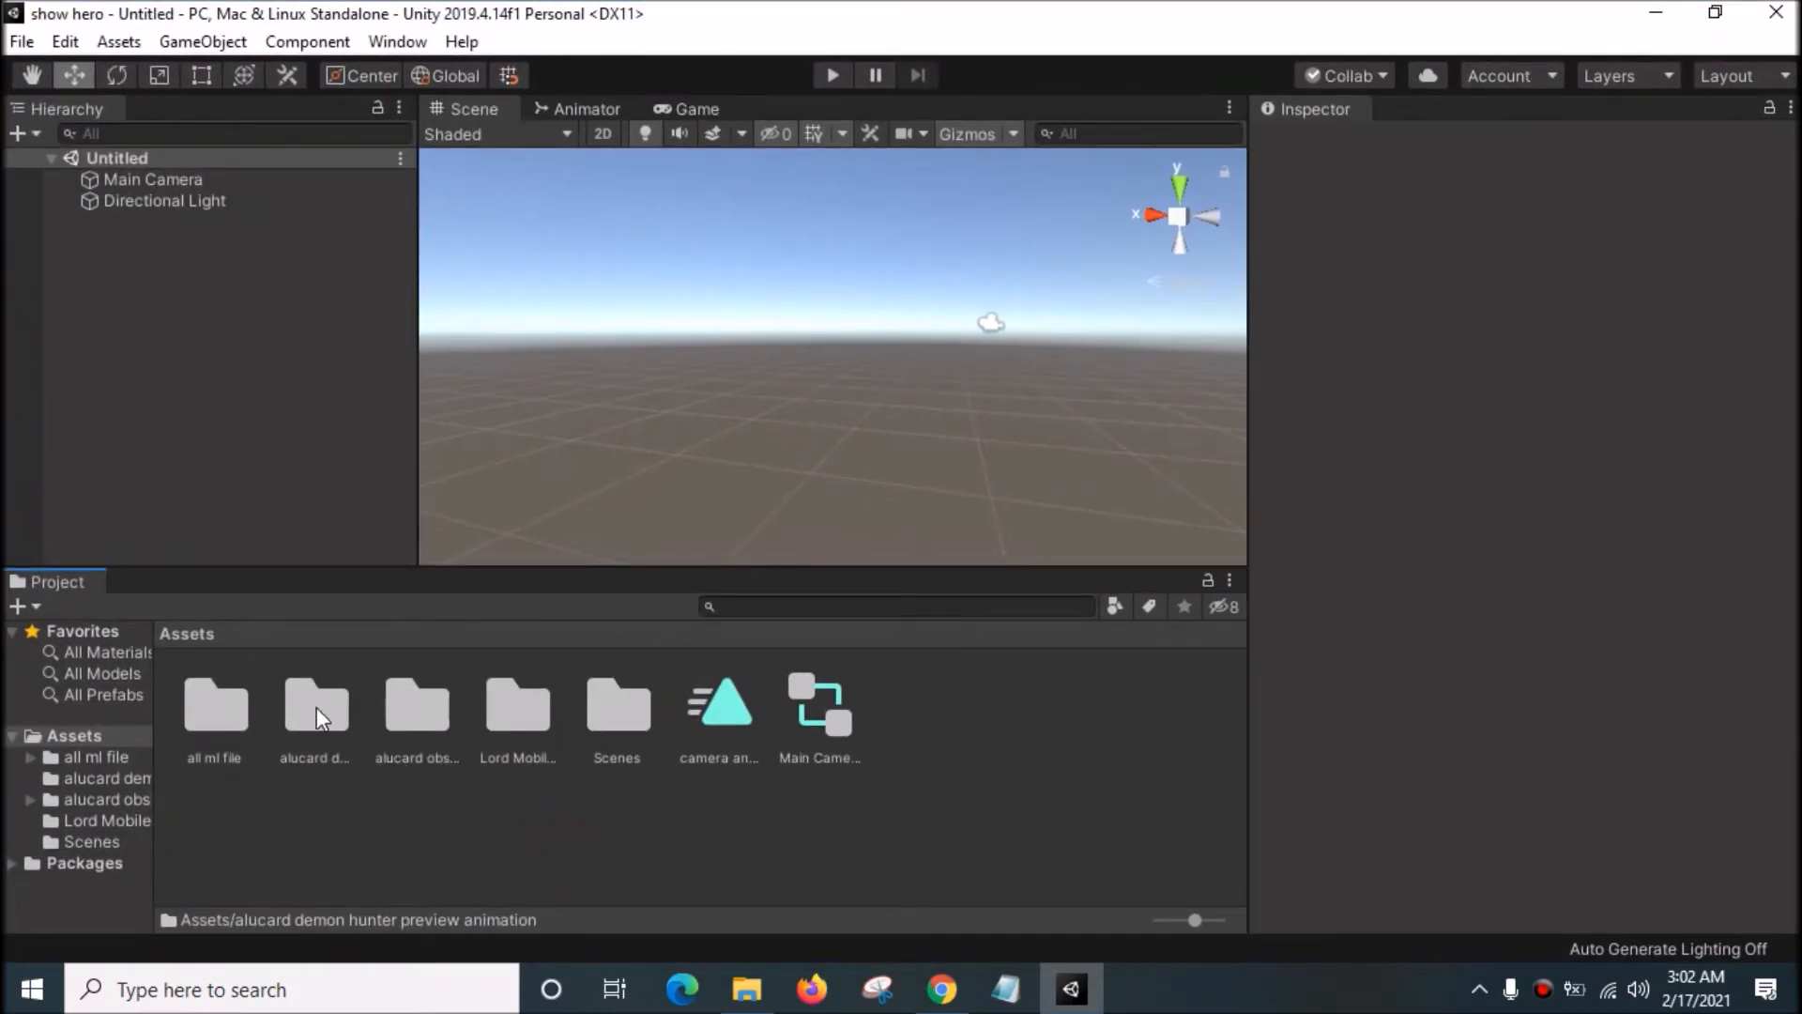
Step: Drag the hero_alucard (merge) FBX from the folder into the Scene and show its import settings
{"action": "double_click", "coordinate": [314, 708]}
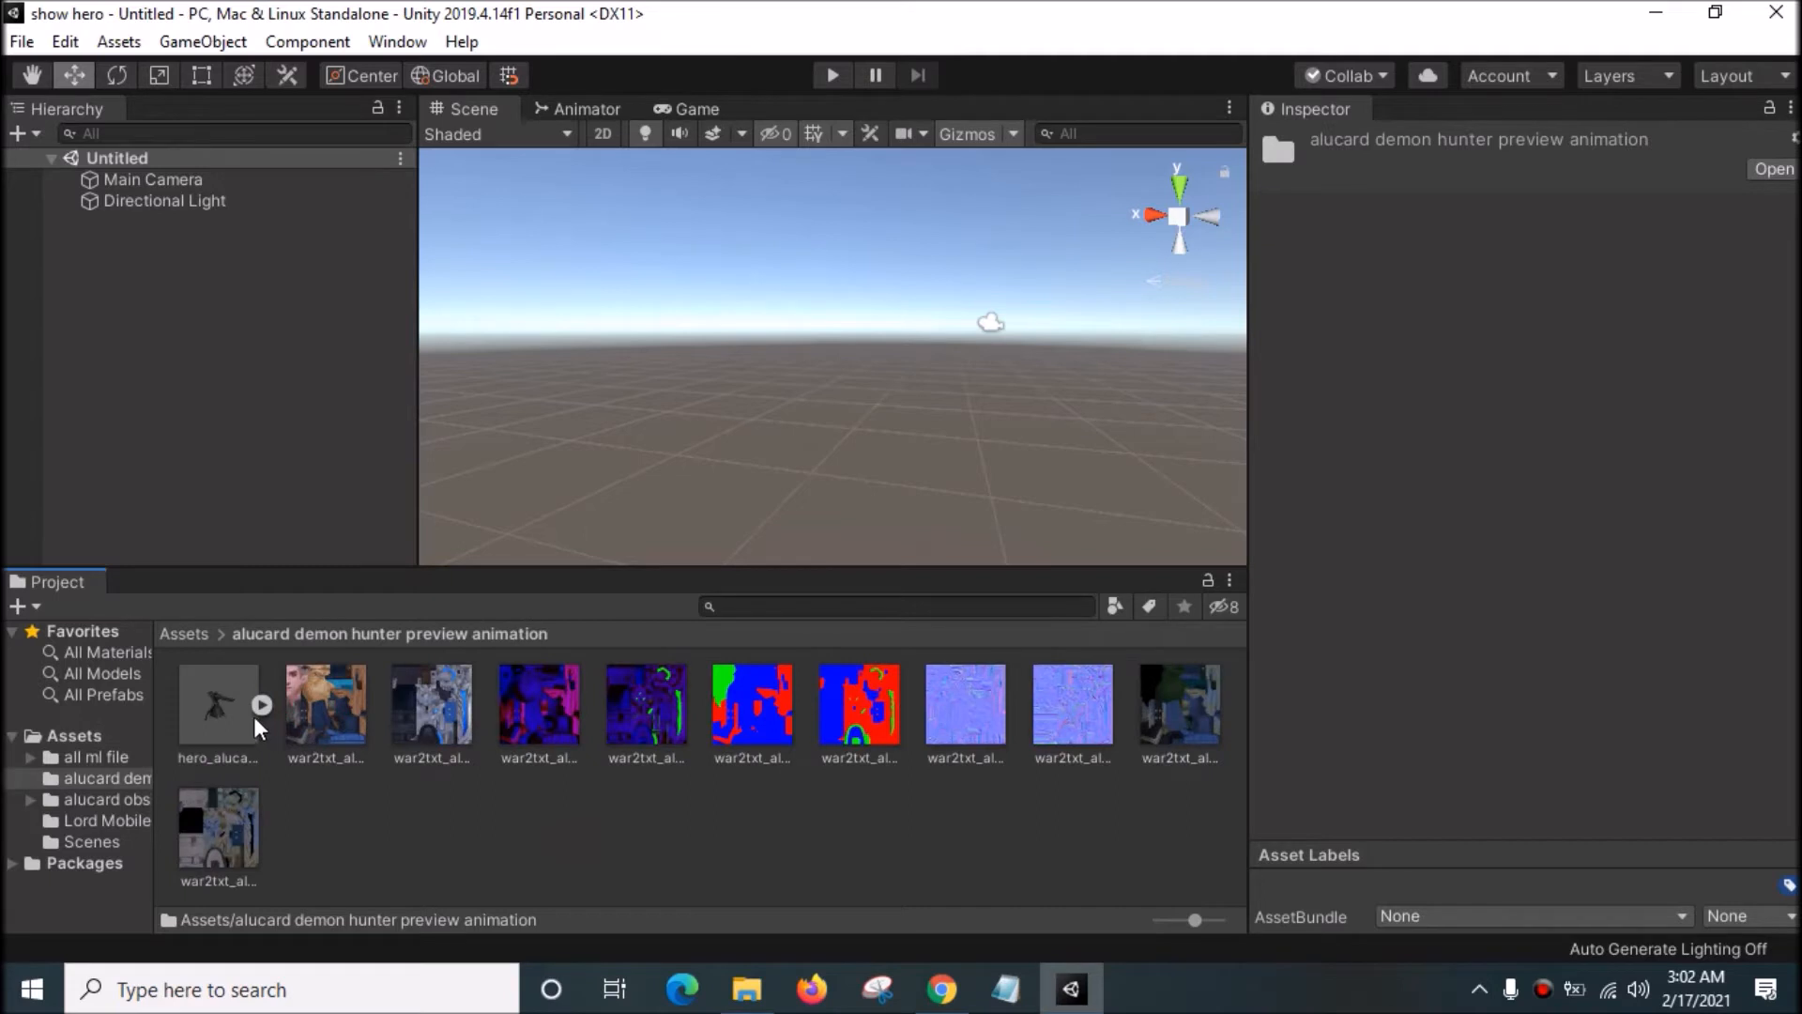
{"action": "left_click", "coordinate": [218, 704]}
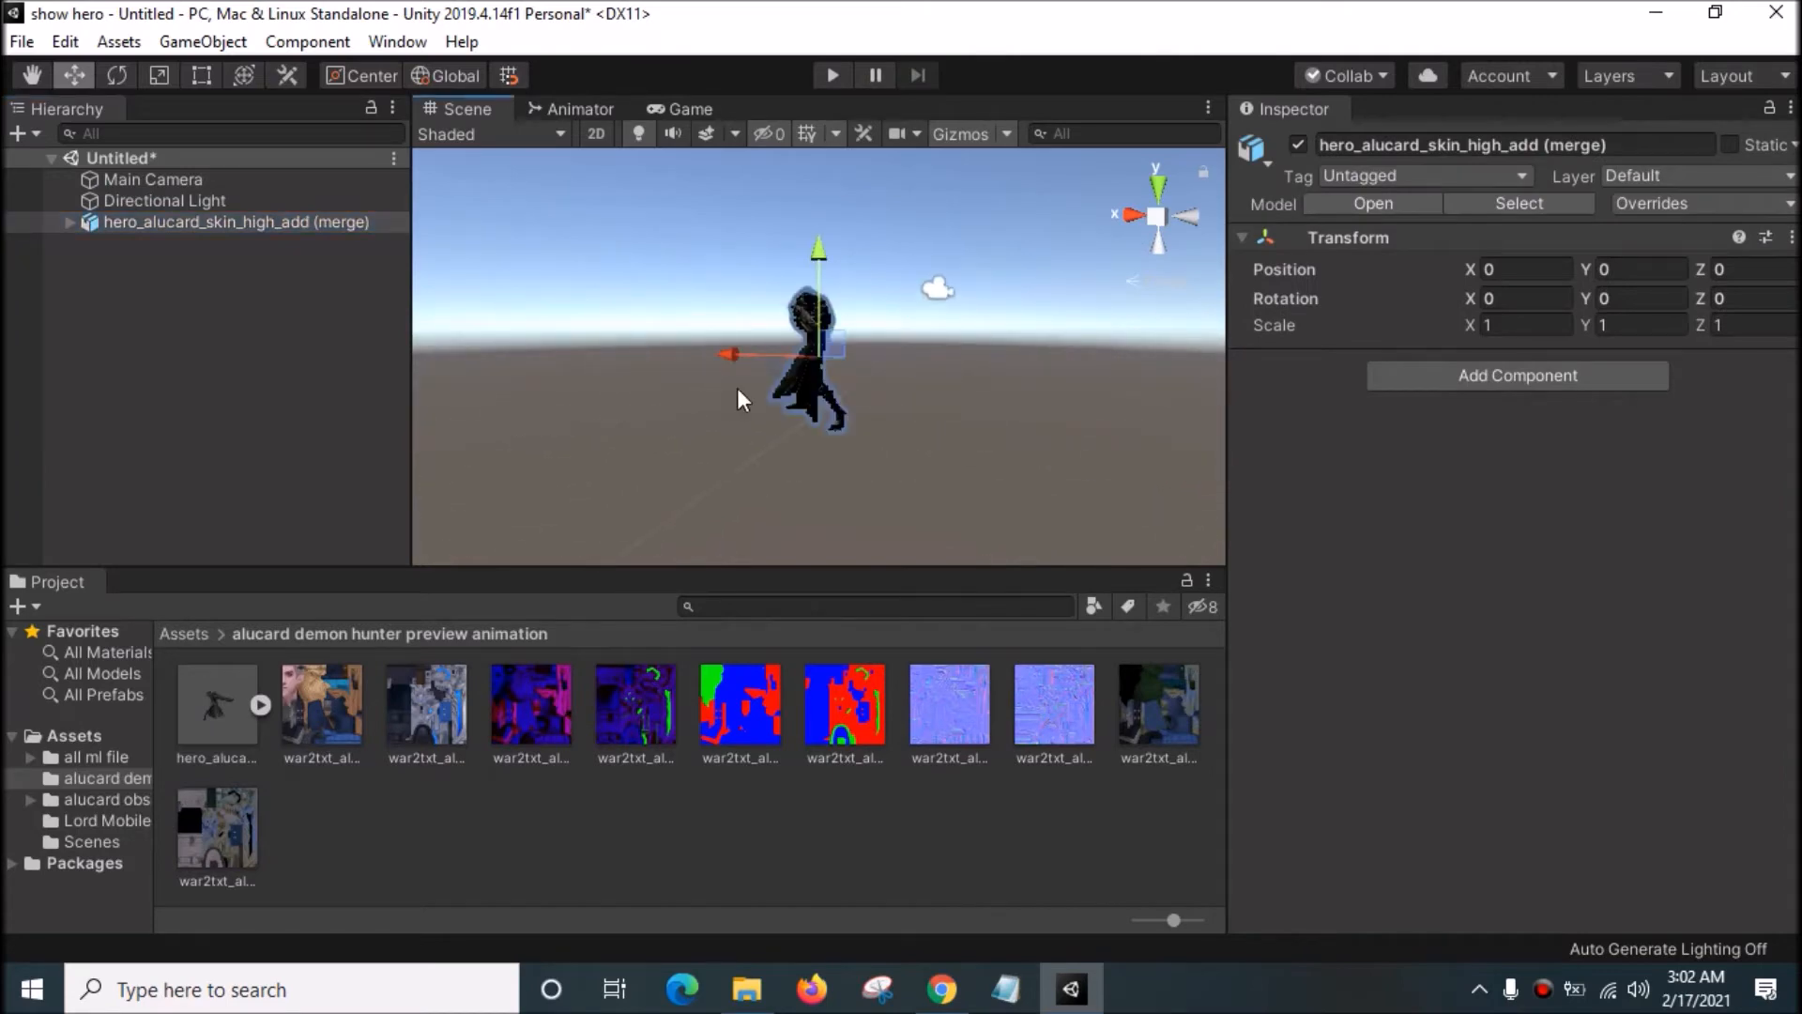
{"action": "left_click", "coordinate": [216, 704]}
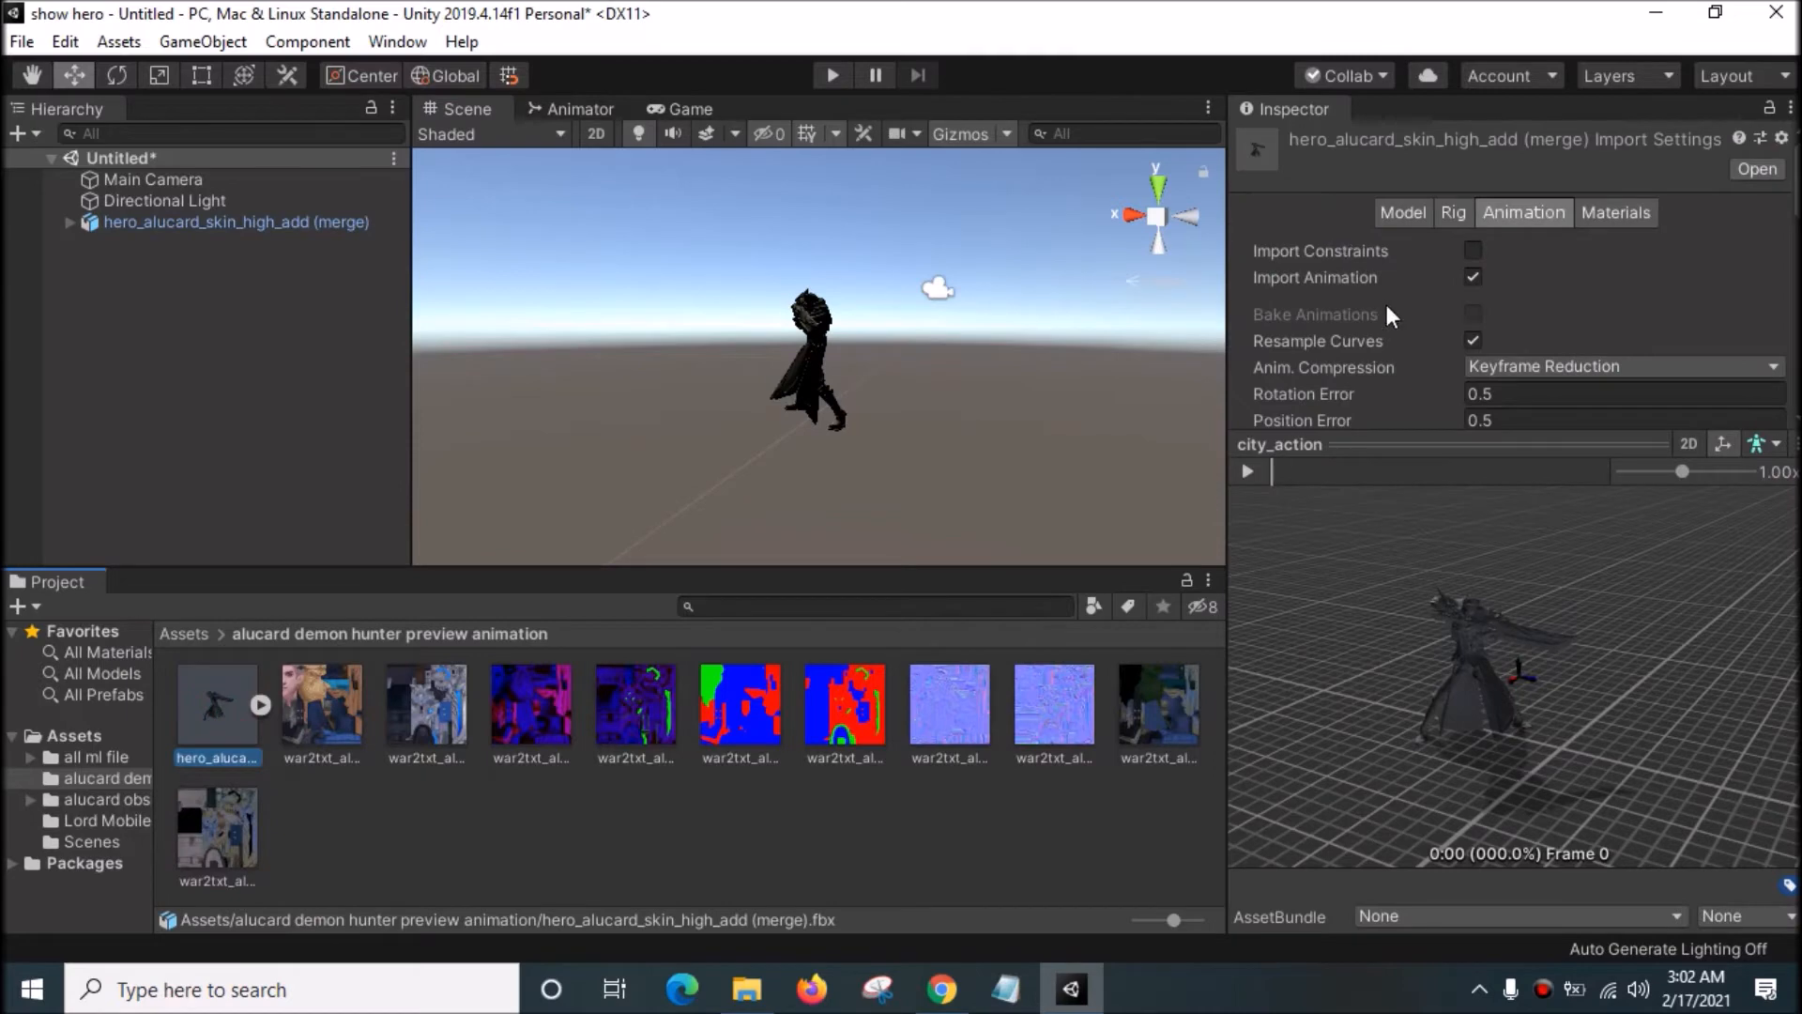
Step: Set the hero FBX Model import Scale Factor to 10, apply it and ignore the normal map prompt
{"action": "left_click", "coordinate": [1402, 213]}
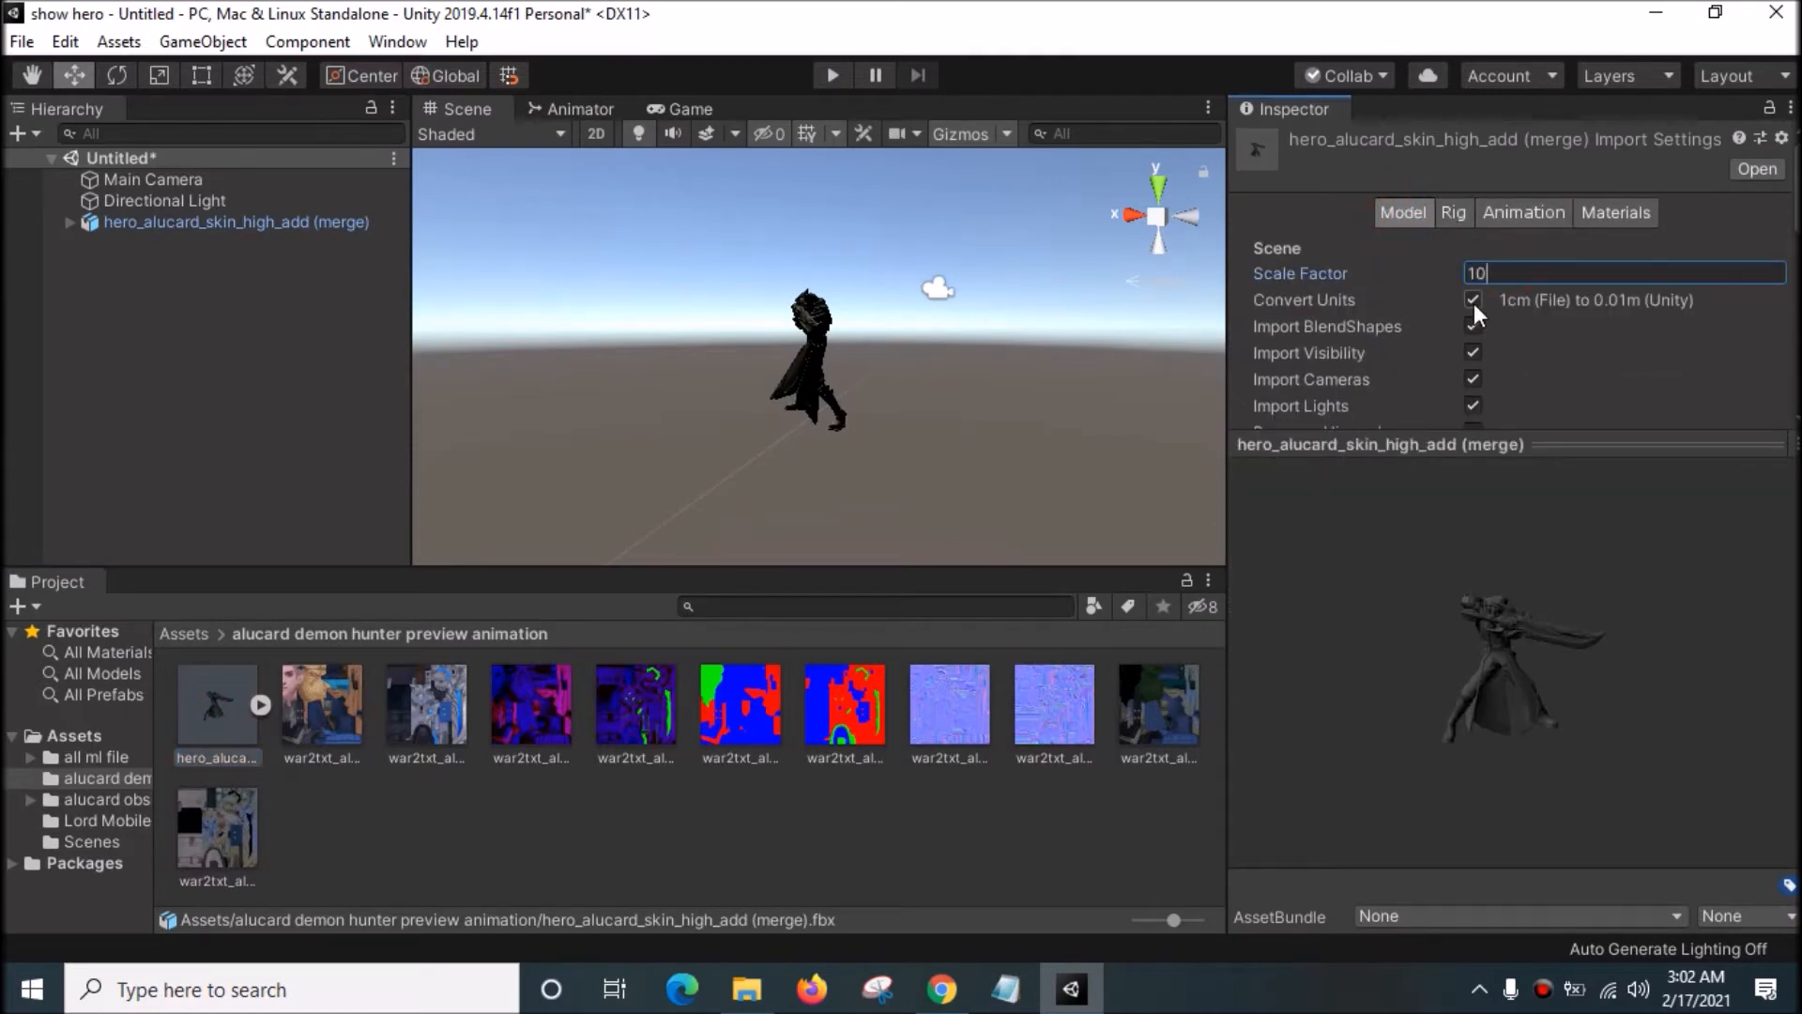
{"action": "scroll", "scroll_direction": "down", "scroll_amount": 3}
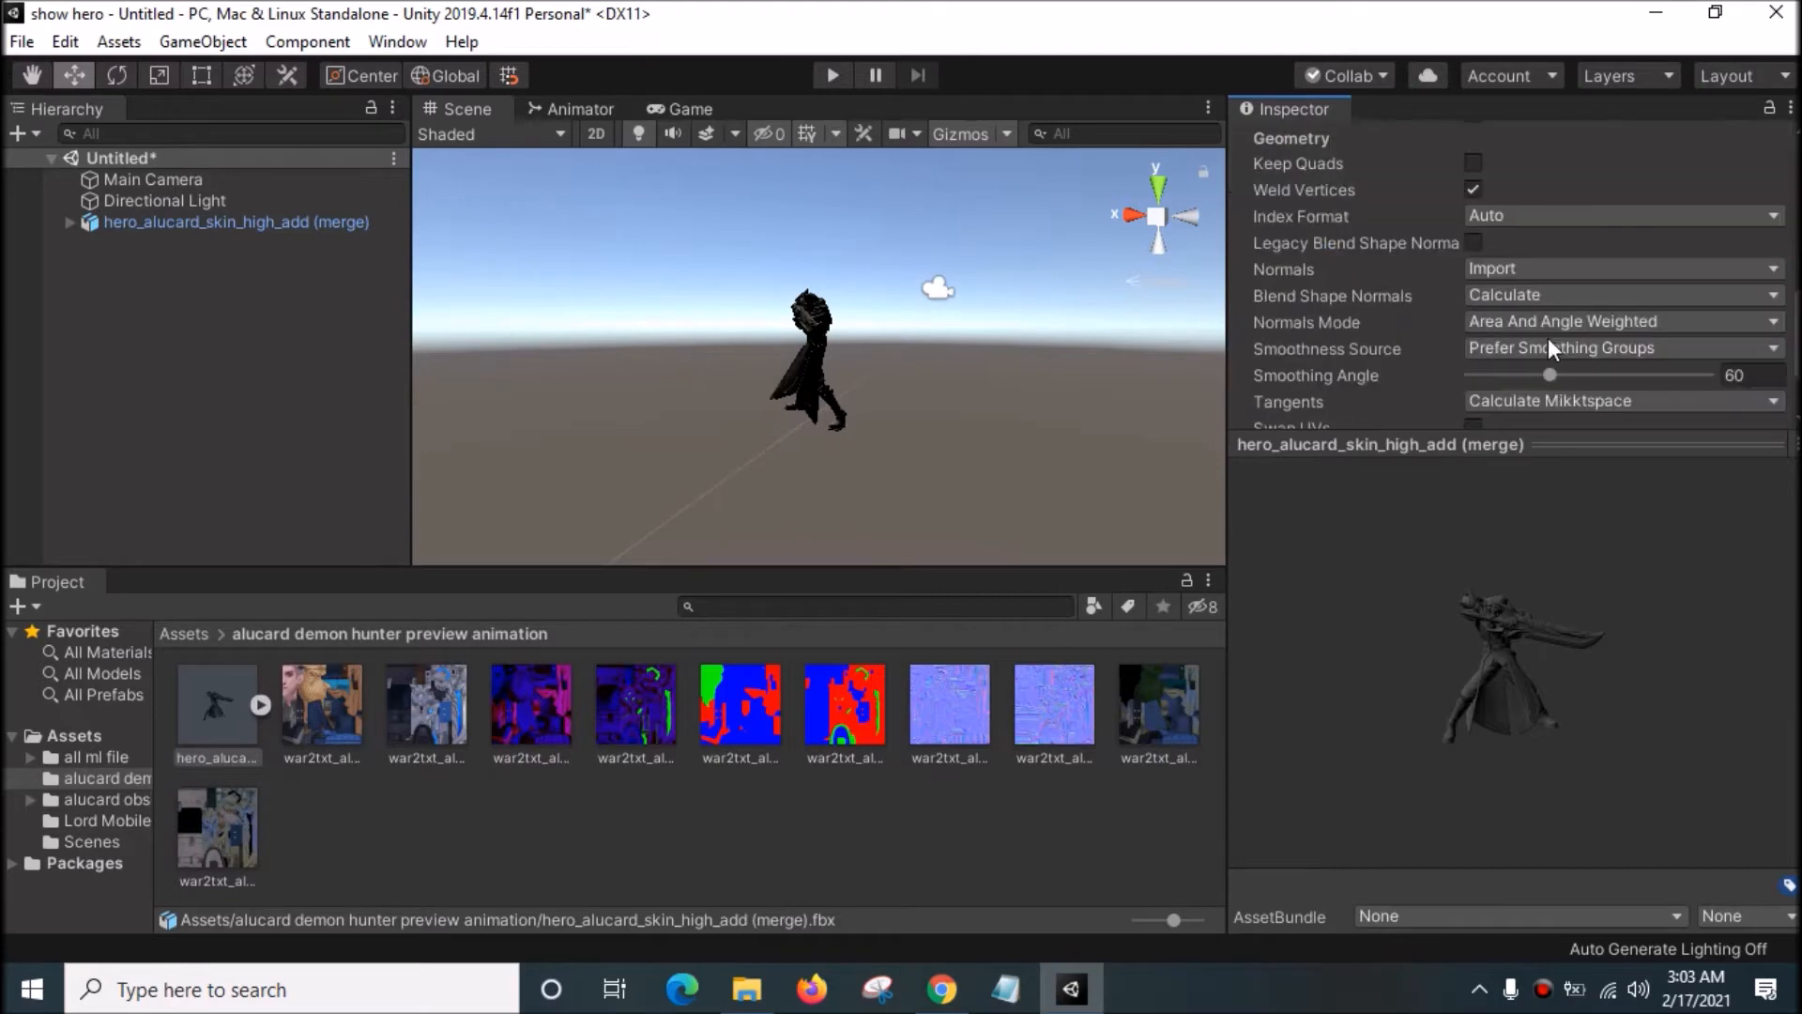
{"action": "left_click", "coordinate": [1757, 407]}
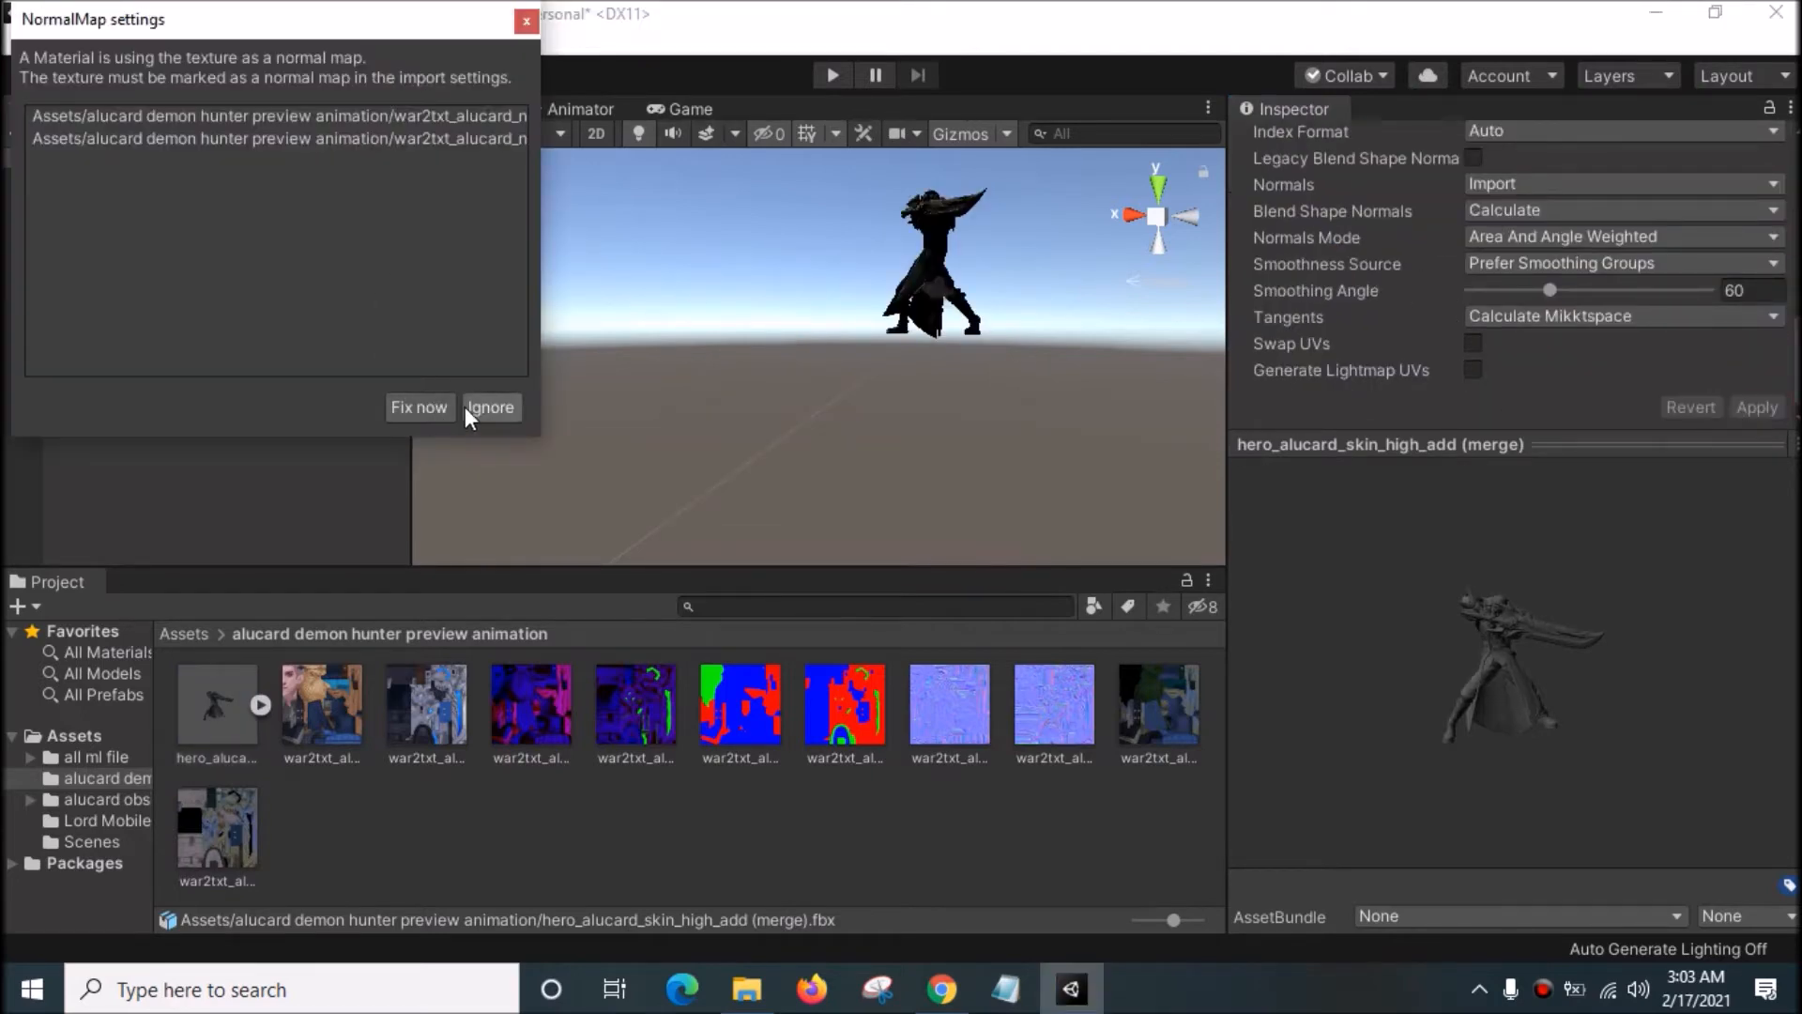
{"action": "left_click", "coordinate": [490, 407]}
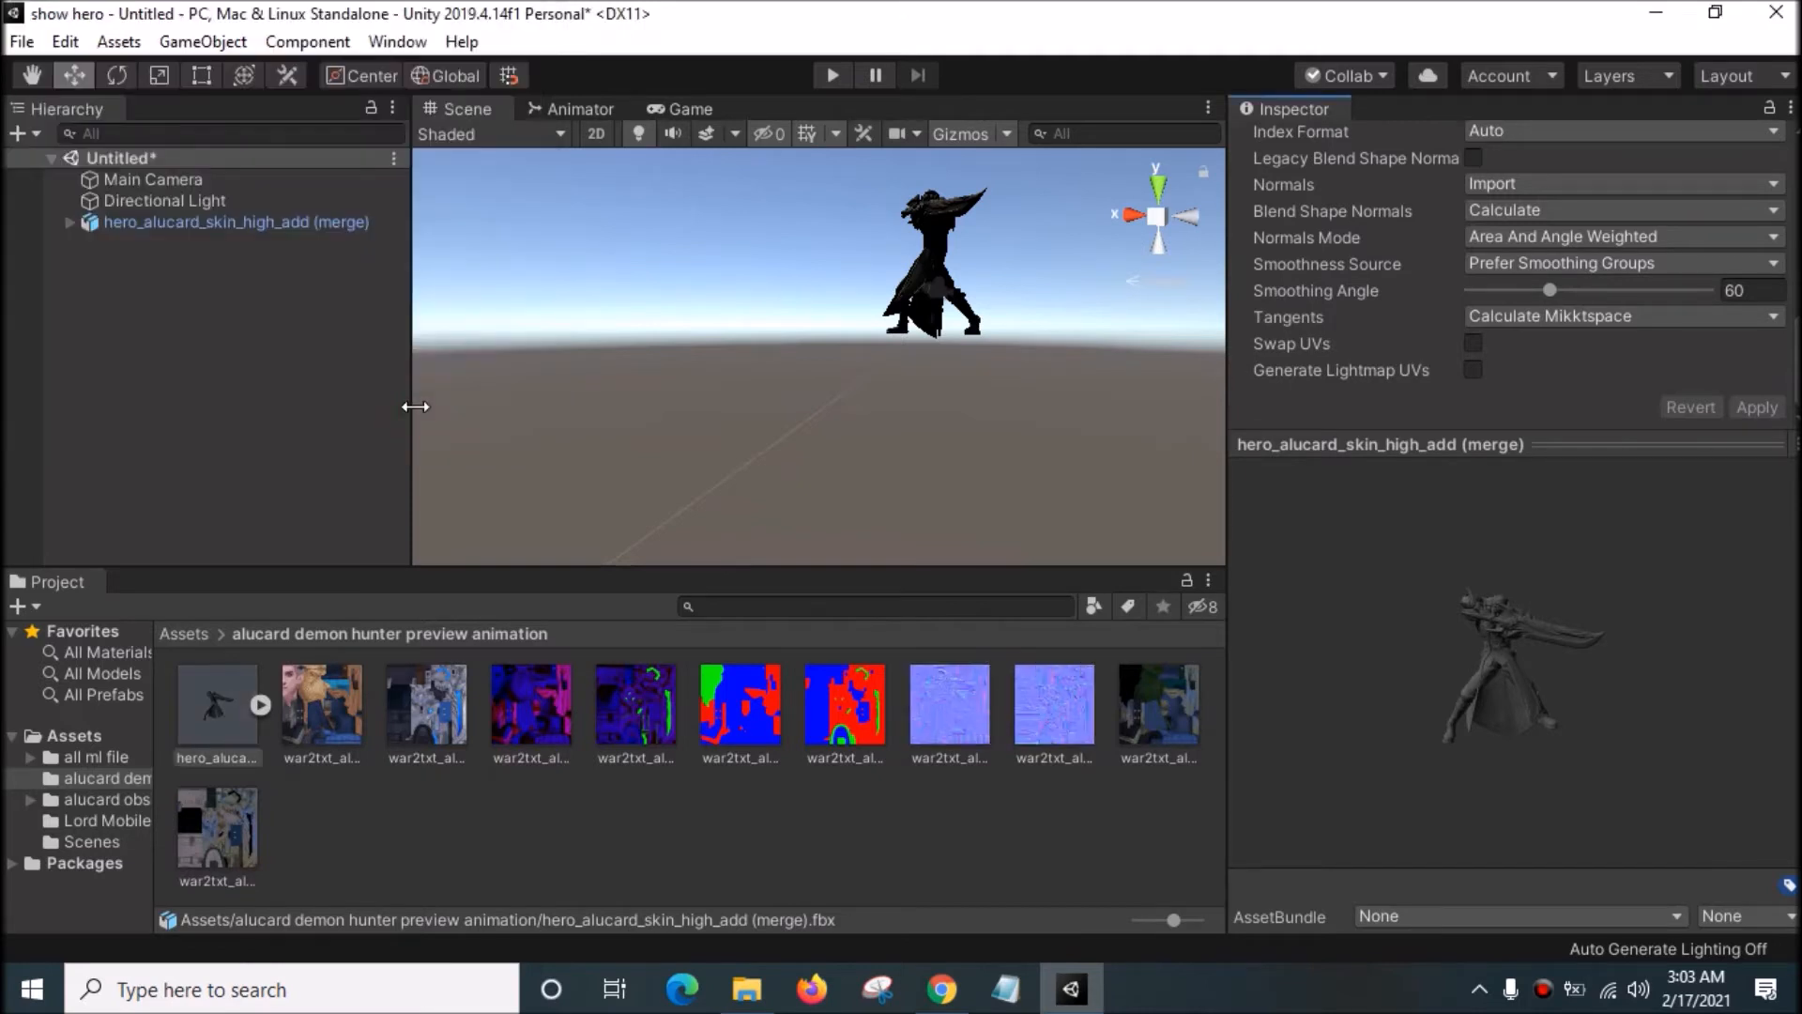
{"action": "mouse_move", "coordinate": [402, 612]}
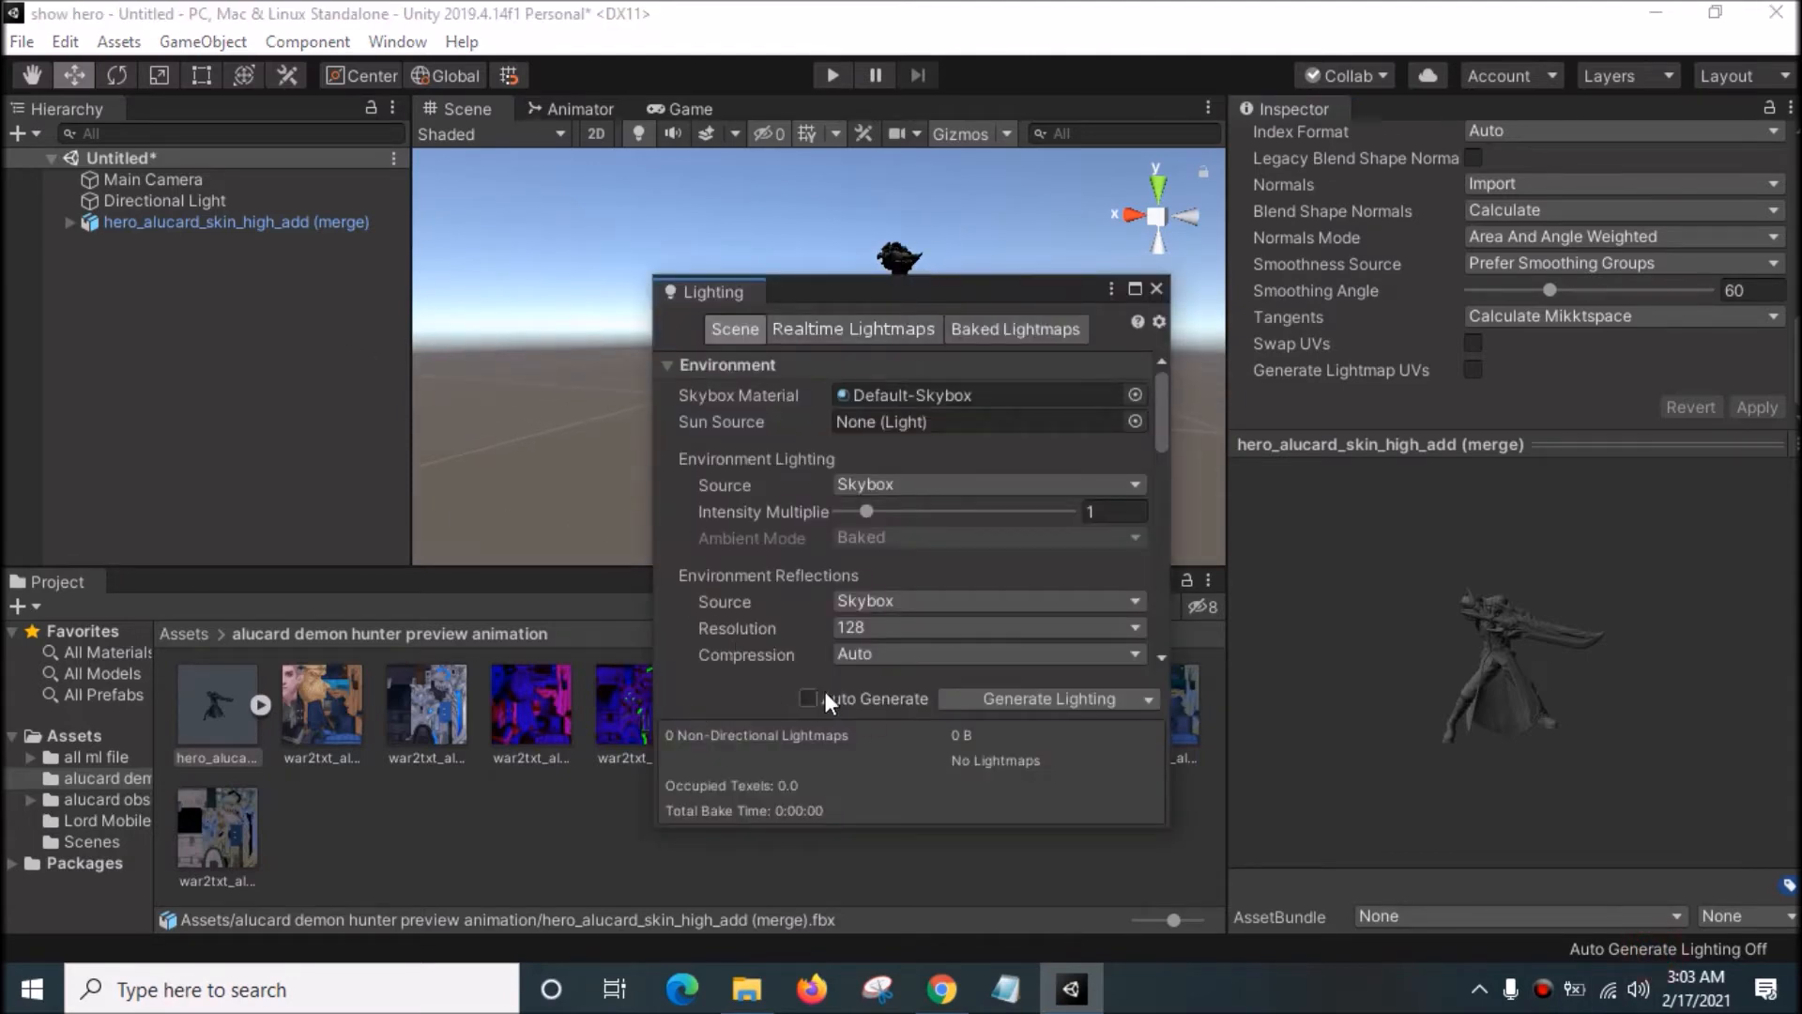
Step: Enable Auto Generate lighting, then add a Plane floor under the hero and deselect it
{"action": "left_click", "coordinate": [807, 699]}
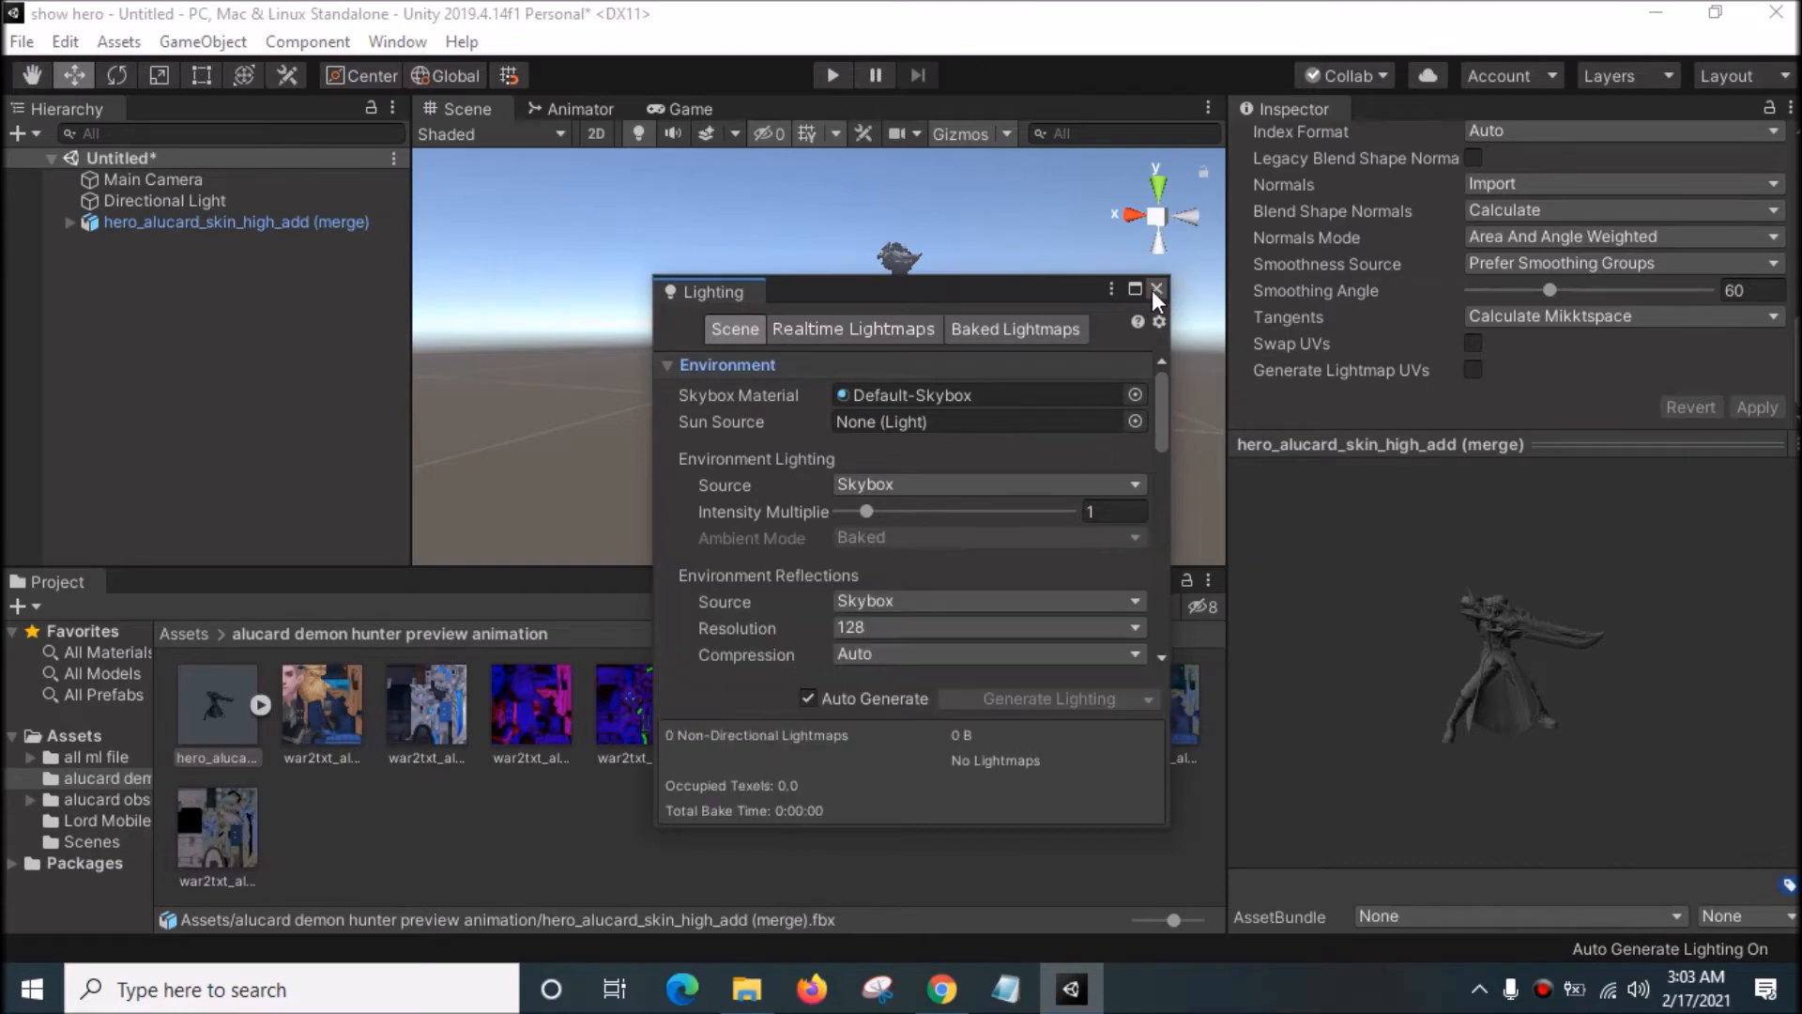
{"action": "left_click", "coordinate": [1156, 290]}
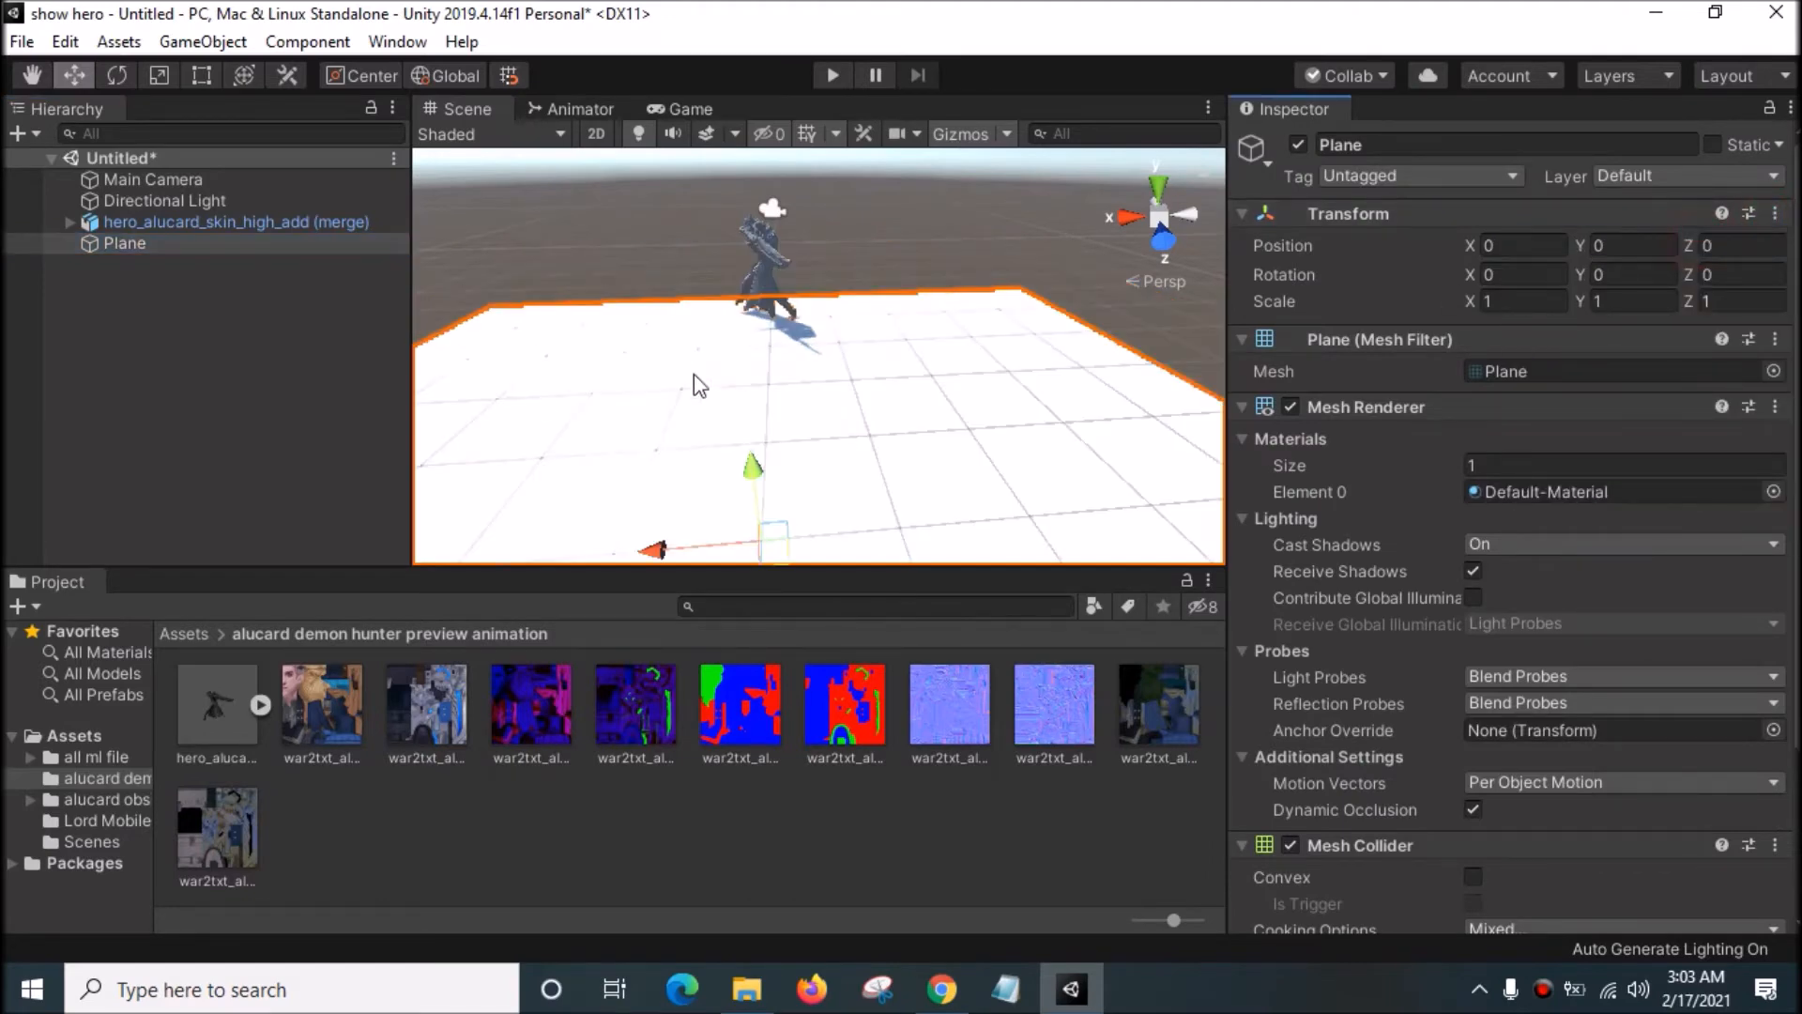
{"action": "left_click", "coordinate": [235, 221]}
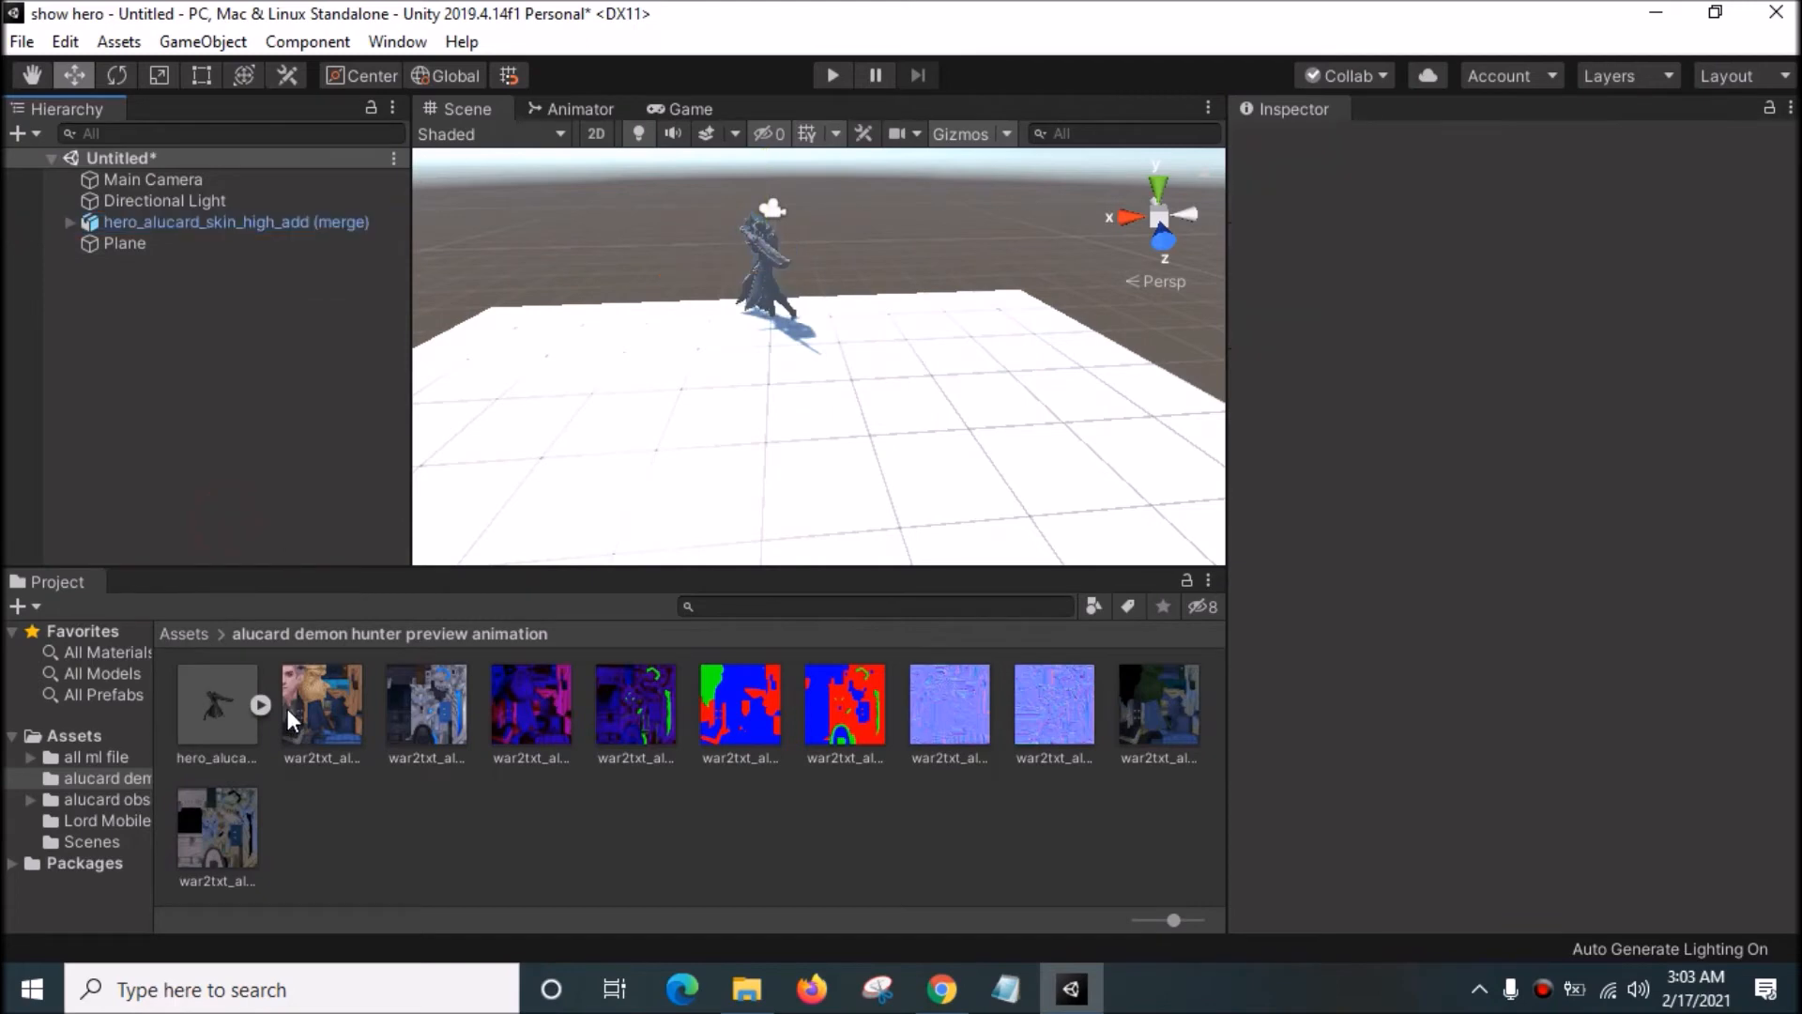
{"action": "mouse_move", "coordinate": [229, 719]}
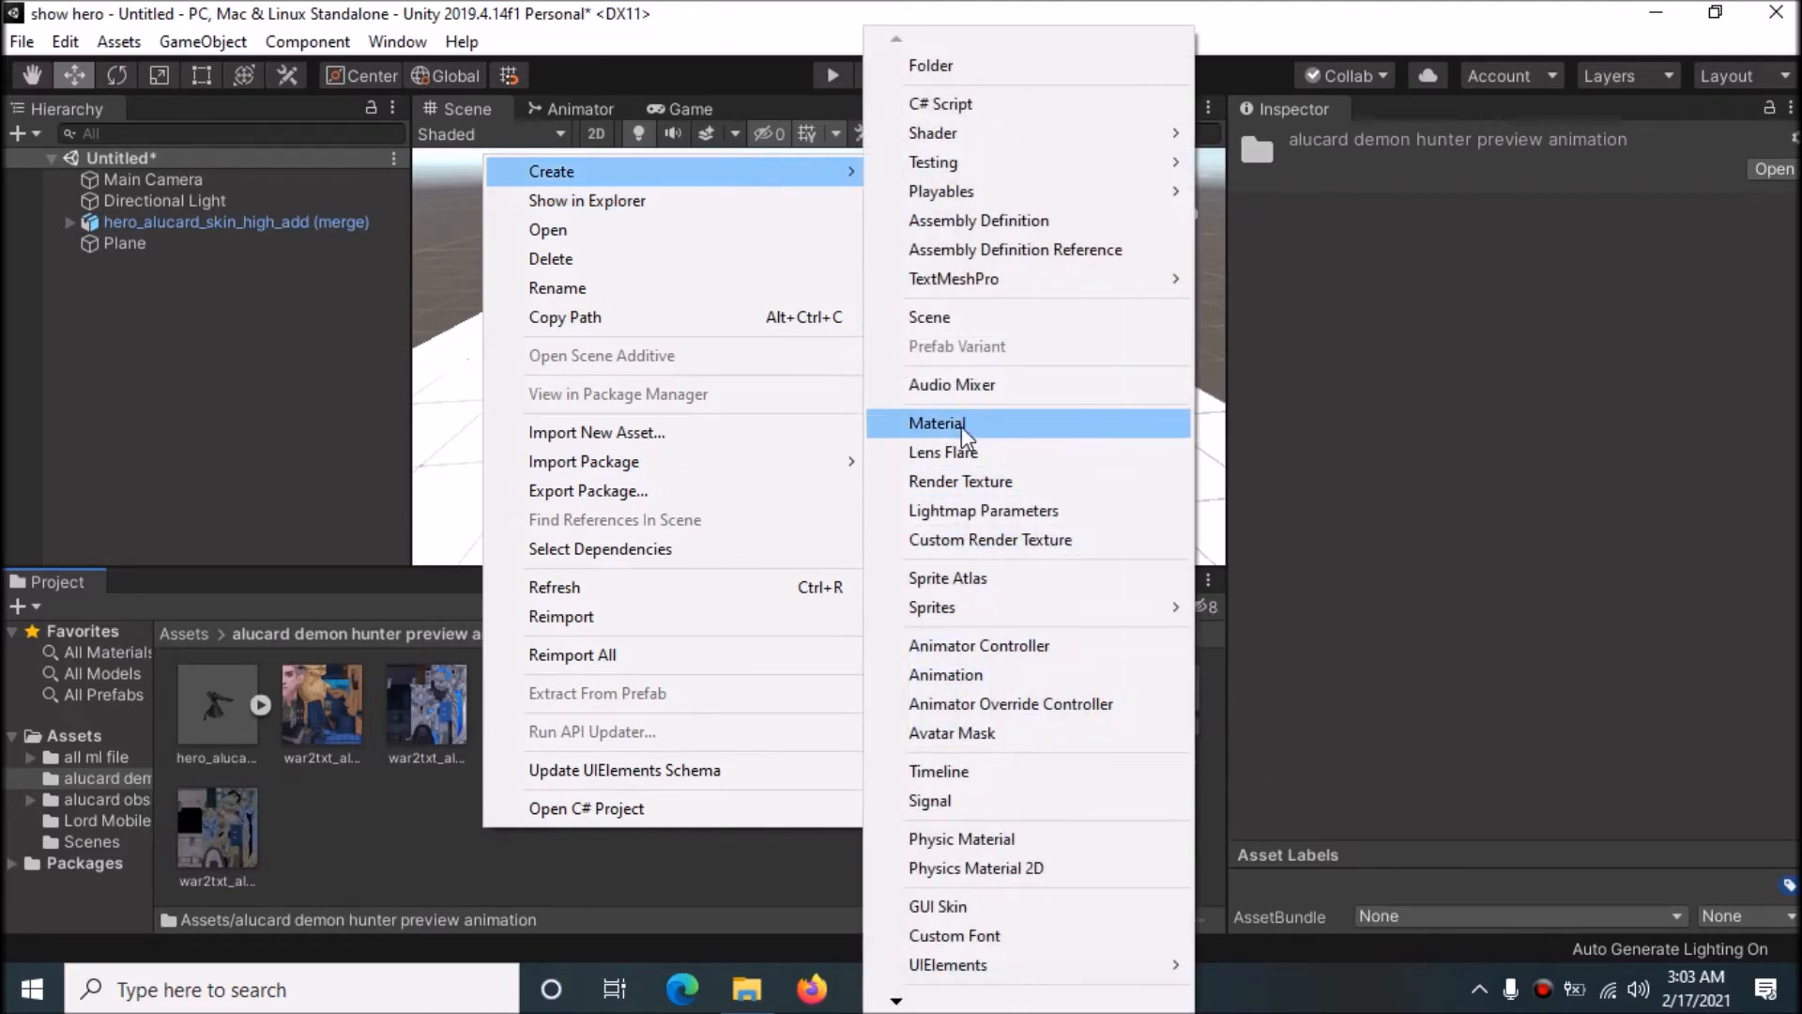
Step: Create two new materials and give the first its war2txt normal map texture
{"action": "left_click", "coordinate": [937, 422]}
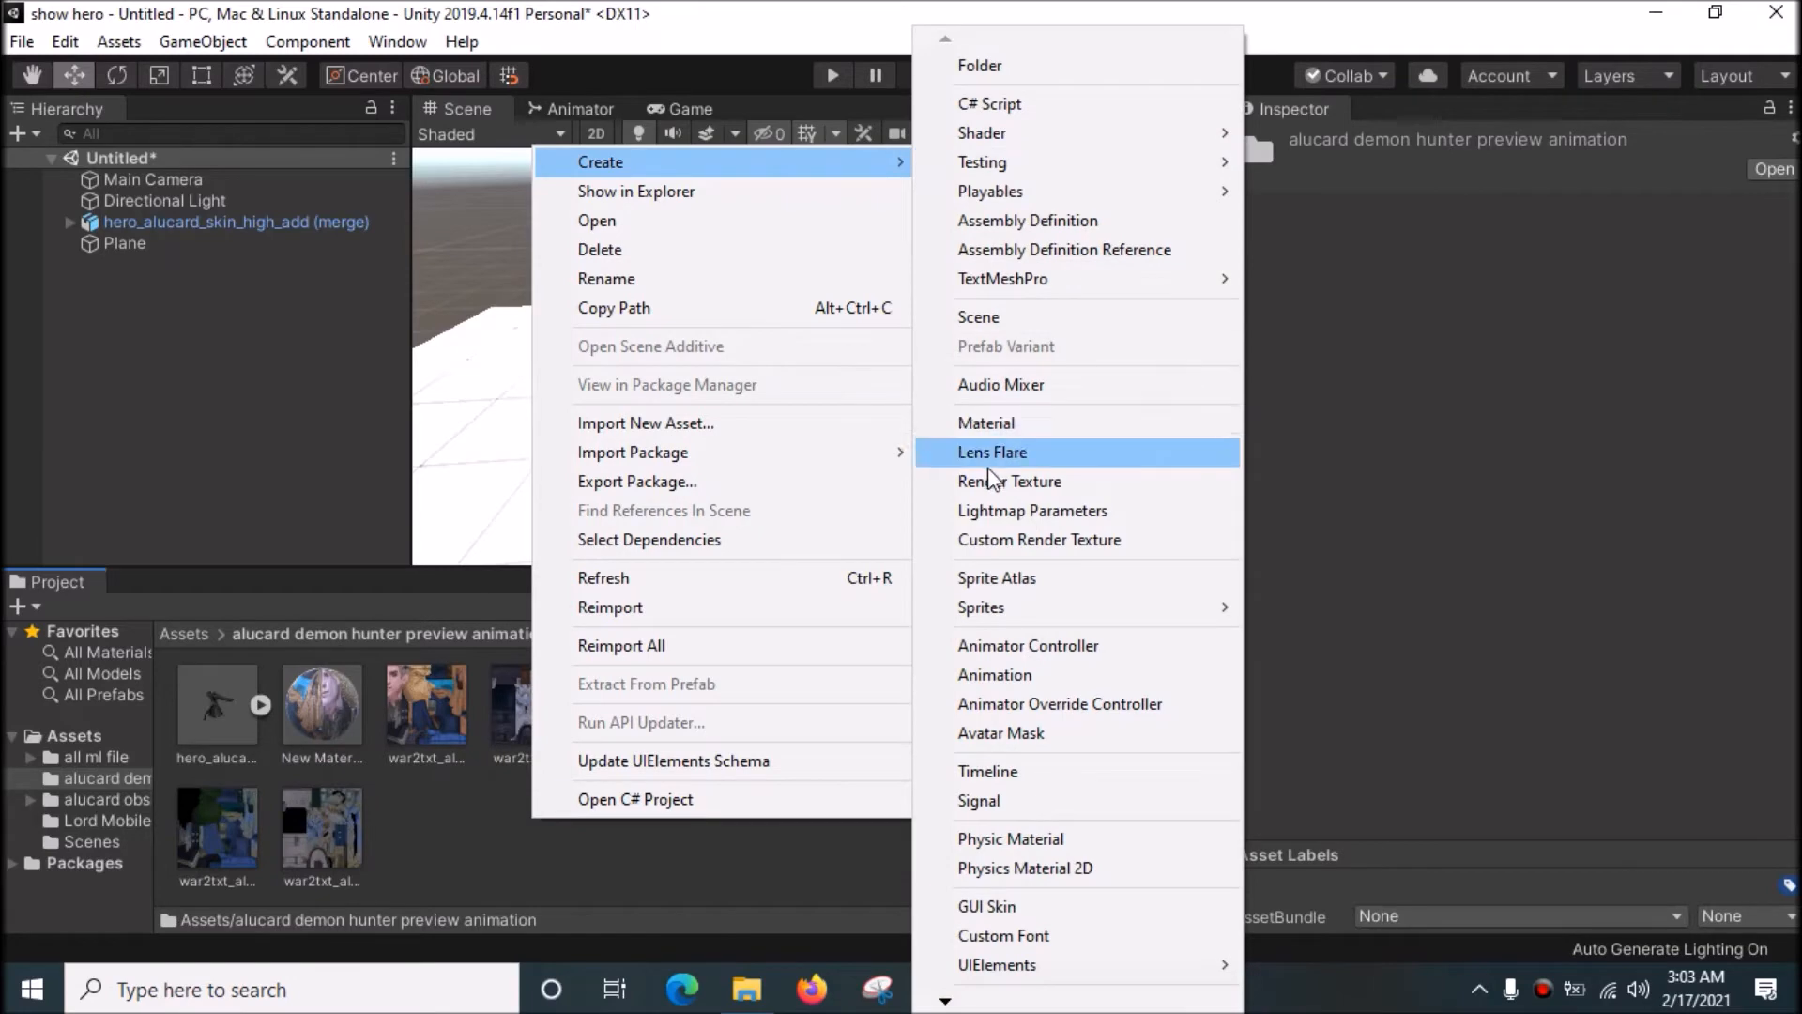
{"action": "left_click", "coordinate": [986, 423]}
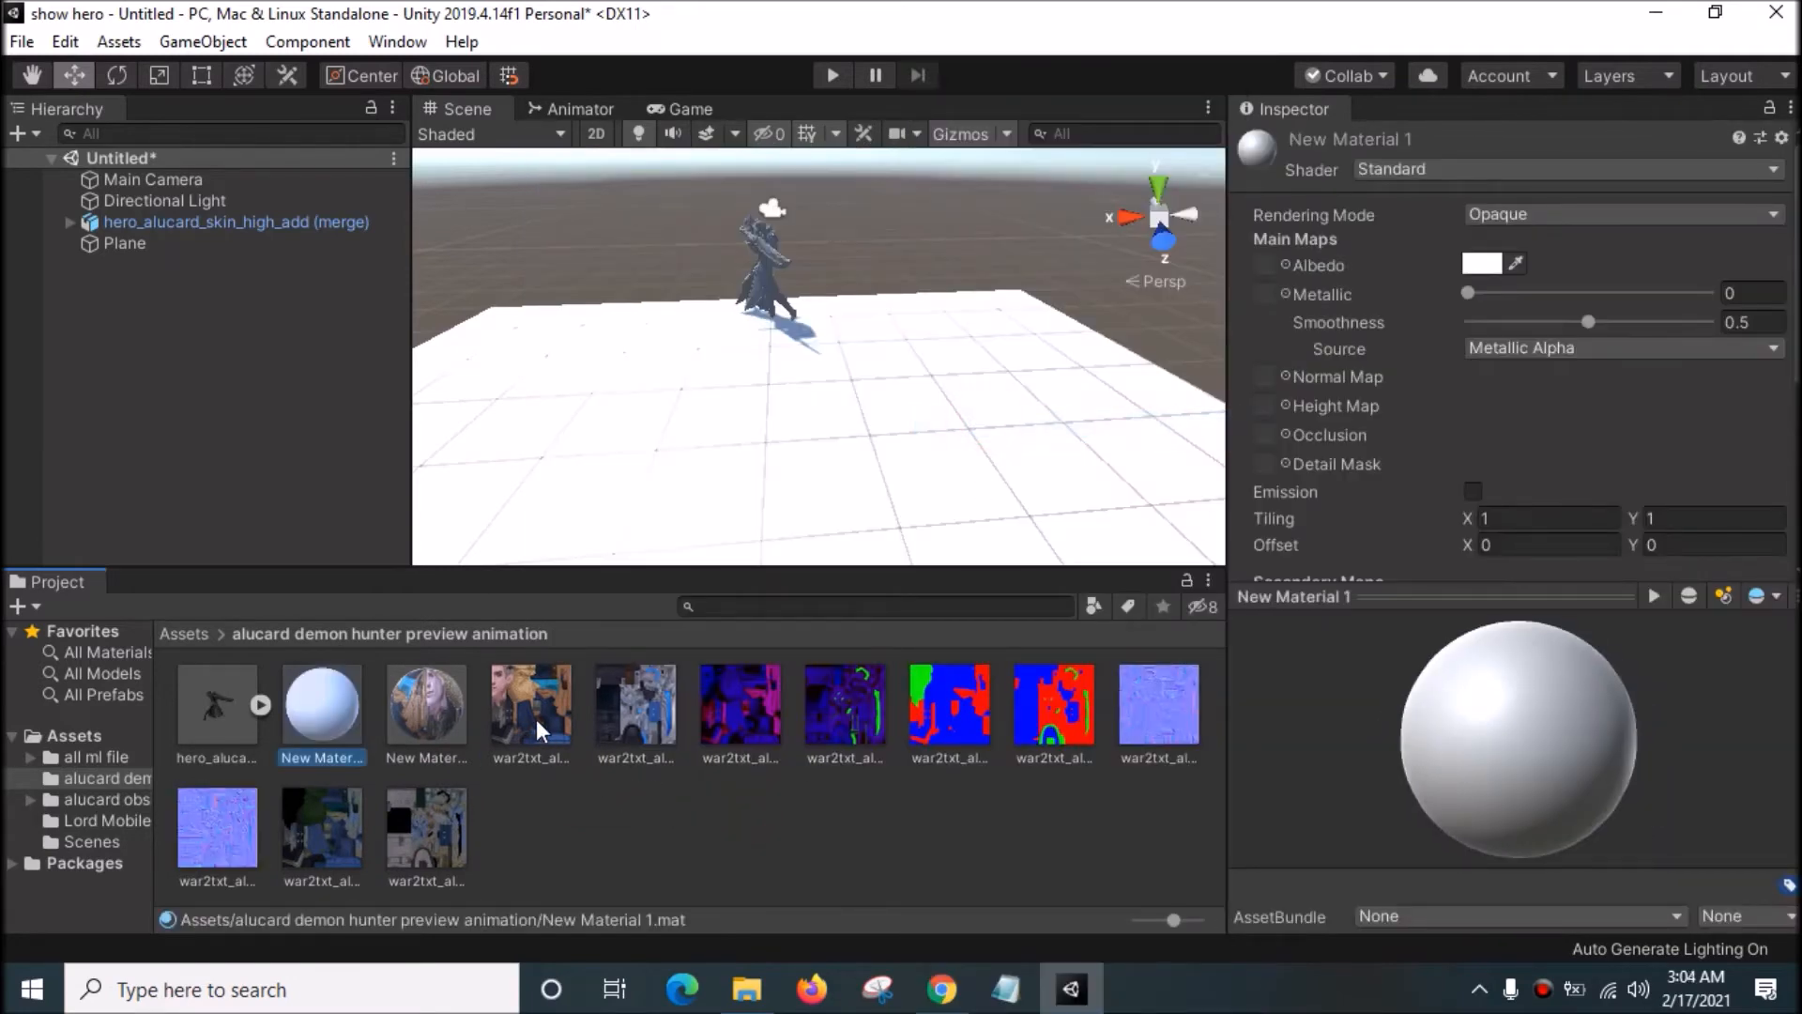
{"action": "mouse_move", "coordinate": [642, 709]}
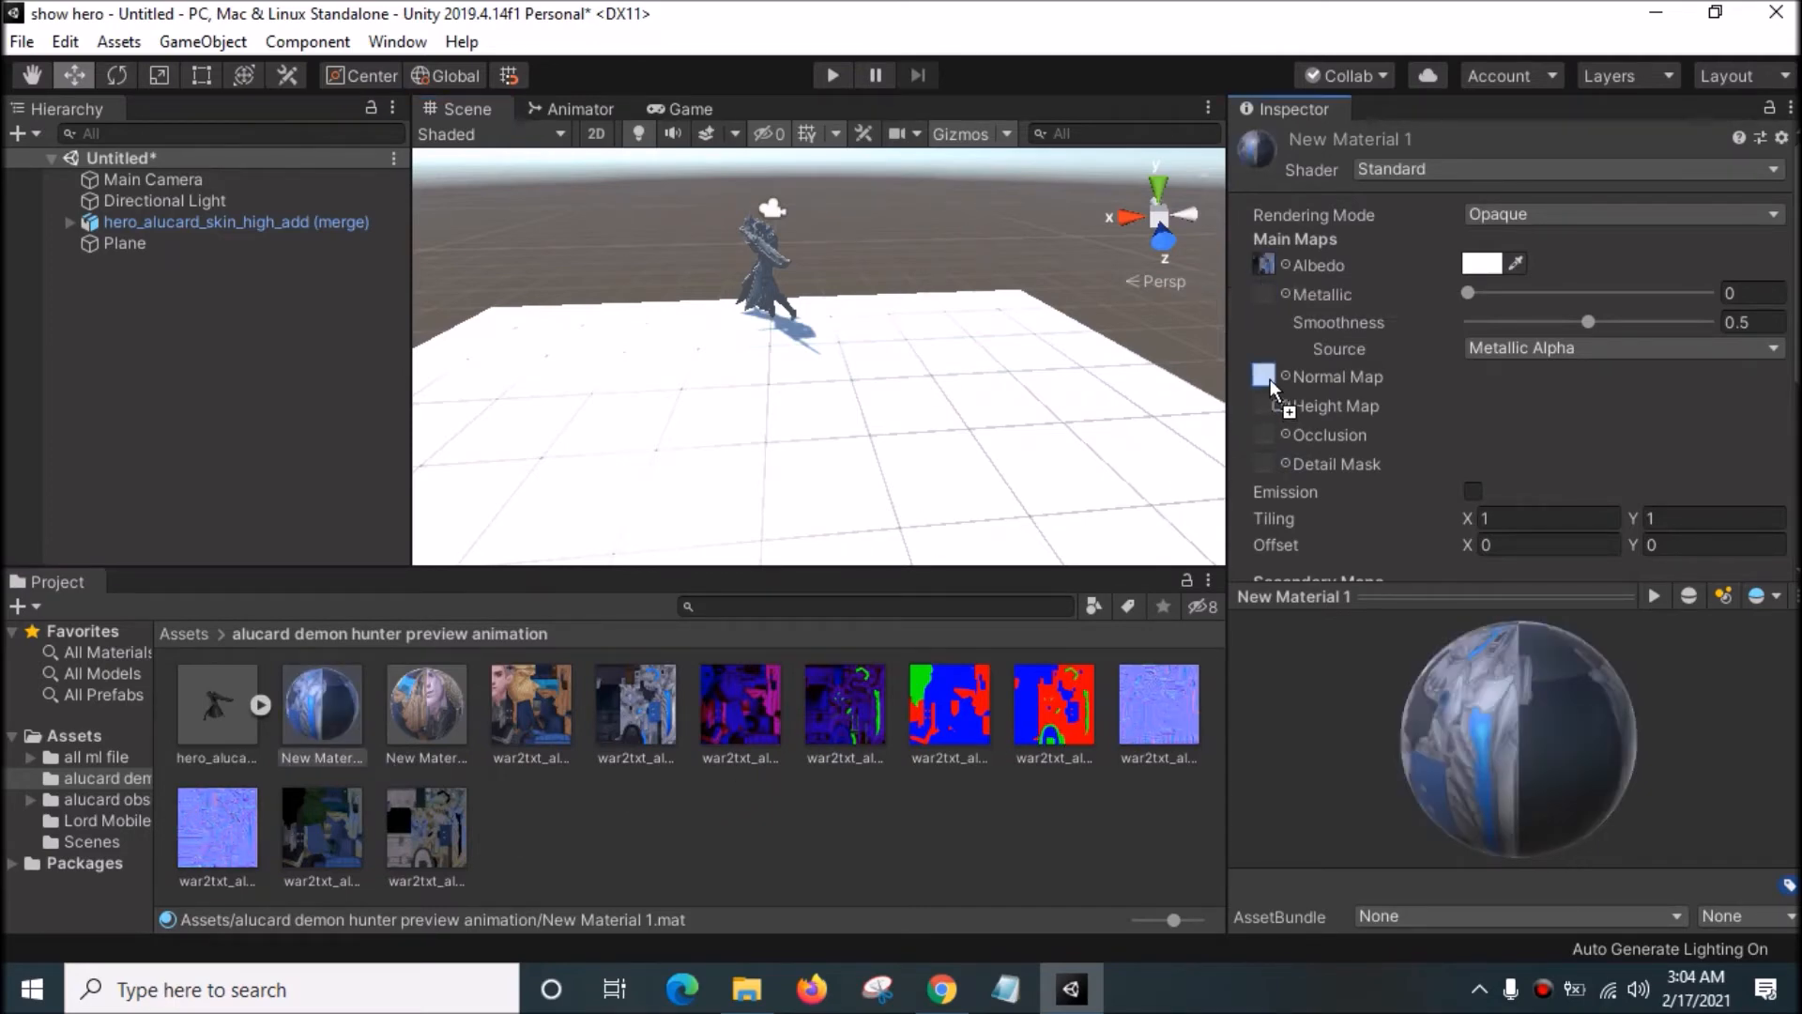
{"action": "left_click", "coordinate": [1264, 375]}
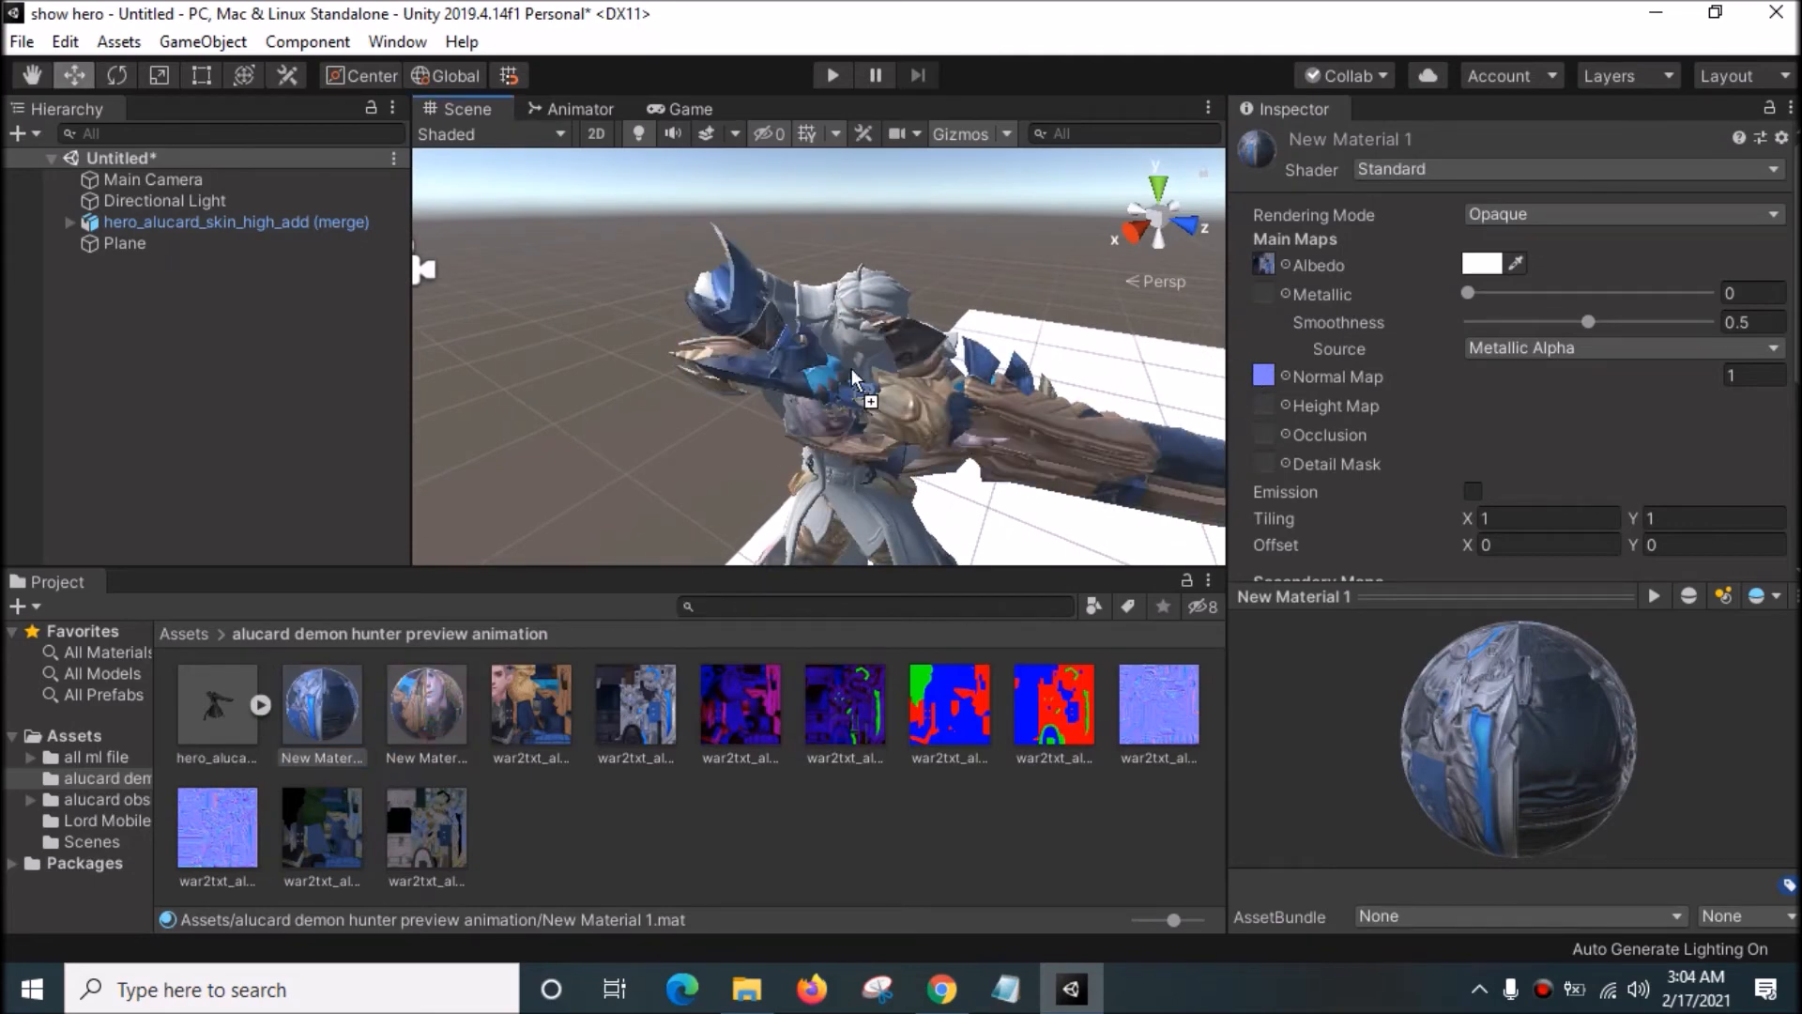
{"action": "left_click", "coordinate": [321, 706]}
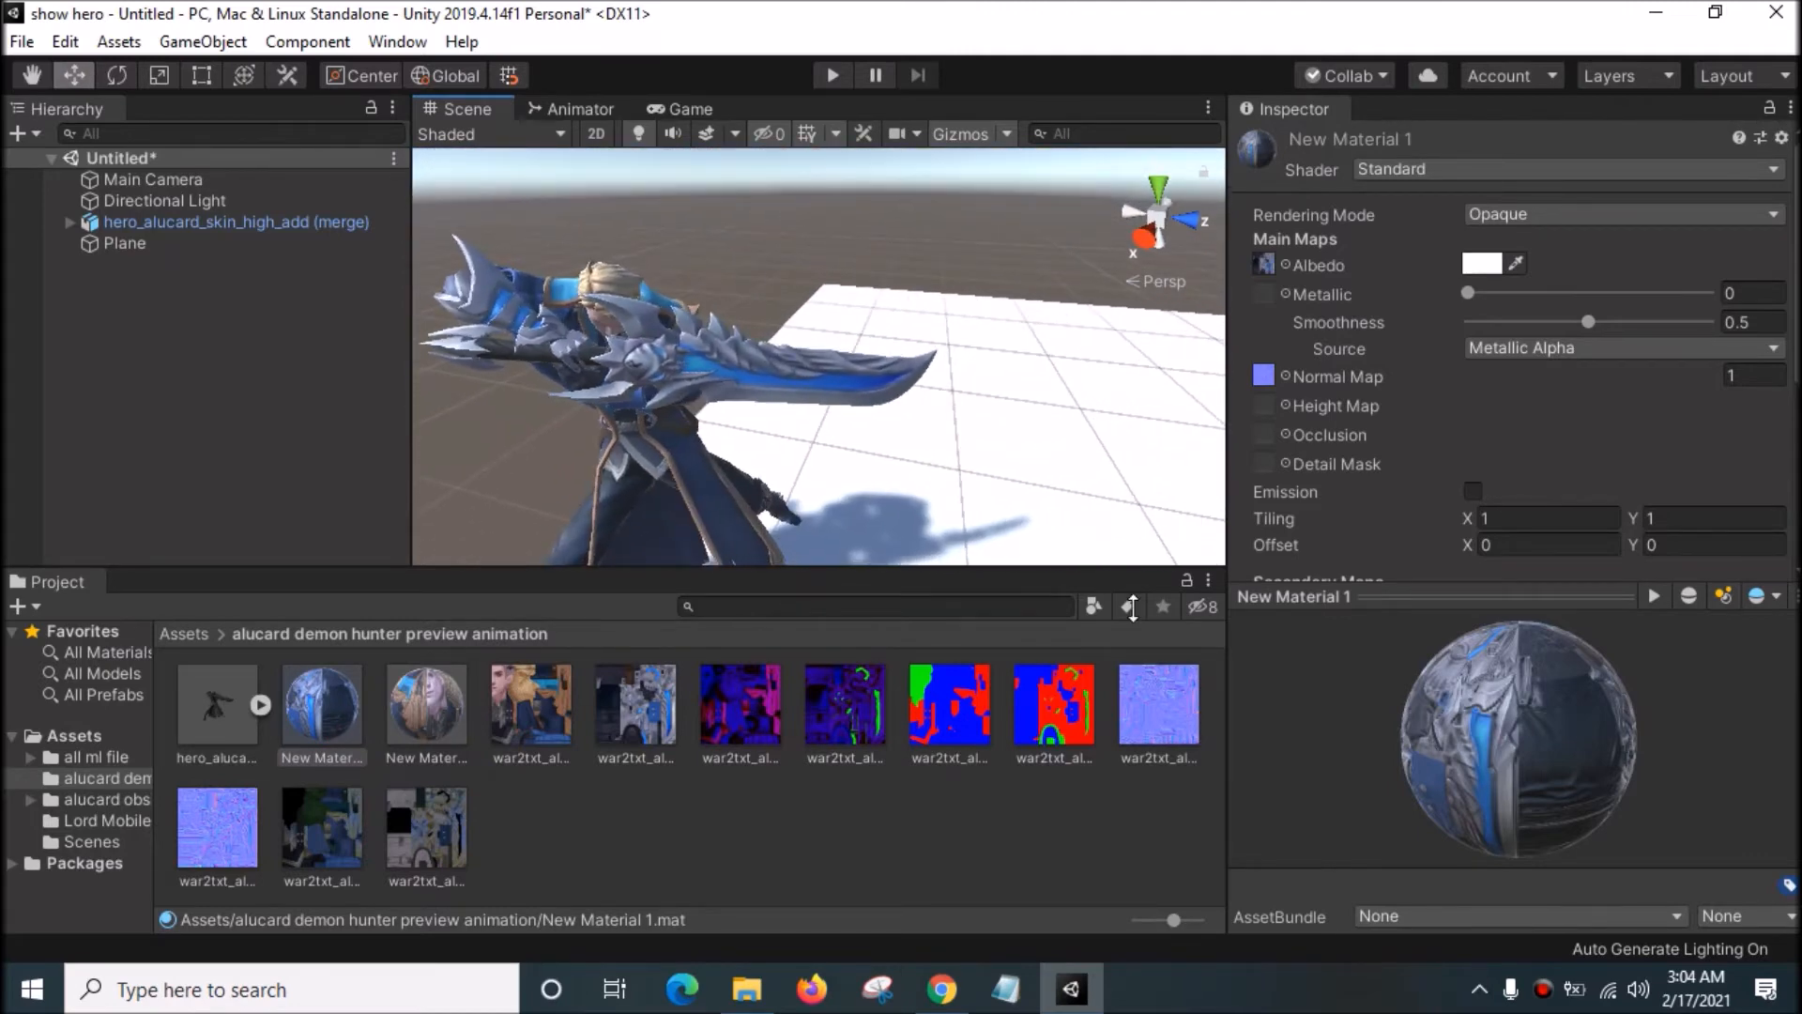
Step: Check the normal map texture's import settings, assign it to the second material and apply both to the hero mesh
{"action": "left_click", "coordinate": [1158, 708]}
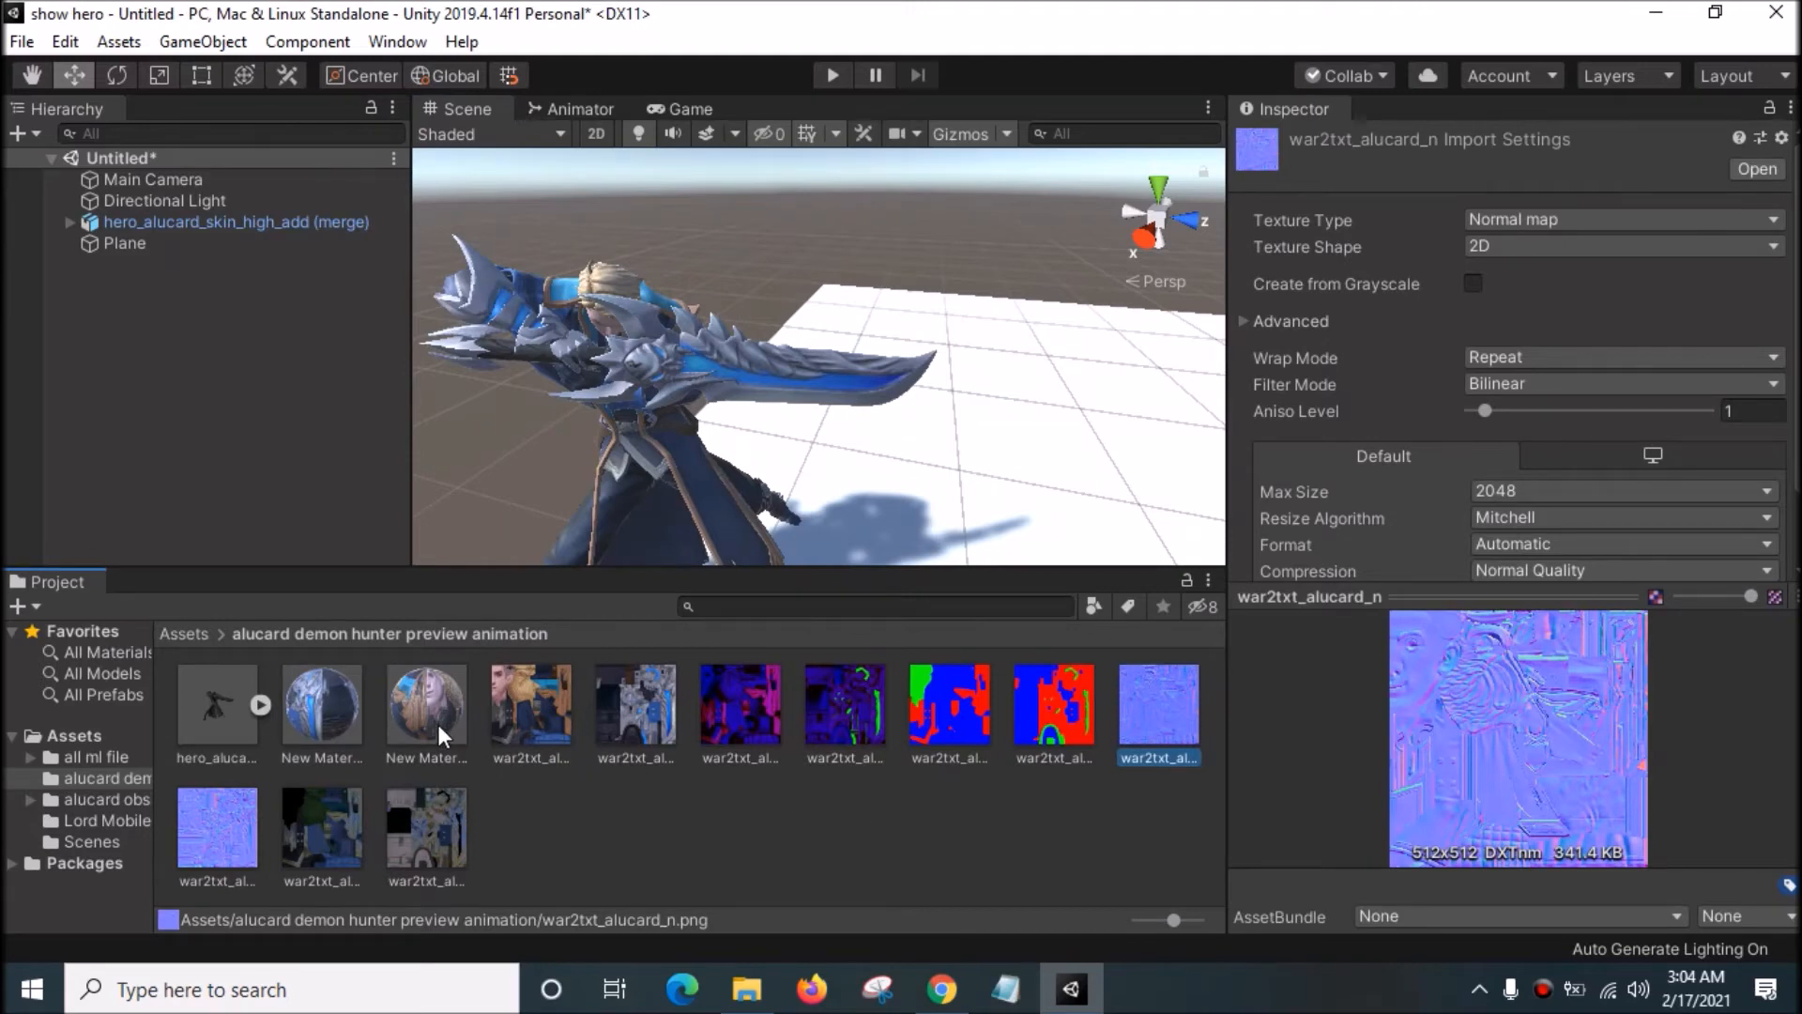
{"action": "left_click", "coordinate": [426, 708]}
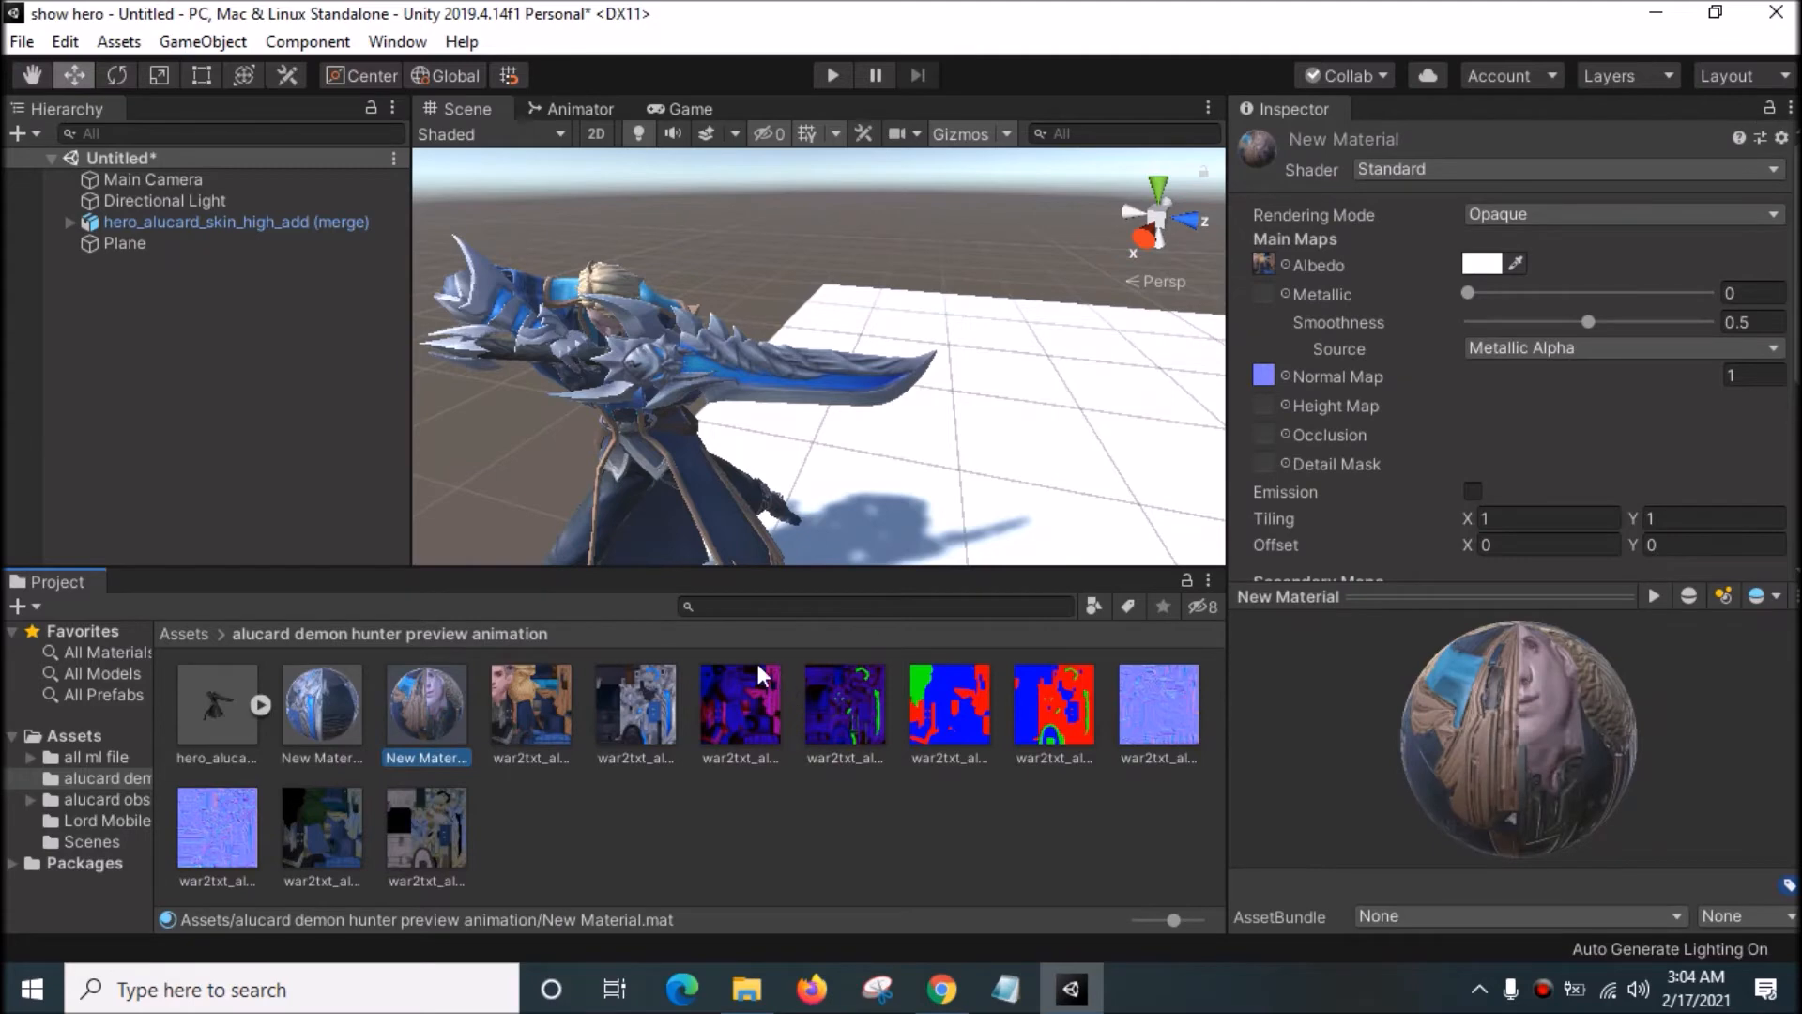
{"action": "left_click", "coordinate": [321, 702]}
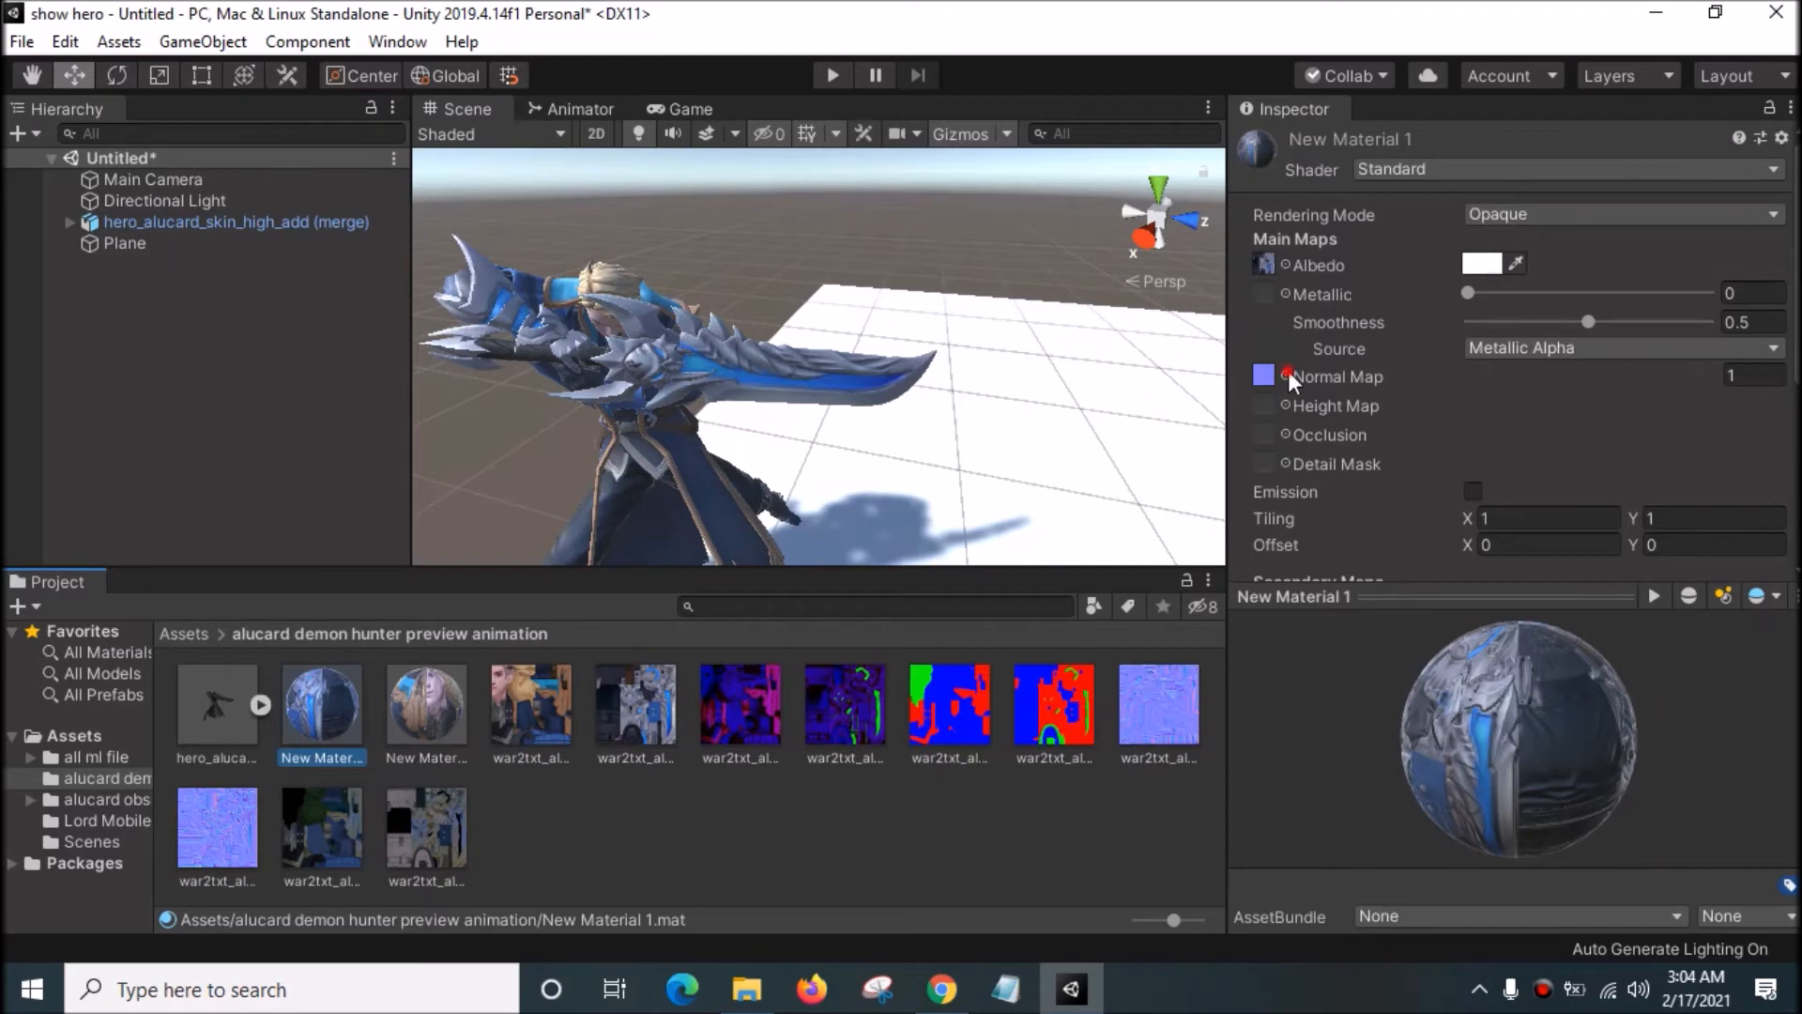
{"action": "left_click", "coordinate": [1263, 375]}
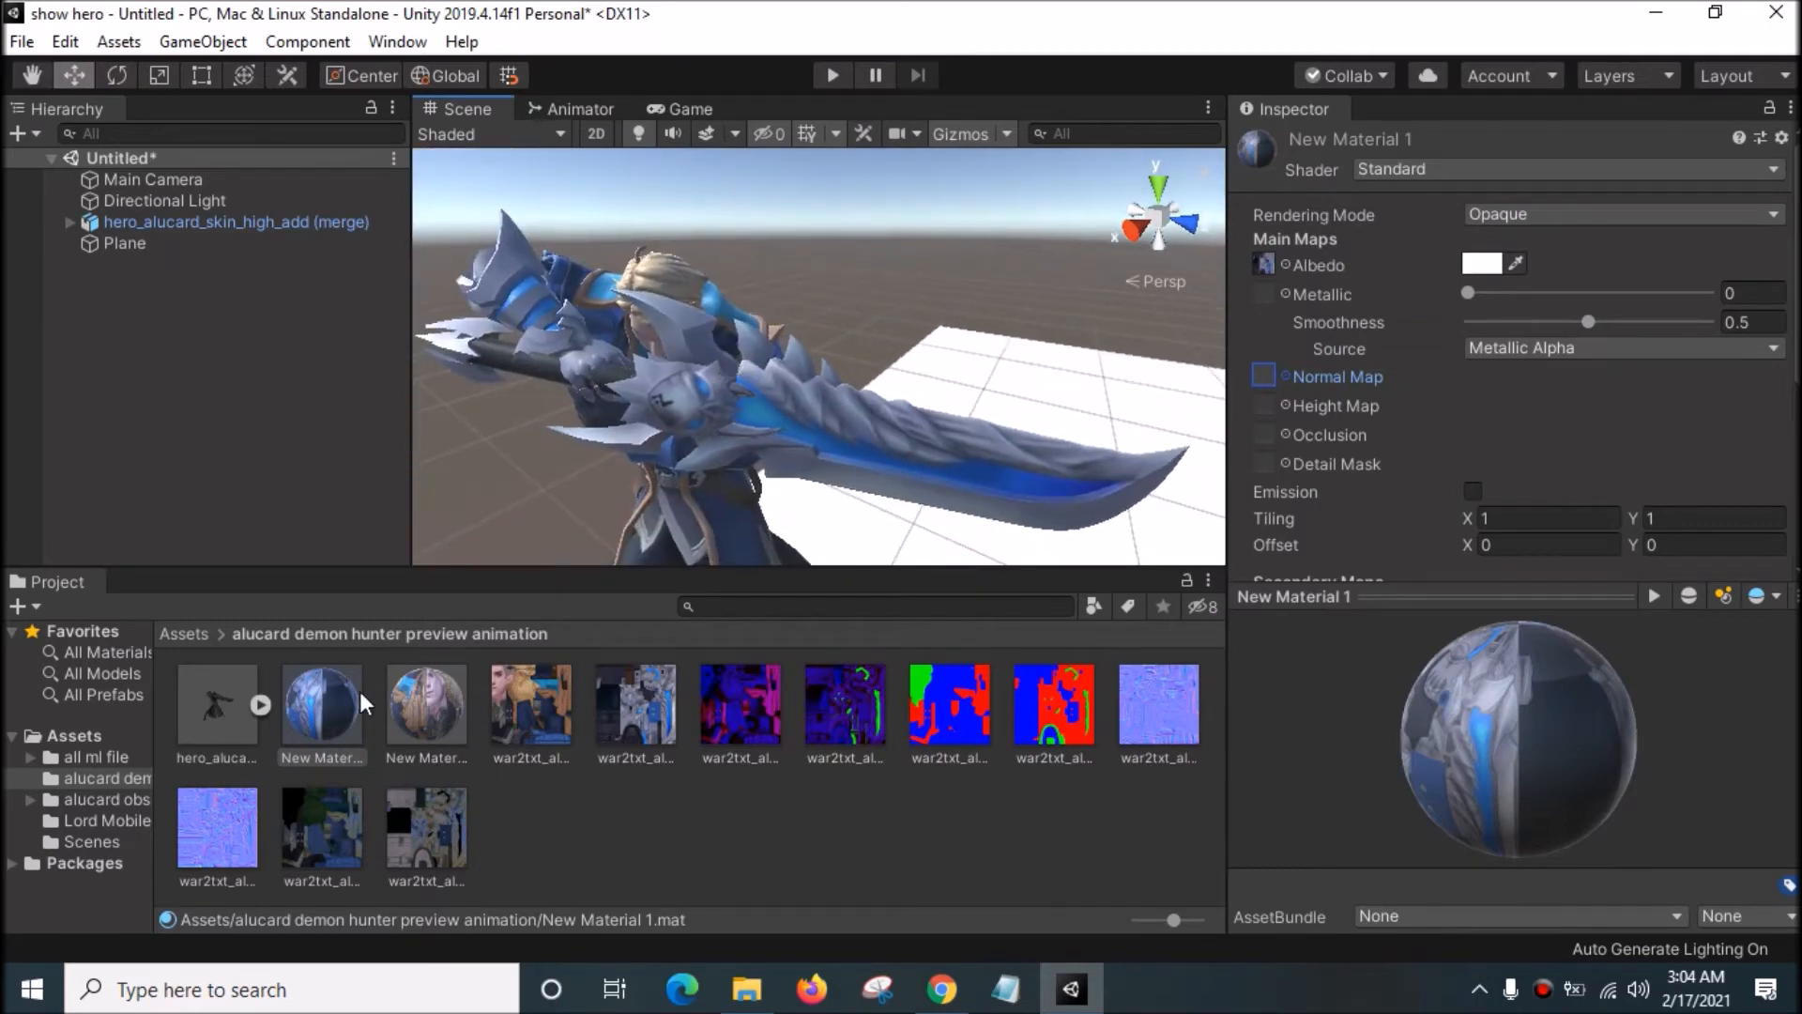
{"action": "left_click", "coordinate": [218, 828]}
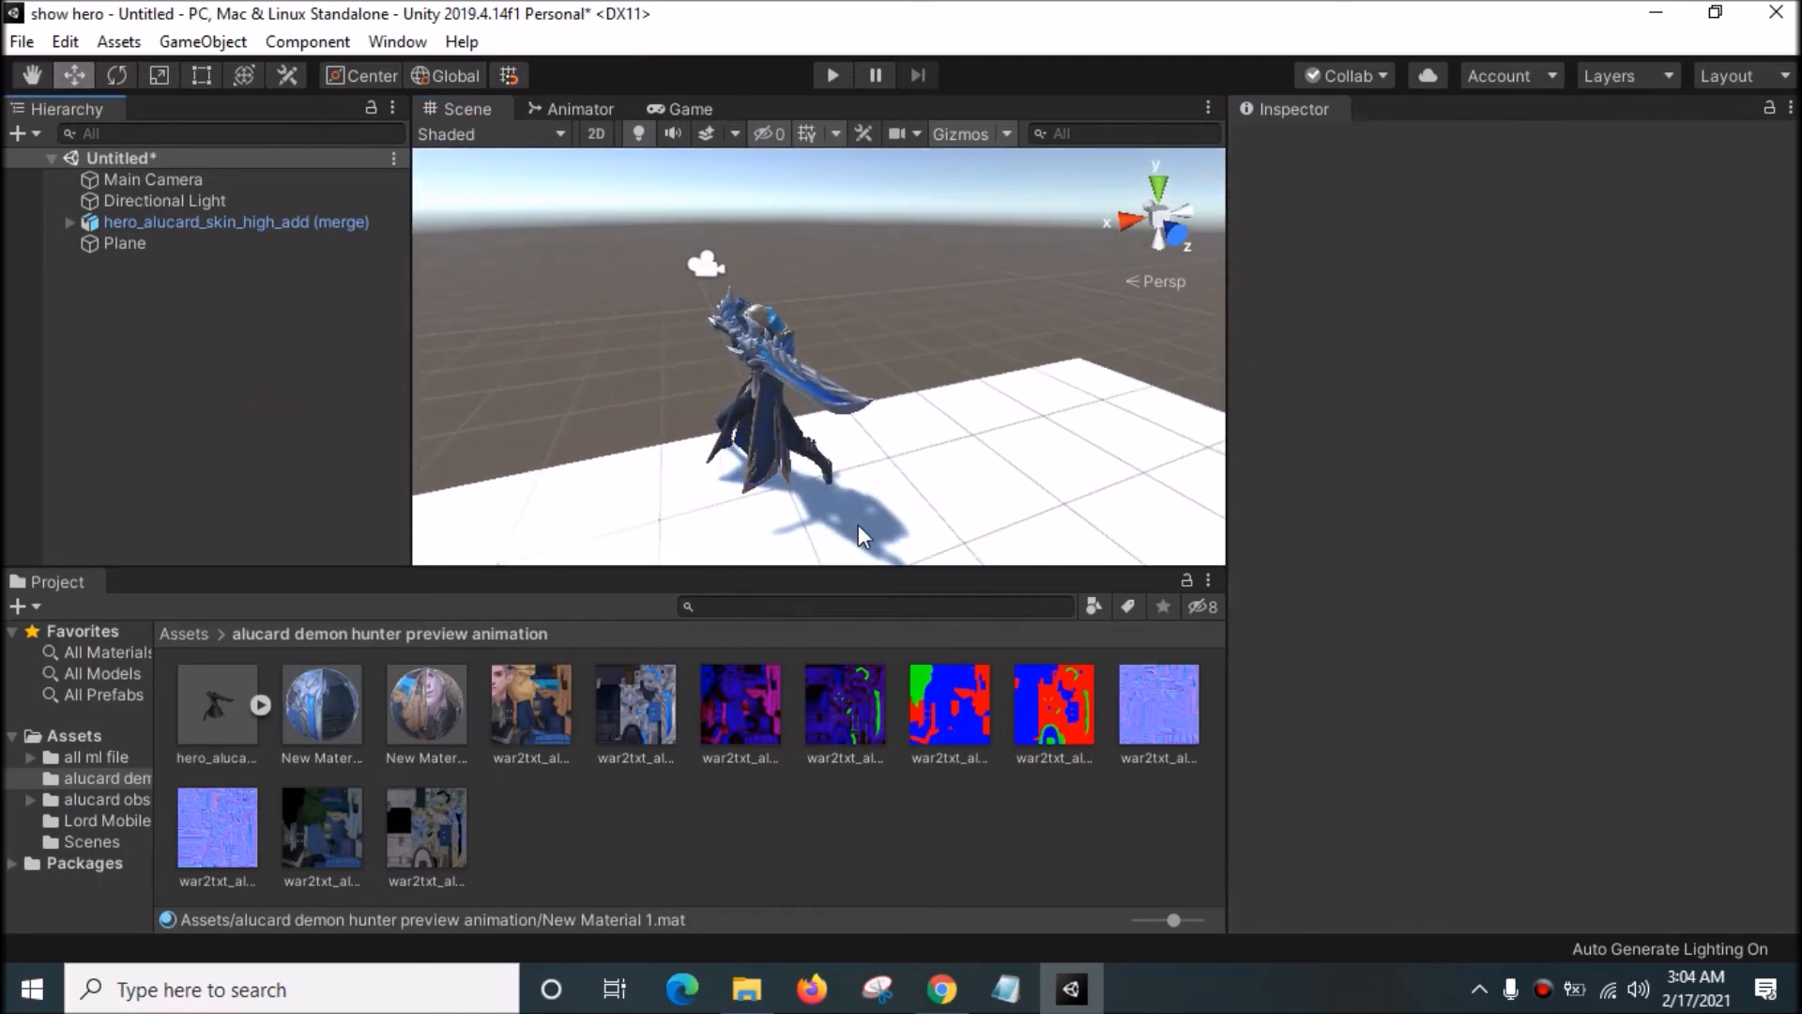
Step: Play the hero FBX's city_action clip in the Animation preview, then select the city_idle clip
{"action": "left_click", "coordinate": [216, 704]}
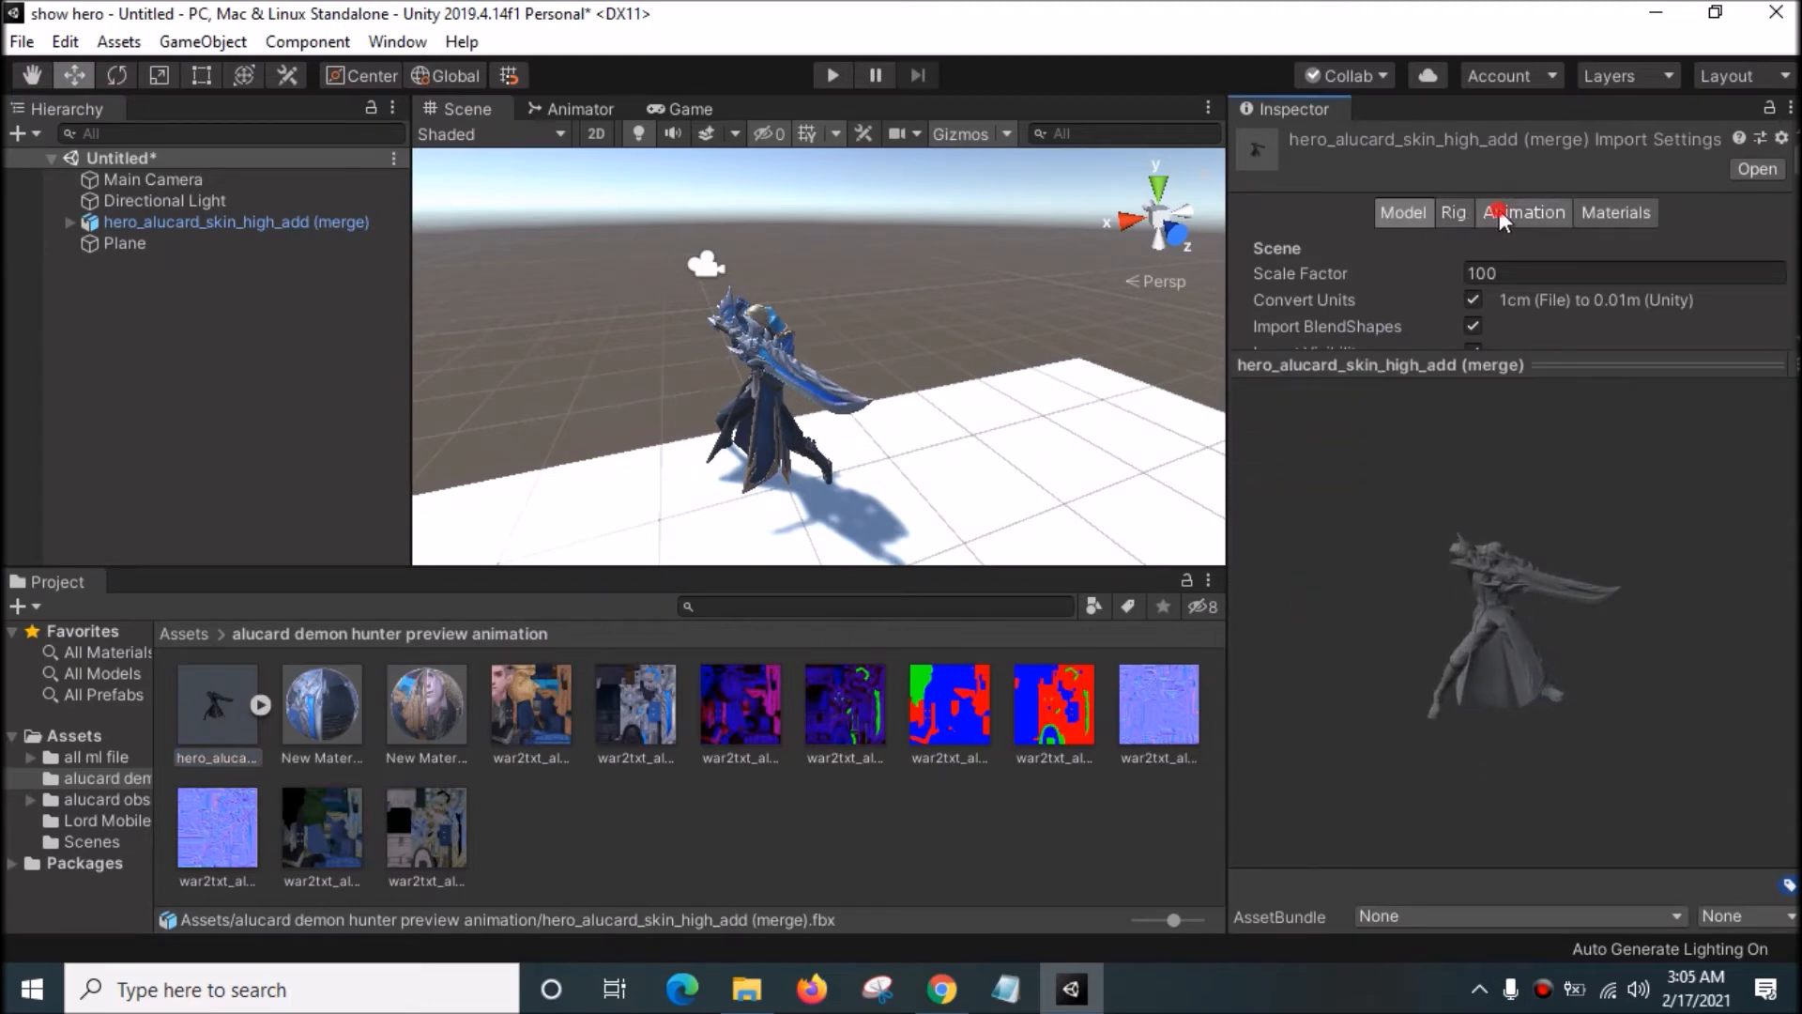
{"action": "left_click", "coordinate": [1522, 212]}
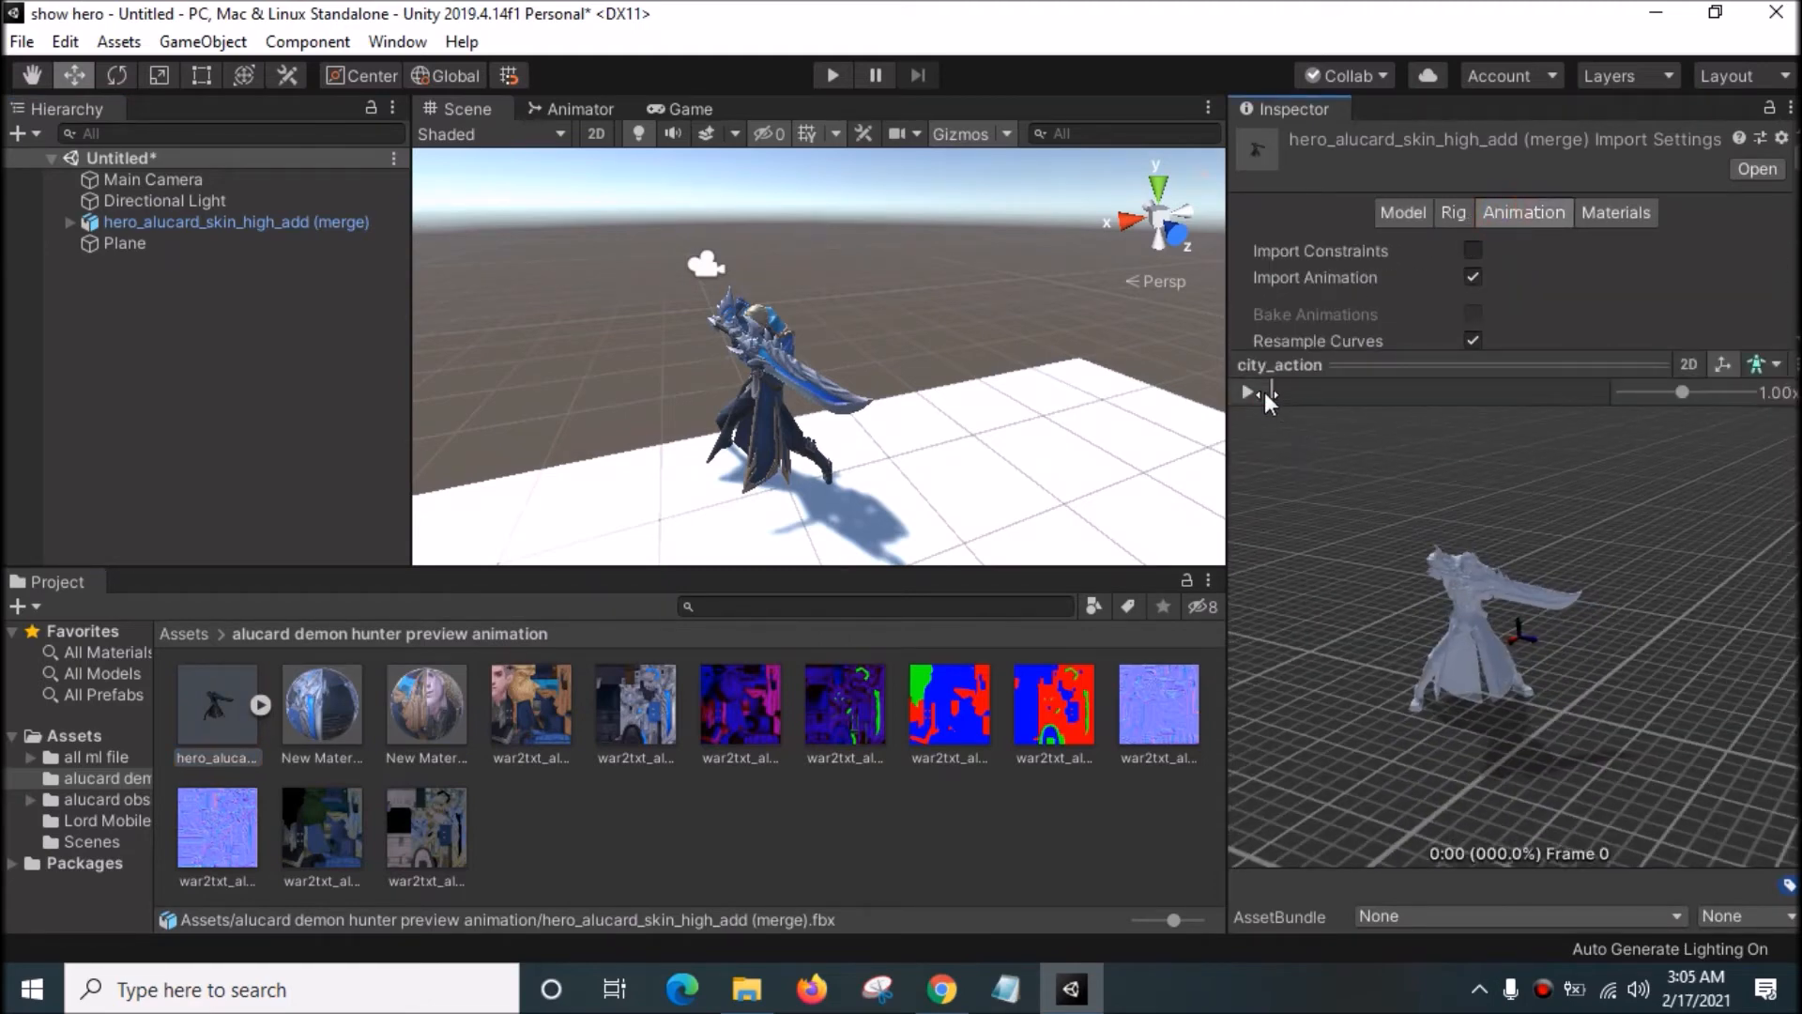
{"action": "left_click", "coordinate": [1247, 392]}
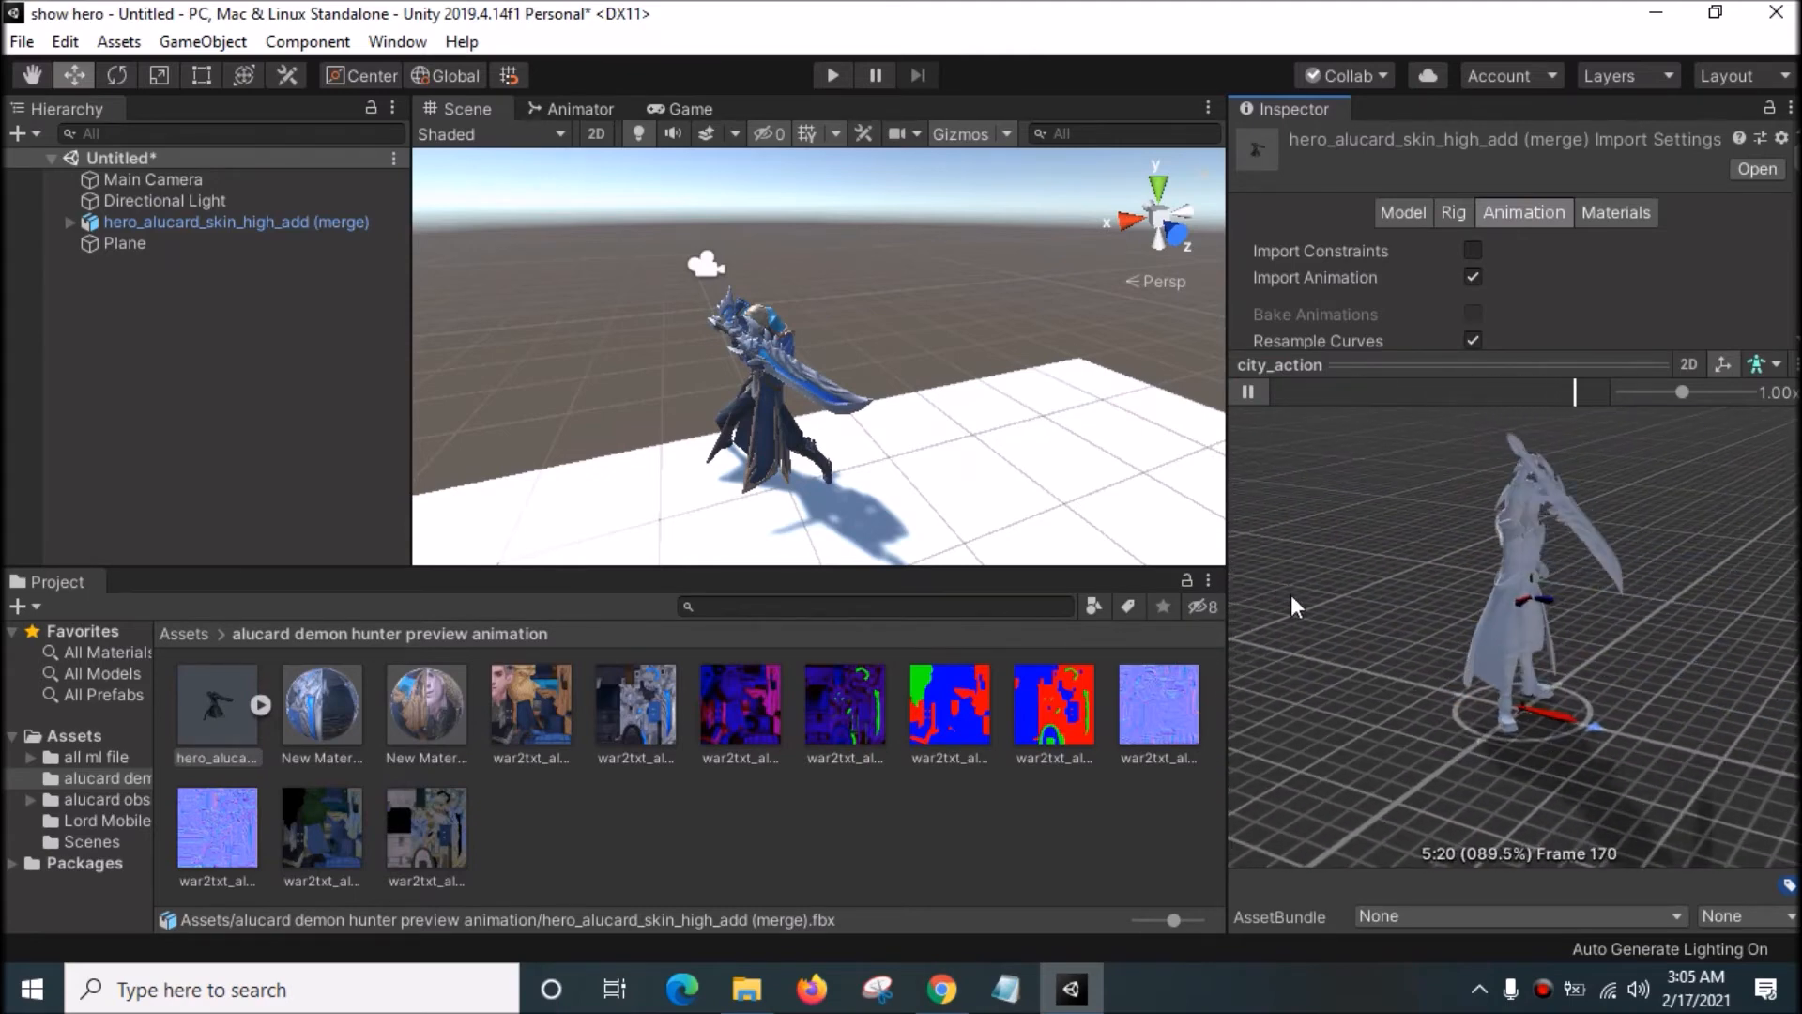
{"action": "left_click", "coordinate": [1374, 393]}
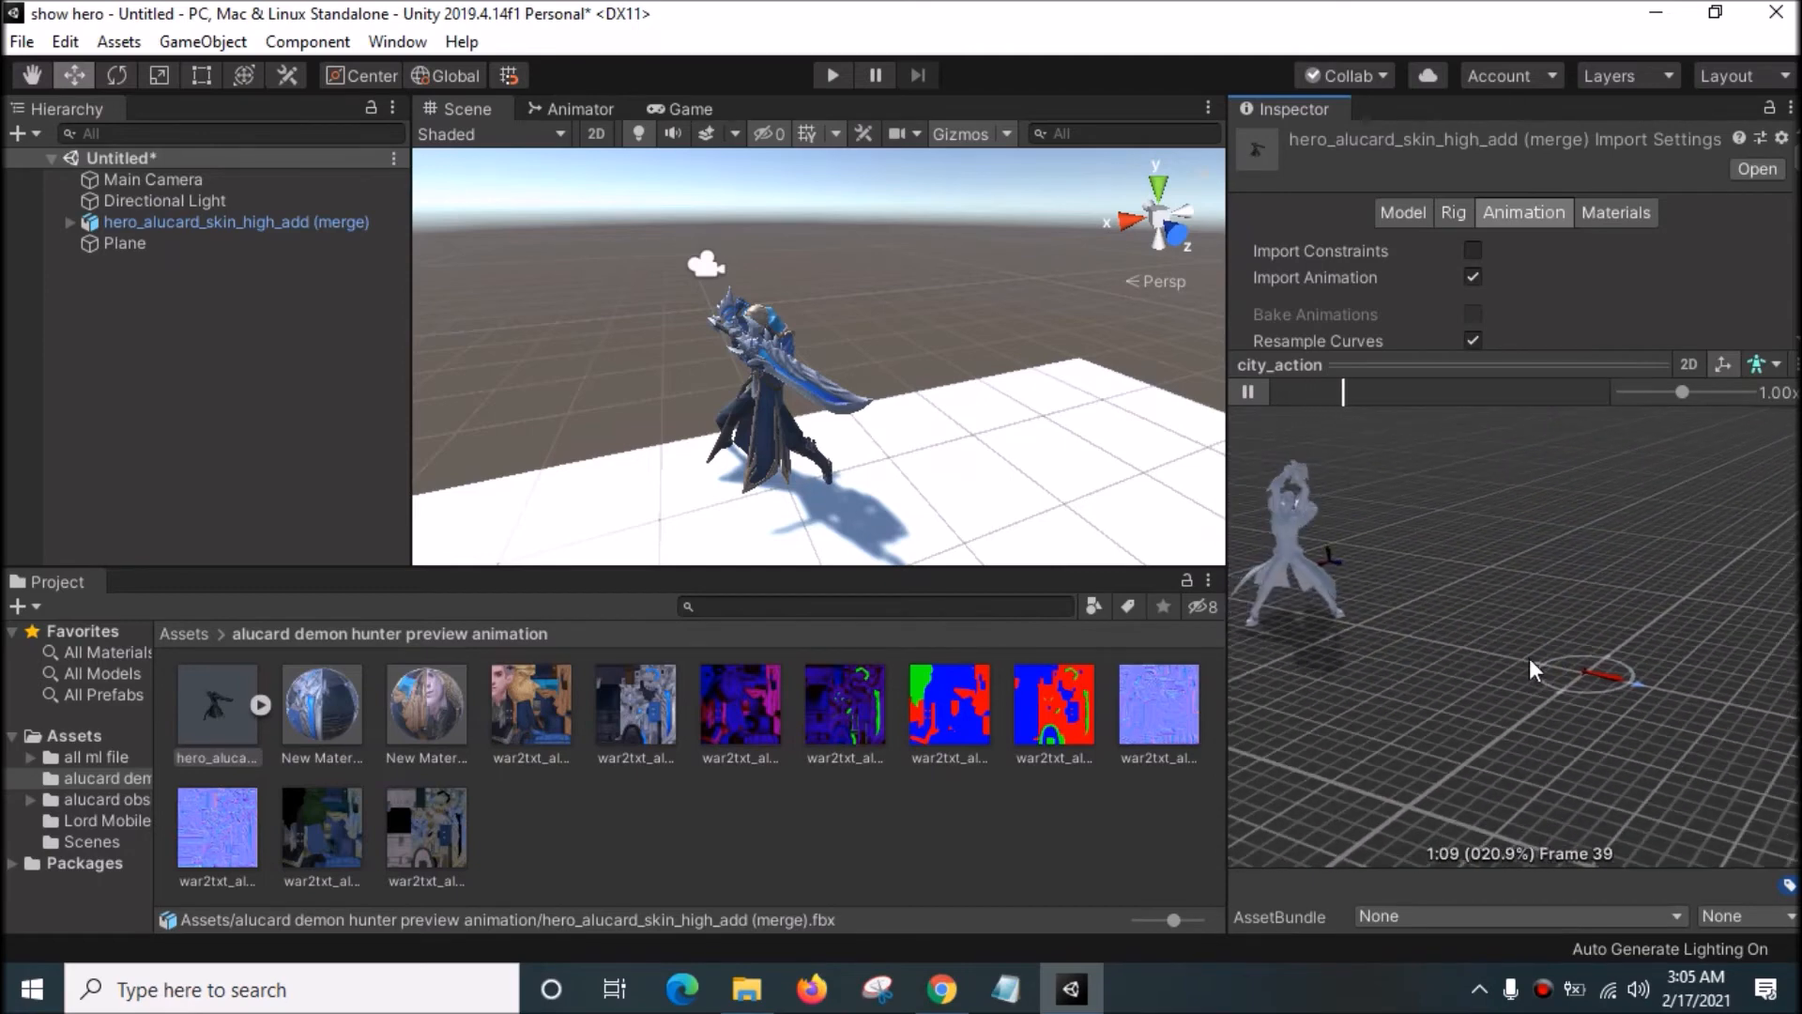
{"action": "left_click_drag", "start_coordinate": [1341, 392], "coordinate": [1451, 393]}
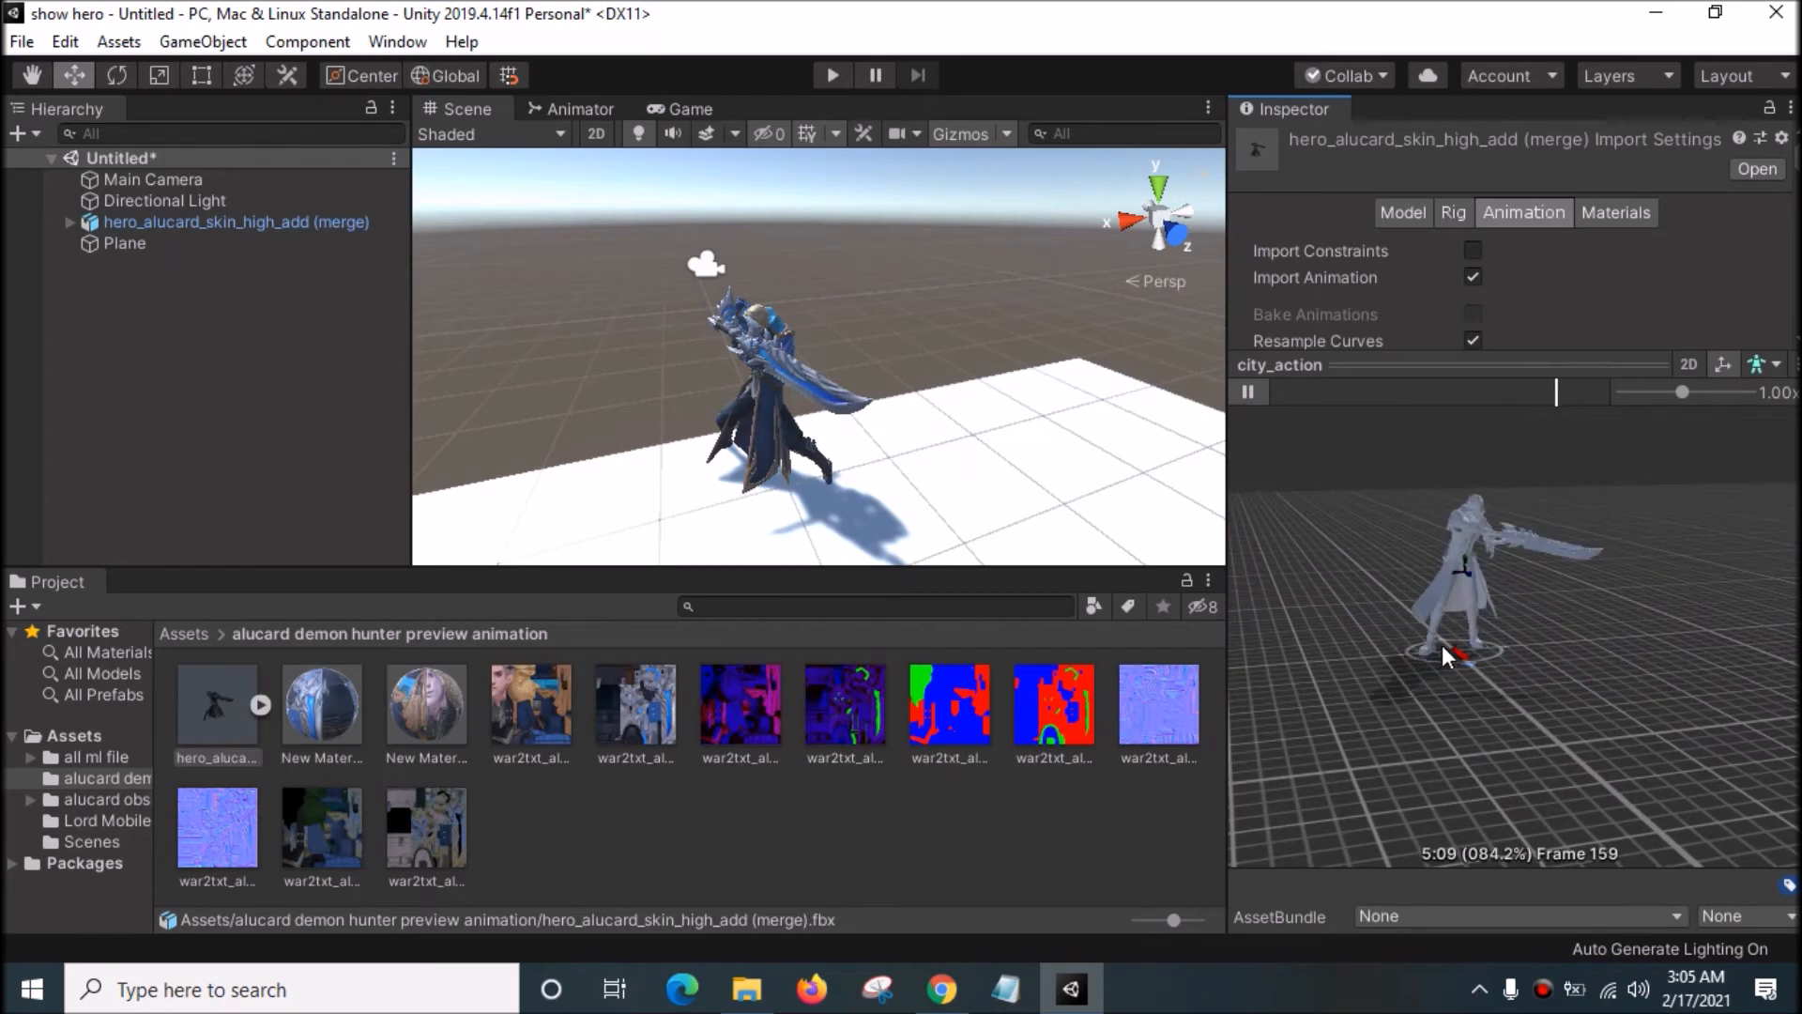
{"action": "left_click", "coordinate": [1246, 391]}
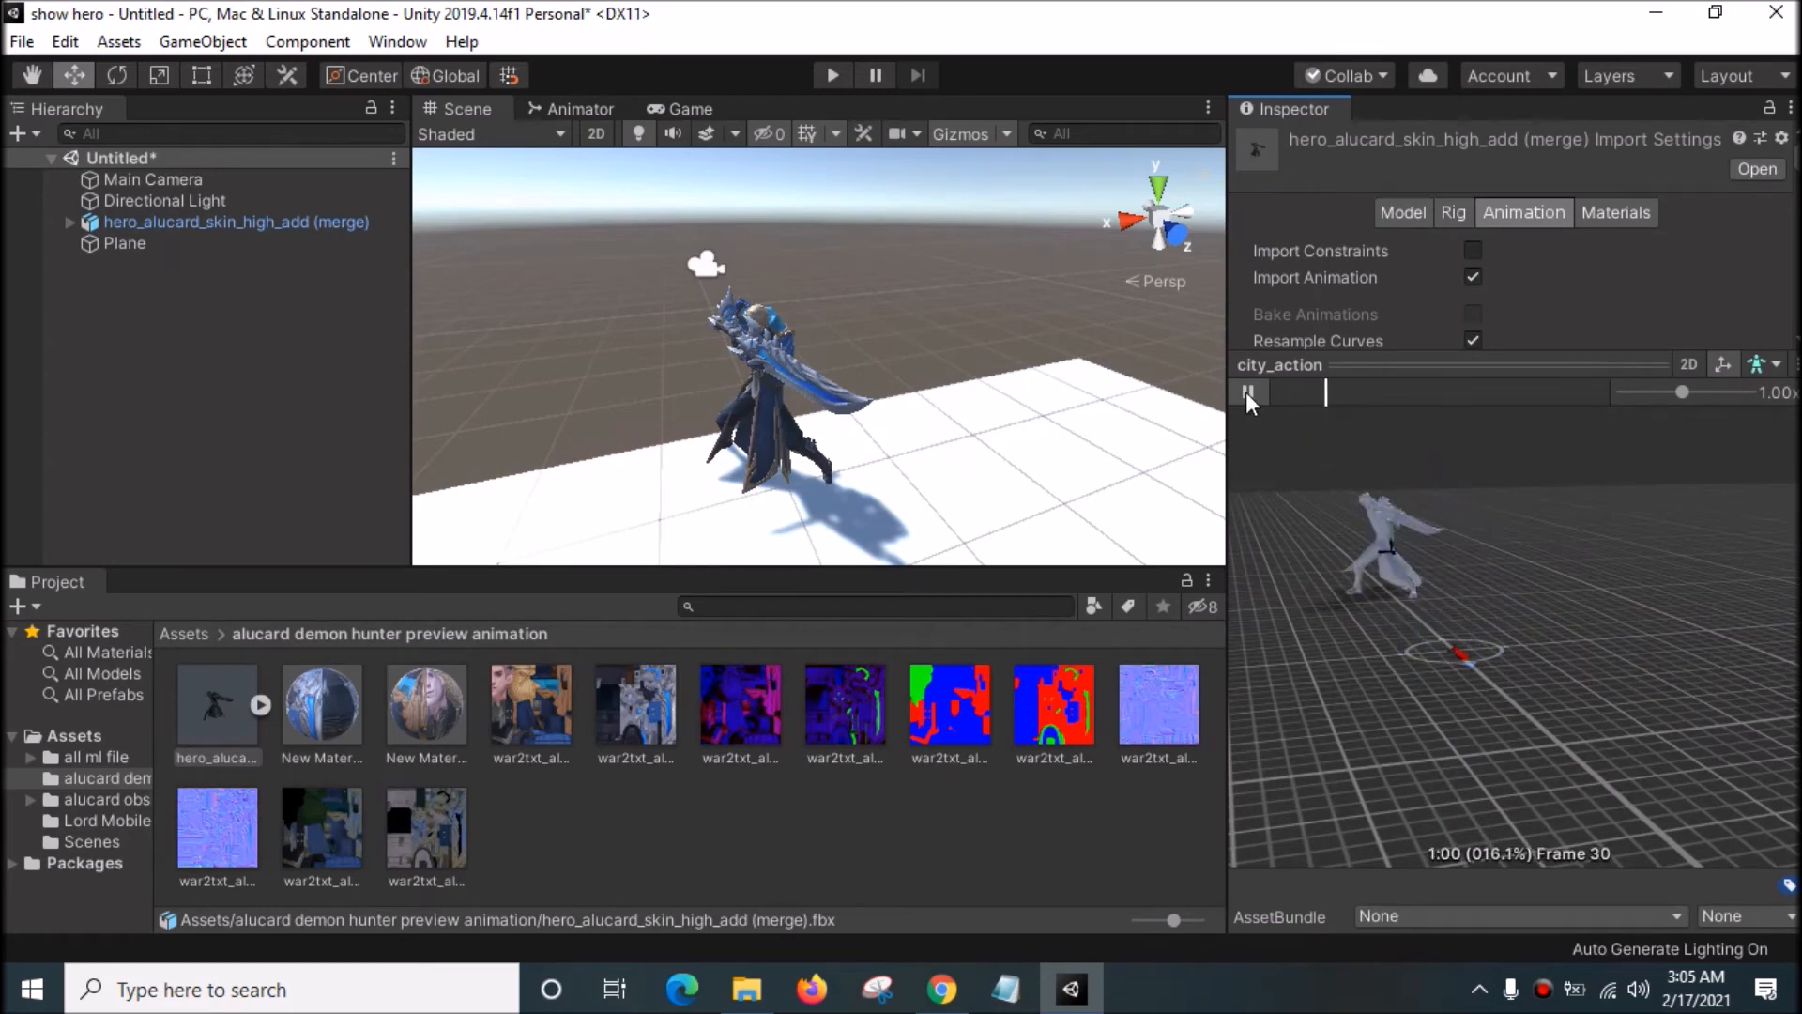
{"action": "left_click", "coordinate": [1250, 393]}
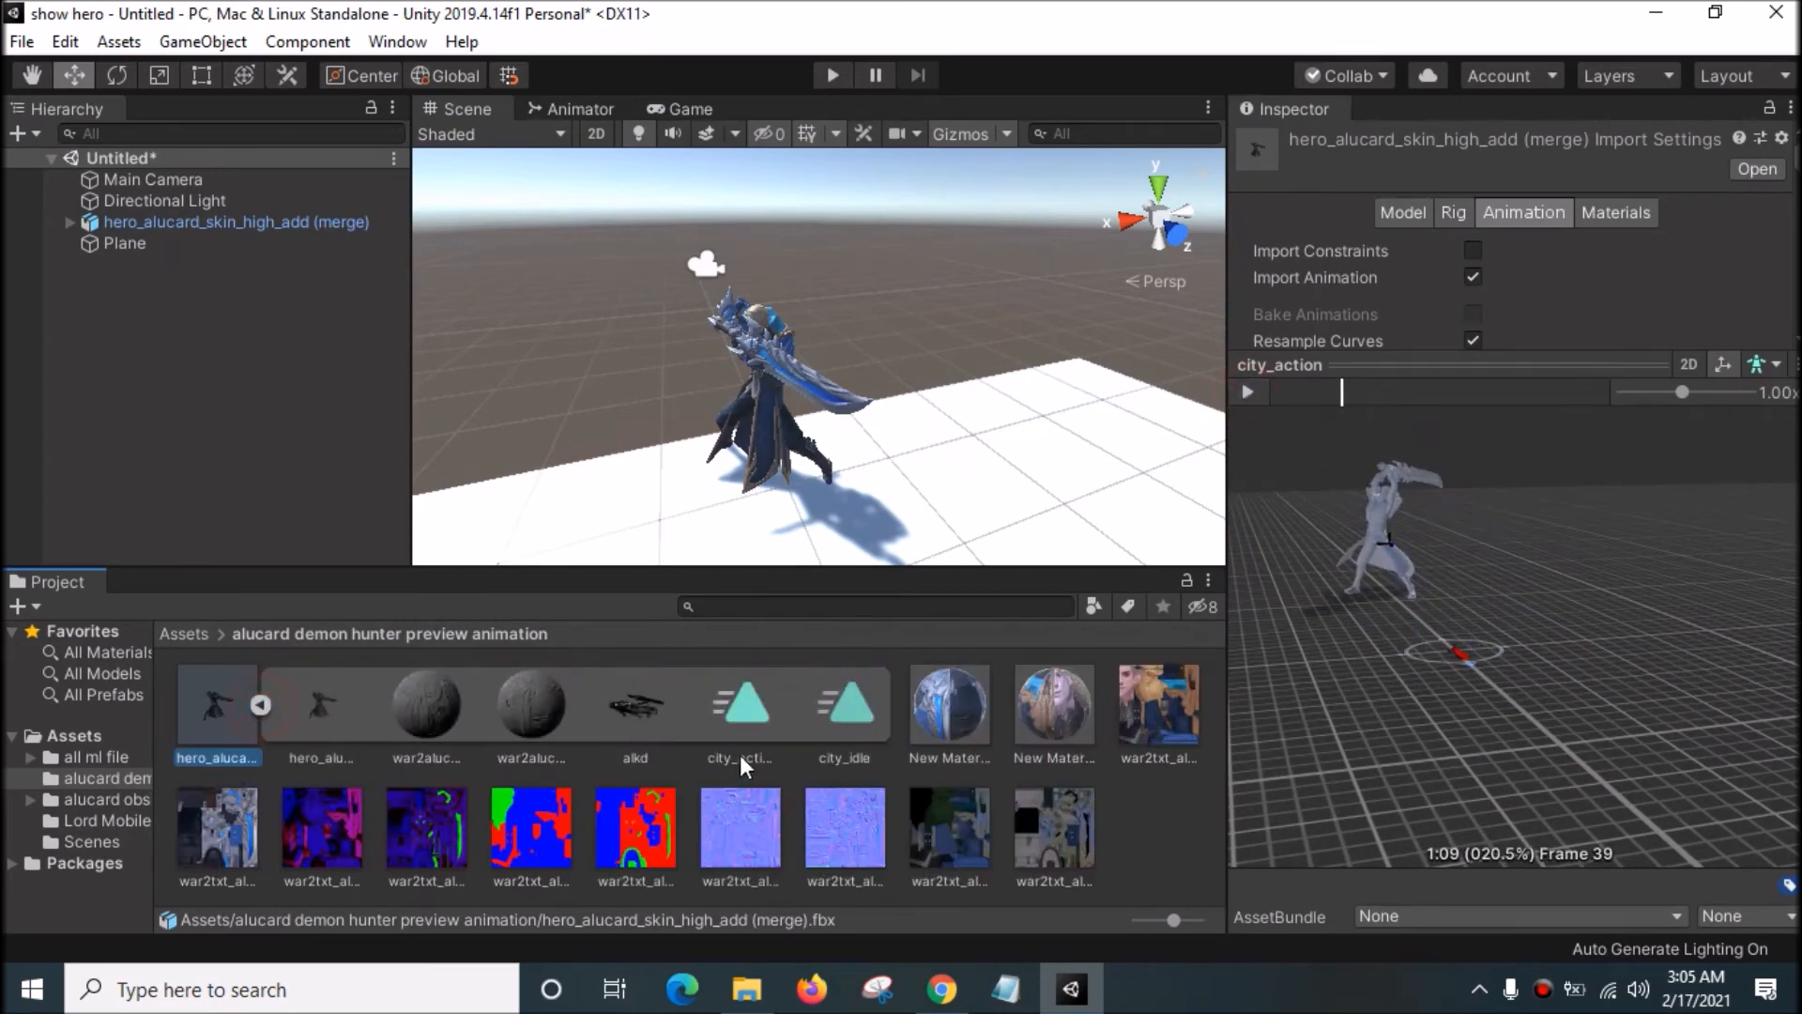
{"action": "left_click", "coordinate": [843, 704]}
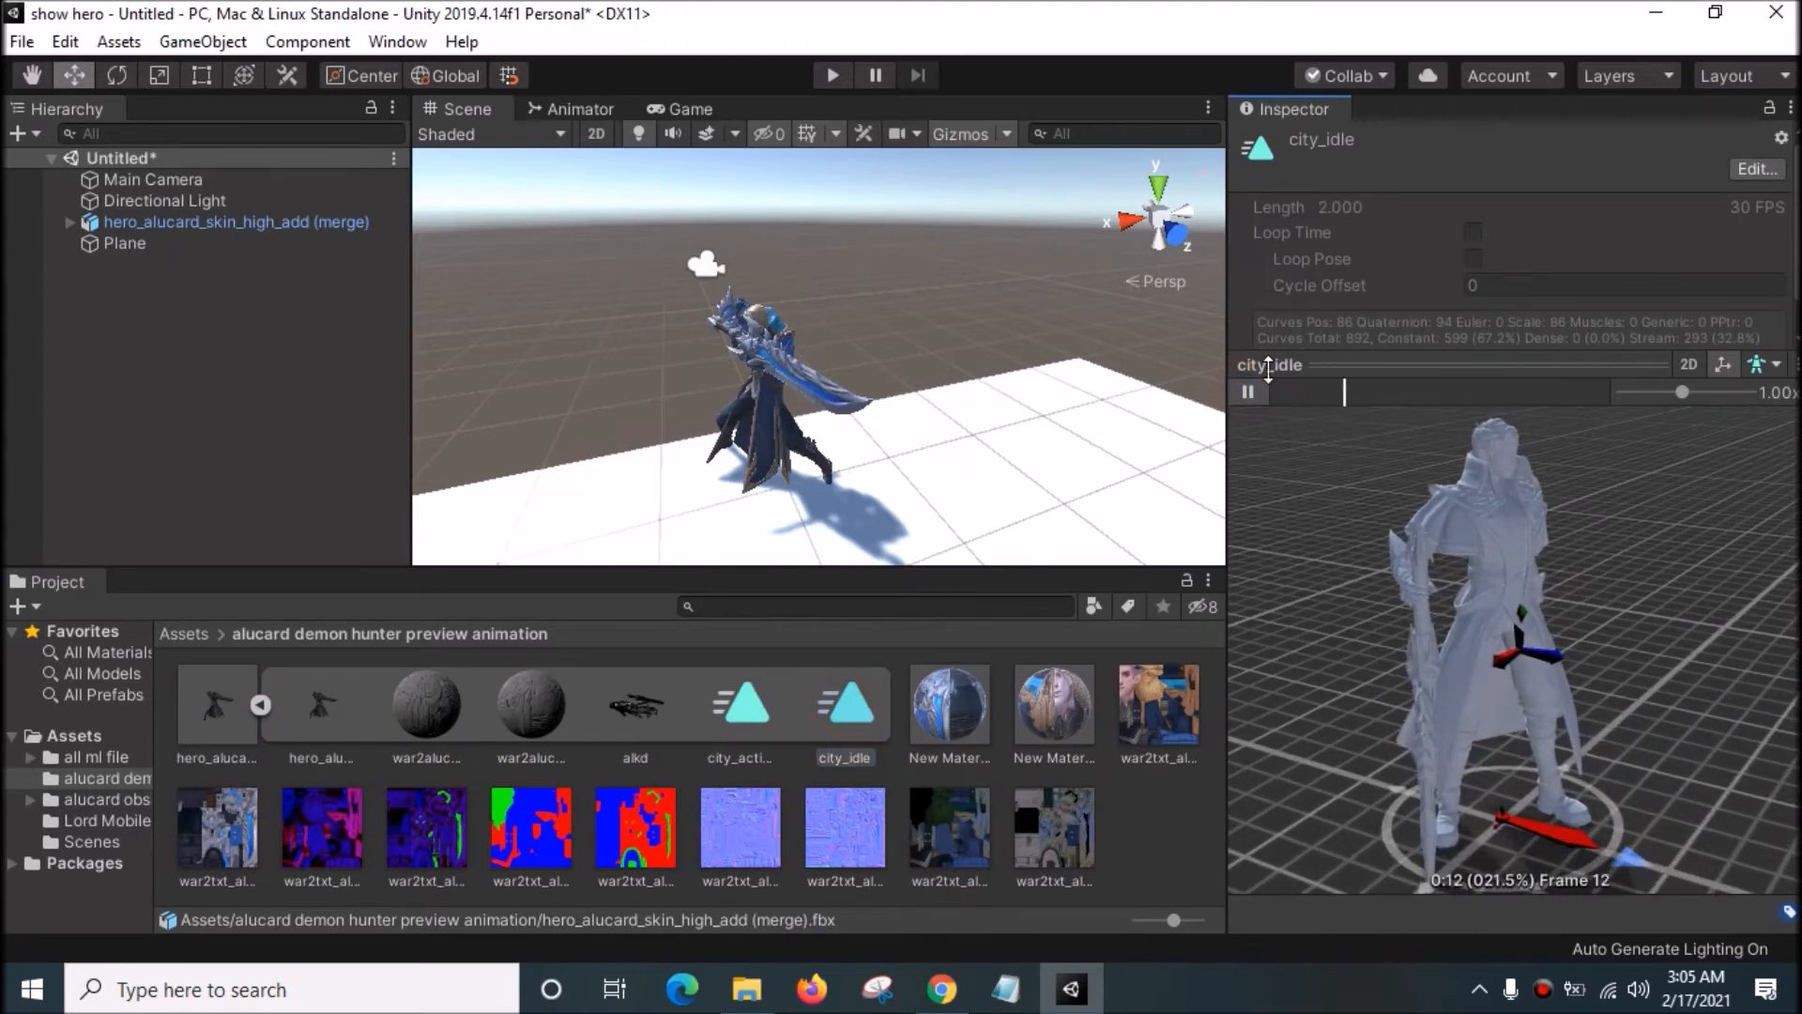
{"action": "mouse_move", "coordinate": [1332, 448]}
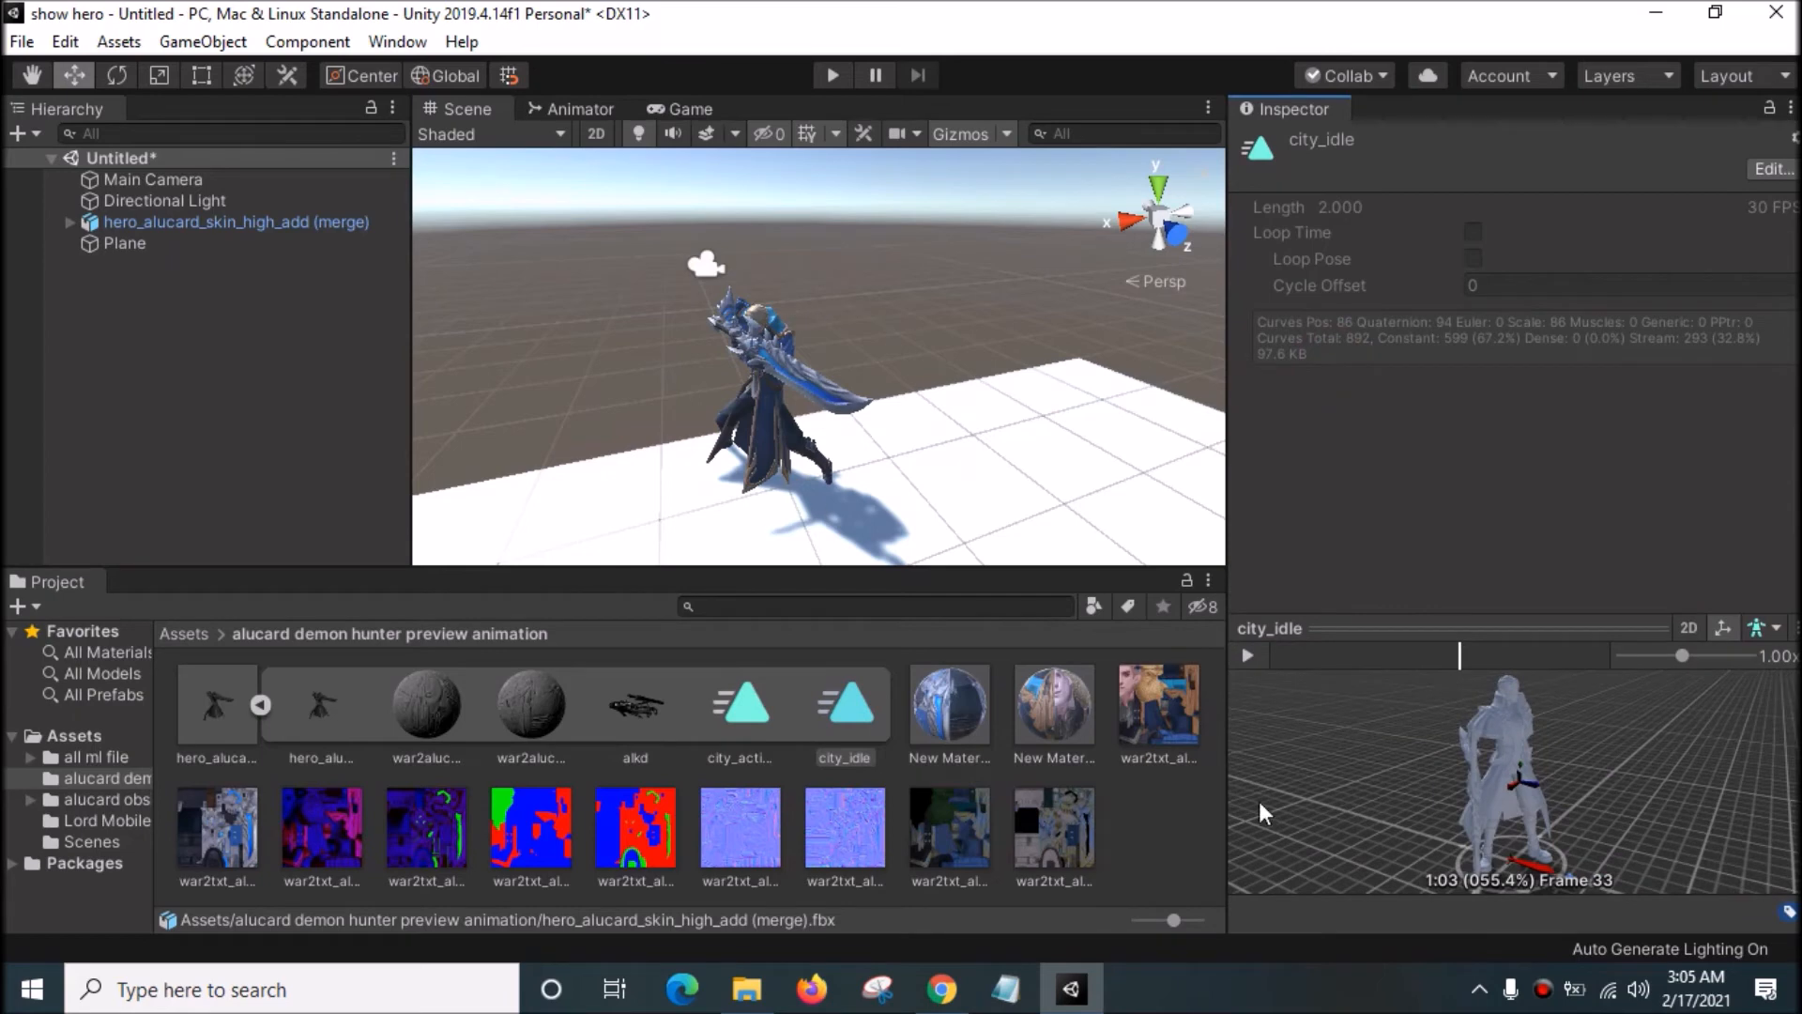
Step: Create a New Animator Controller, open it and add city_action (default) and city_idle states
{"action": "left_click", "coordinate": [689, 109]}
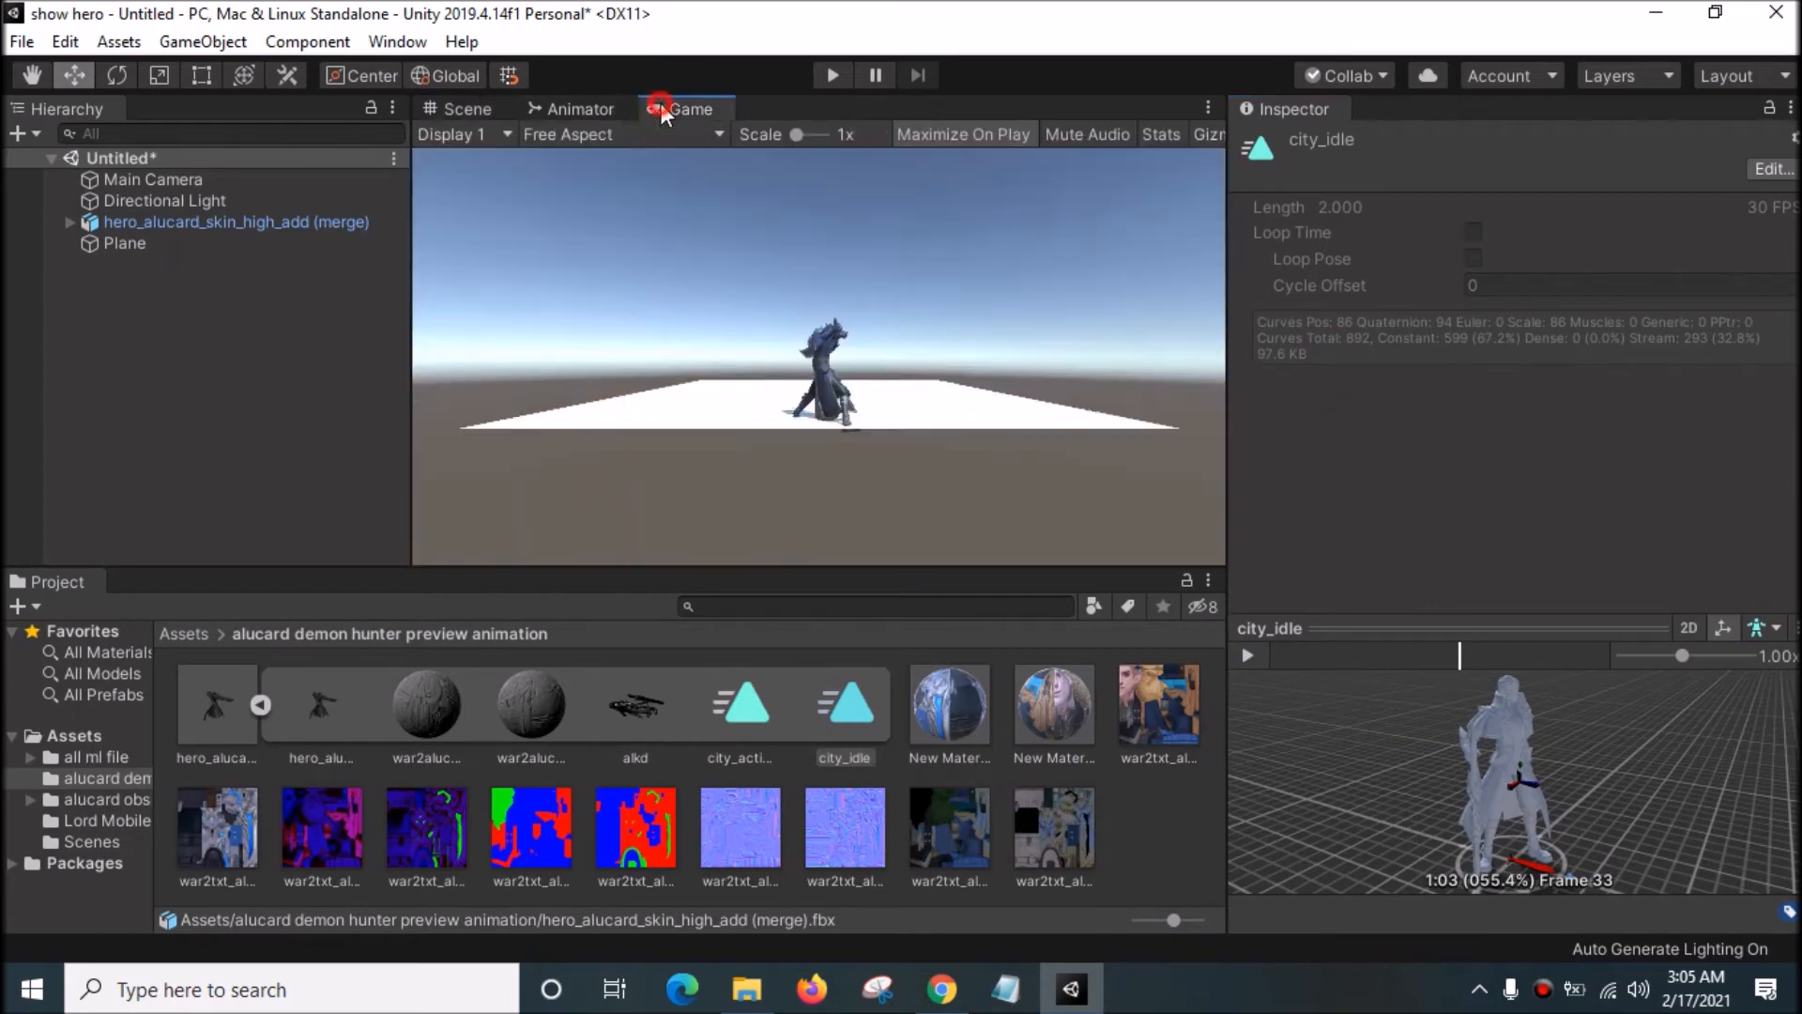
{"action": "left_click", "coordinate": [465, 108]}
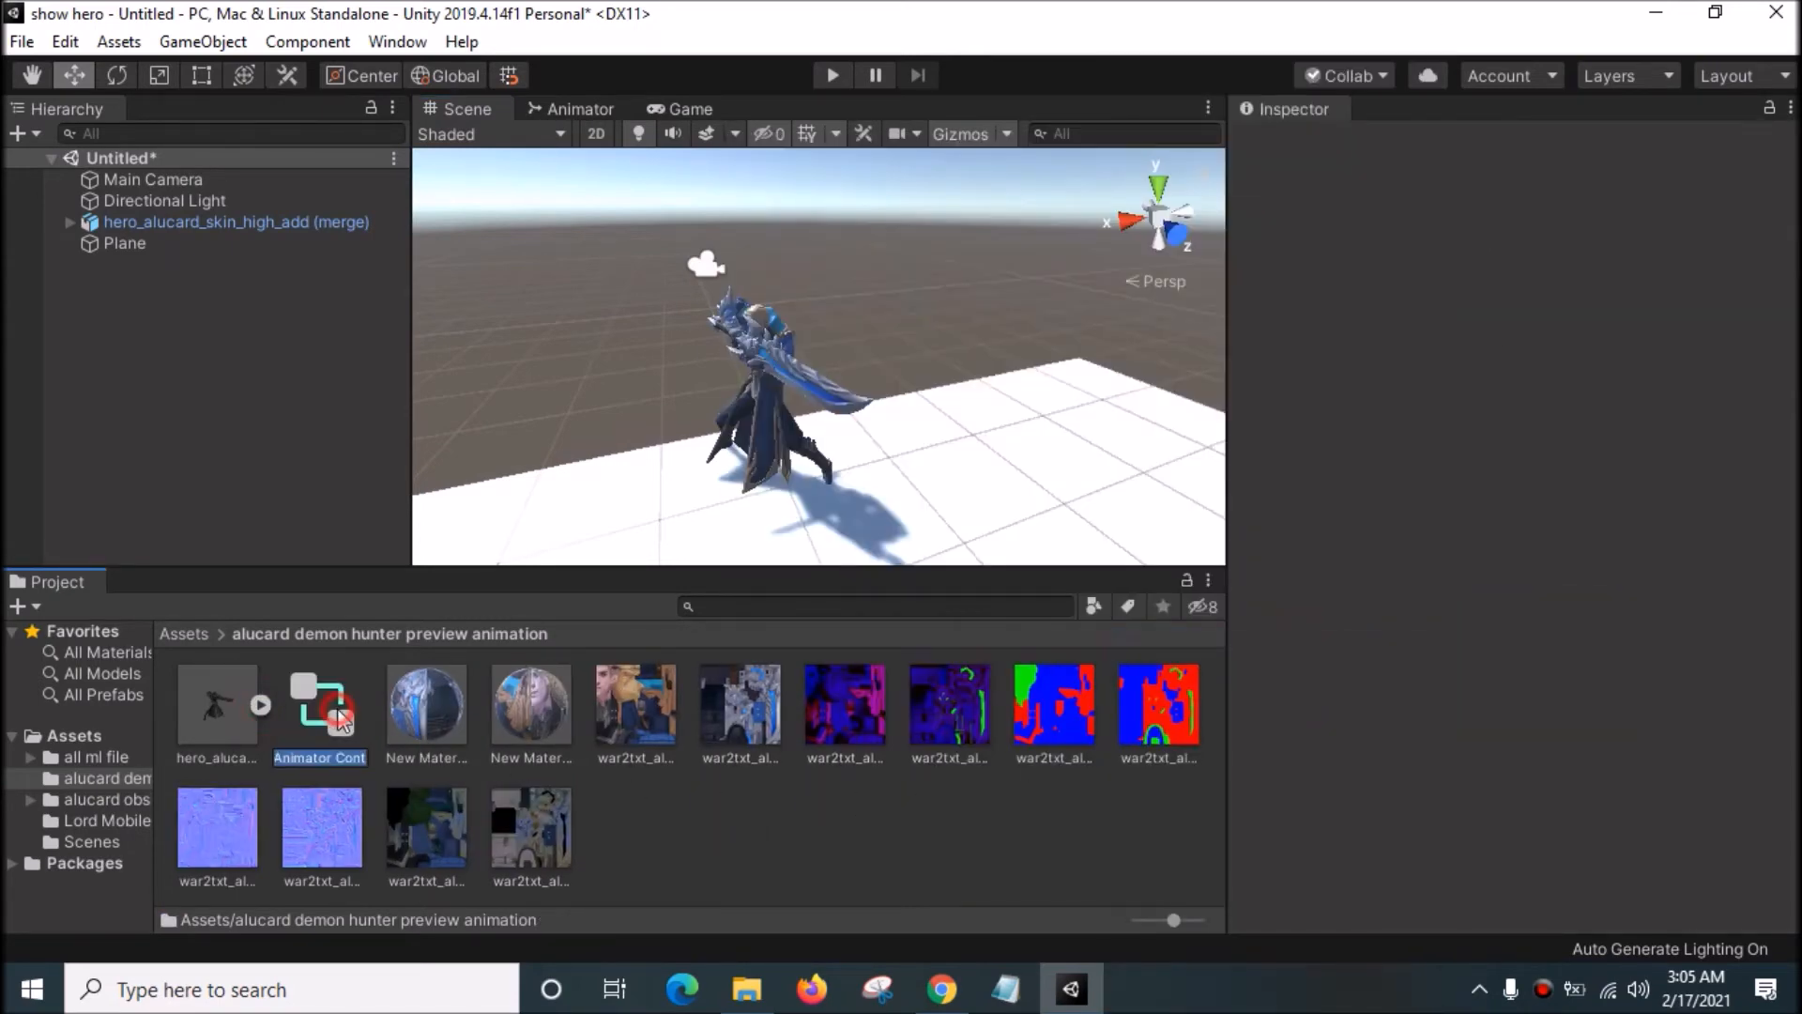
{"action": "left_click", "coordinate": [321, 700]}
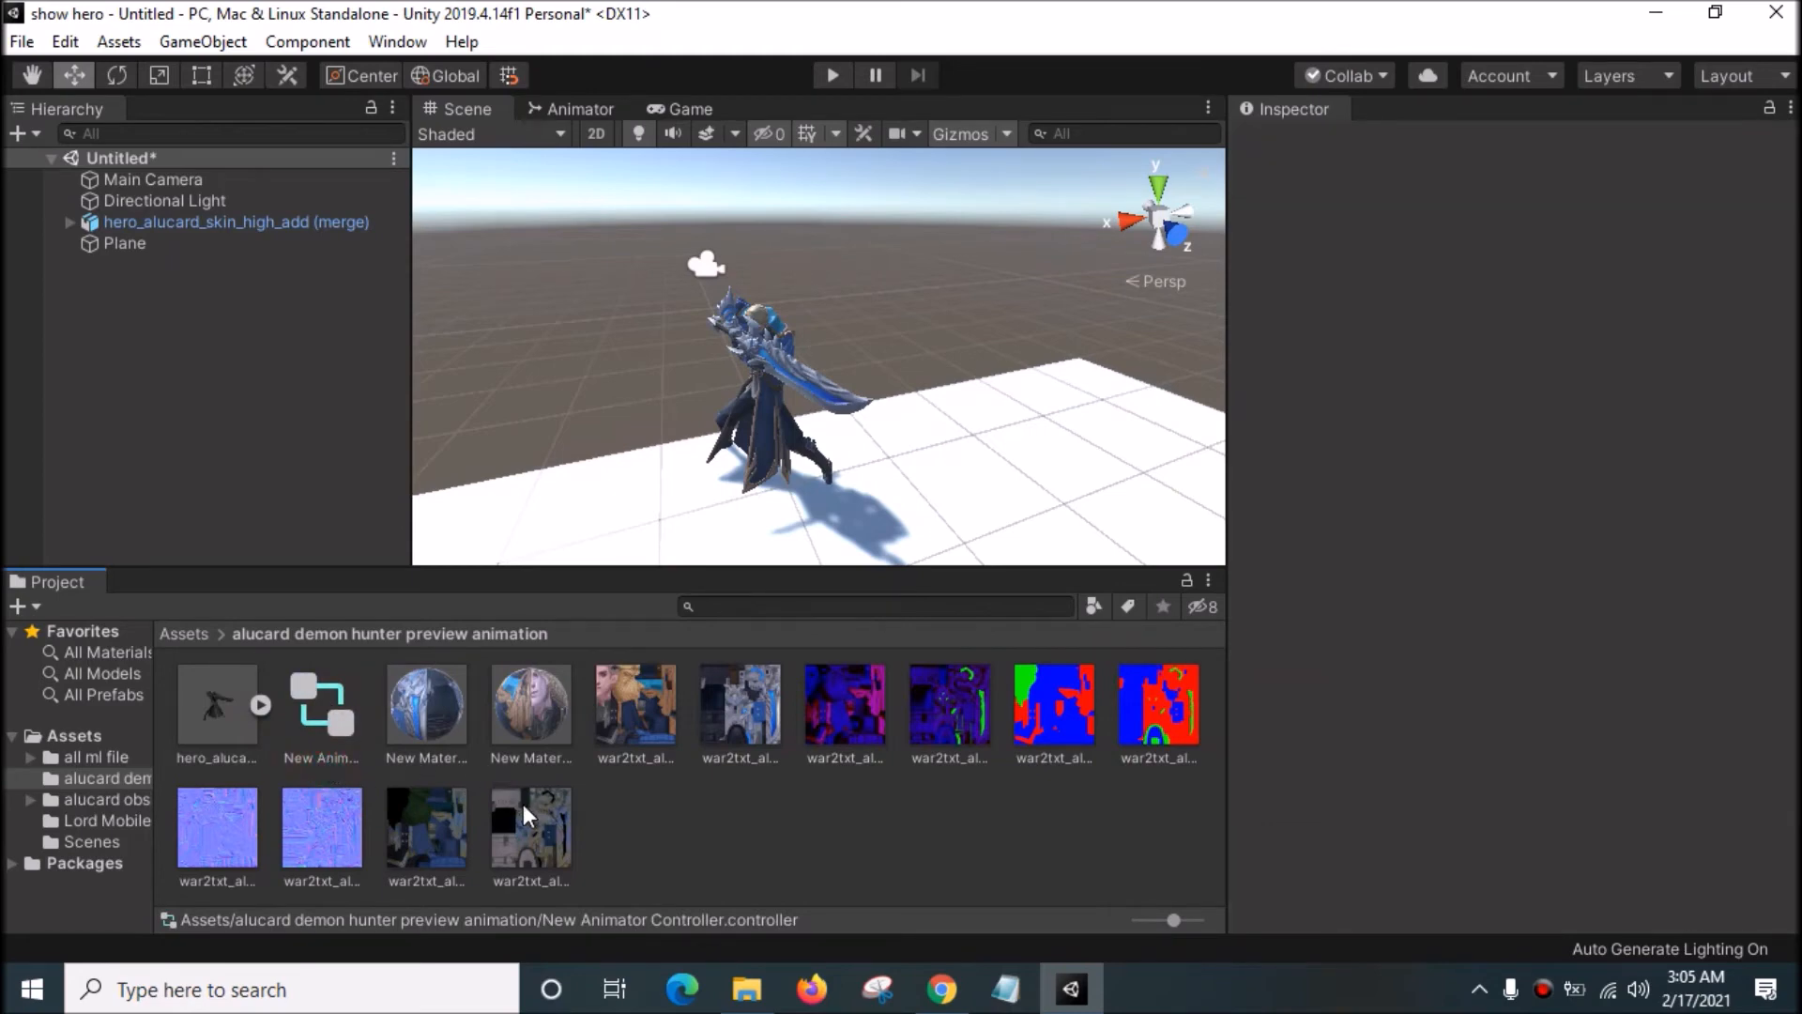
{"action": "left_click", "coordinate": [321, 700]}
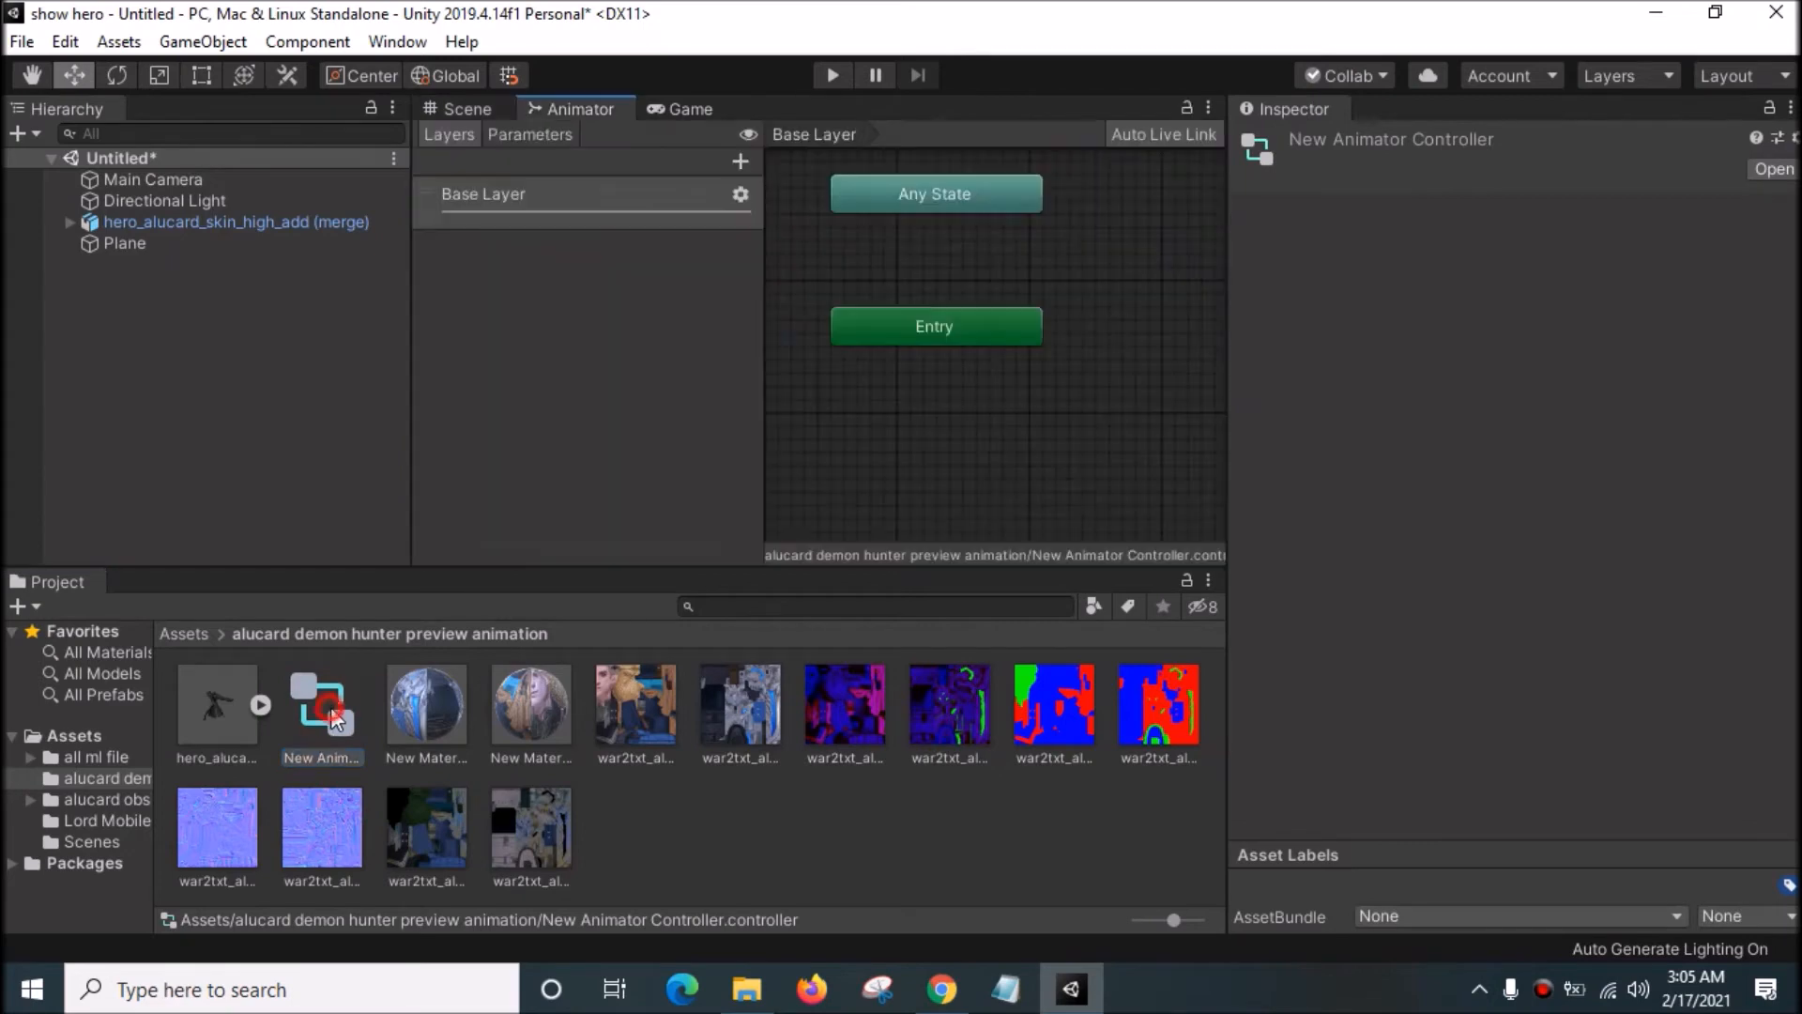
{"action": "mouse_move", "coordinate": [306, 629]}
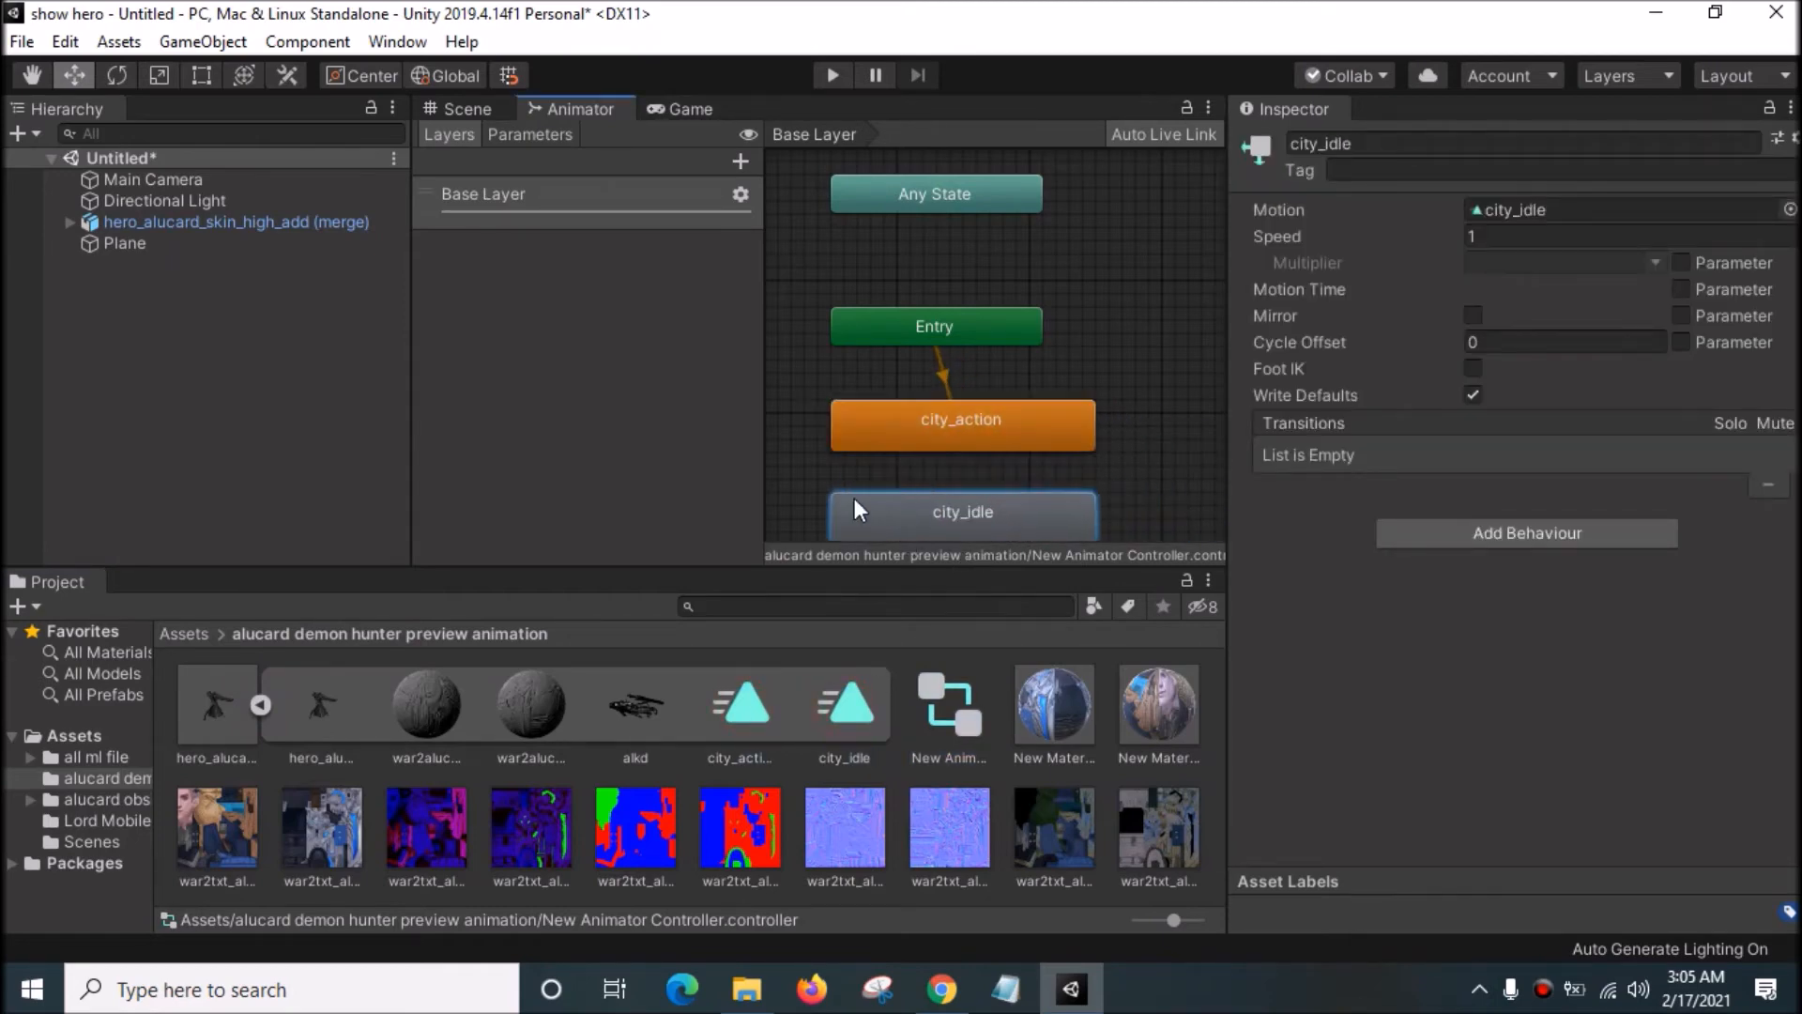
{"action": "left_click", "coordinate": [935, 274]}
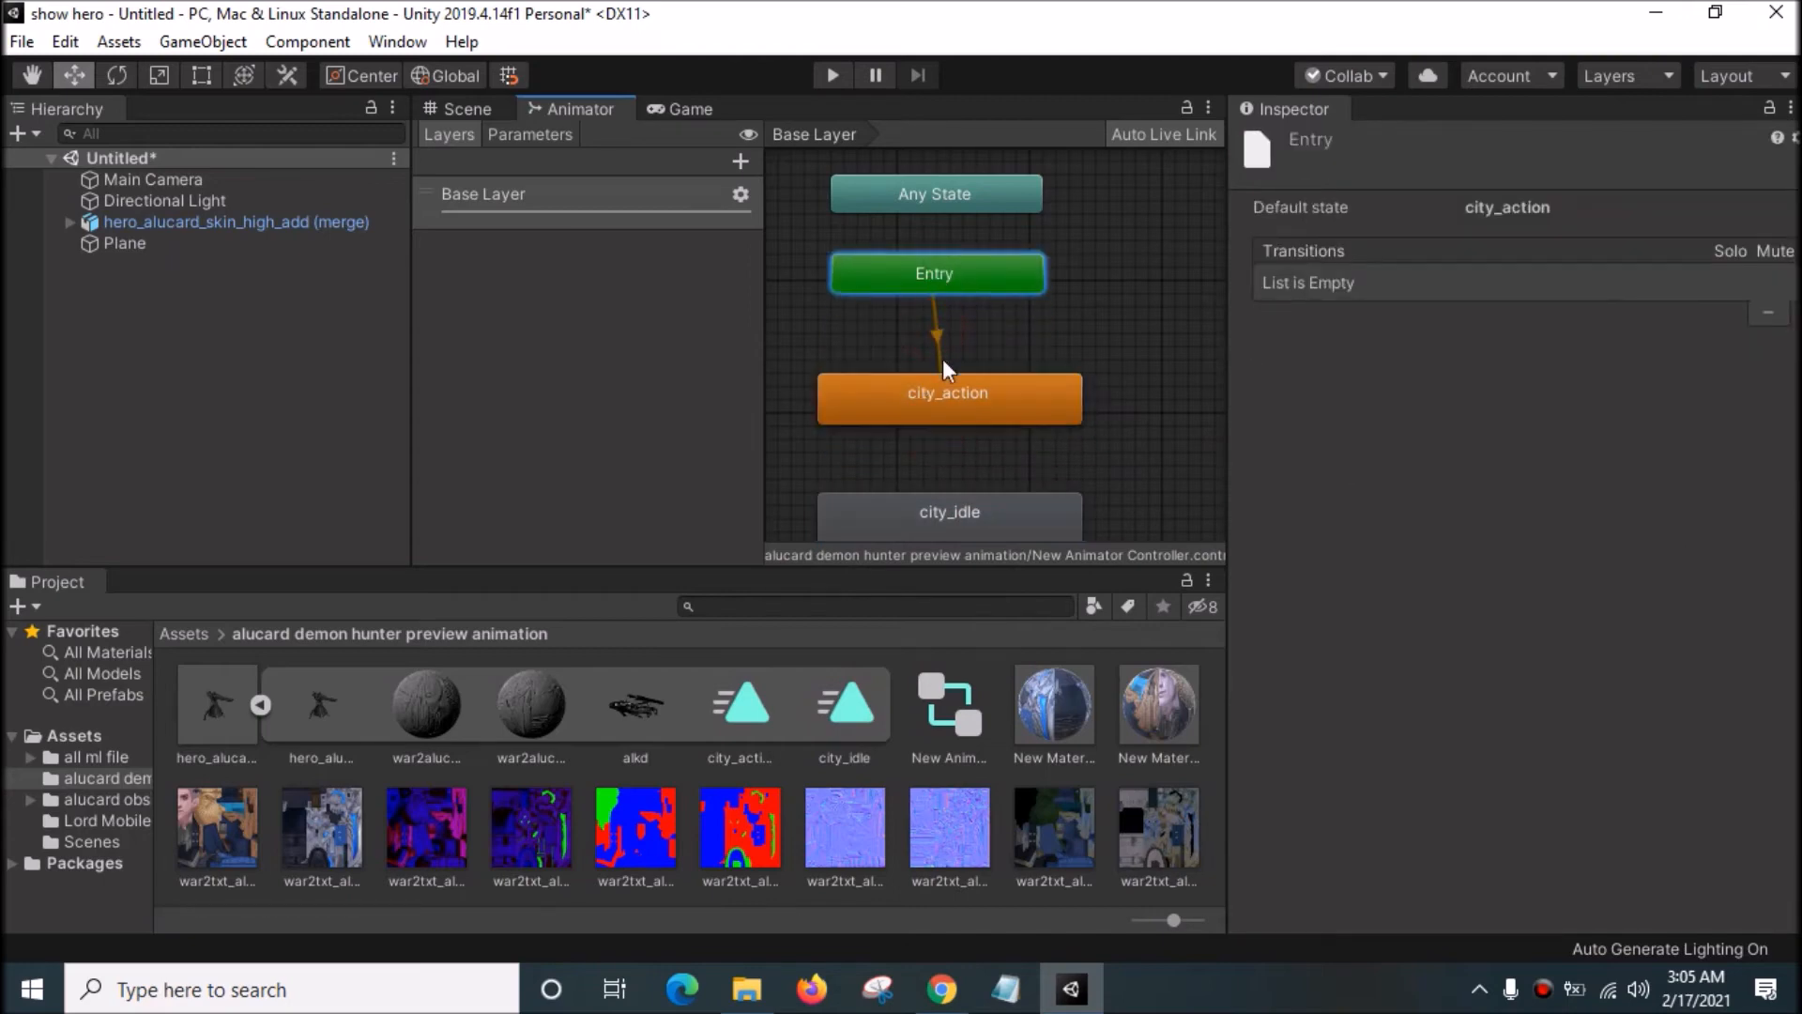
Step: Make a transition from the city_action state to city_idle
{"action": "left_click", "coordinate": [946, 393]}
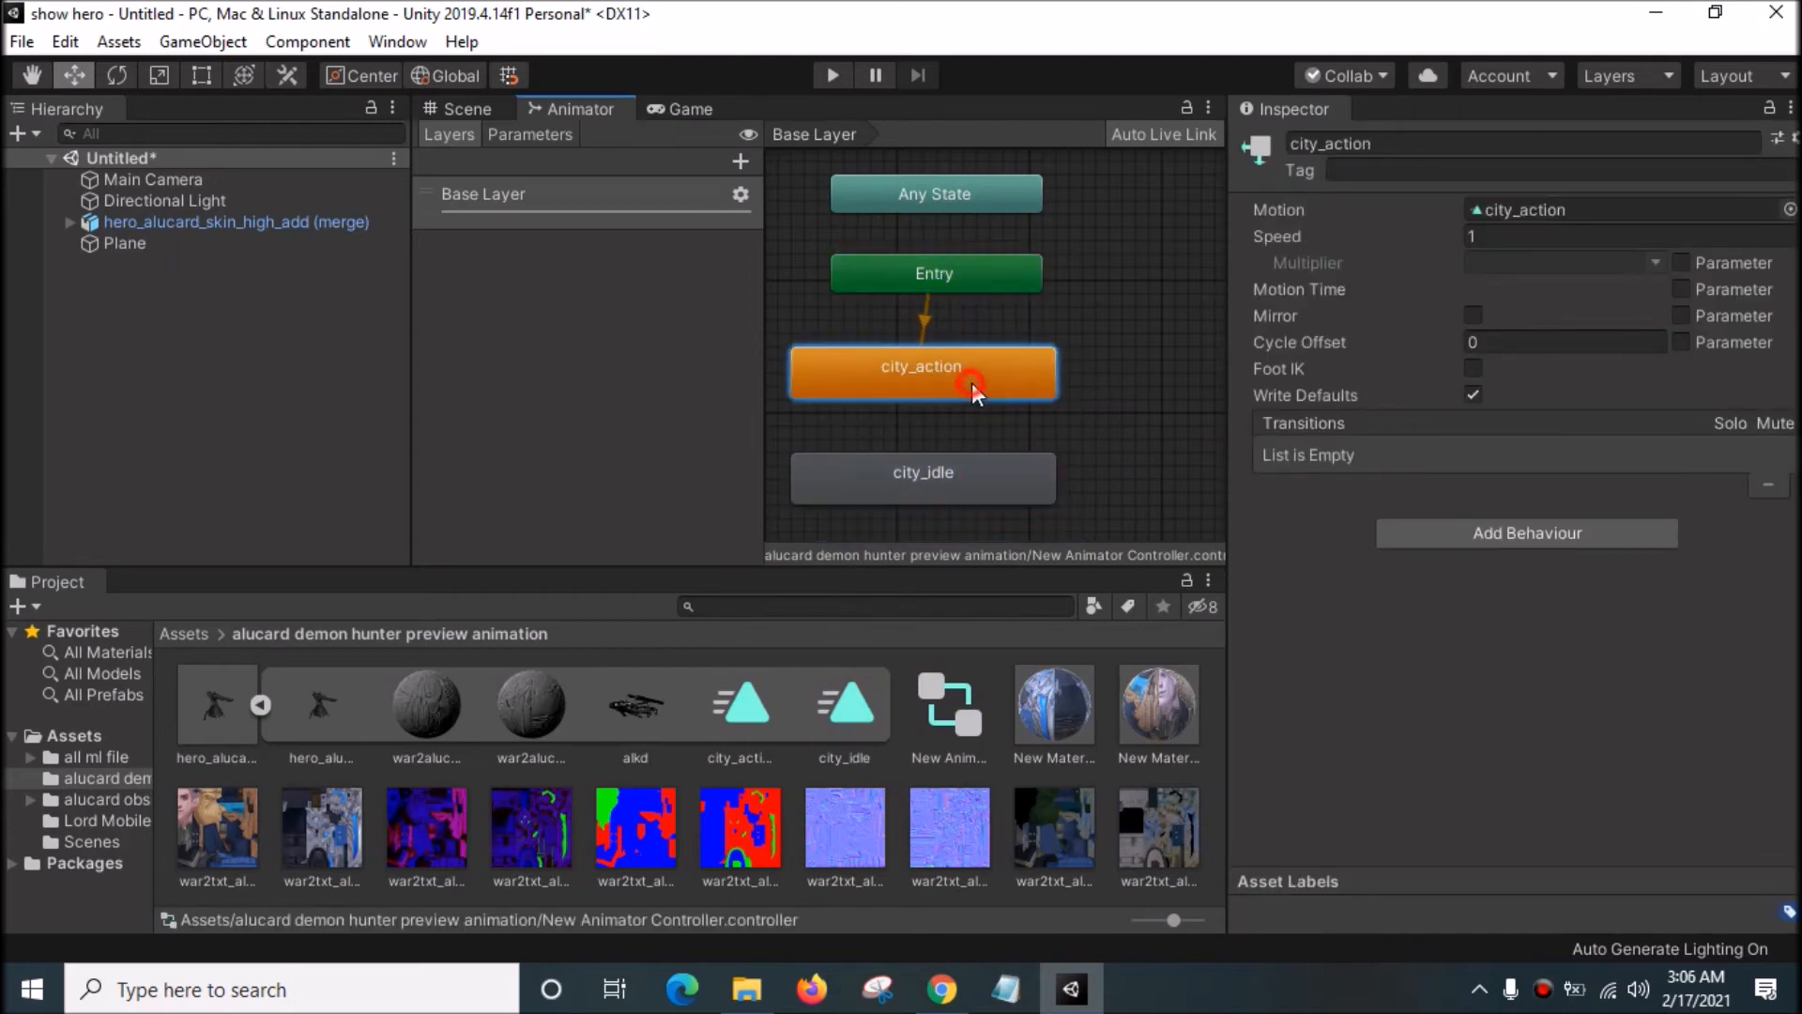
{"action": "right_click", "coordinate": [970, 385]}
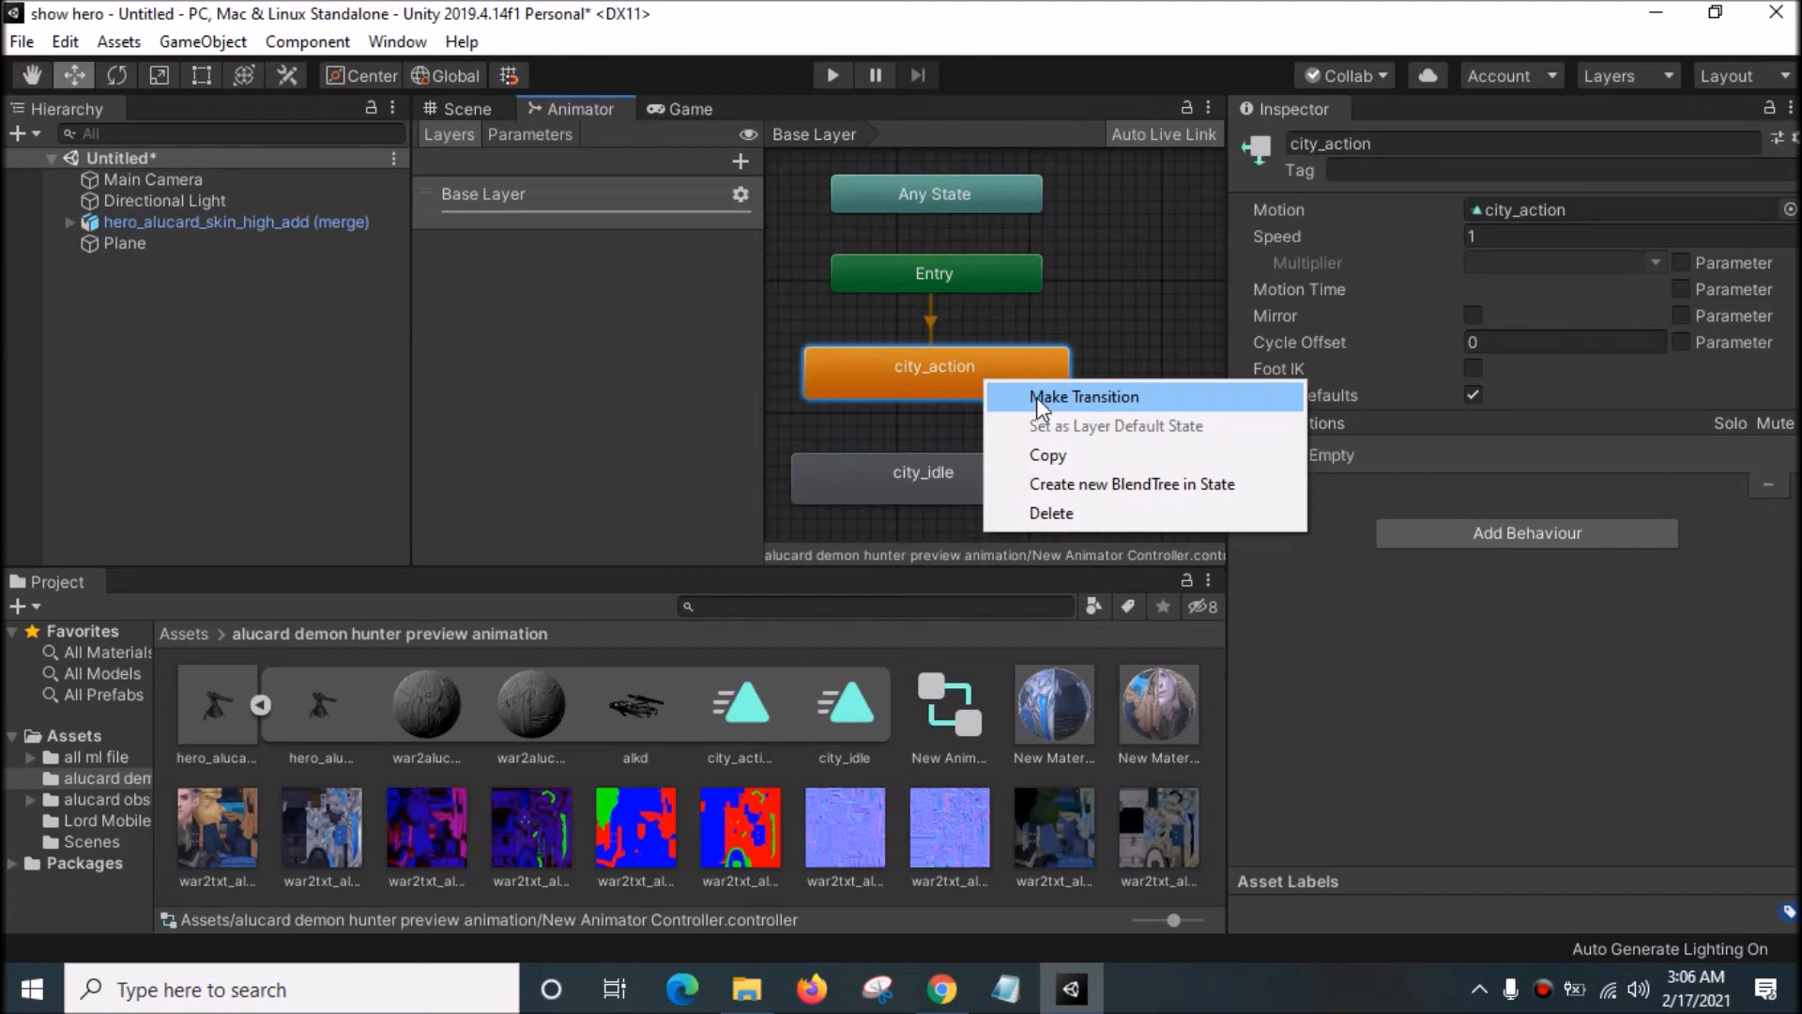
{"action": "left_click", "coordinate": [1081, 396]}
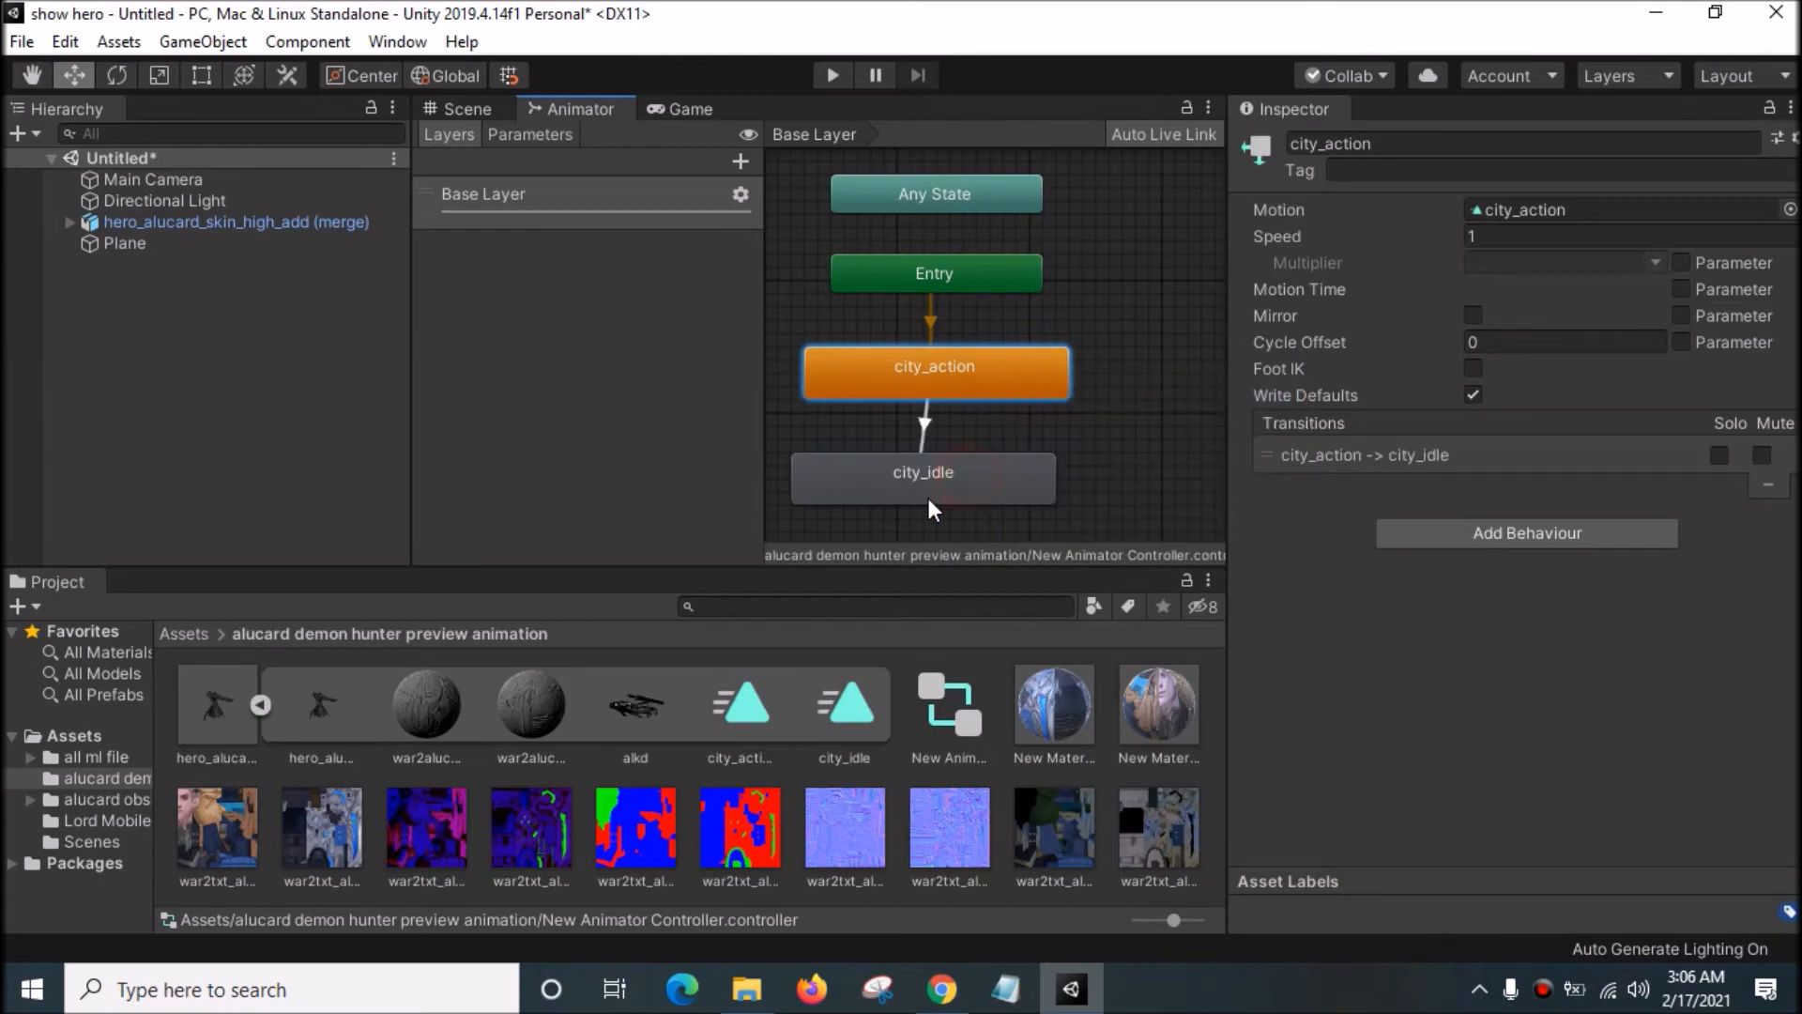
{"action": "mouse_move", "coordinate": [980, 383]}
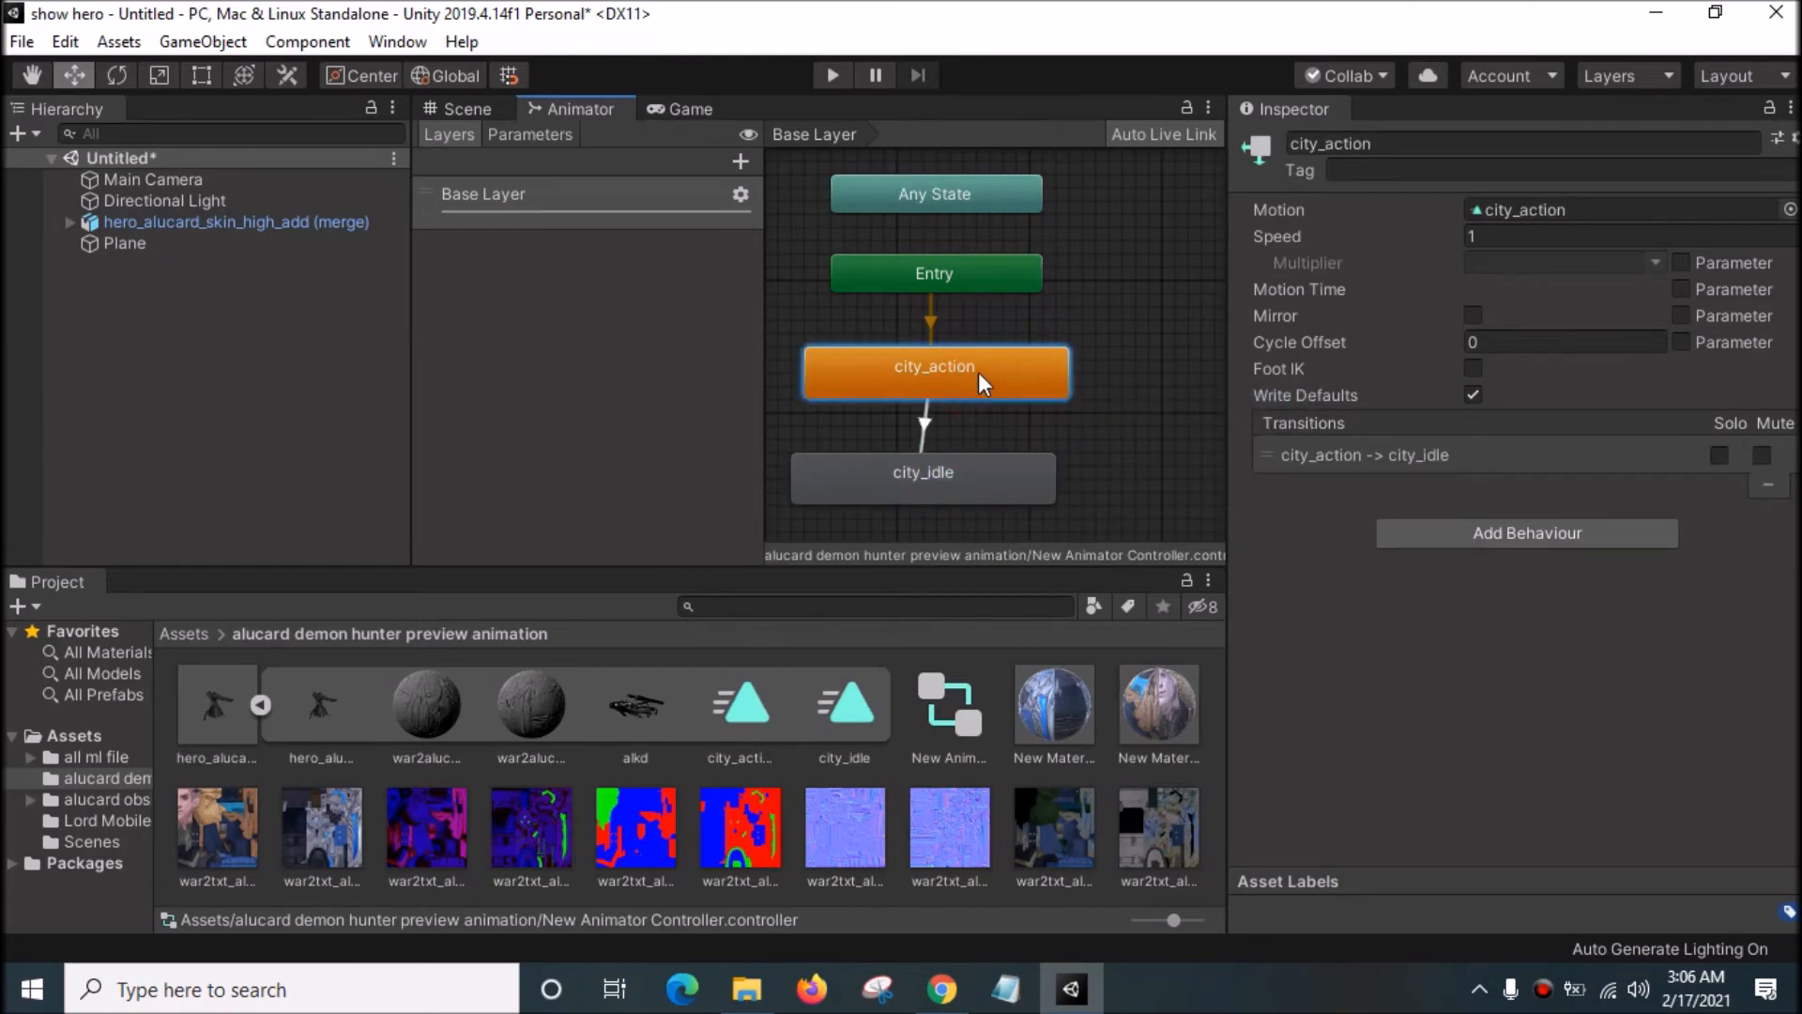
{"action": "mouse_move", "coordinate": [1081, 338]}
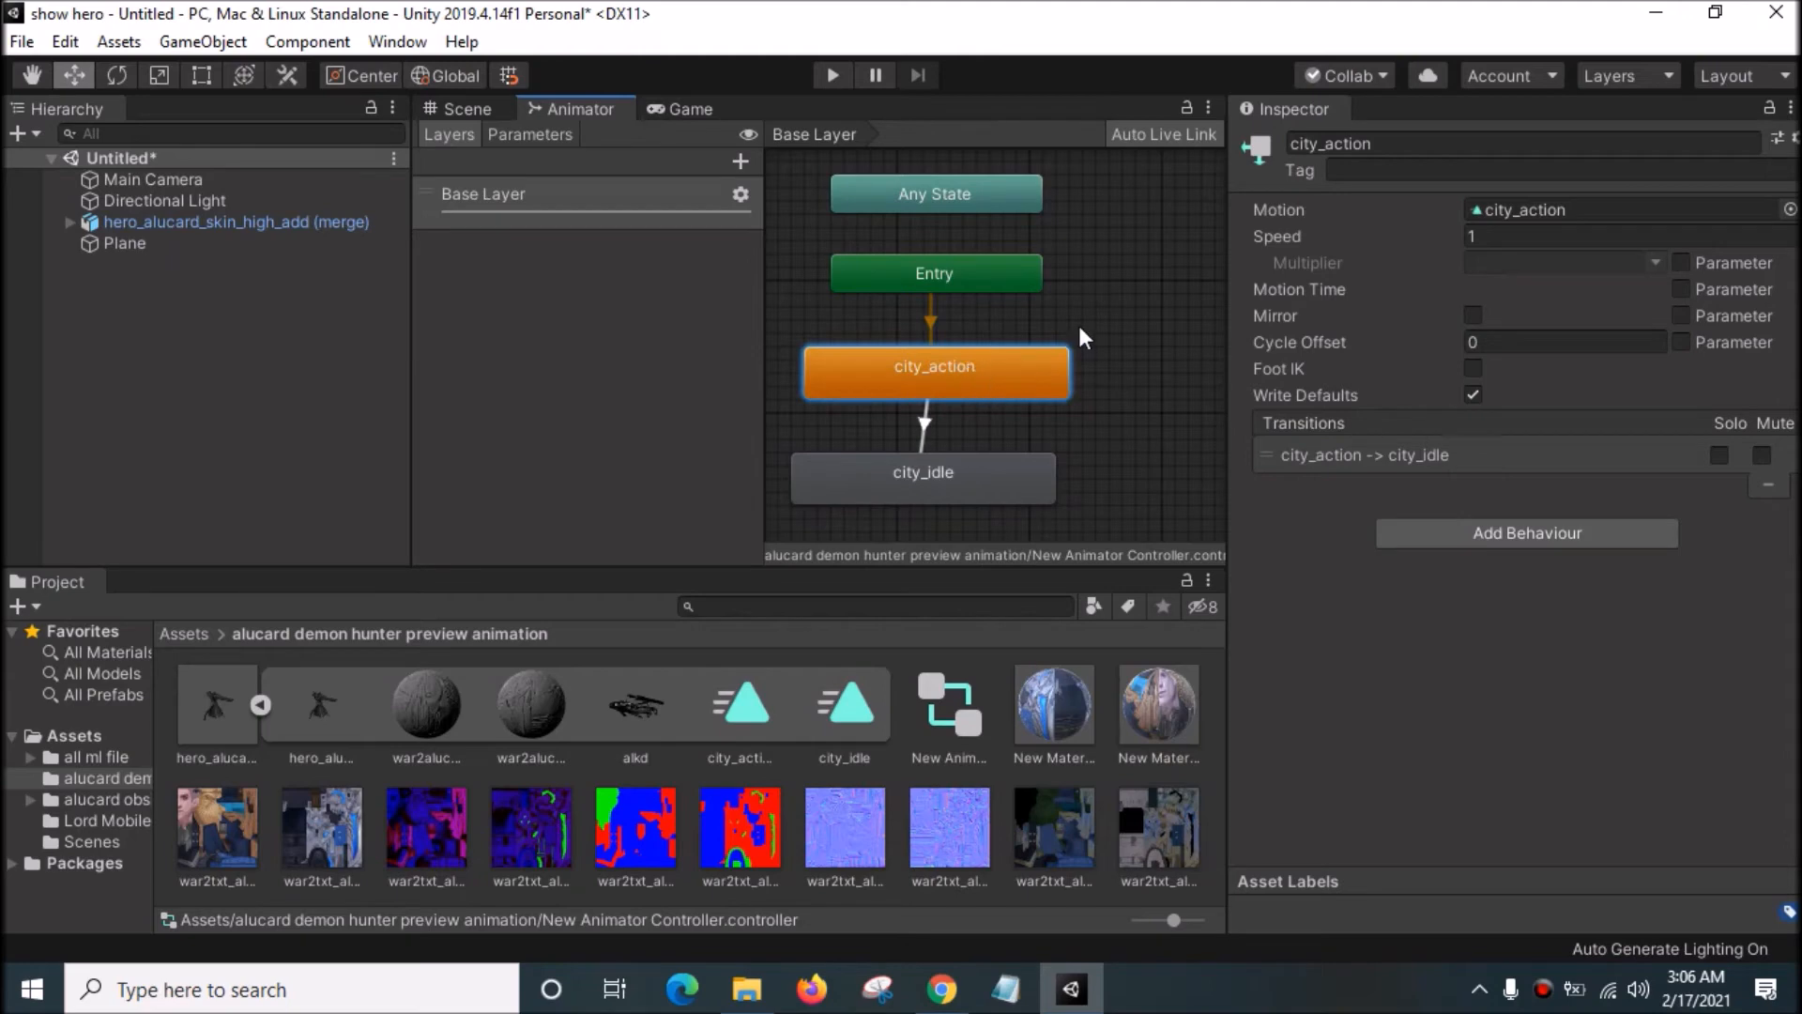
{"action": "mouse_move", "coordinate": [976, 394]}
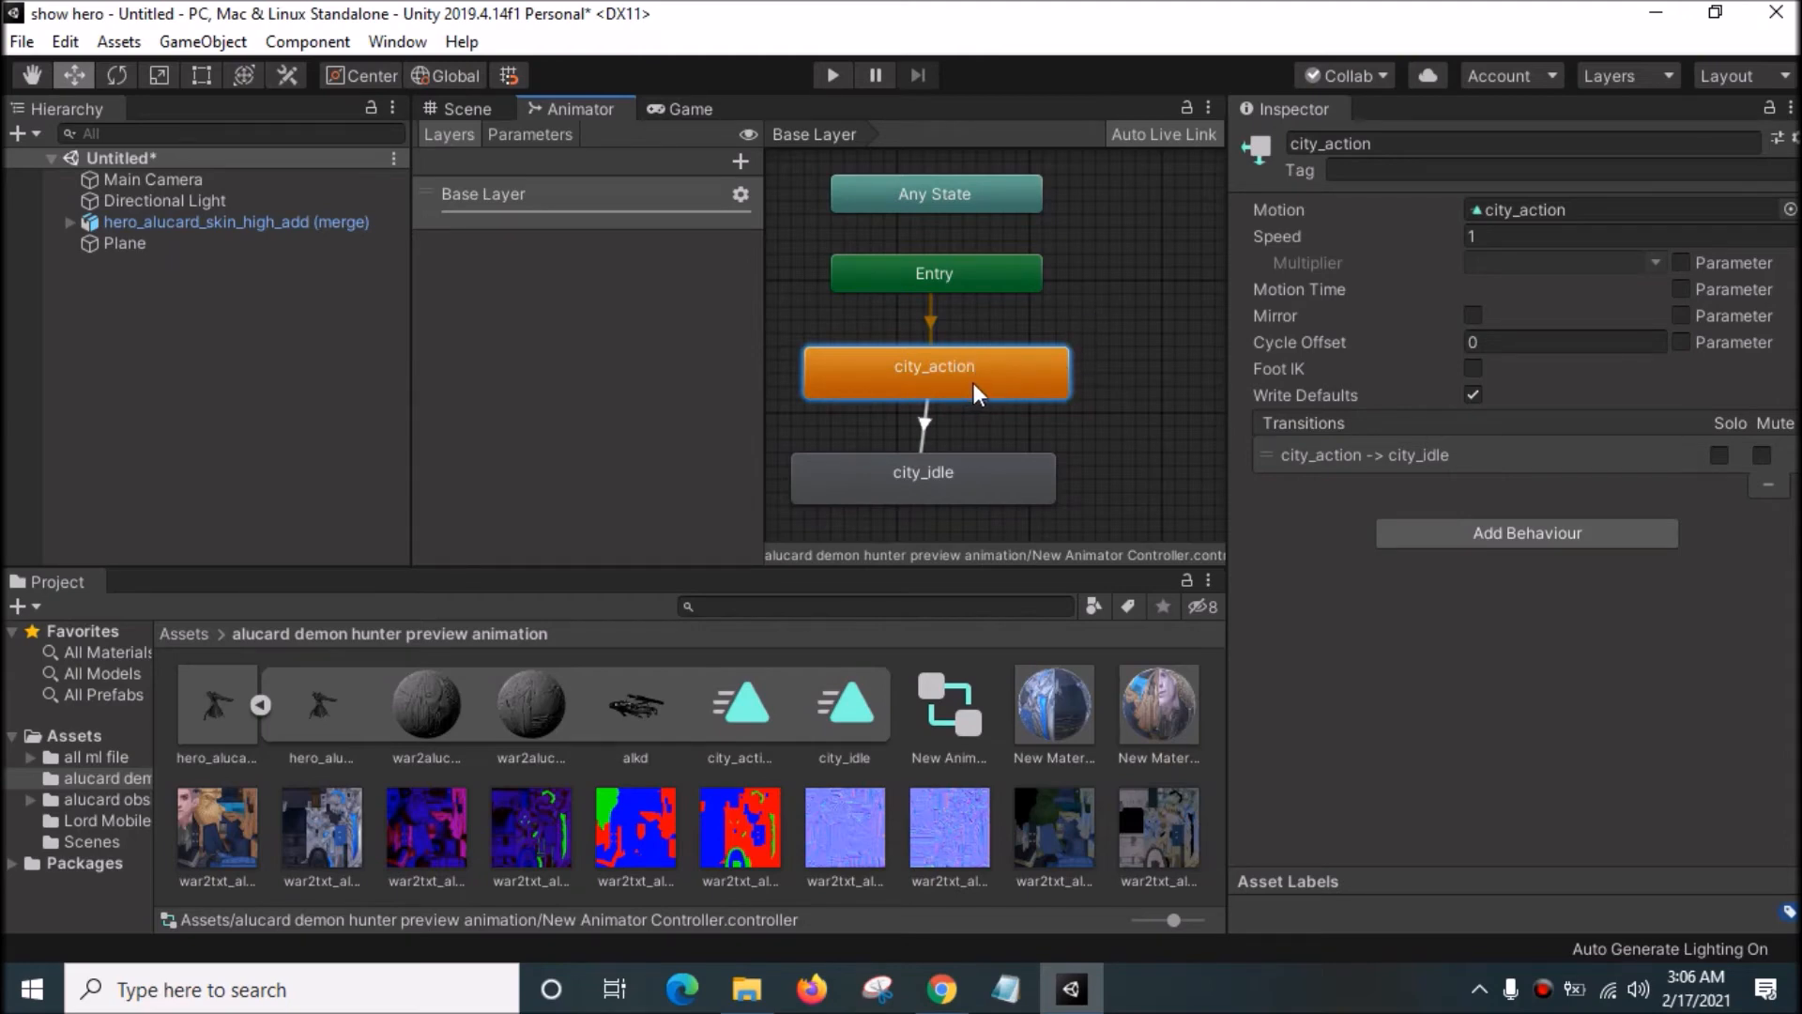
{"action": "left_click", "coordinate": [924, 475]}
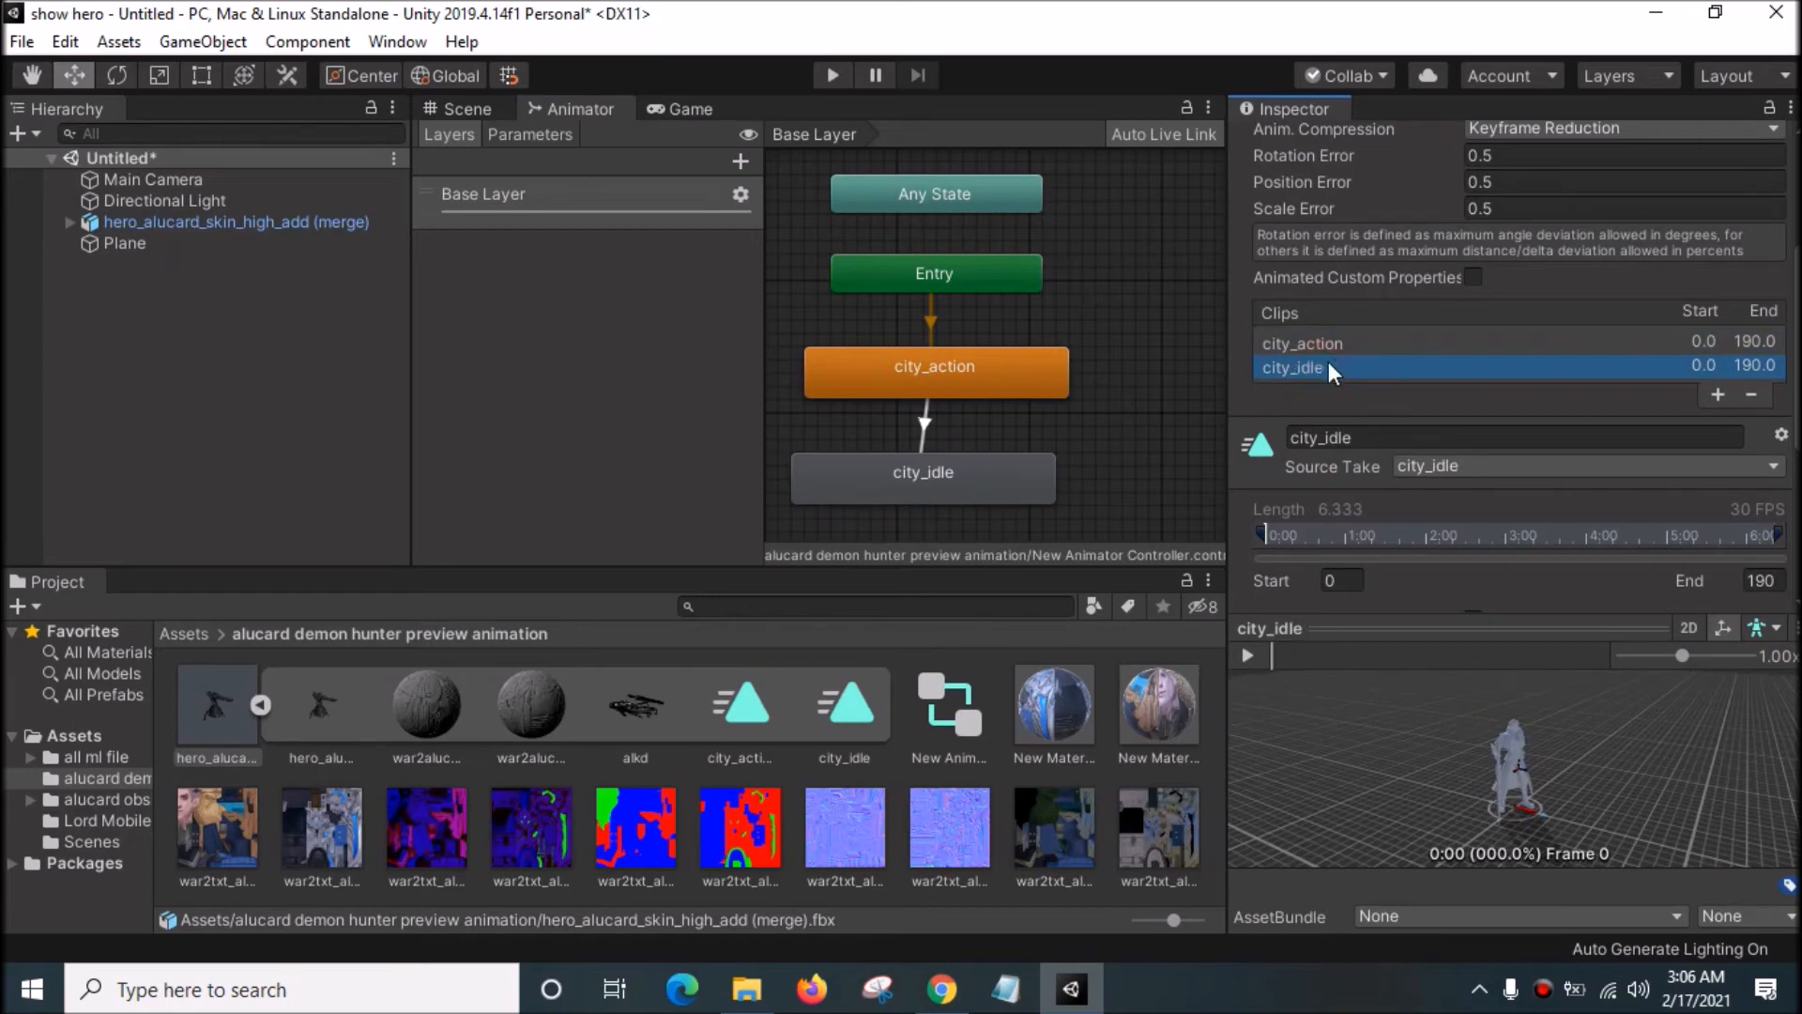
Step: Enable Loop Time on the city_idle clip and apply the import change
{"action": "scroll", "scroll_direction": "down", "scroll_amount": 3}
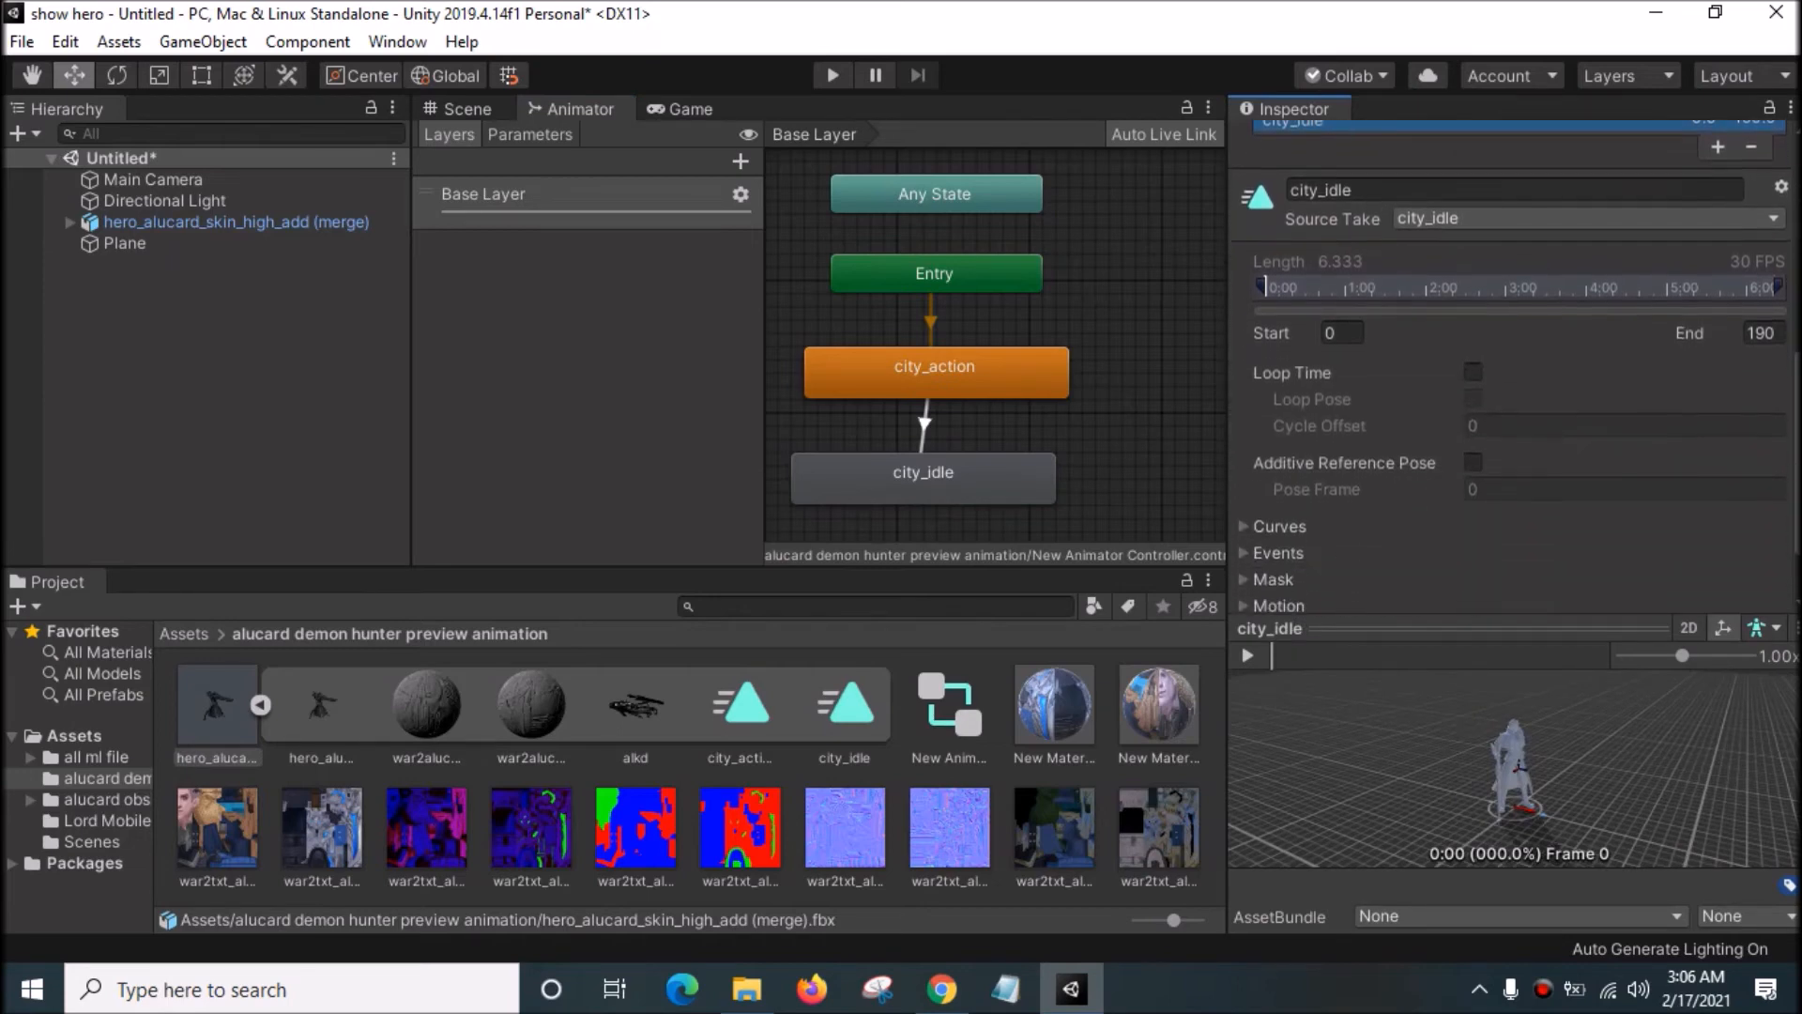
{"action": "left_click", "coordinate": [1472, 372]}
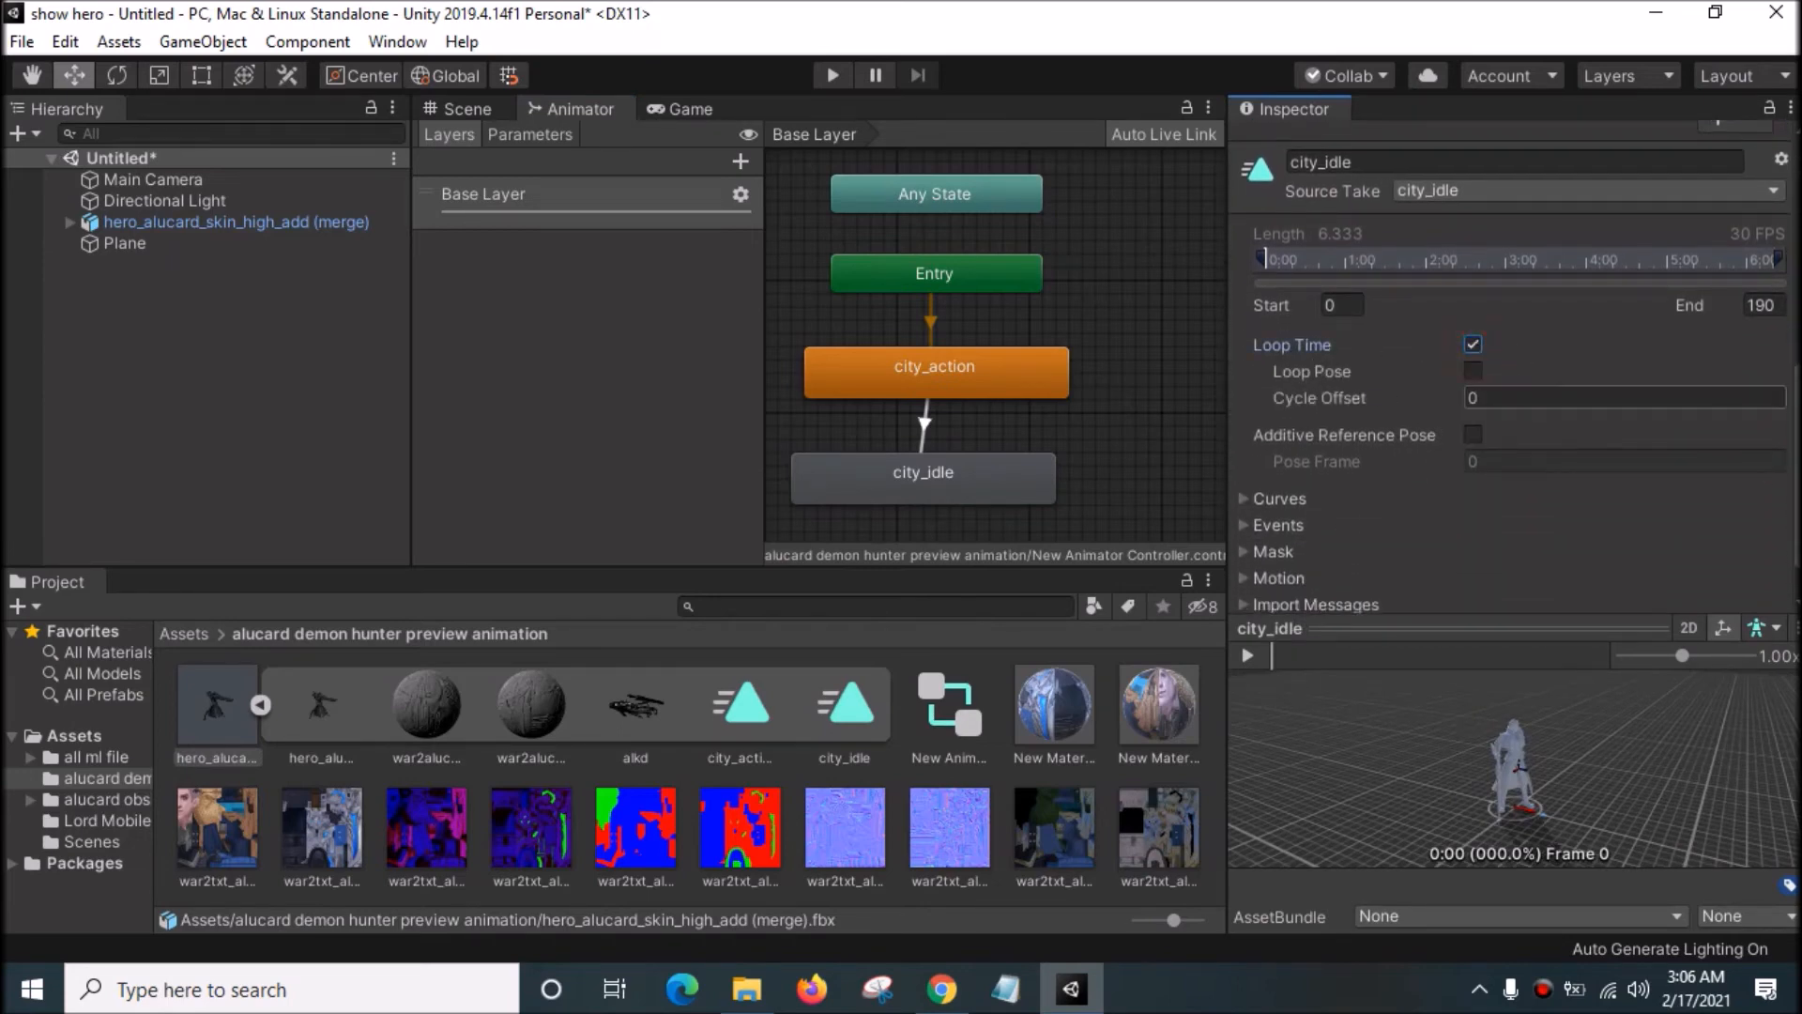
{"action": "left_click", "coordinate": [1757, 591]}
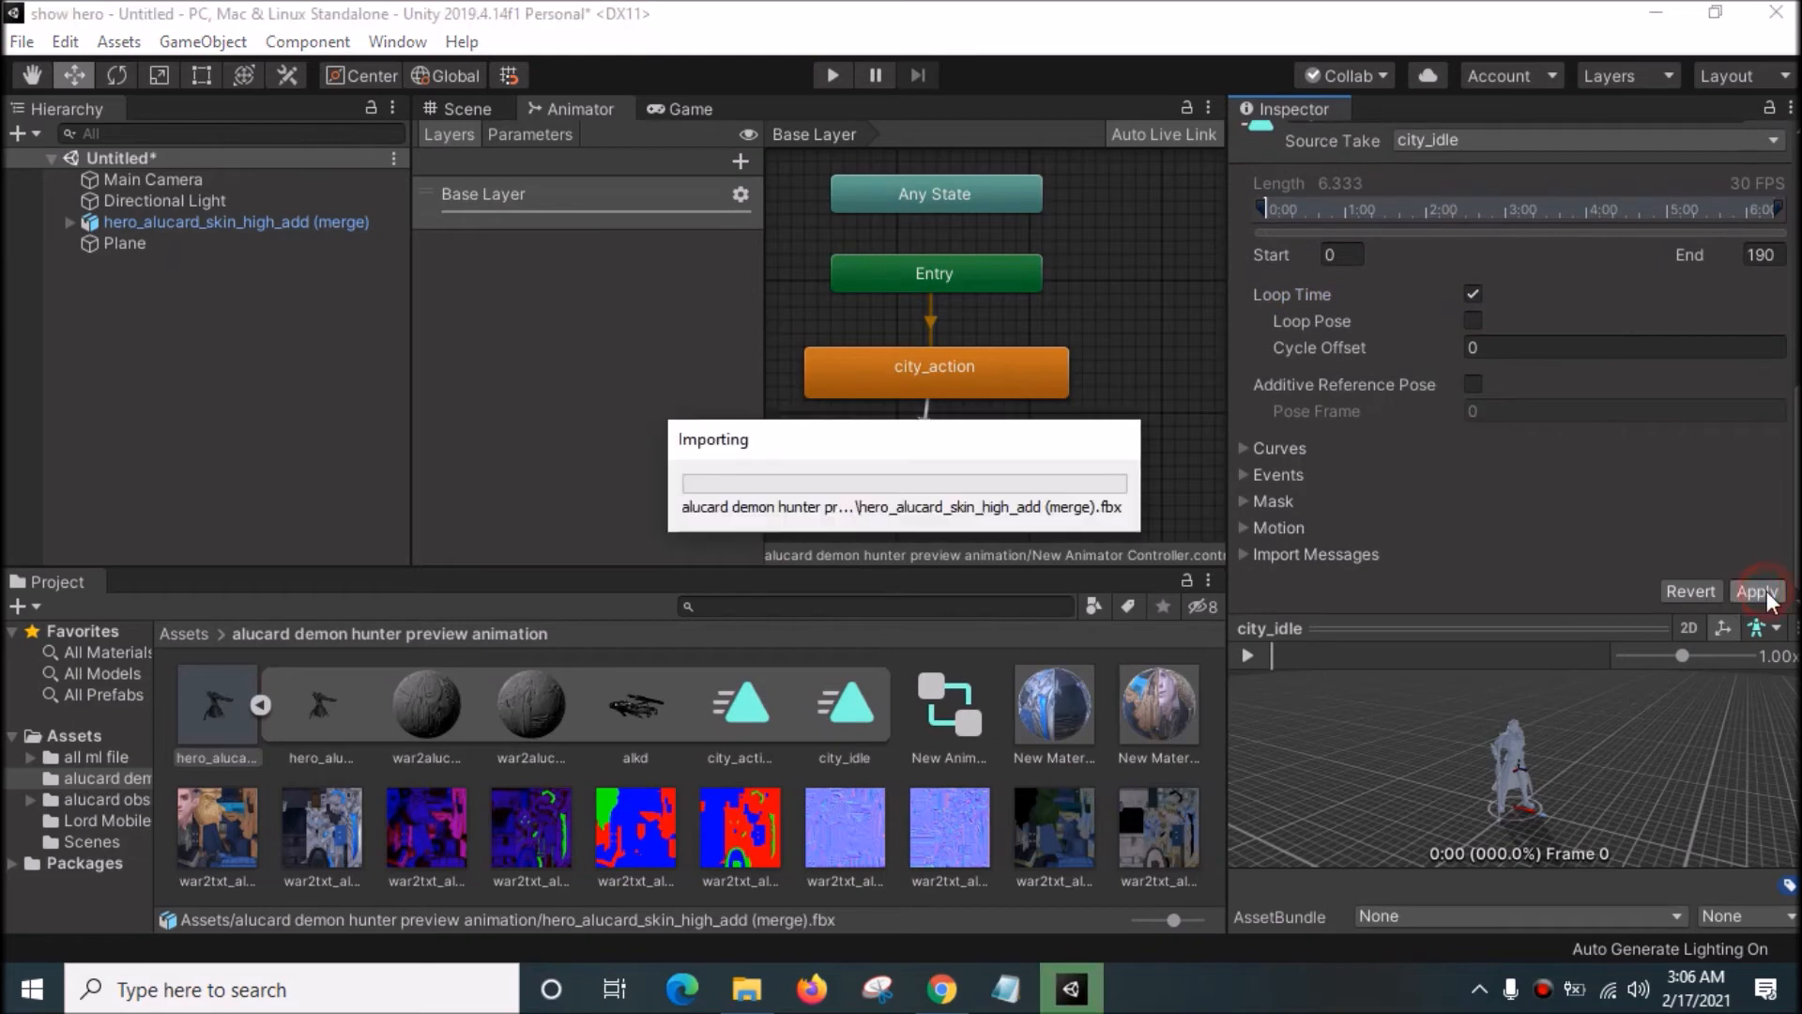
{"action": "left_click", "coordinate": [1757, 592]}
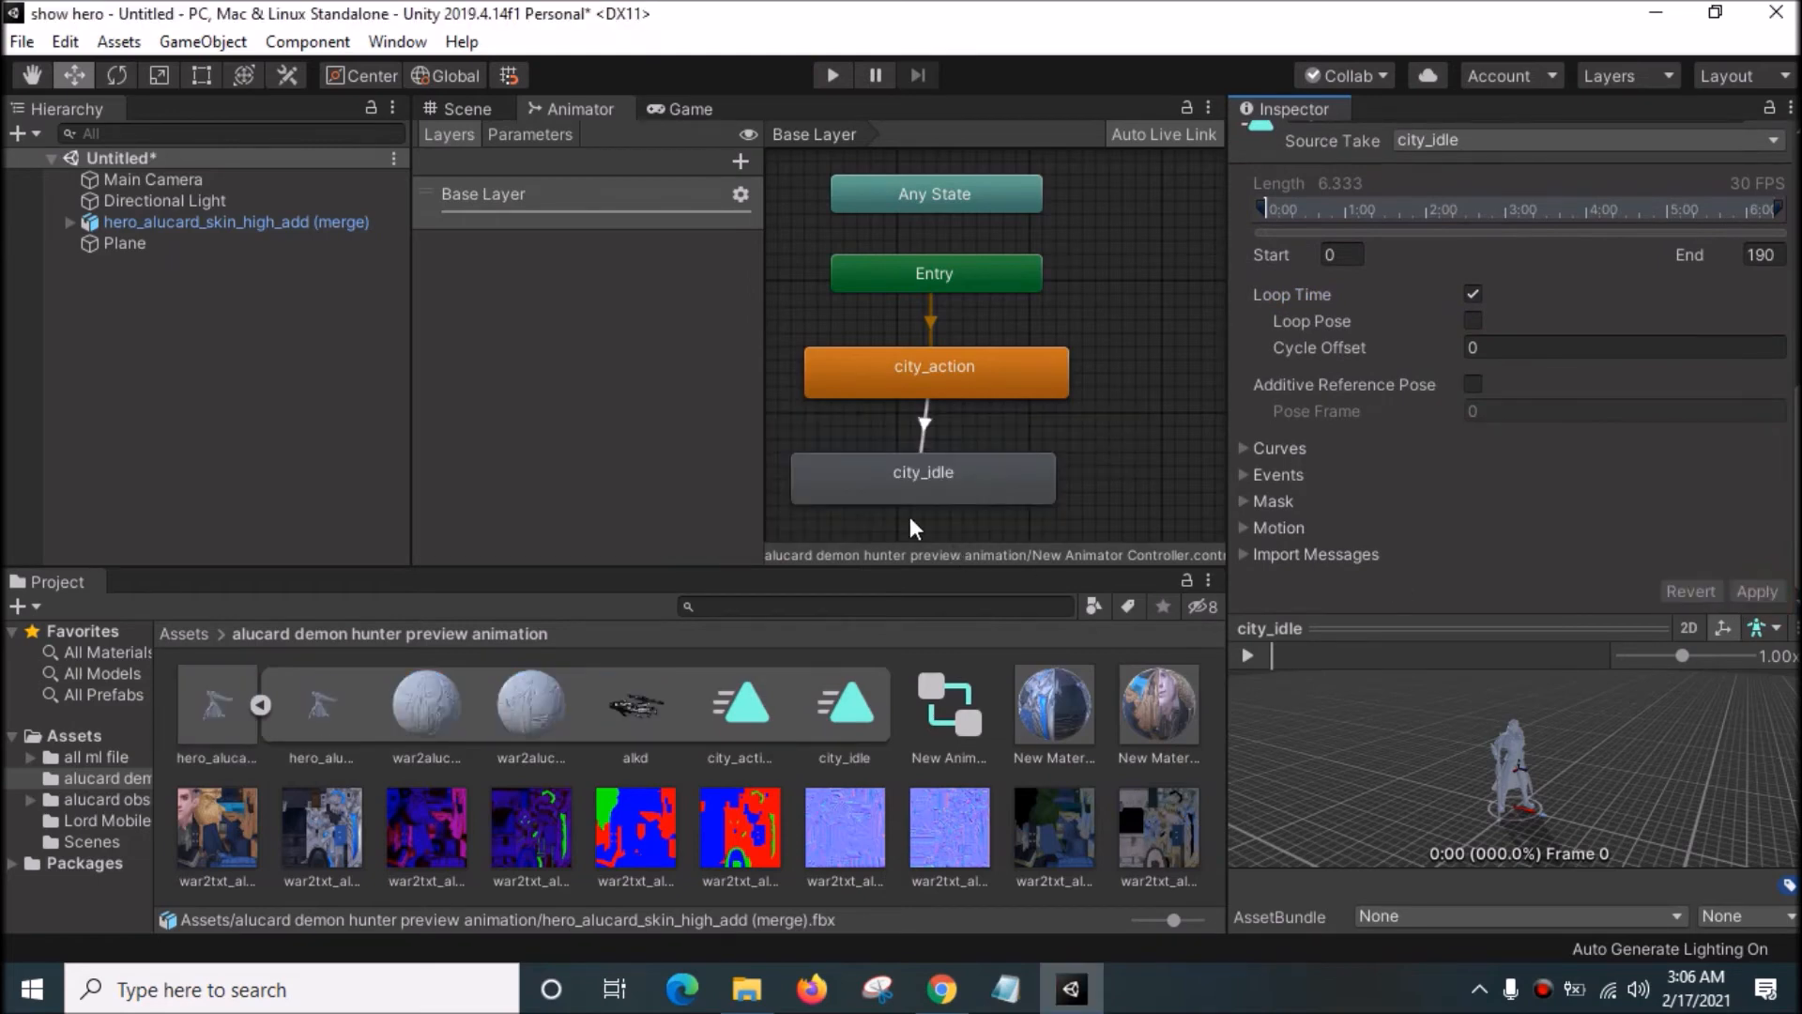
Step: Check the city_idle state, then view the textured hero in the Scene and Game views
{"action": "left_click", "coordinate": [922, 478]}
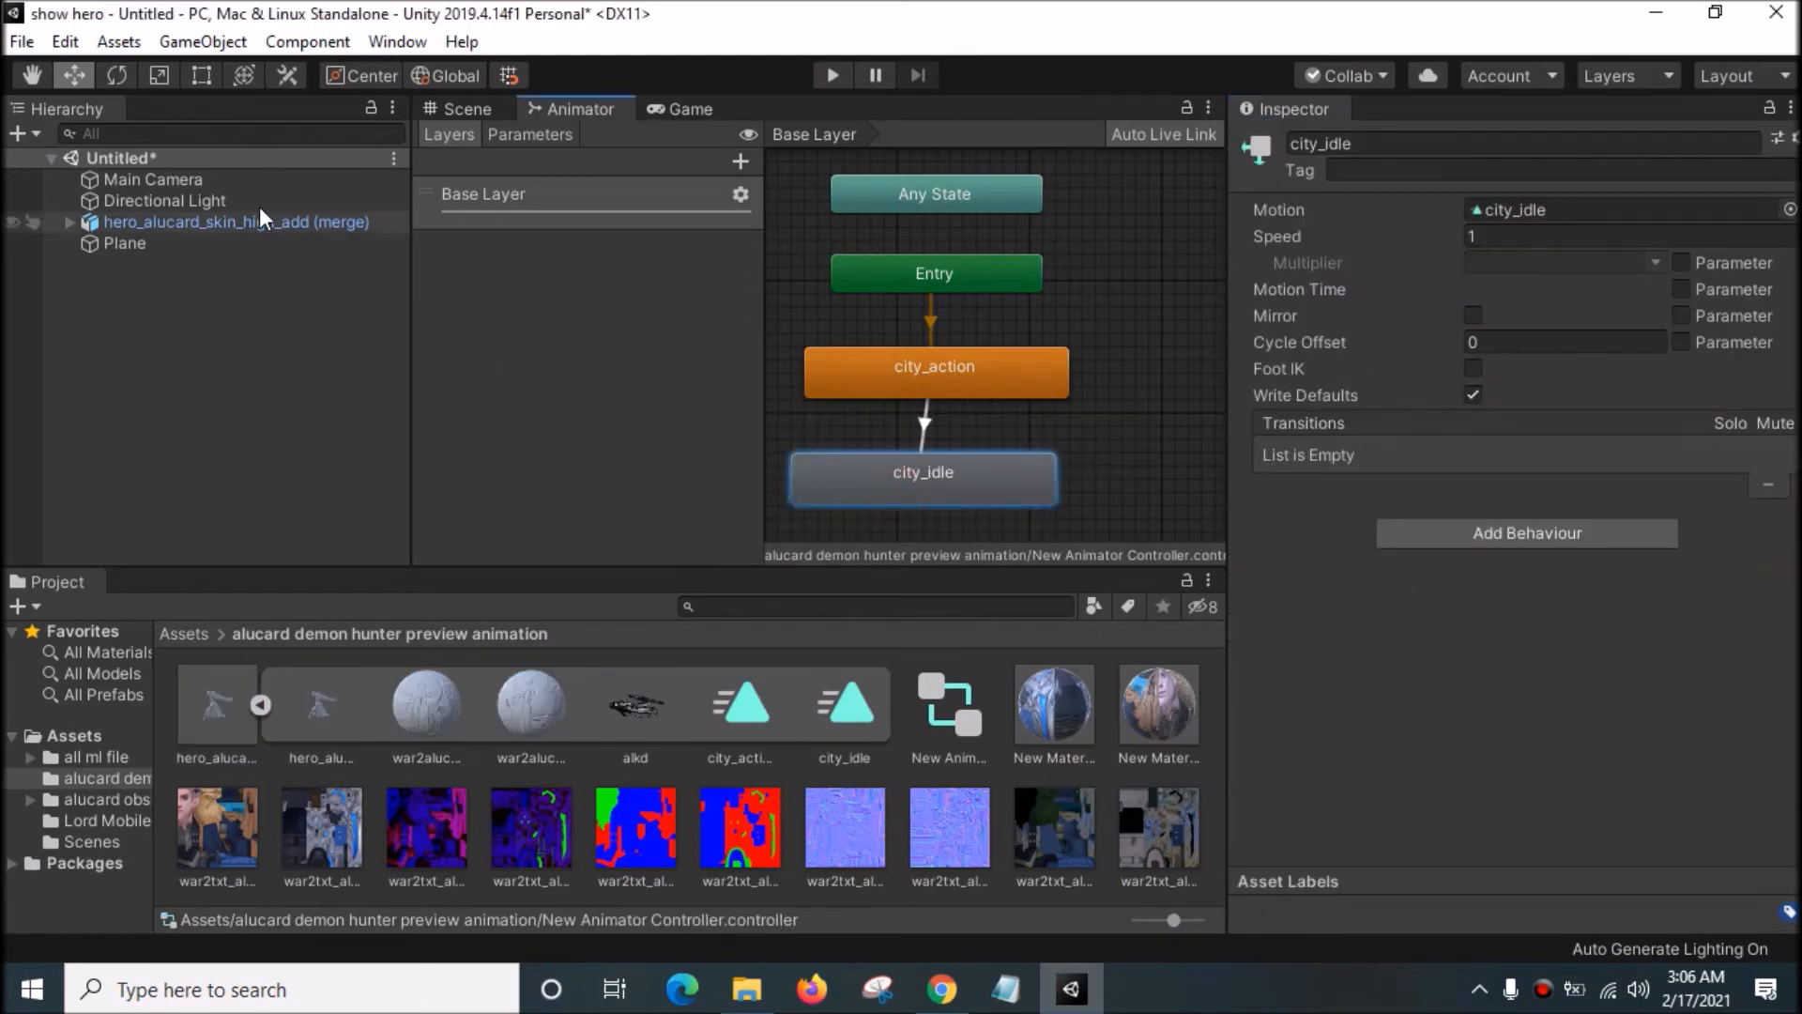
{"action": "left_click", "coordinate": [463, 109]}
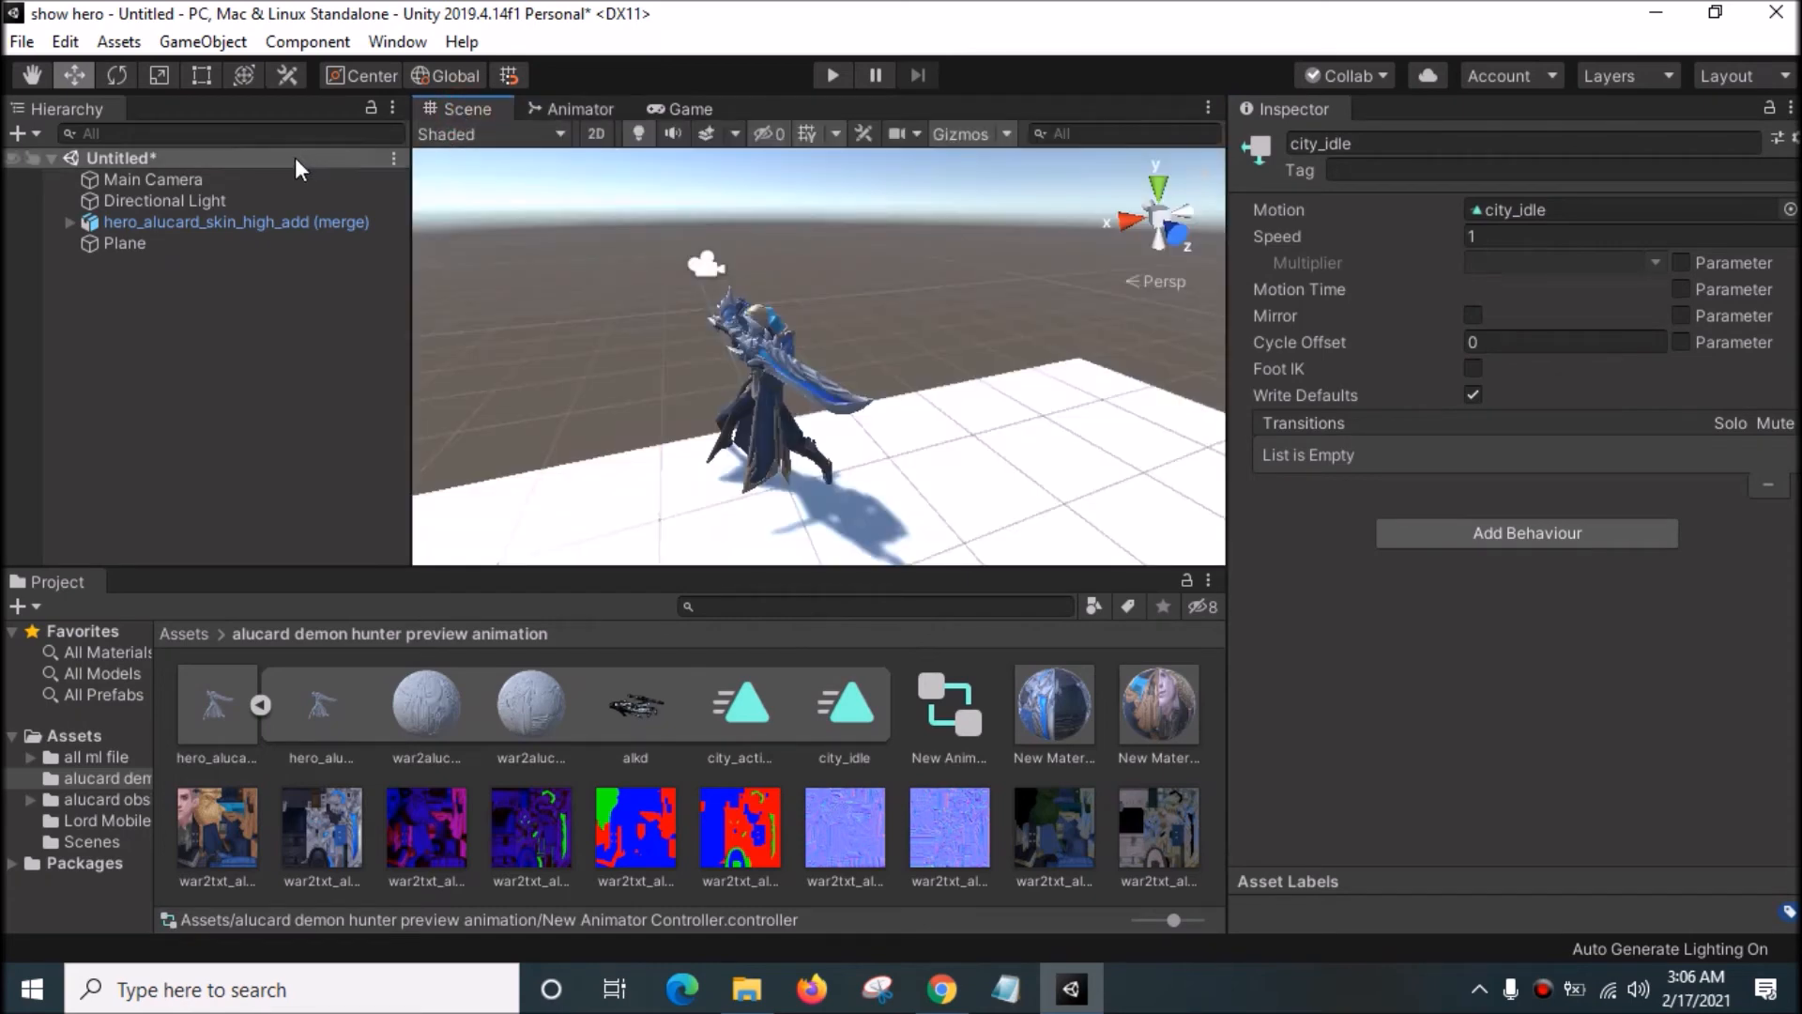
{"action": "left_click", "coordinate": [689, 109]}
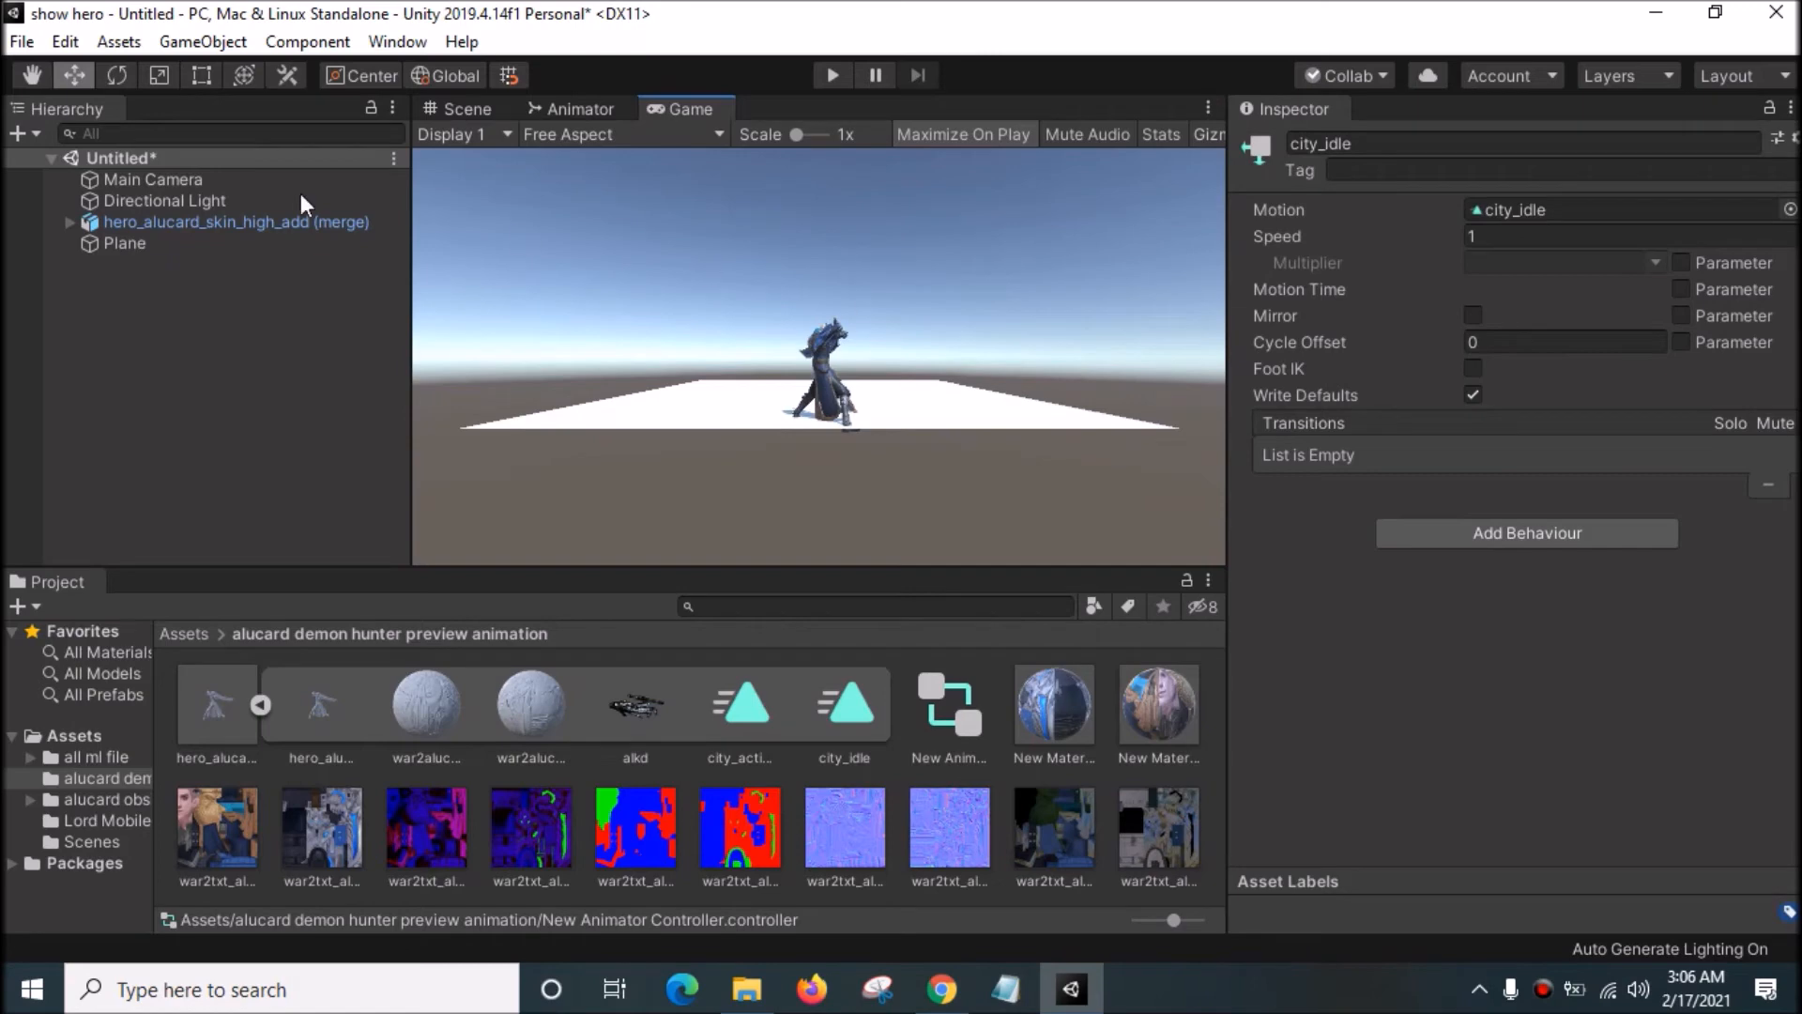
Step: Move the Main Camera to Y 1.48, Z 3.567 with Rotation Y 180 and check the Game view
{"action": "left_click", "coordinate": [152, 180]}
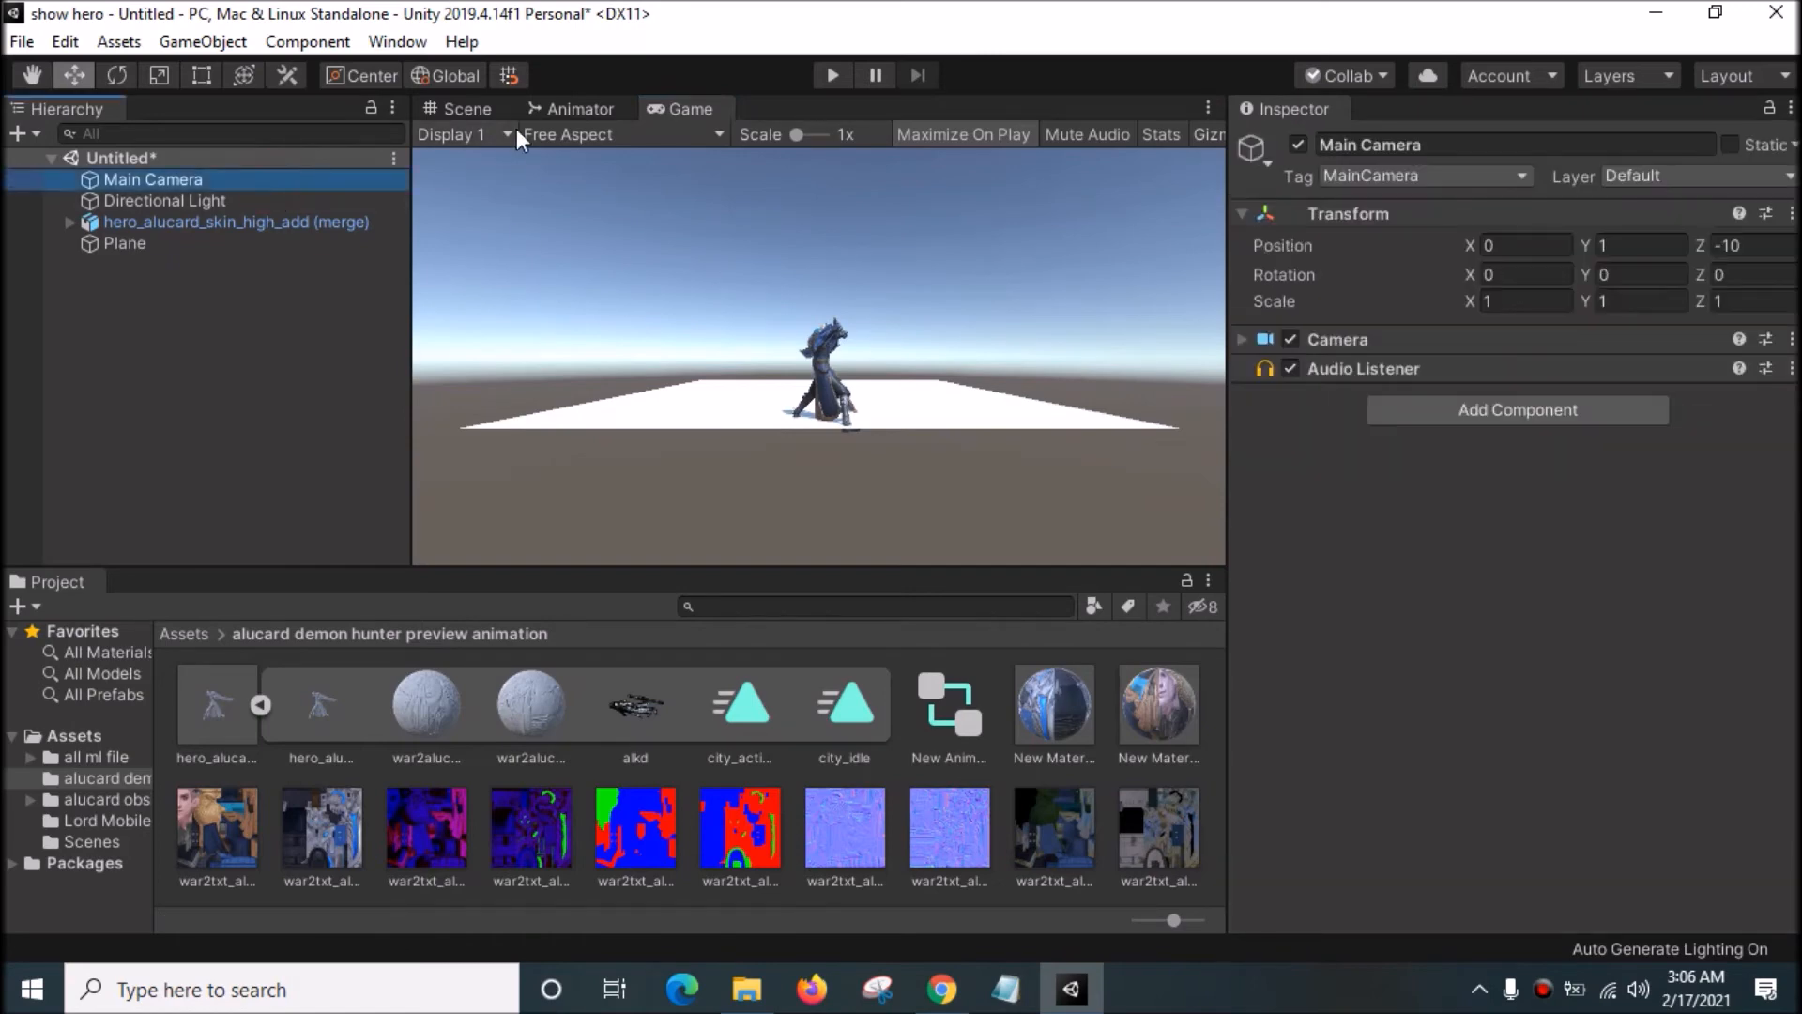
{"action": "left_click", "coordinate": [465, 108]}
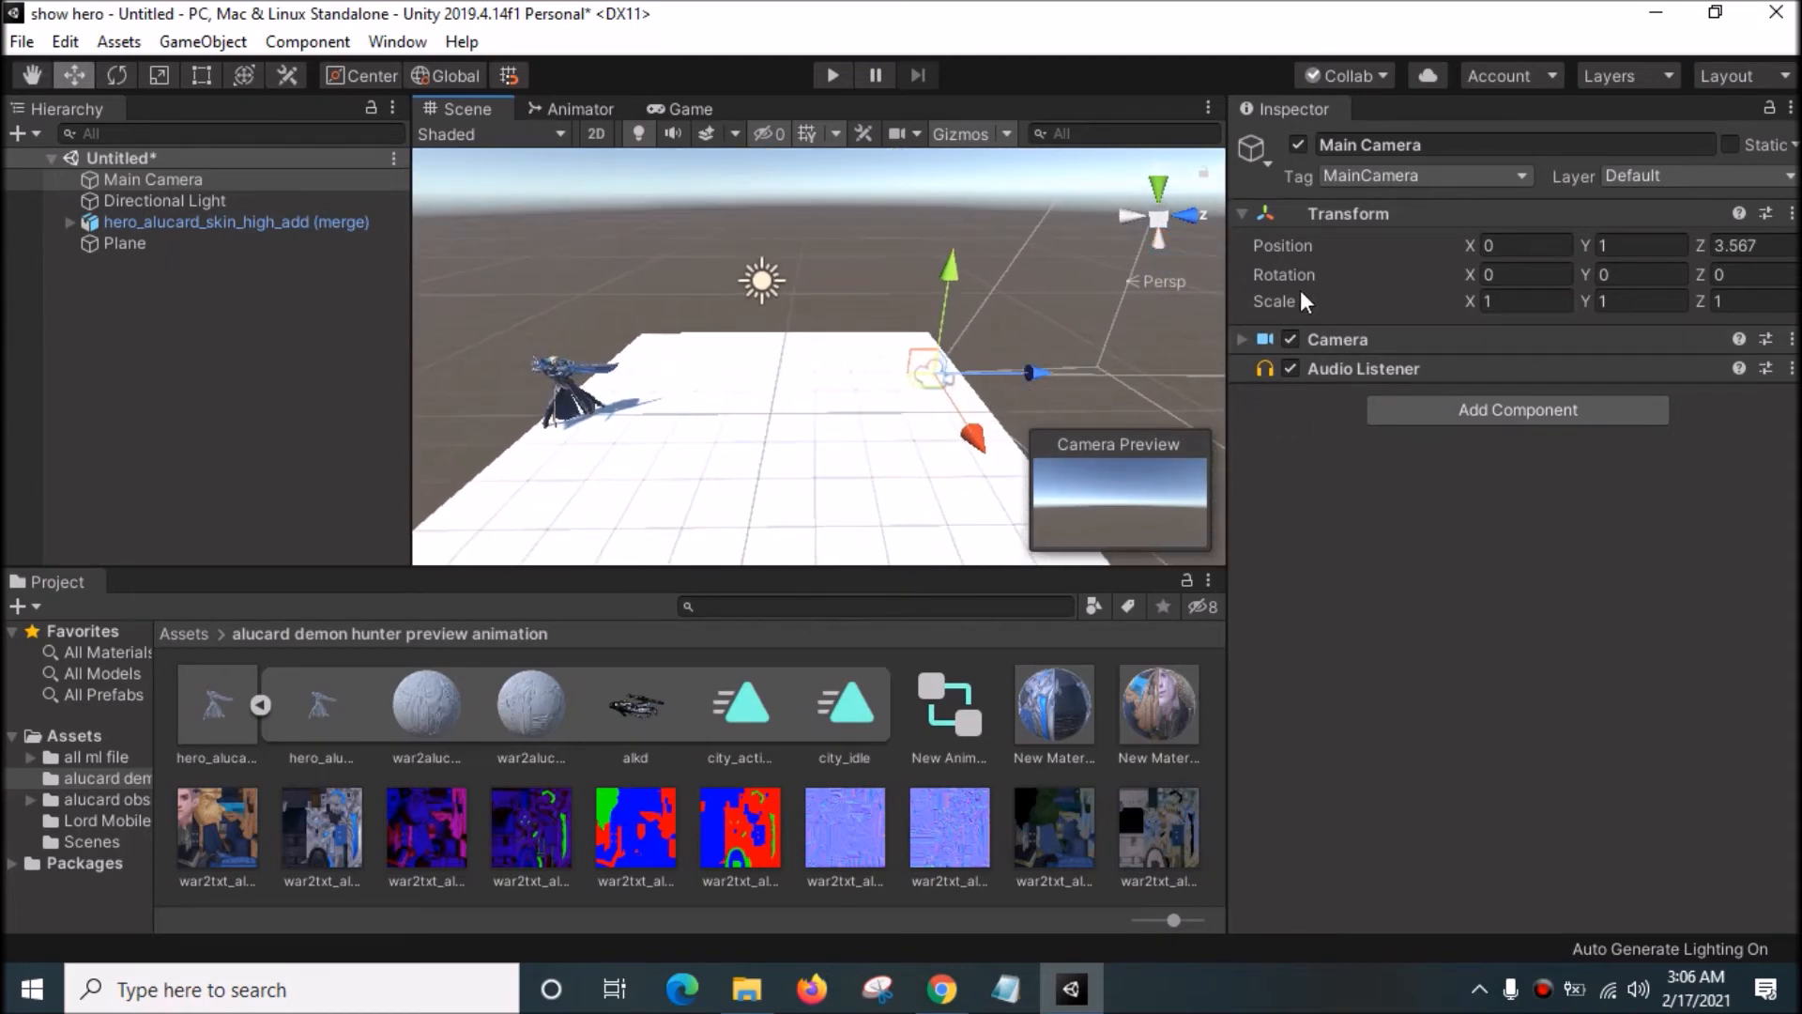
{"action": "left_click", "coordinate": [1639, 274]}
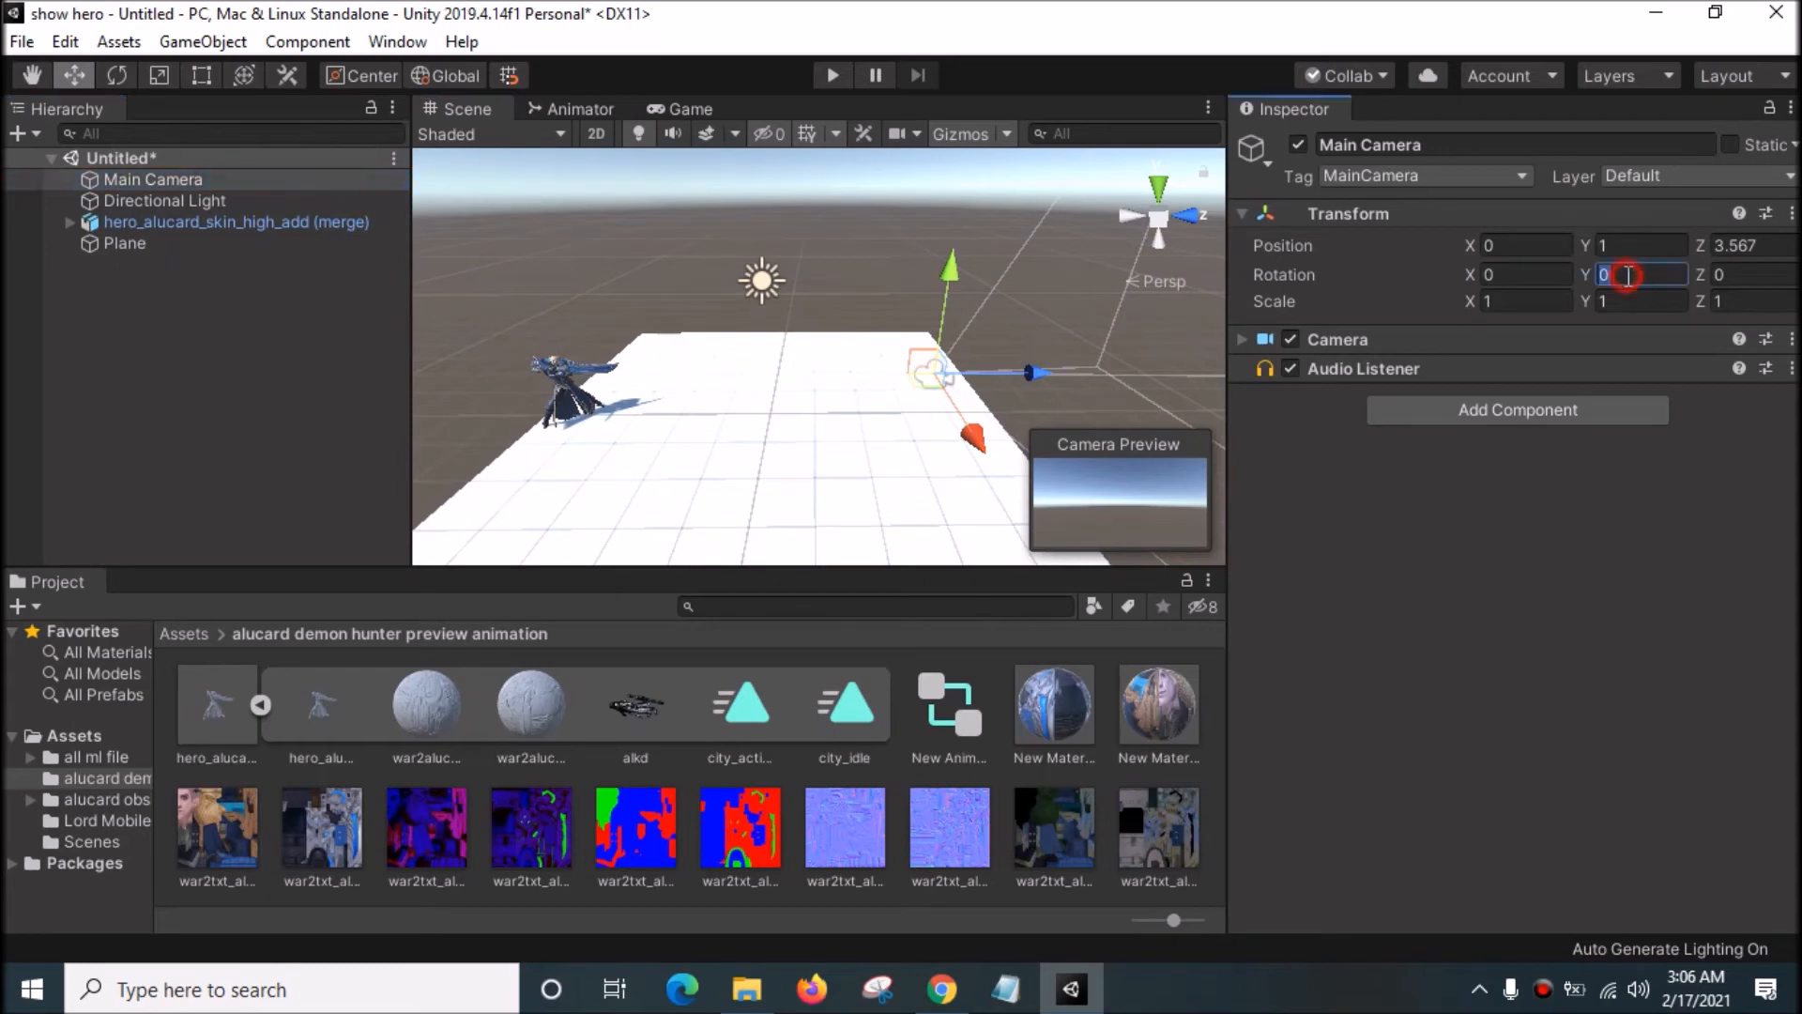
{"action": "type", "text": "180"}
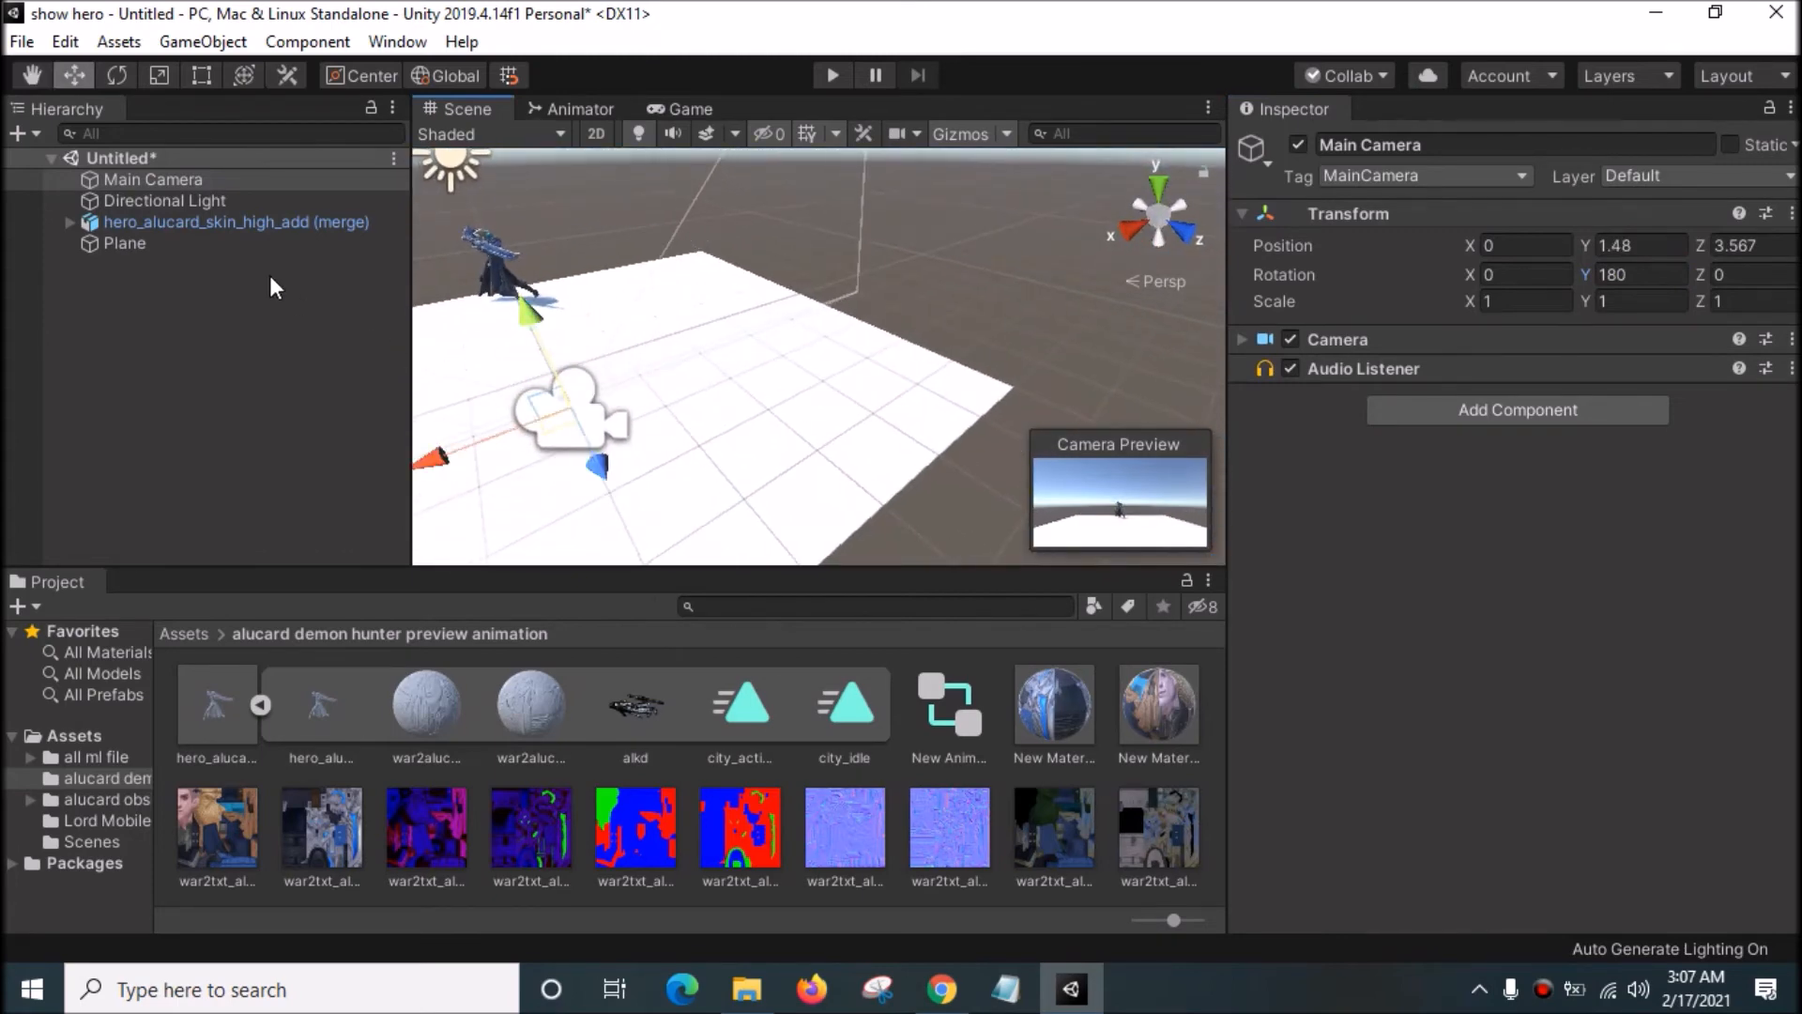
{"action": "left_click", "coordinate": [689, 109]}
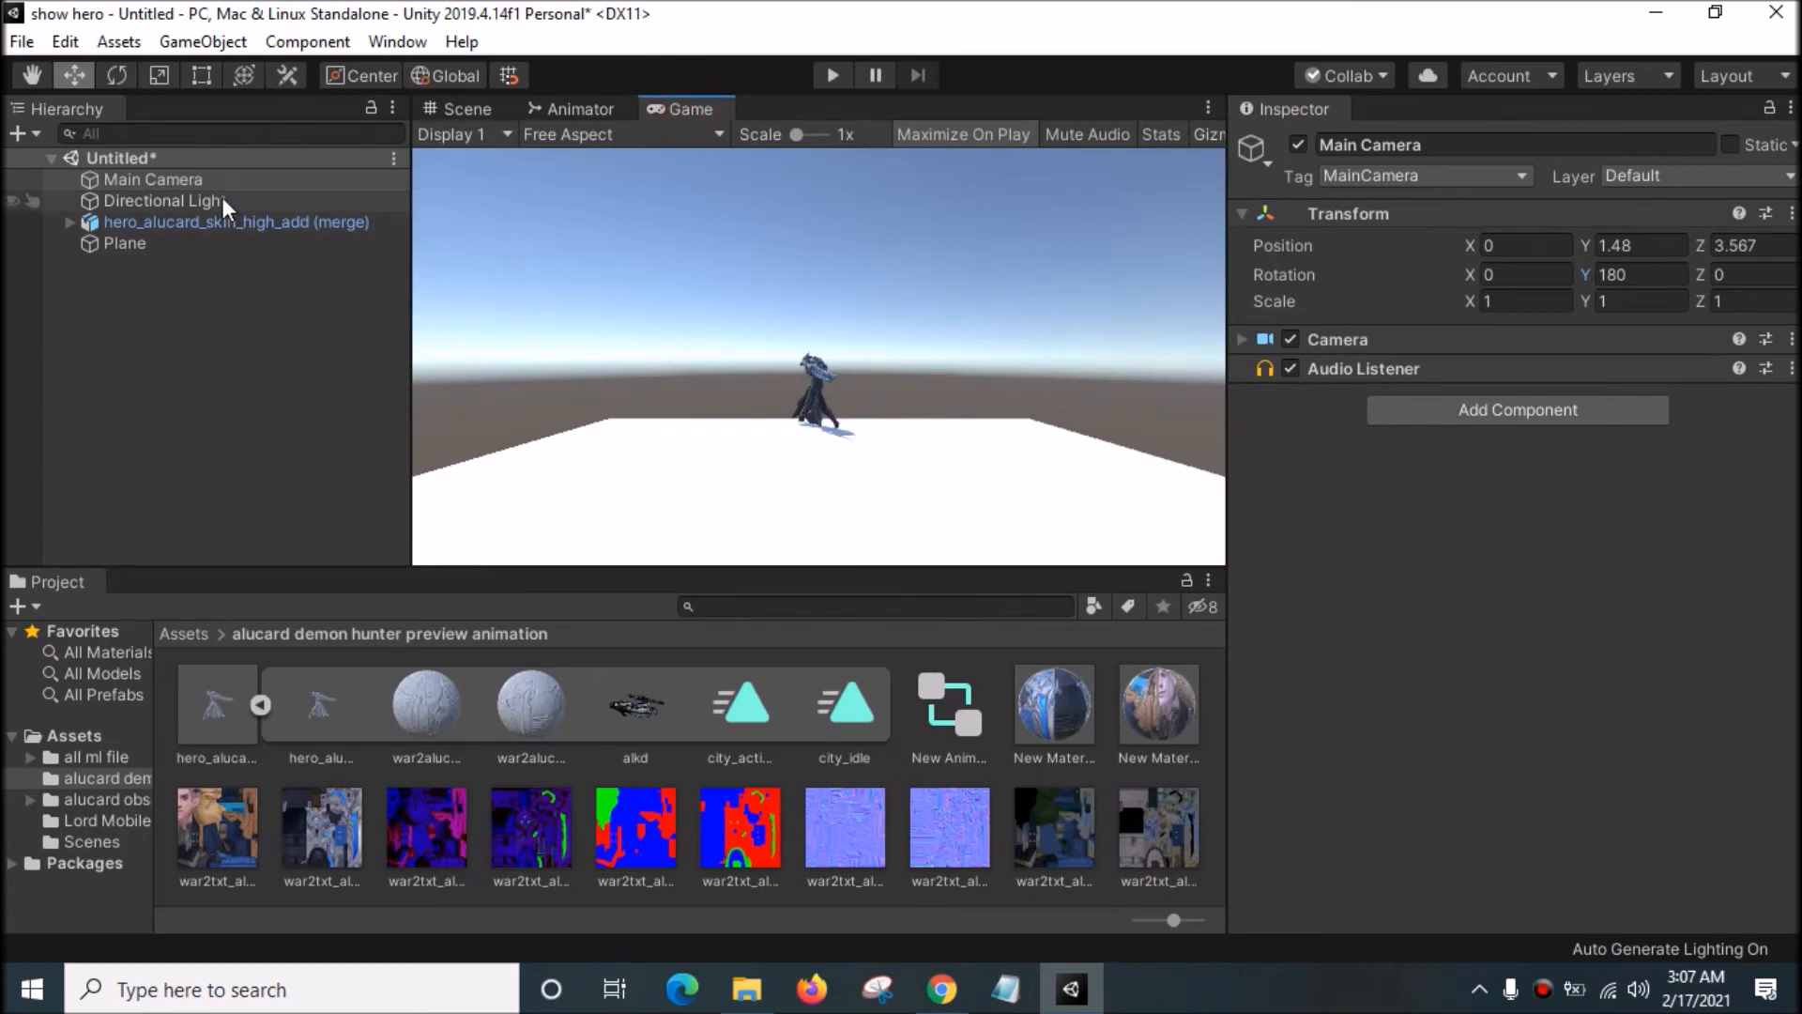
Step: Change the Directional Light's rotation to relight the hero, then select the hero in the Scene view
{"action": "left_click", "coordinate": [163, 201]}
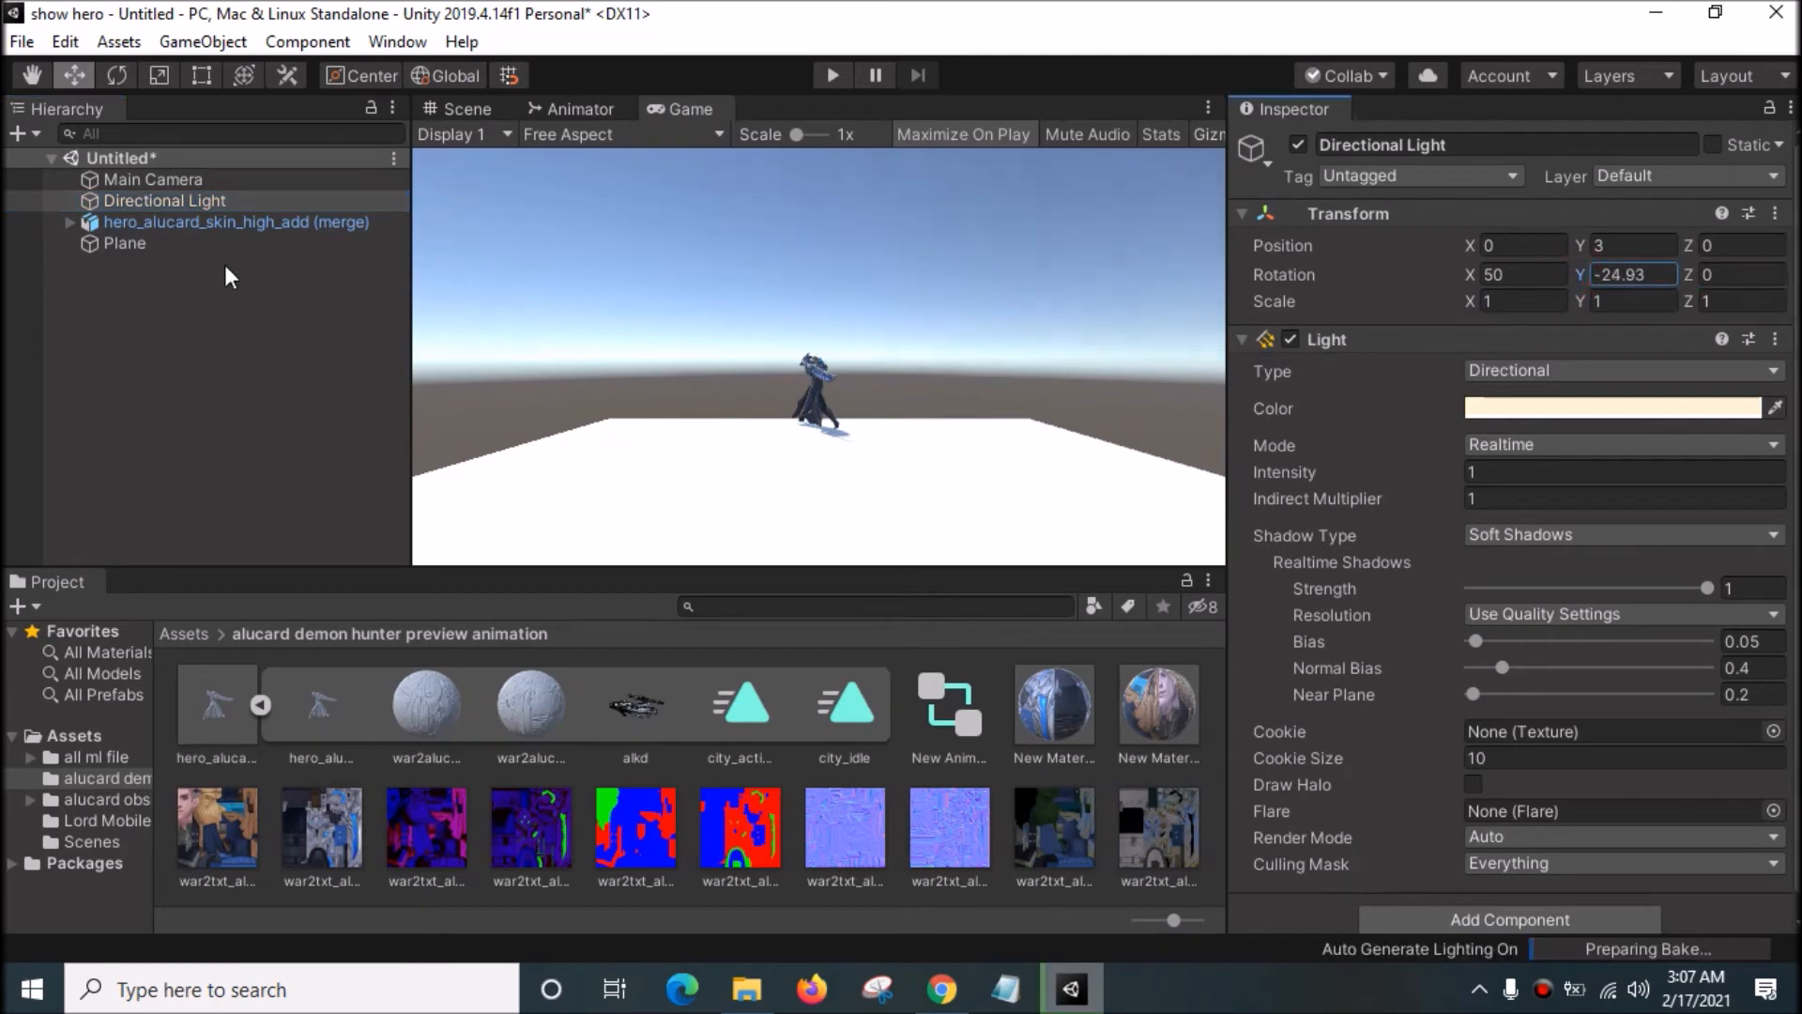
{"action": "type", "text": "105.04"}
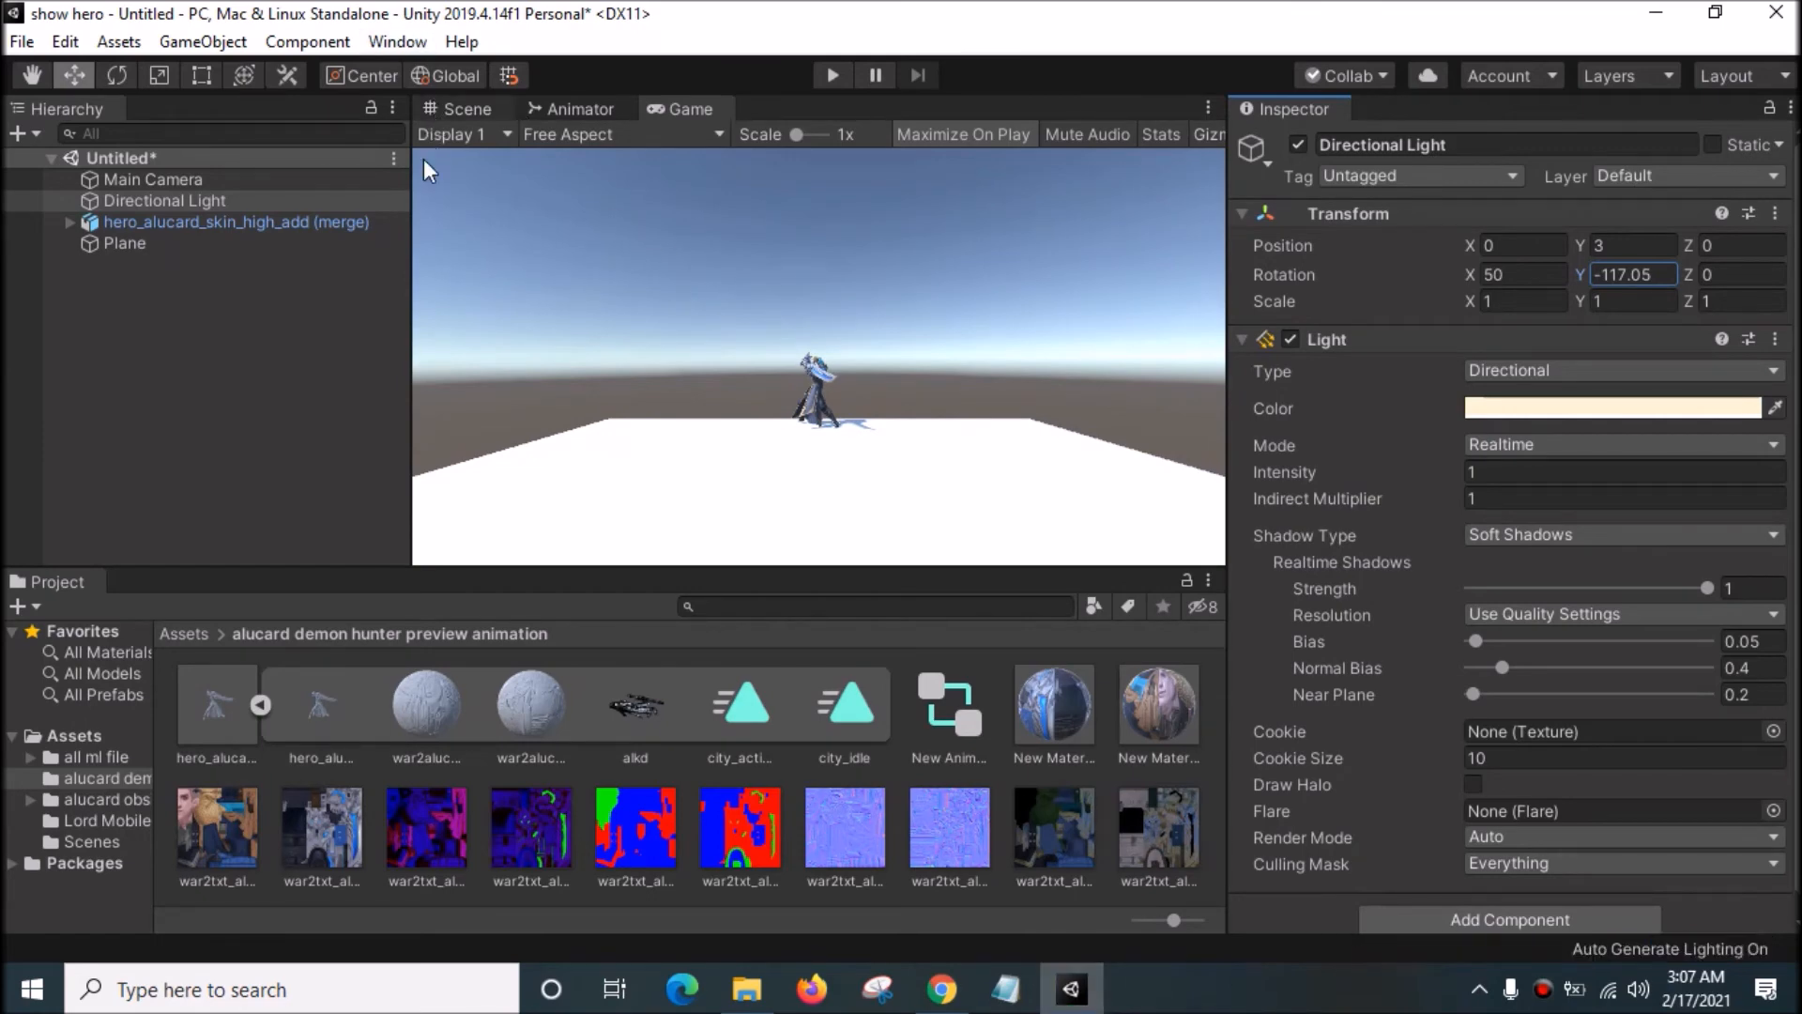
{"action": "left_click", "coordinate": [466, 109]}
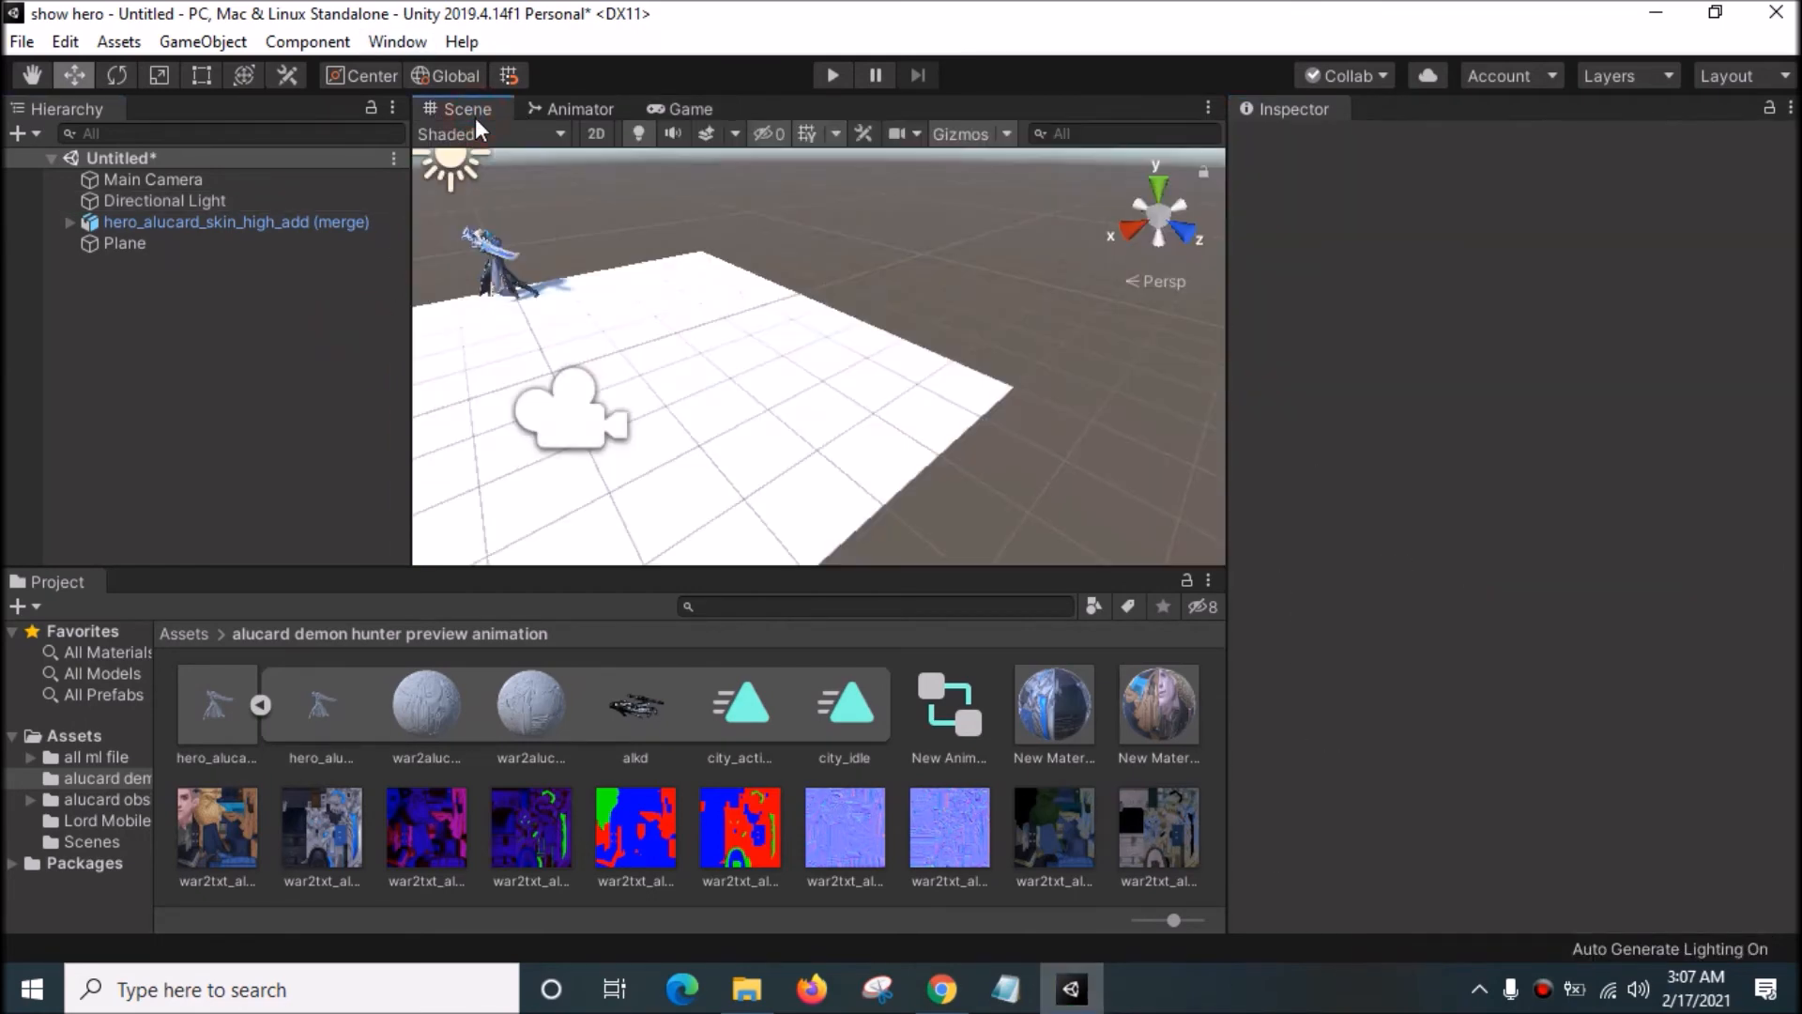
{"action": "left_click", "coordinate": [234, 222]}
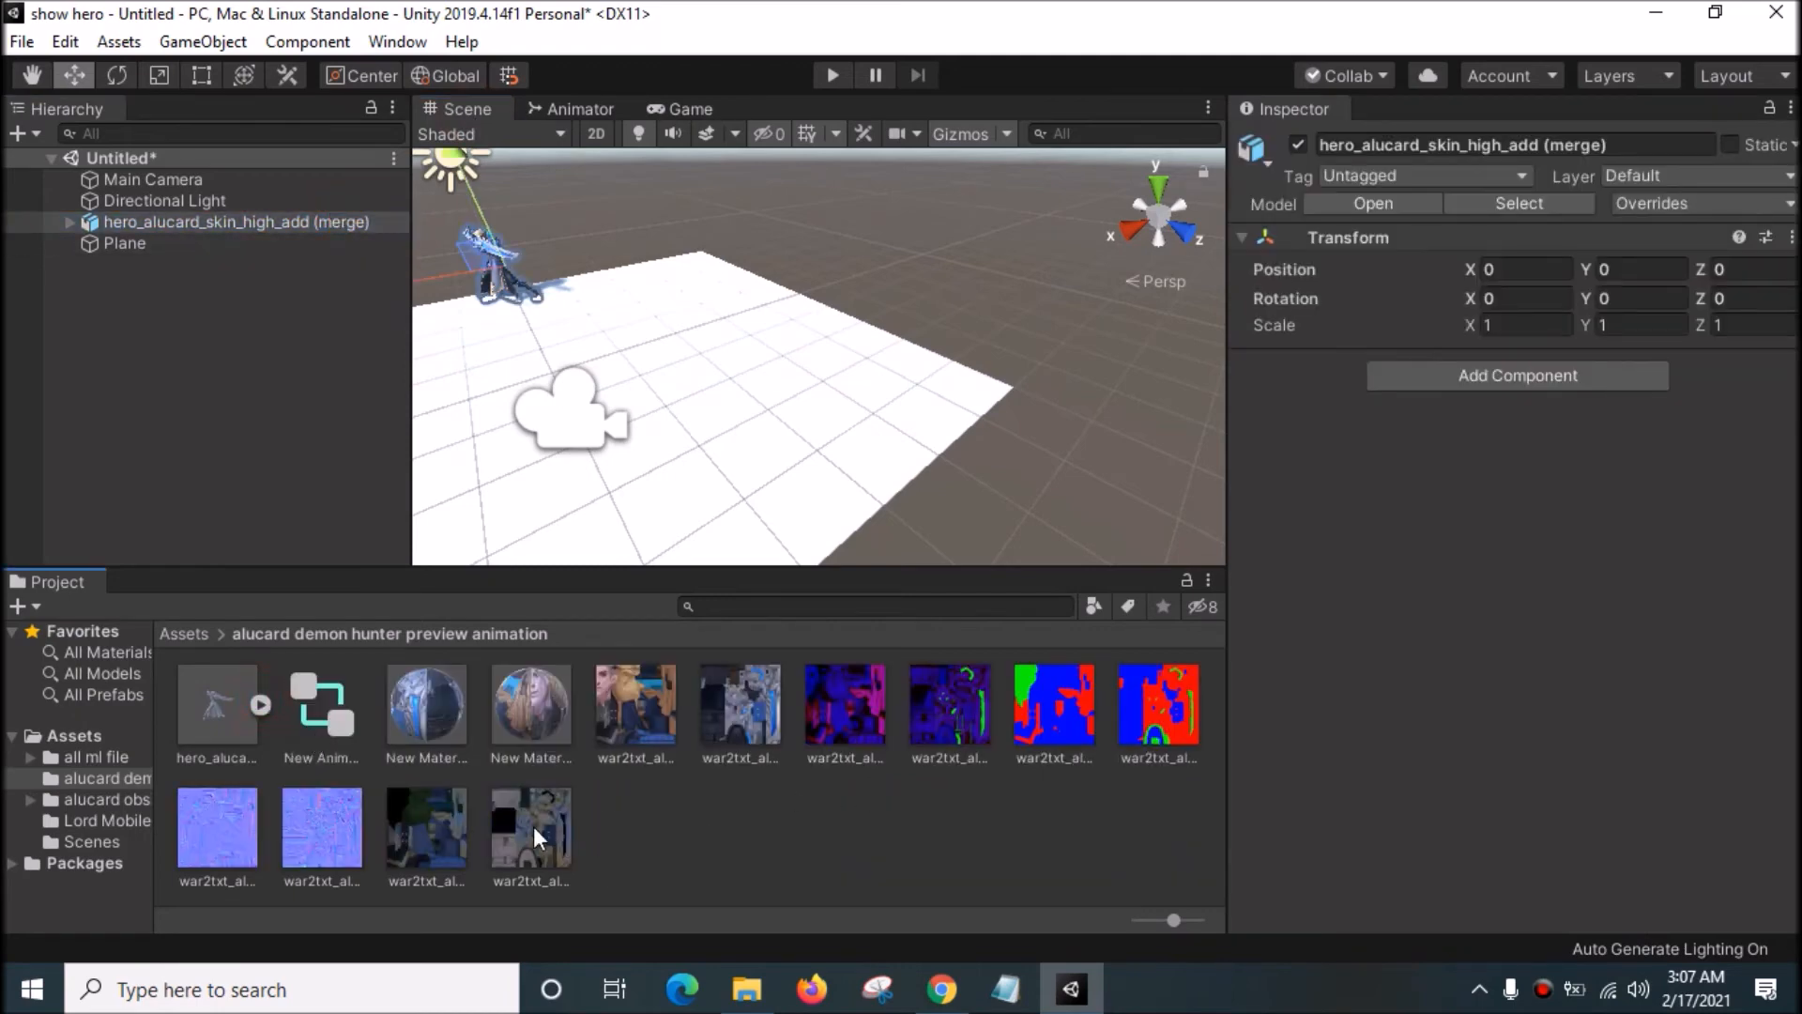
Step: Attach the New Animator Controller to the hero and look at it up close in the Scene view
{"action": "left_click", "coordinate": [321, 702]}
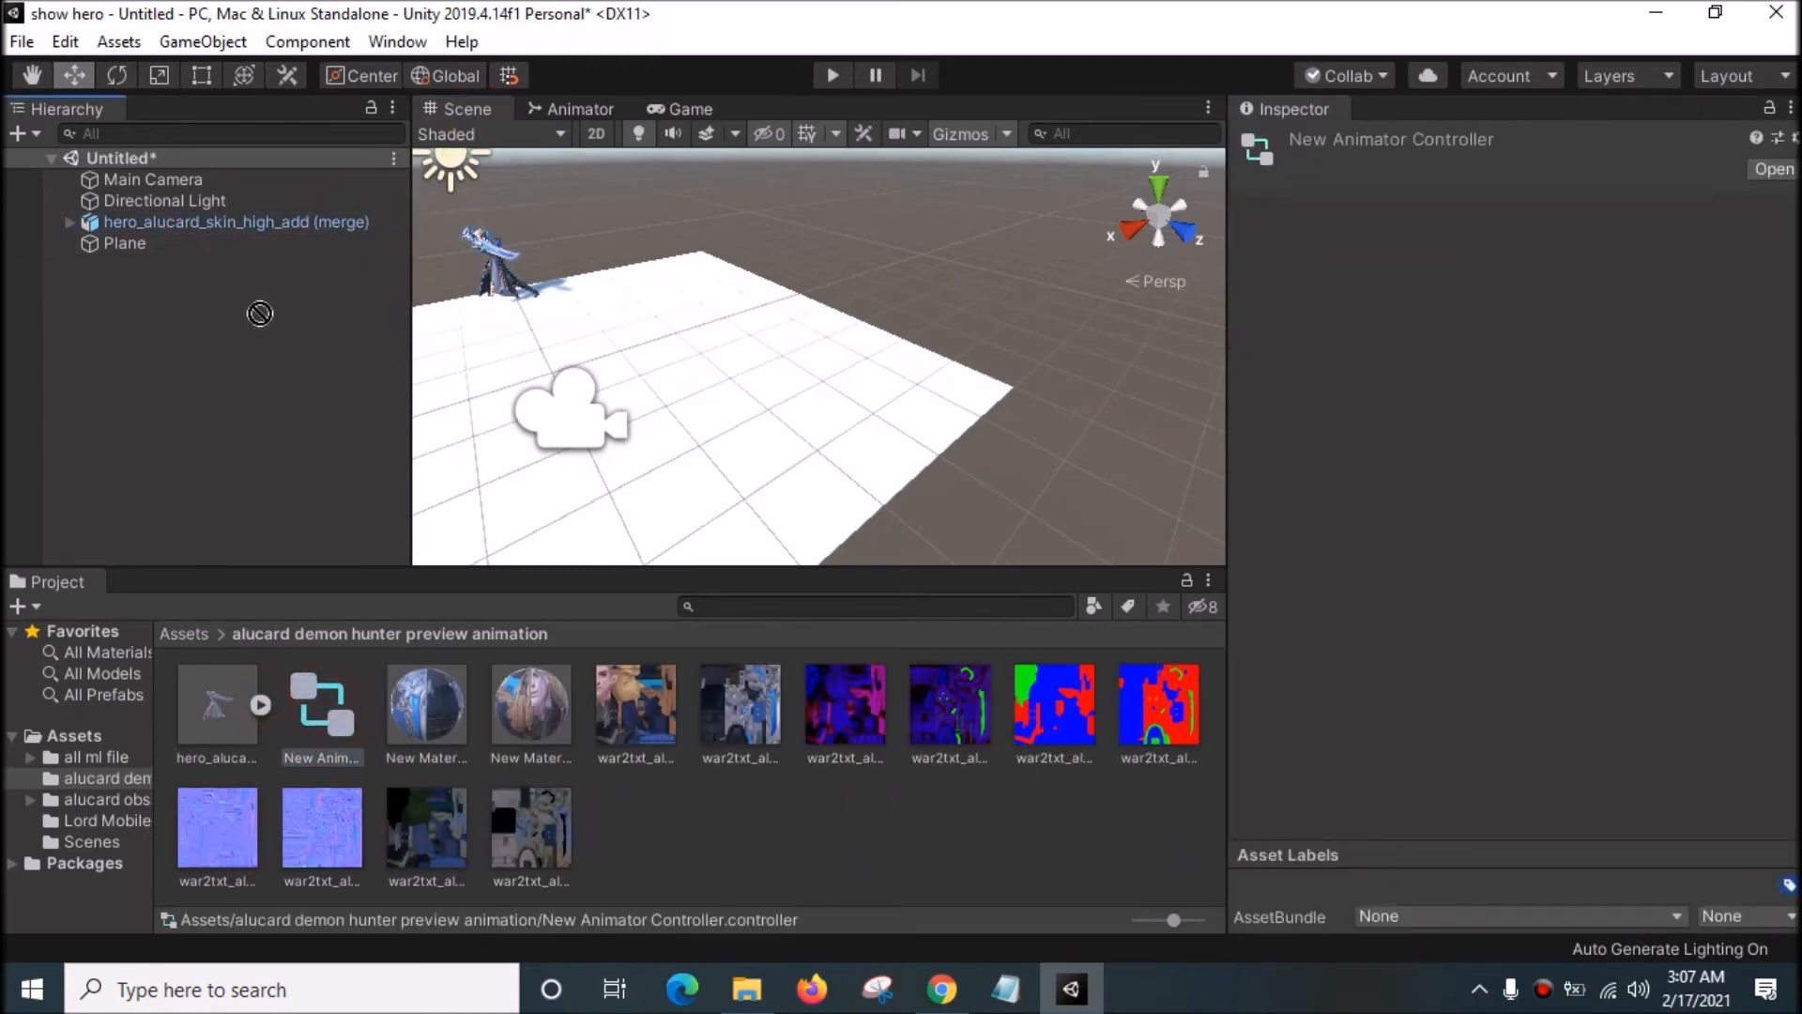
{"action": "left_click", "coordinate": [237, 222]}
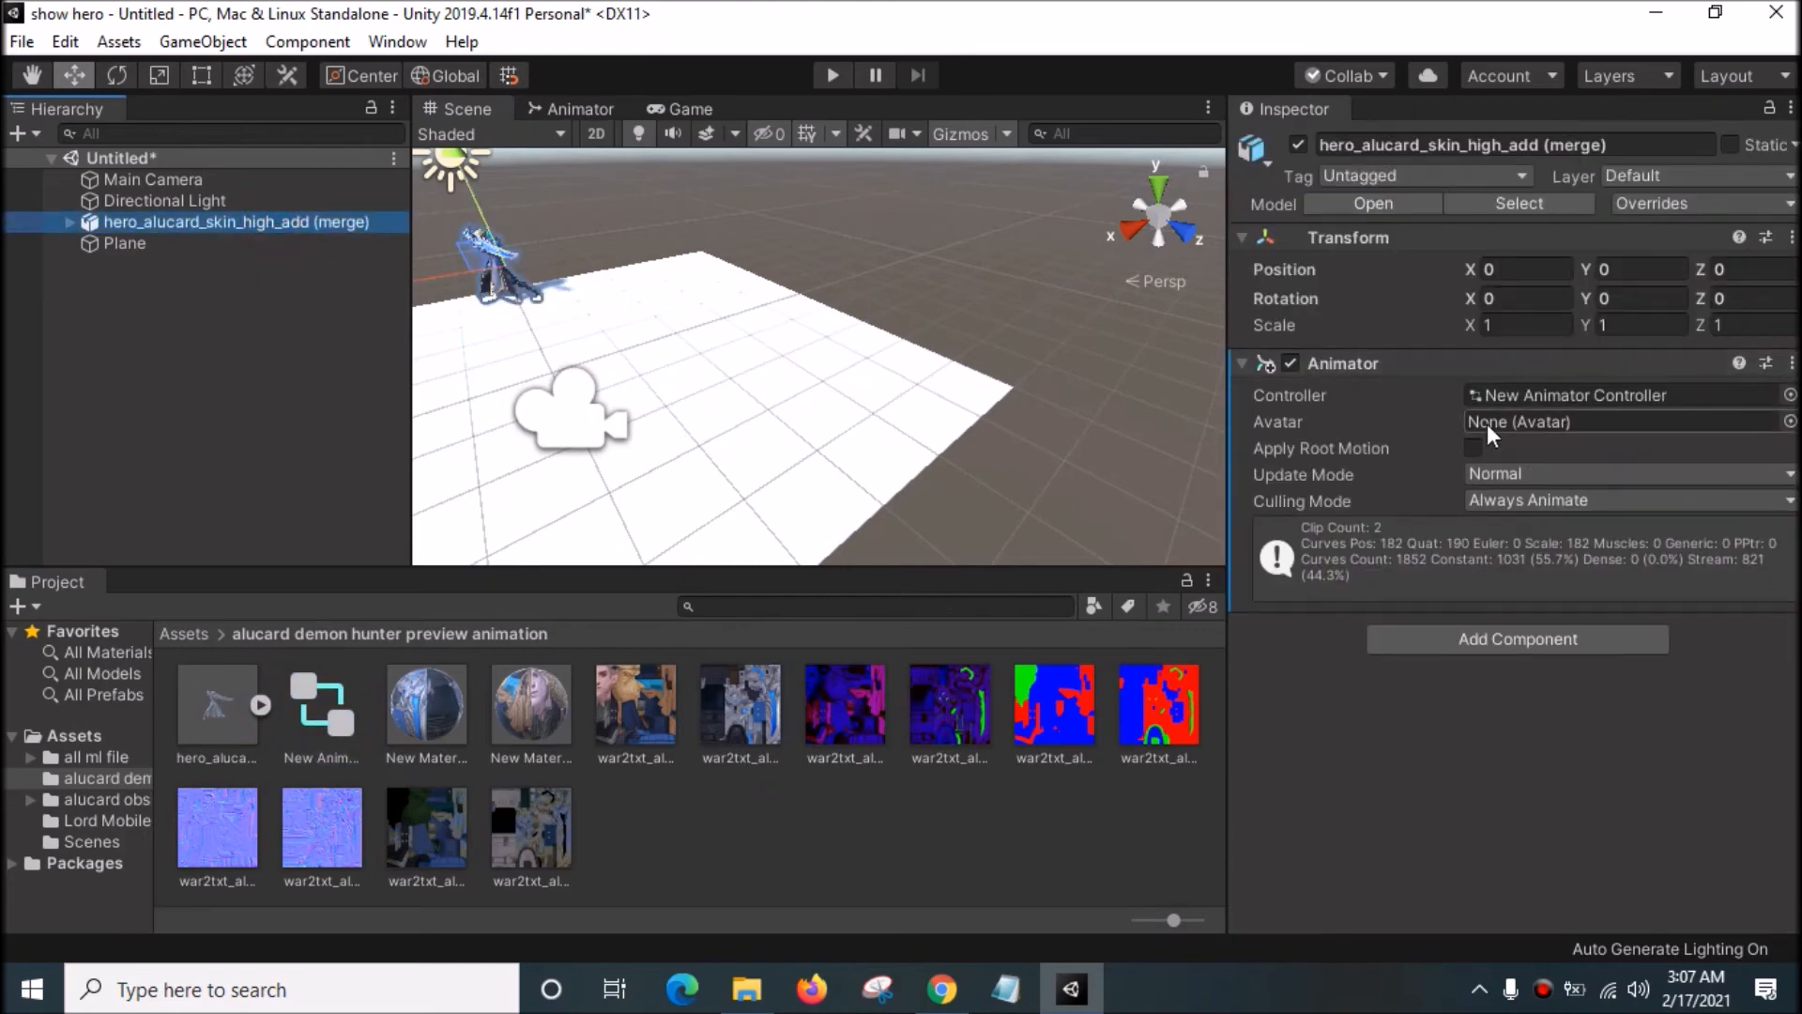
{"action": "right_click", "coordinate": [167, 383]}
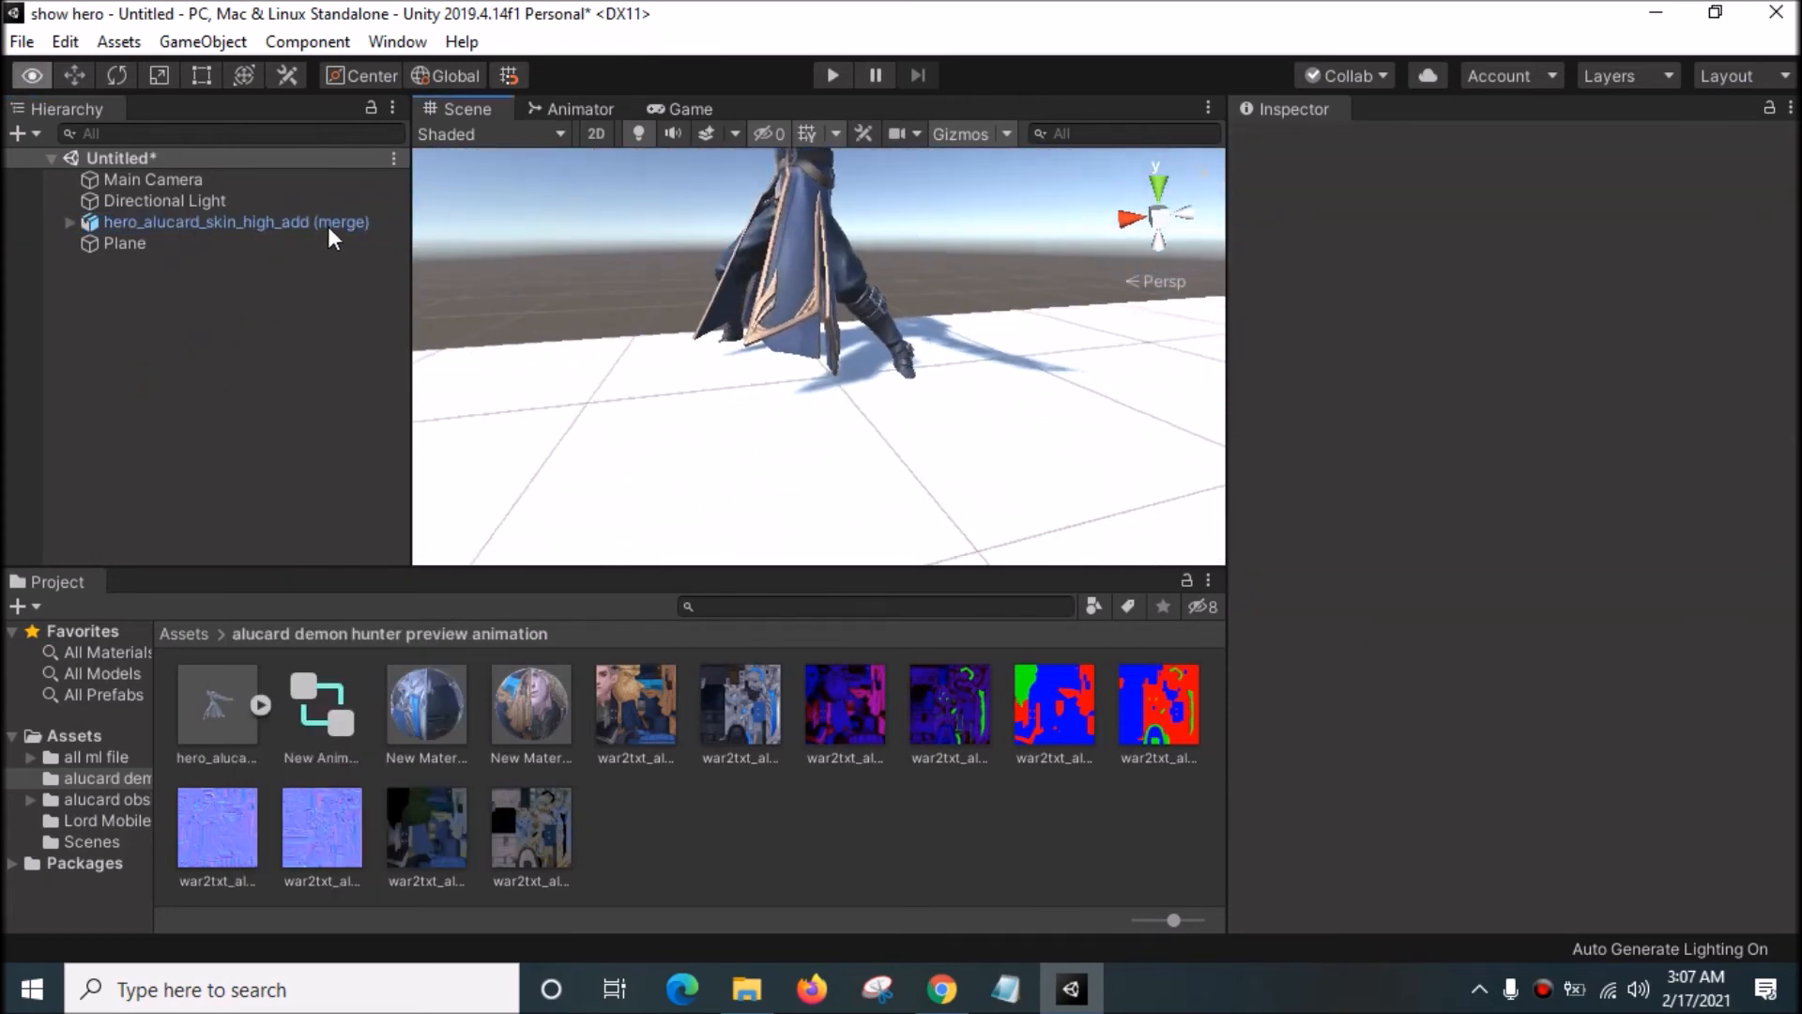
Step: Lower the Plane to Y -0.11 and enlarge its scale to X 2.94, Z 4.2, checking the Game view
{"action": "left_click", "coordinate": [124, 242]}
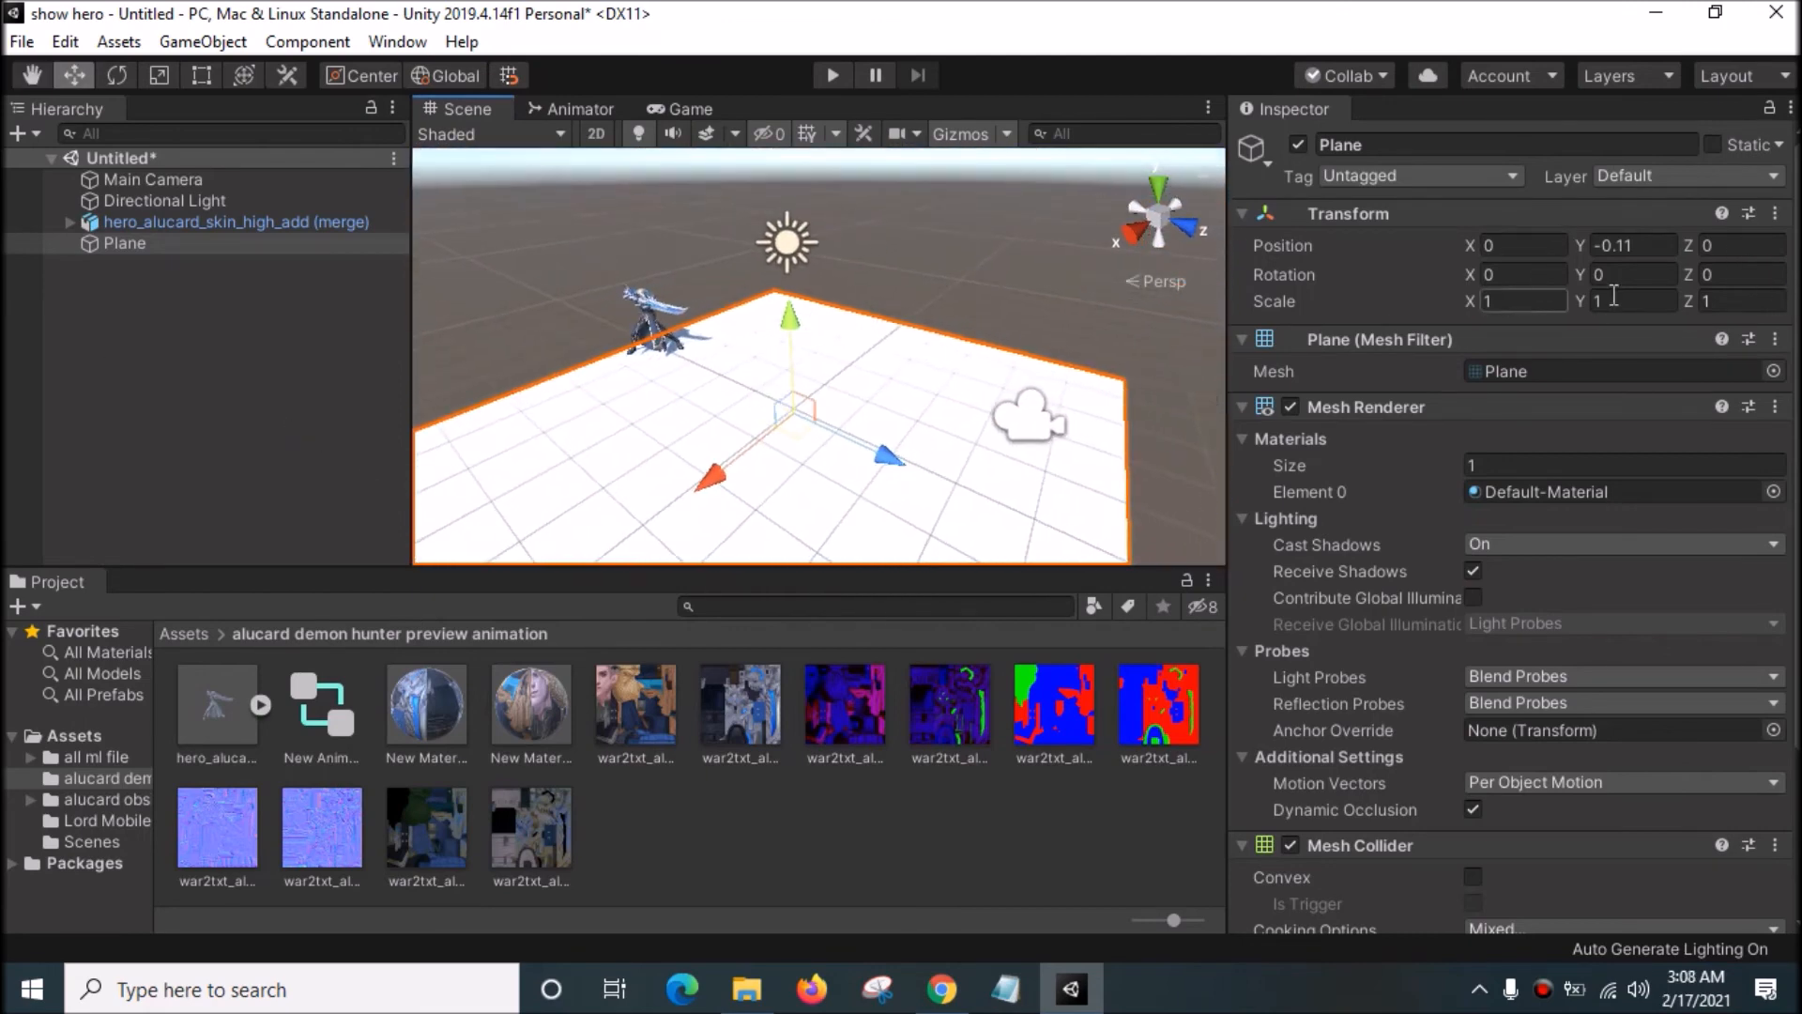
{"action": "type", "text": "4.9"}
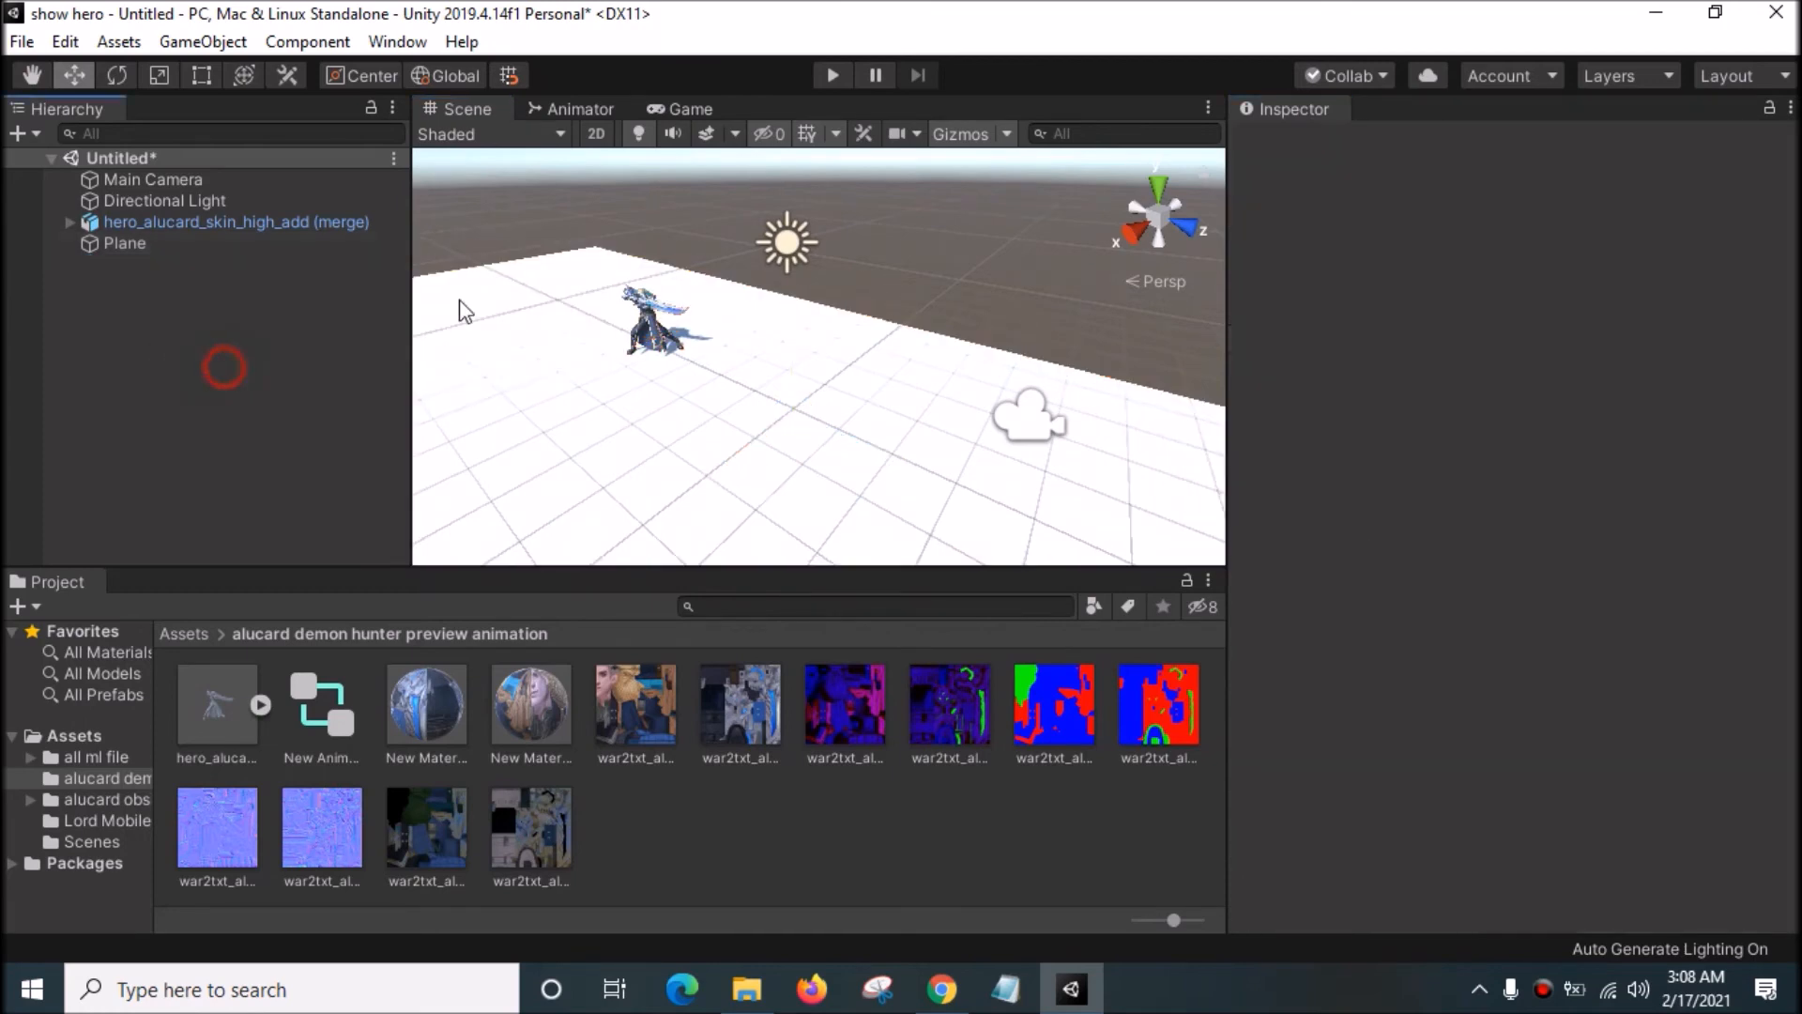
{"action": "left_click", "coordinate": [689, 108]}
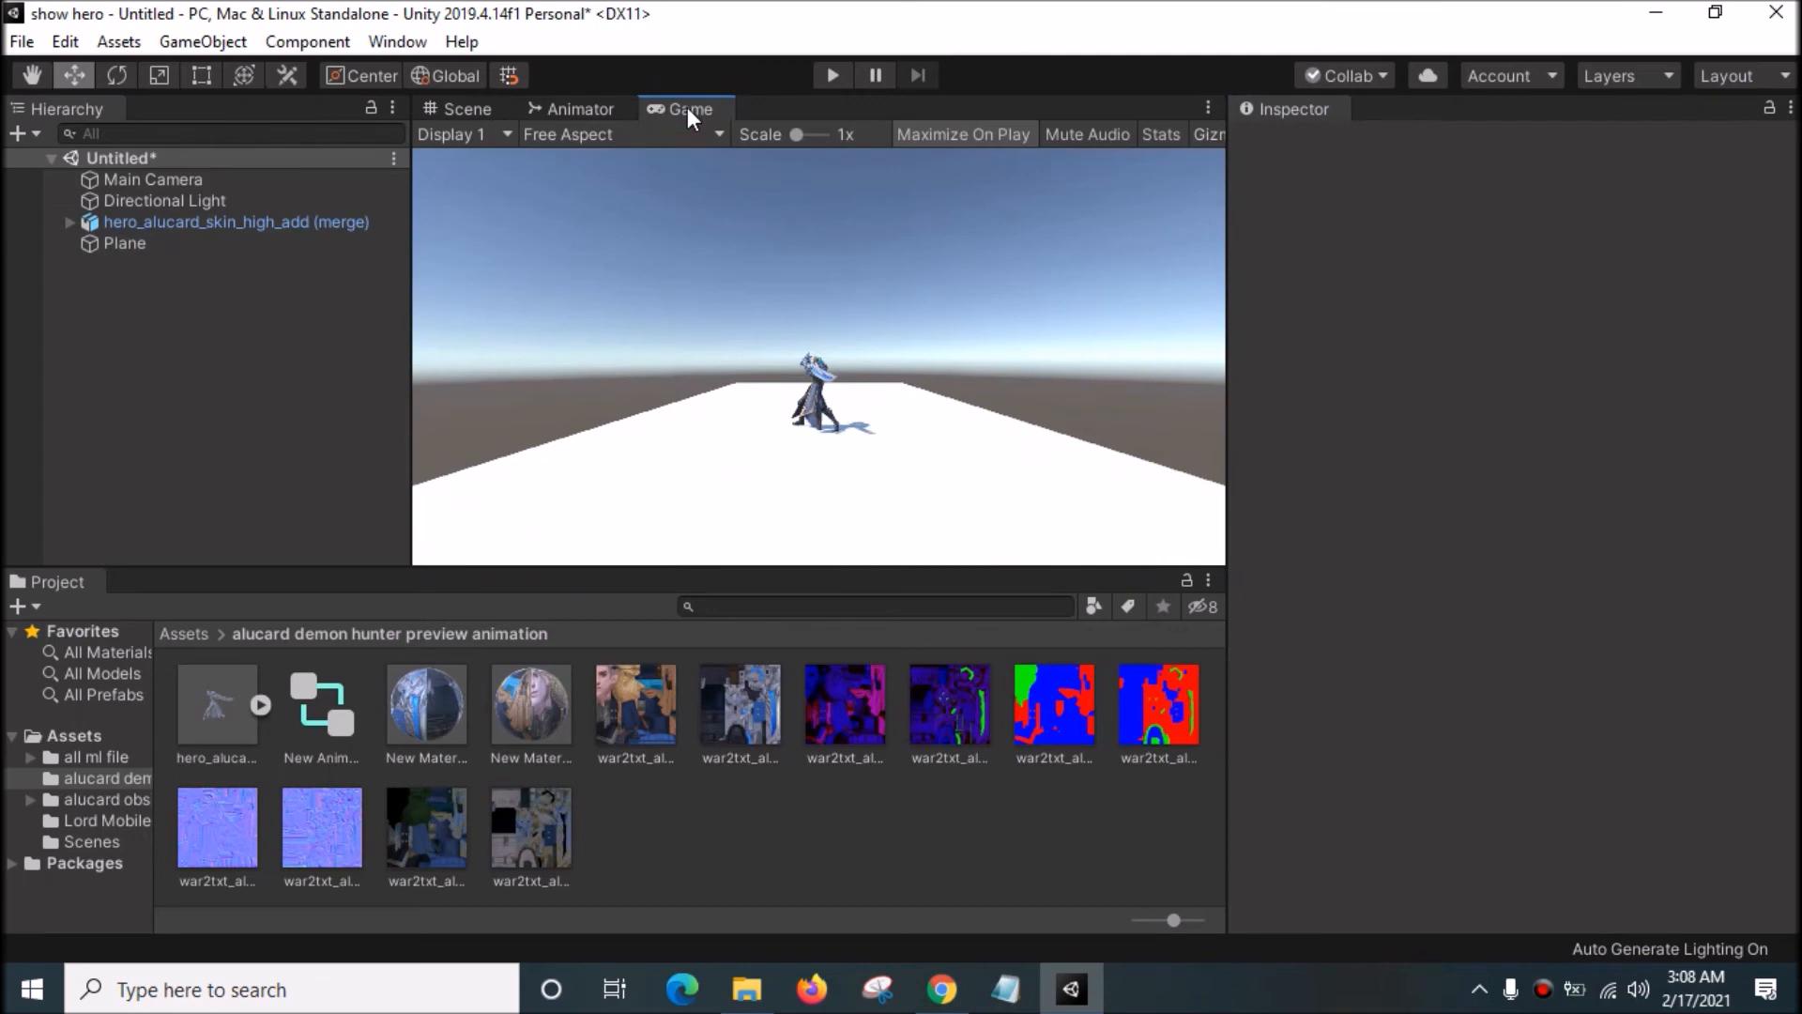
{"action": "left_click", "coordinate": [124, 242]}
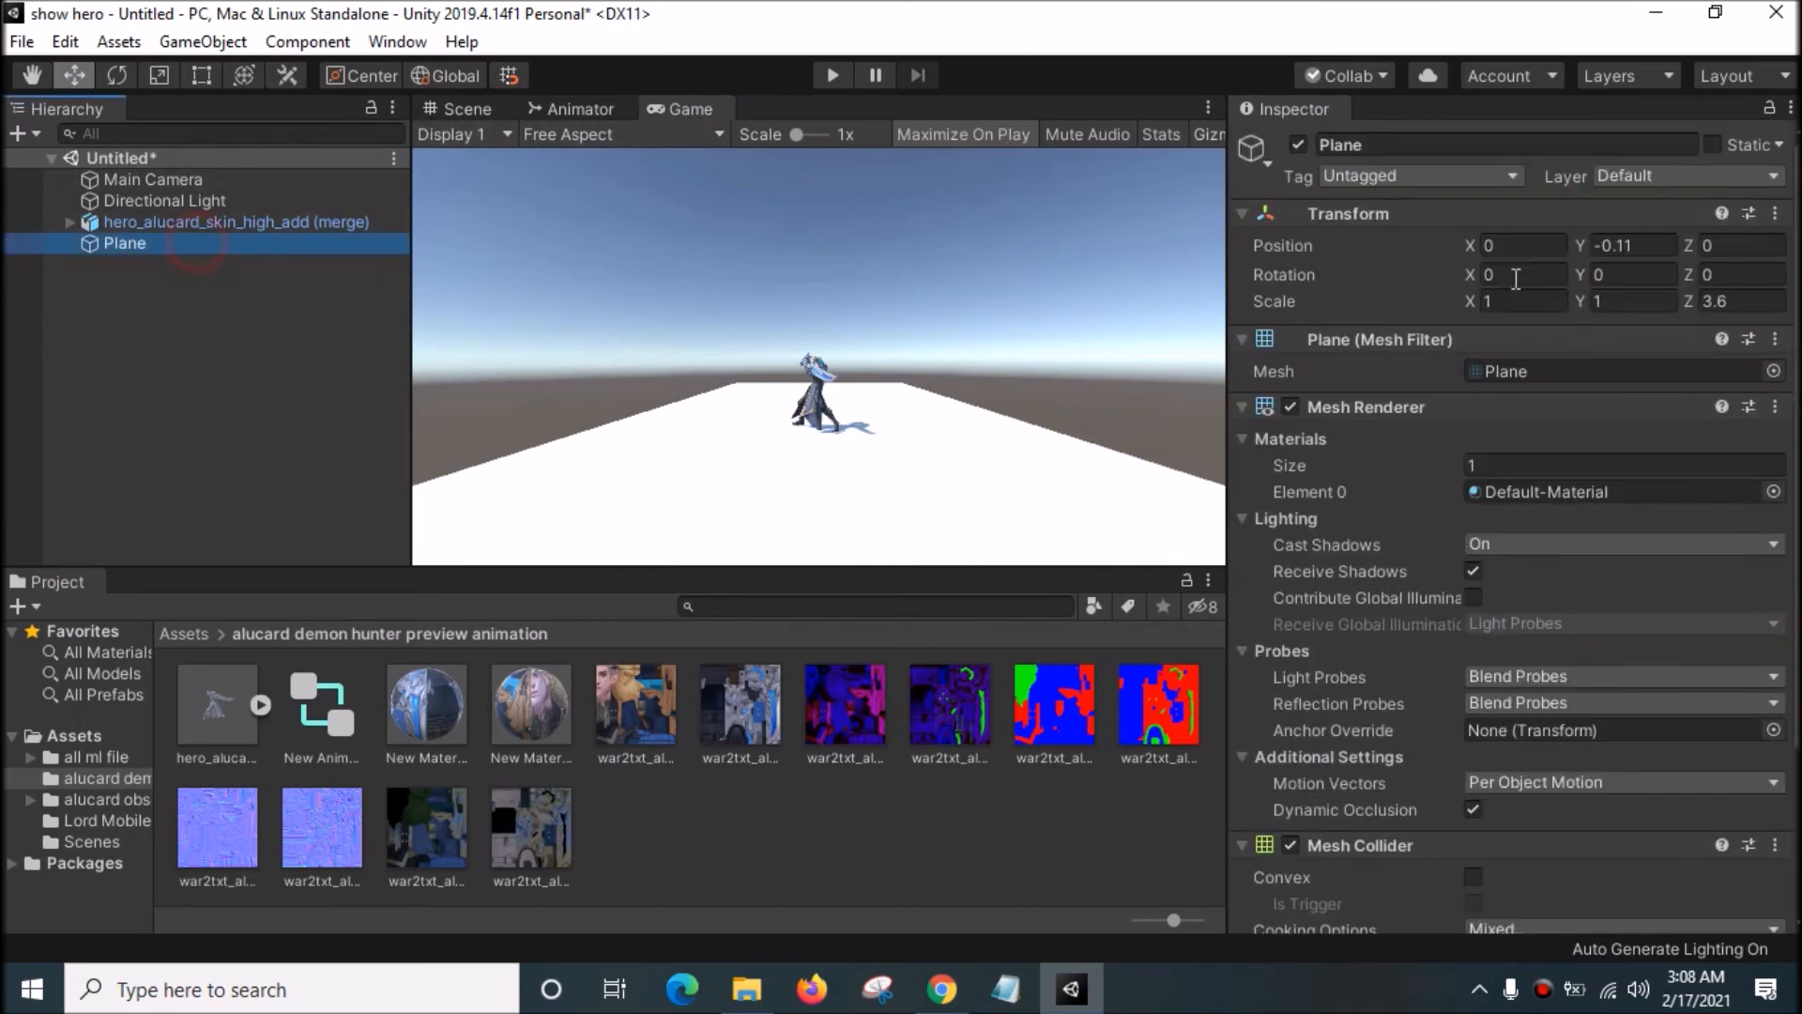
{"action": "type", "text": "2.81"}
{"action": "left_click", "coordinate": [1740, 300]}
{"action": "type", "text": "4.2"}
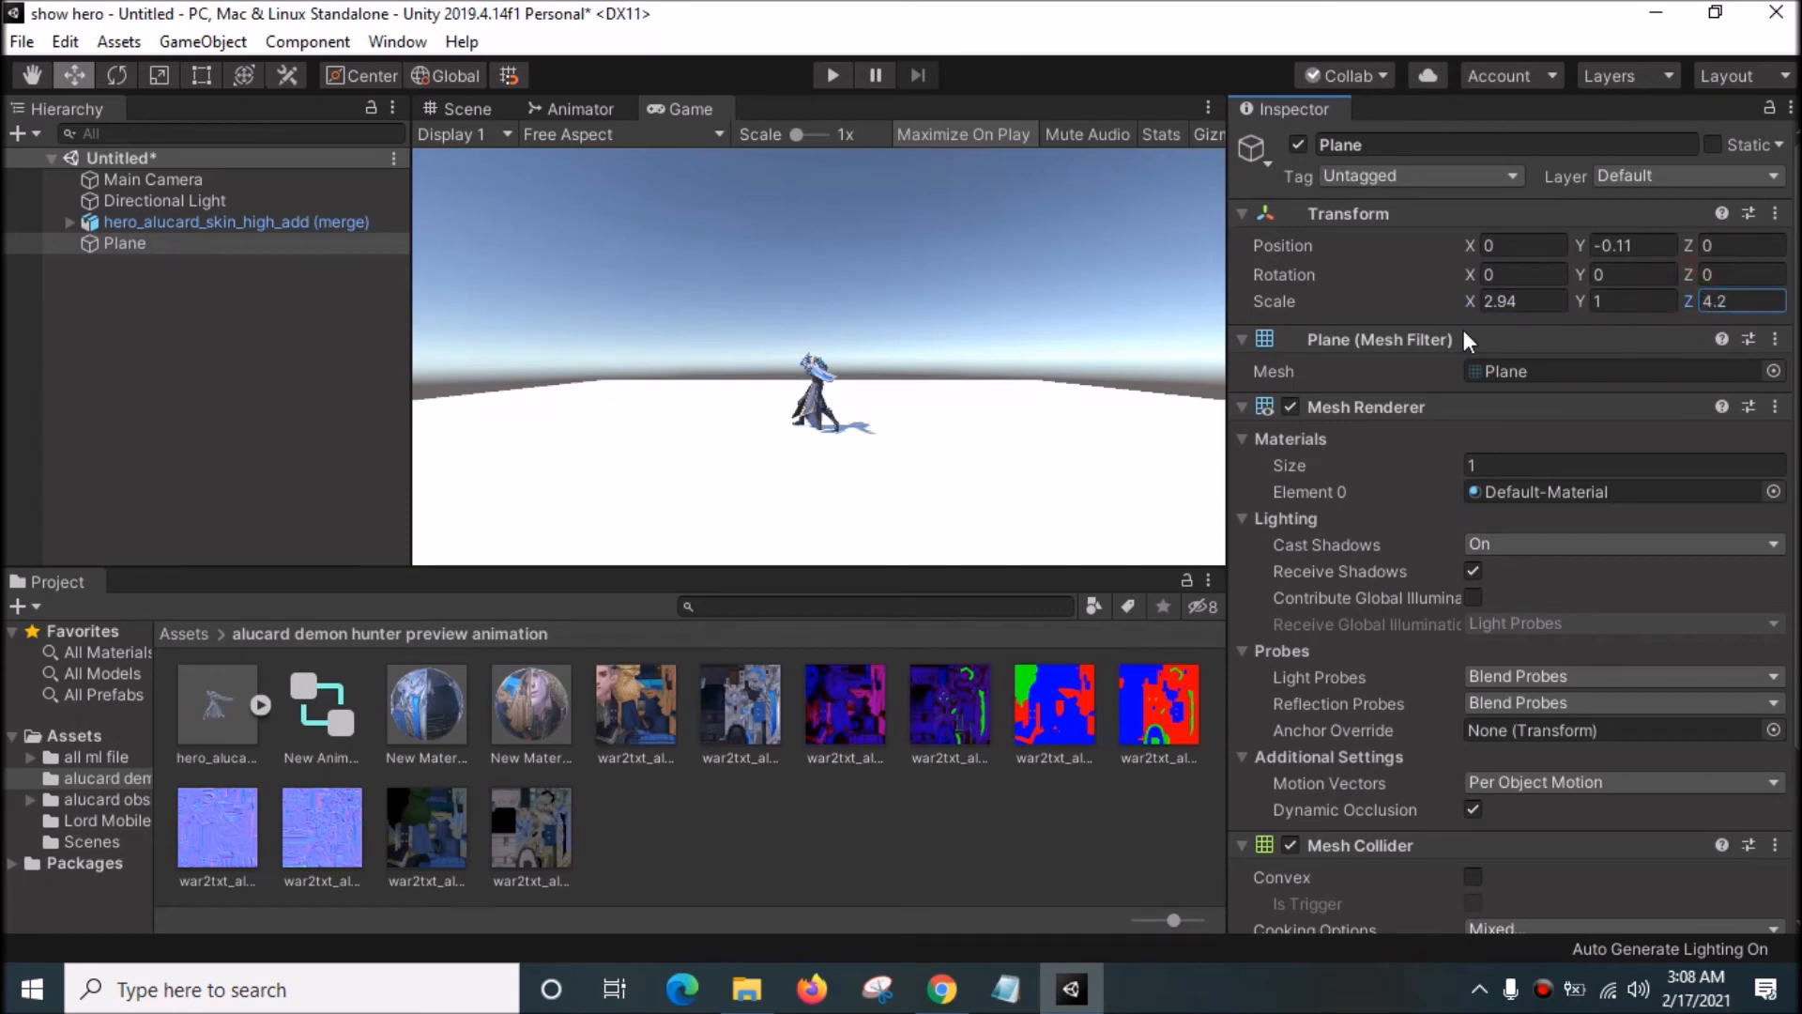
{"action": "left_click", "coordinate": [828, 75]}
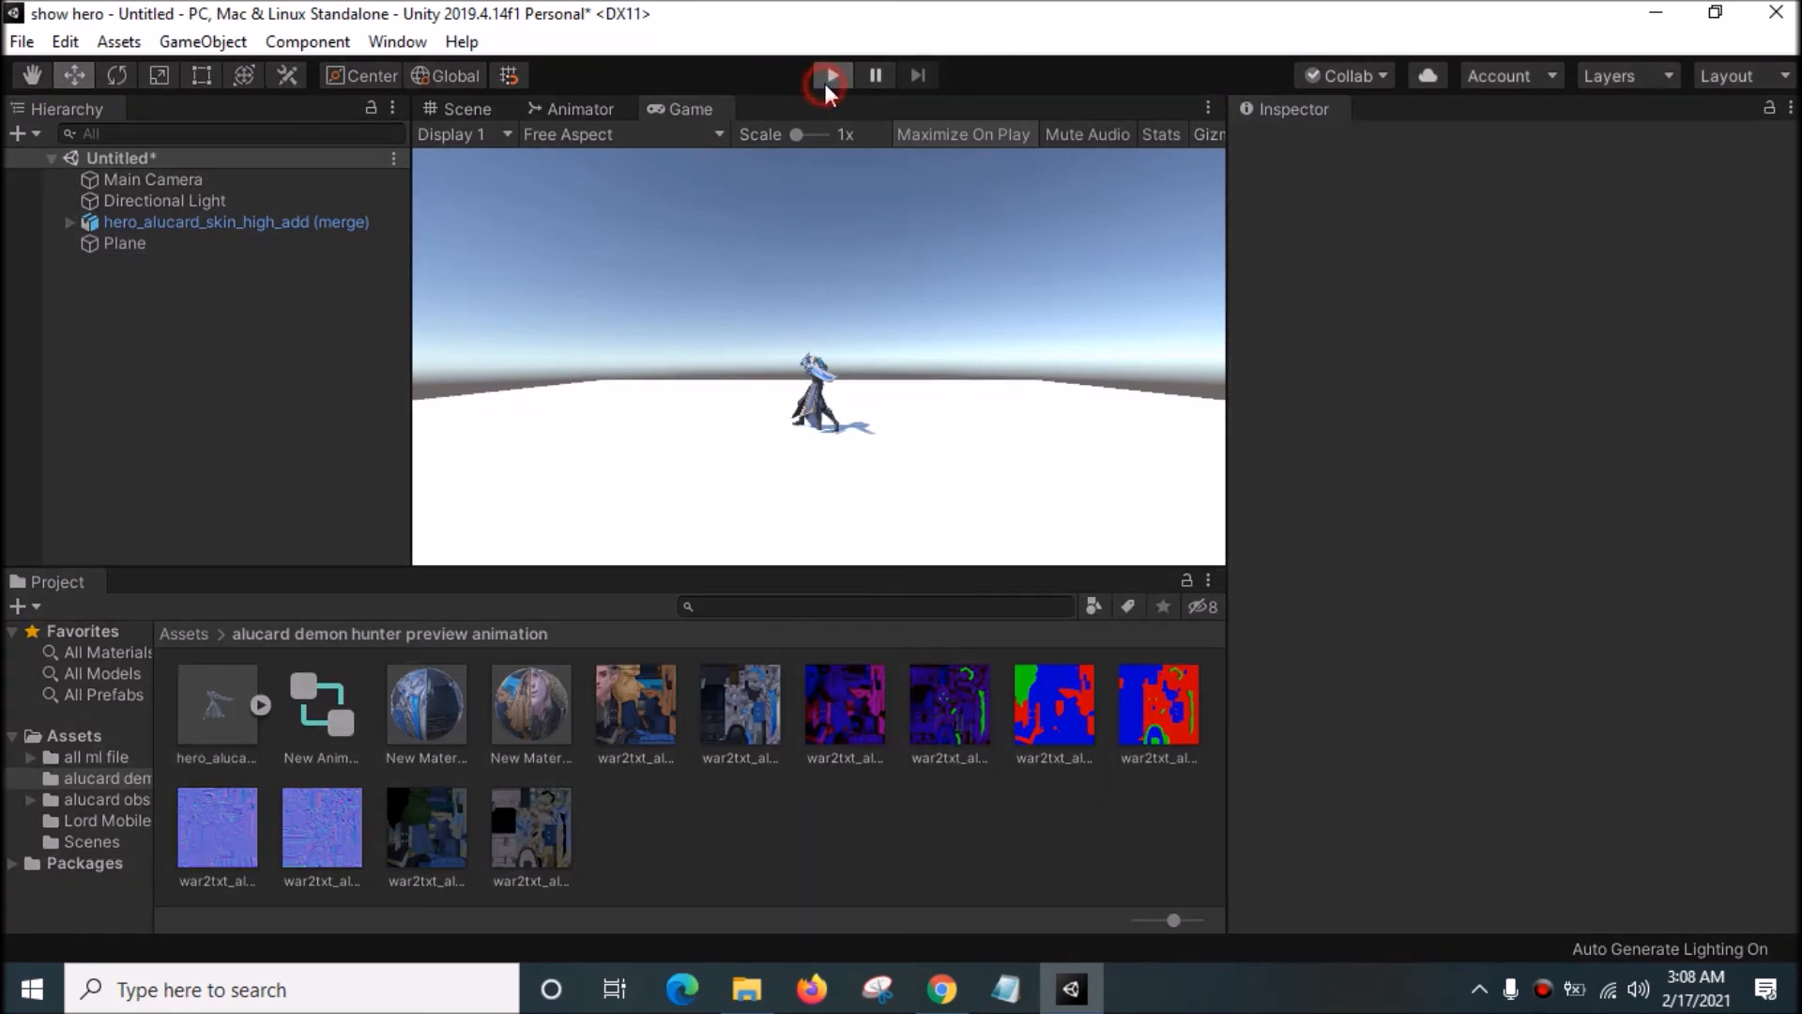
Step: Run the scene to watch the animated hero on the enlarged floor, then stop Play mode
{"action": "left_click", "coordinate": [828, 75]}
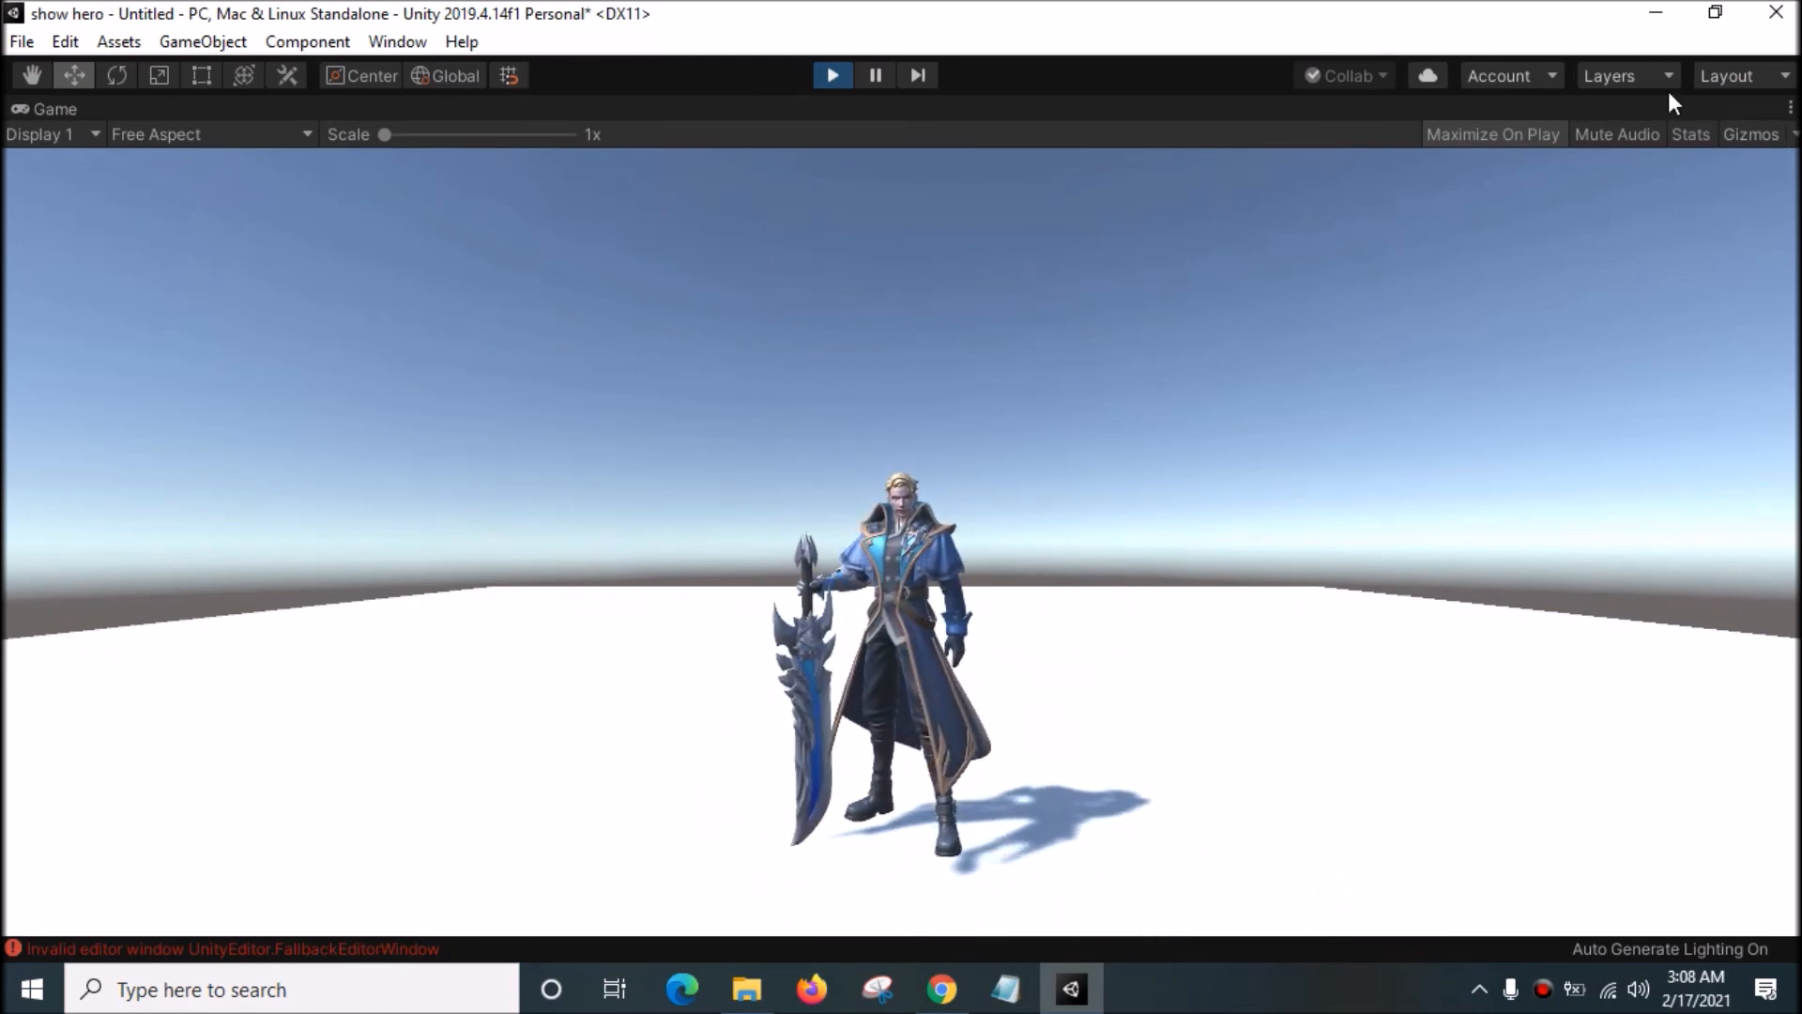
{"action": "mouse_move", "coordinate": [946, 706]}
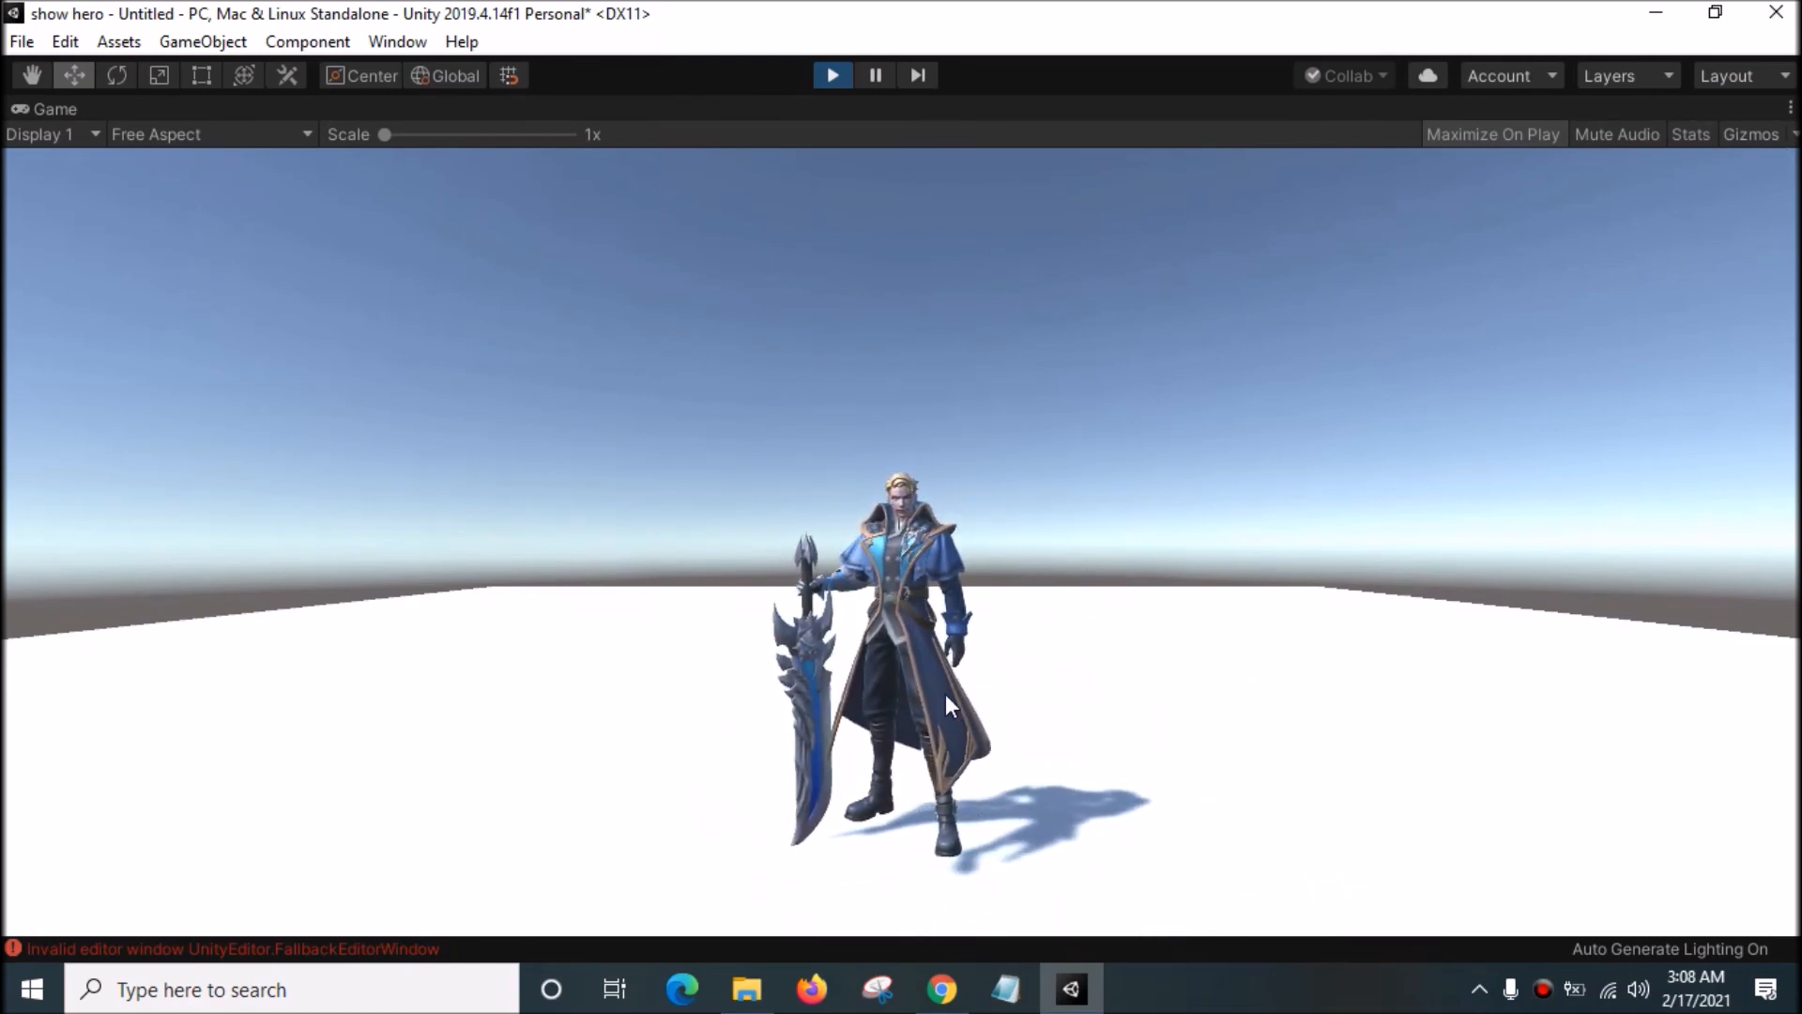
{"action": "mouse_move", "coordinate": [873, 546]}
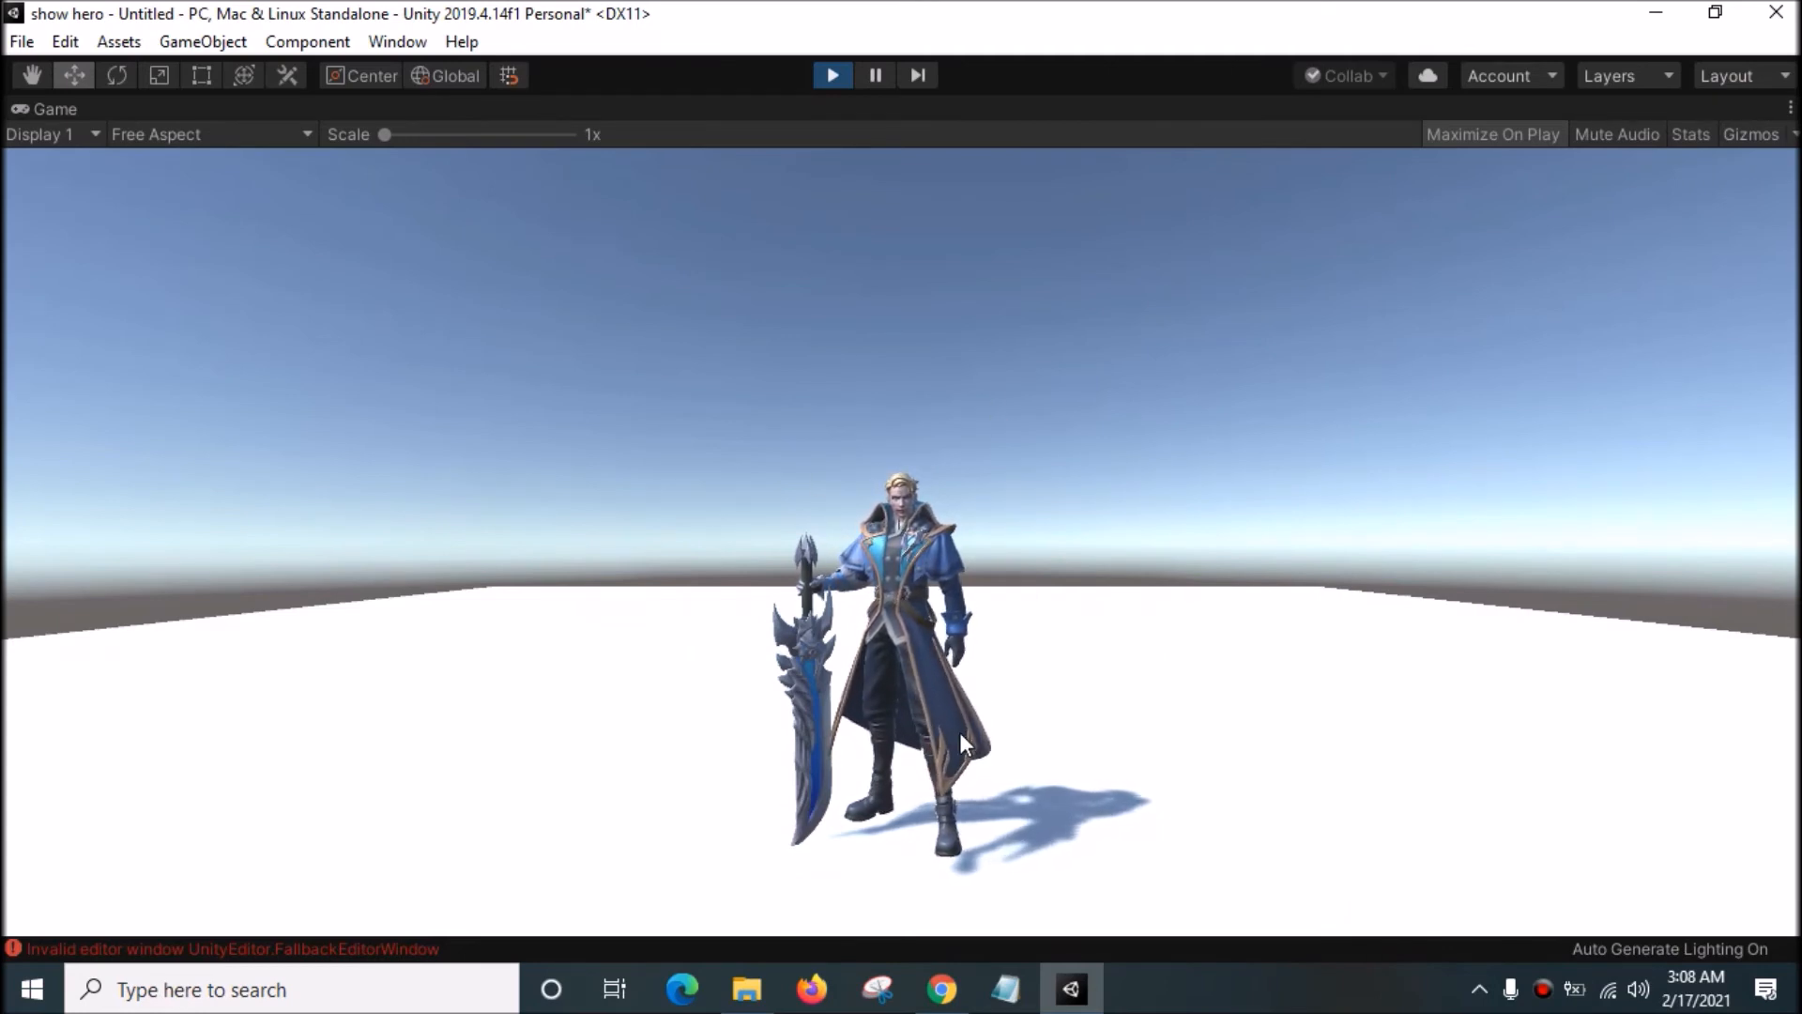
{"action": "mouse_move", "coordinate": [1092, 665]}
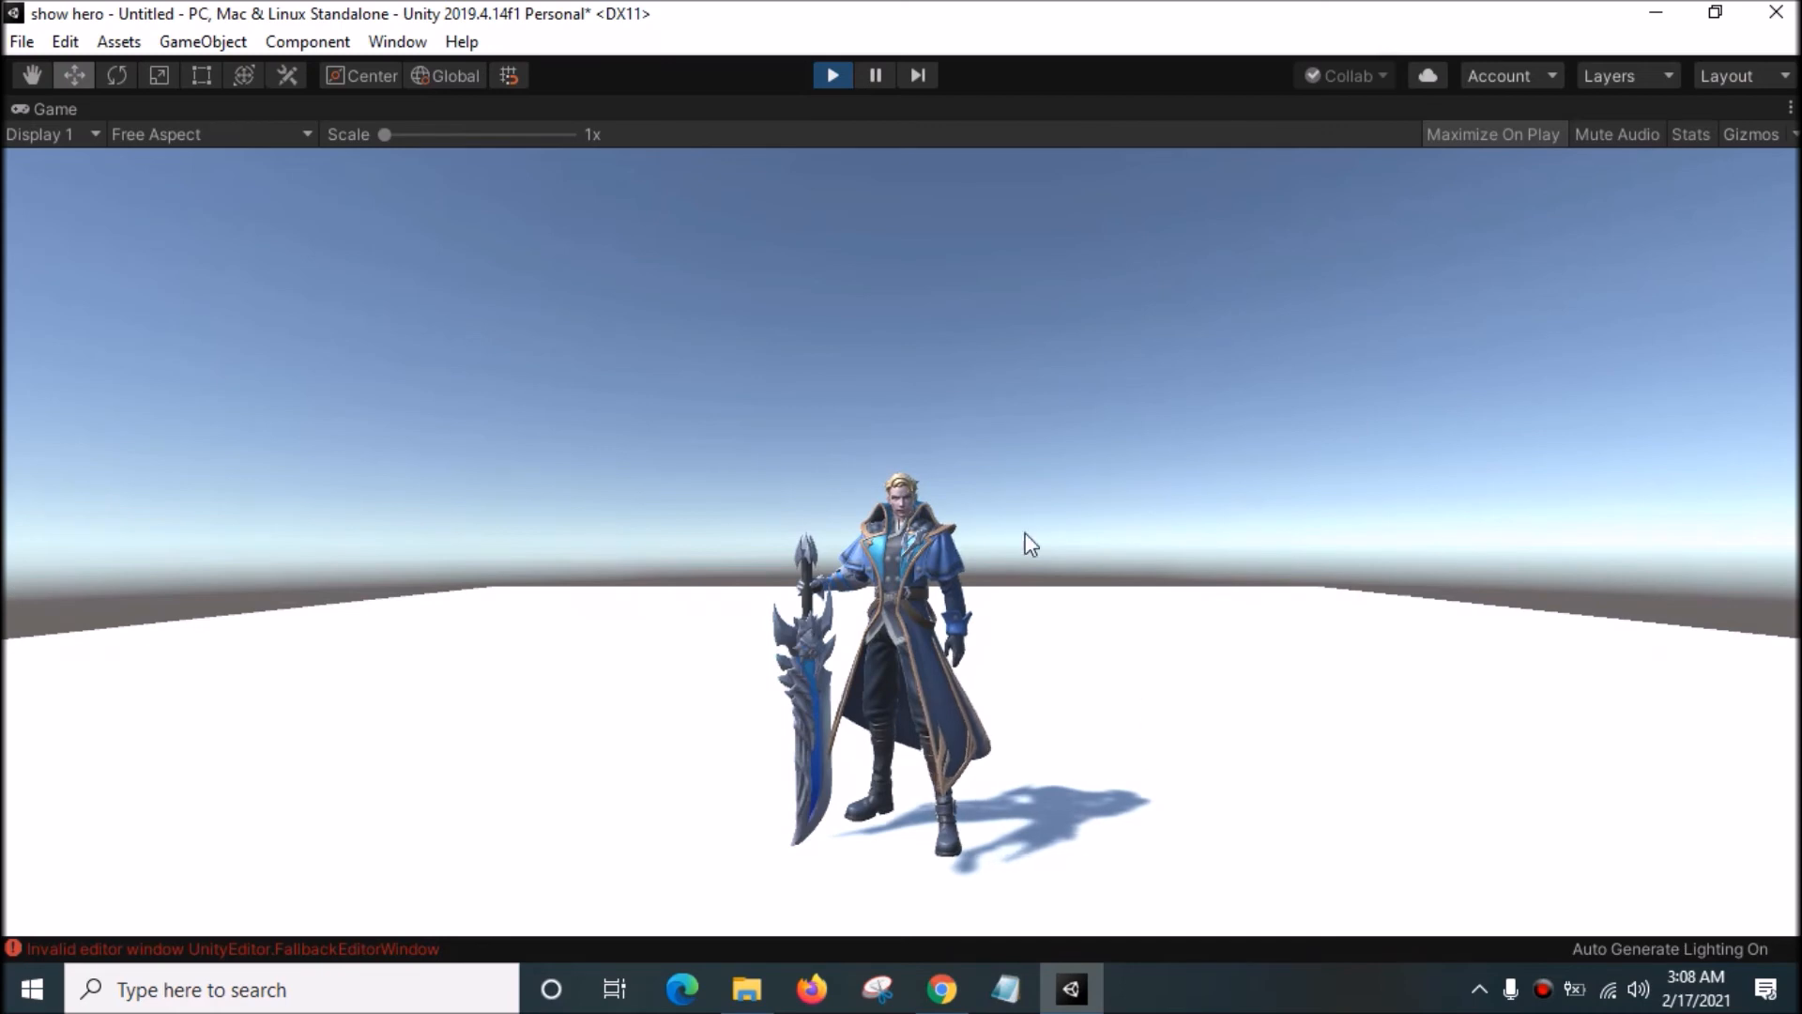
{"action": "left_click", "coordinate": [831, 75]}
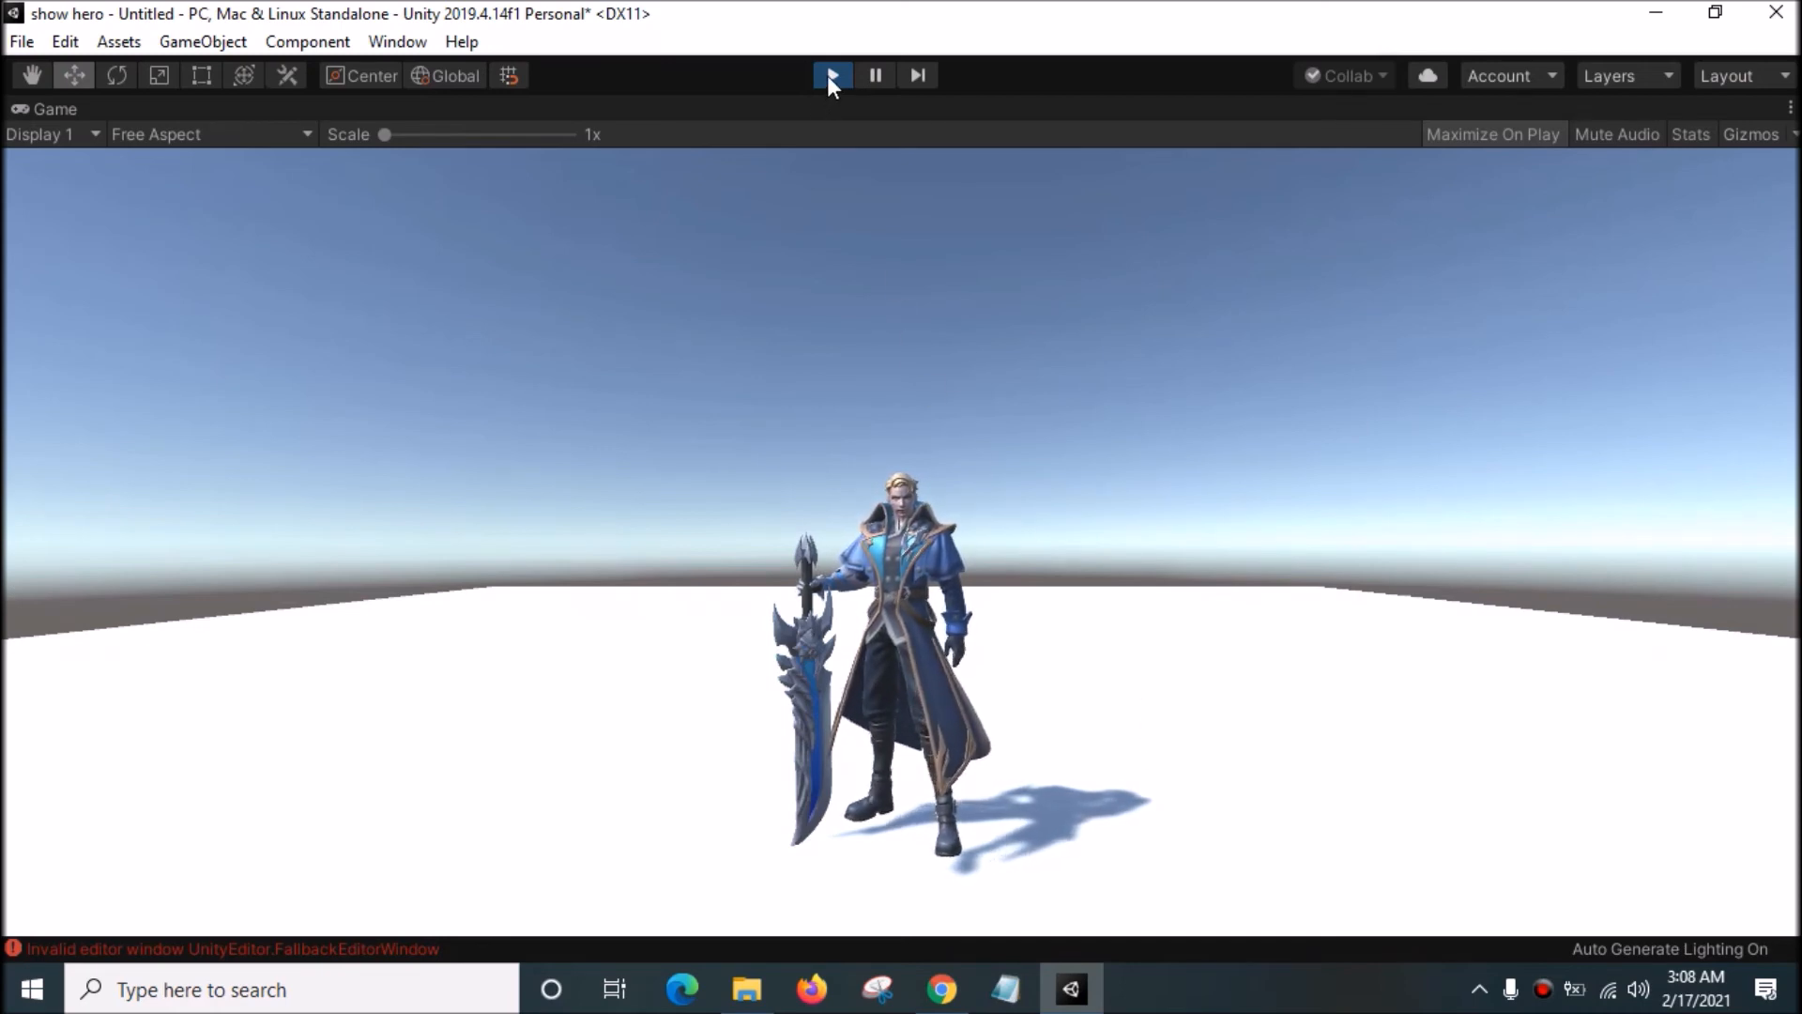
{"action": "left_click", "coordinate": [832, 75]}
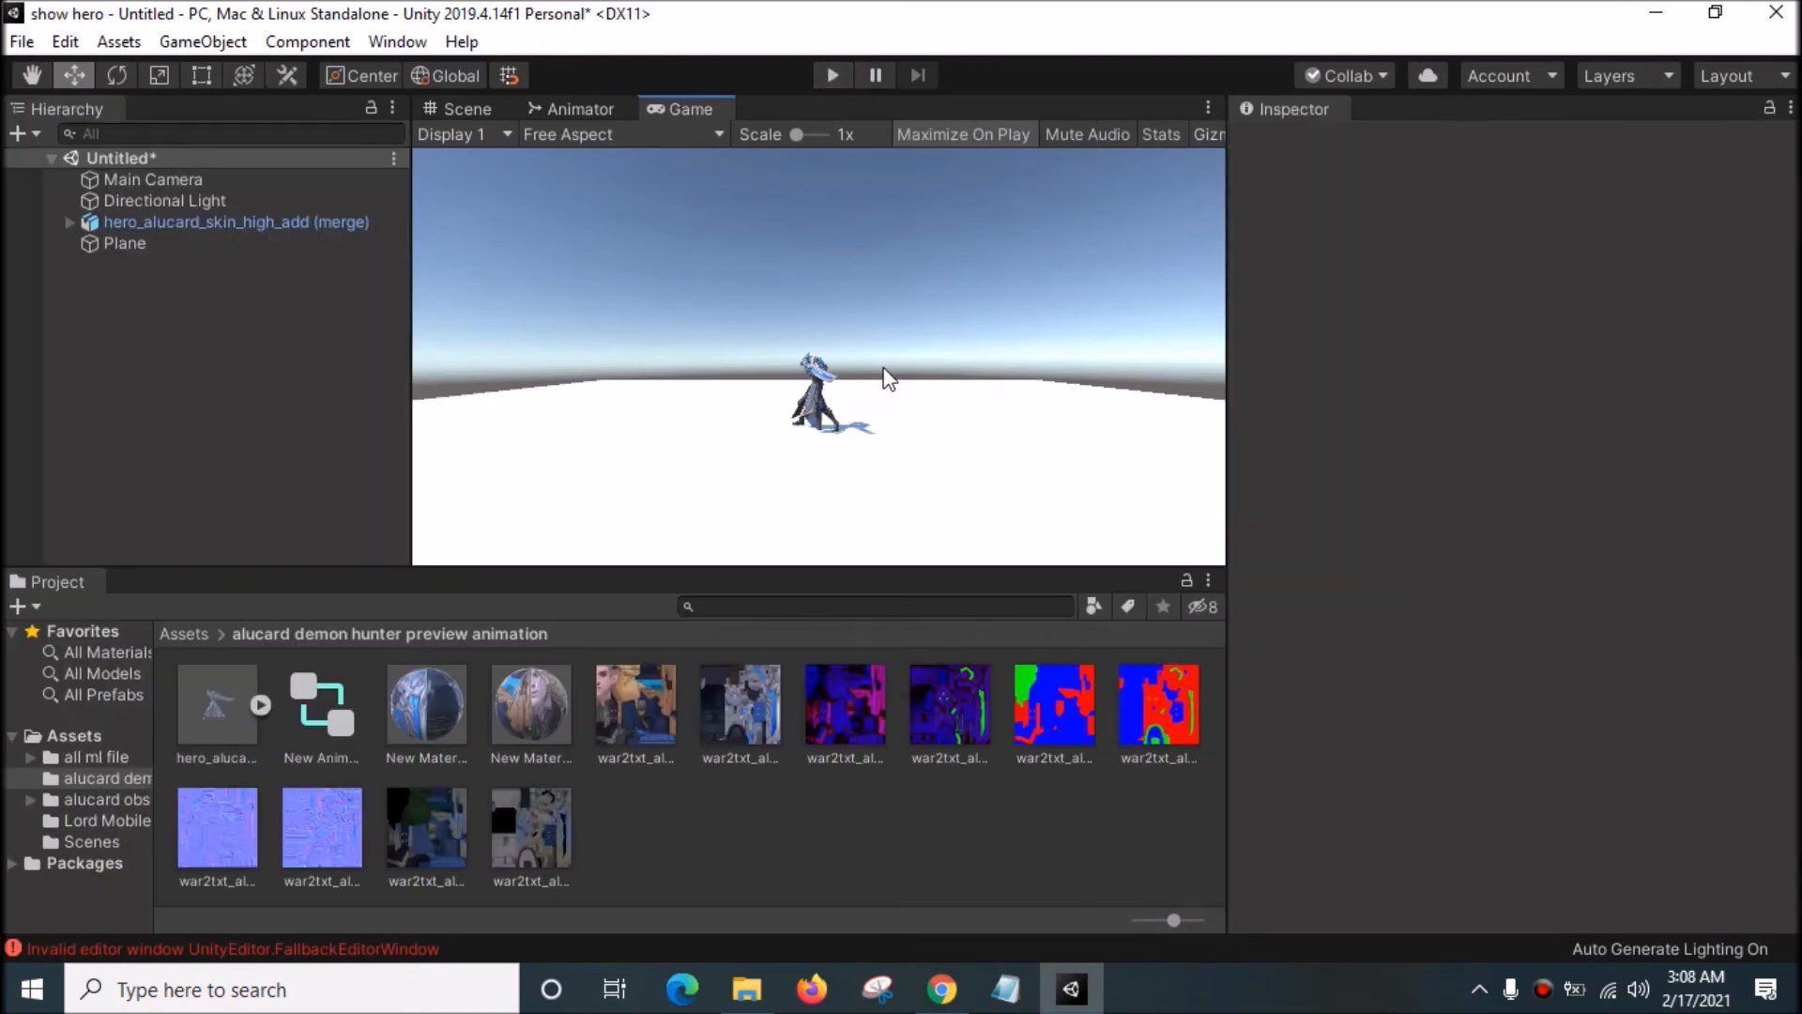
{"action": "mouse_move", "coordinate": [289, 636]}
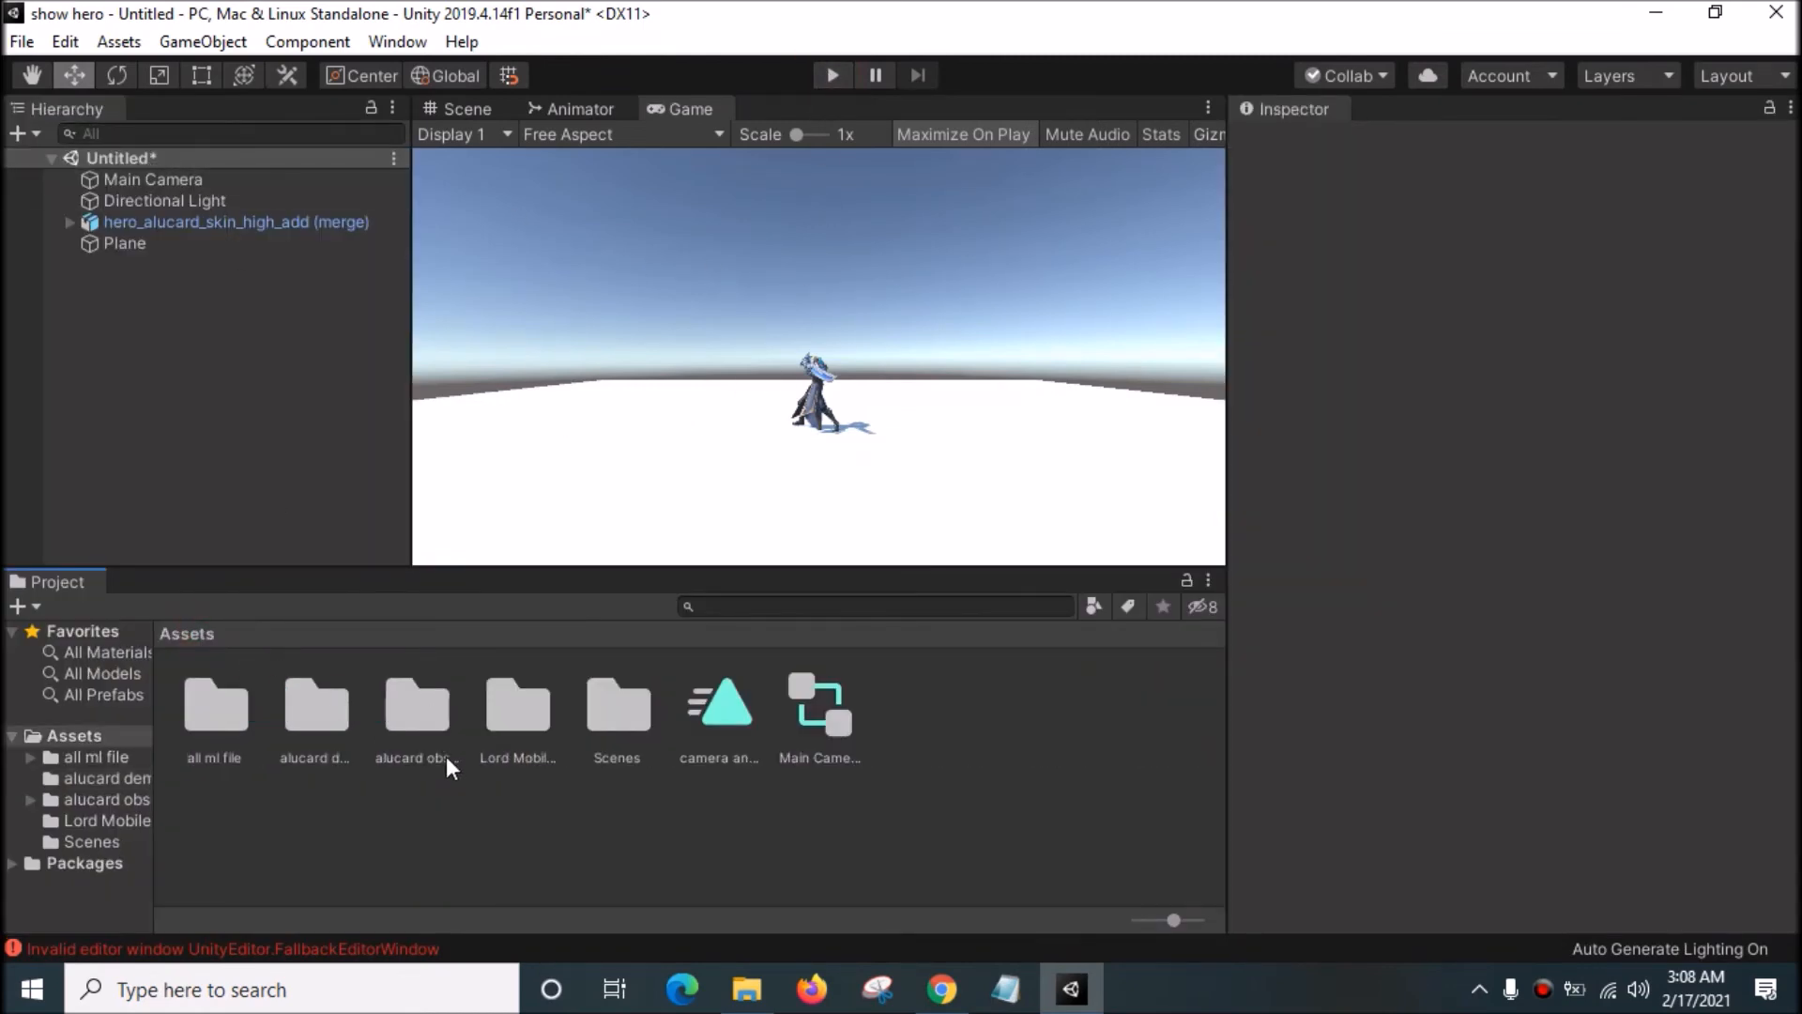
Step: Load the show hero scene from Assets > Scenes, discarding the untitled scene, and return to the Assets folder
{"action": "double_click", "coordinate": [617, 708]}
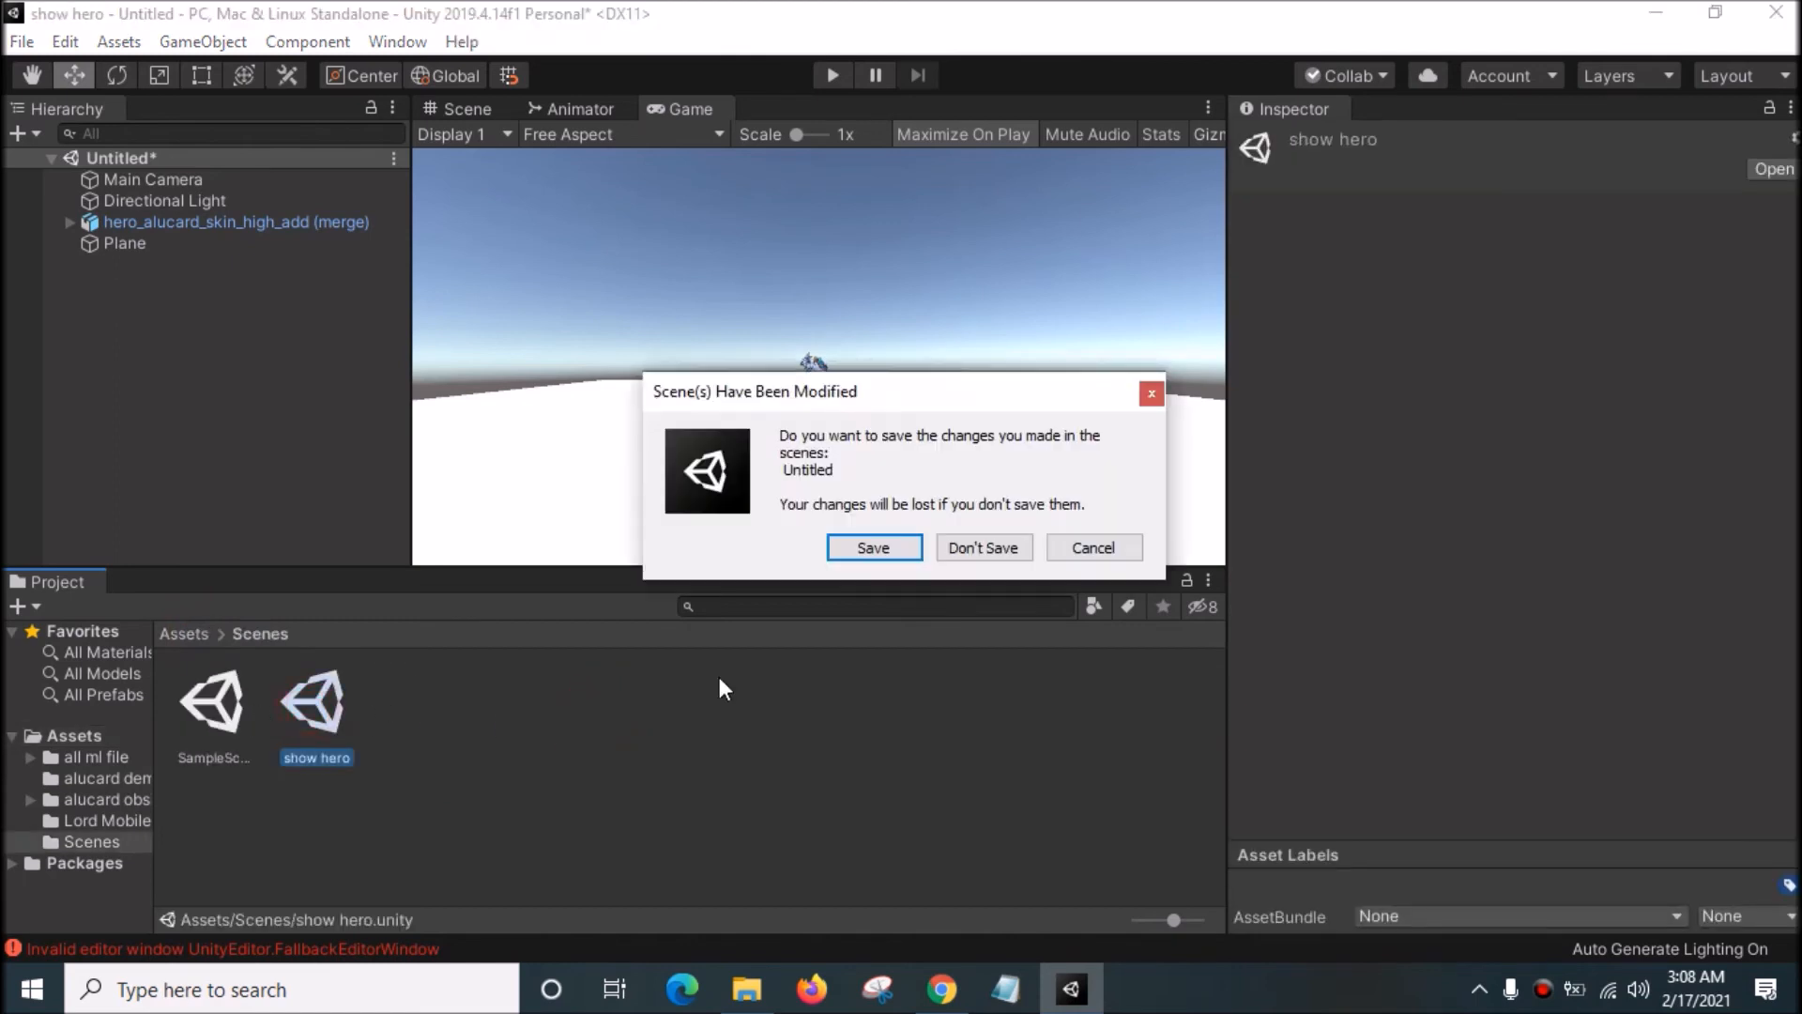
{"action": "mouse_move", "coordinate": [941, 563]}
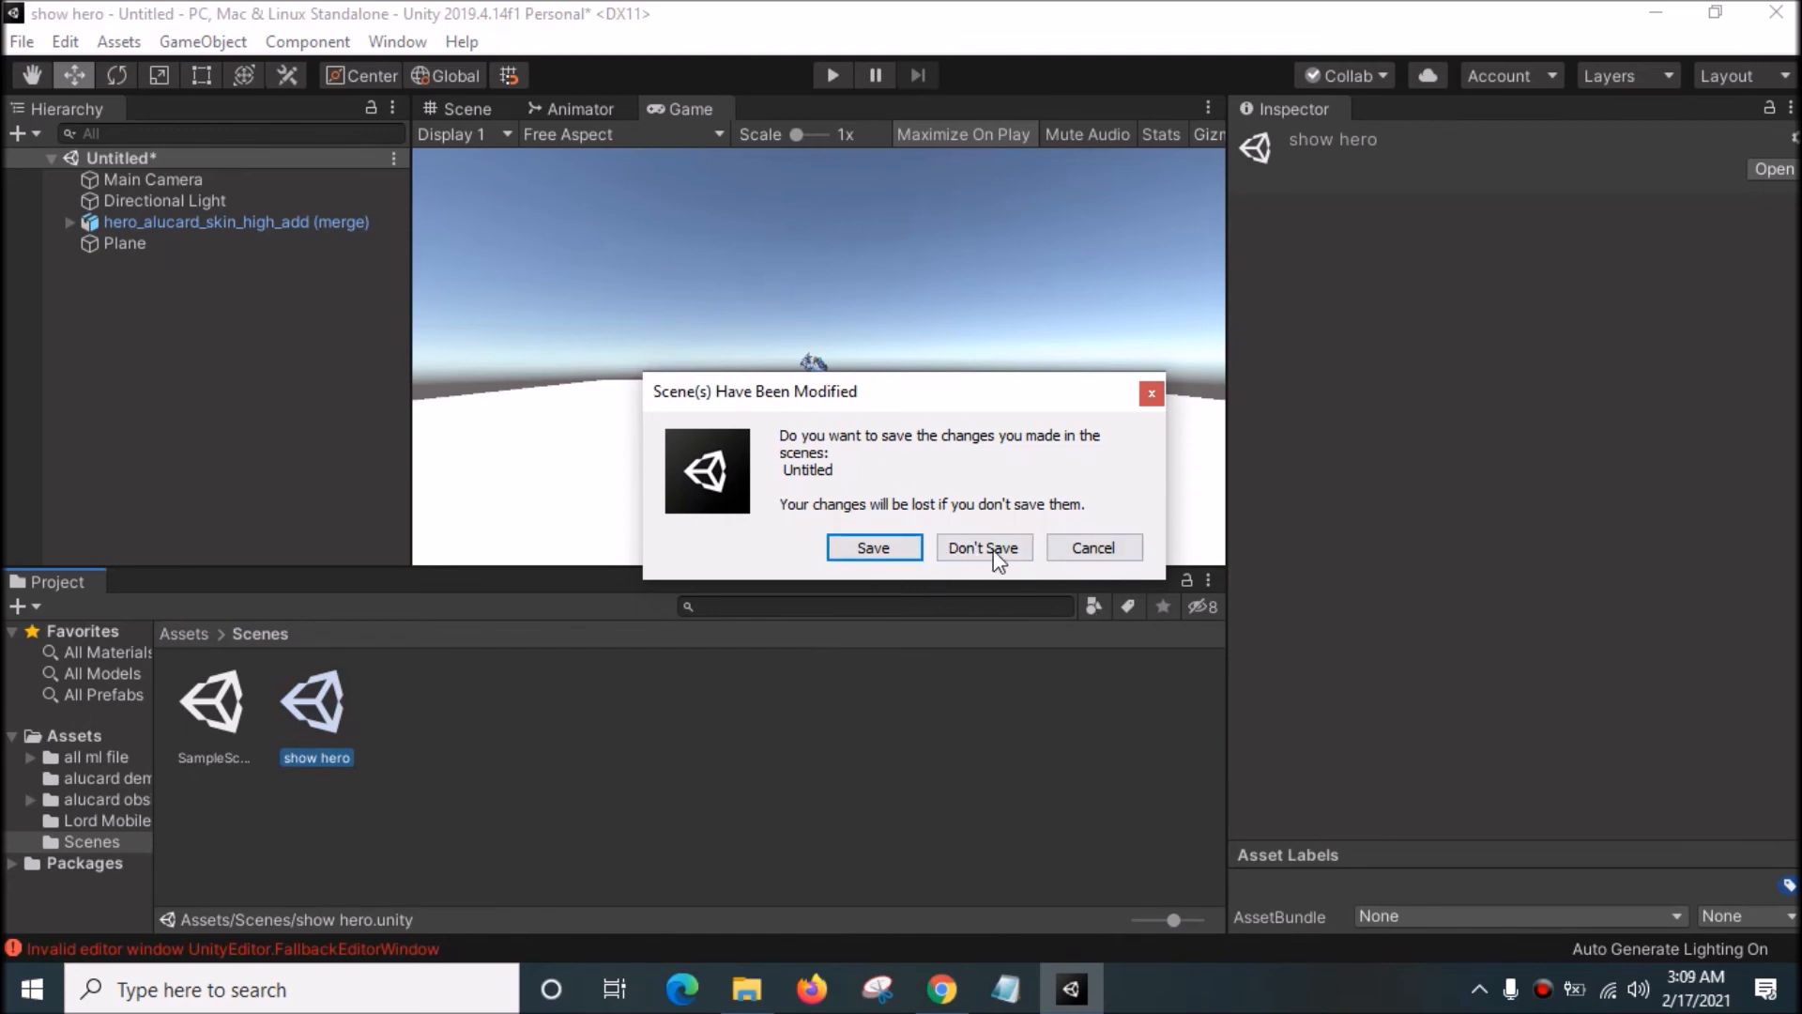
{"action": "left_click", "coordinate": [982, 546]}
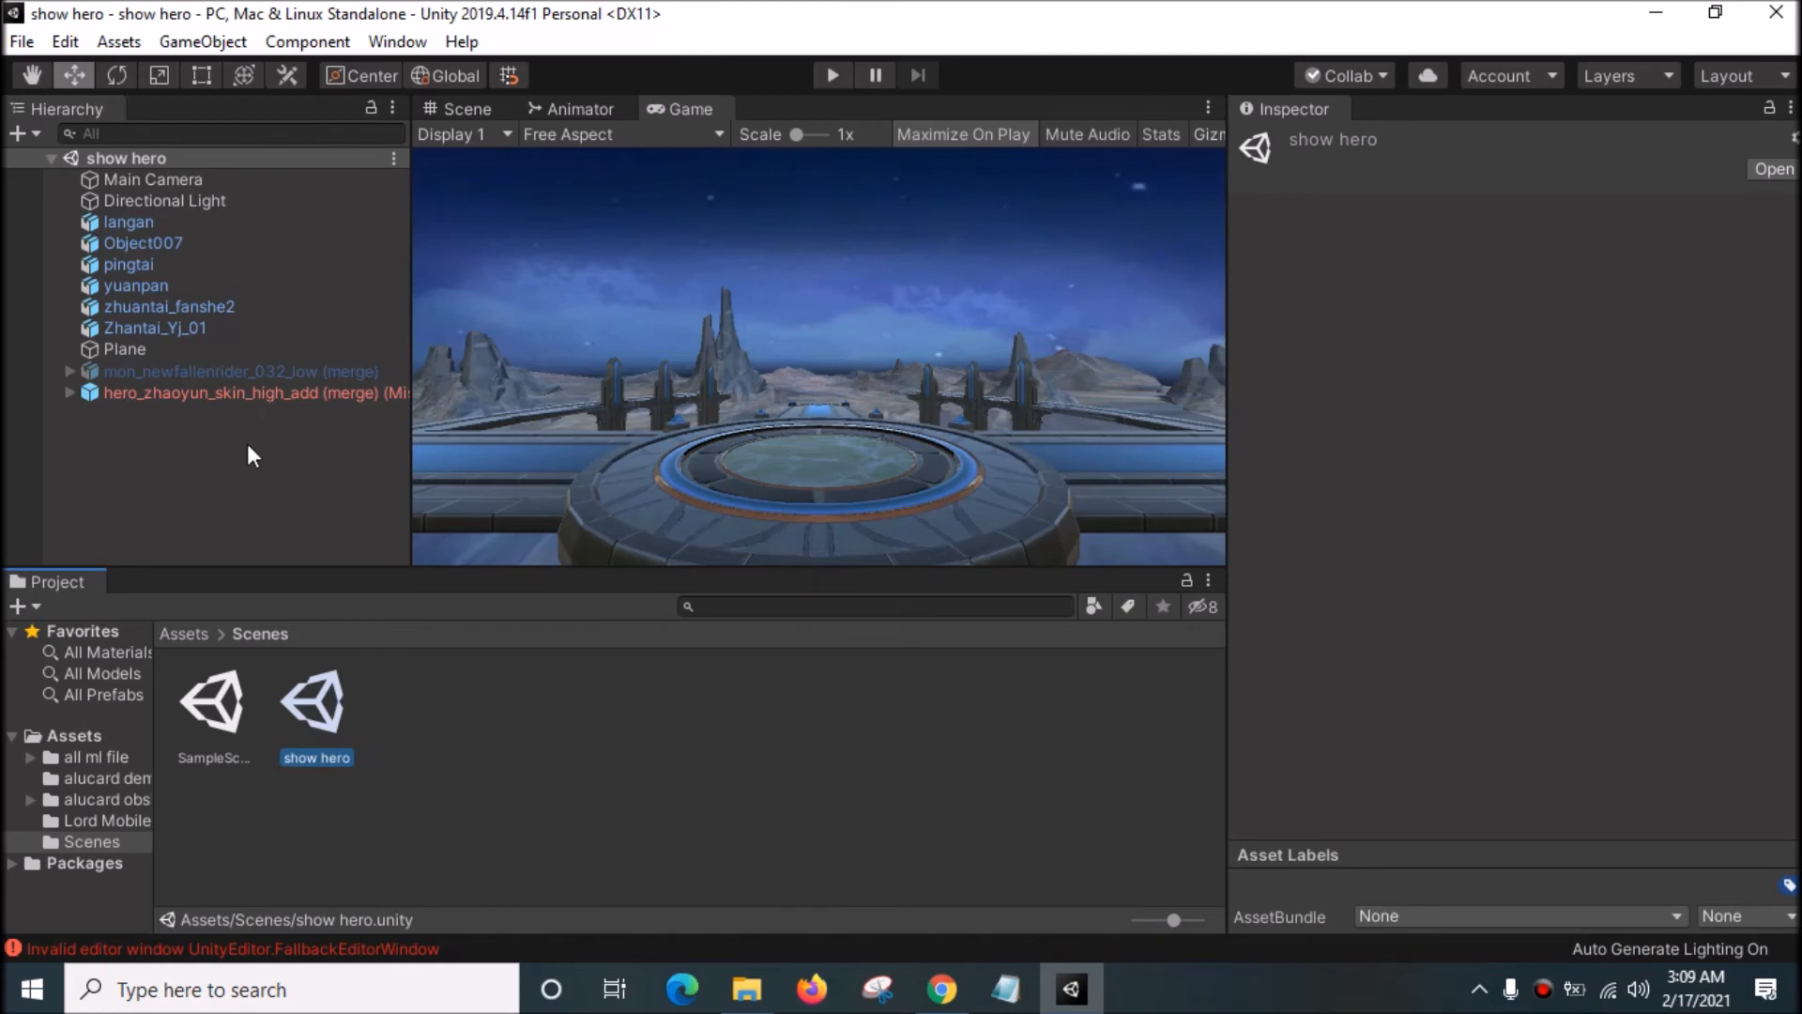
{"action": "mouse_move", "coordinate": [238, 433]}
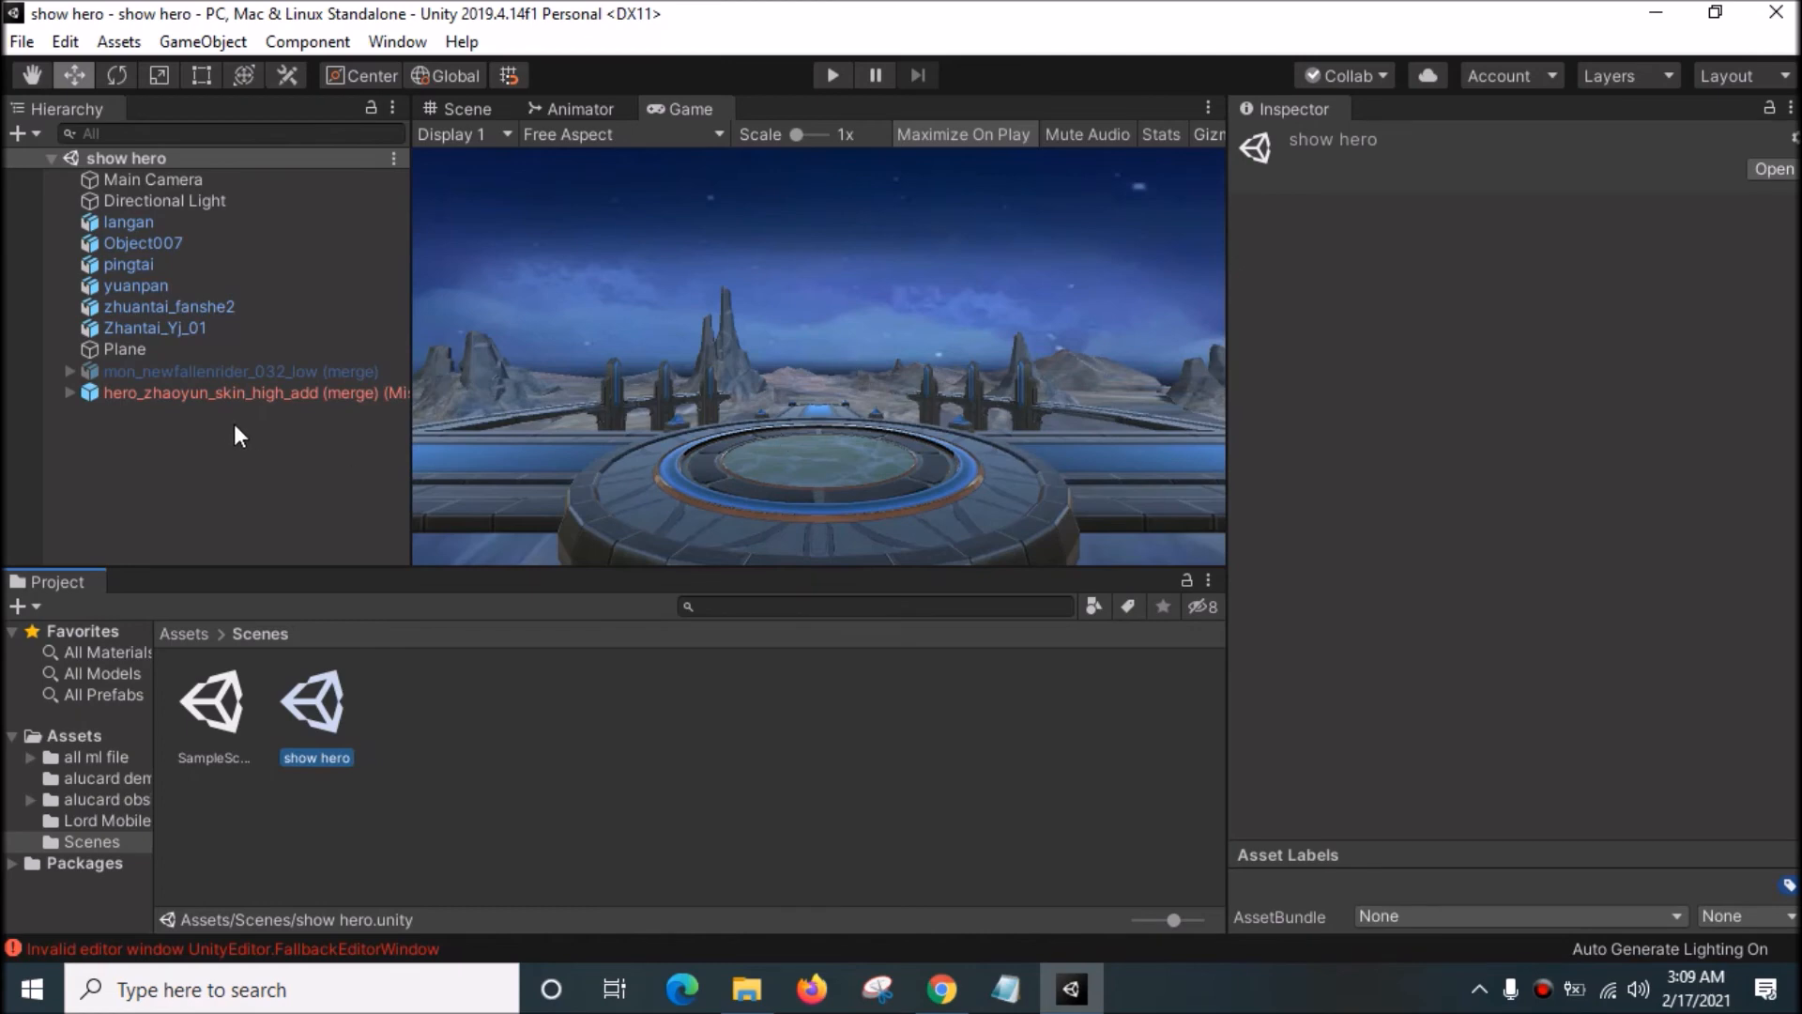
{"action": "mouse_move", "coordinate": [187, 644]}
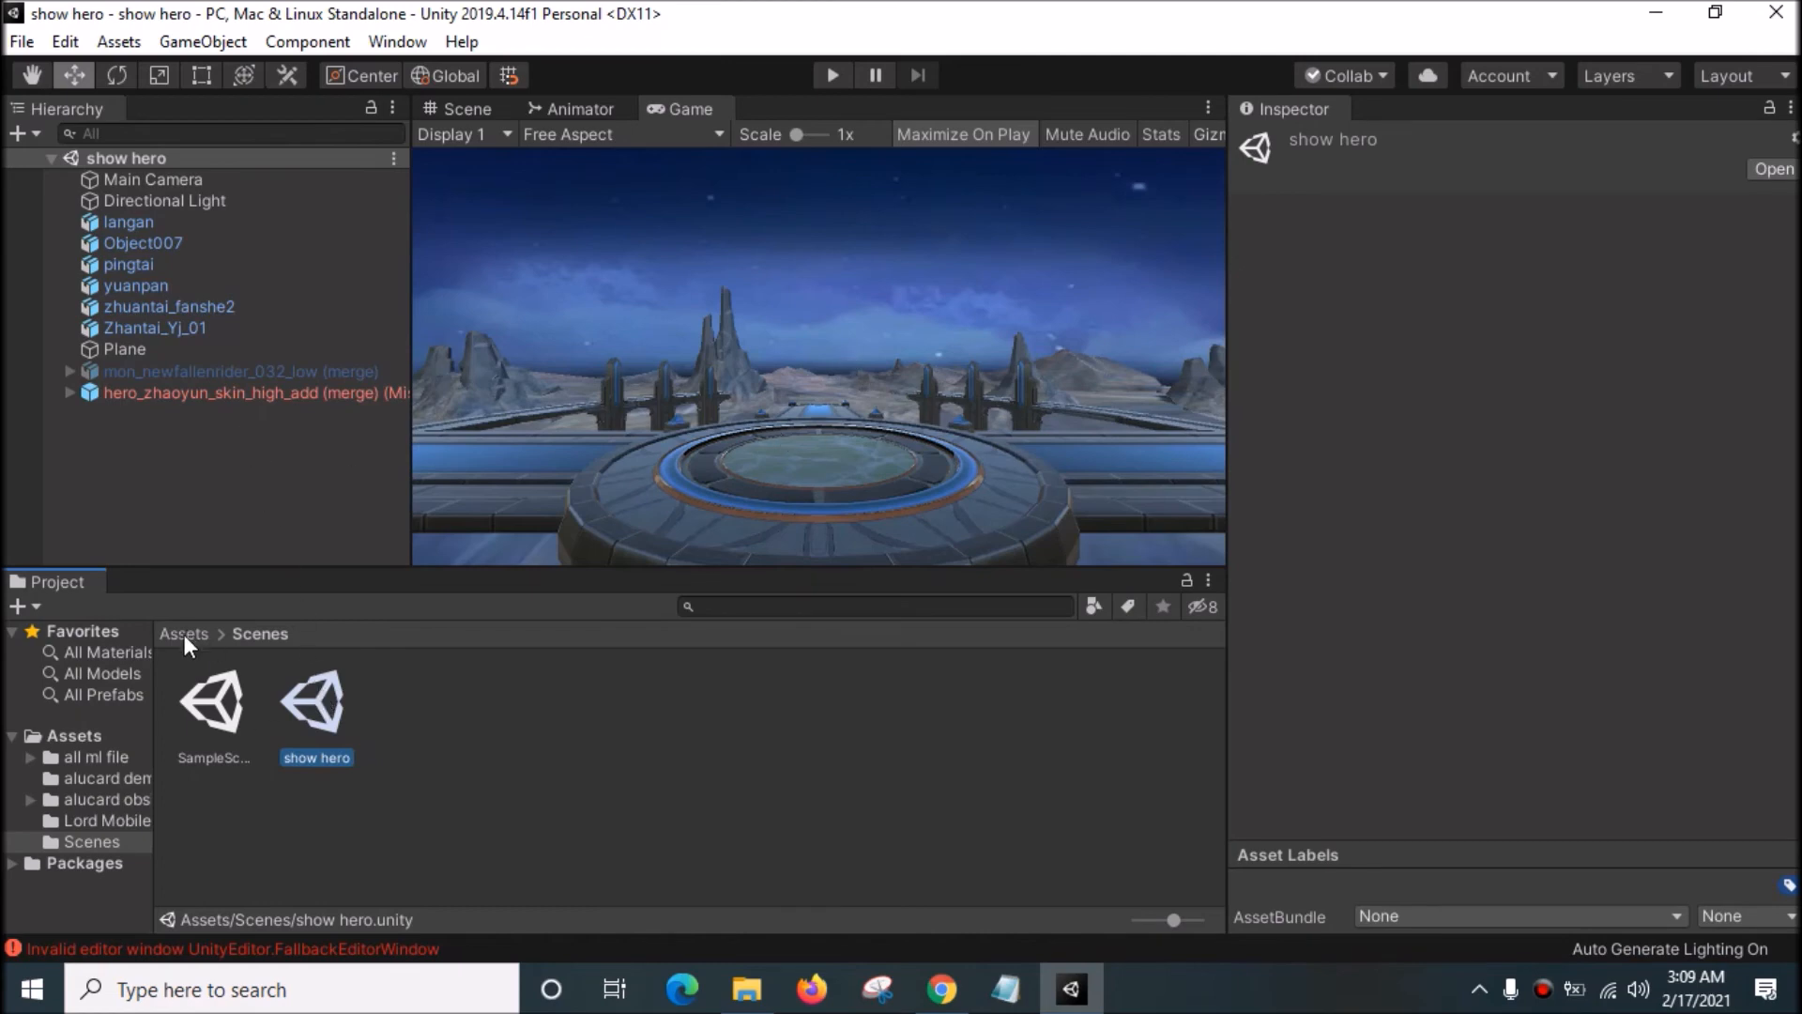
{"action": "left_click", "coordinate": [184, 632]}
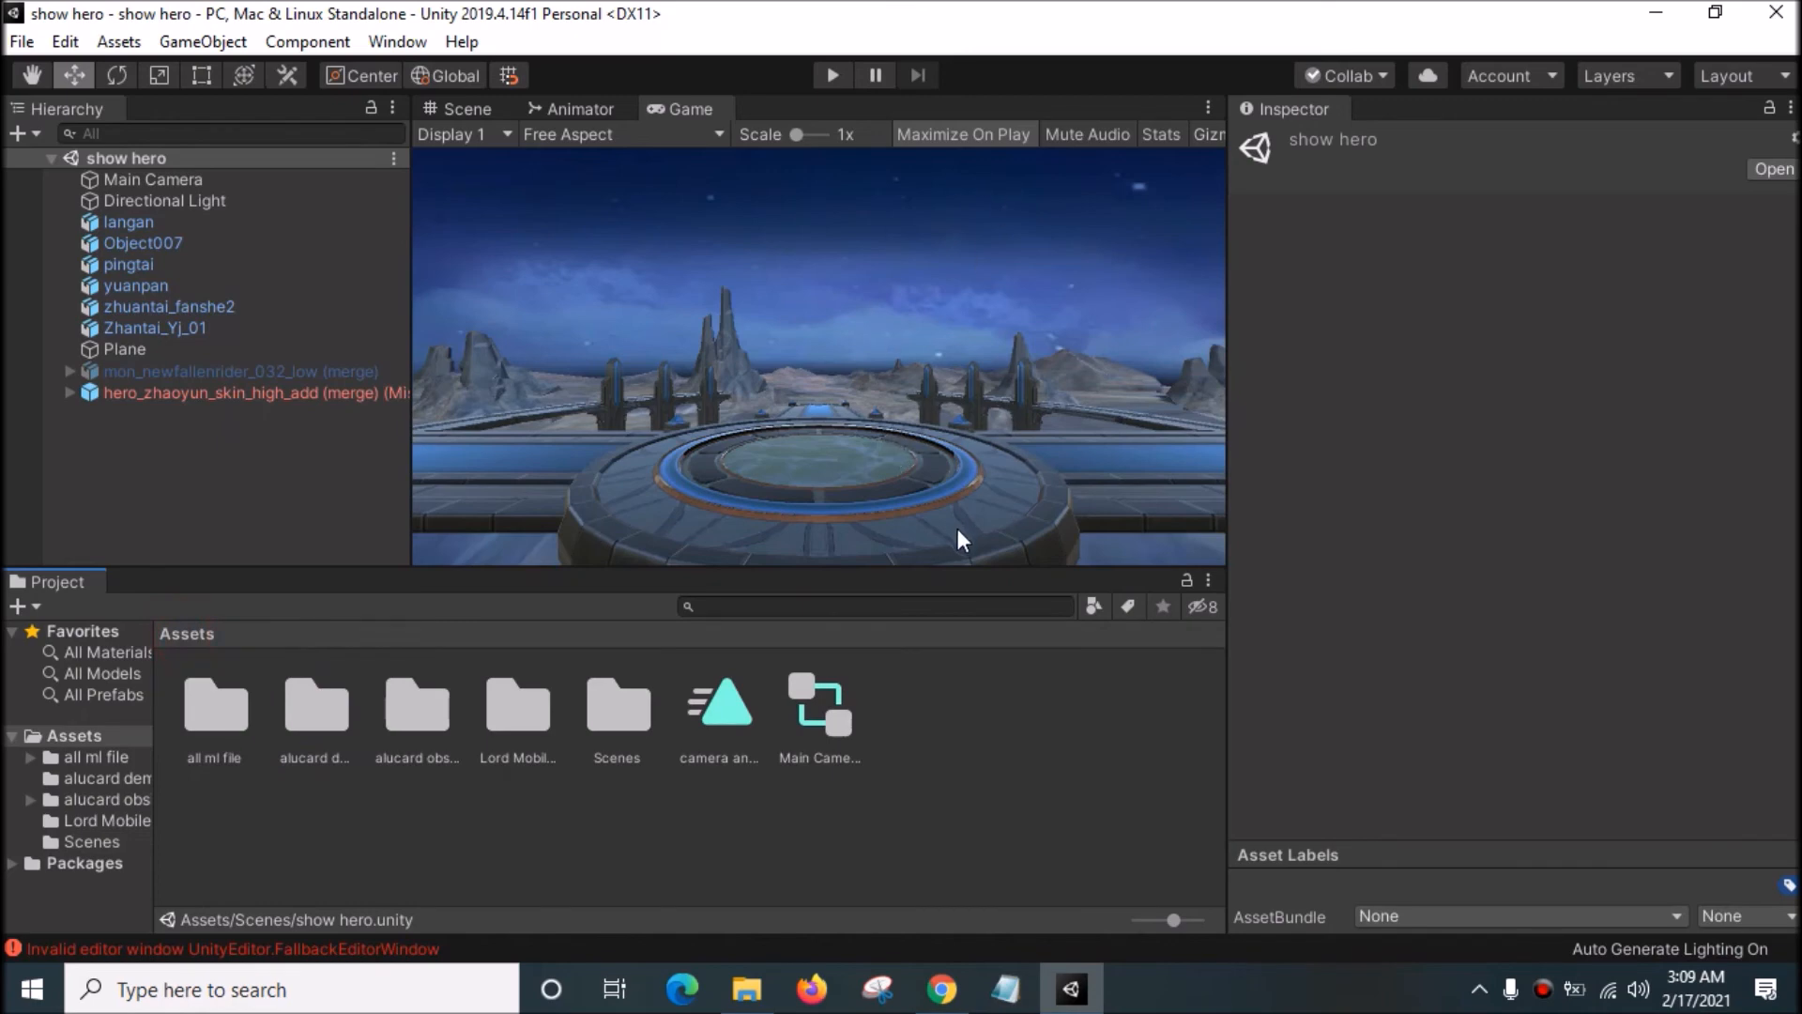
{"action": "mouse_move", "coordinate": [544, 738]}
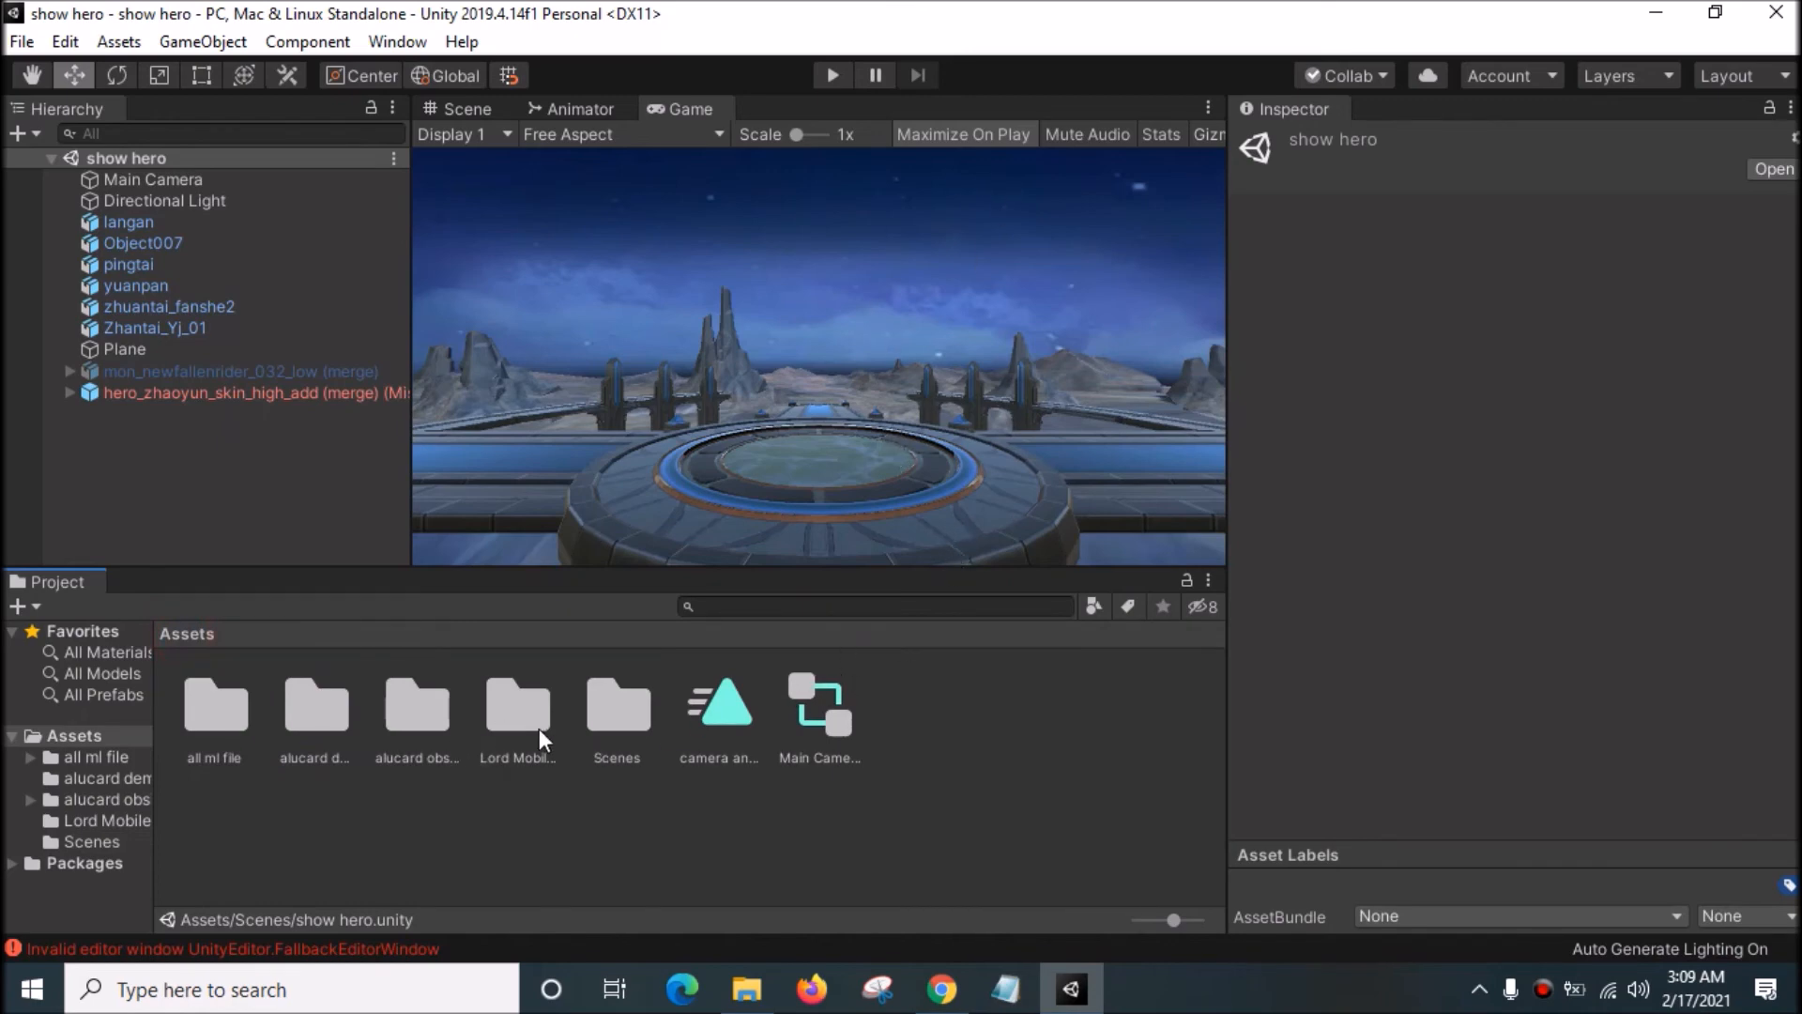
{"action": "mouse_move", "coordinate": [514, 798]}
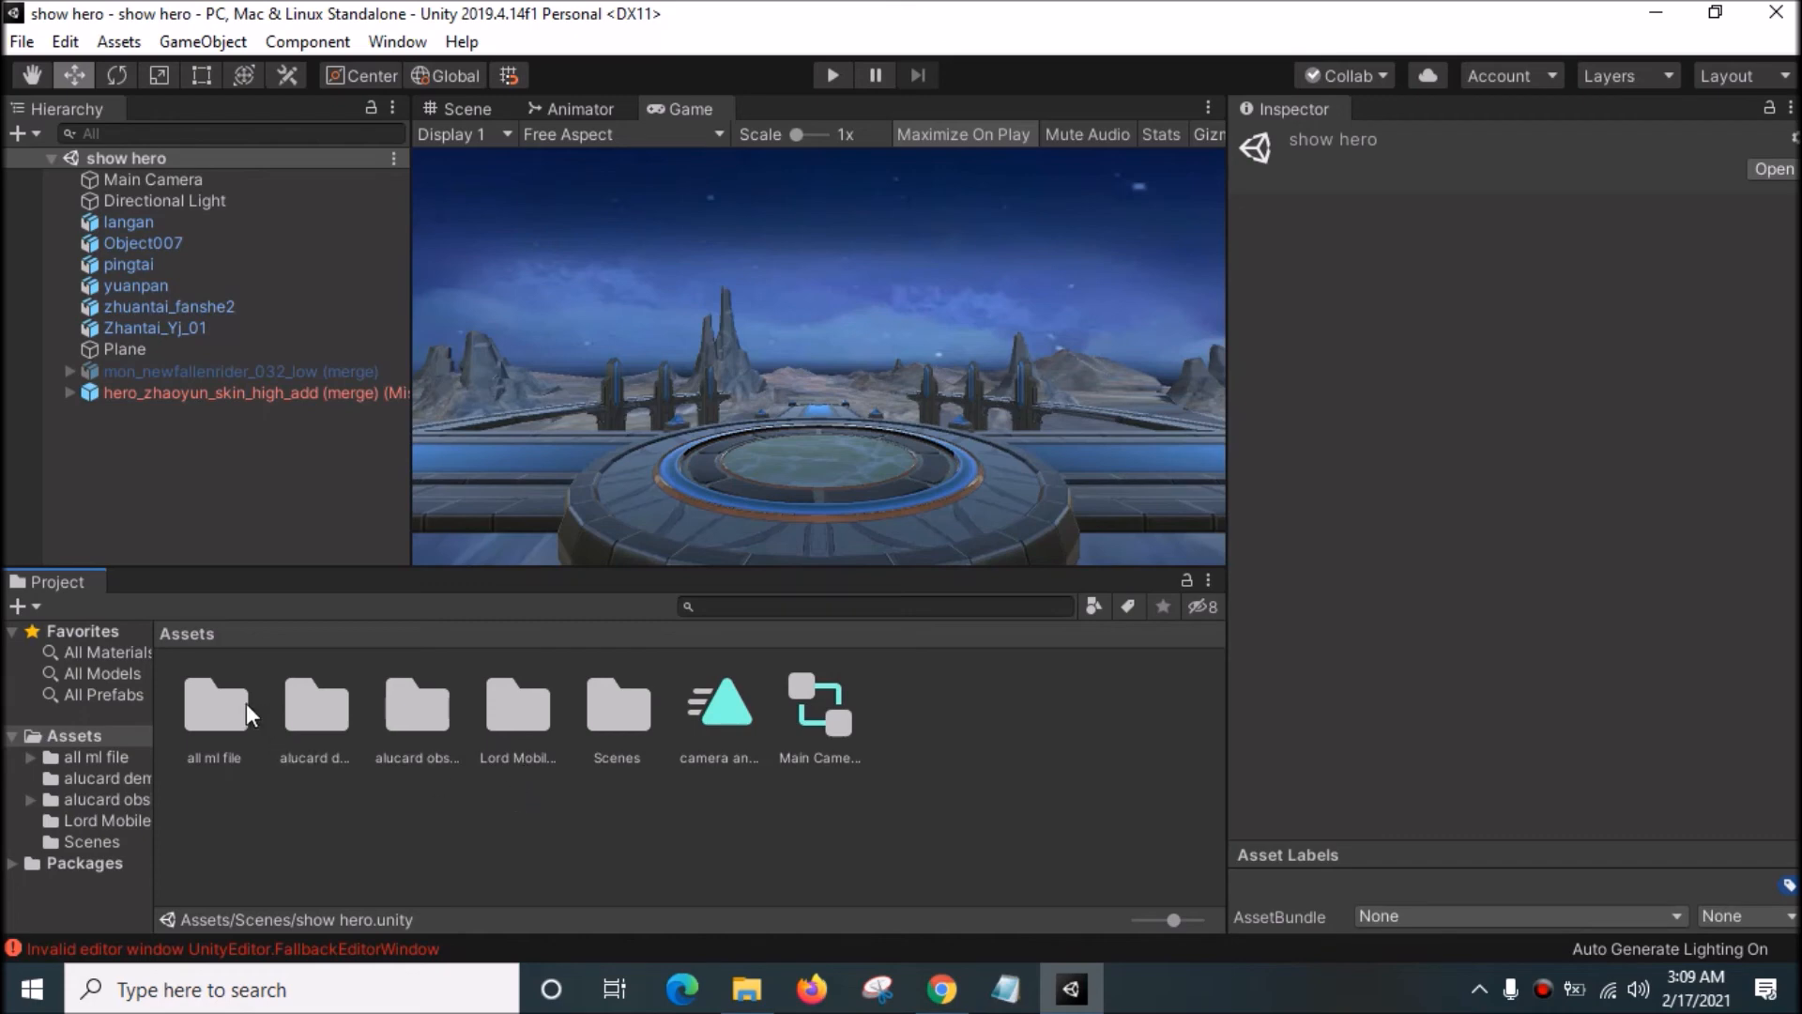
{"action": "mouse_move", "coordinate": [229, 708]}
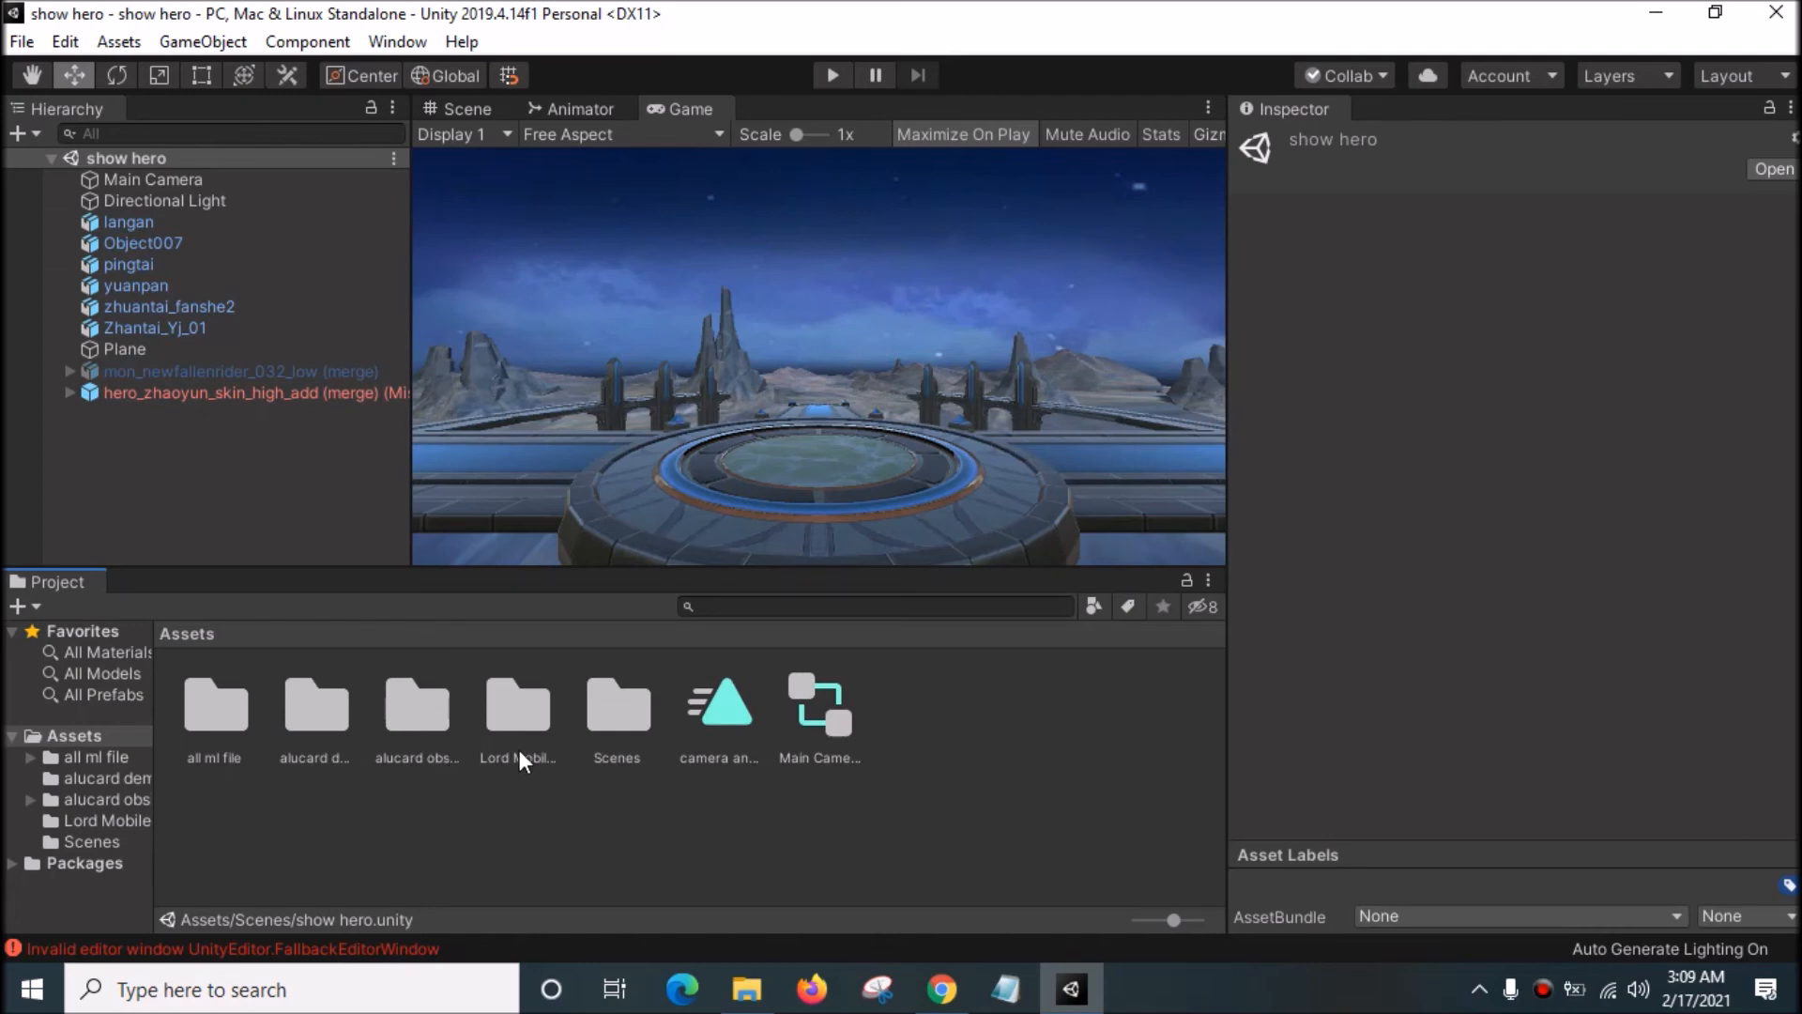
{"action": "mouse_move", "coordinate": [561, 719]}
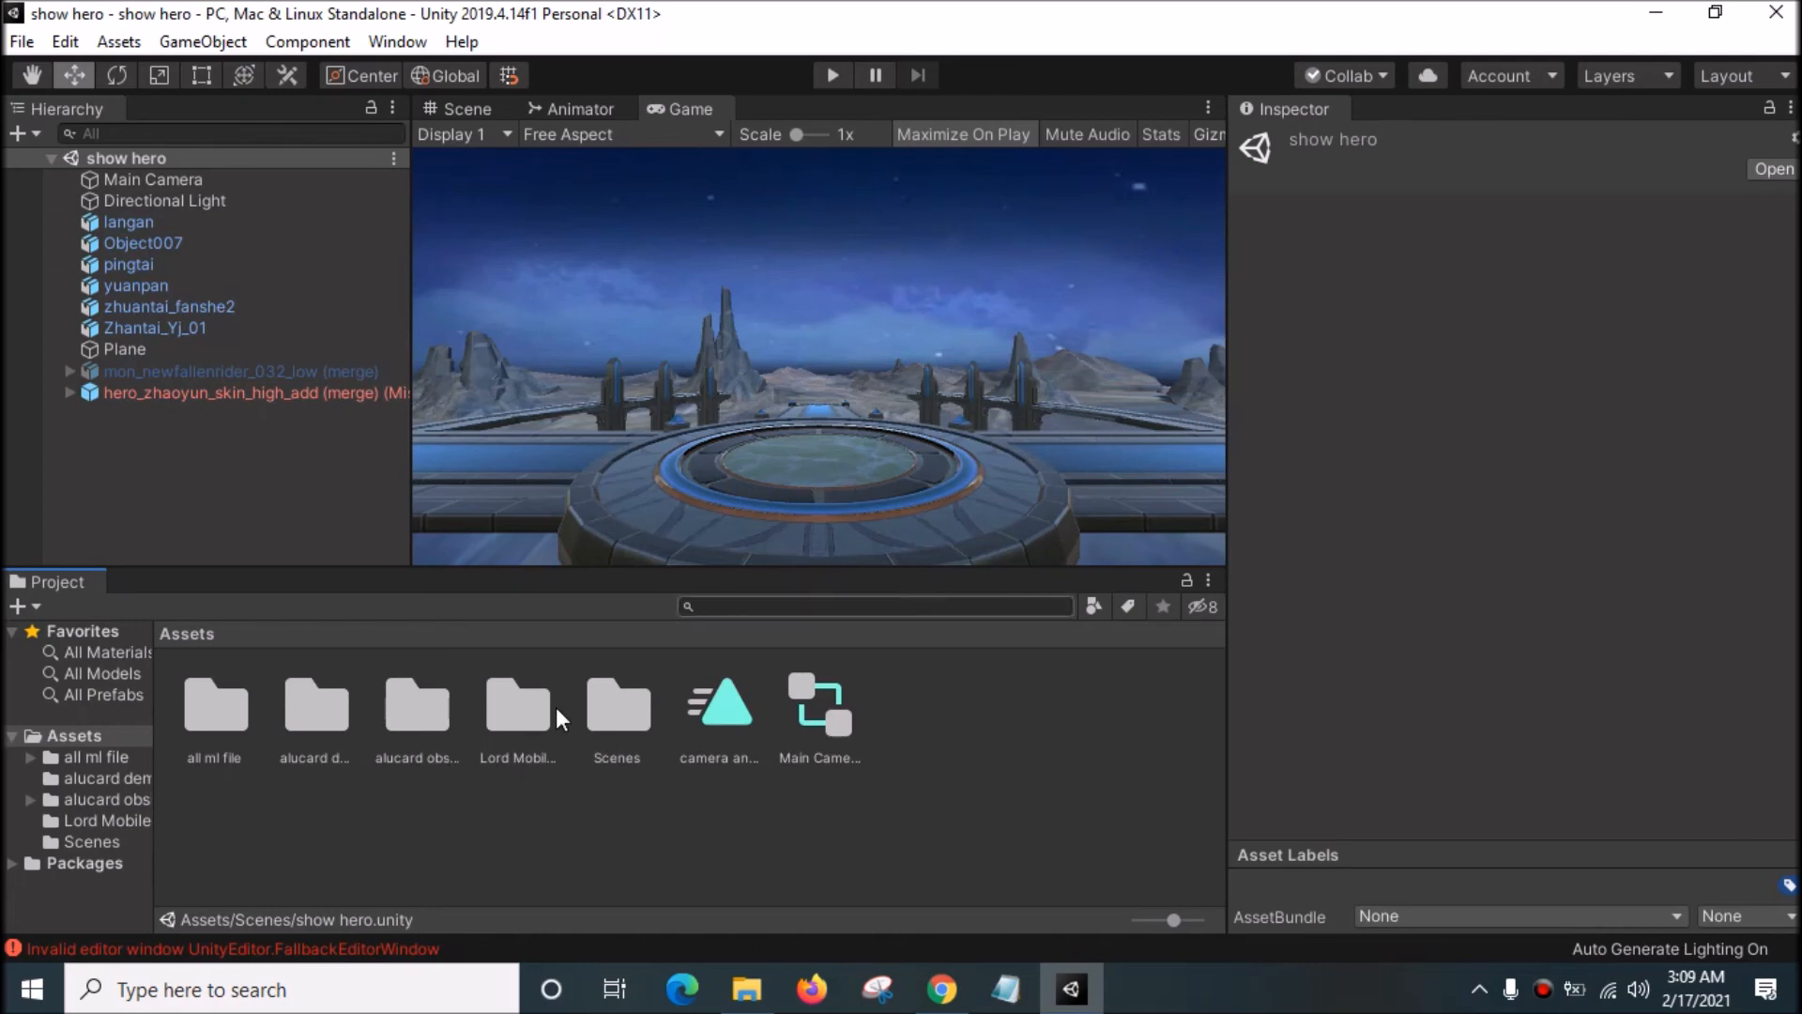
{"action": "mouse_move", "coordinate": [595, 726]}
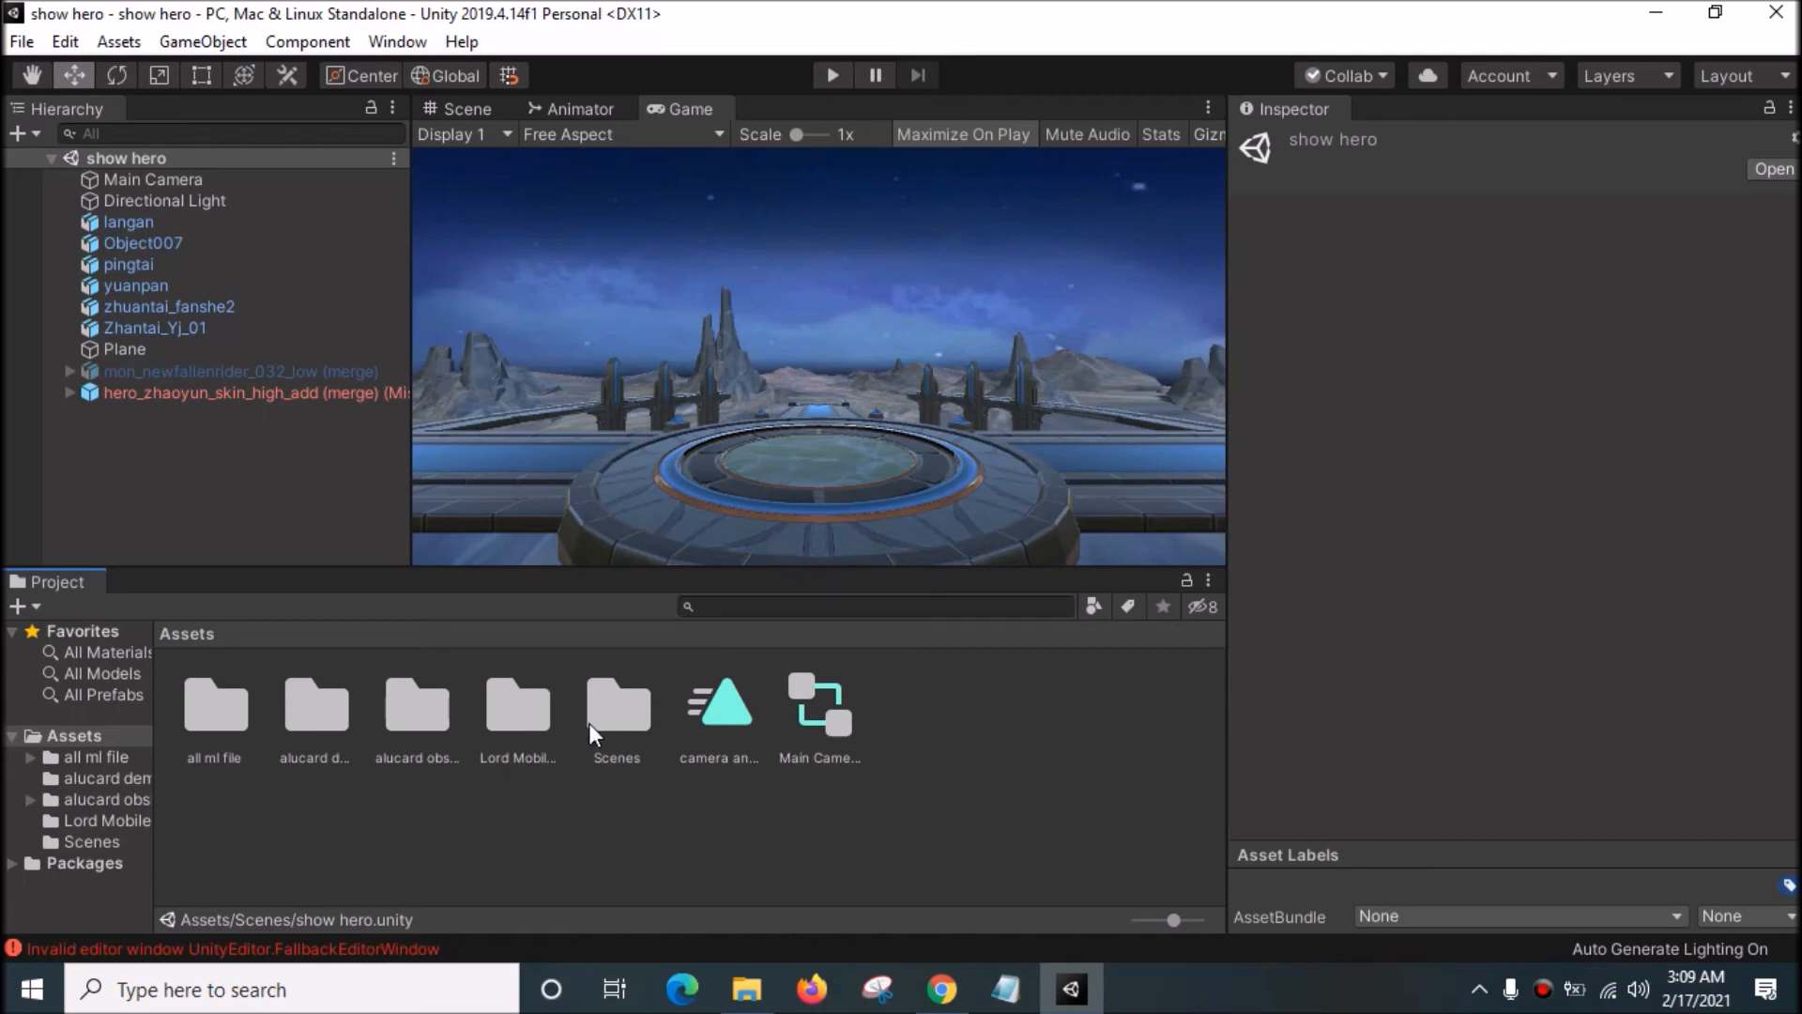
{"action": "mouse_move", "coordinate": [556, 753]}
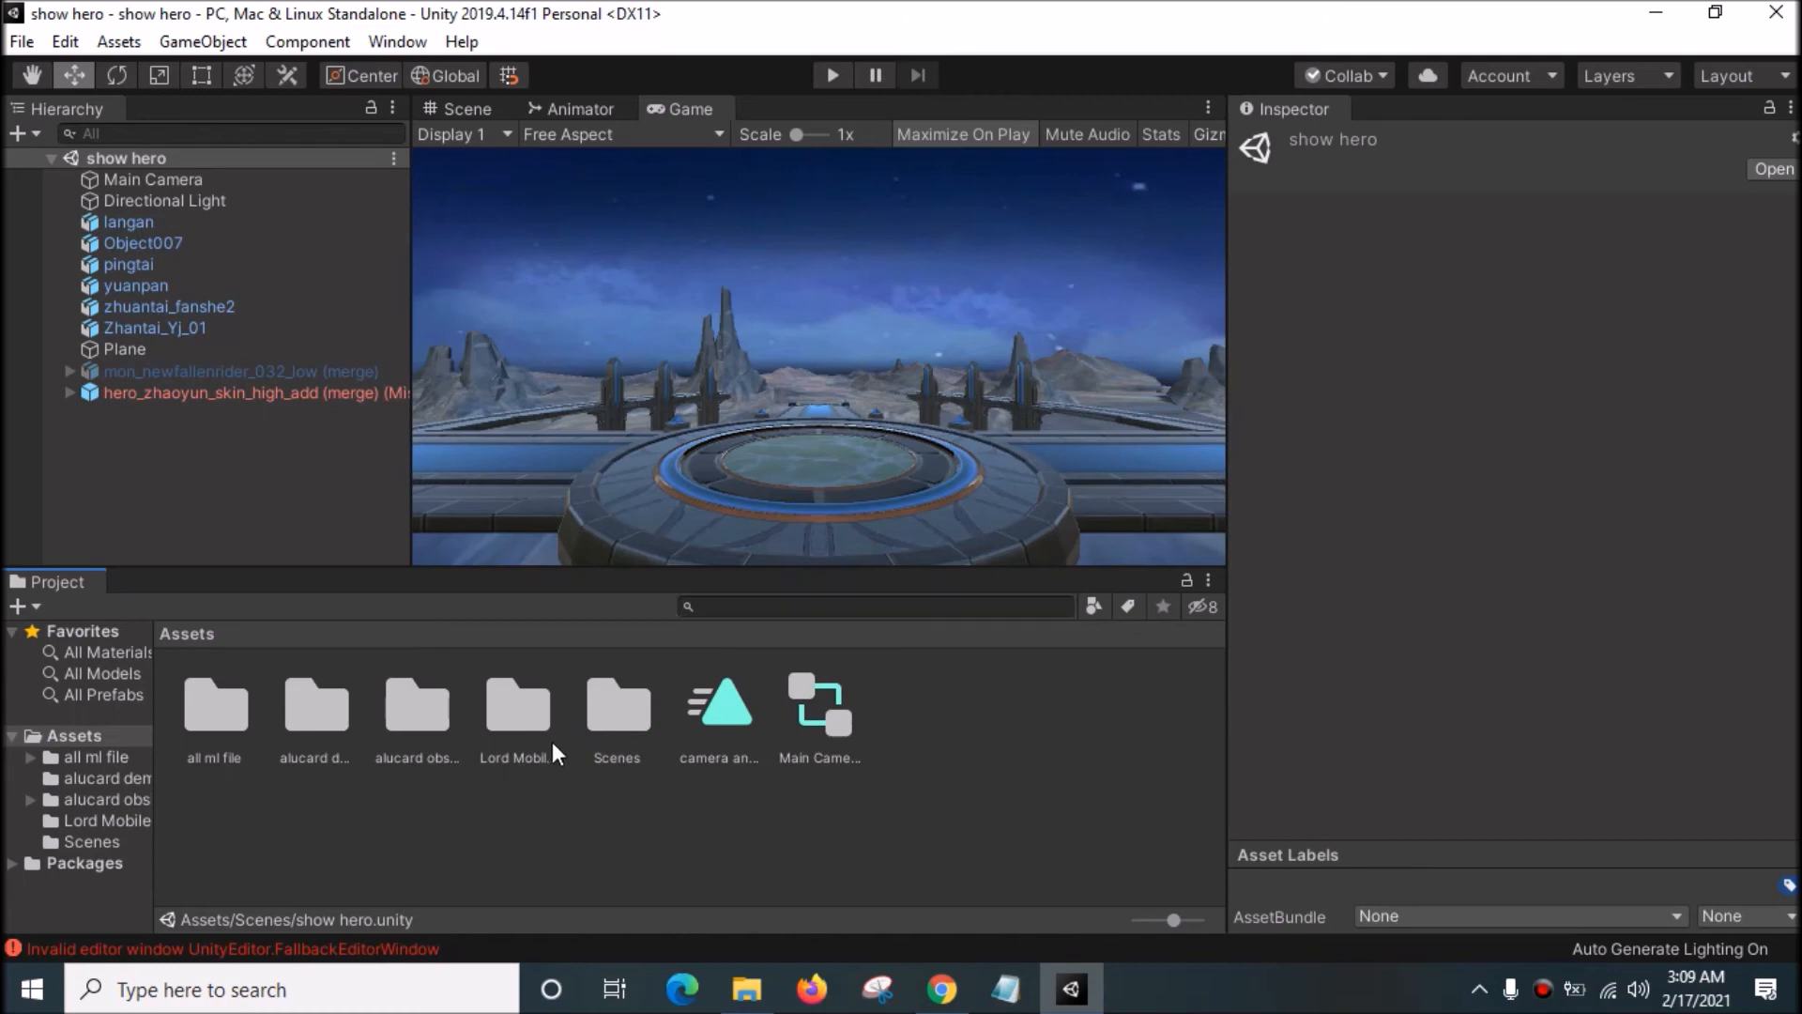
{"action": "mouse_move", "coordinate": [640, 734]}
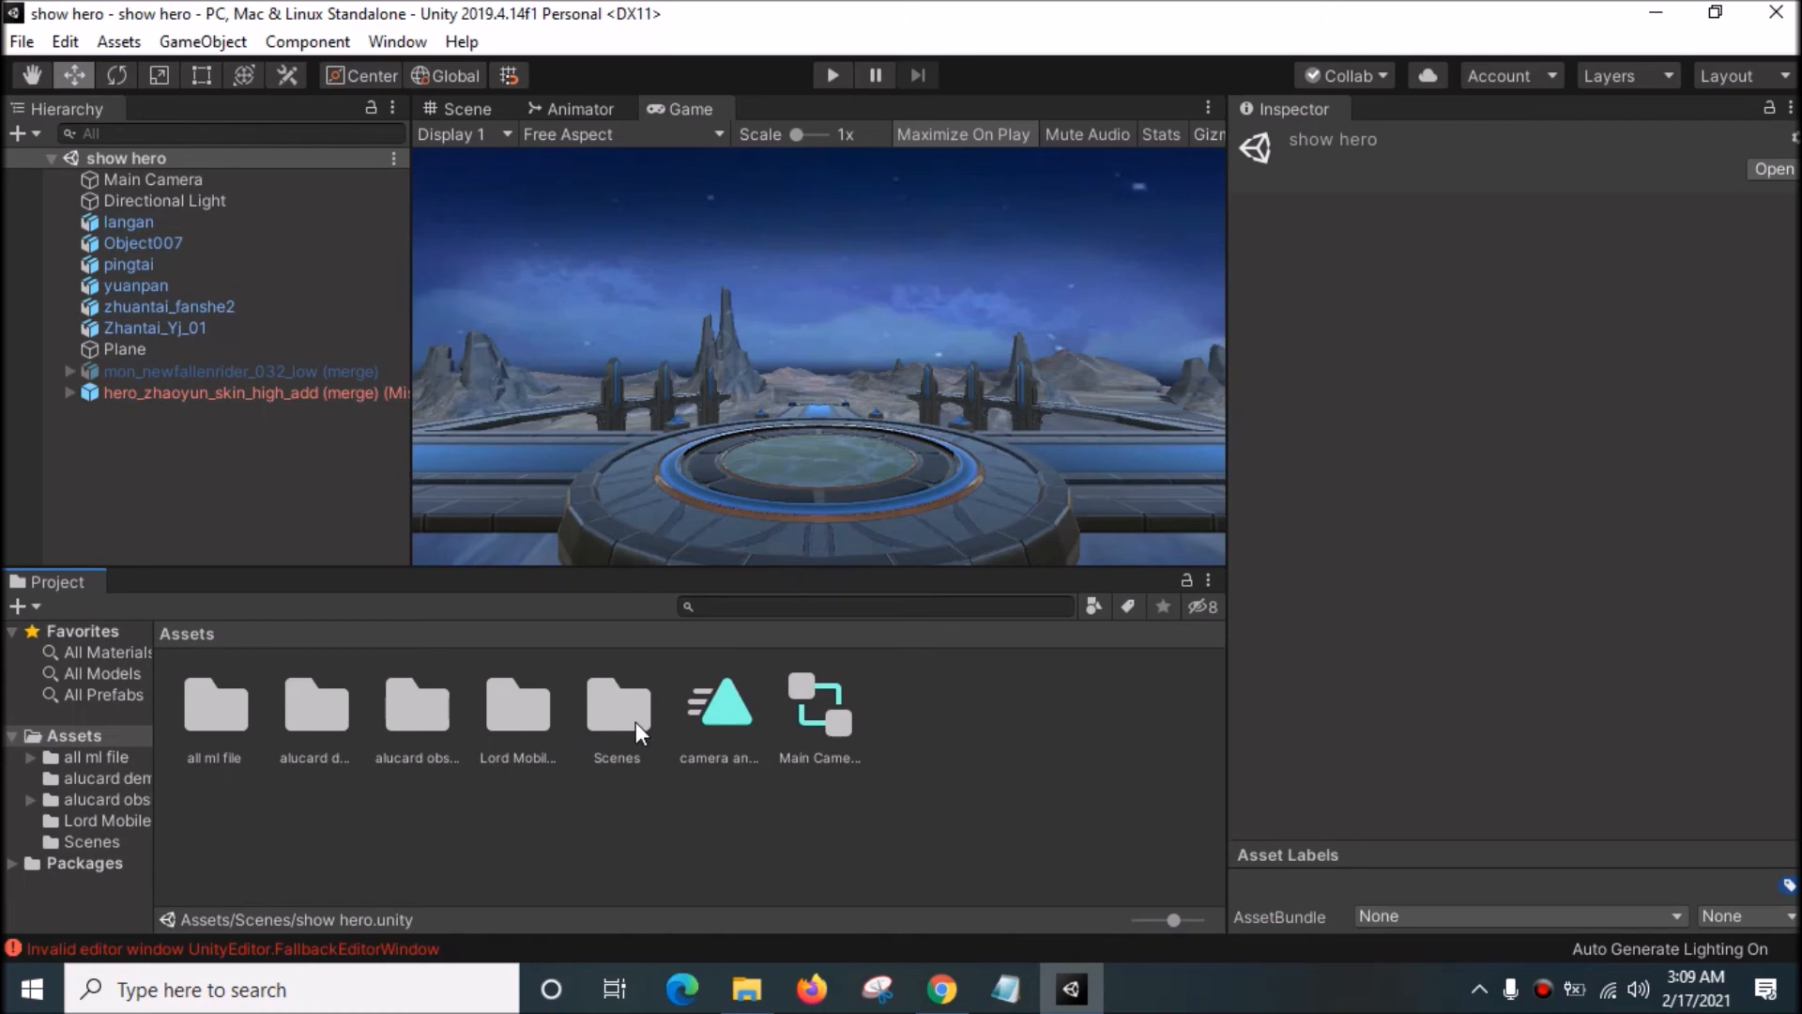
{"action": "left_click", "coordinate": [313, 704]}
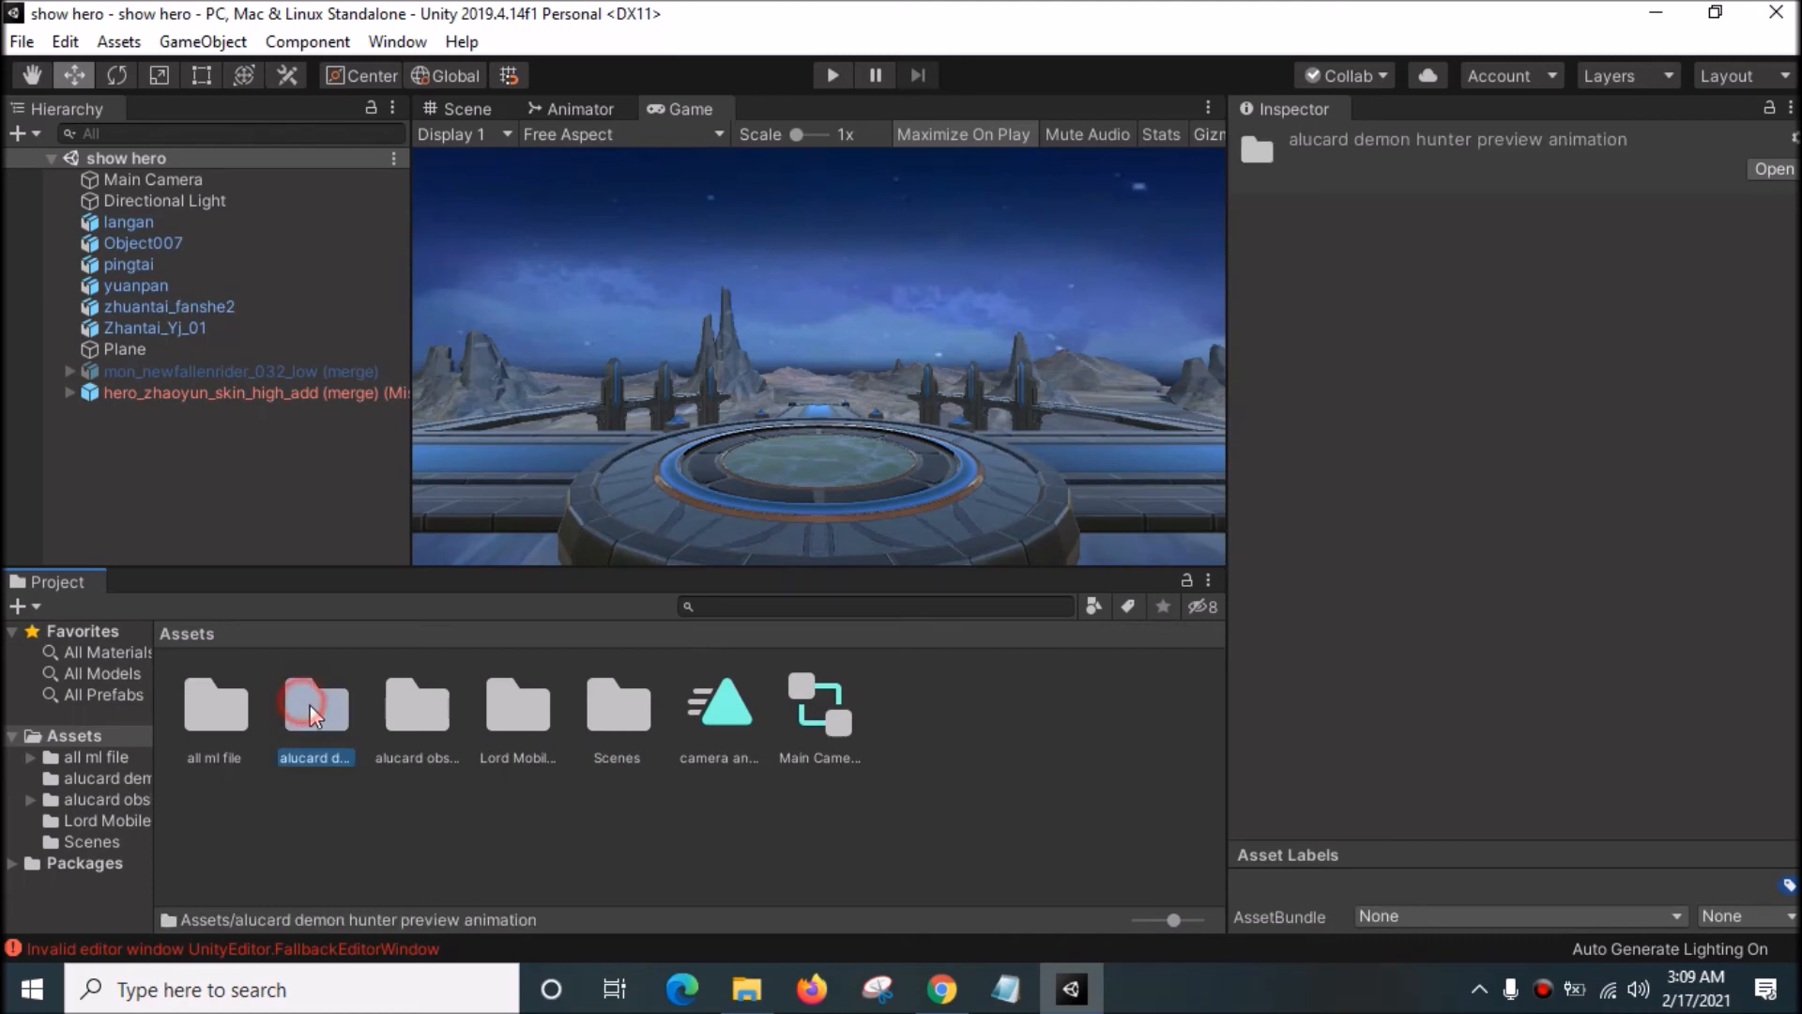
Step: Drag hero_alucard from the alucard demon hunter folder into the Hierarchy and check it on the platform in Scene and Game views
{"action": "double_click", "coordinate": [313, 705]}
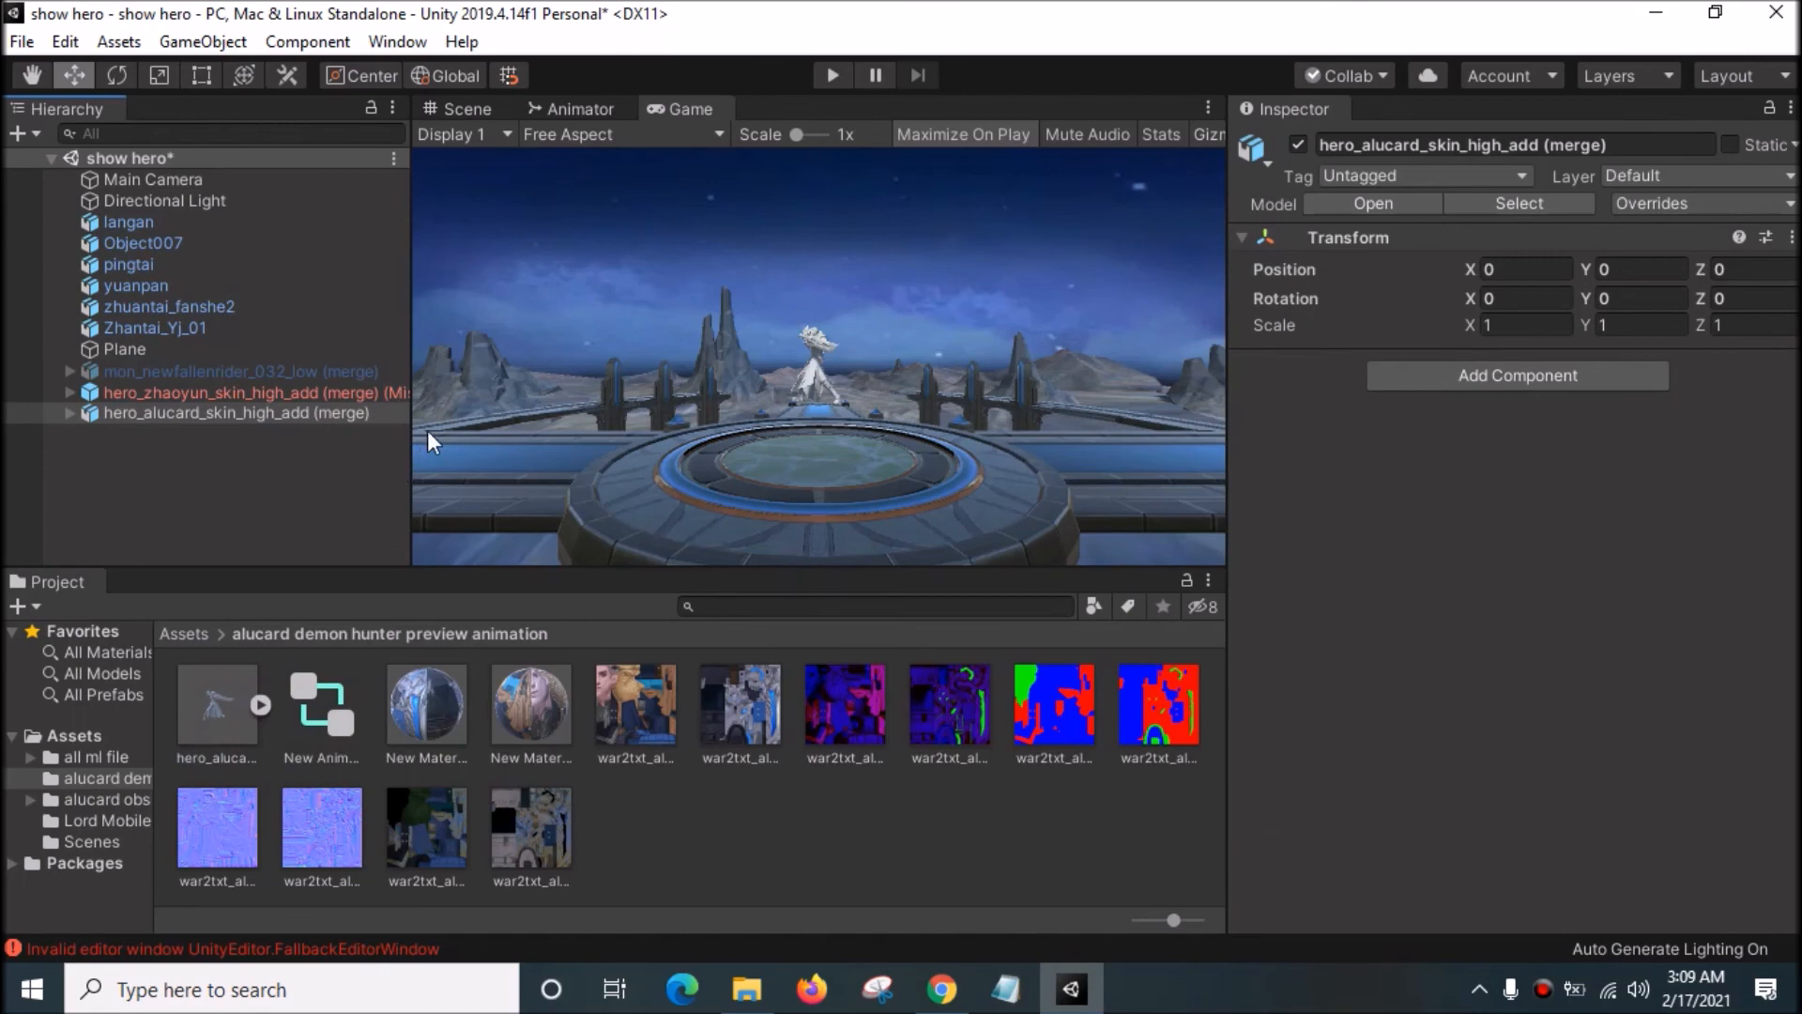
{"action": "left_click", "coordinate": [464, 108]}
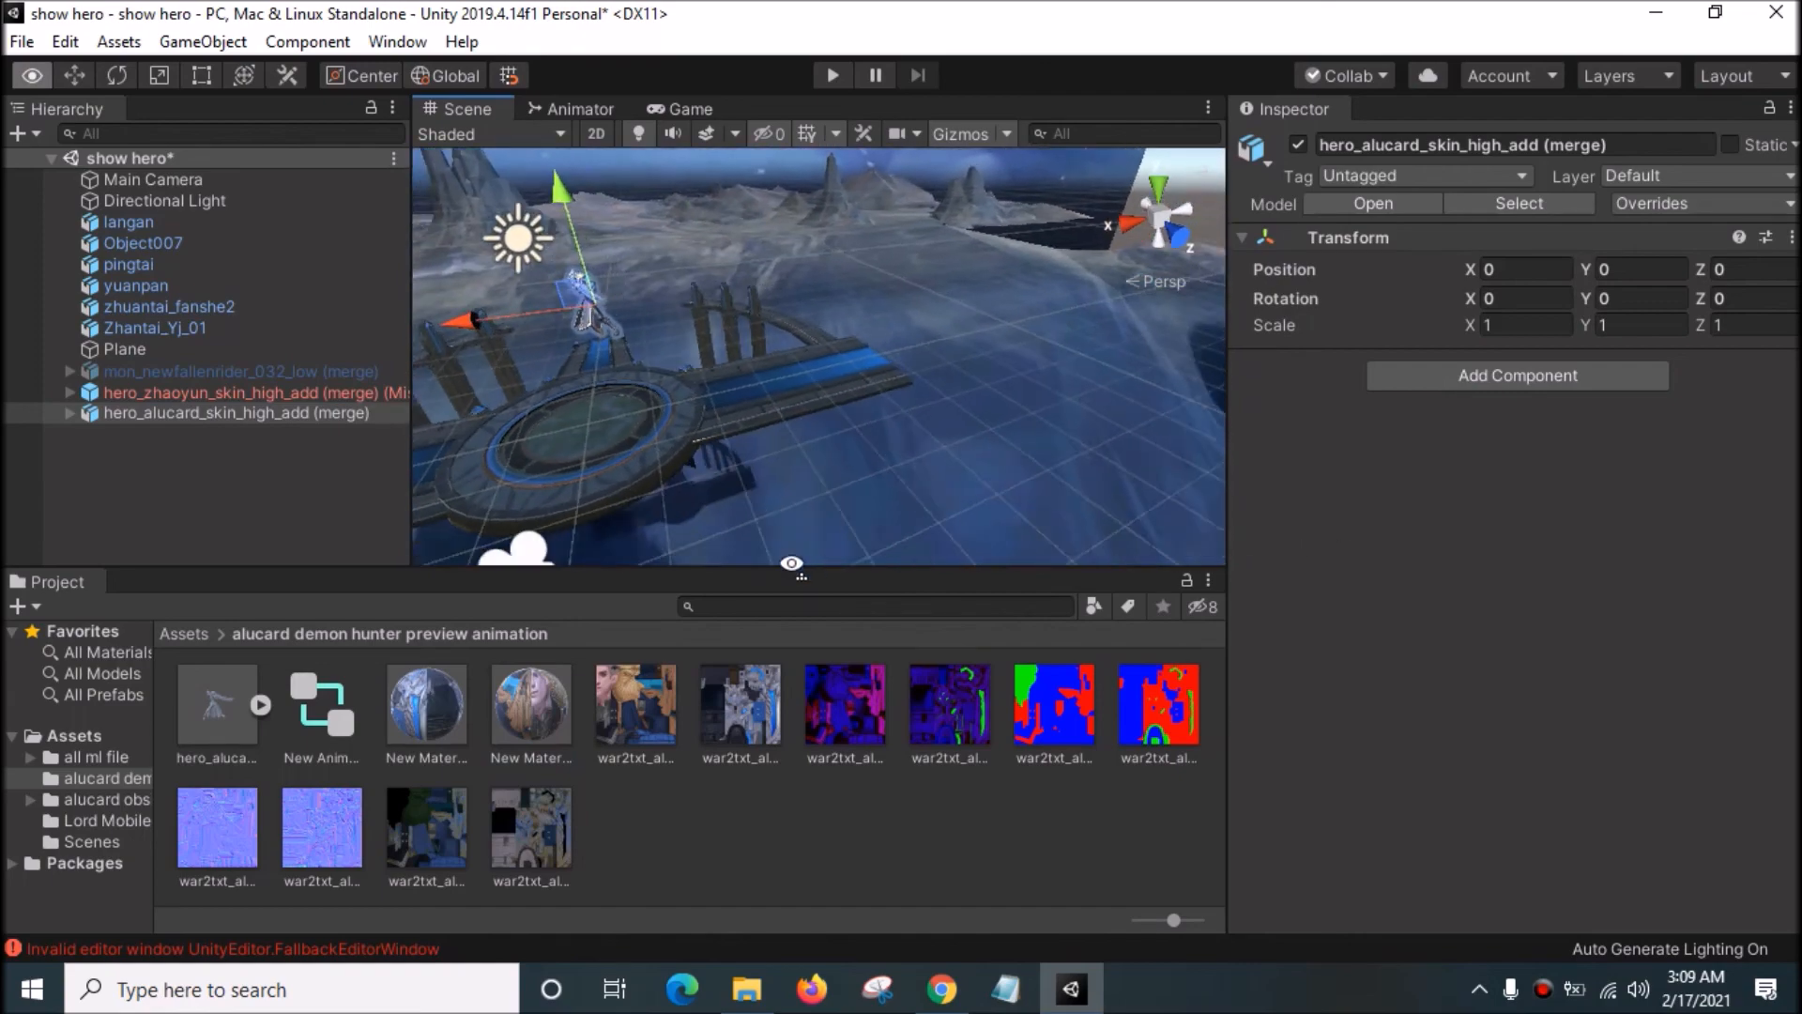
{"action": "left_click", "coordinate": [687, 109]}
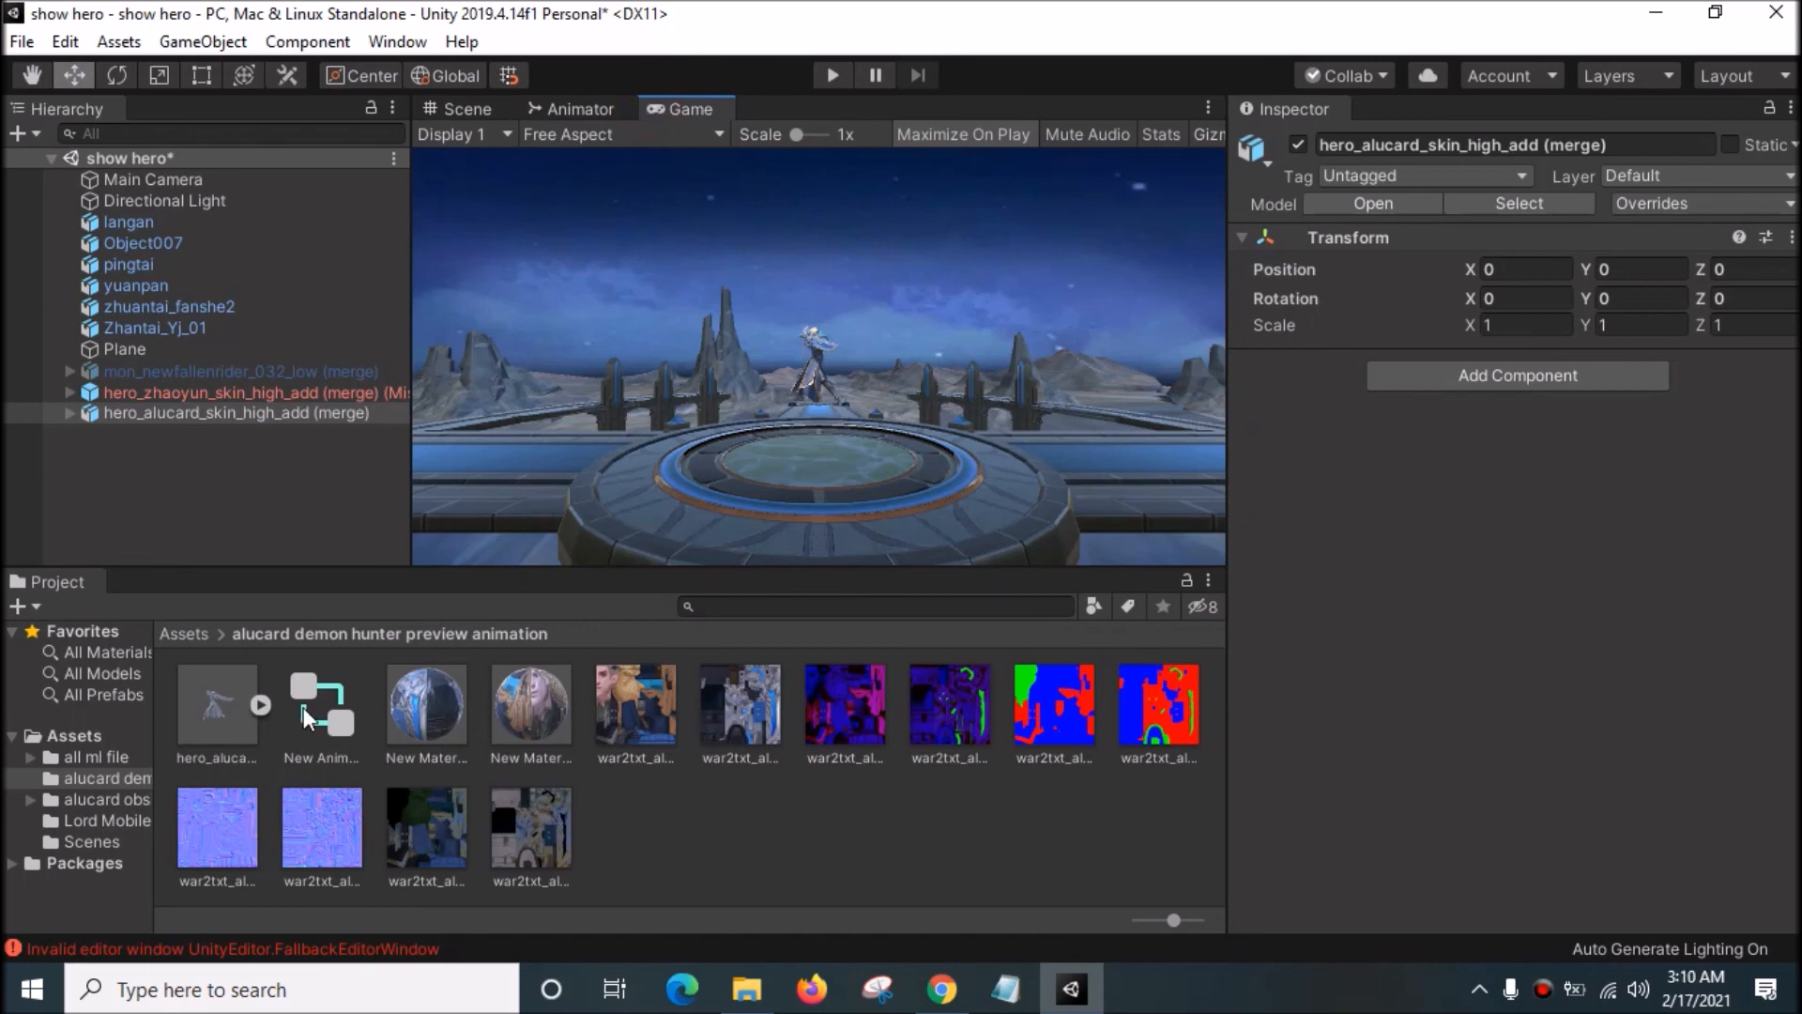
{"action": "left_click", "coordinate": [321, 700]}
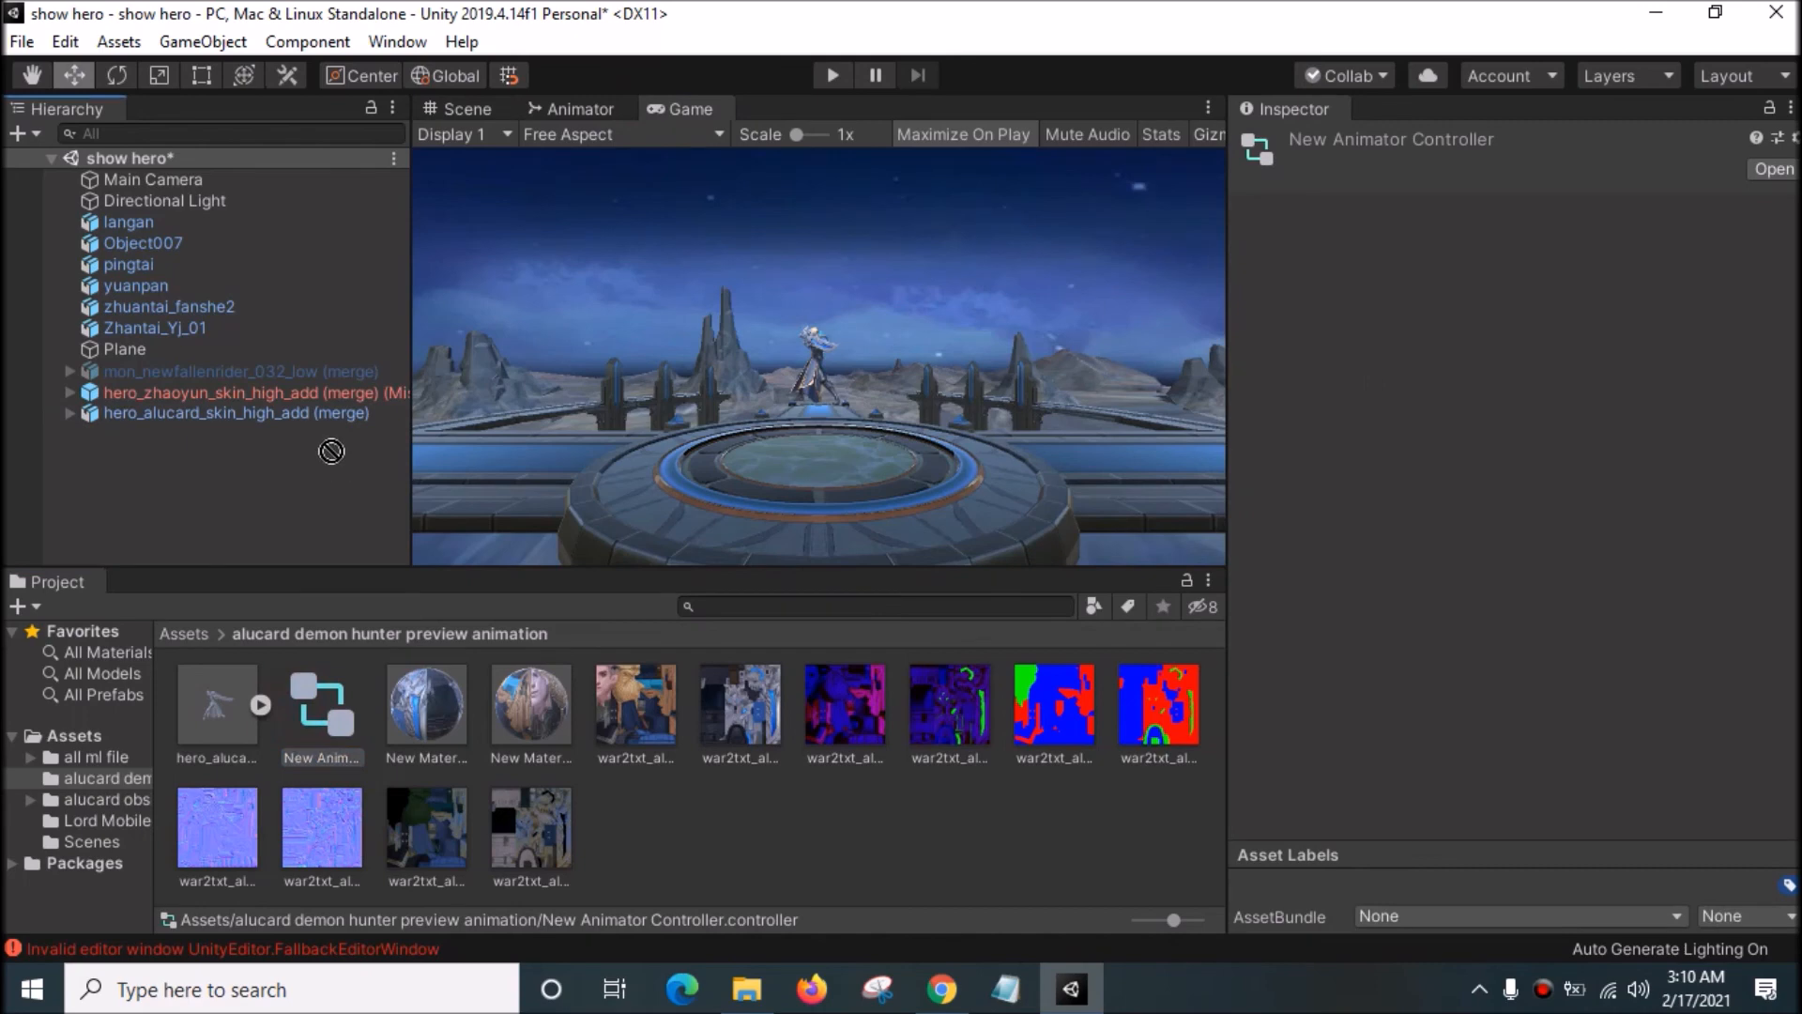
{"action": "mouse_move", "coordinate": [330, 472]}
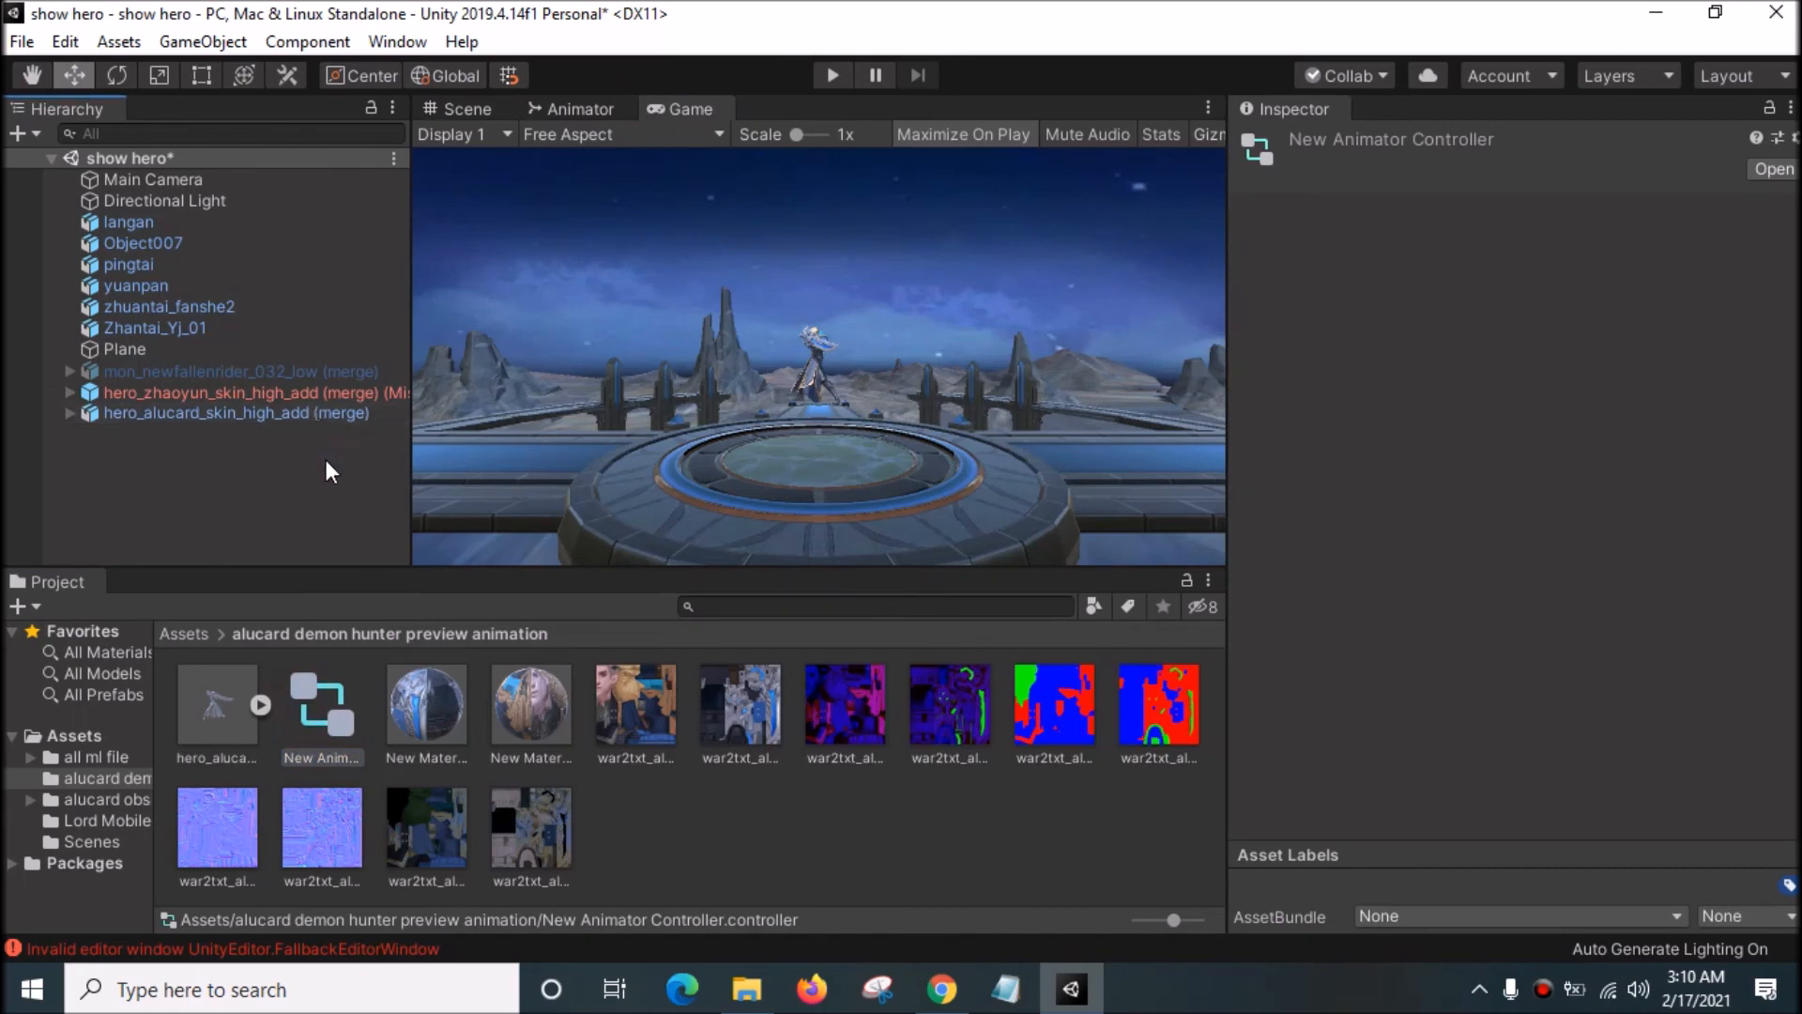
Step: Start Play with Maximize On Play so the Alucard hero on the round platform fills the window
{"action": "left_click", "coordinate": [237, 413]}
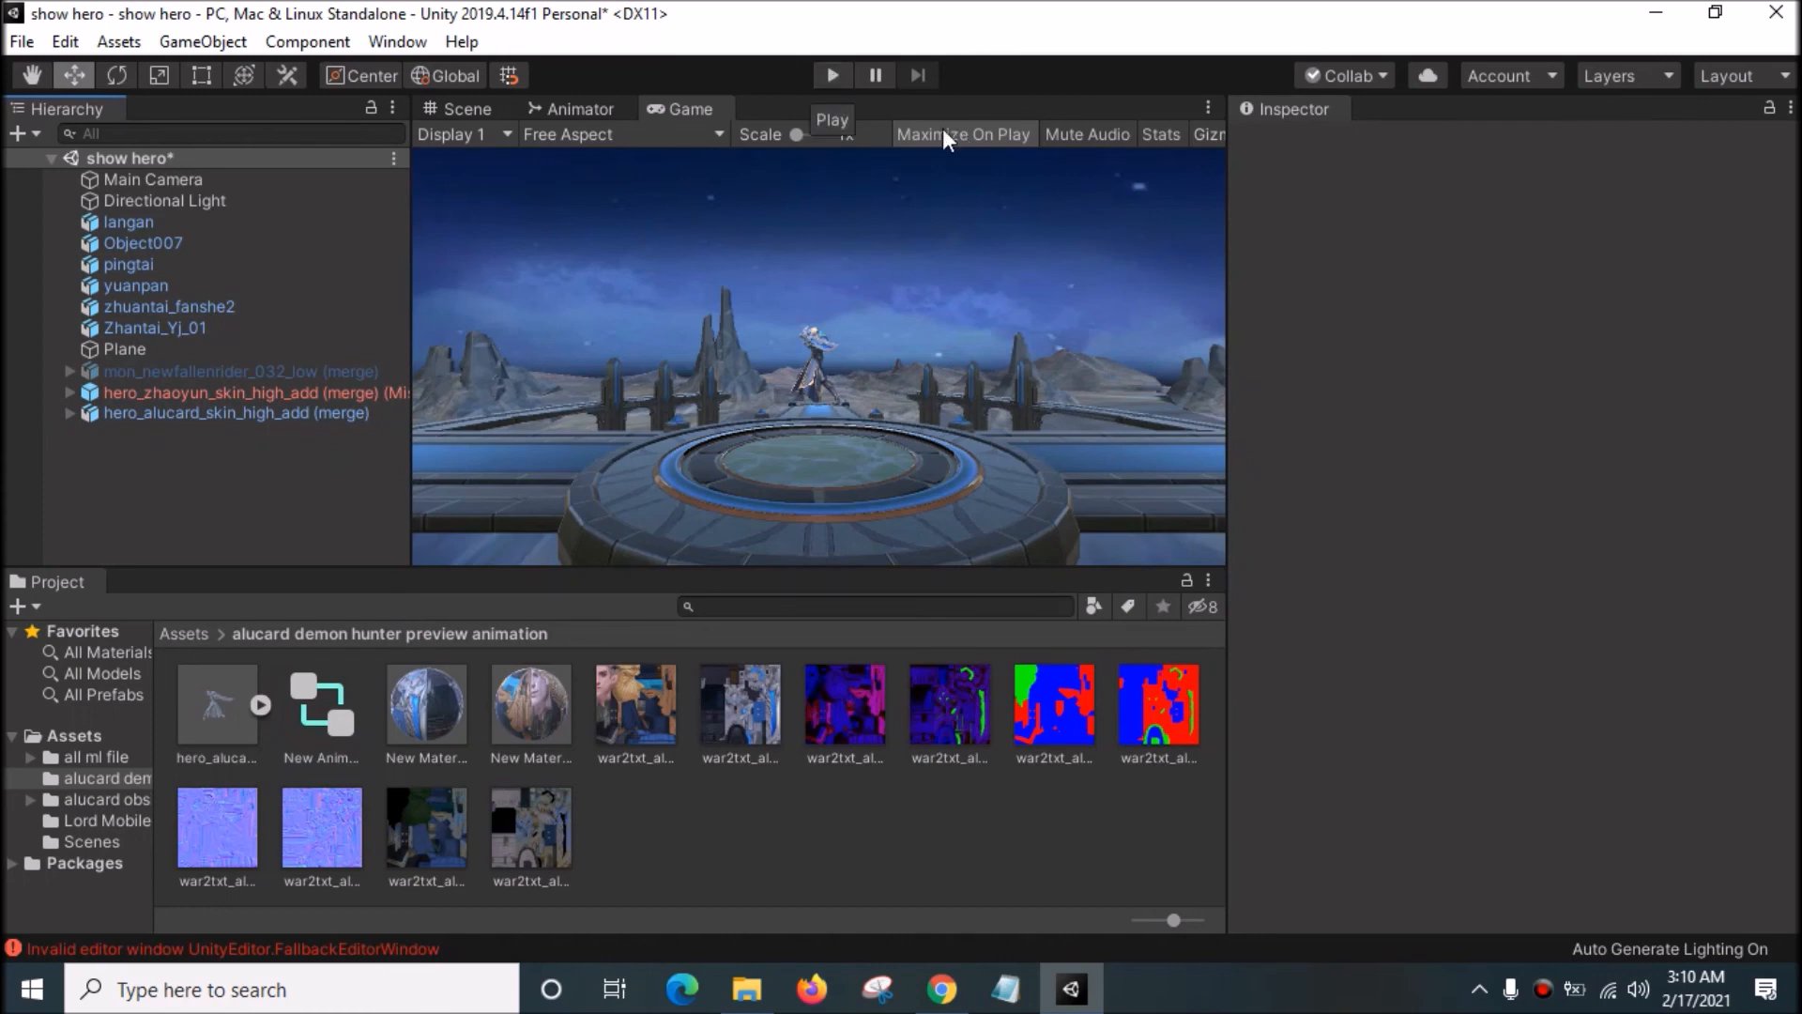
{"action": "mouse_move", "coordinate": [867, 112]}
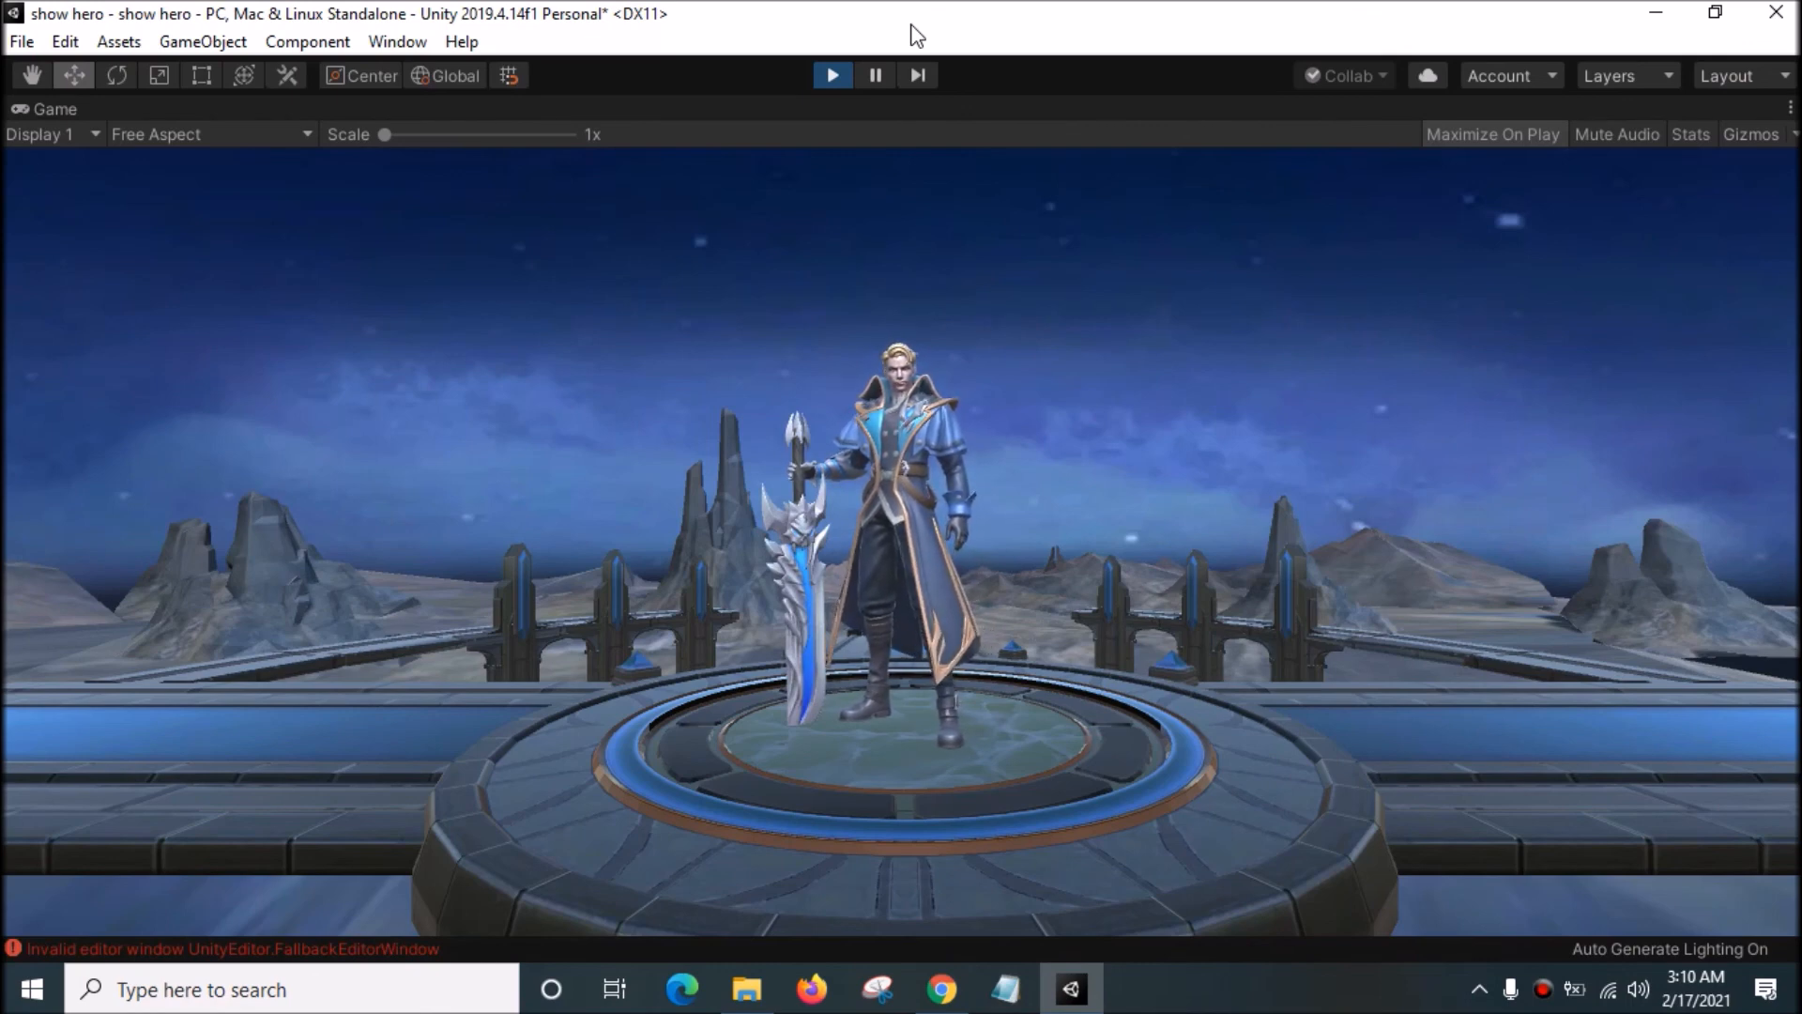
{"action": "mouse_move", "coordinate": [915, 273]}
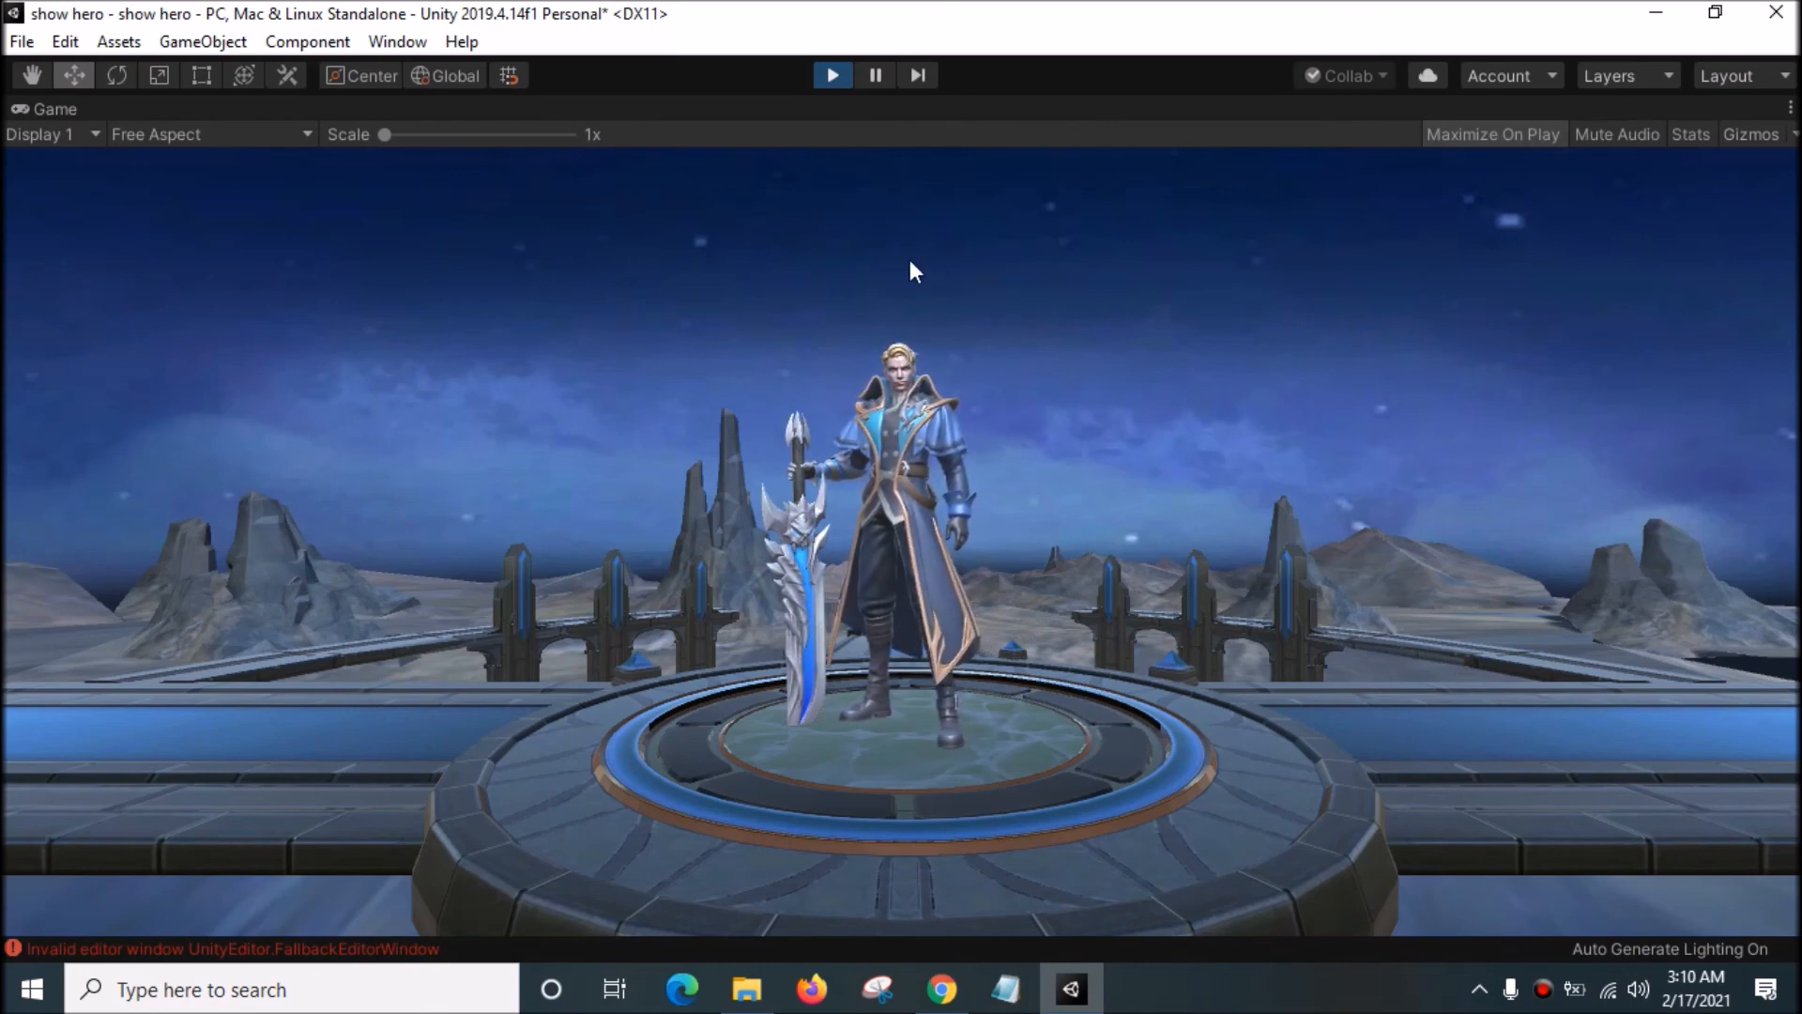